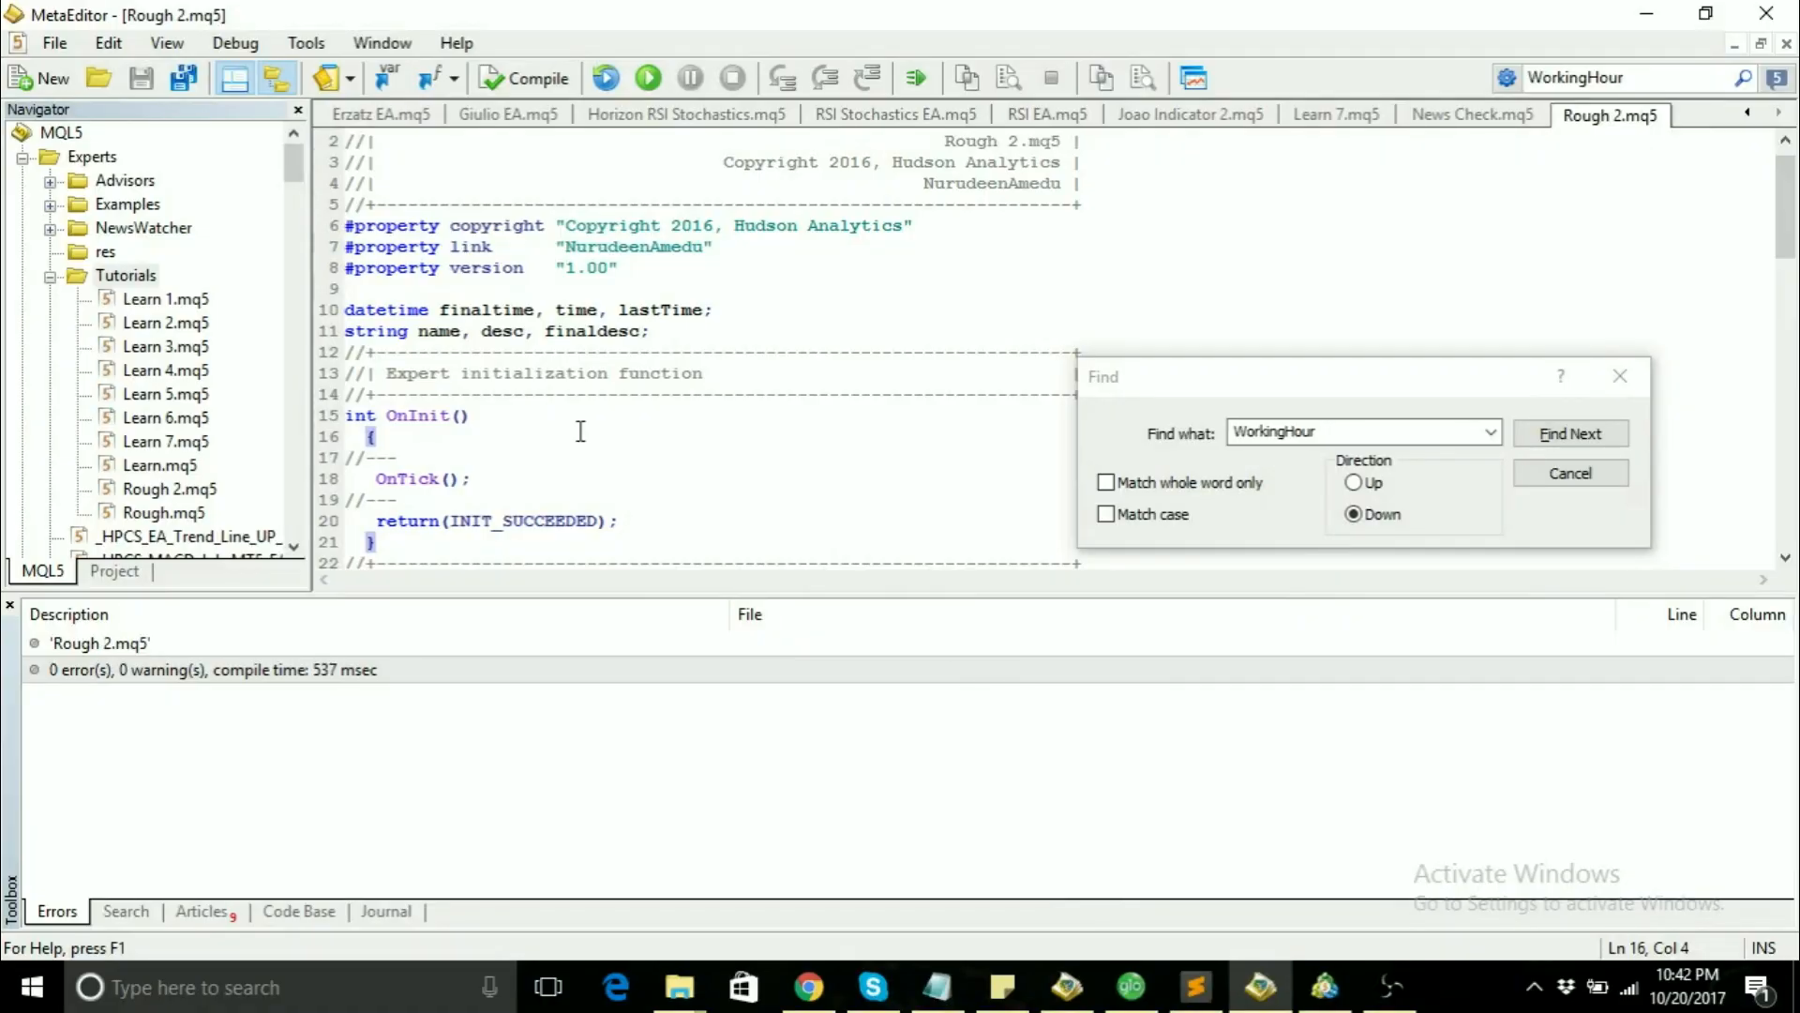
mouse_move(547, 412)
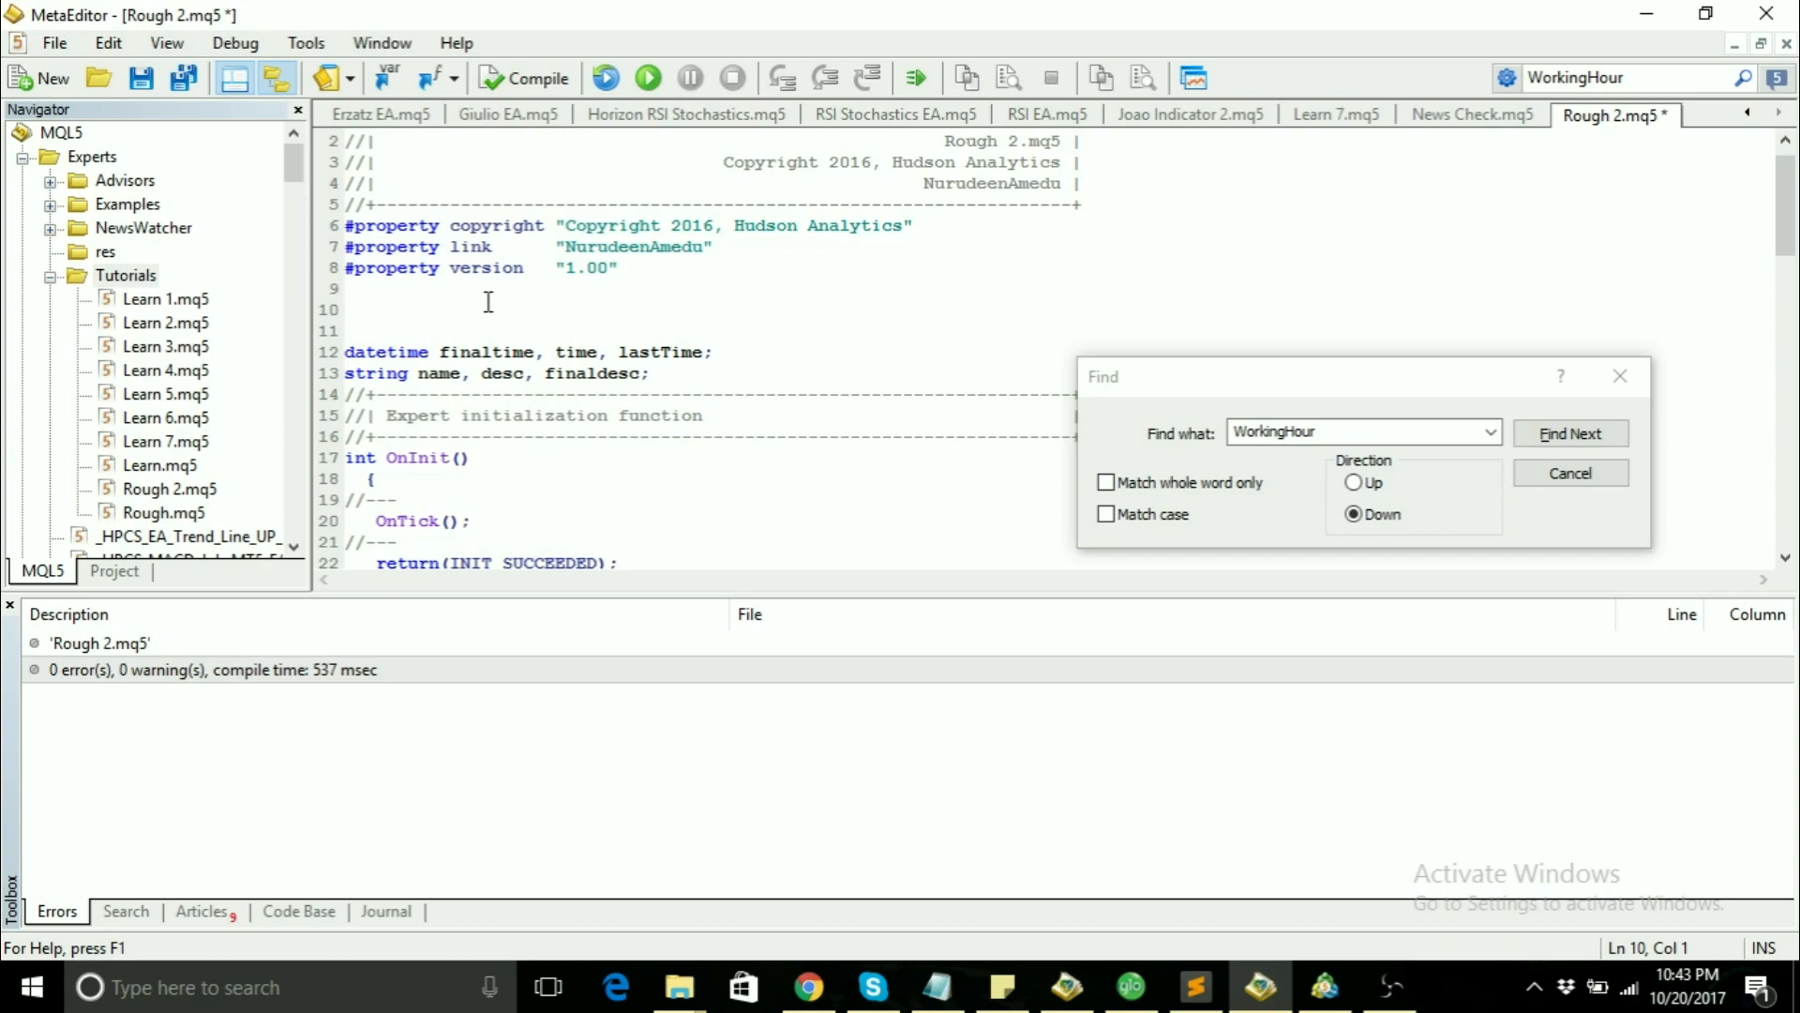
Step: Declare 'input int MinsBefore = 30;' above the datetime and string globals
text(input)
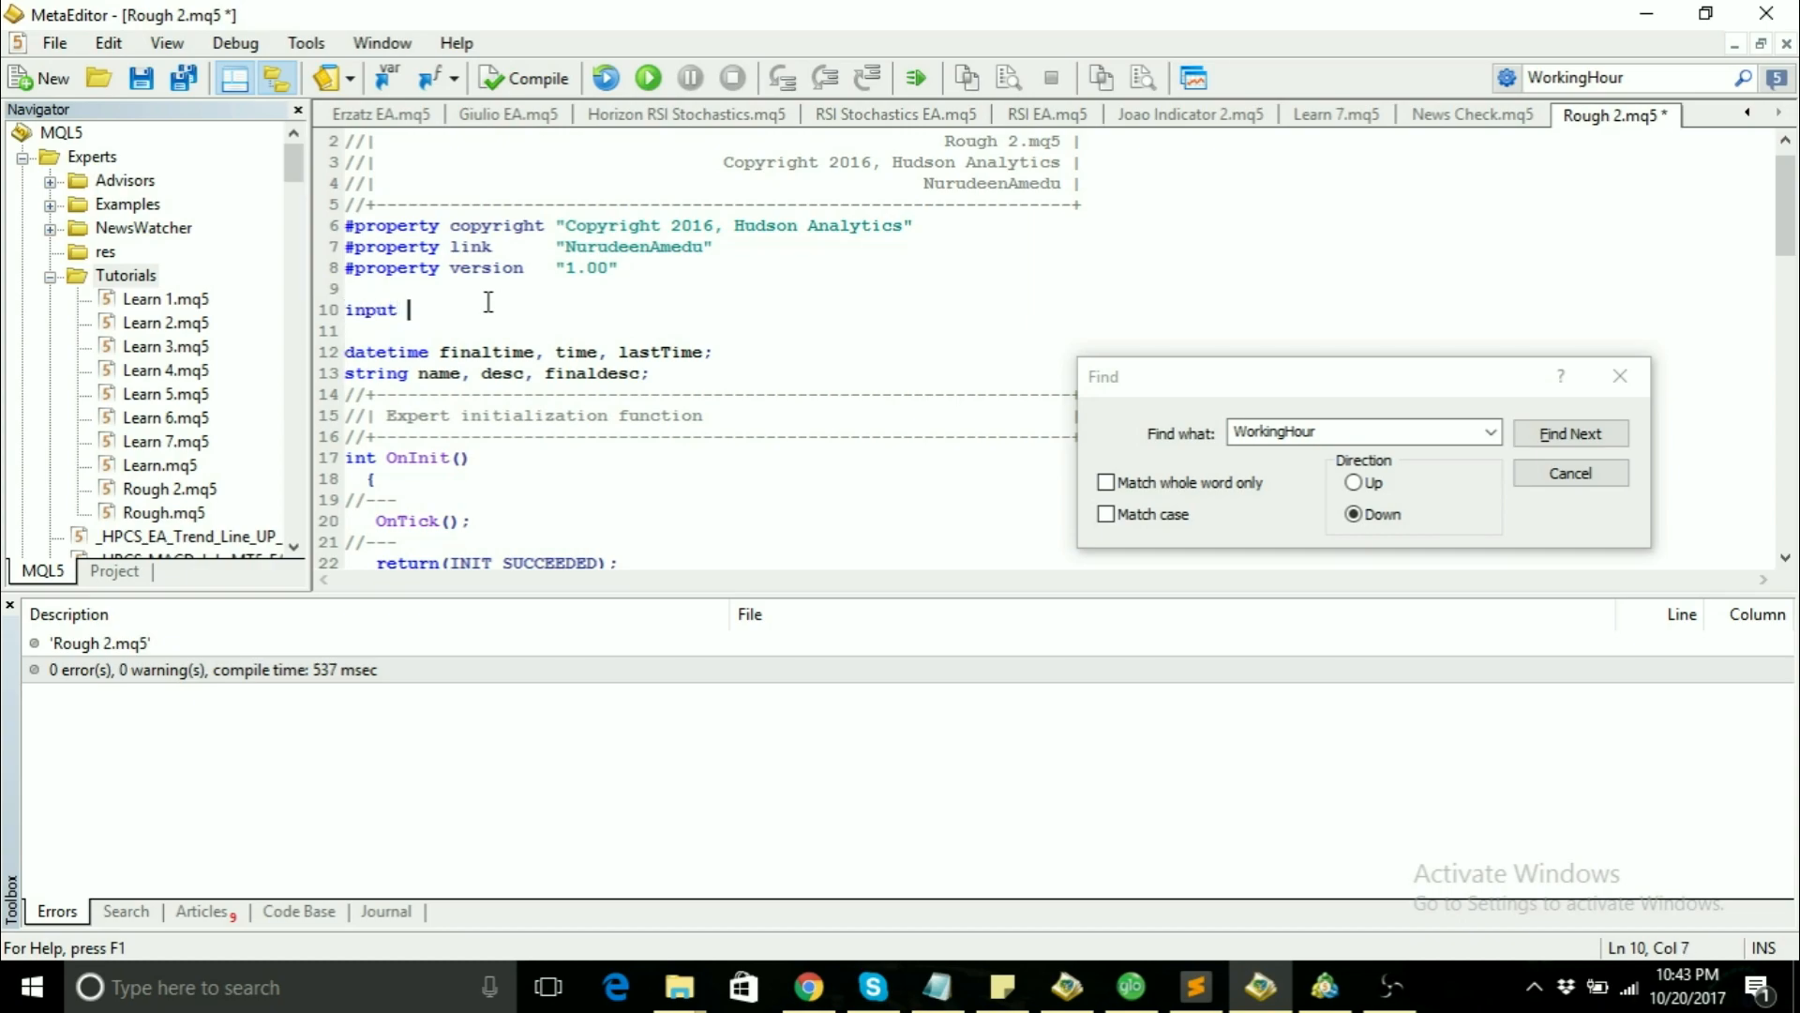
text(int)
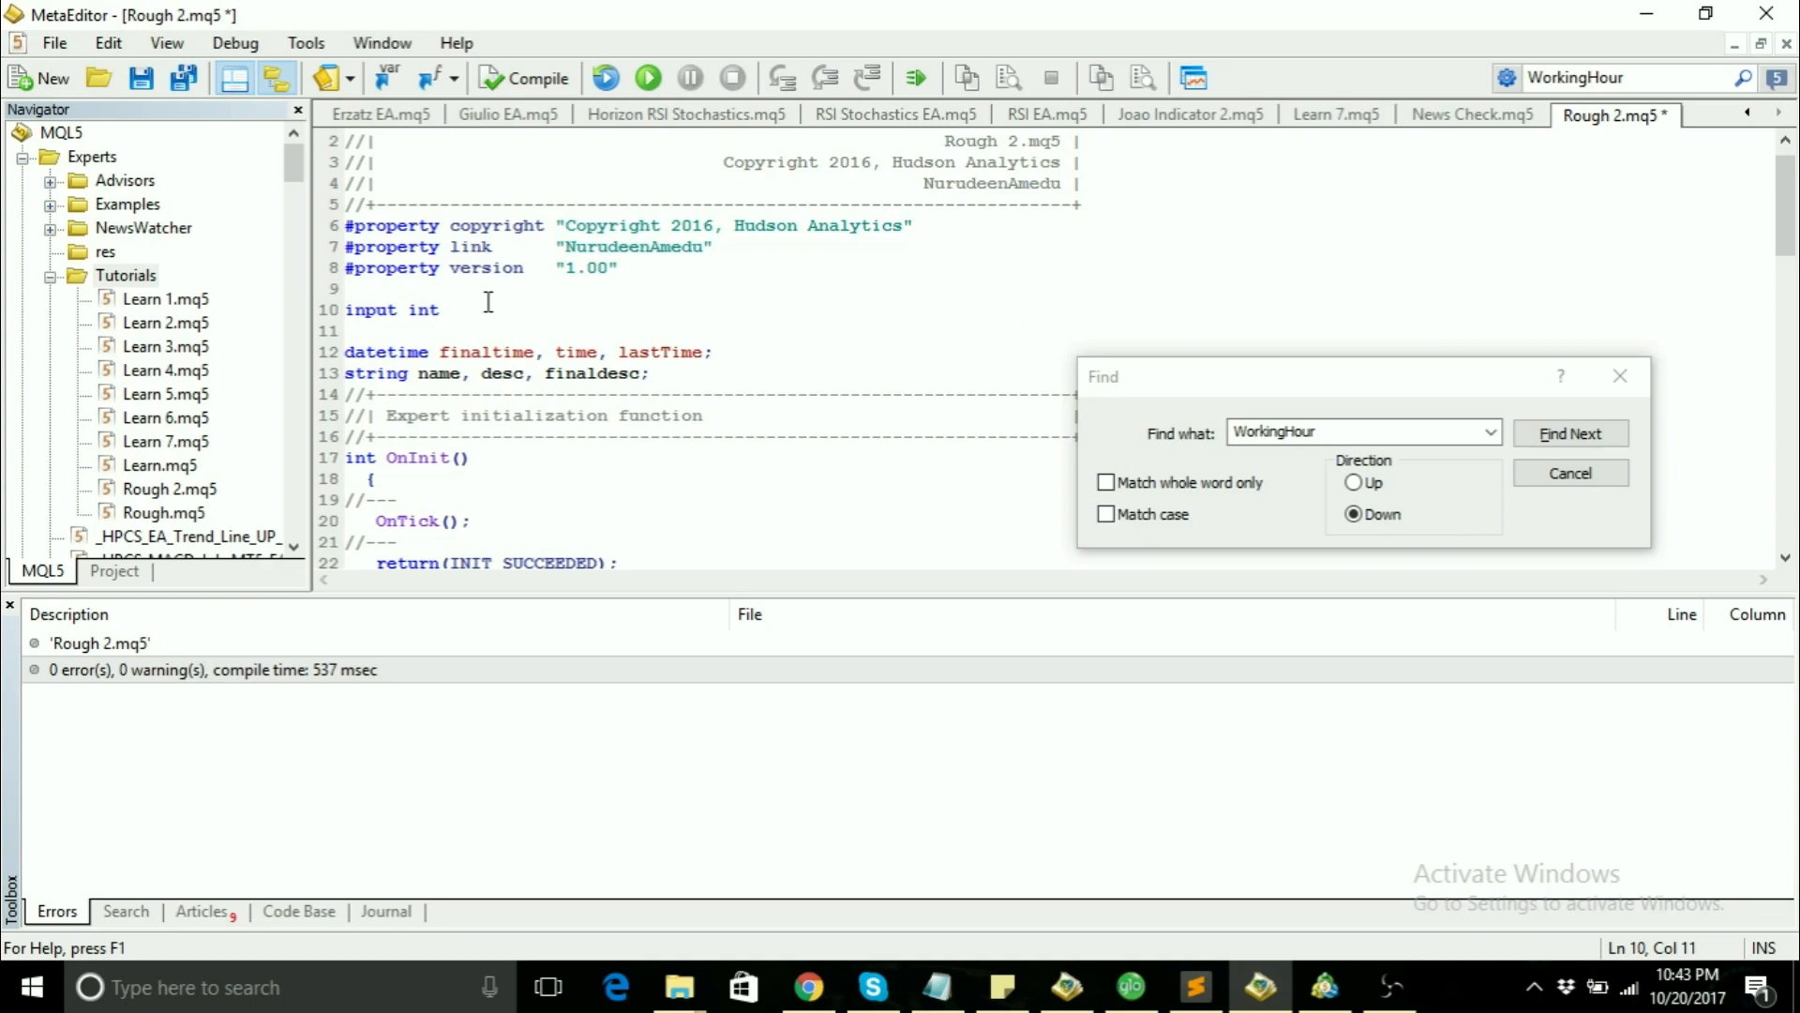
text(Mins)
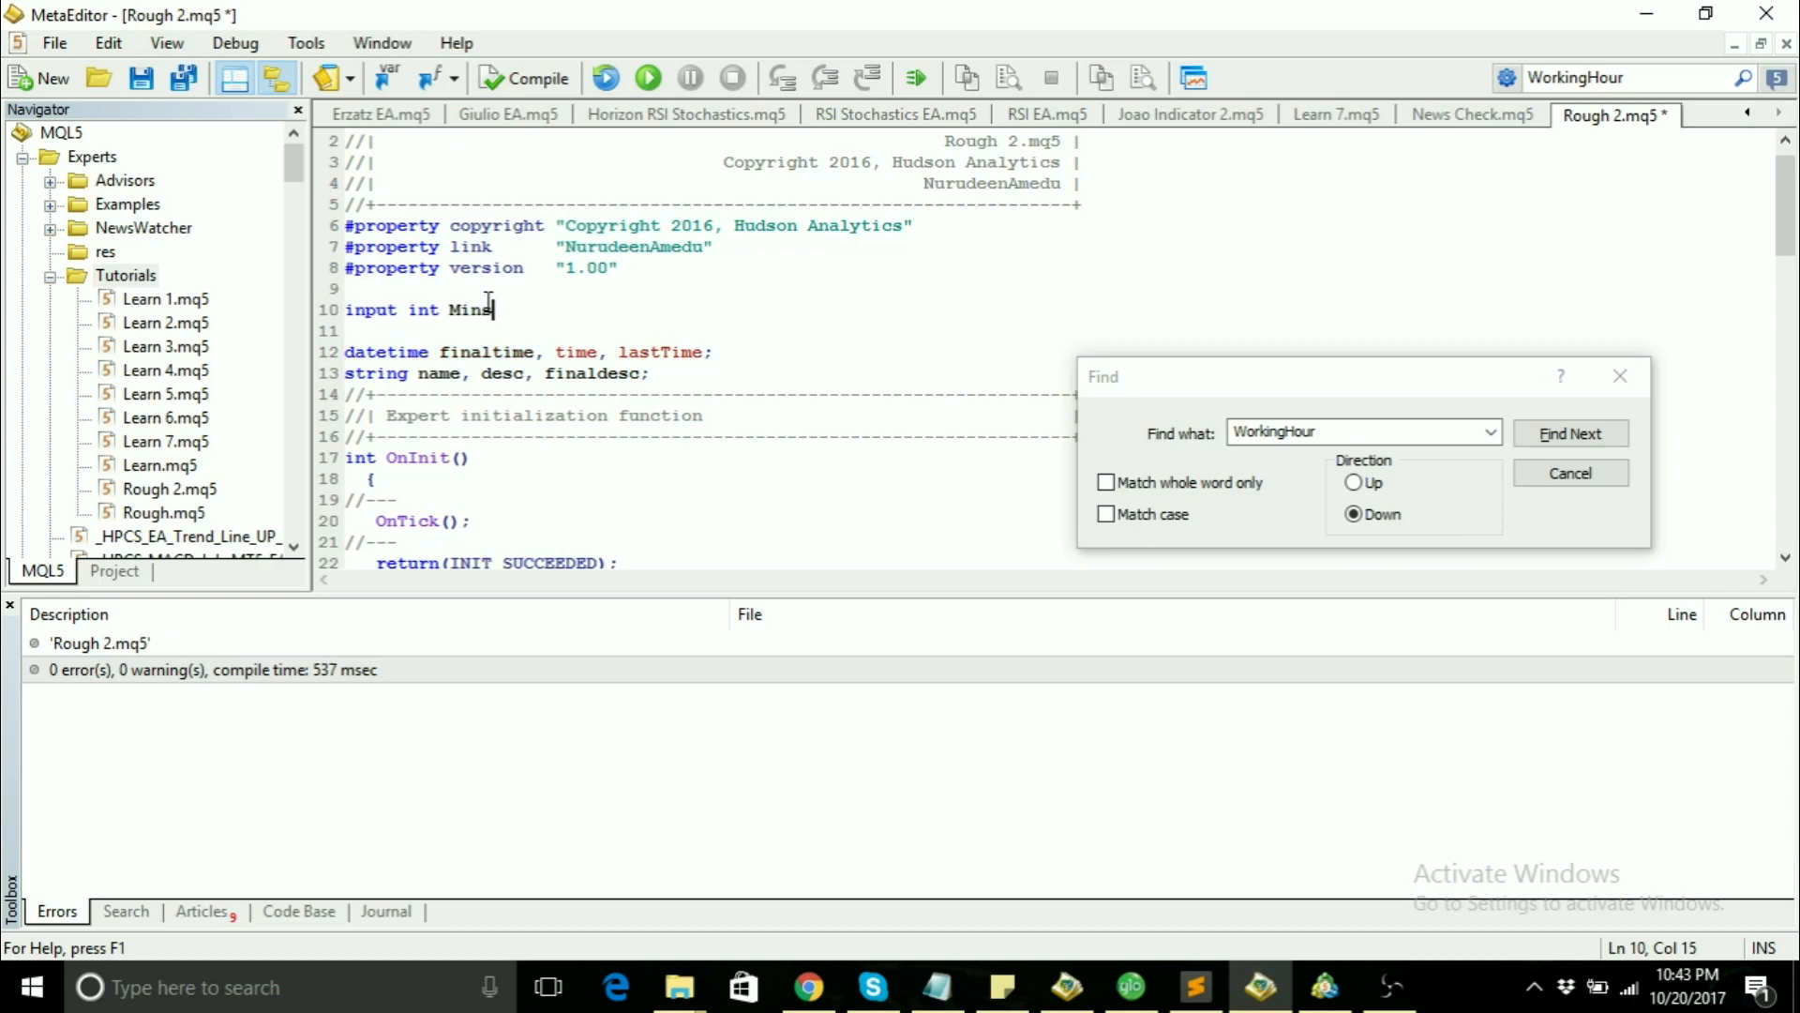
text(Before =)
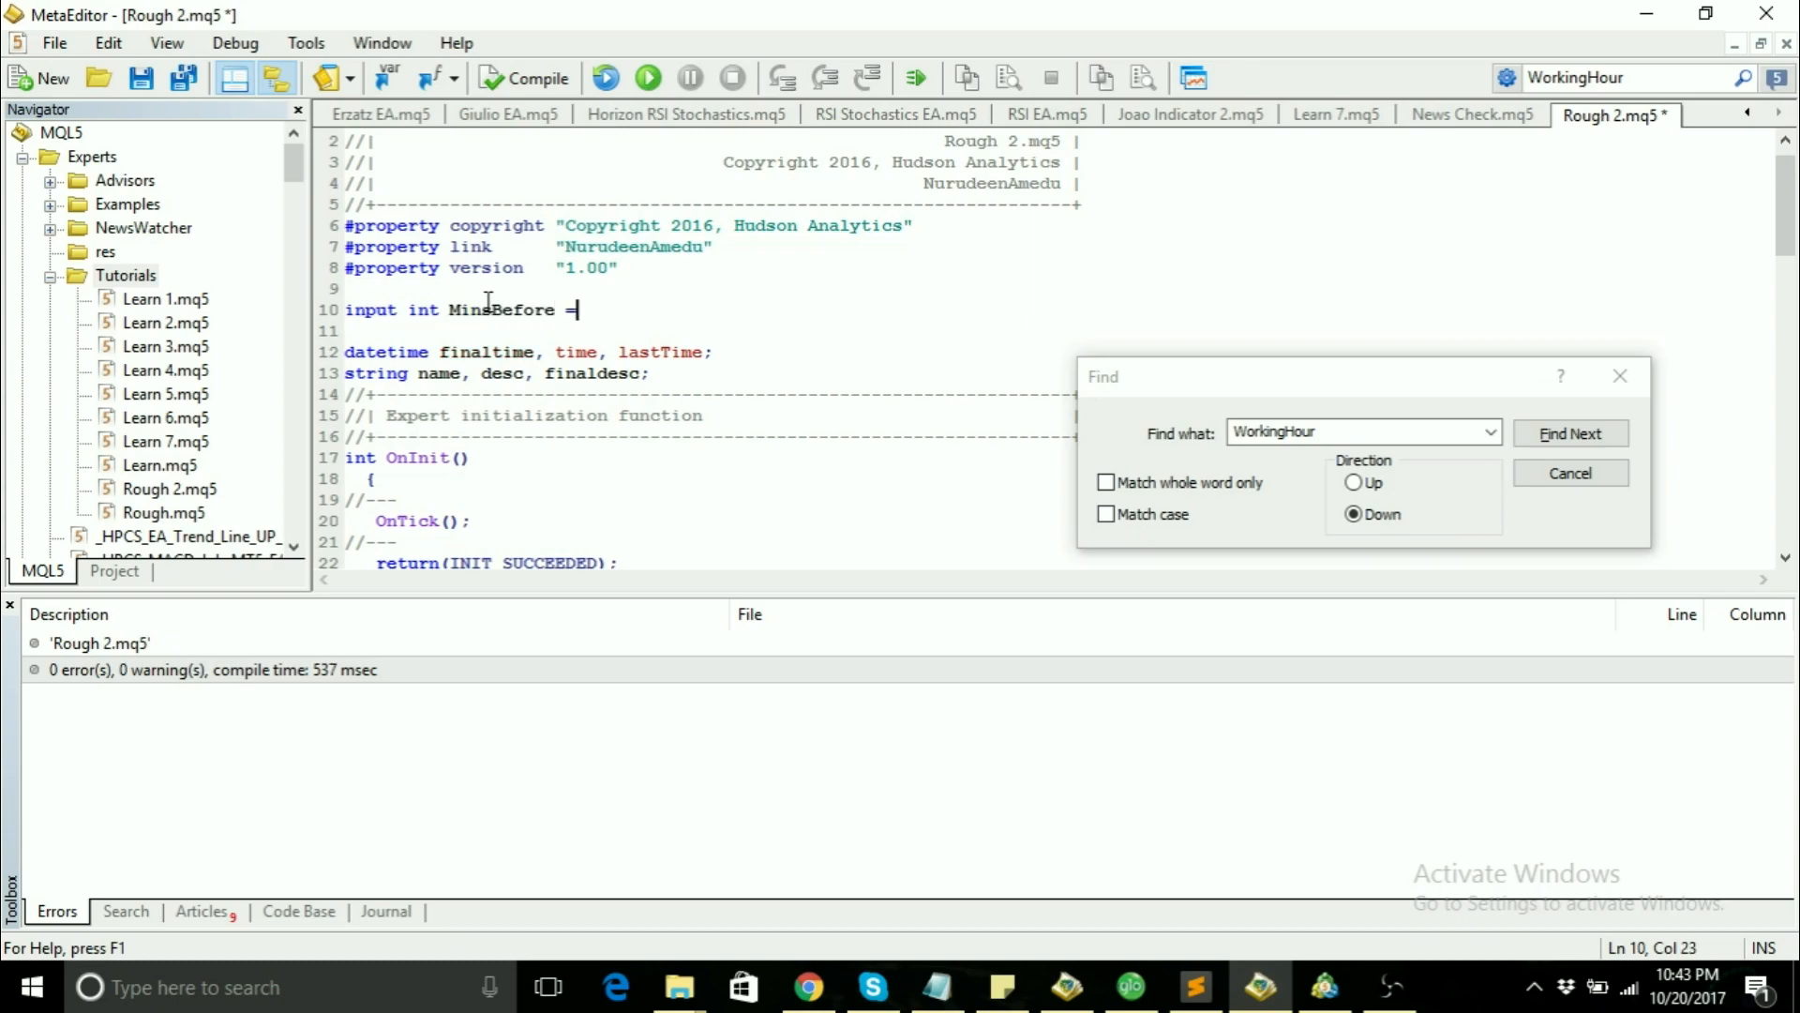
text(3)
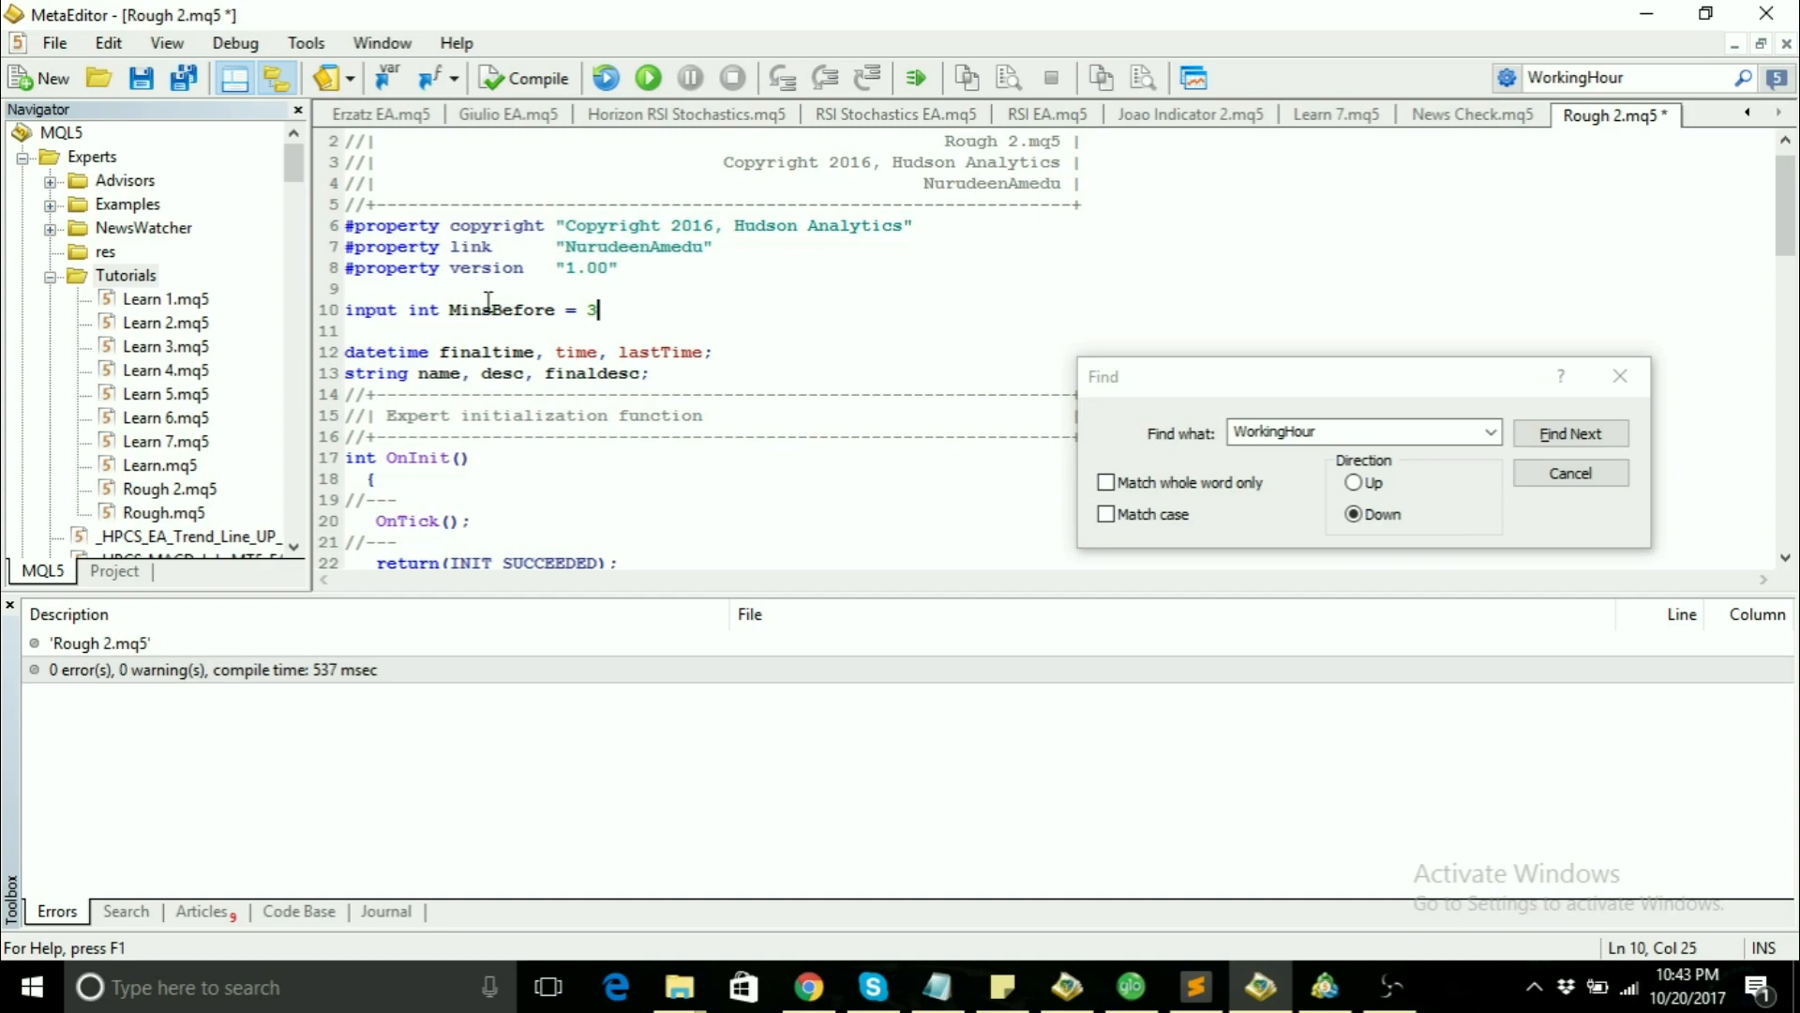
text(0;)
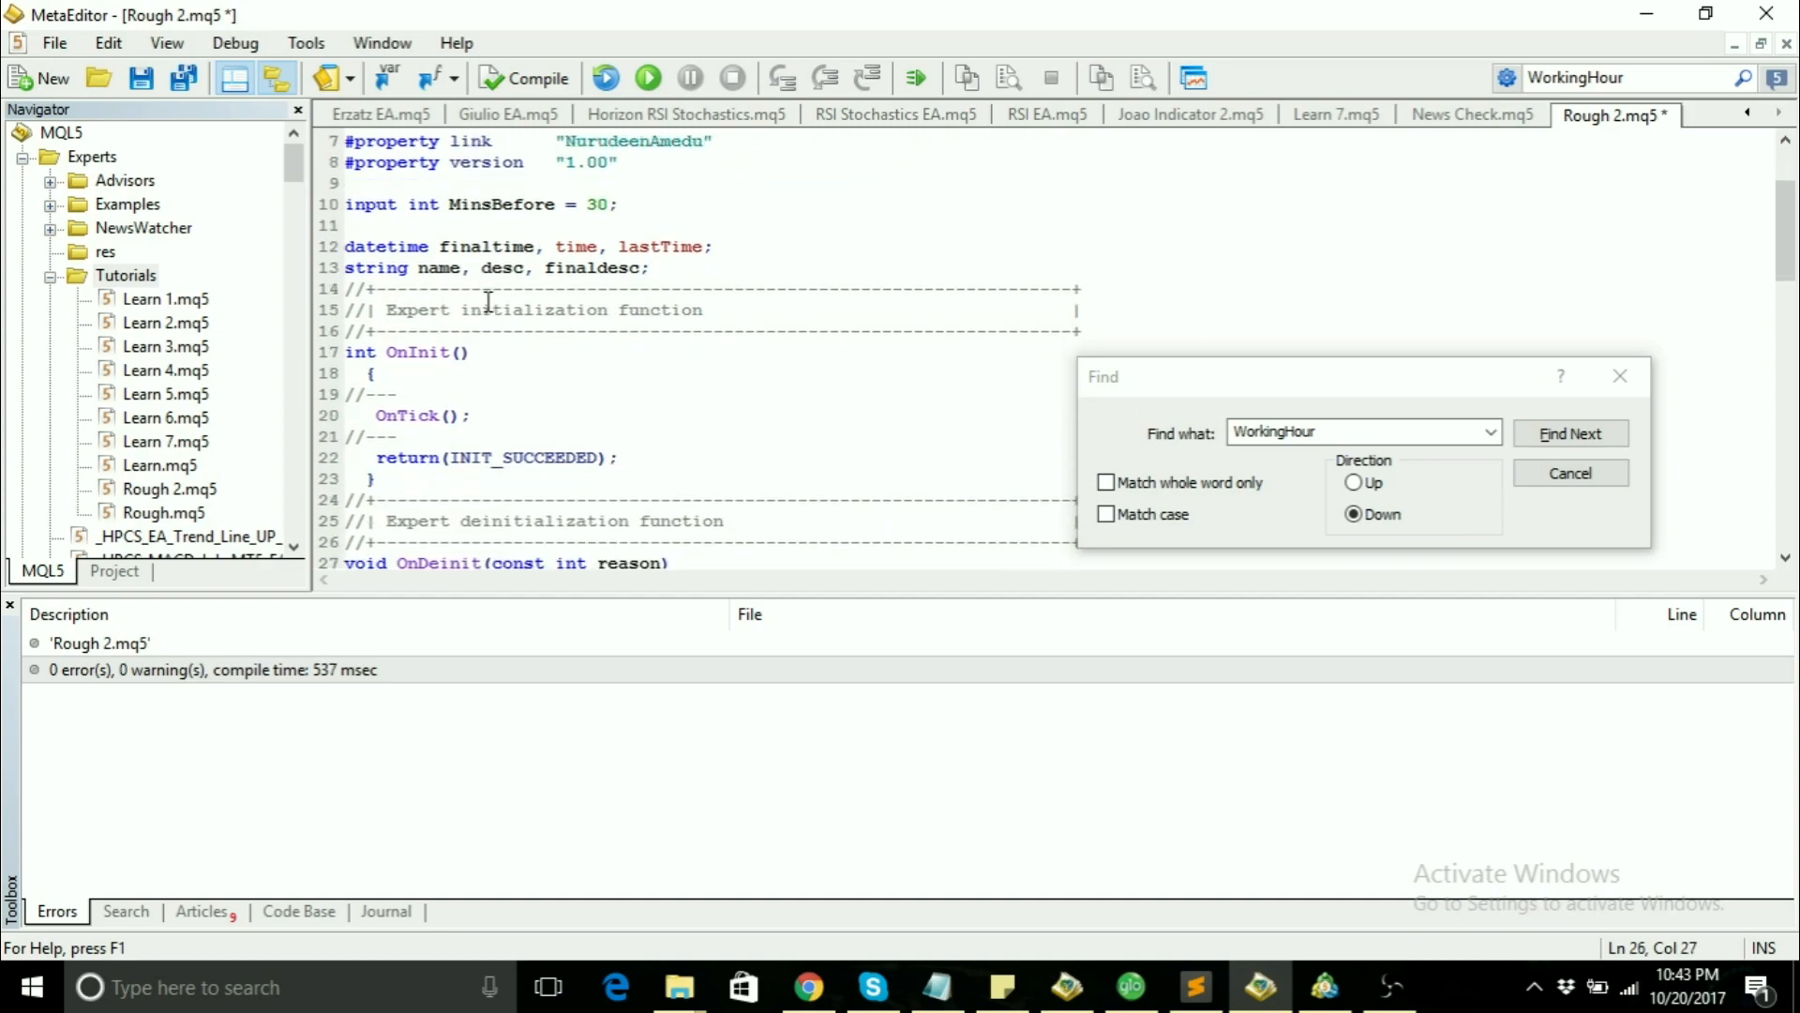
Step: Declare 'input int MinsAfter = 30;' on a new line below MinsBefore
click(649, 268)
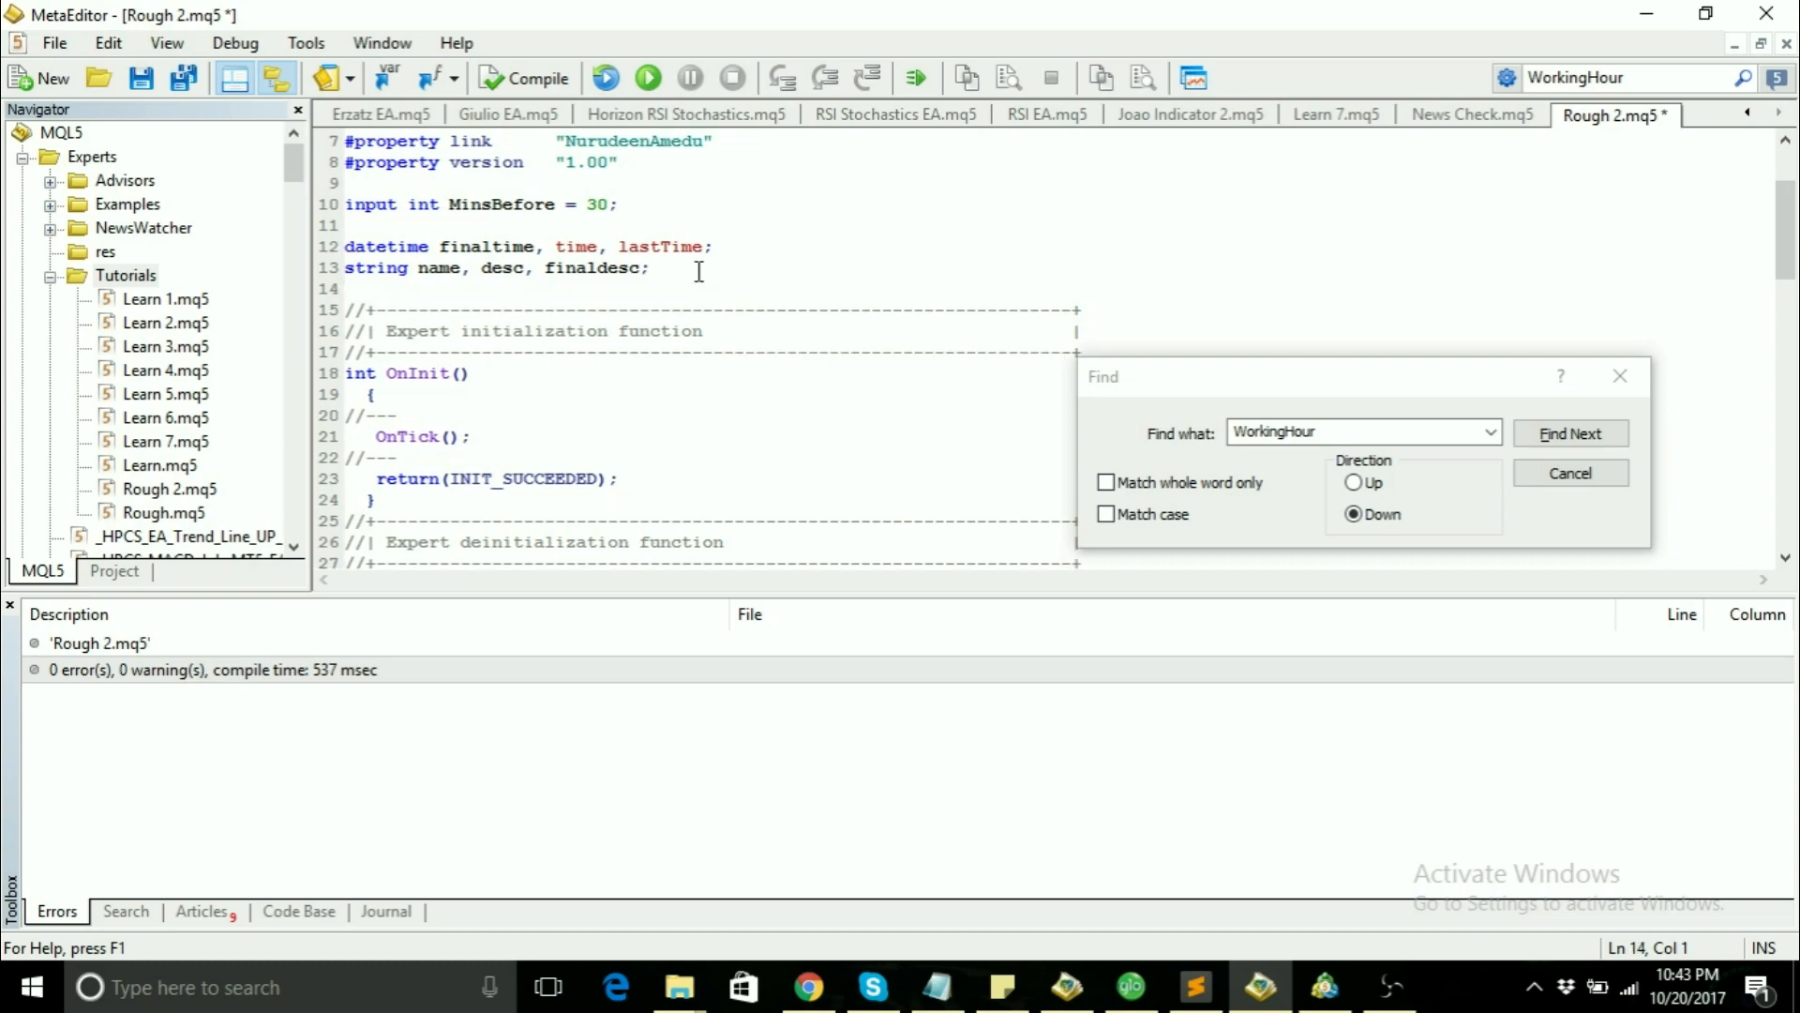
text(int)
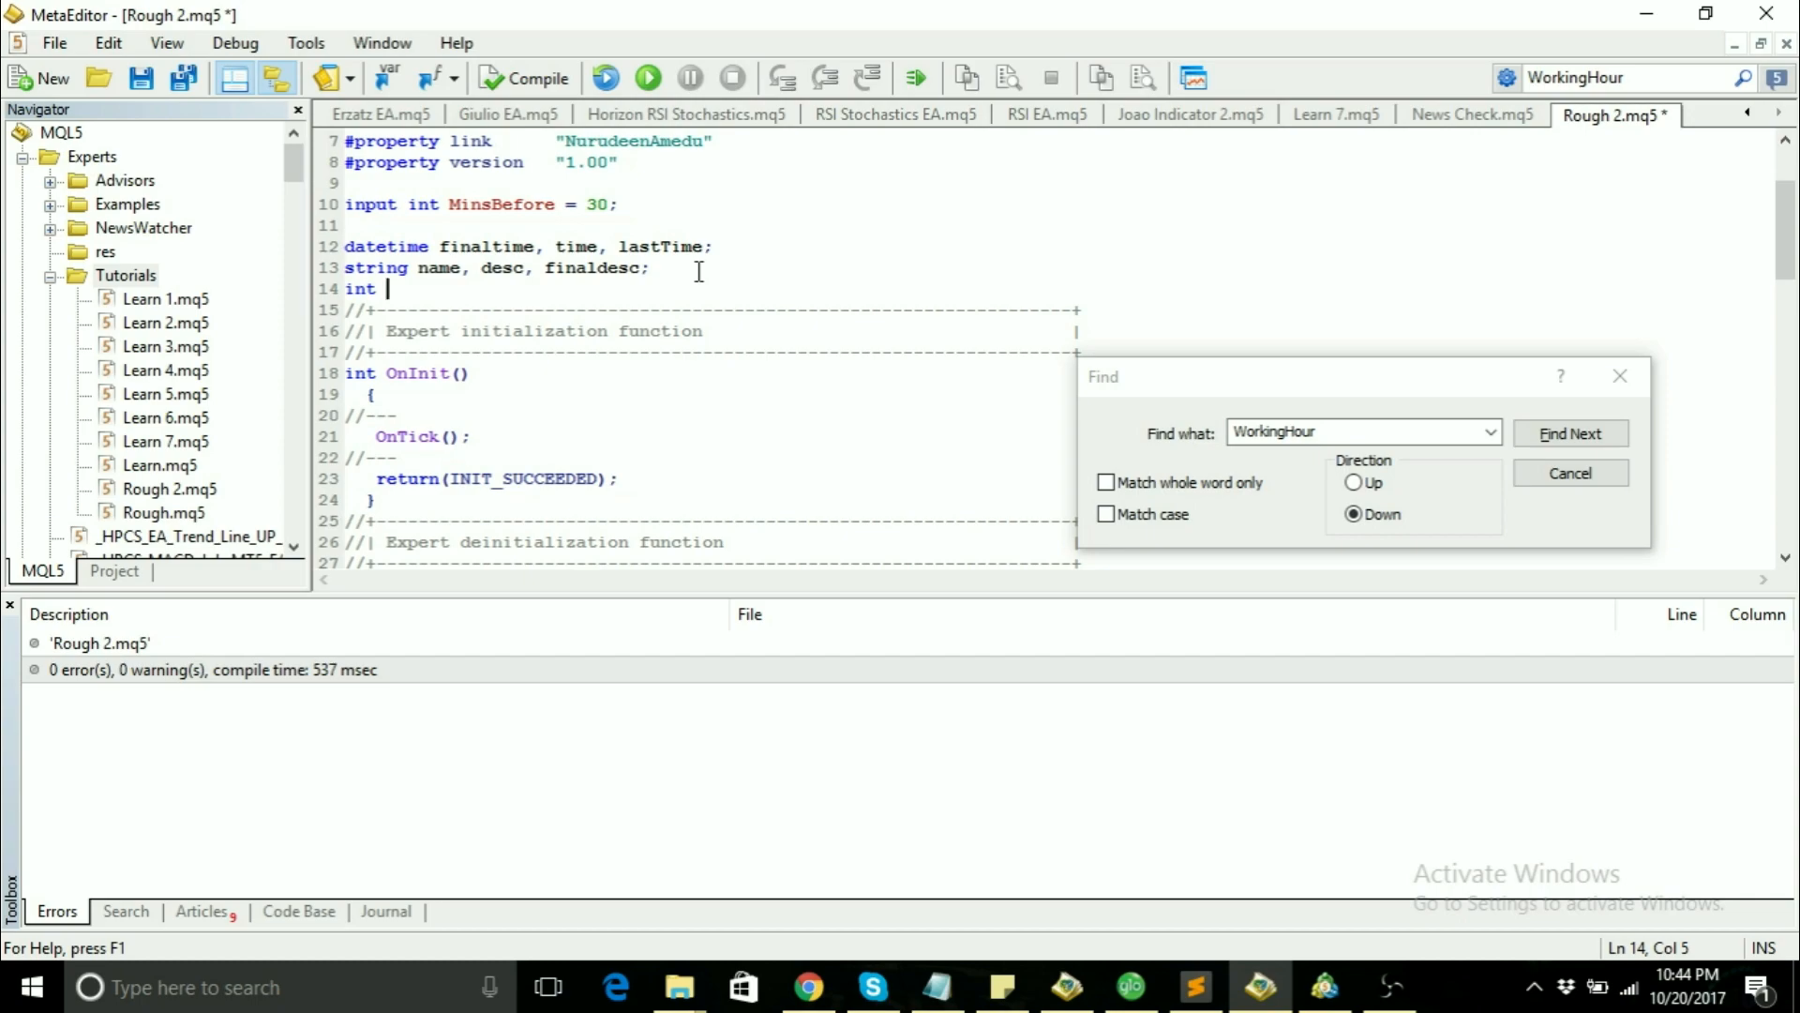
mouse_move(621, 218)
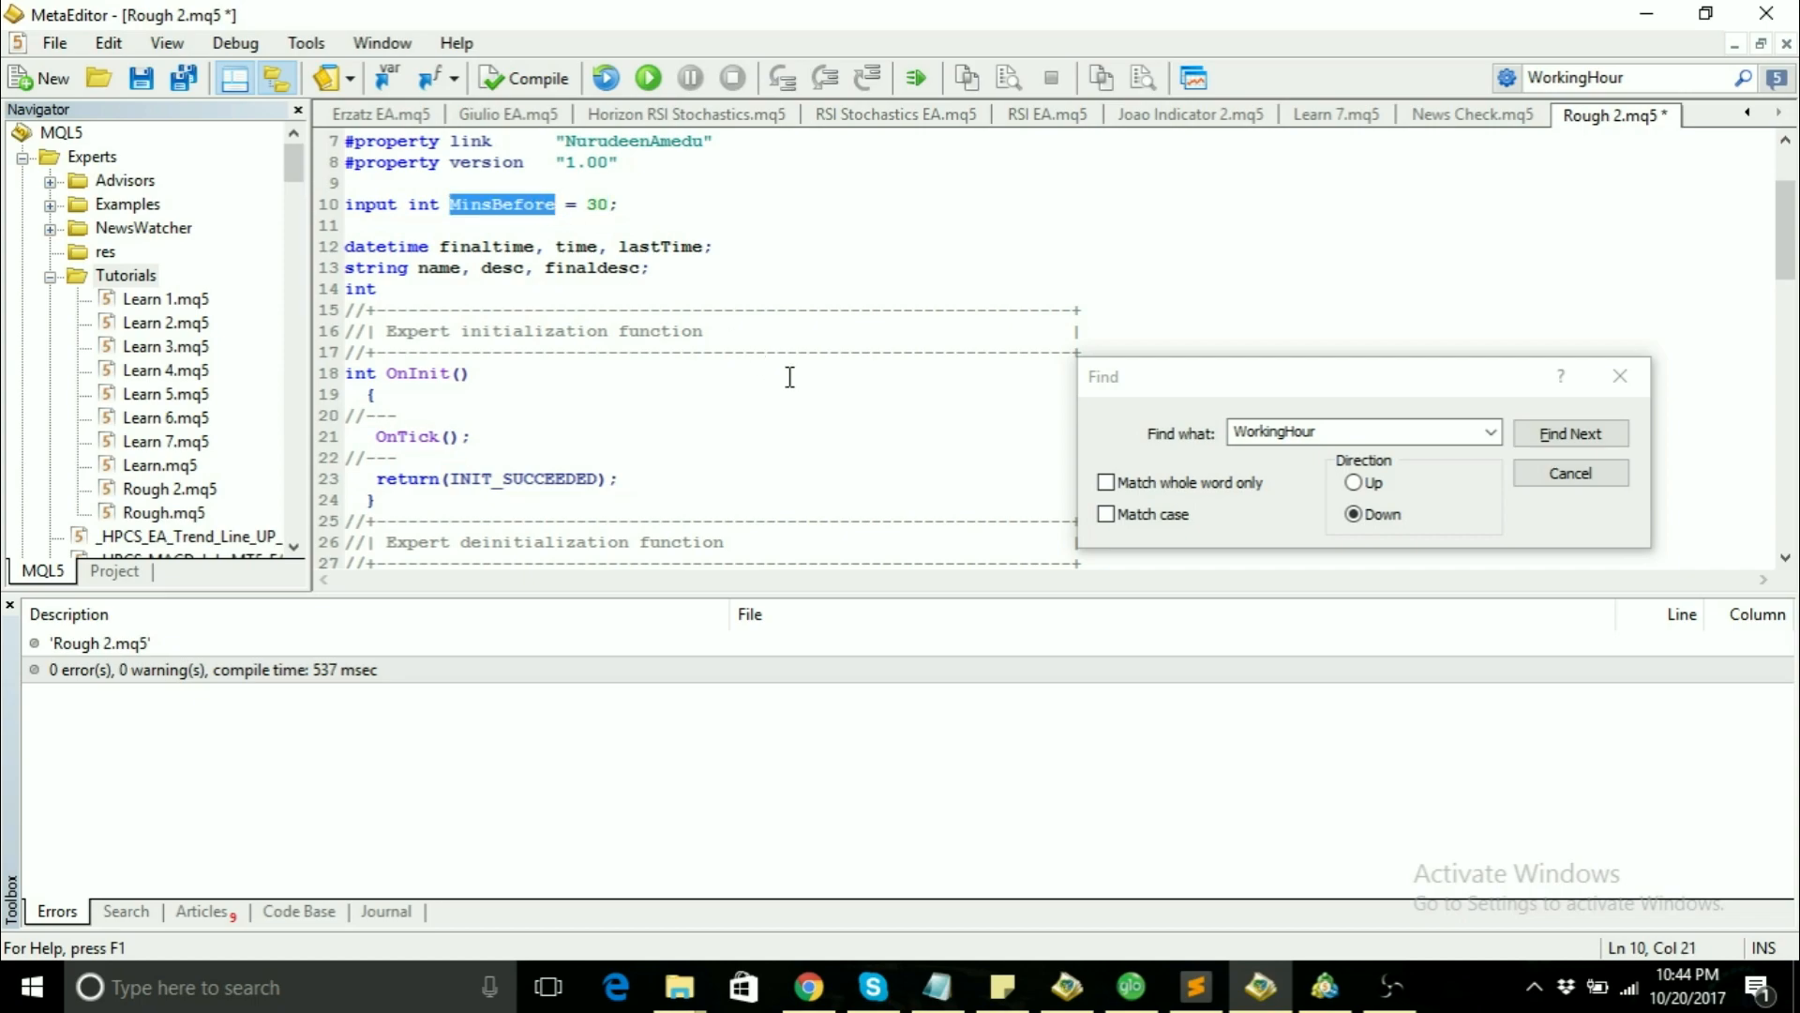
click(386, 289)
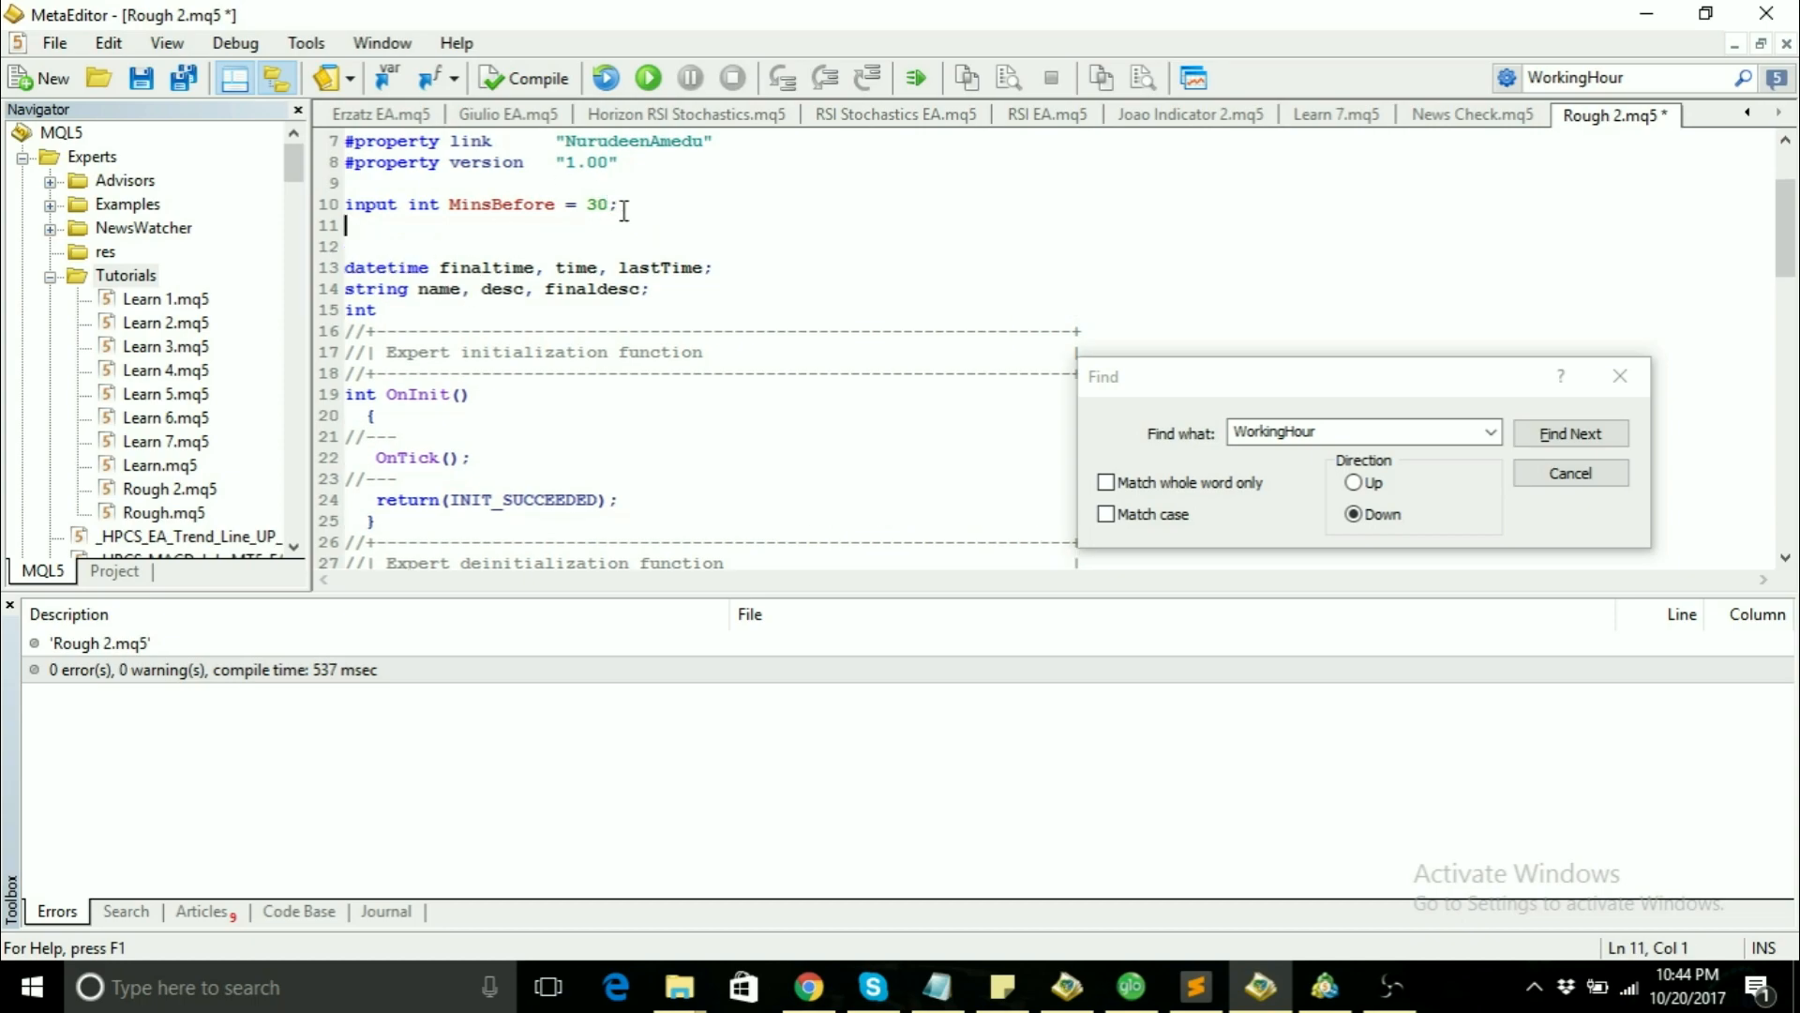
text(input int Min)
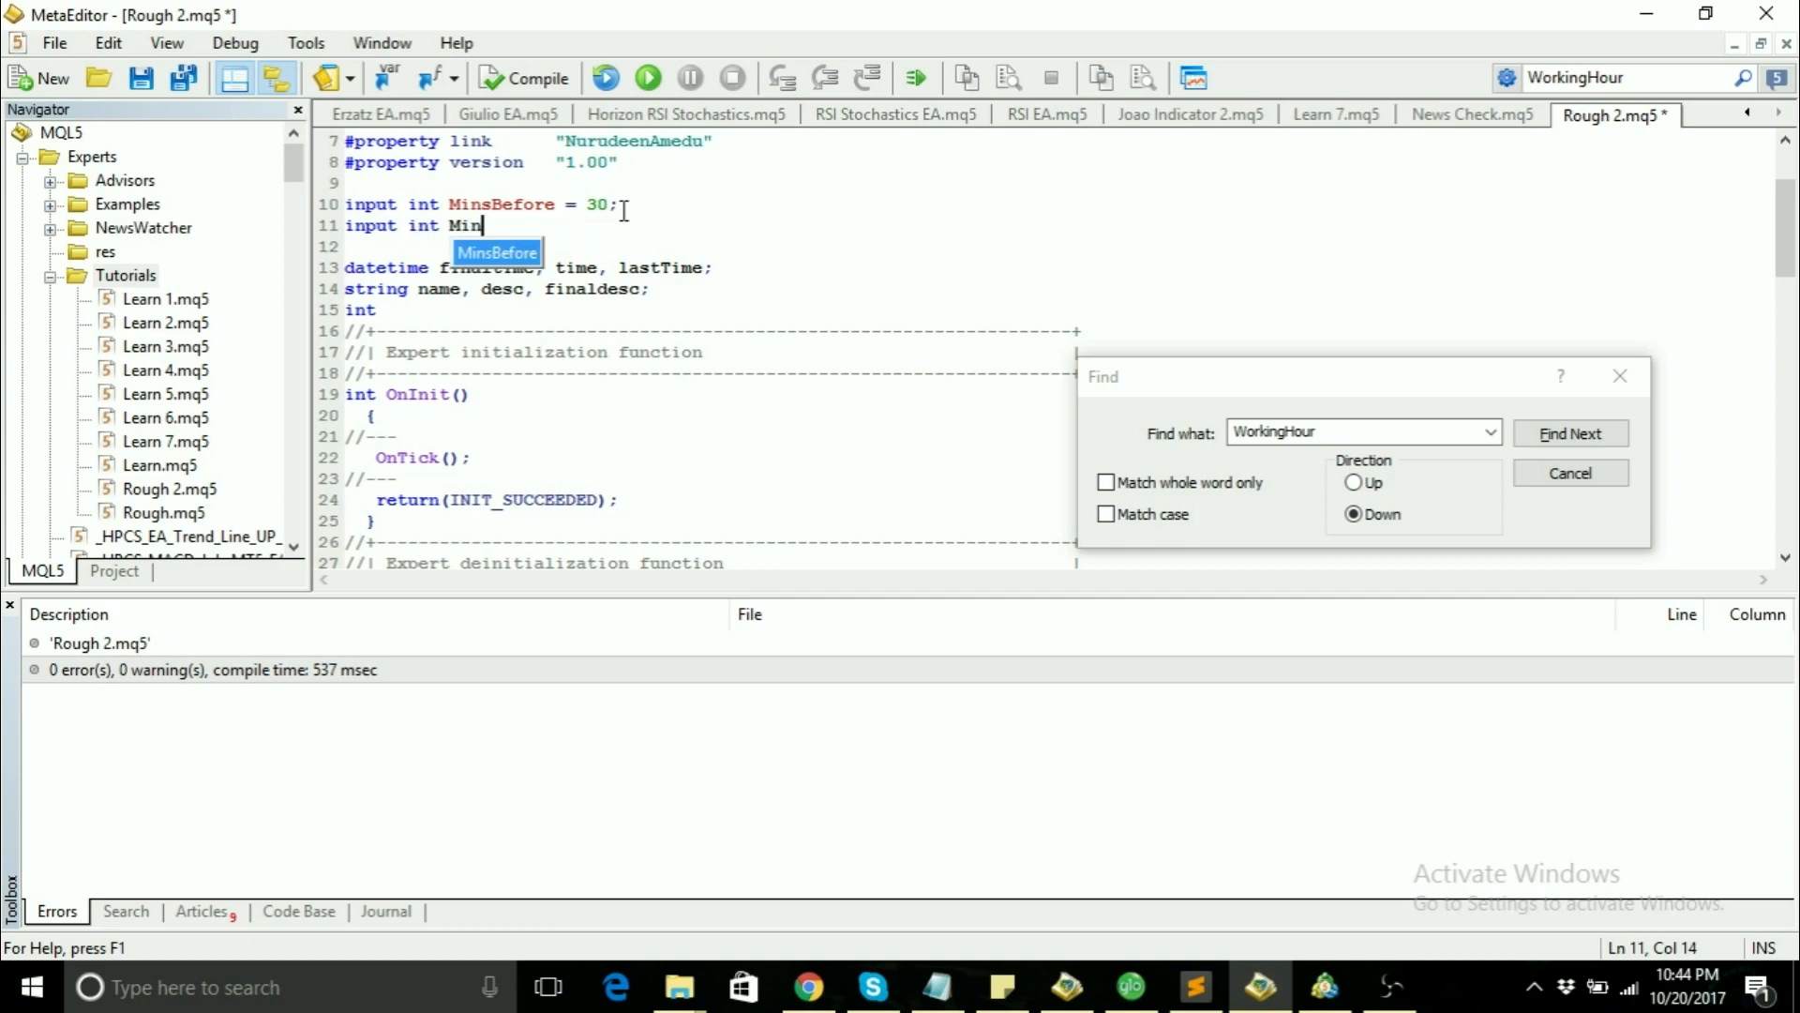
text(sAfter  =)
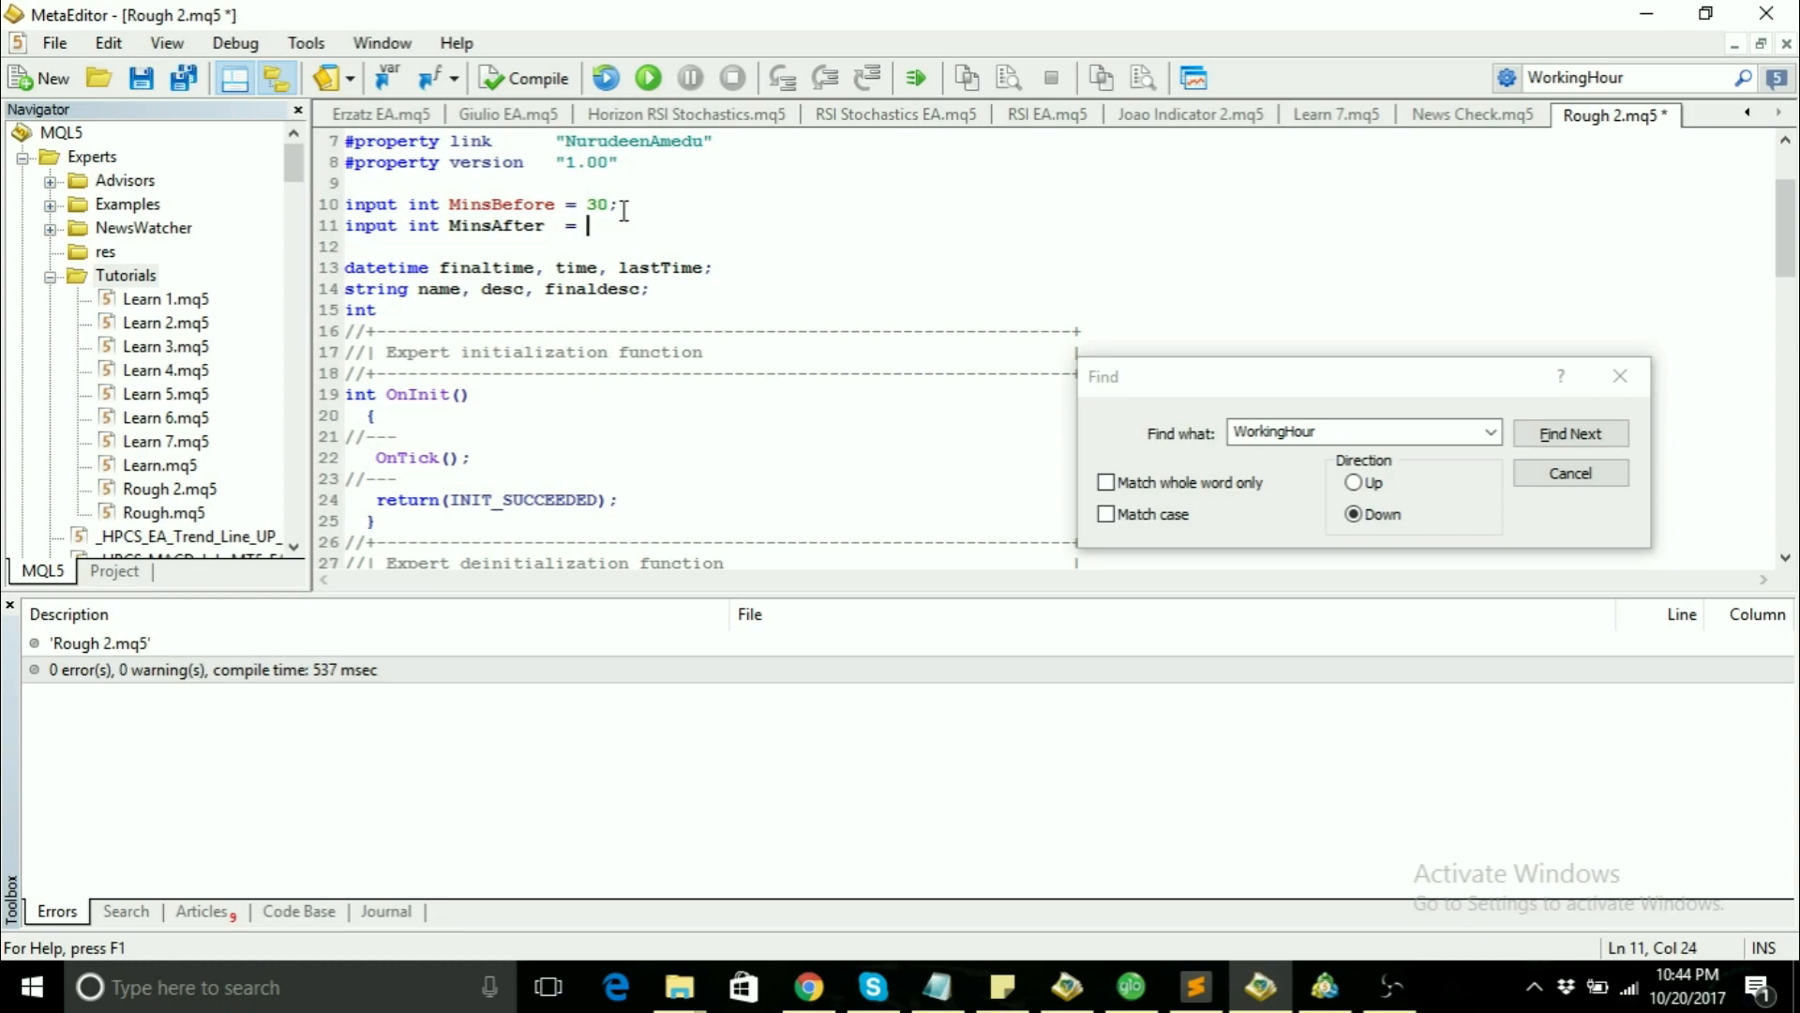
text(30;)
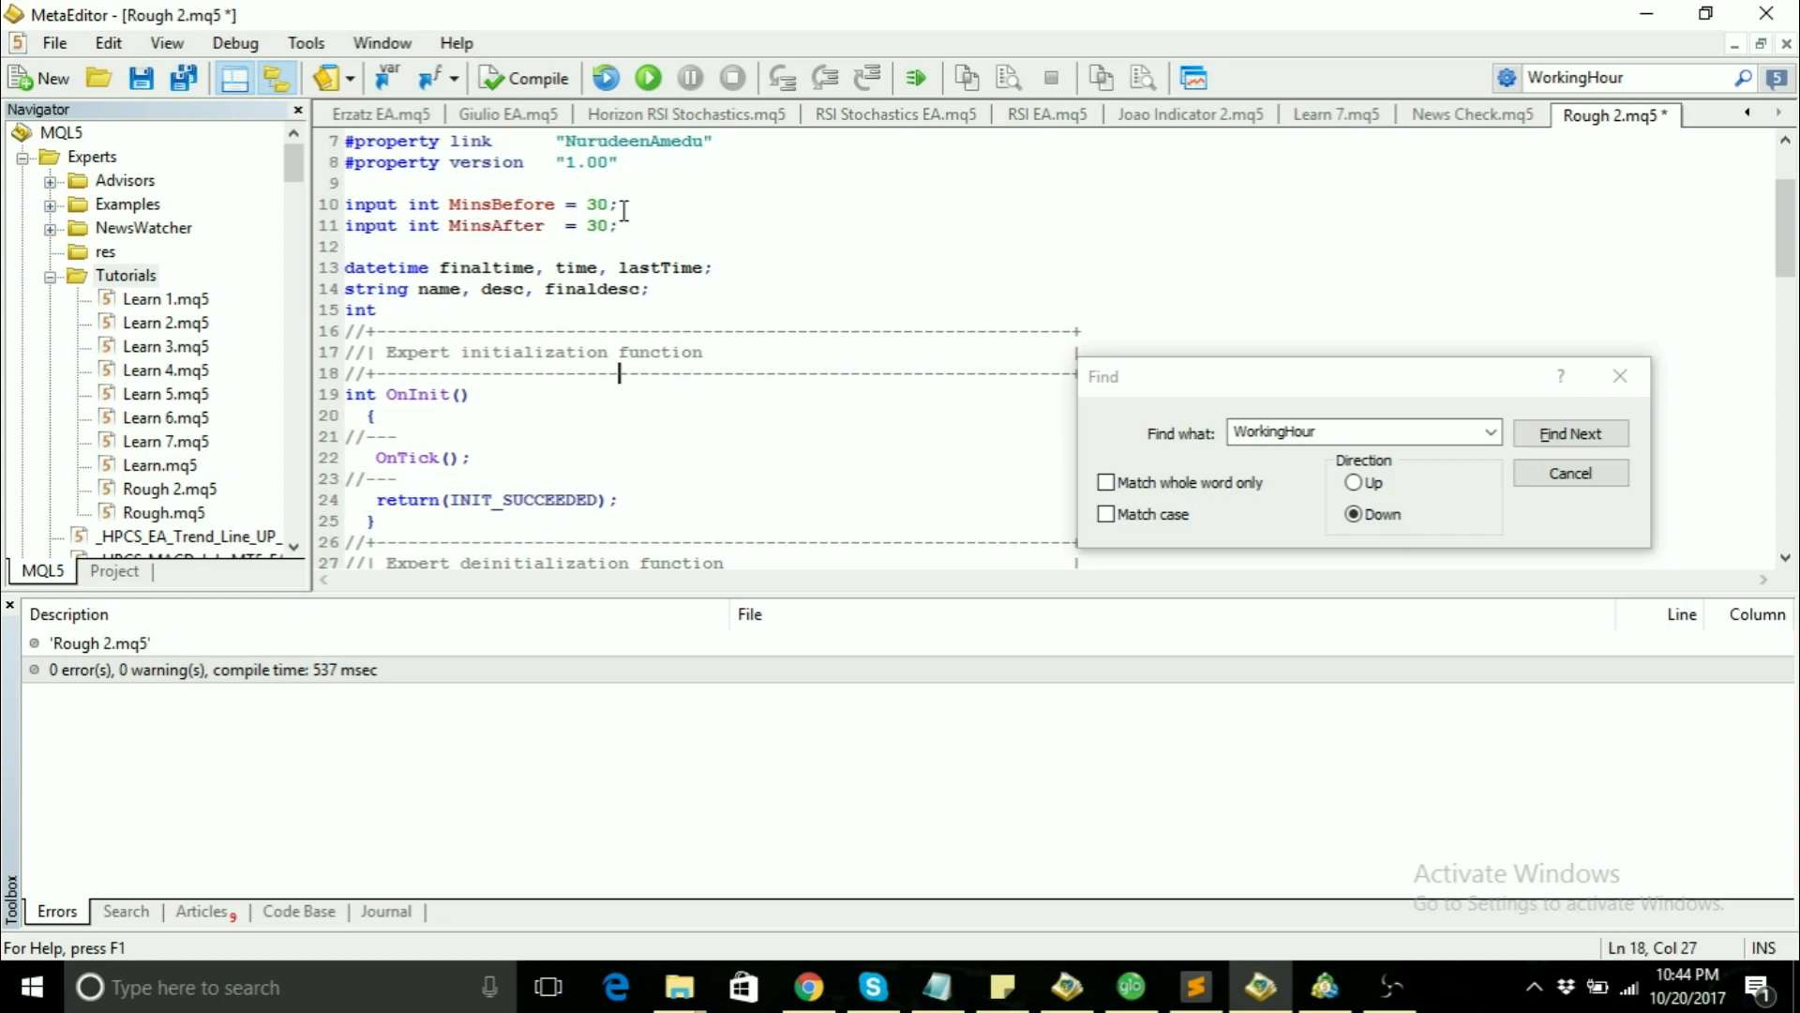
text(diff)
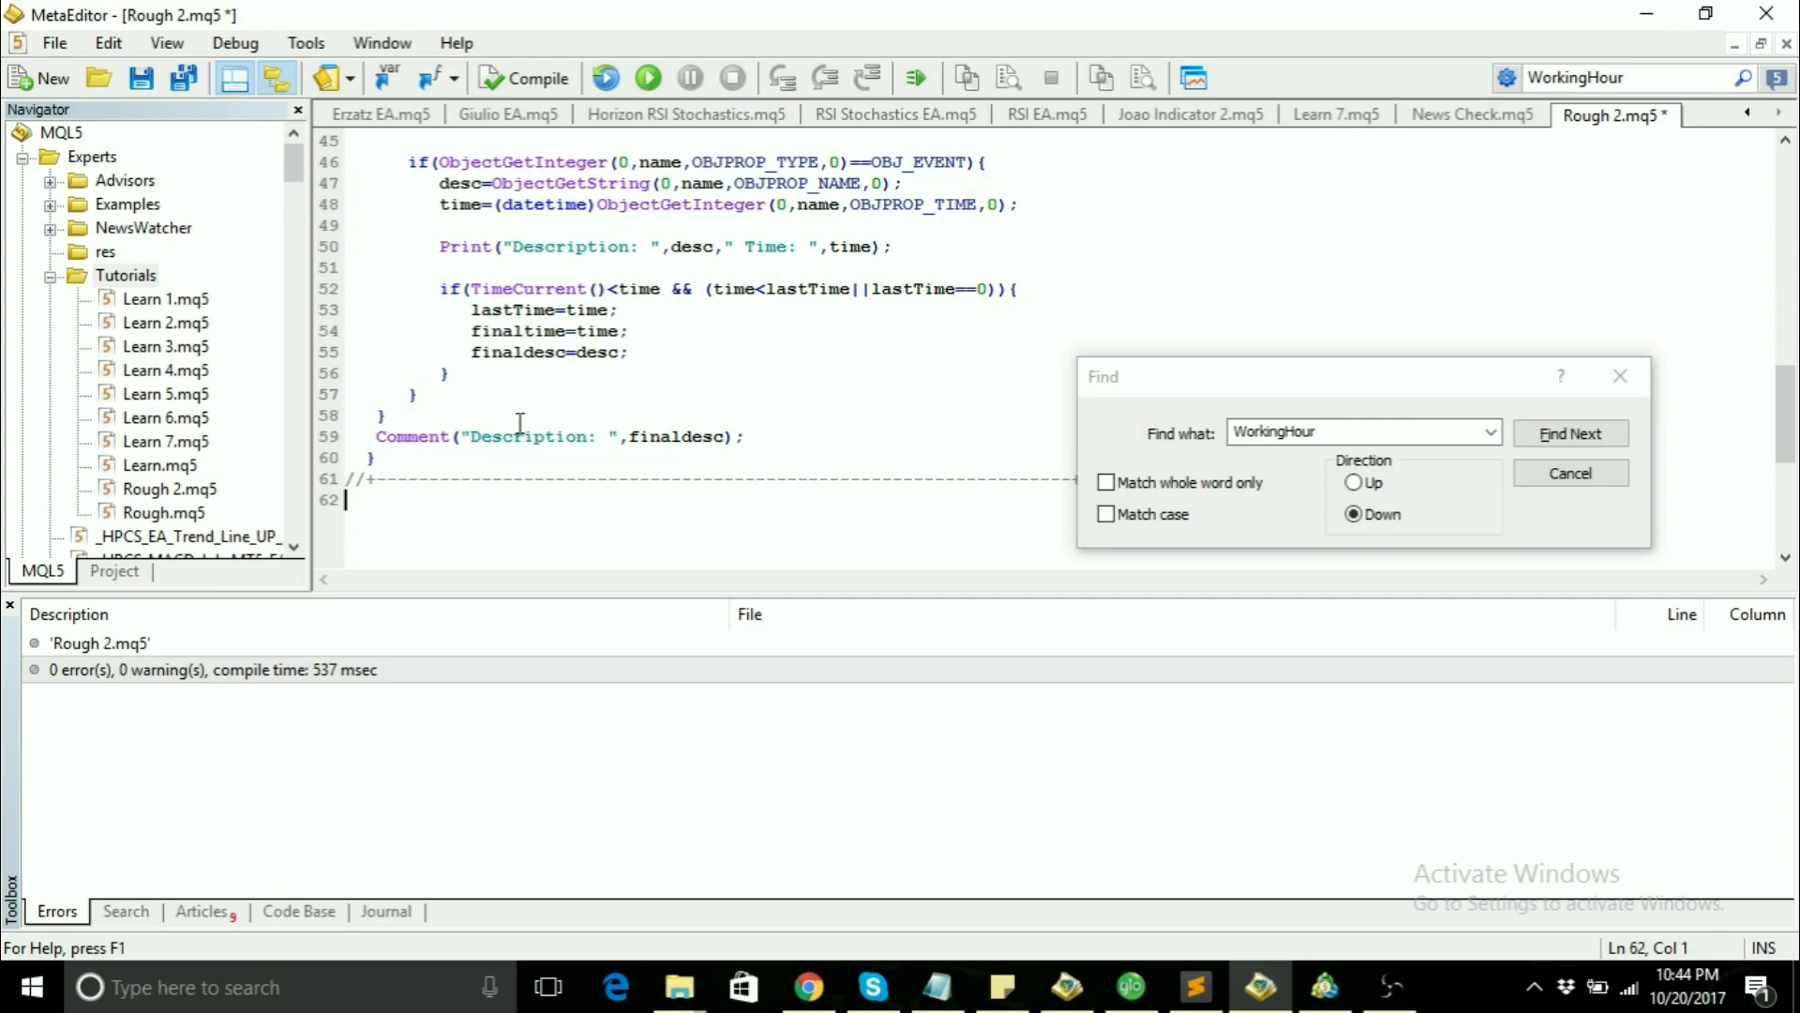
Step: Compute diff = (int)(finaltime - TimeCurrent()) above the Comment call in OnTick
text(diff)
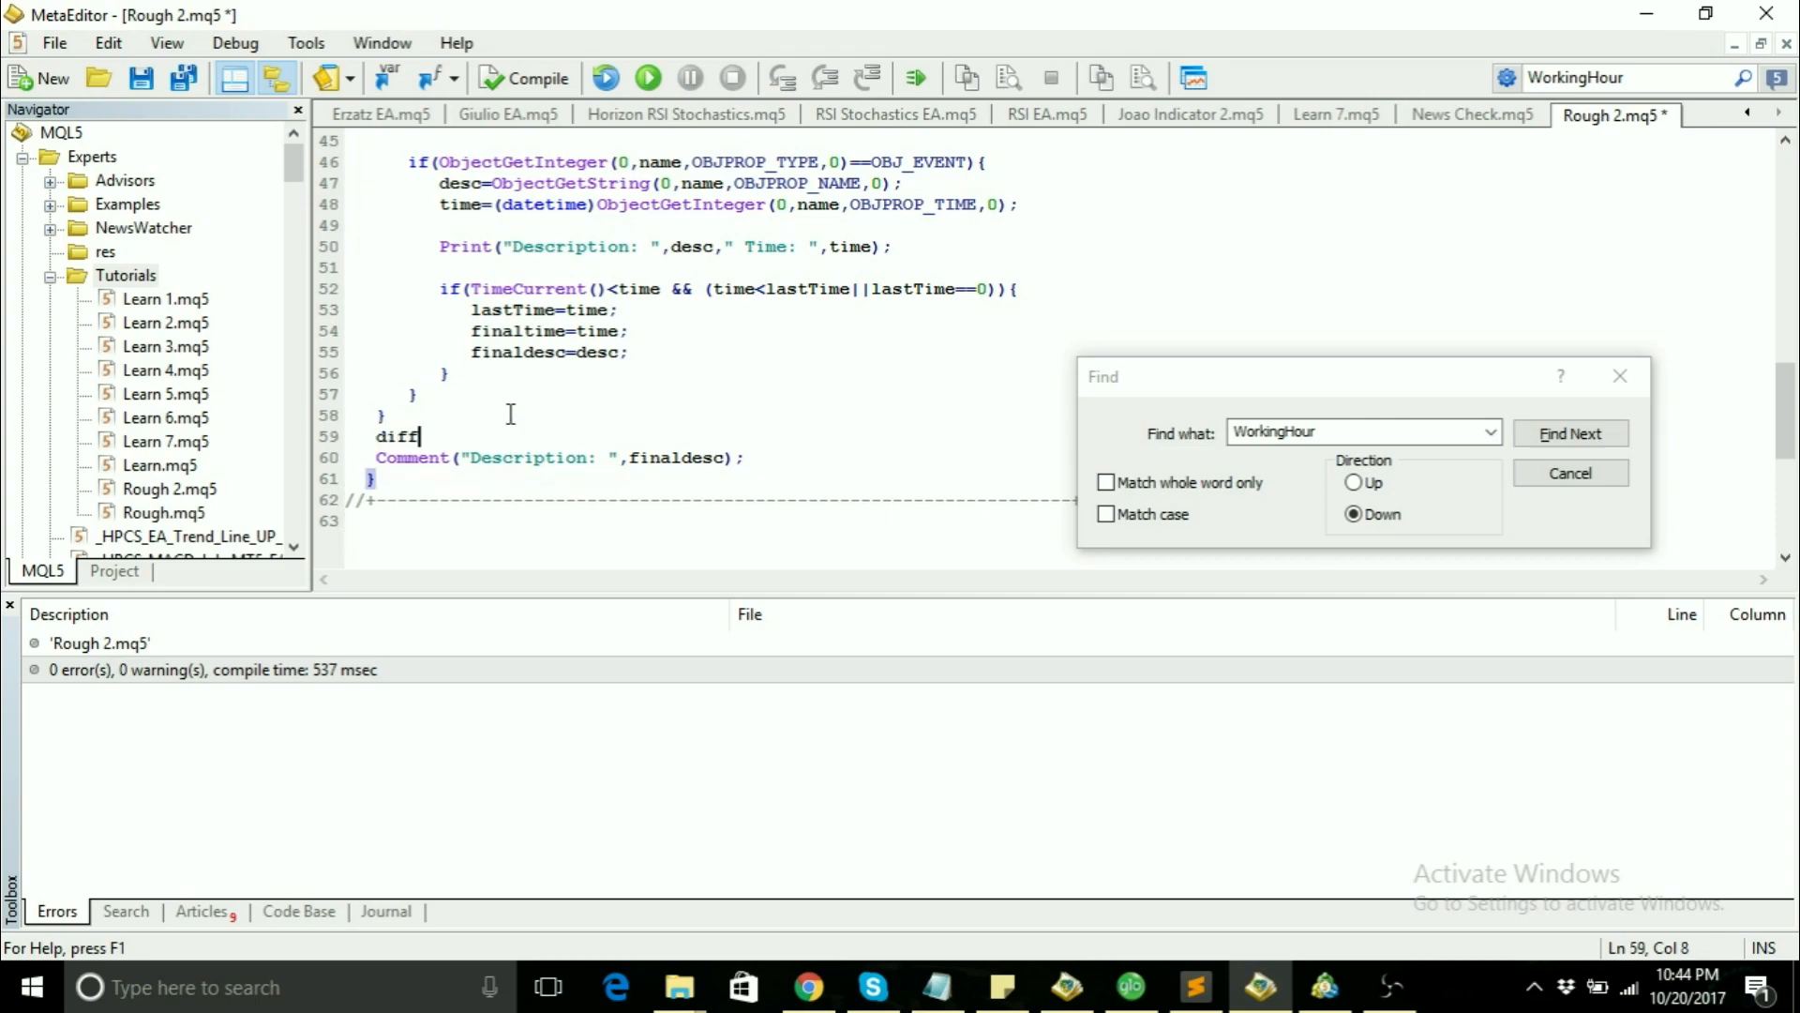
text(=T)
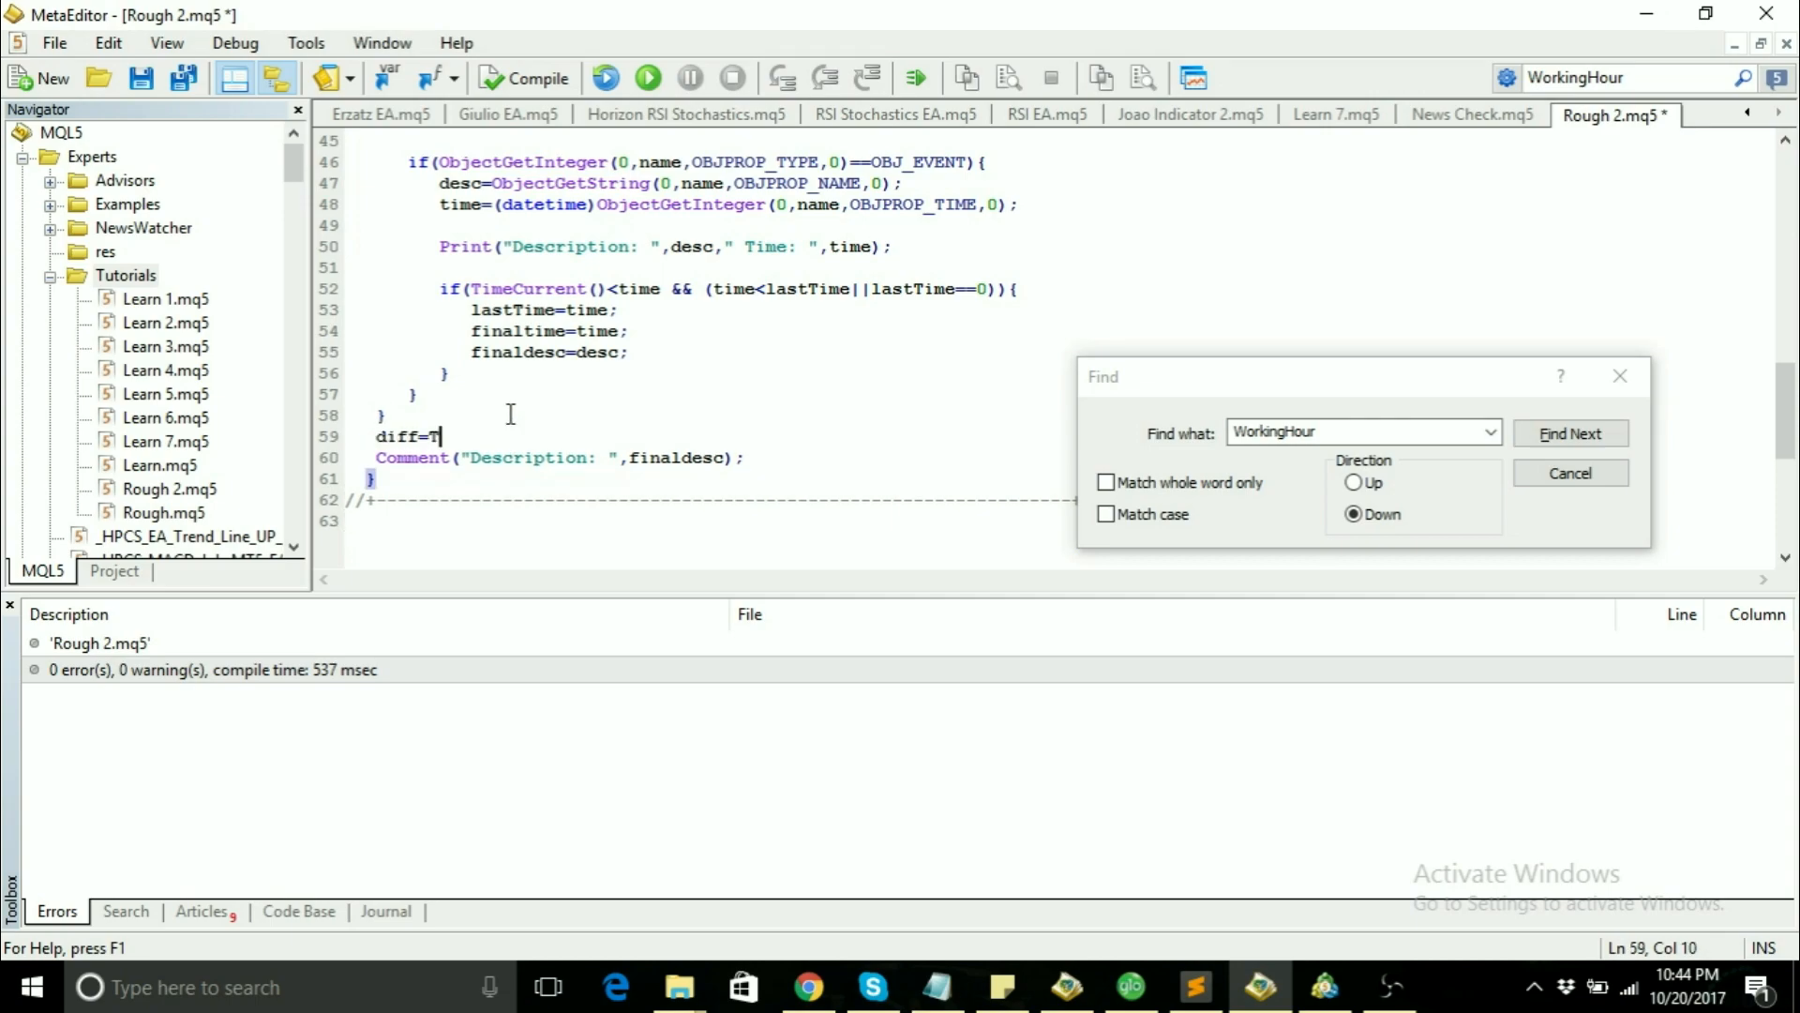
text(inaltime-)
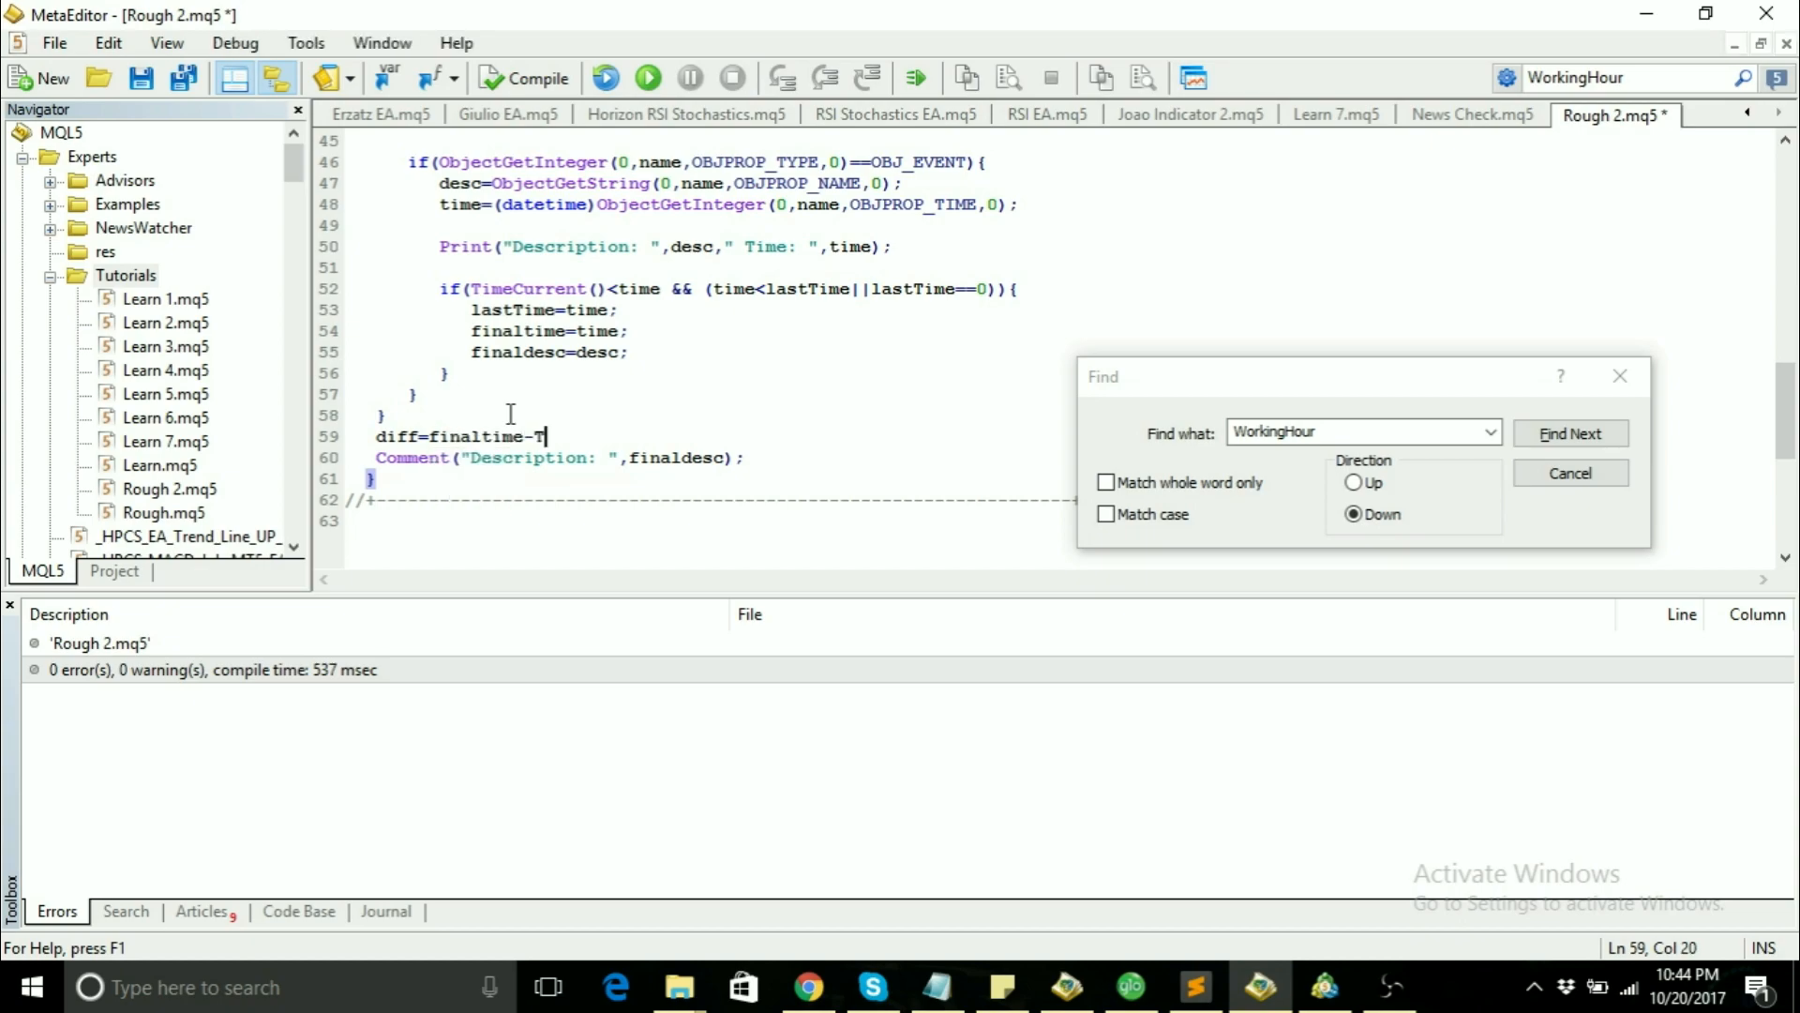
text(imeCurrent())
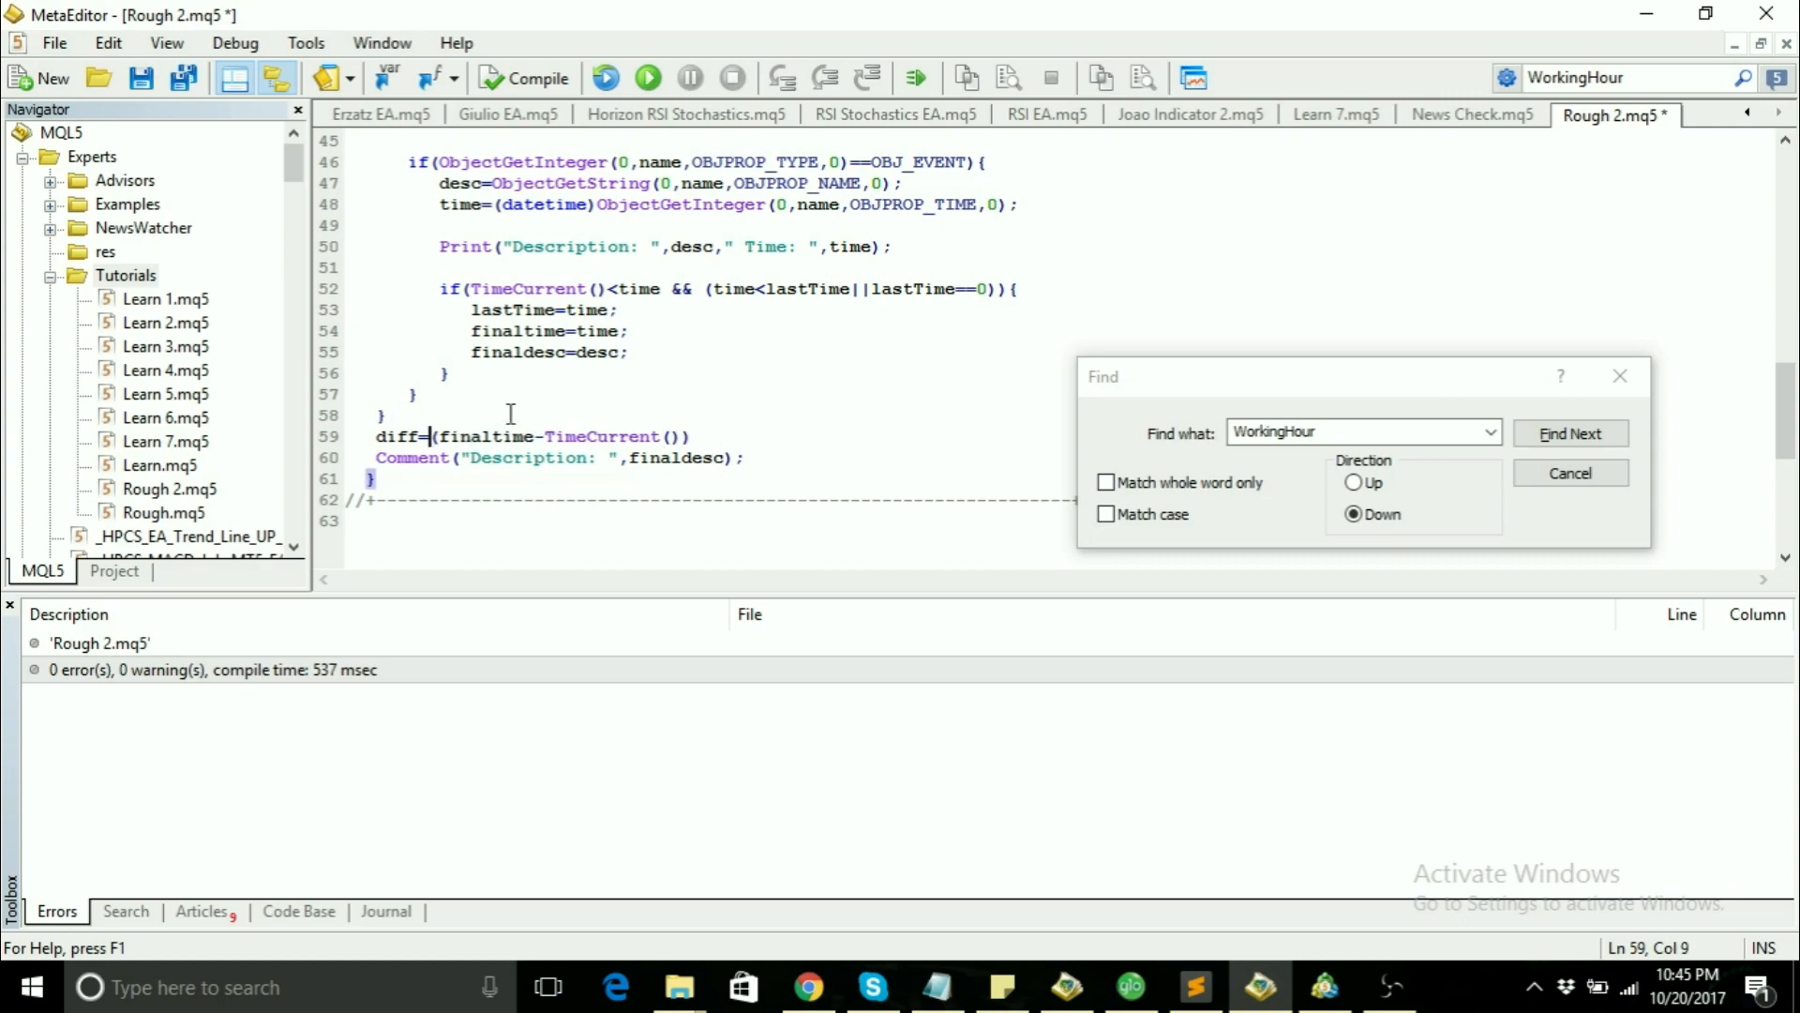
text())
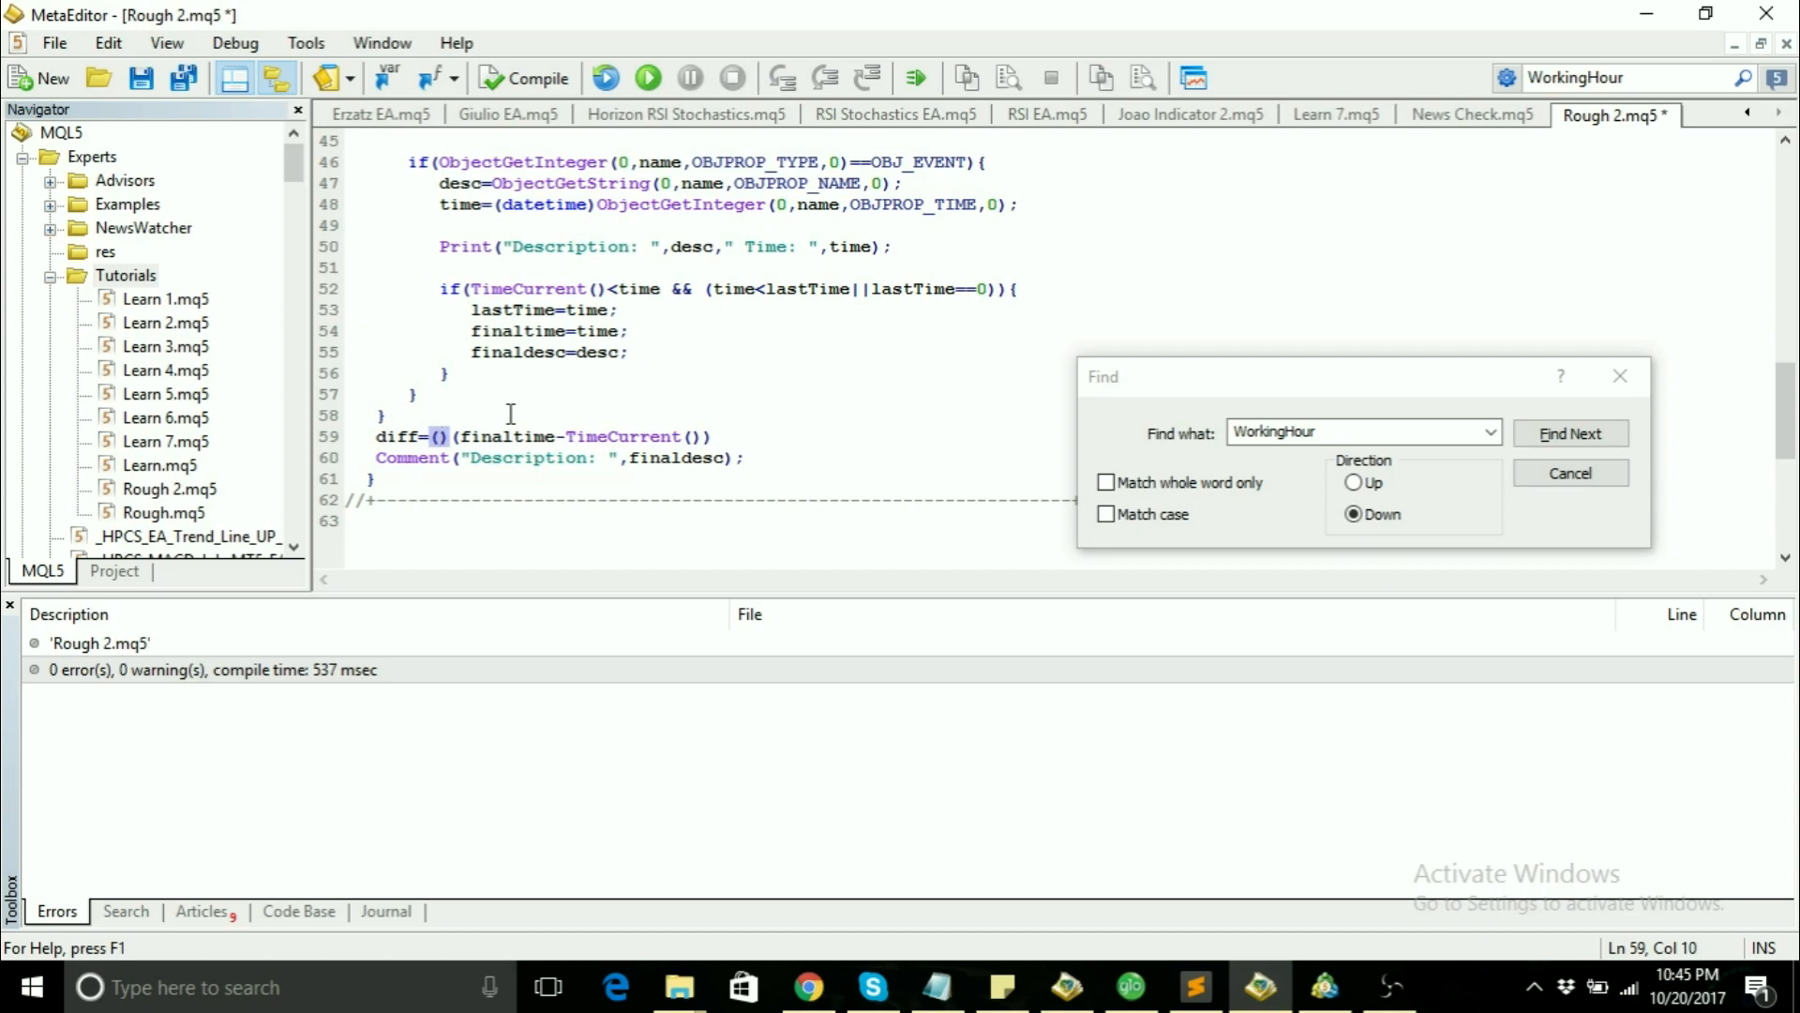
text(int)
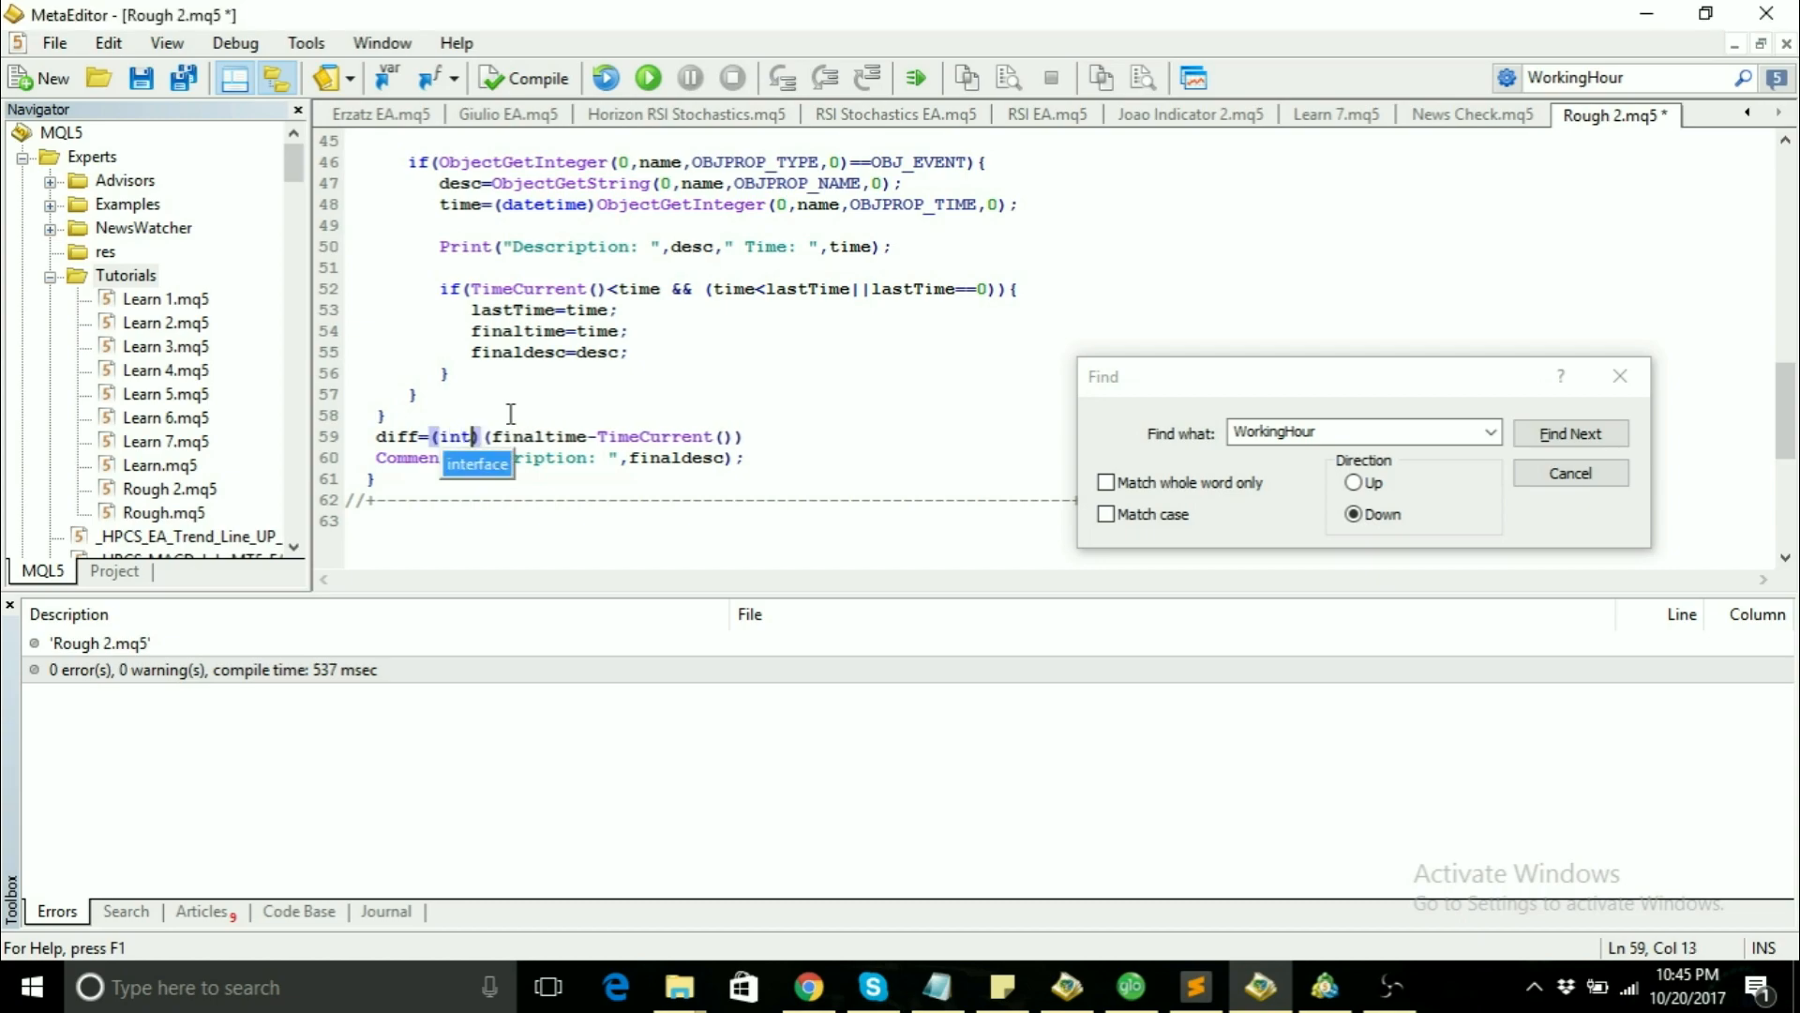
Step: Extend the Comment call with a ' :' separator and the diff value
double_click(540, 437)
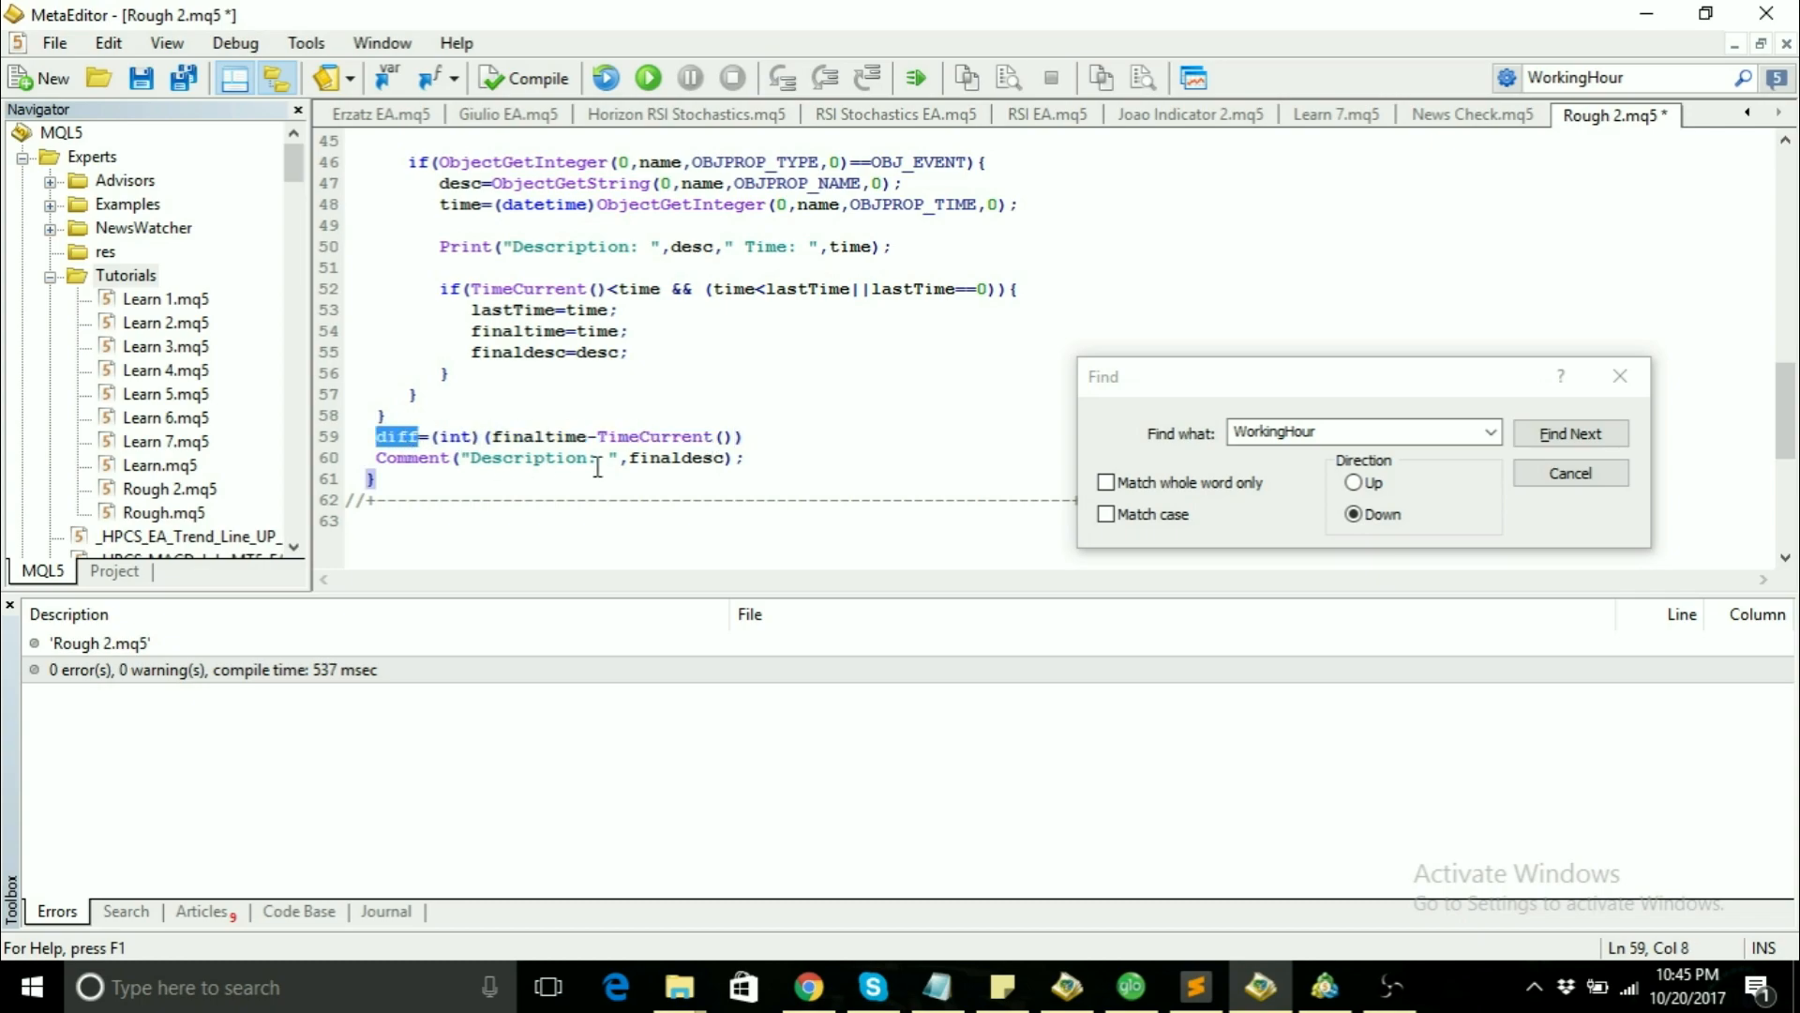
click(757, 437)
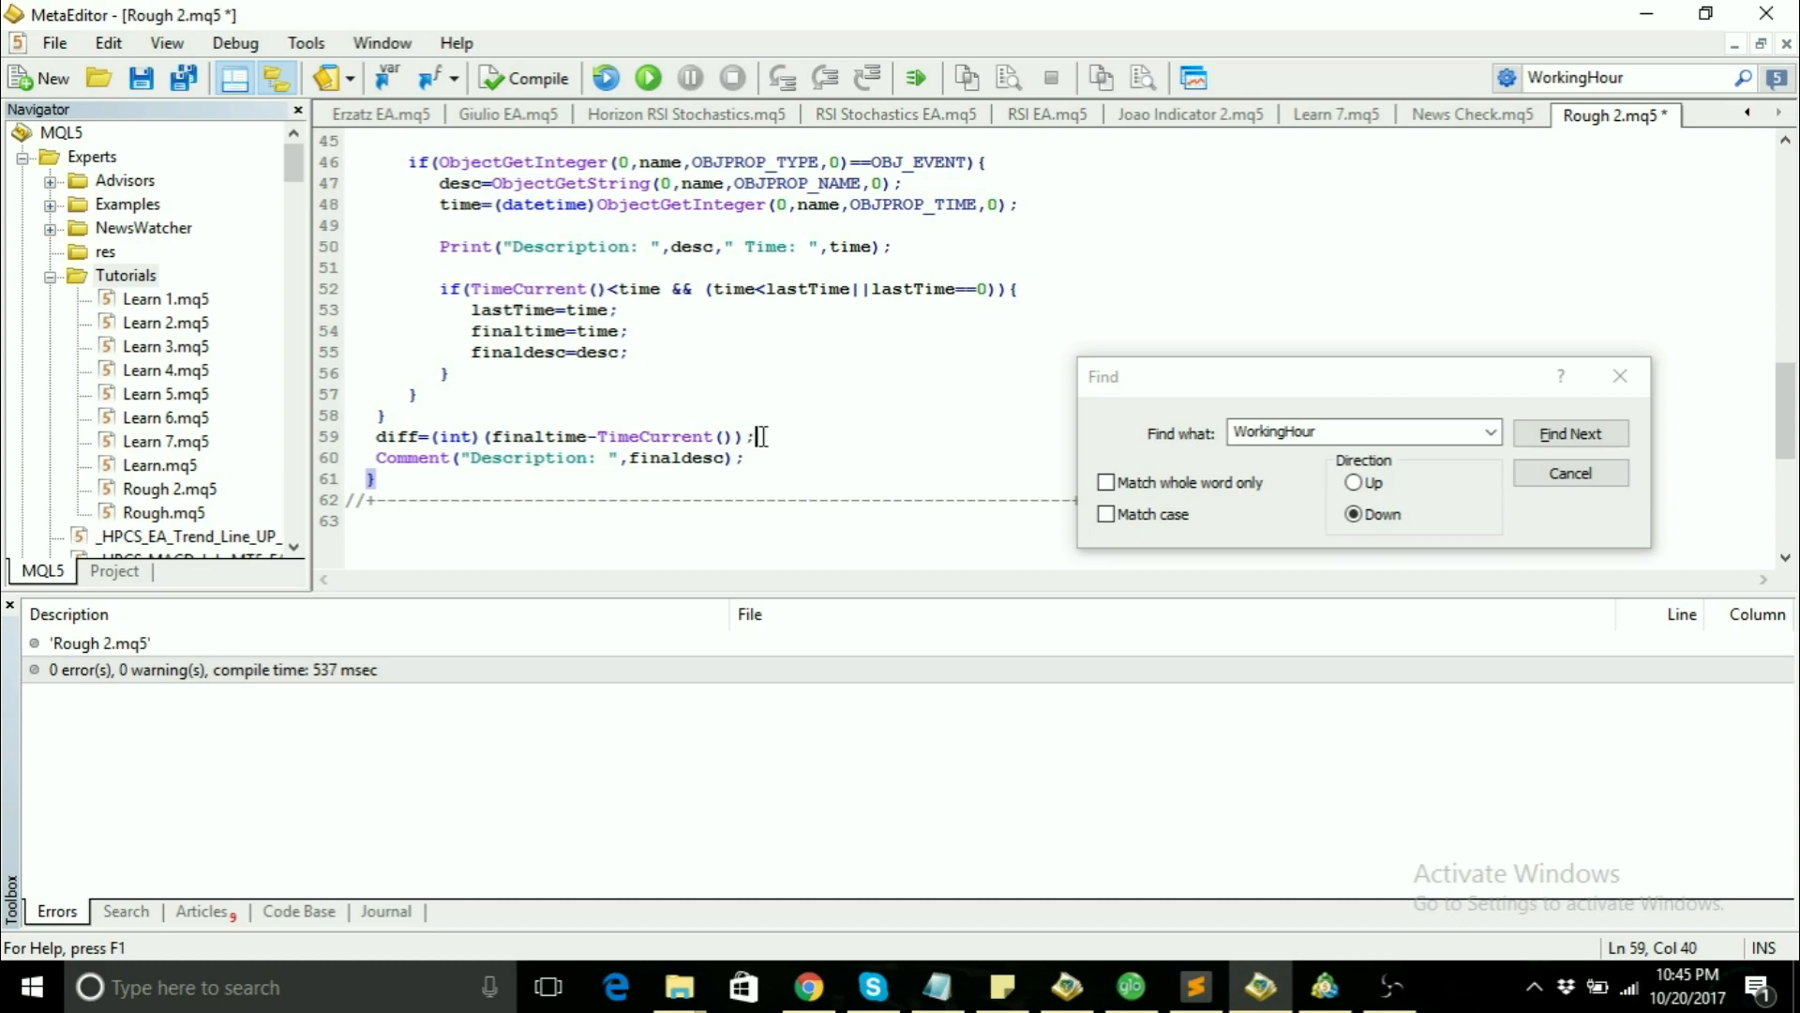
click(422, 435)
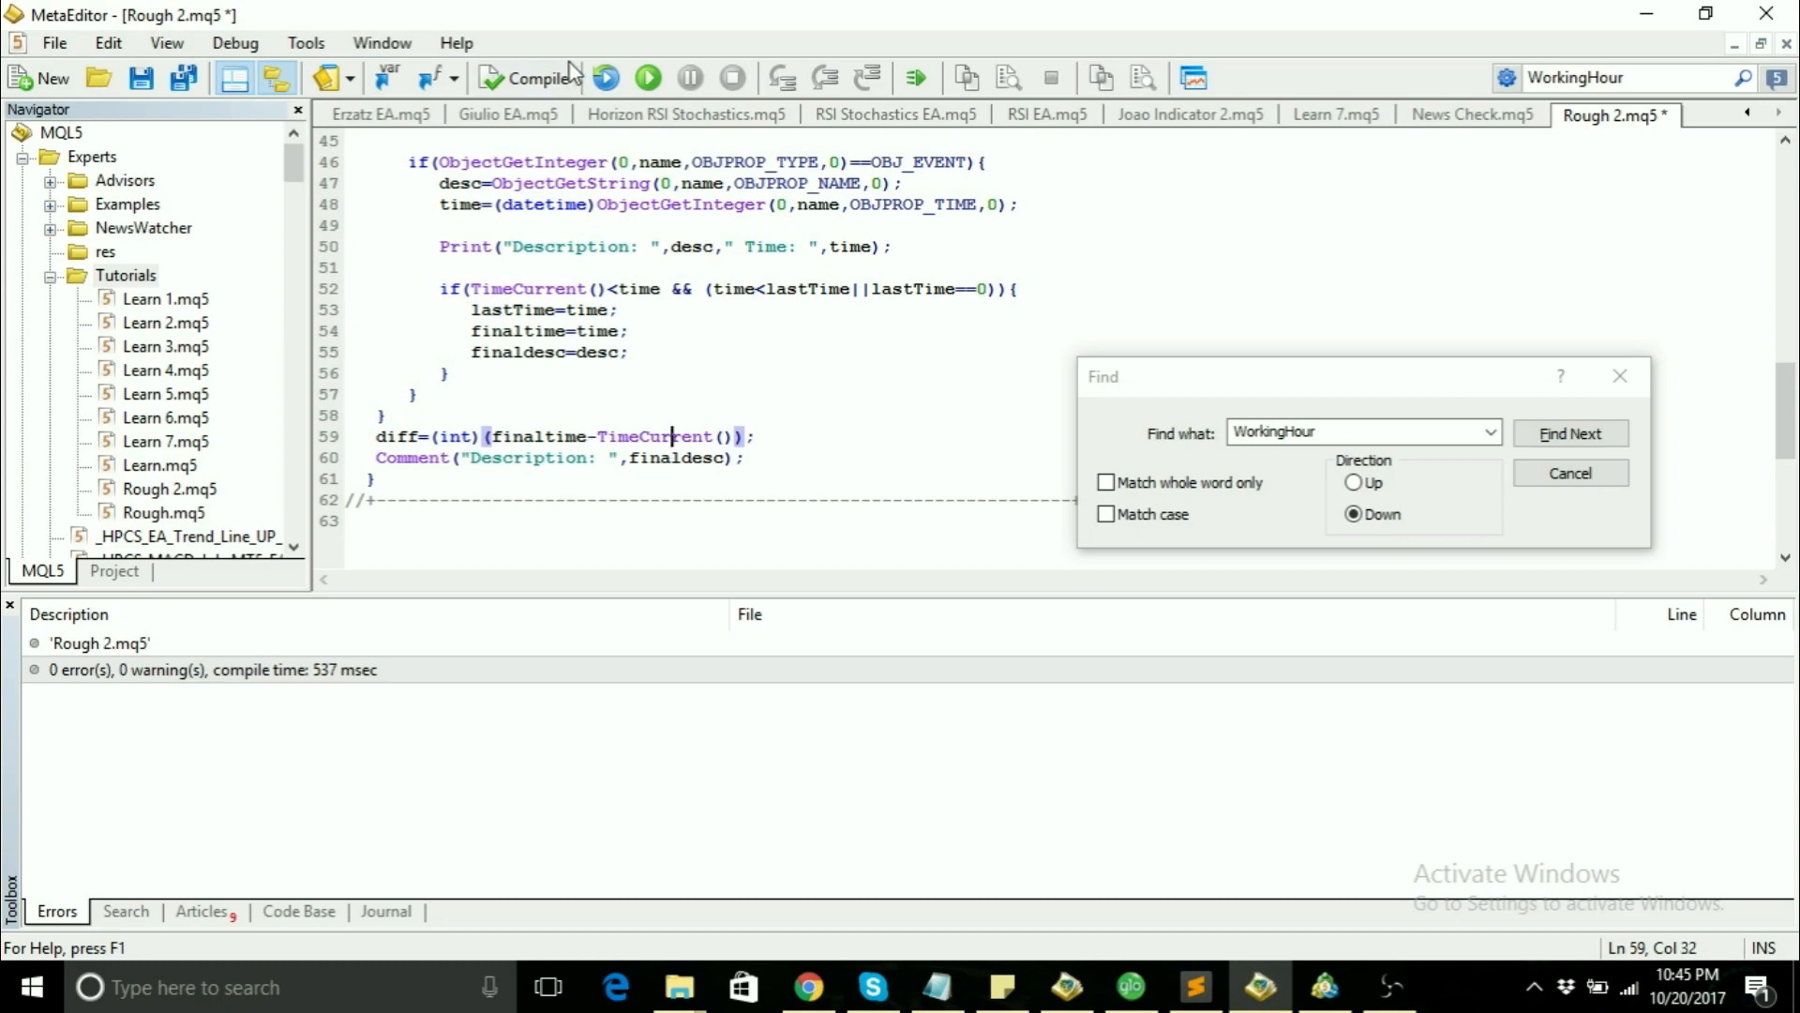
mouse_move(724, 461)
text(," )
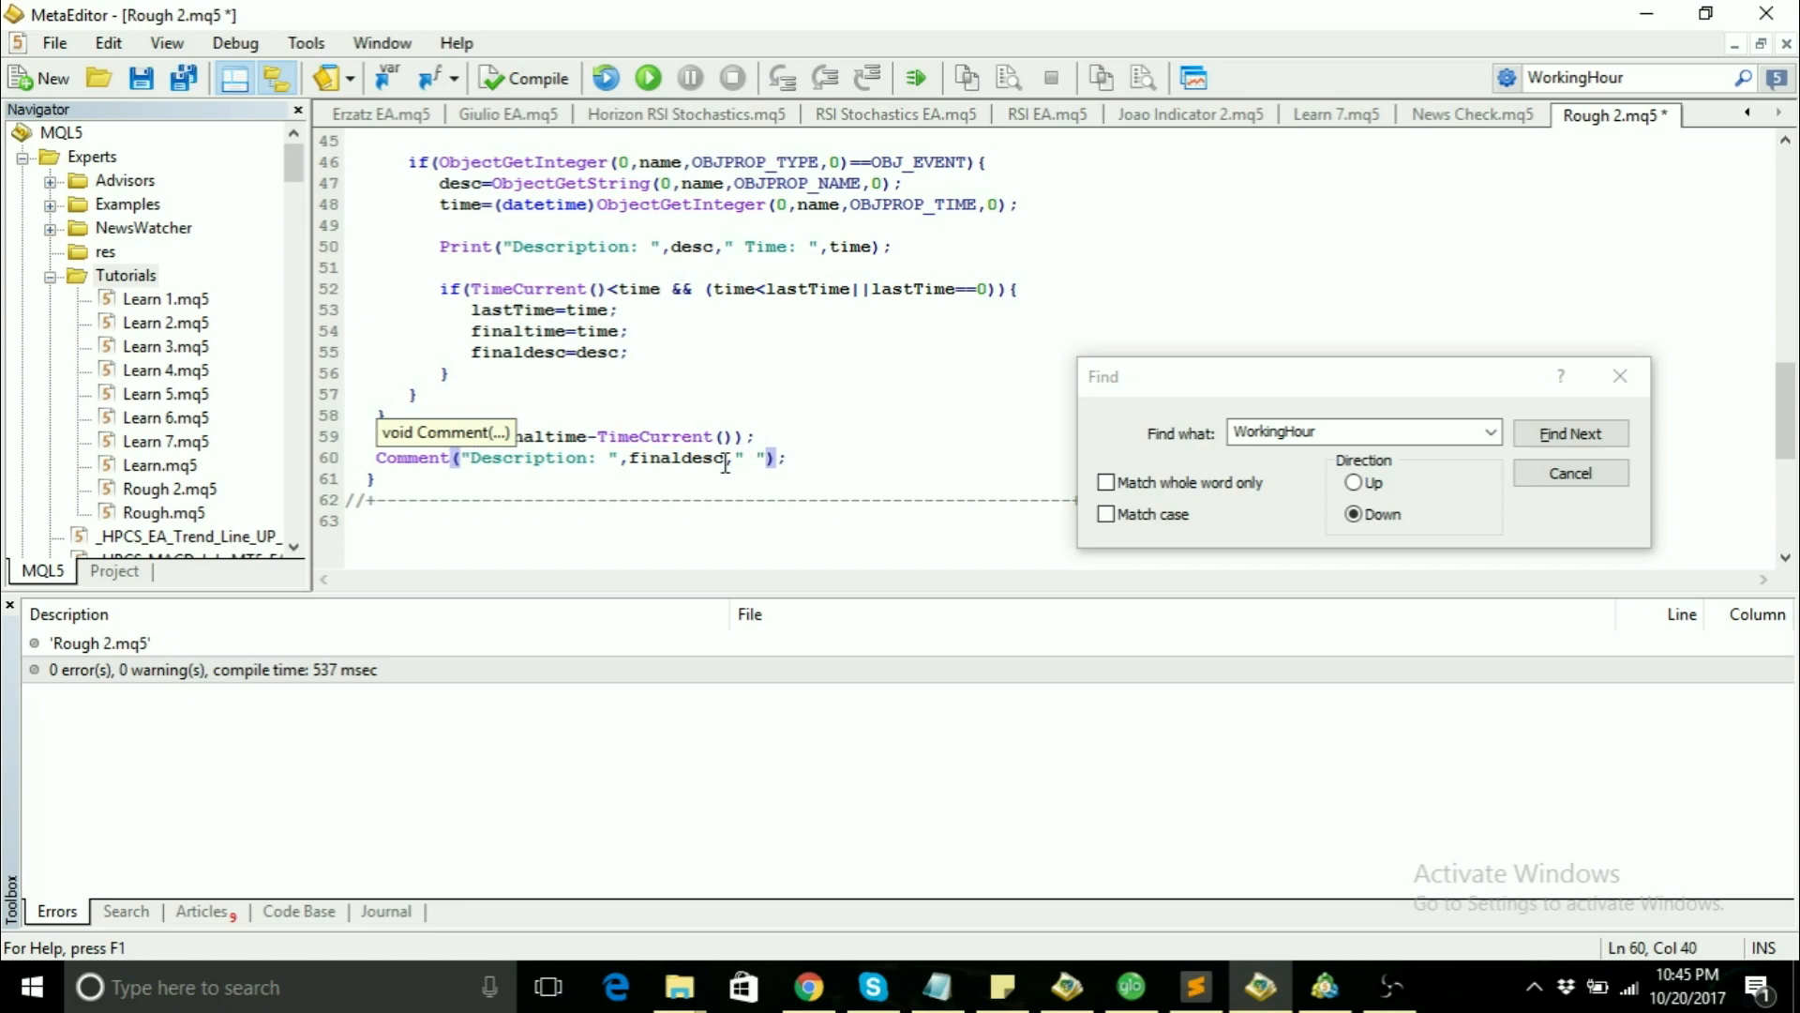
text(:",)
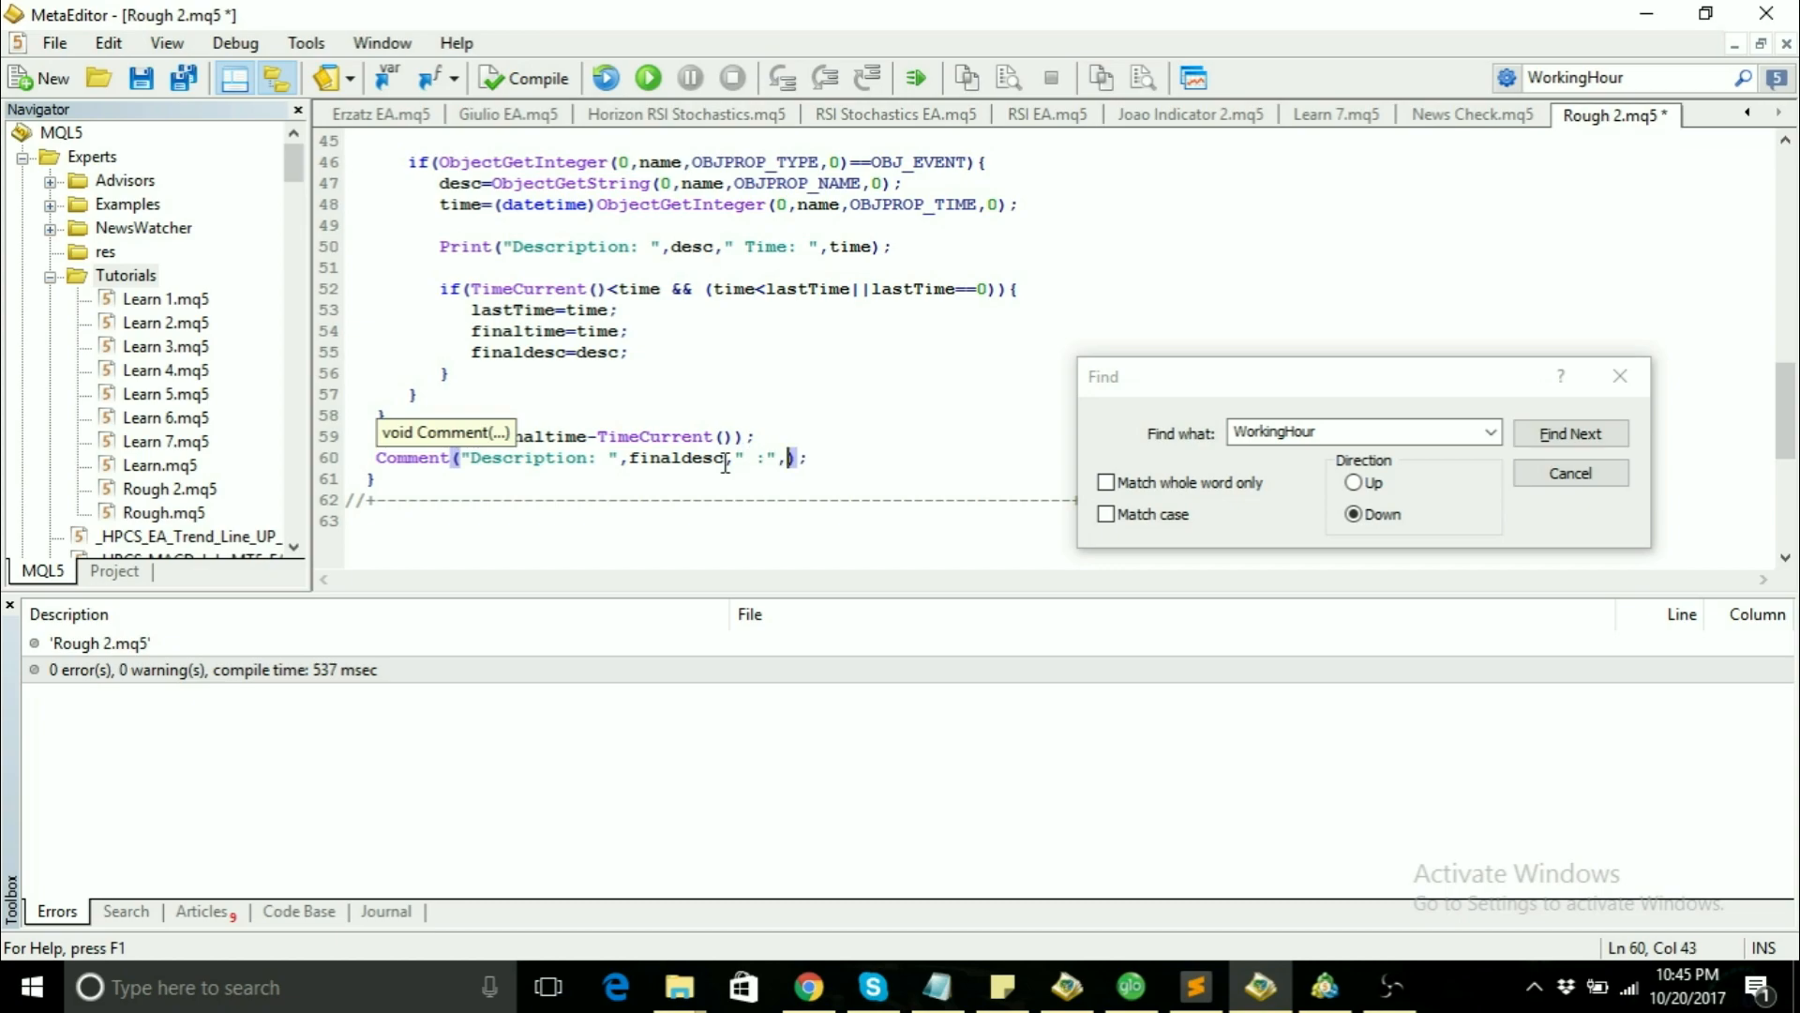
mouse_move(883, 439)
text(diff)
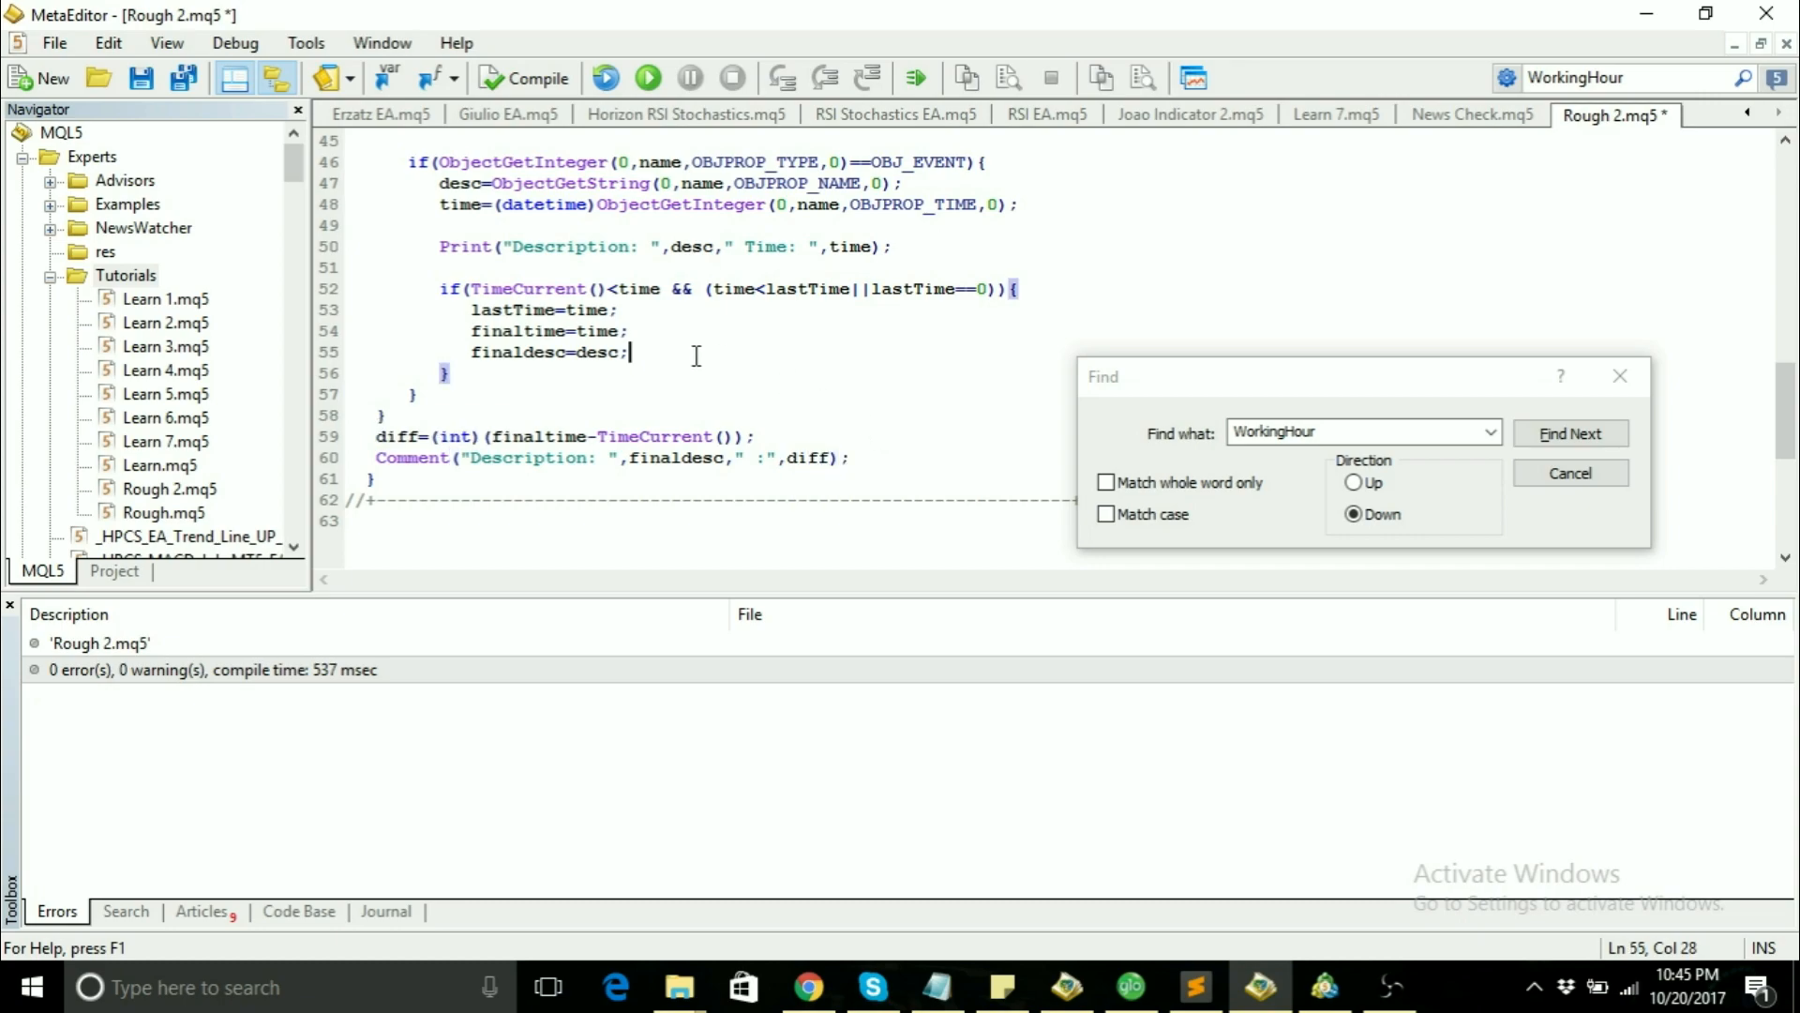
Step: Compile Rough 2.mq5 with 0 errors and 0 warnings and check the chart output
click(525, 79)
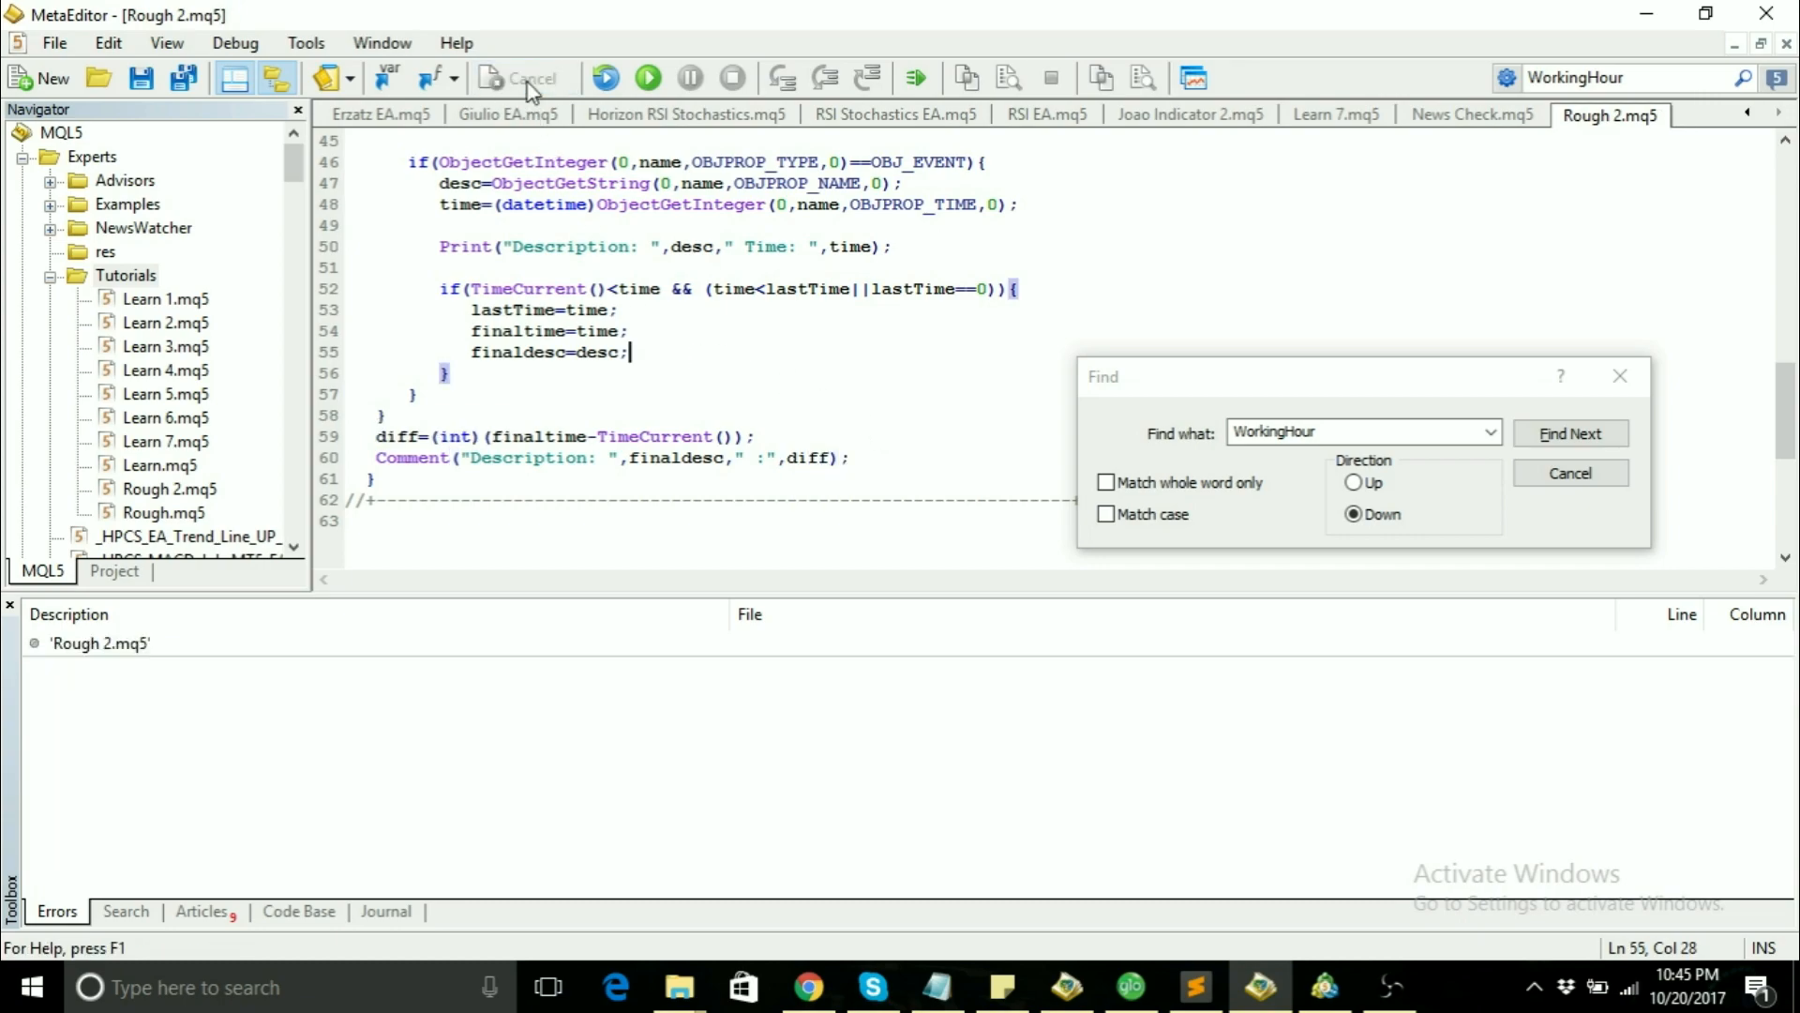
click(523, 79)
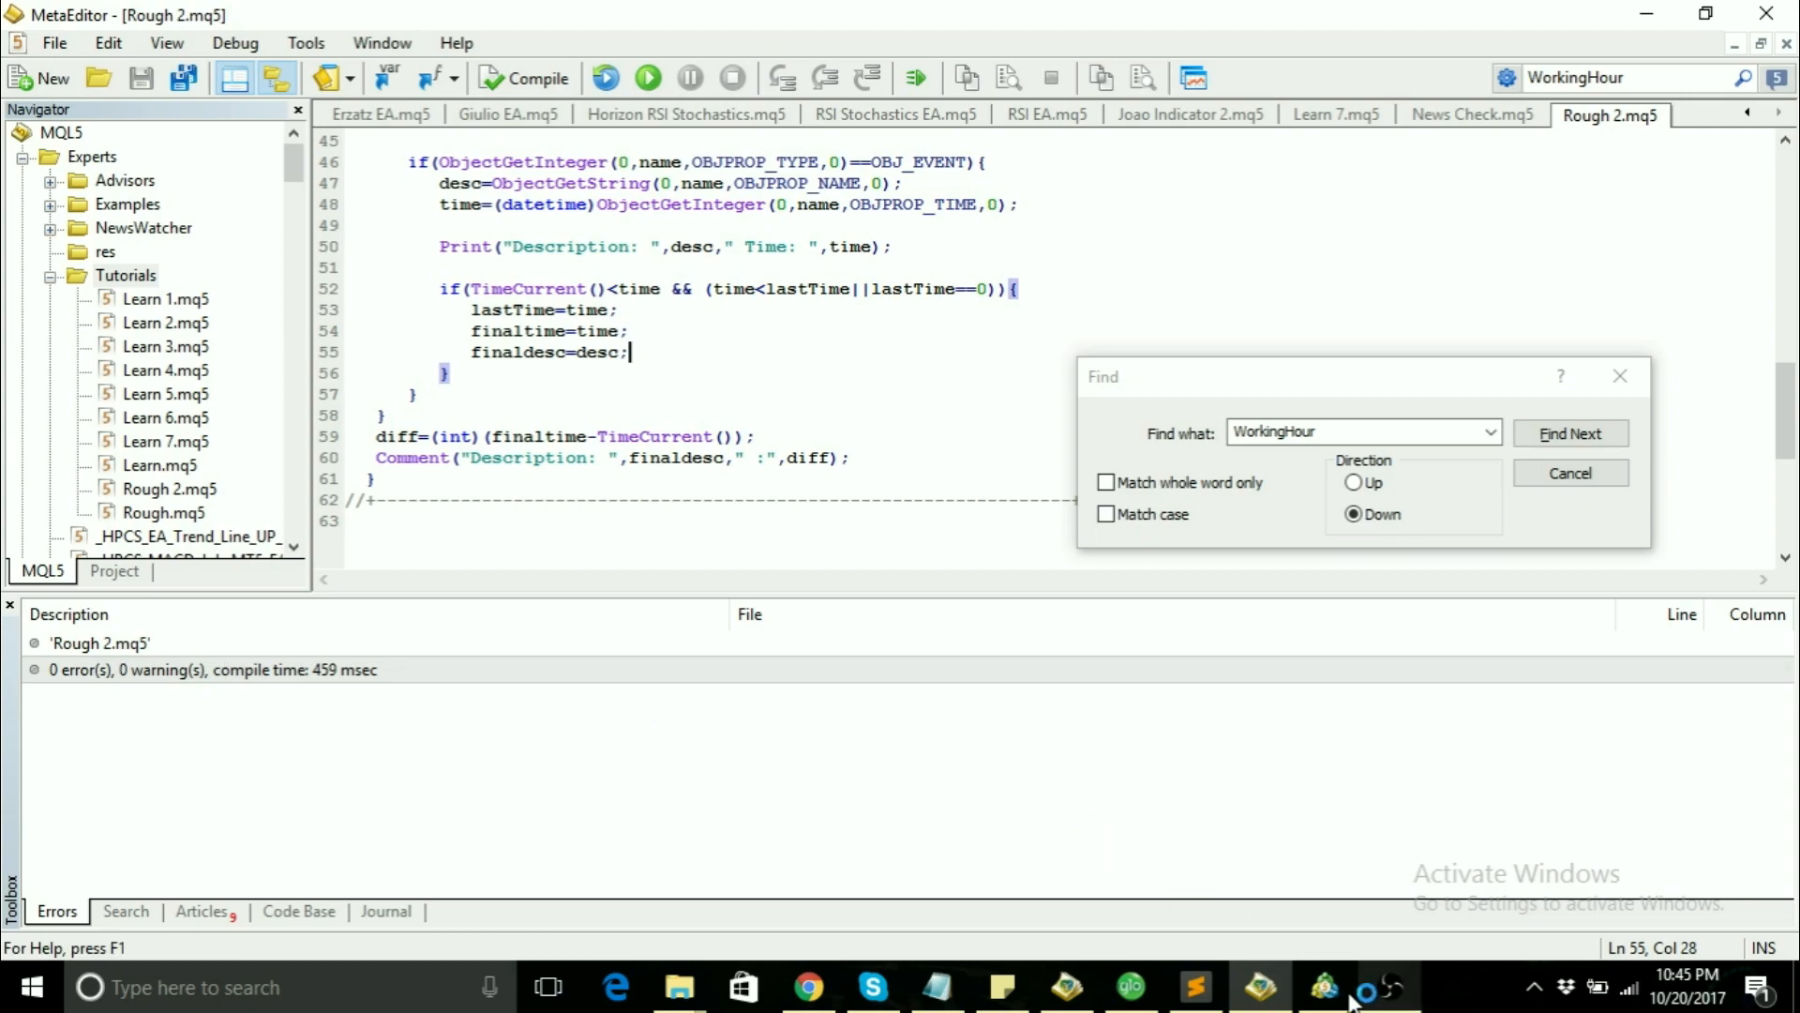
click(1322, 986)
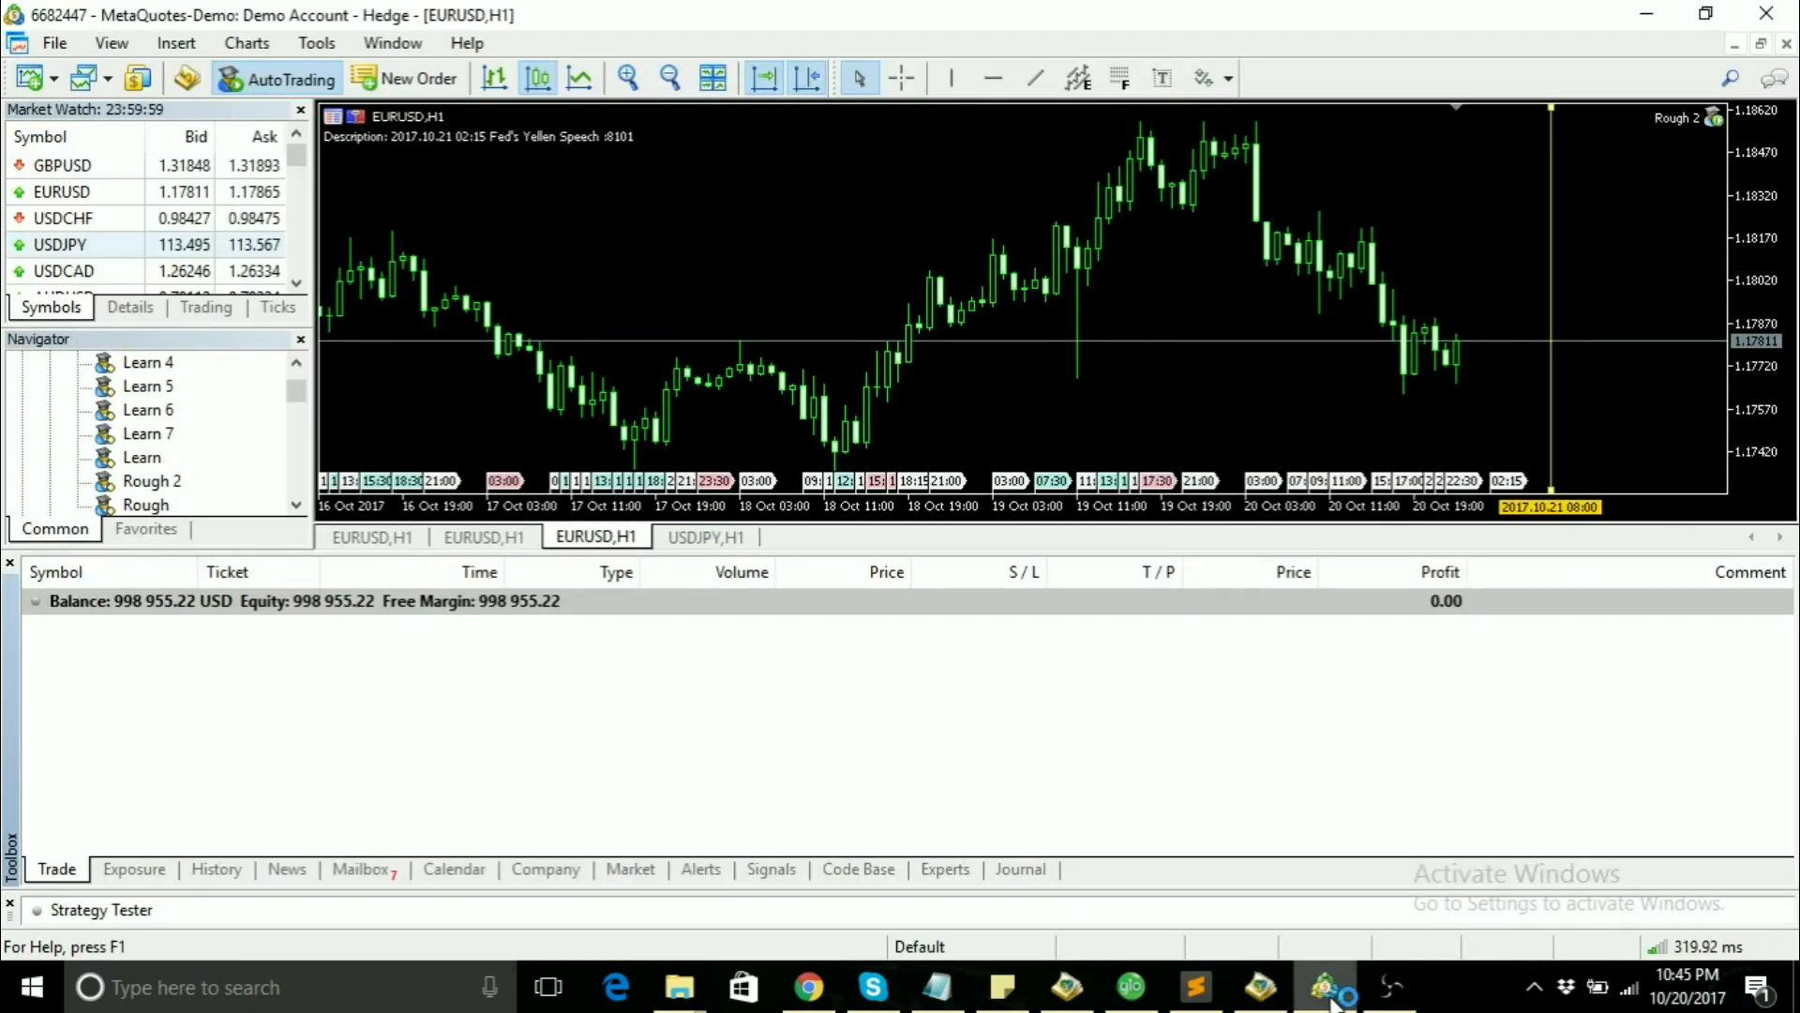
click(1325, 986)
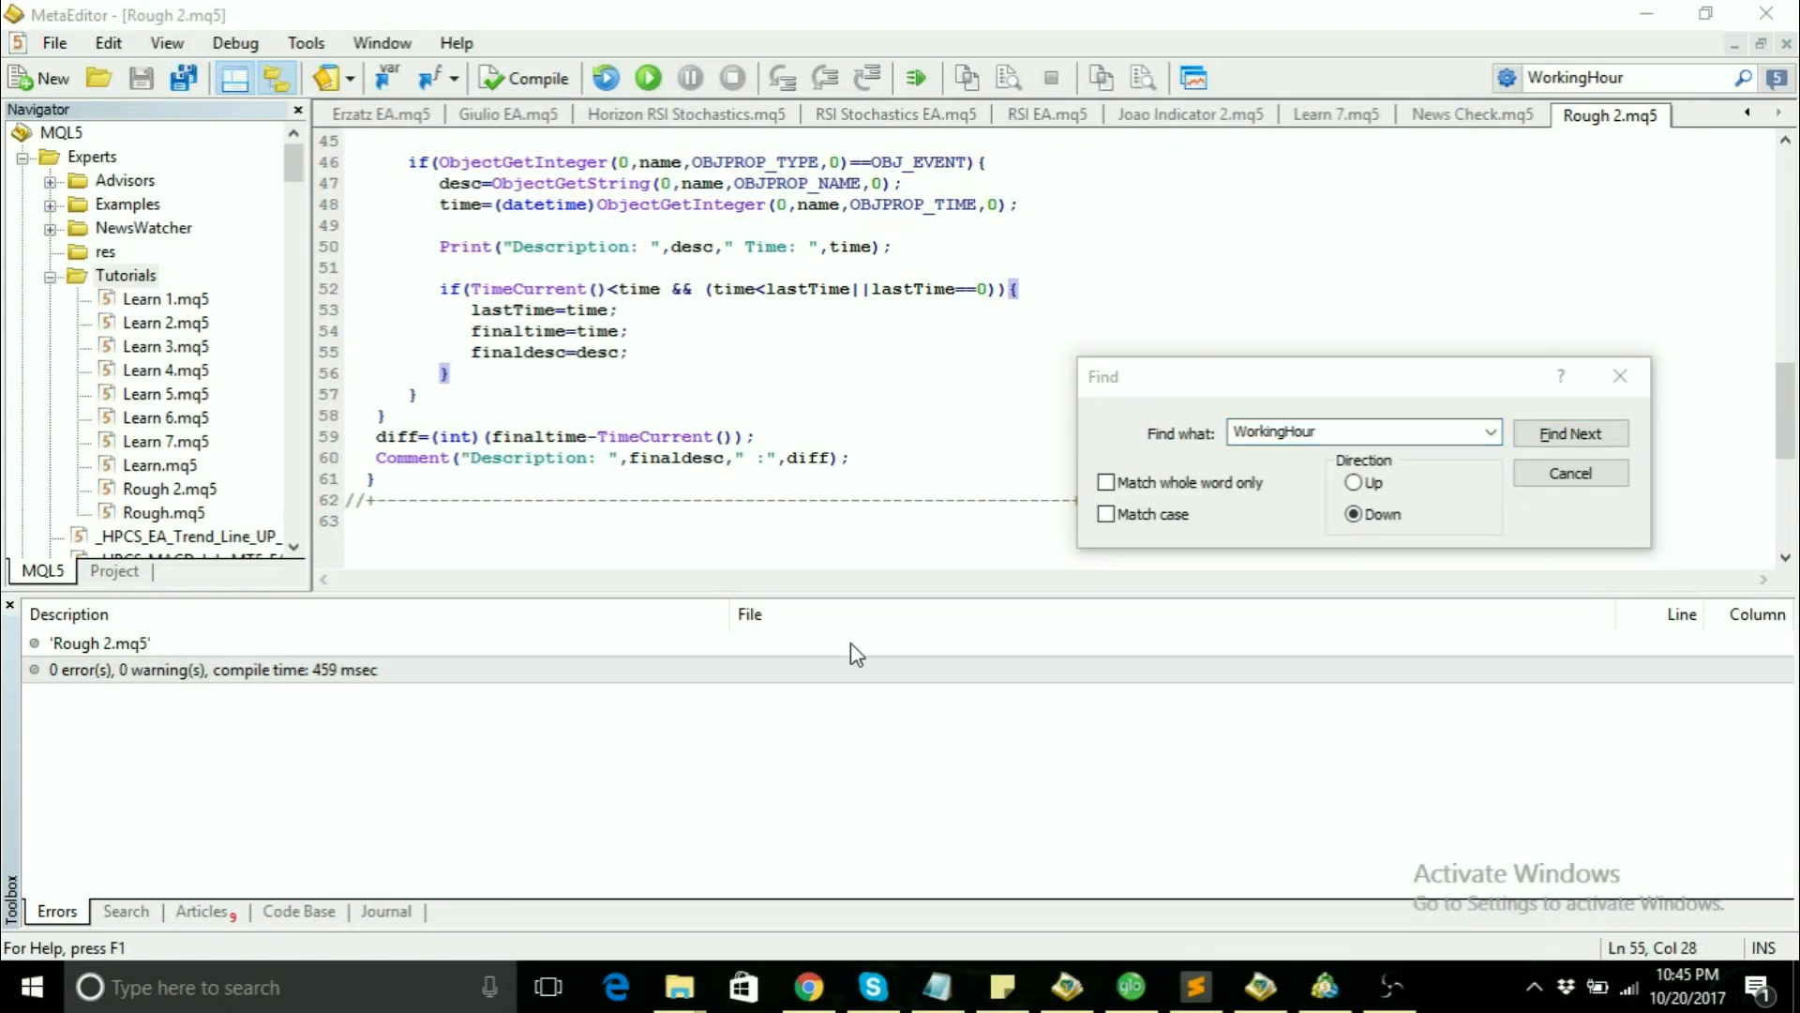
click(32, 987)
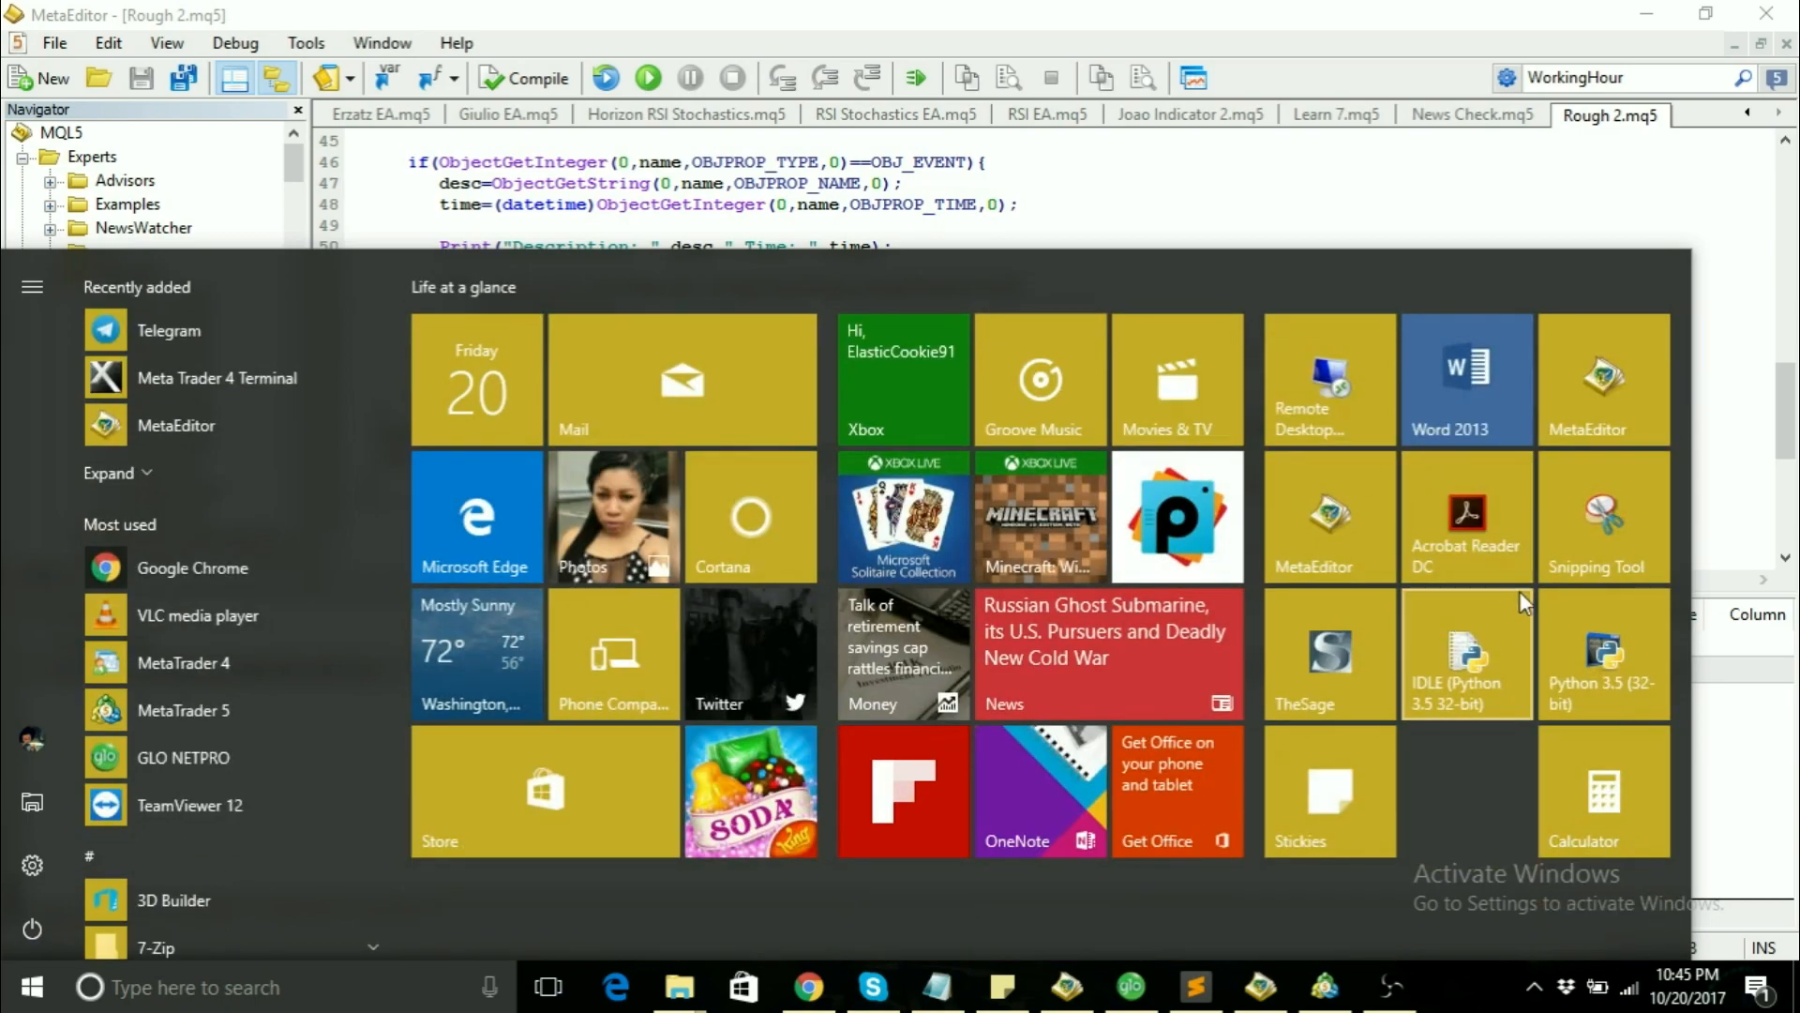
mouse_move(1039, 488)
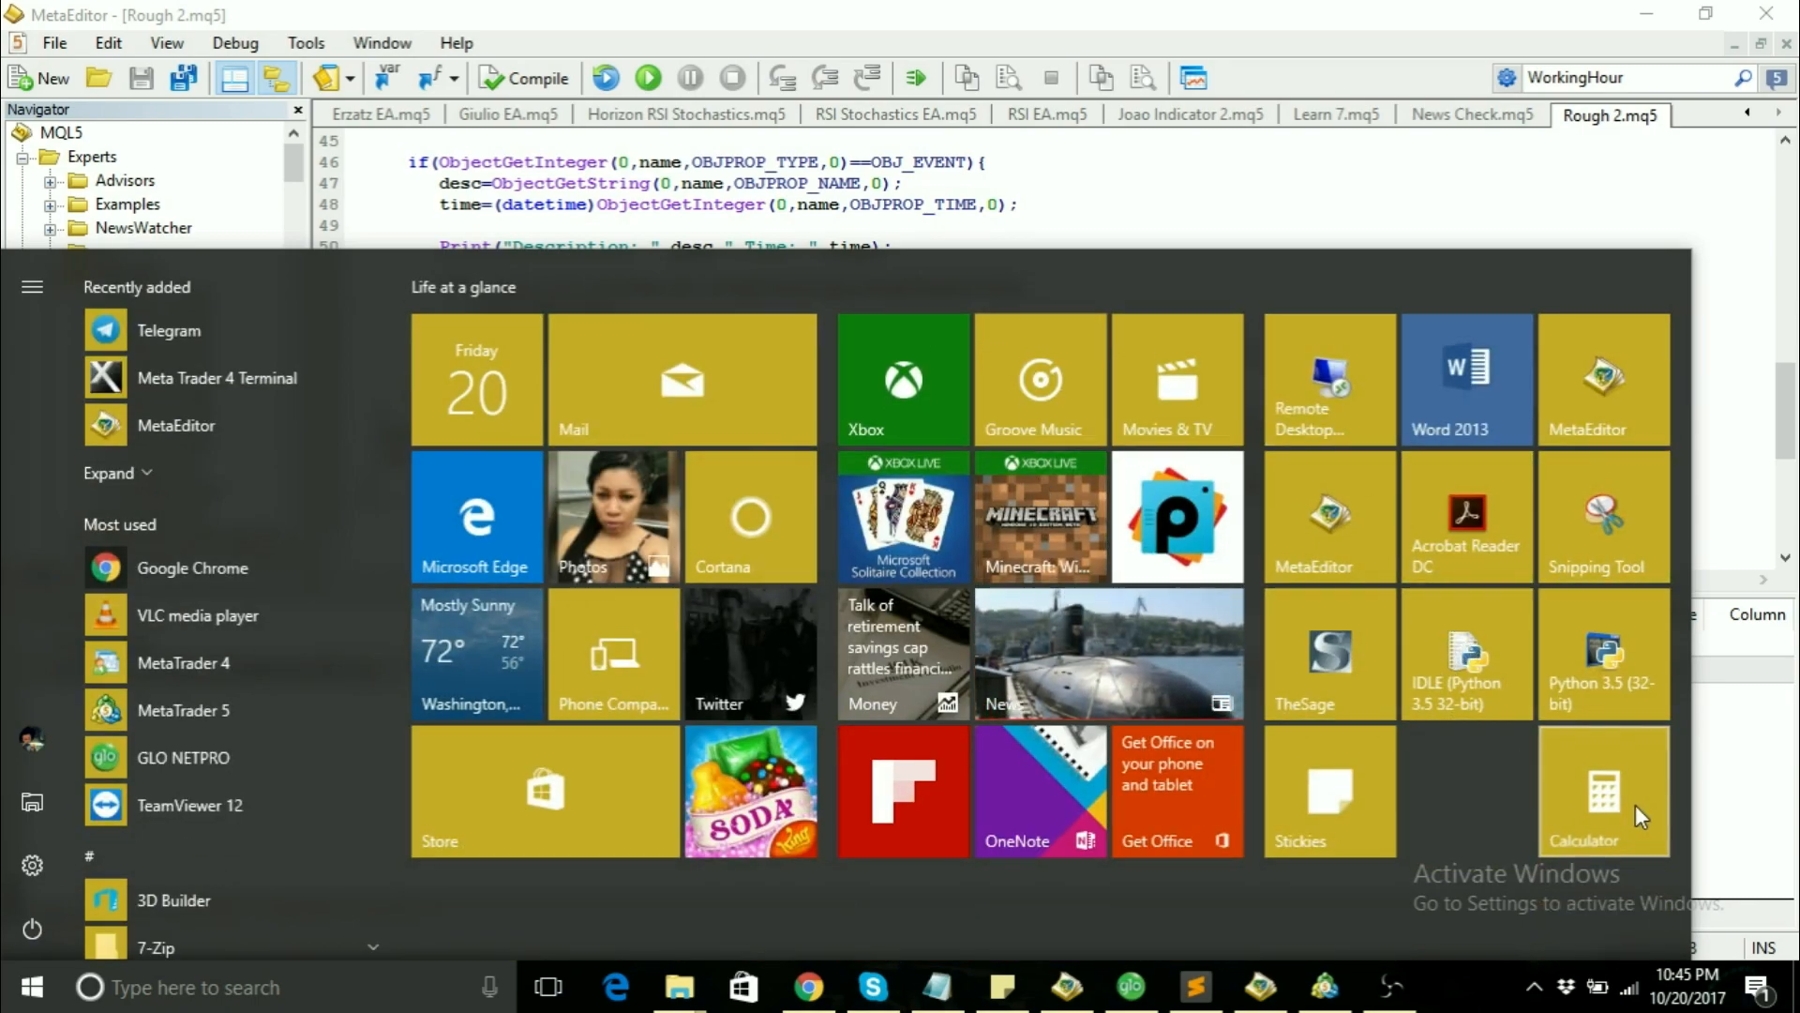
Step: Launch Calculator from the Start menu
click(1604, 790)
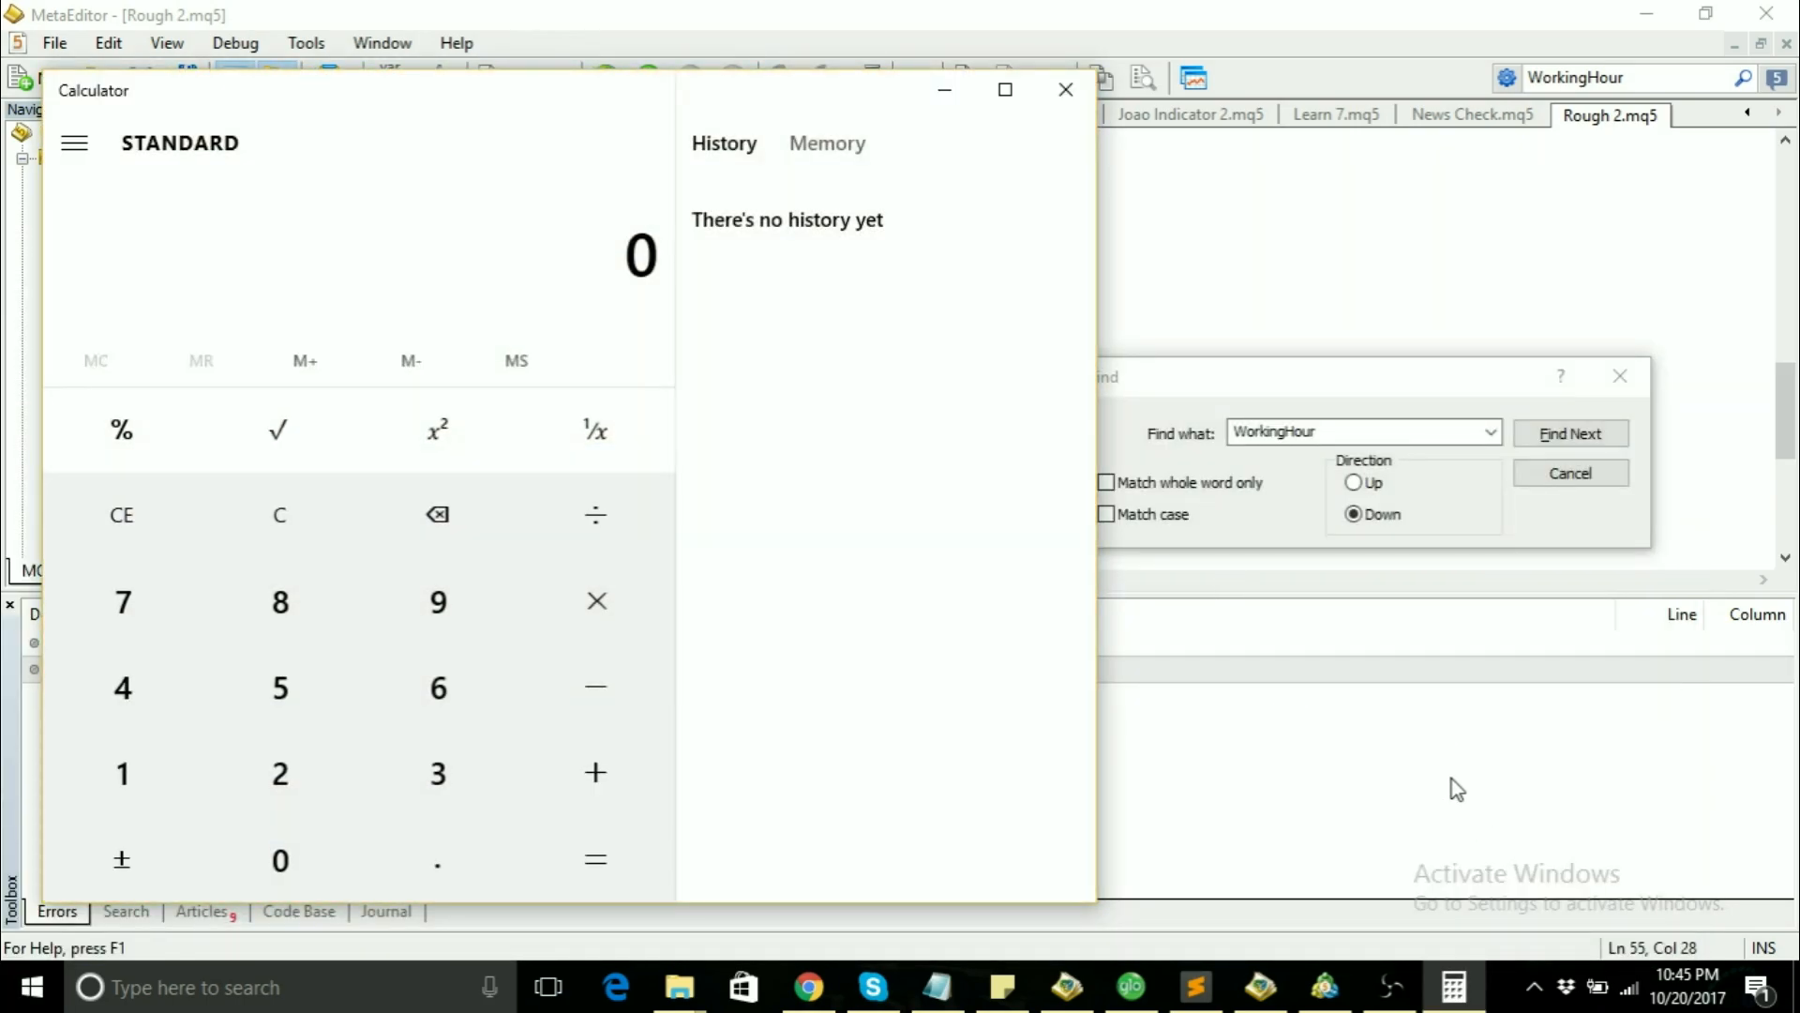
mouse_move(1325, 988)
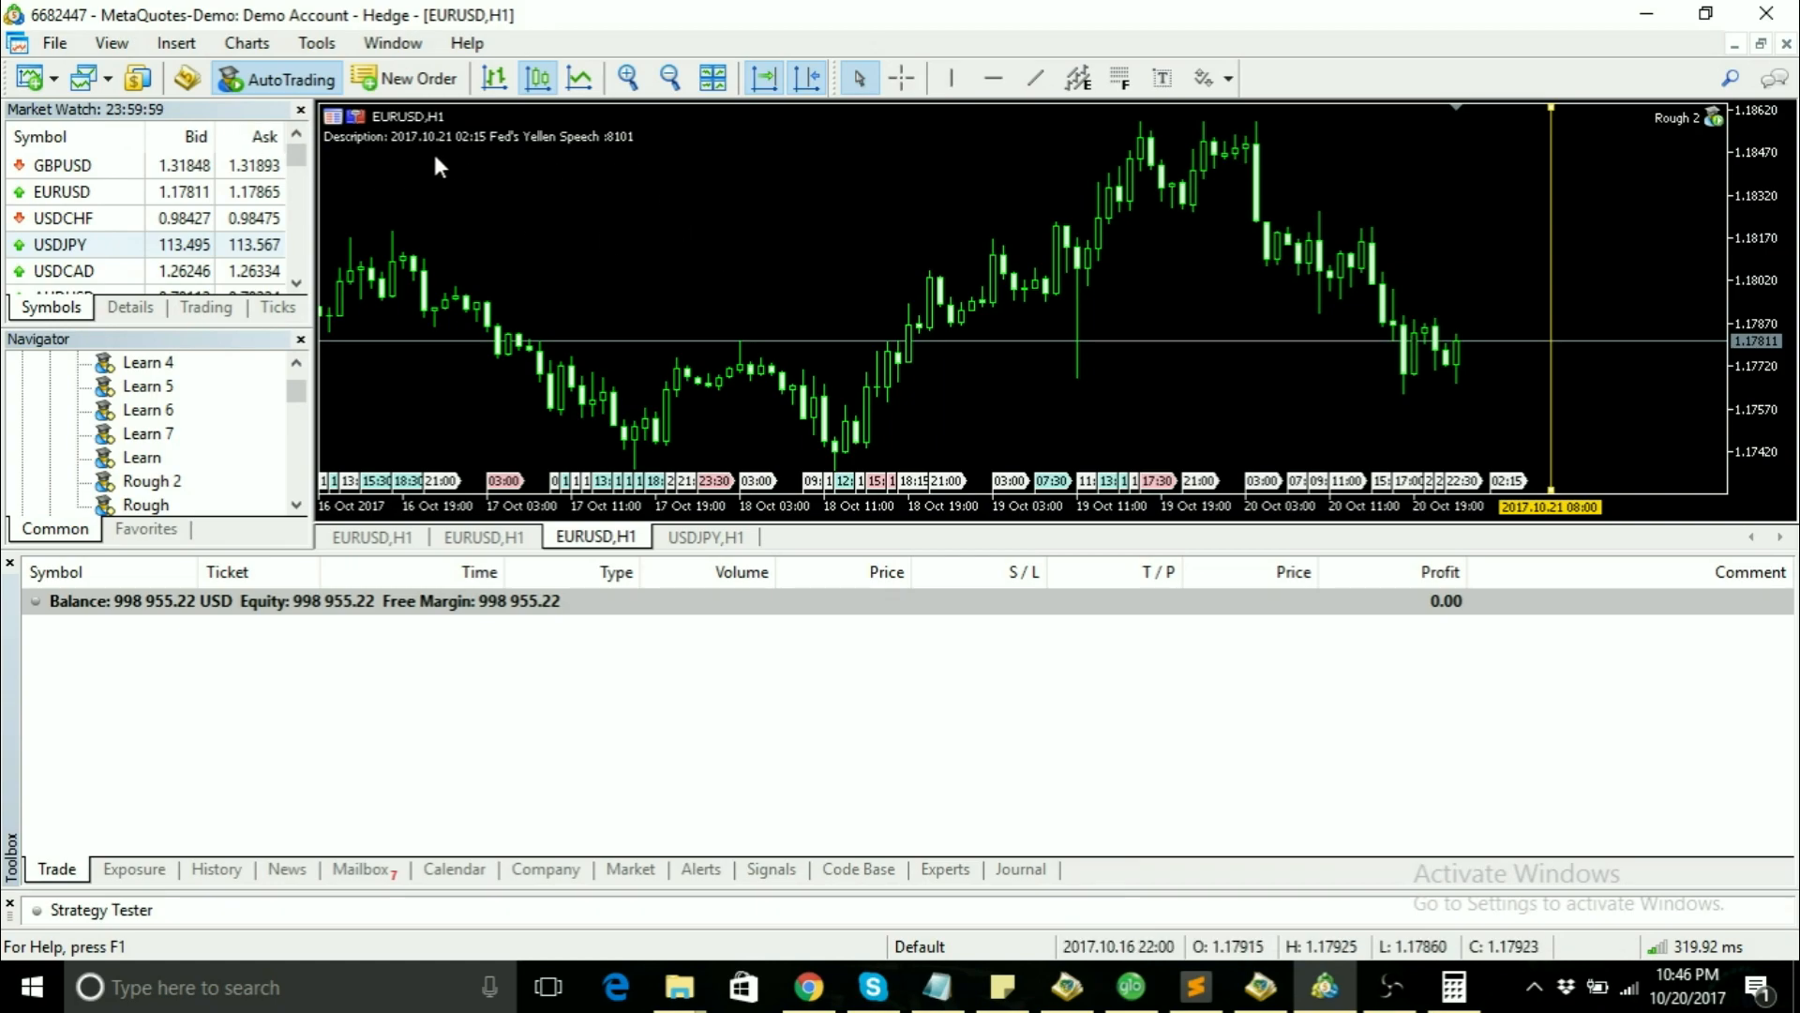
mouse_move(480, 152)
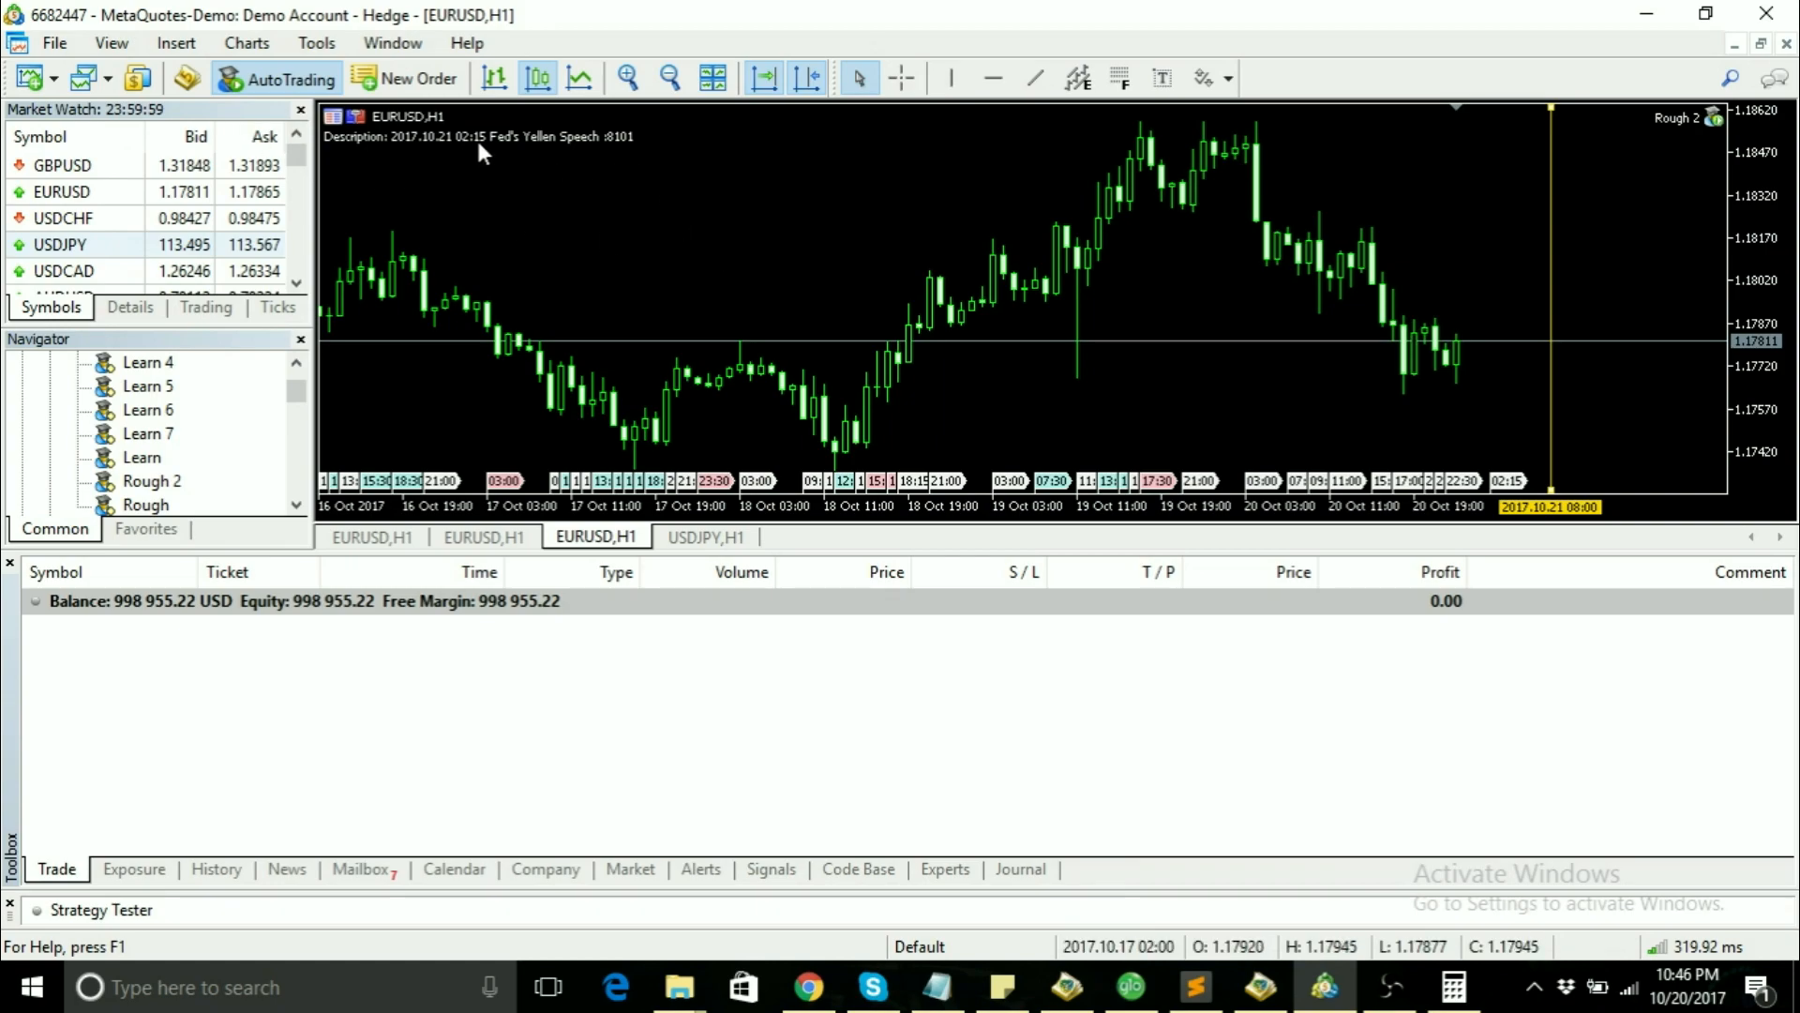
mouse_move(416, 208)
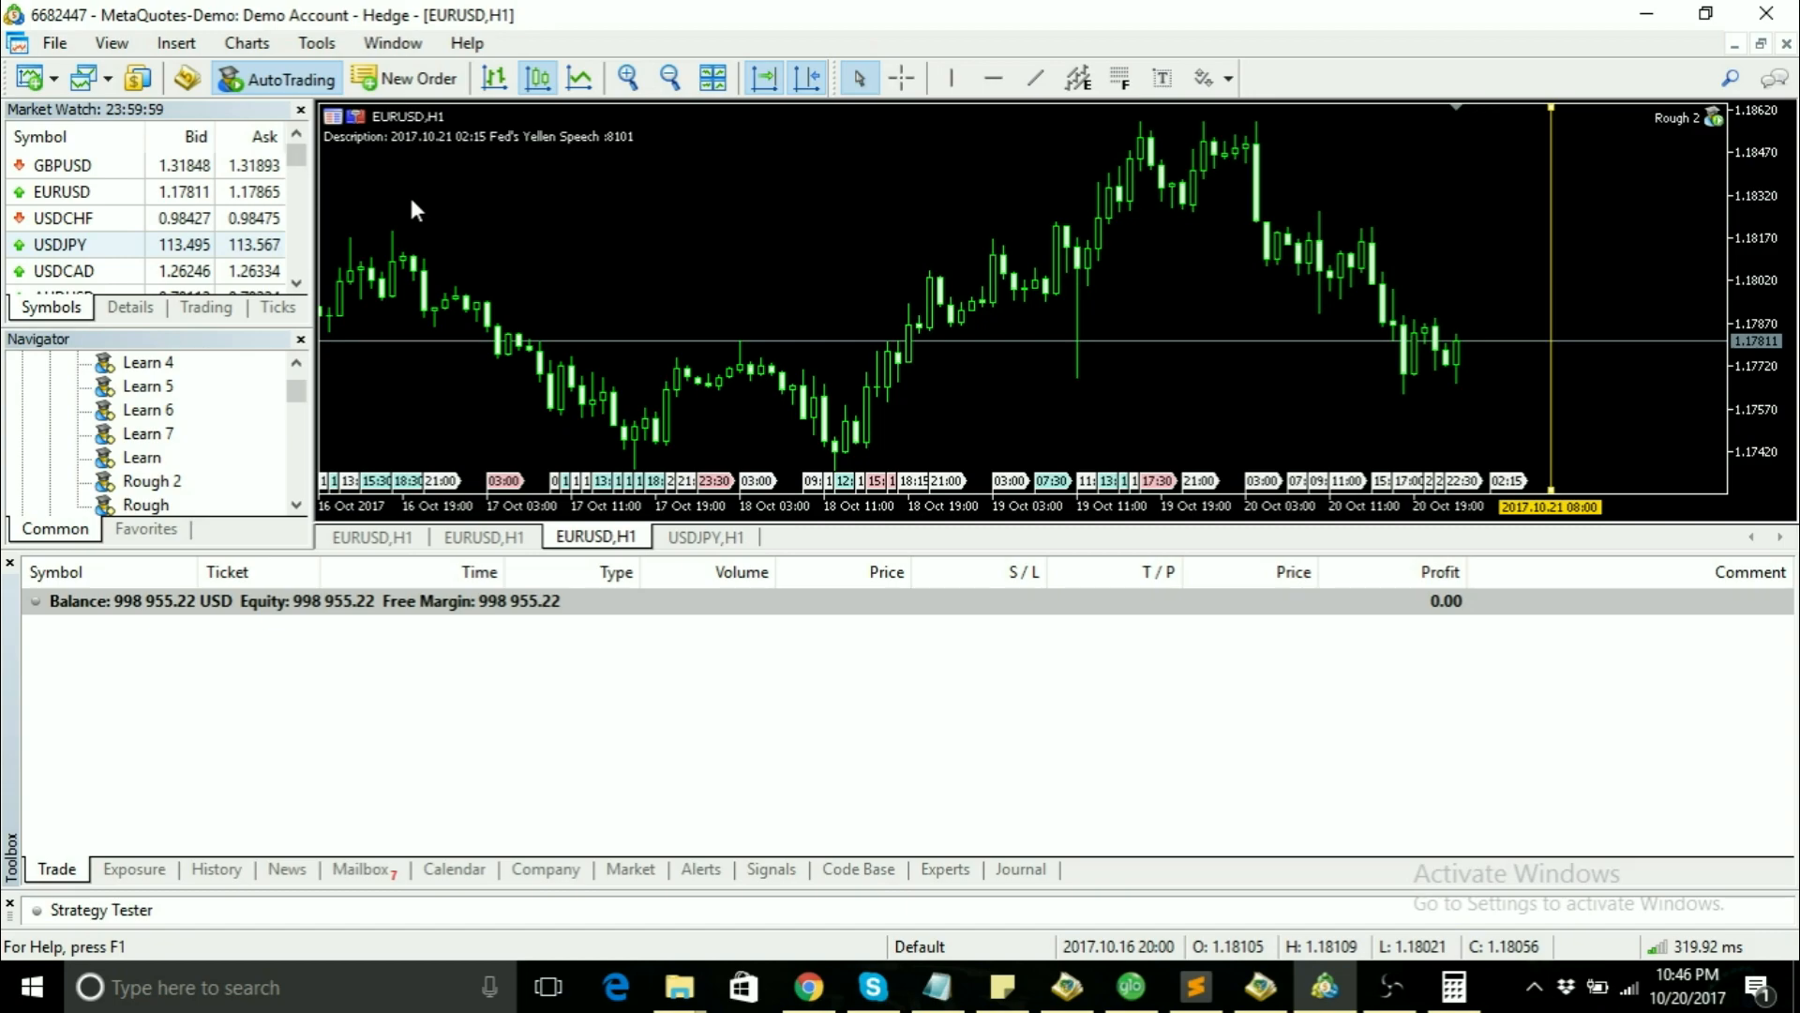
mouse_move(1255, 544)
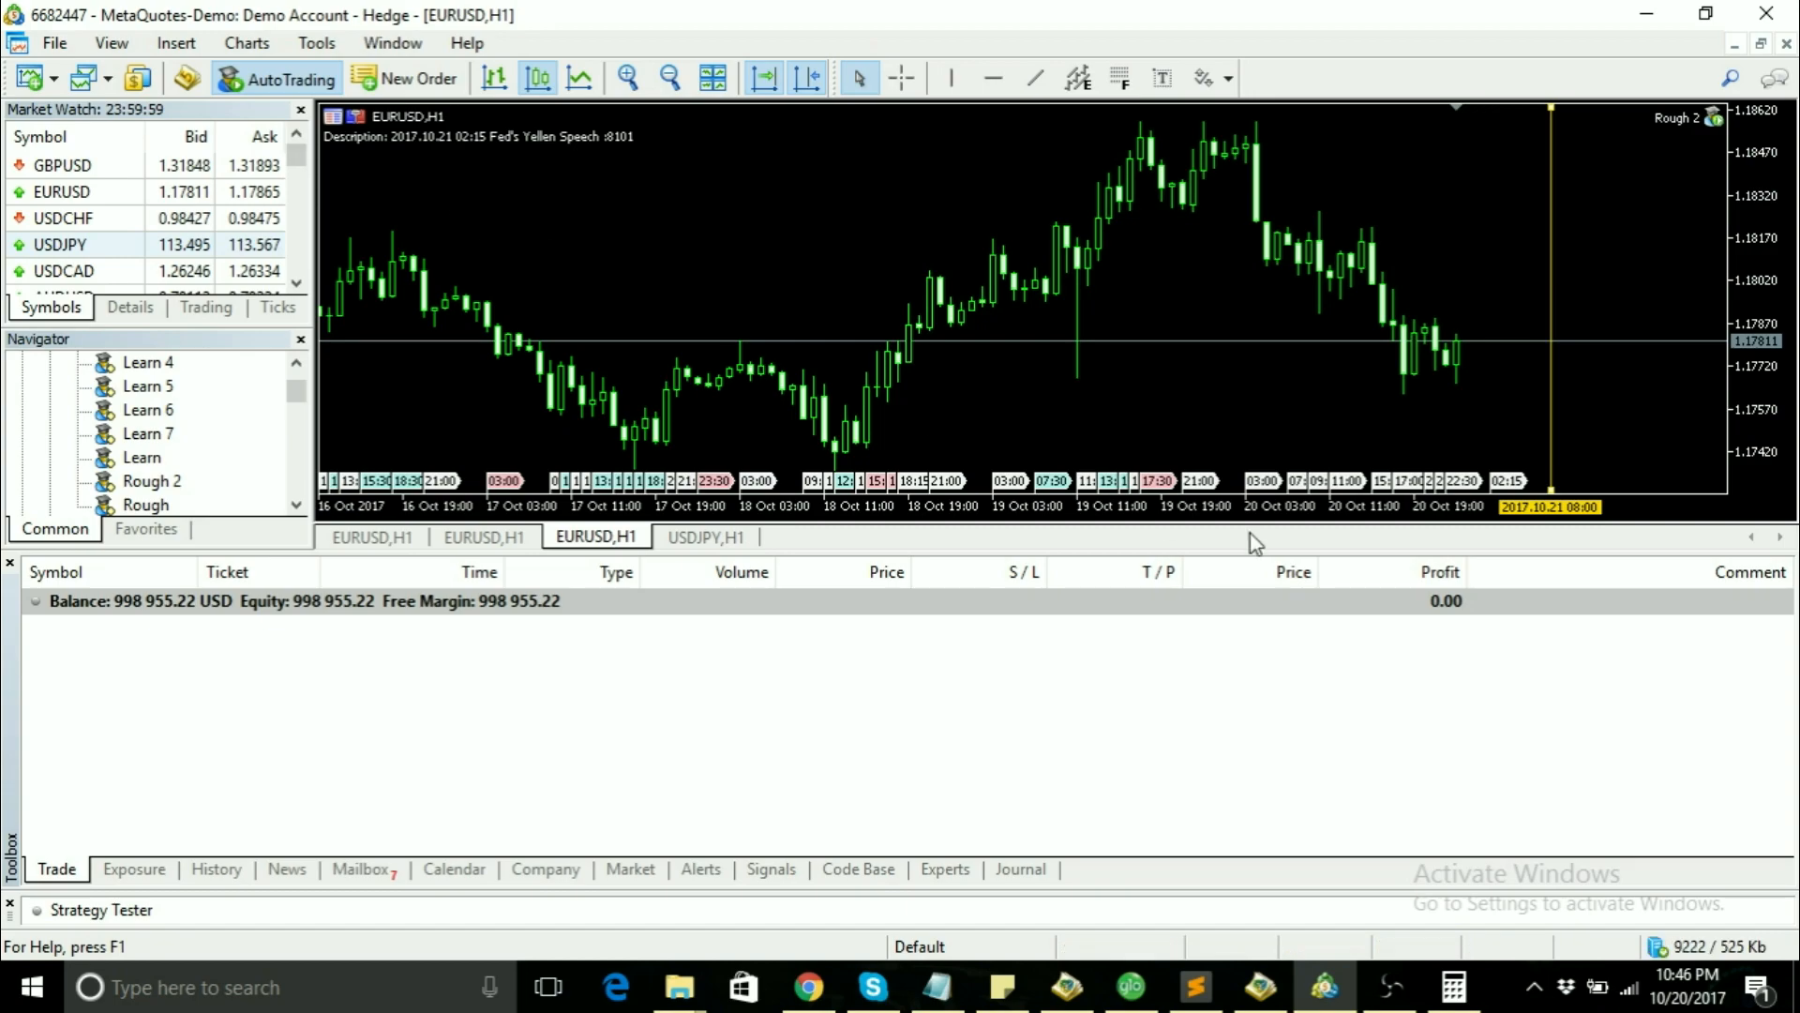
mouse_move(660, 174)
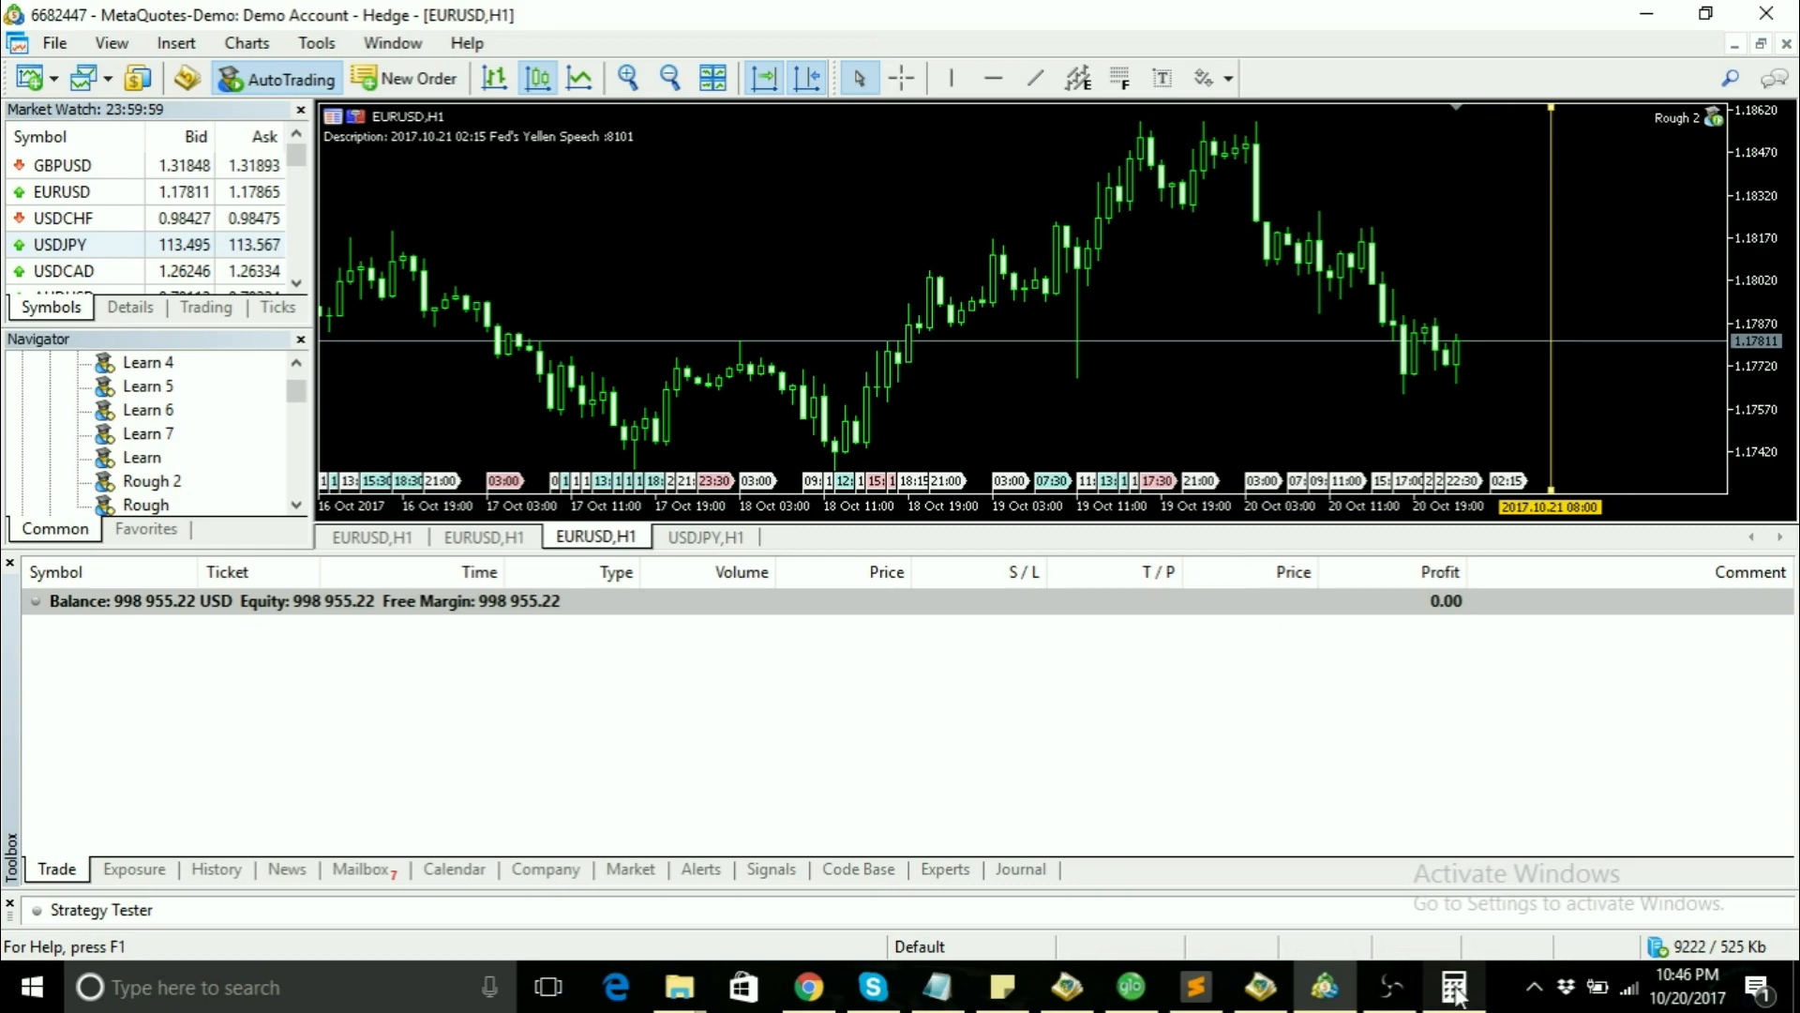
Step: Compute 8101 ÷ 60 ≈ 135.02 and divide that by 60 again ≈ 2.25
click(1454, 986)
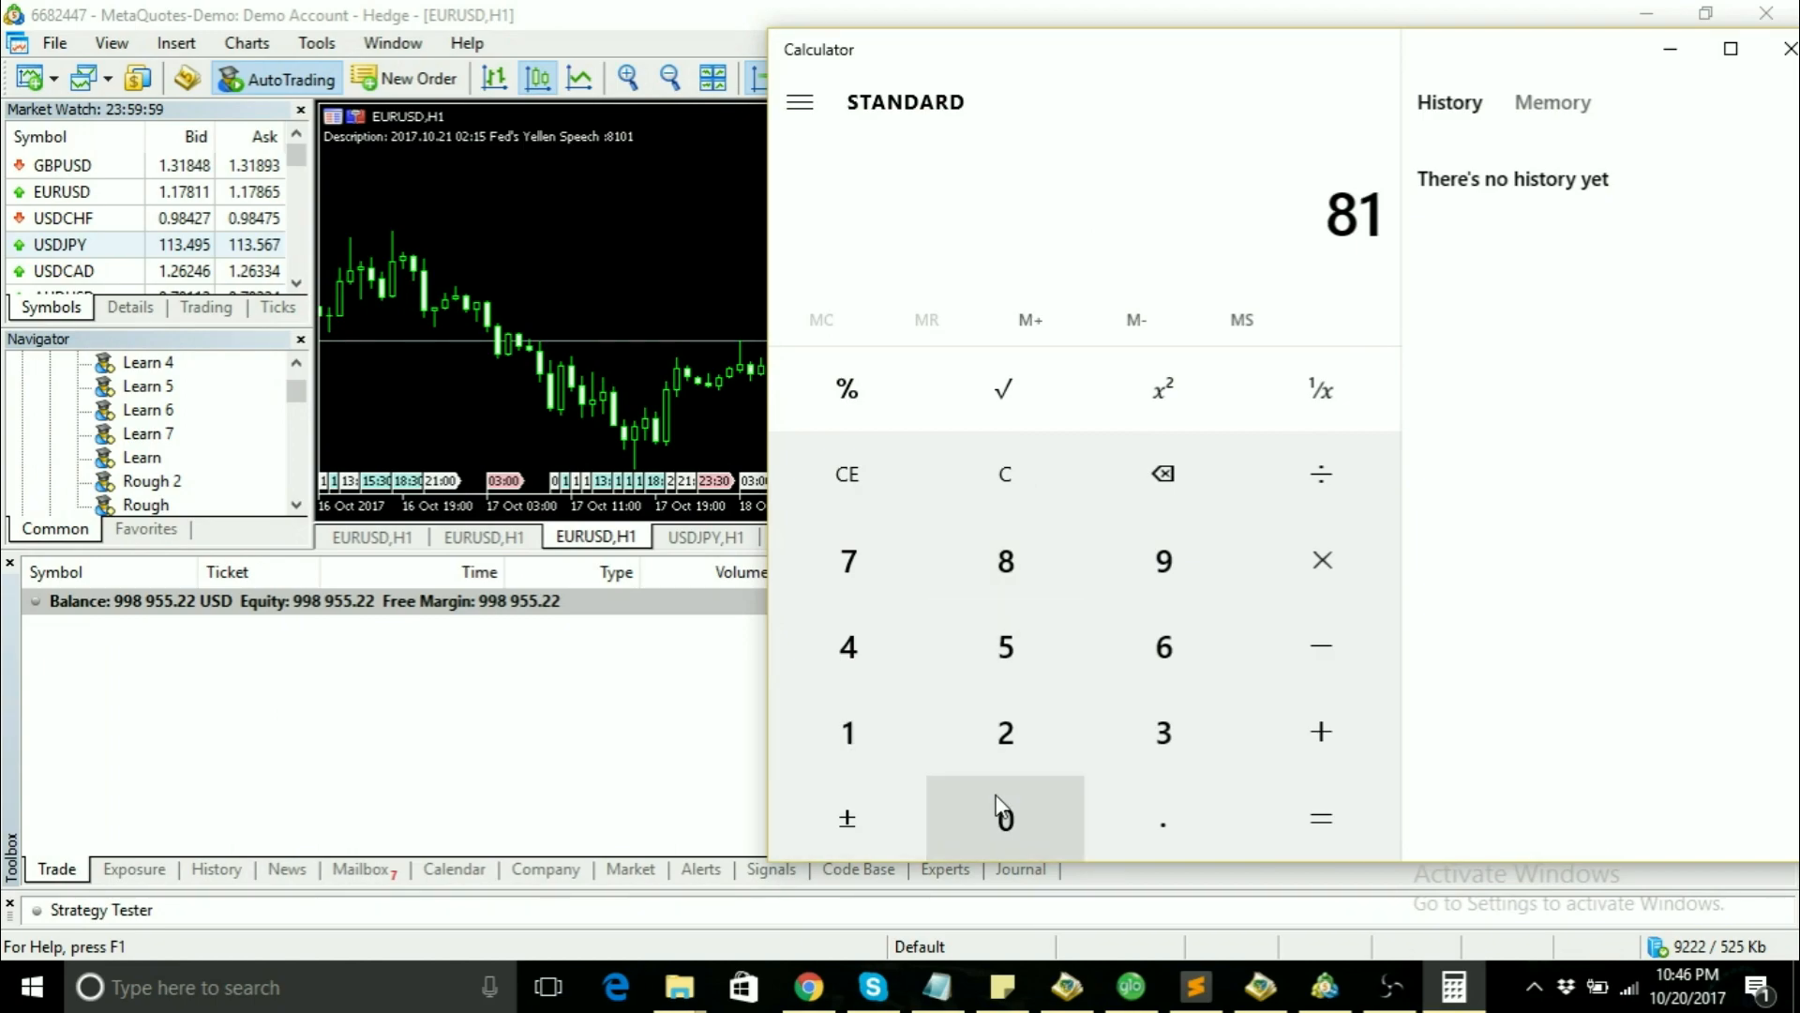
click(1004, 818)
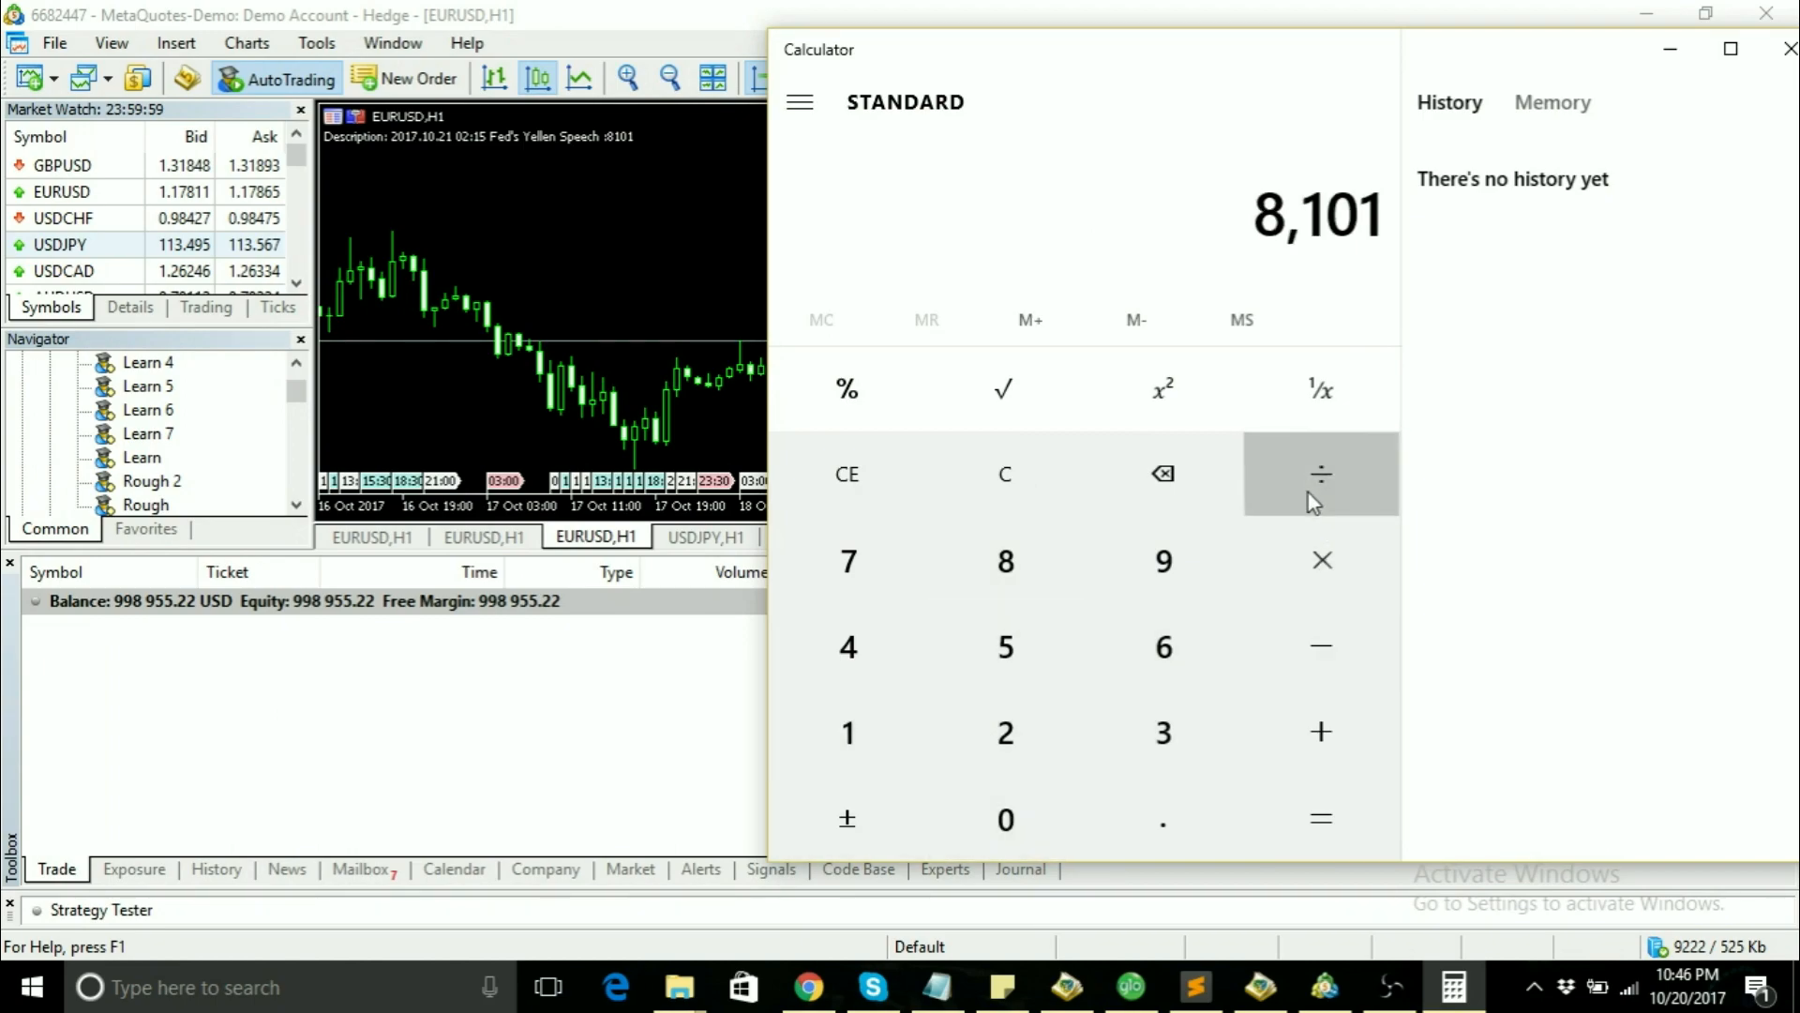
click(1005, 820)
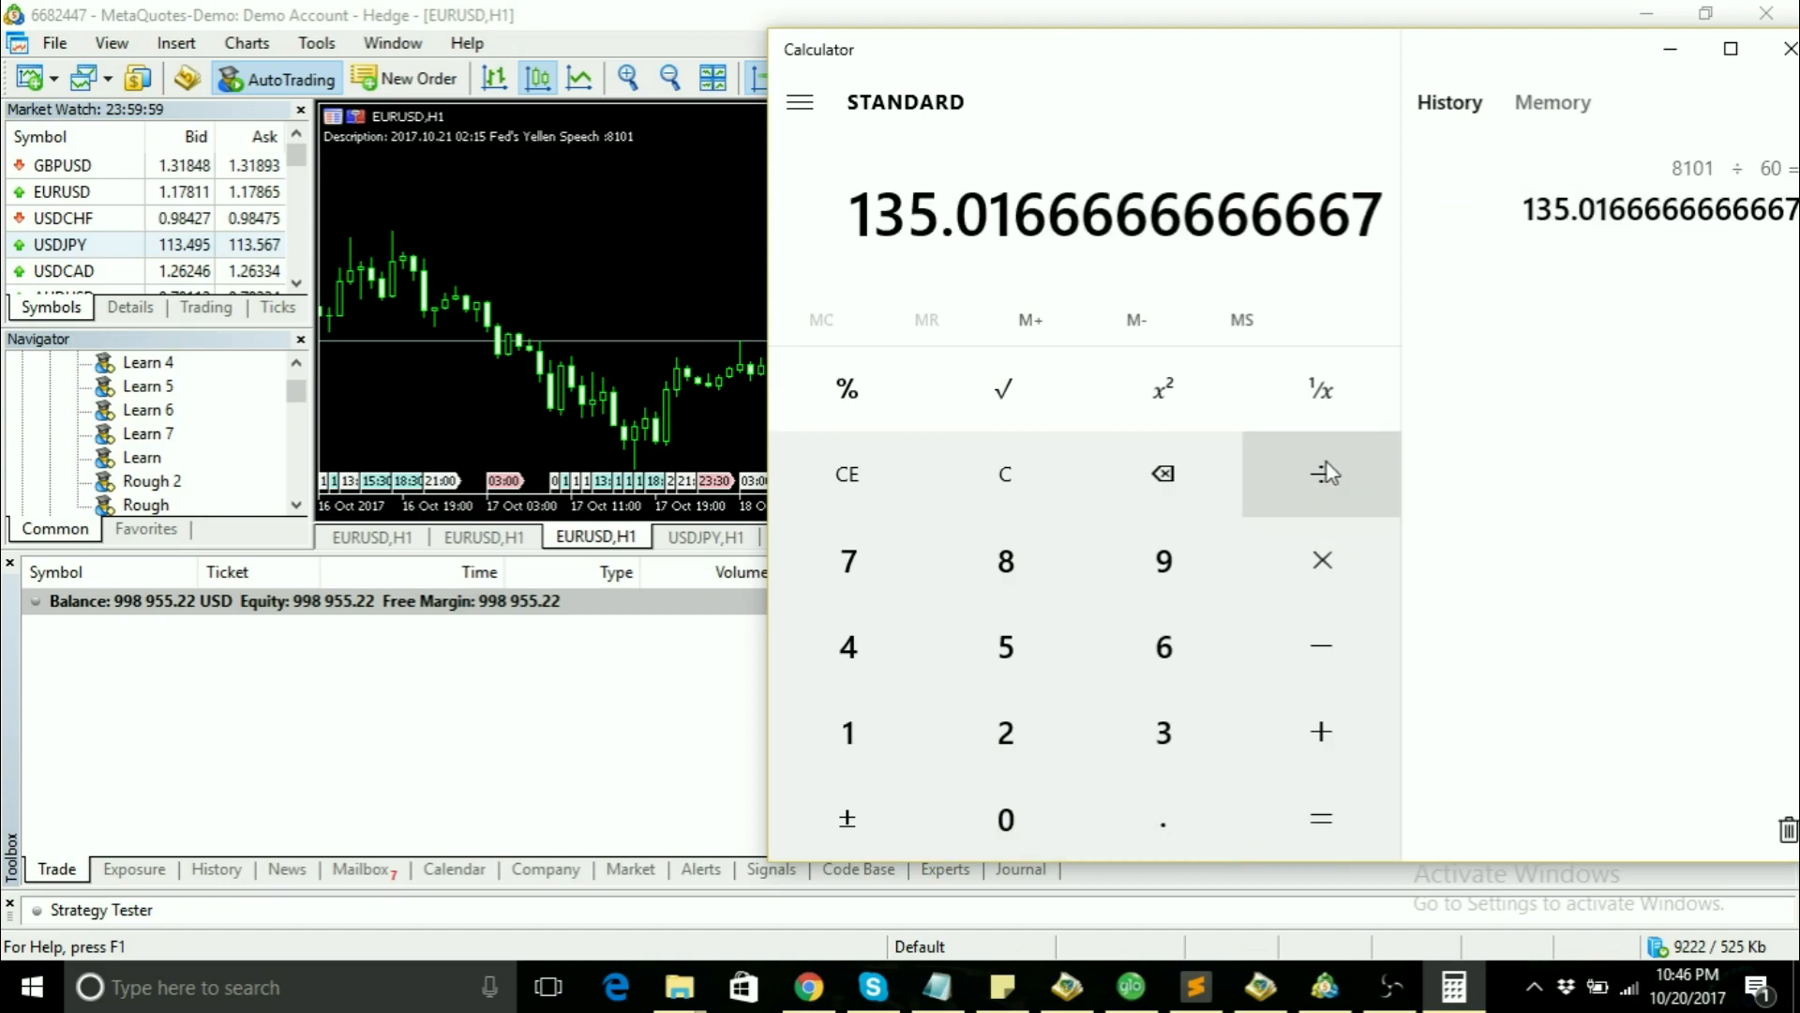
mouse_move(922, 242)
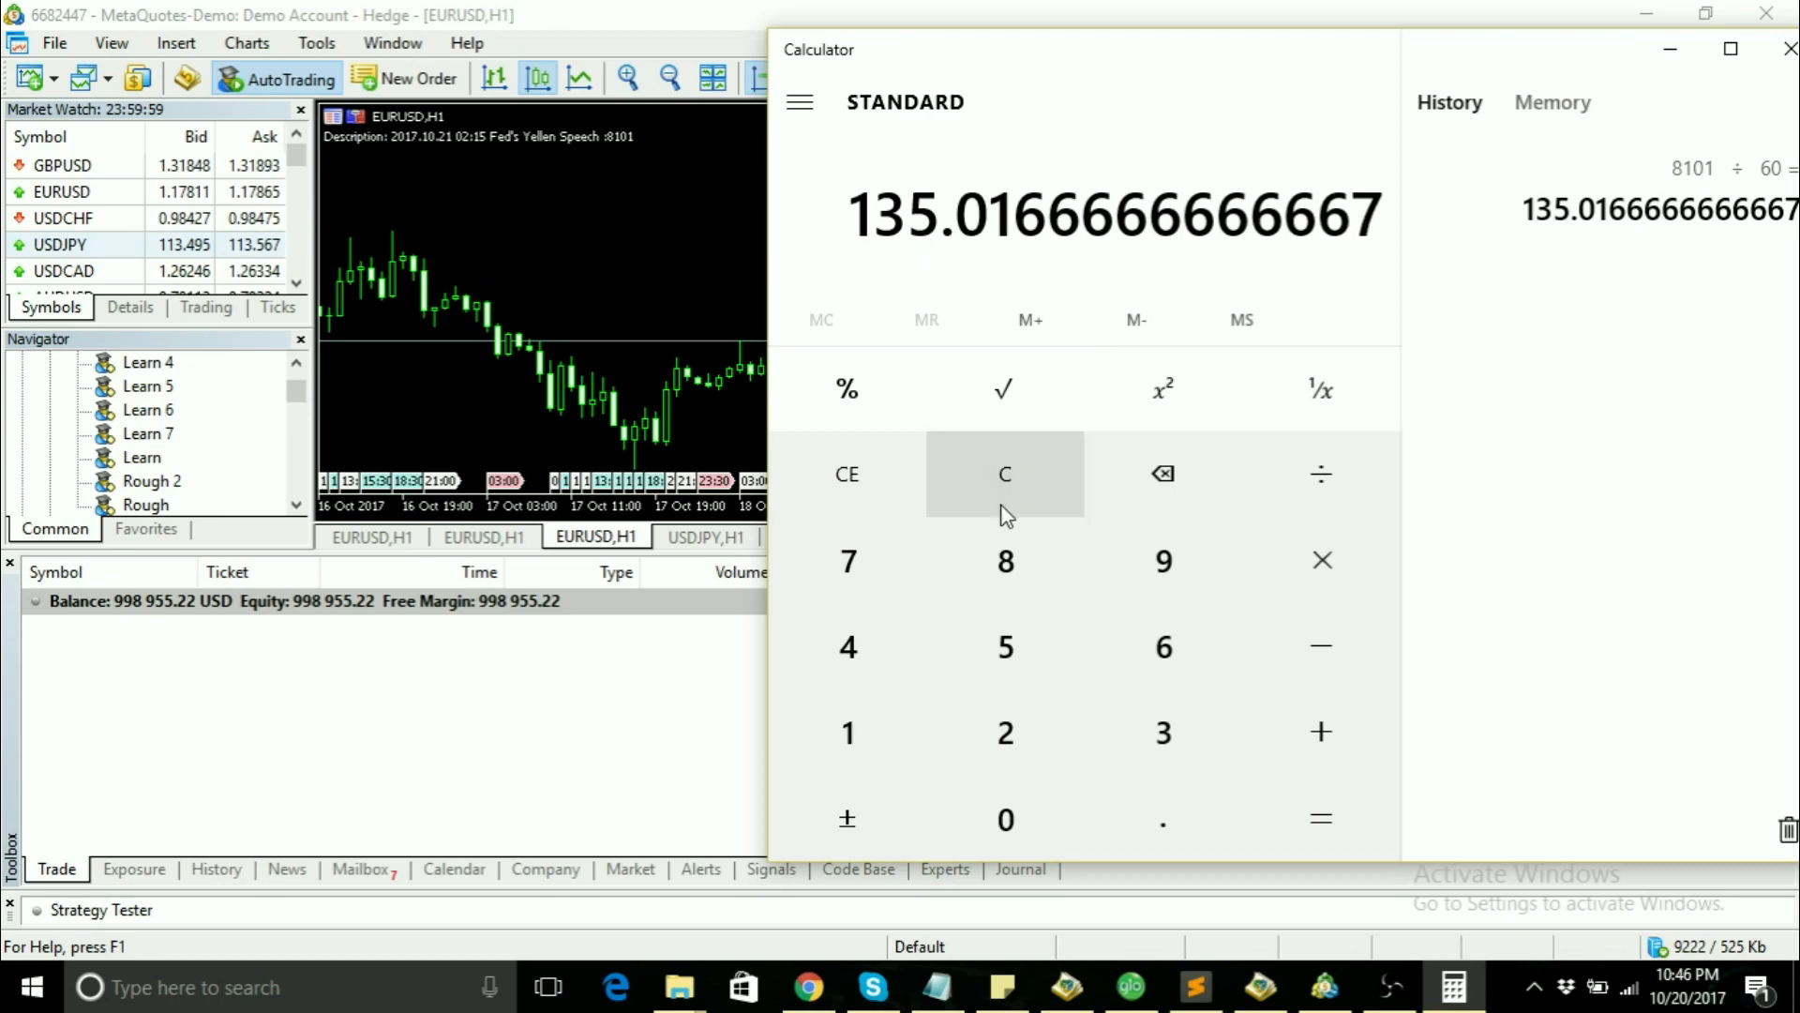
click(1320, 473)
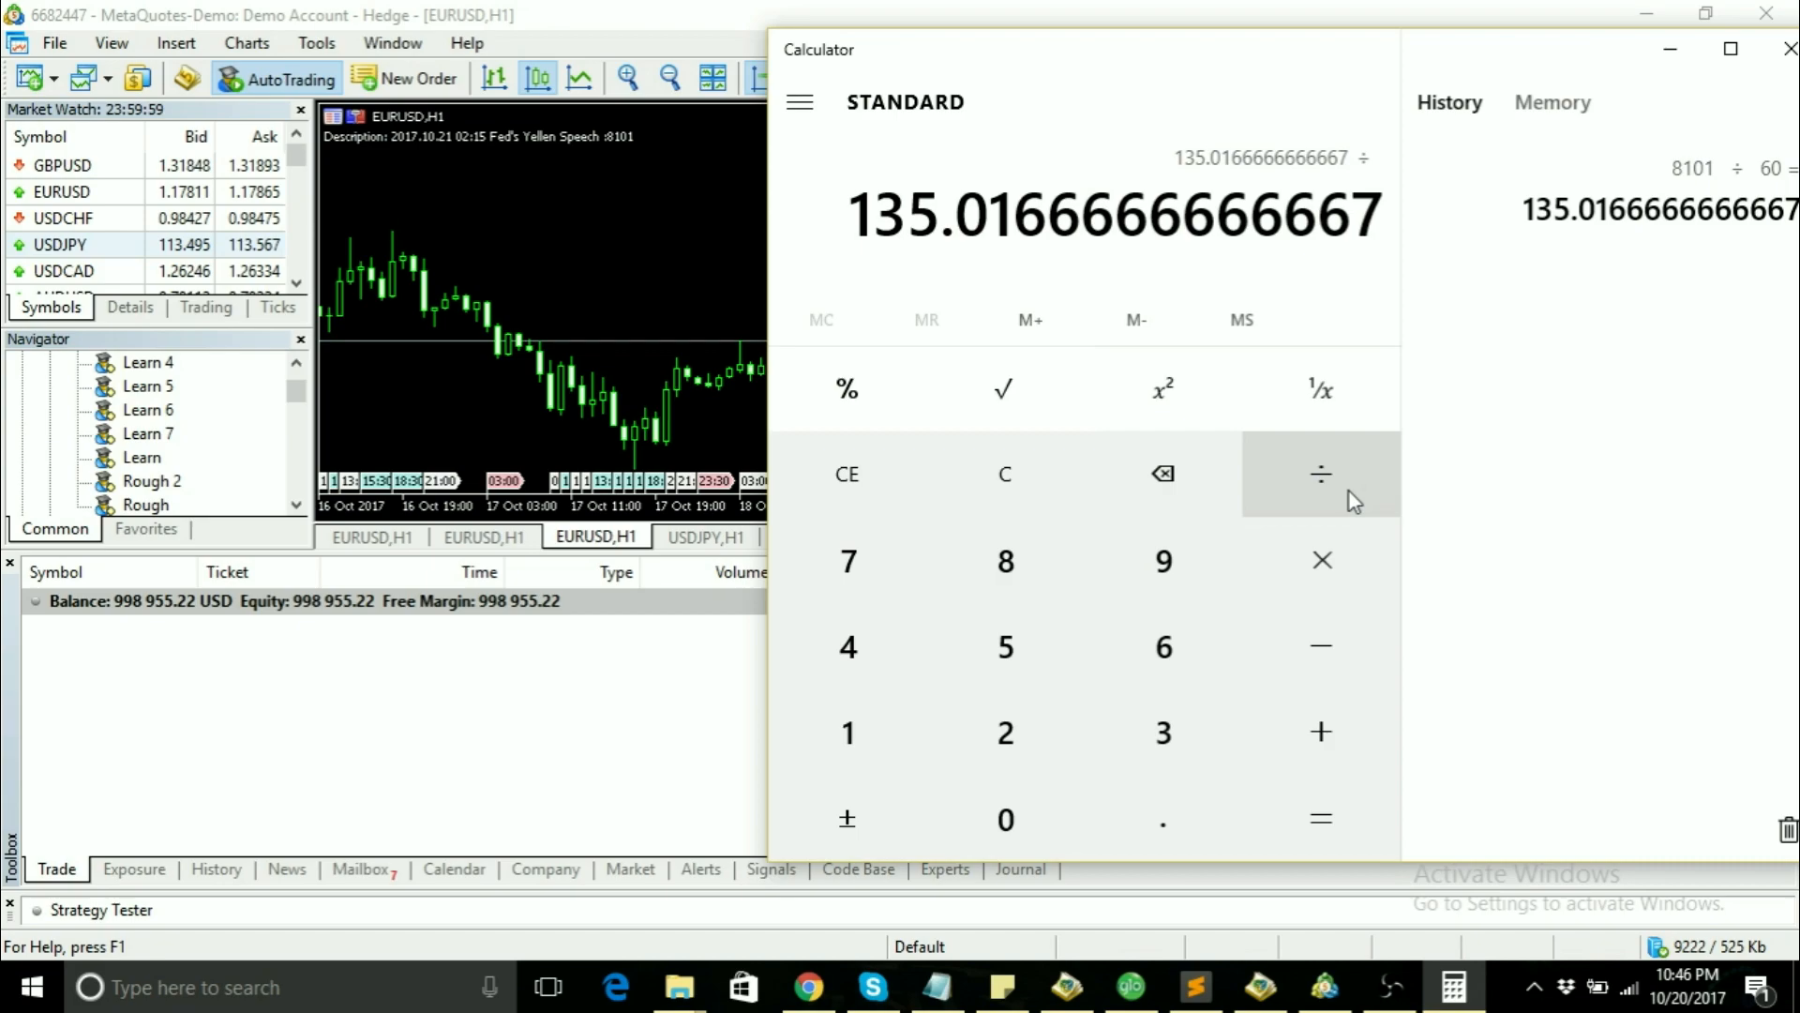
mouse_move(1162, 645)
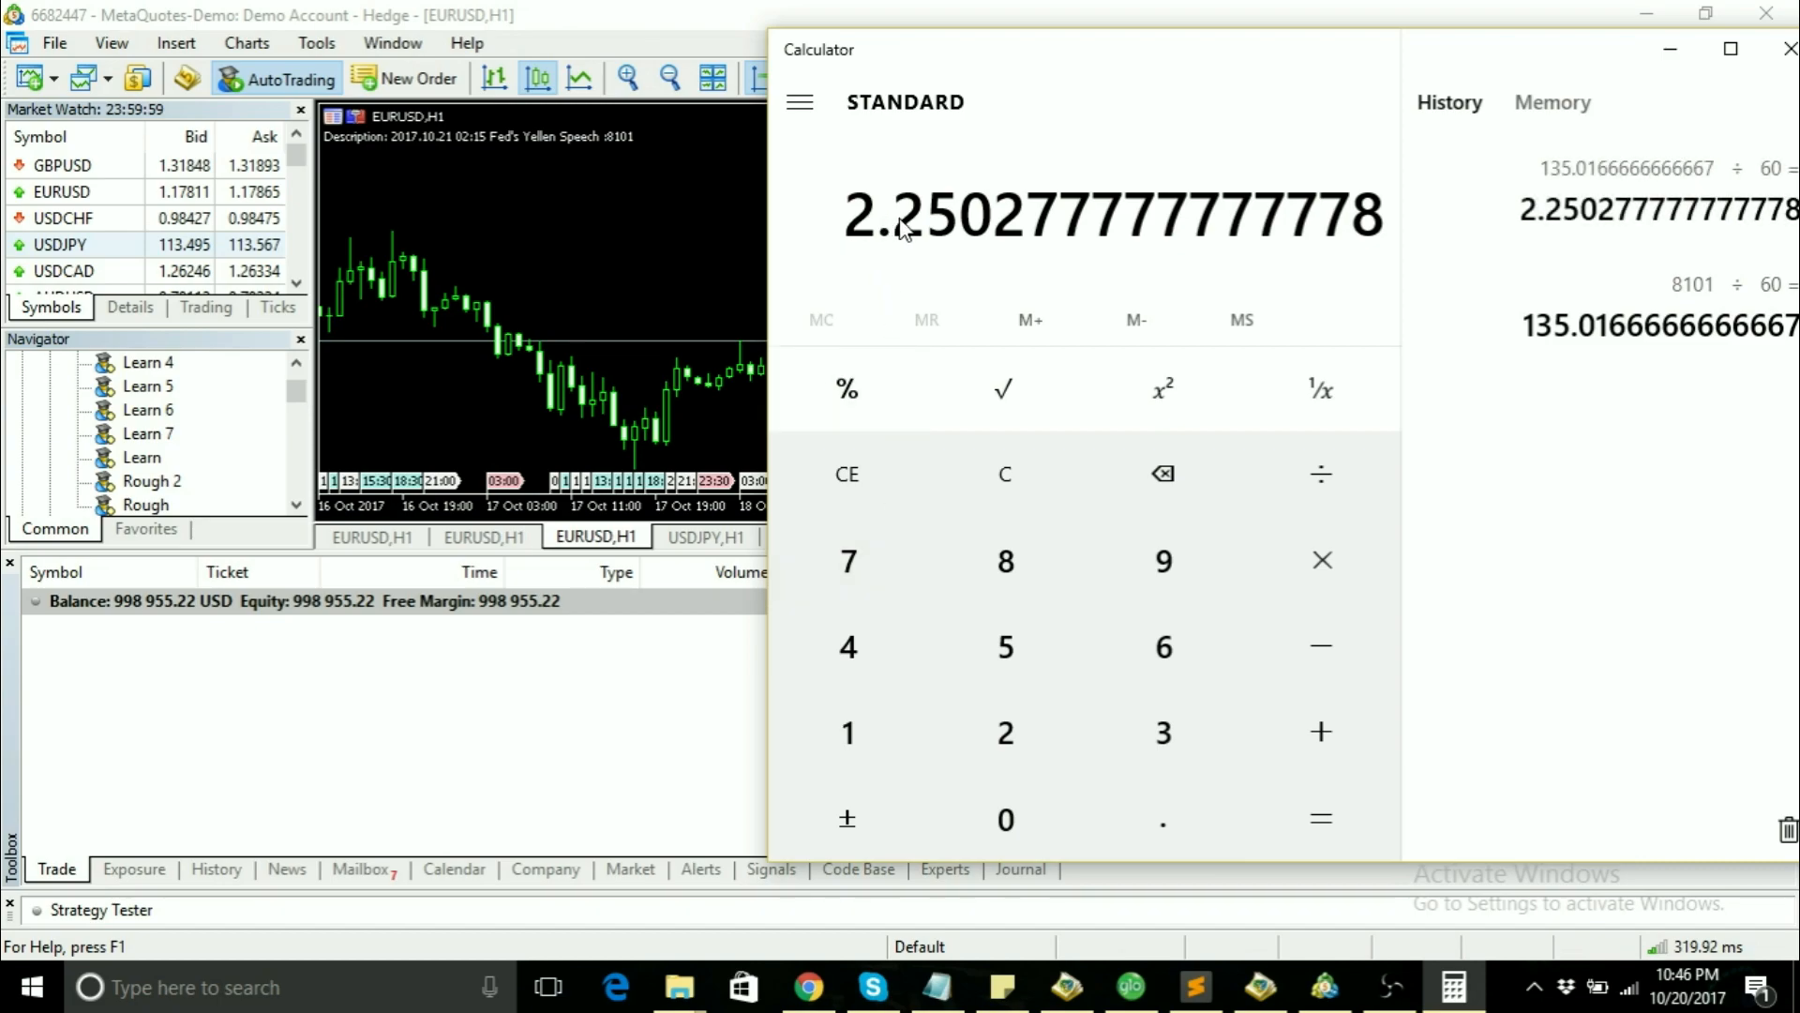
mouse_move(859, 238)
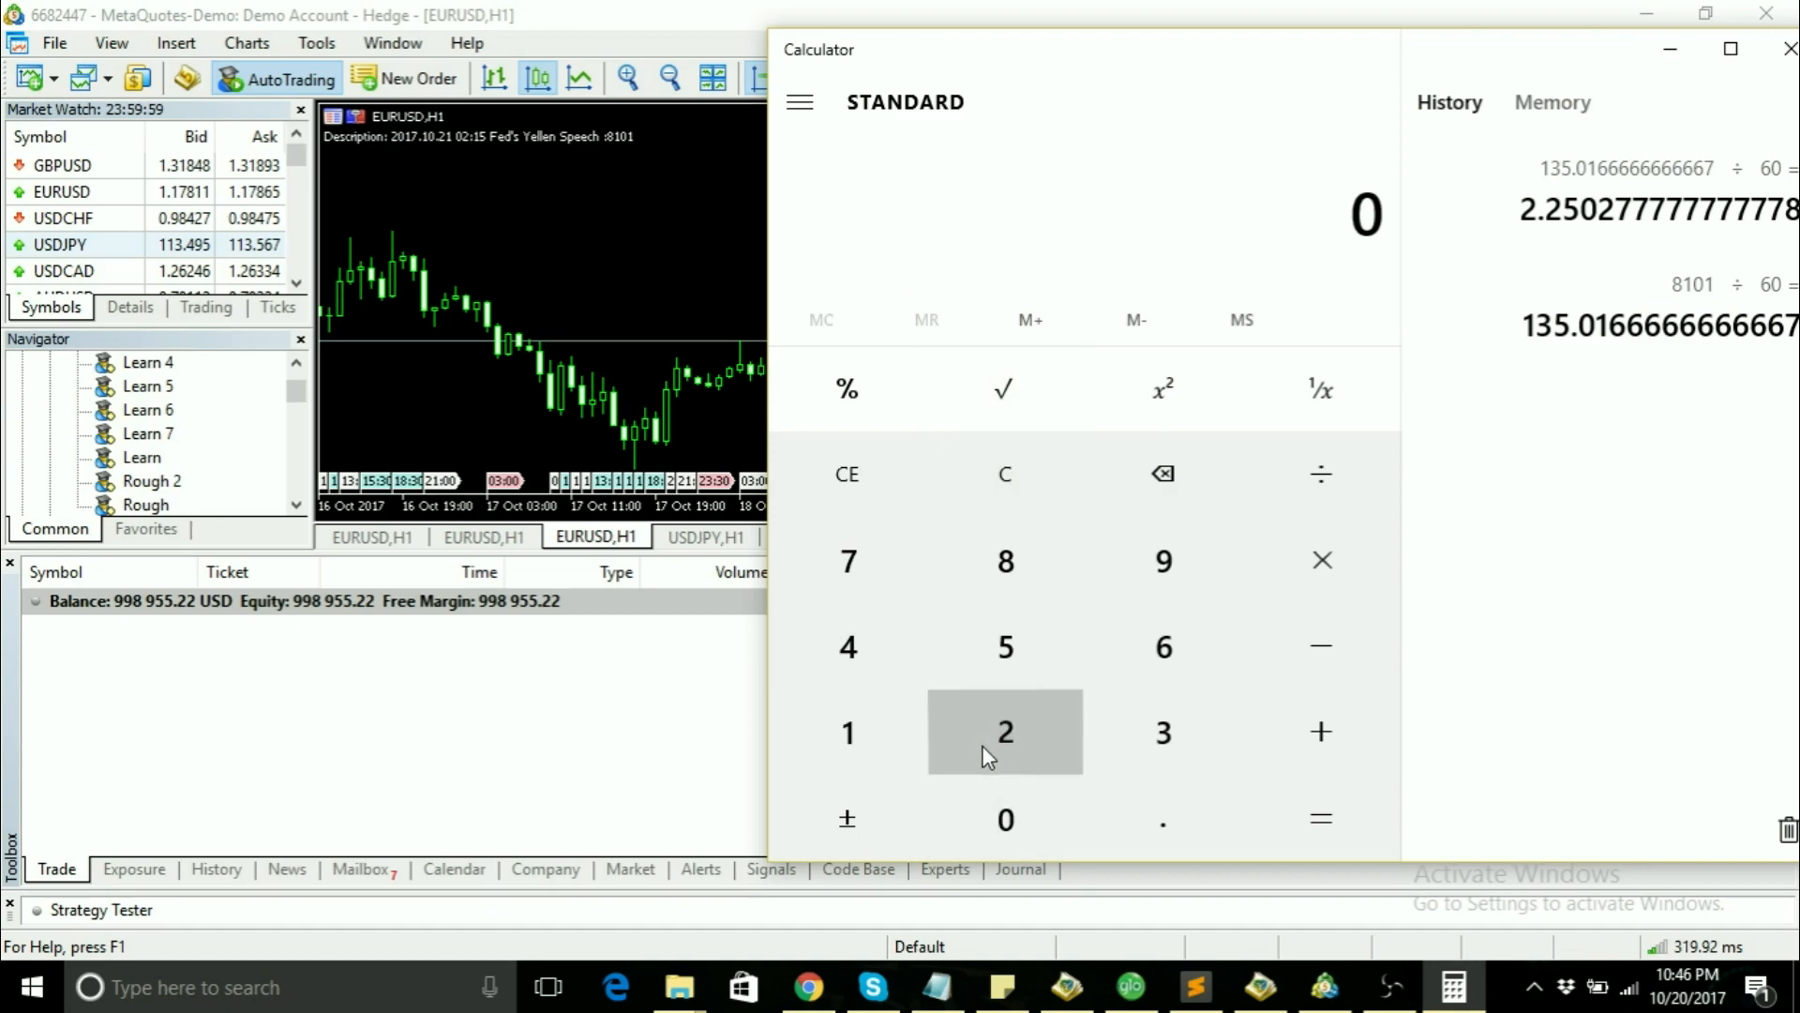
Step: Compute 2.25 × 60 = 135 in Calculator
click(1006, 731)
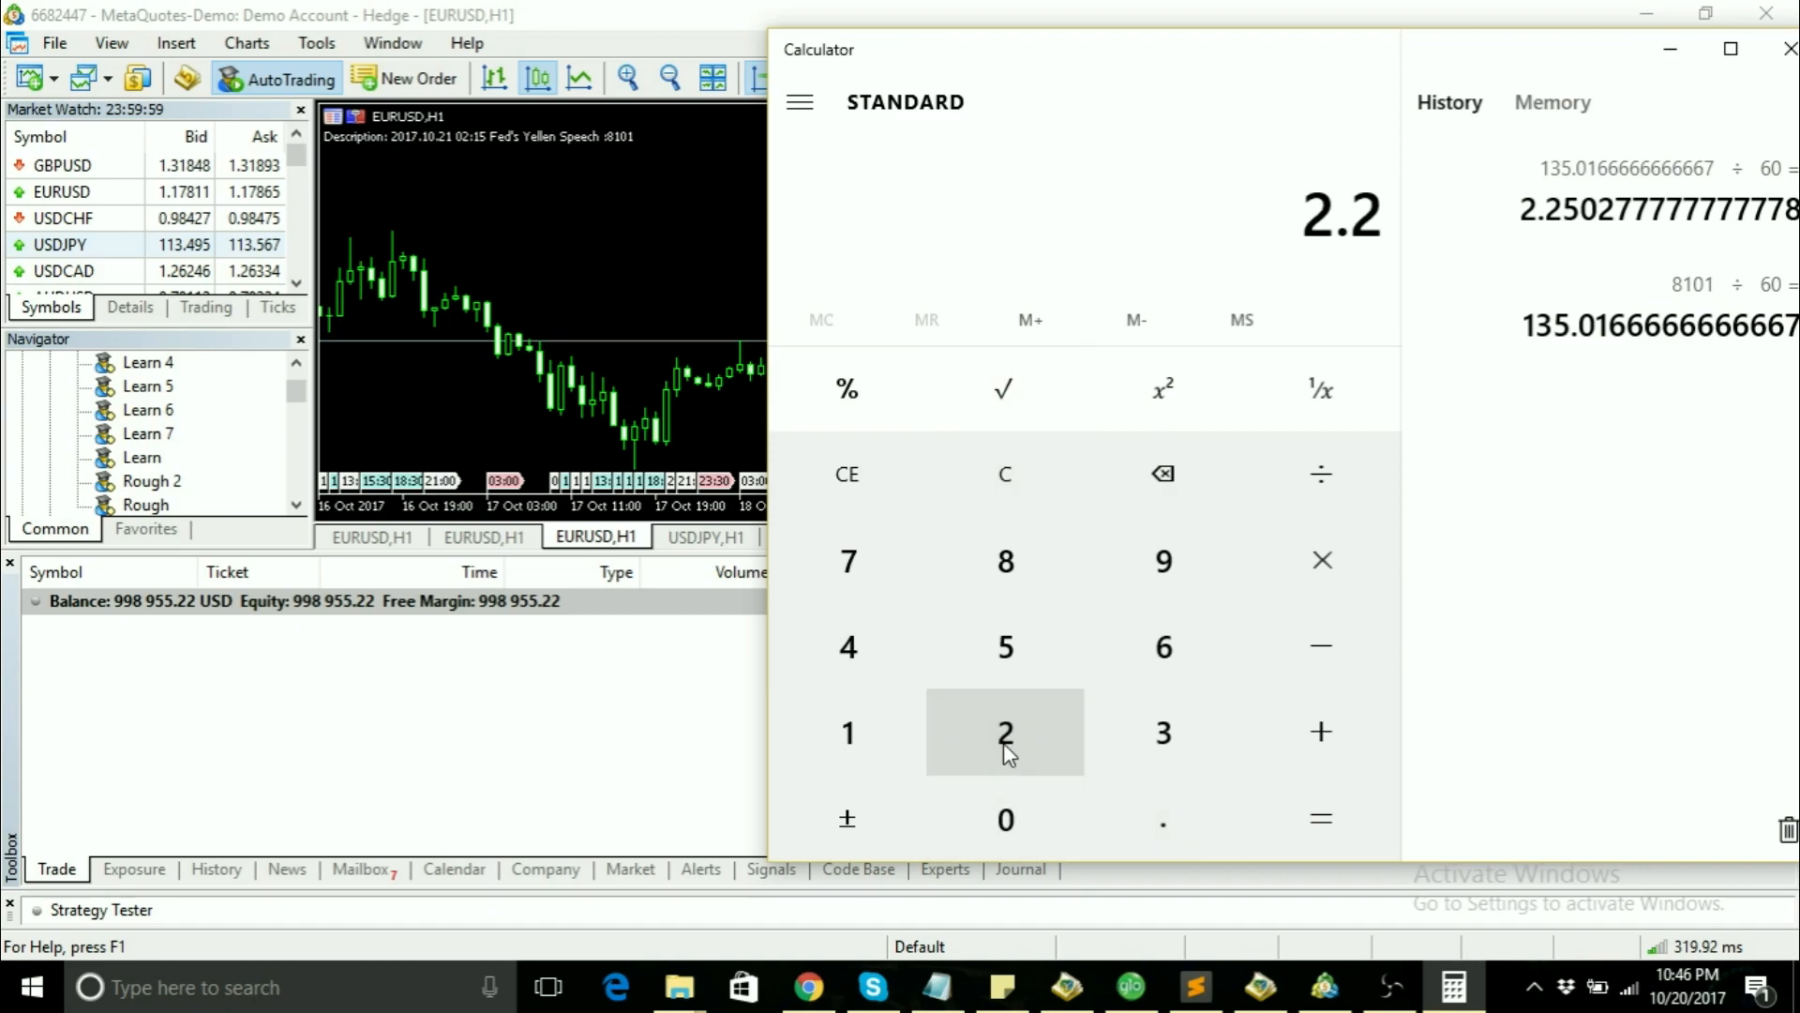
click(1005, 646)
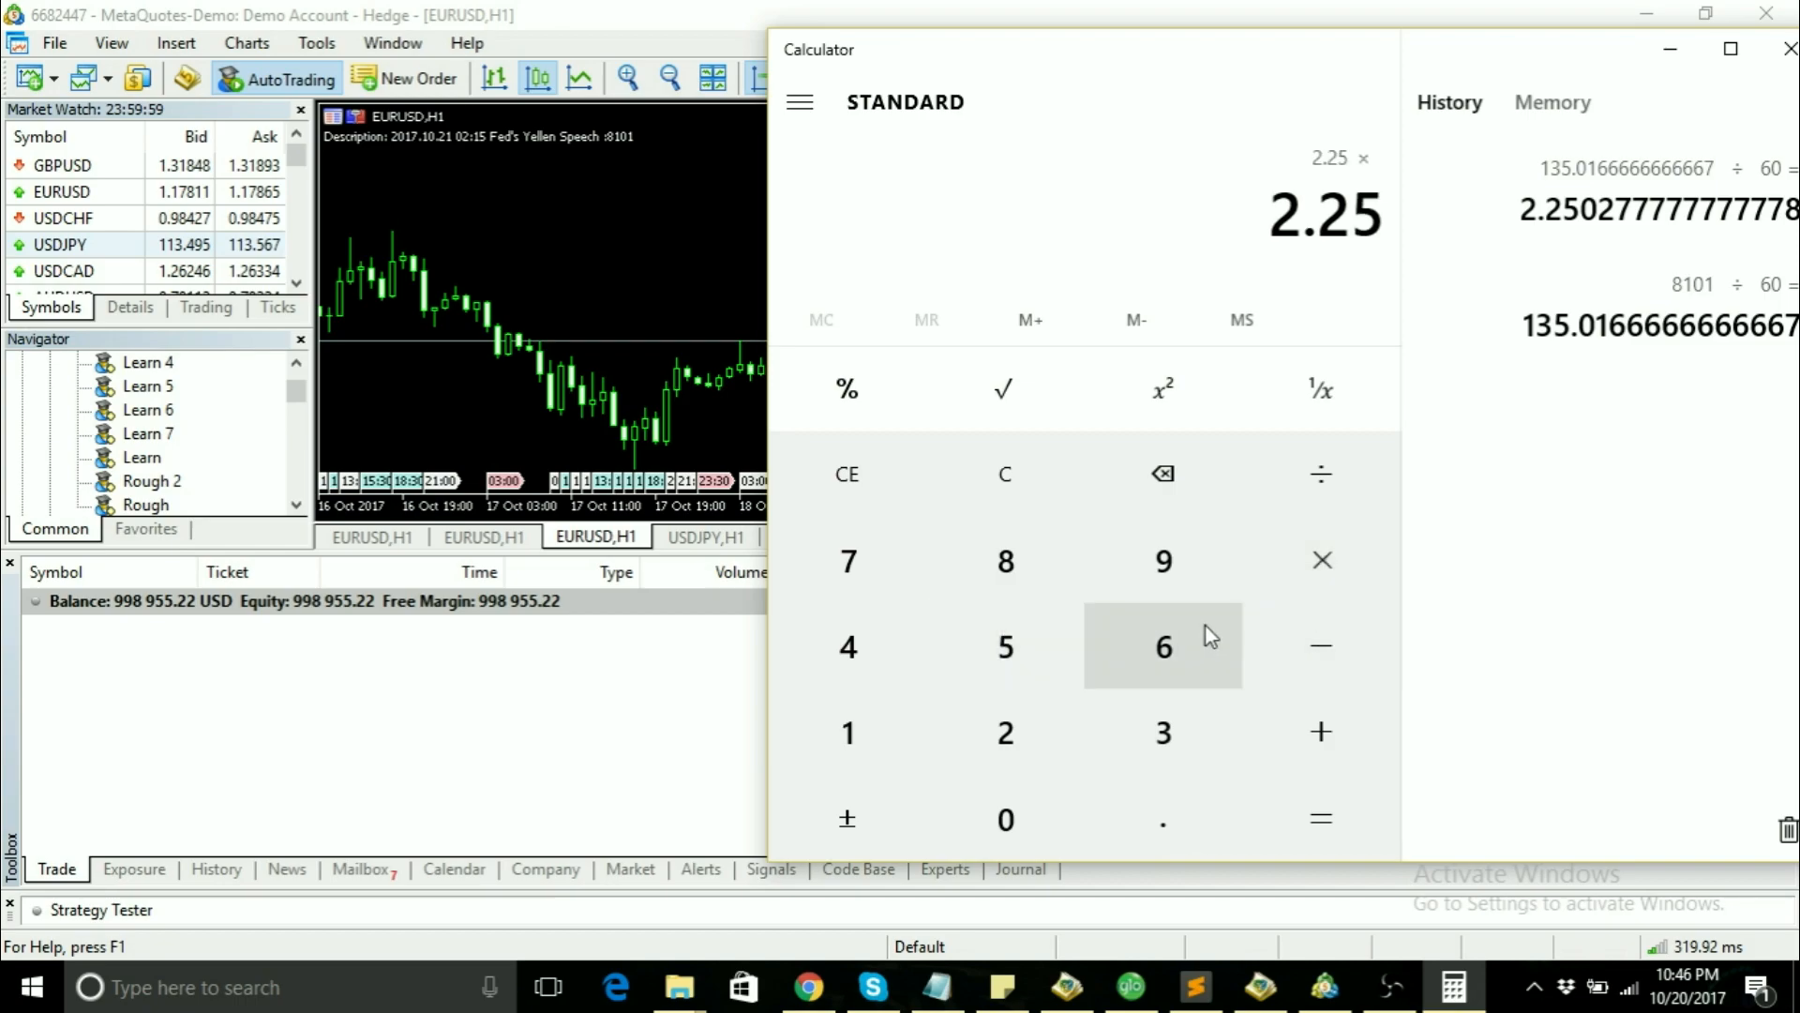
click(1320, 818)
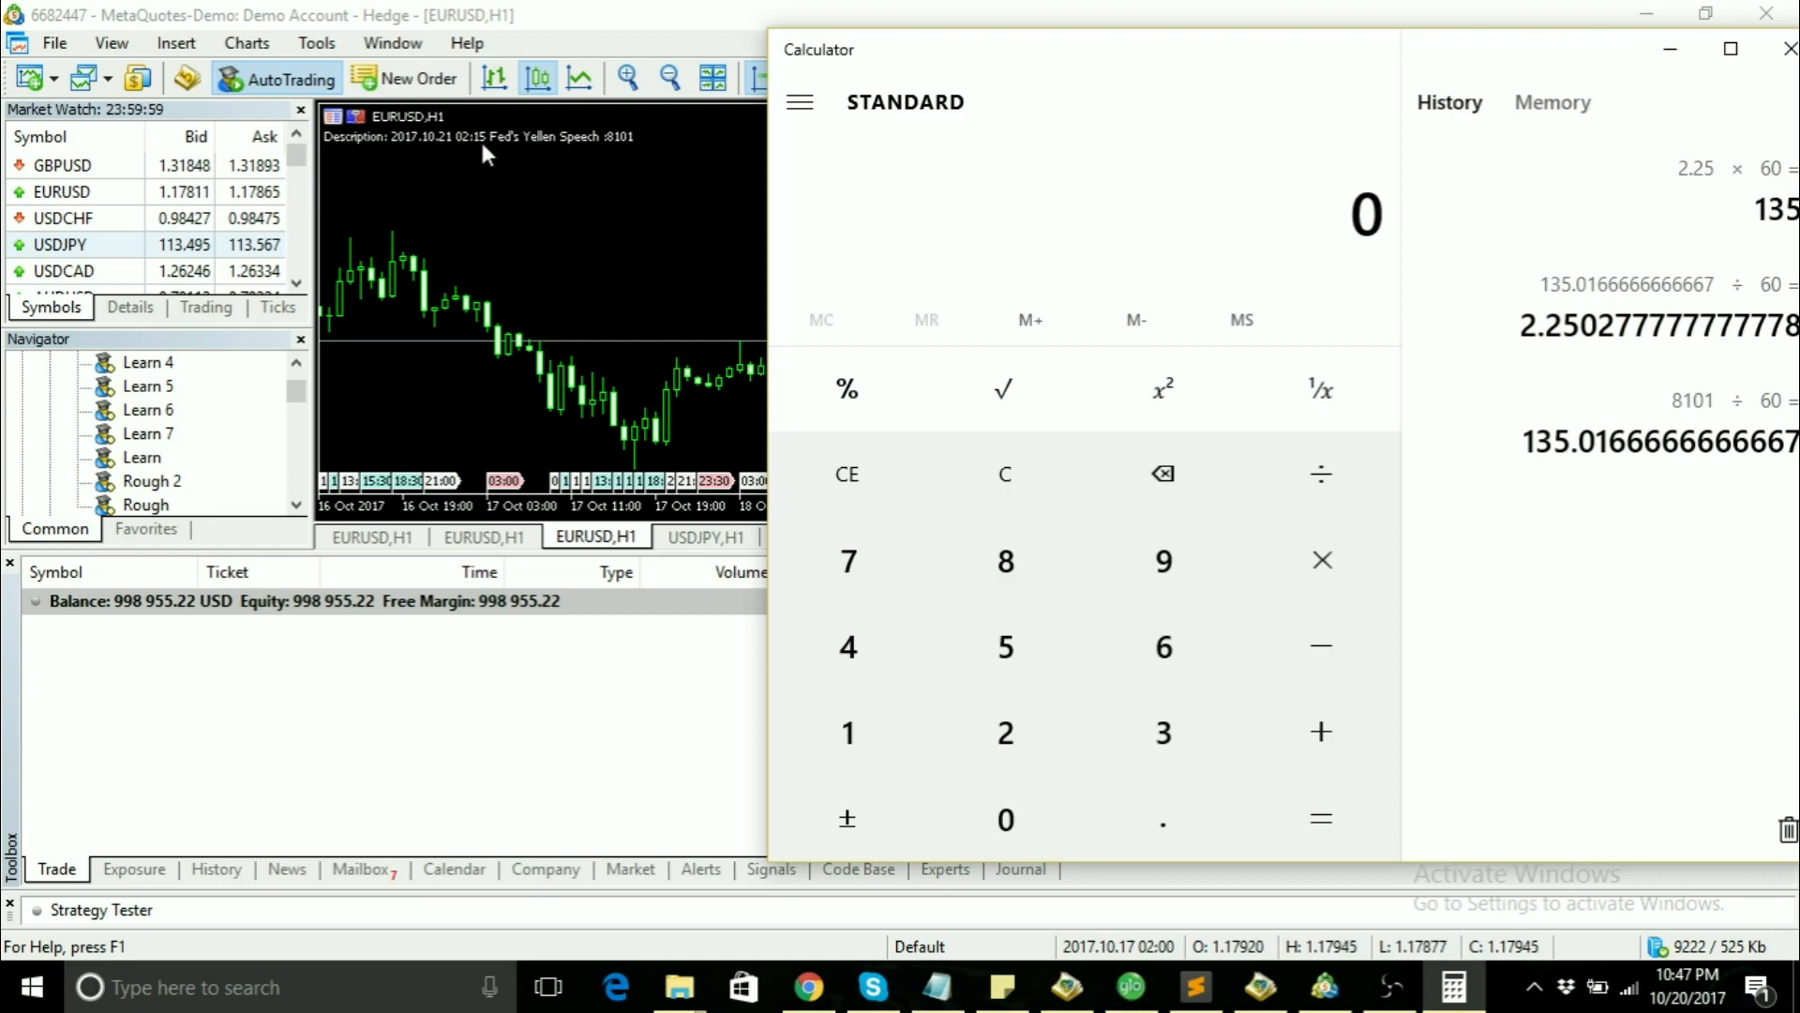
Step: Check the chart countdown, then compute 30 × 60 = 1,800 in Calculator
click(1787, 49)
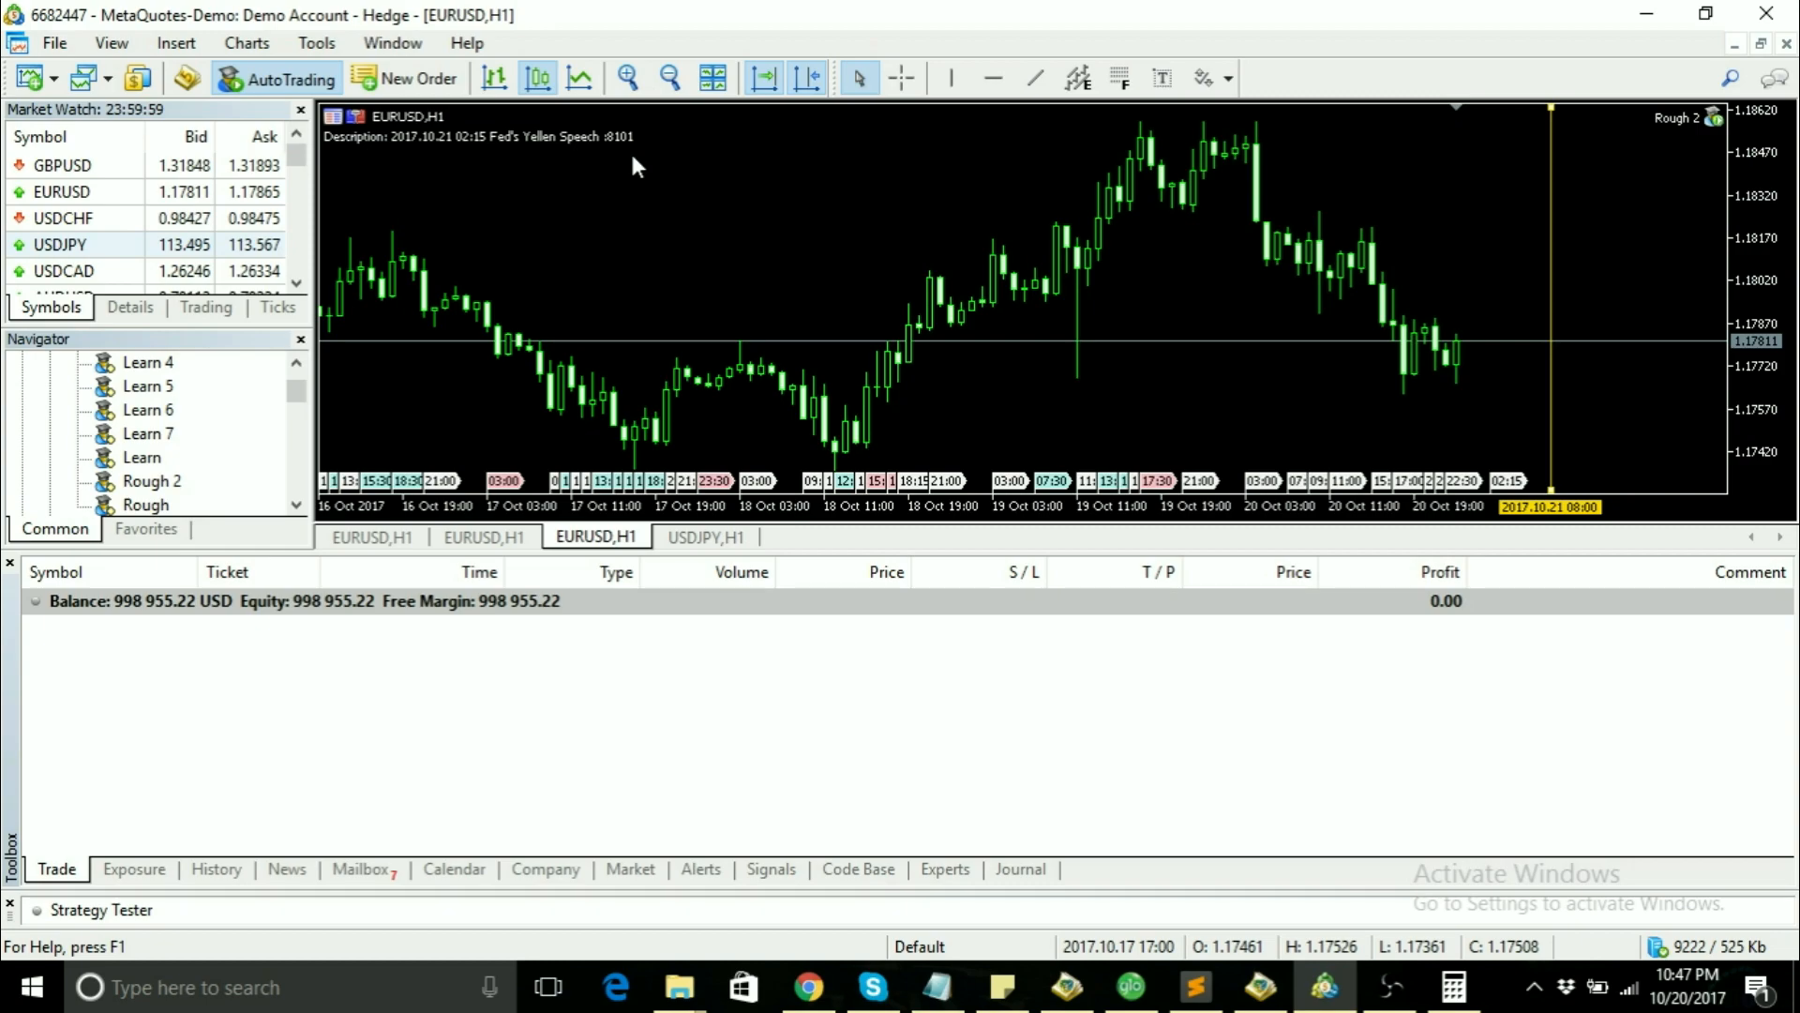
mouse_move(1465, 970)
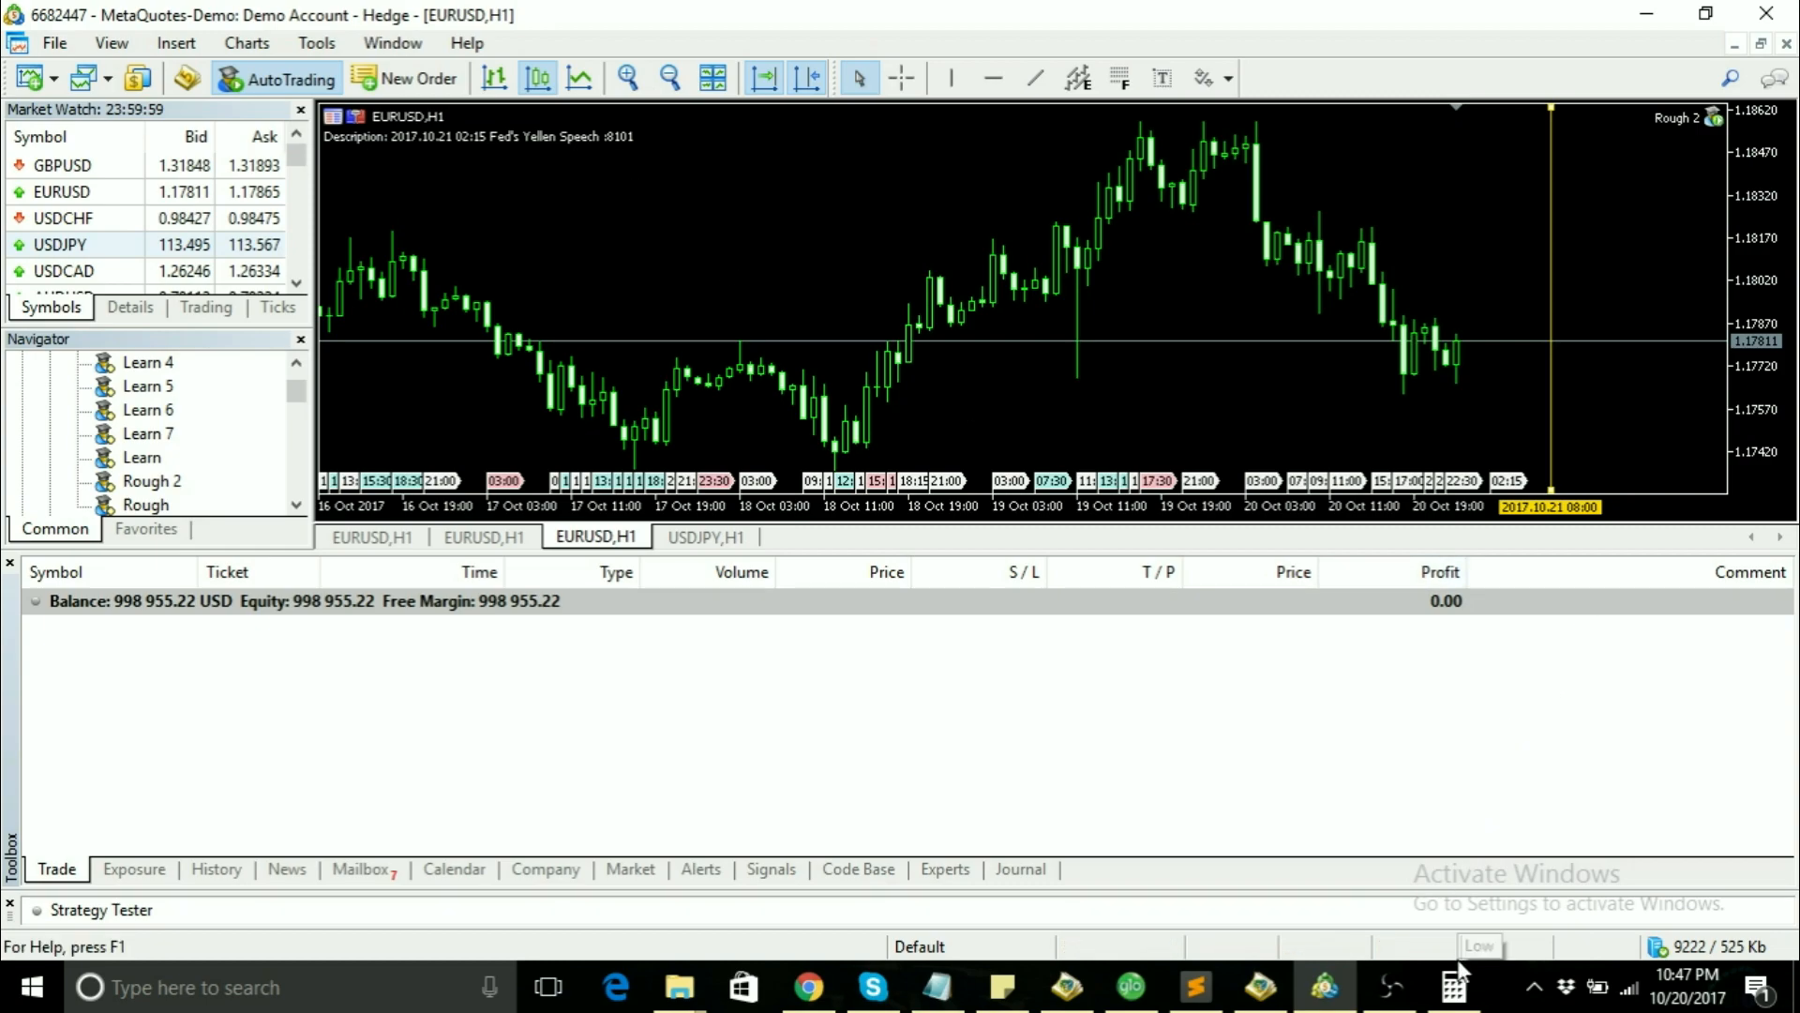
click(1449, 986)
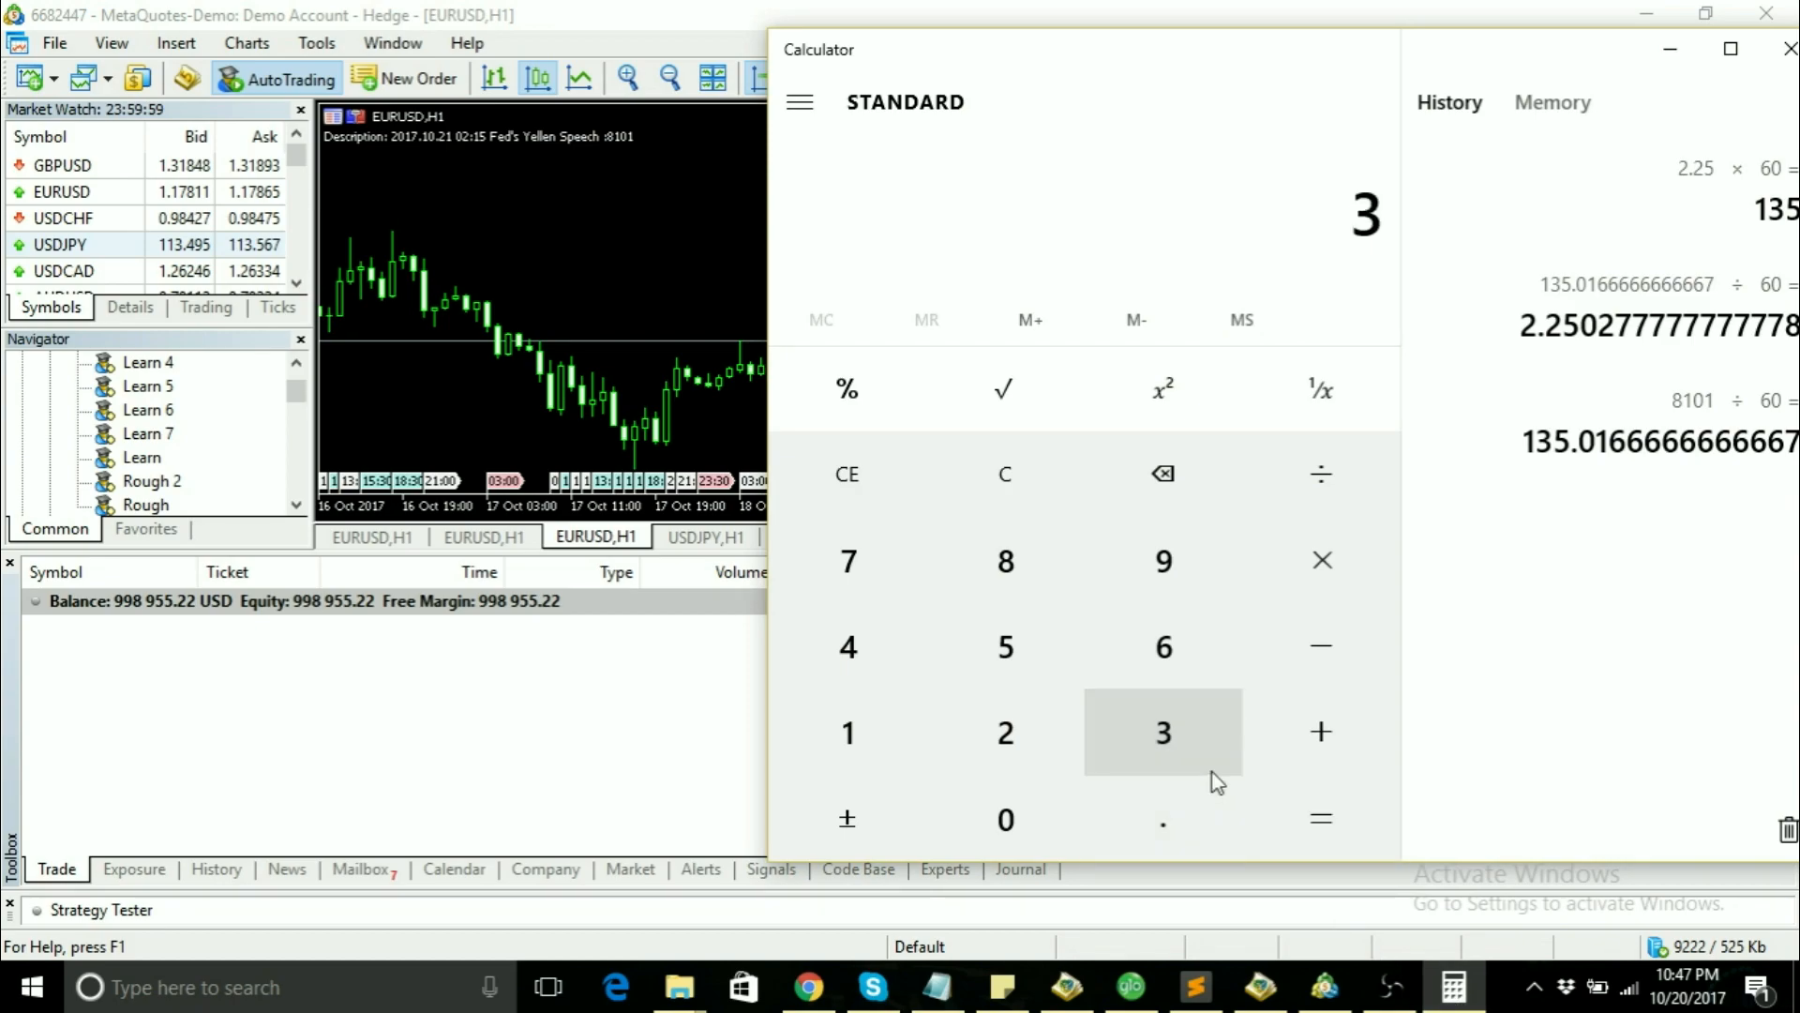
click(1005, 820)
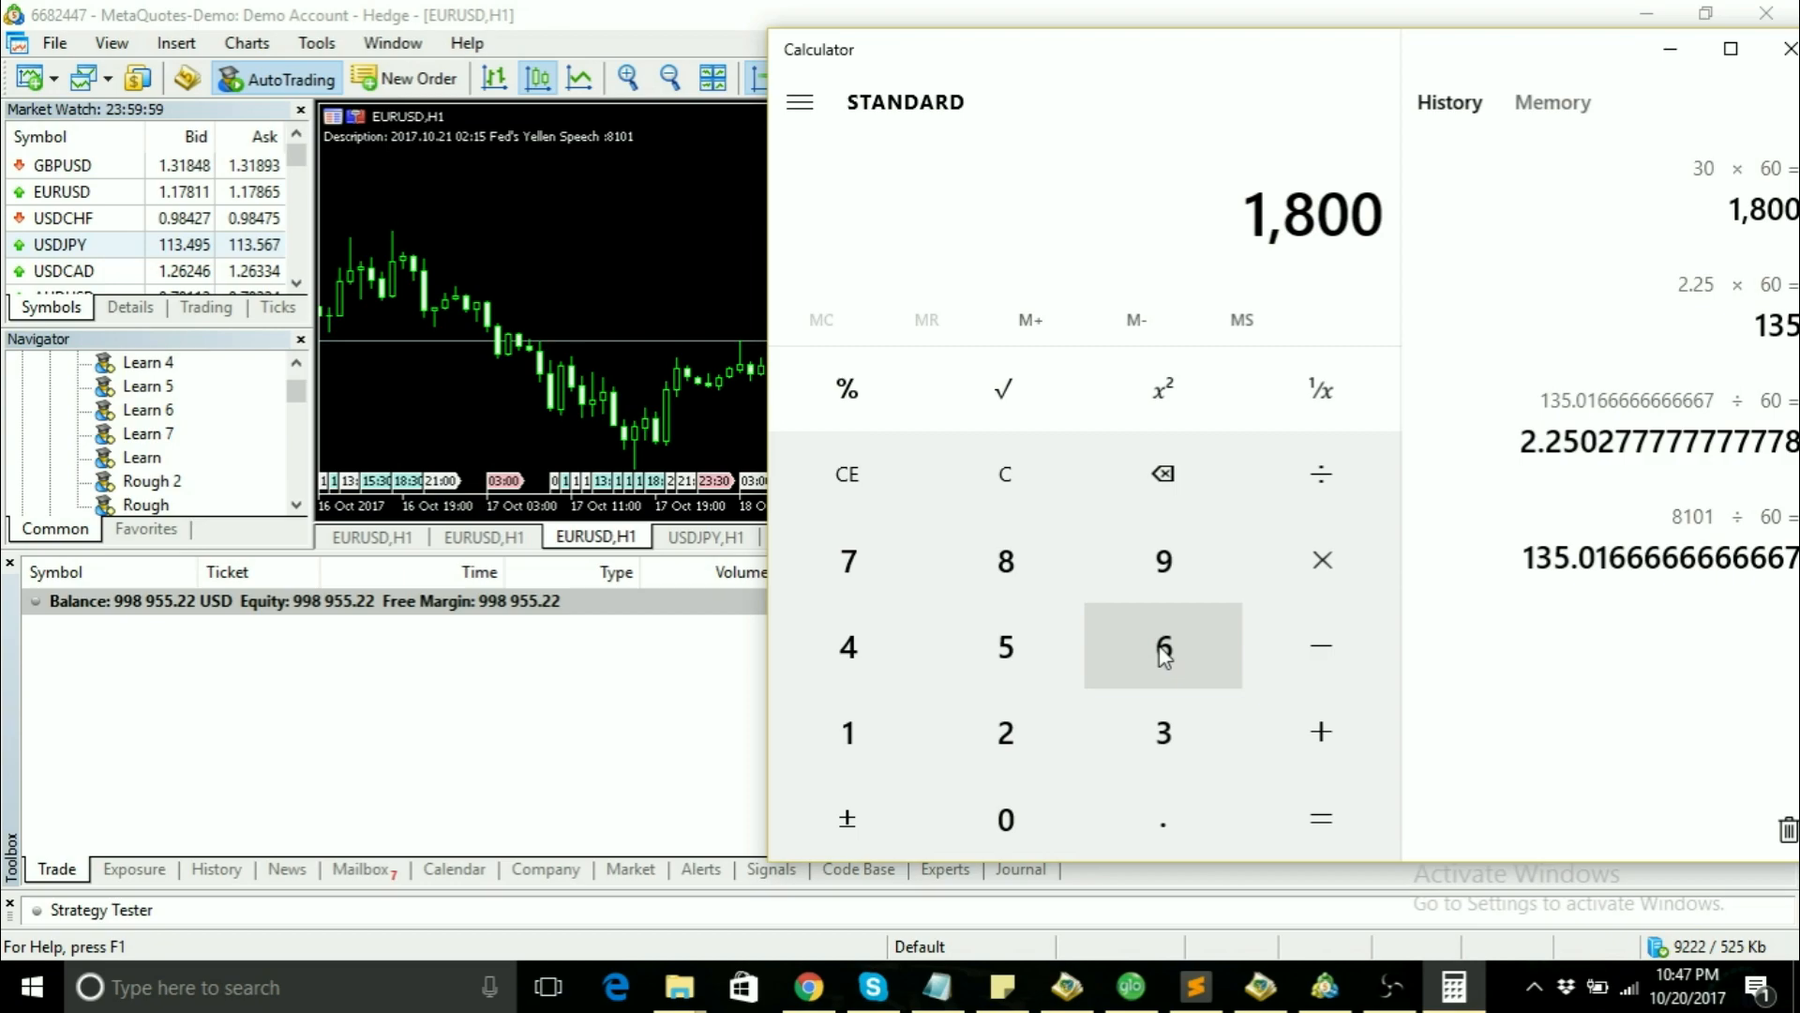
mouse_move(627, 193)
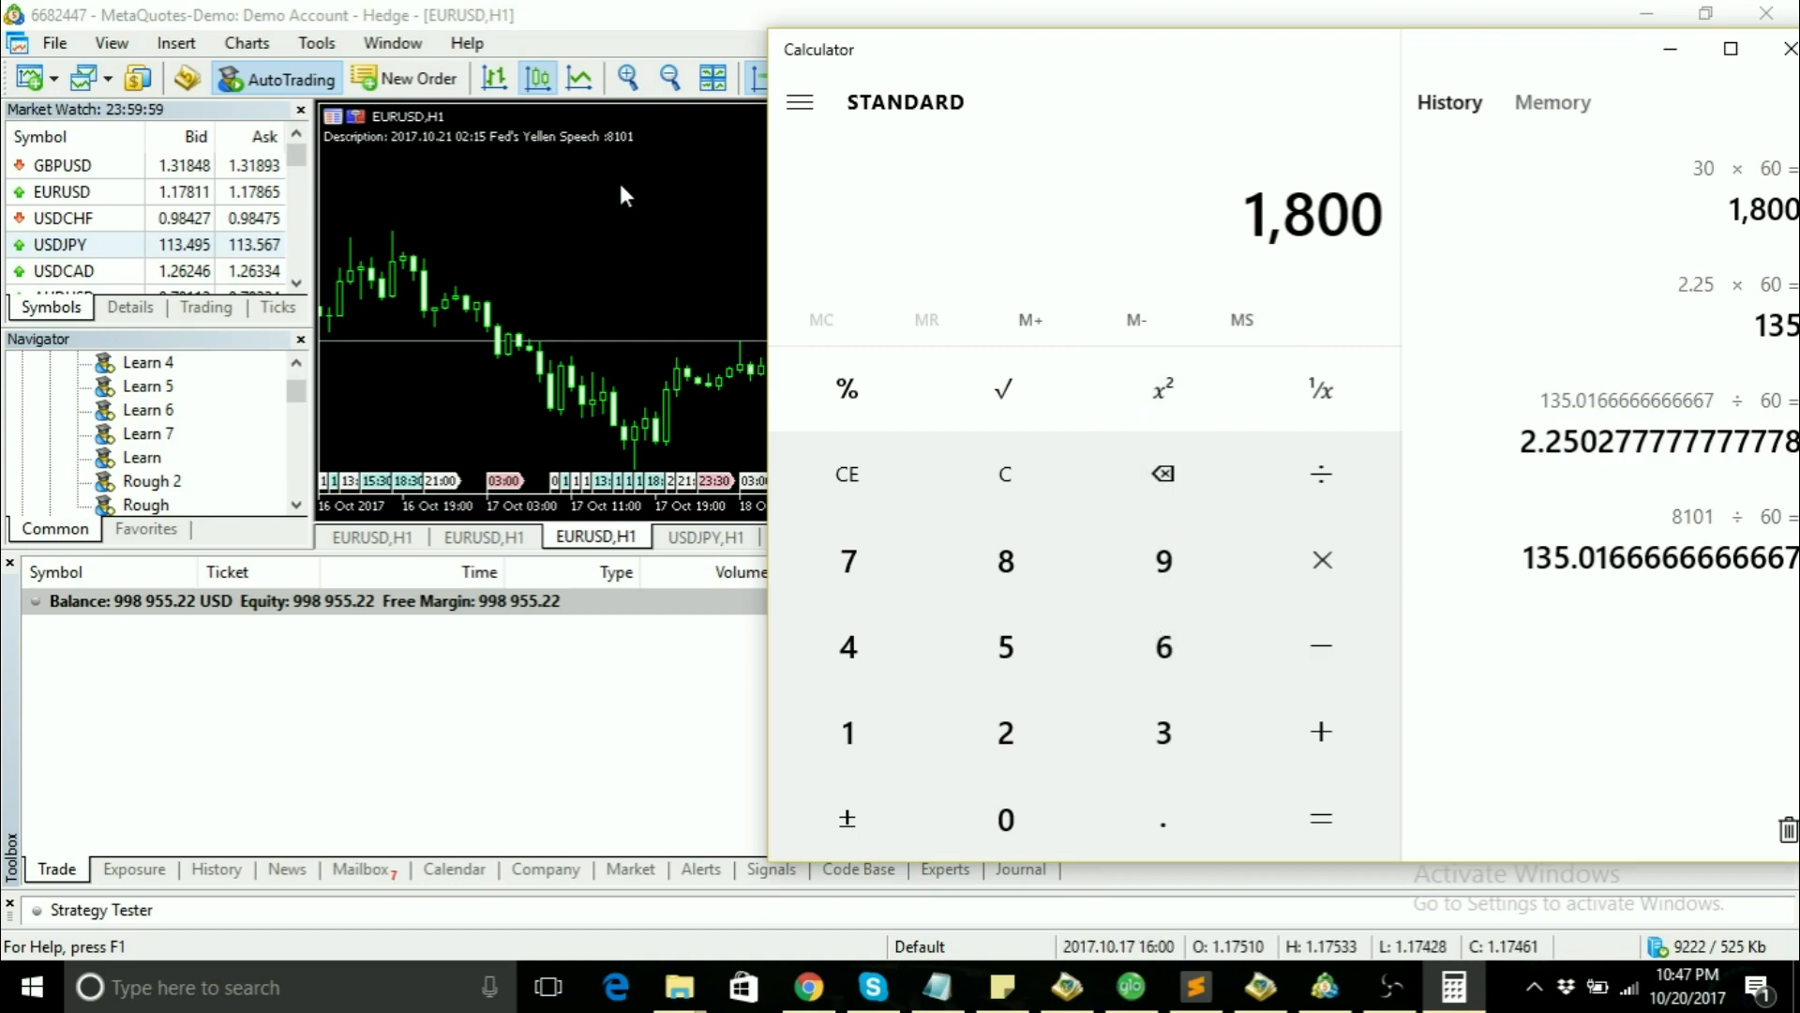
mouse_move(1107, 290)
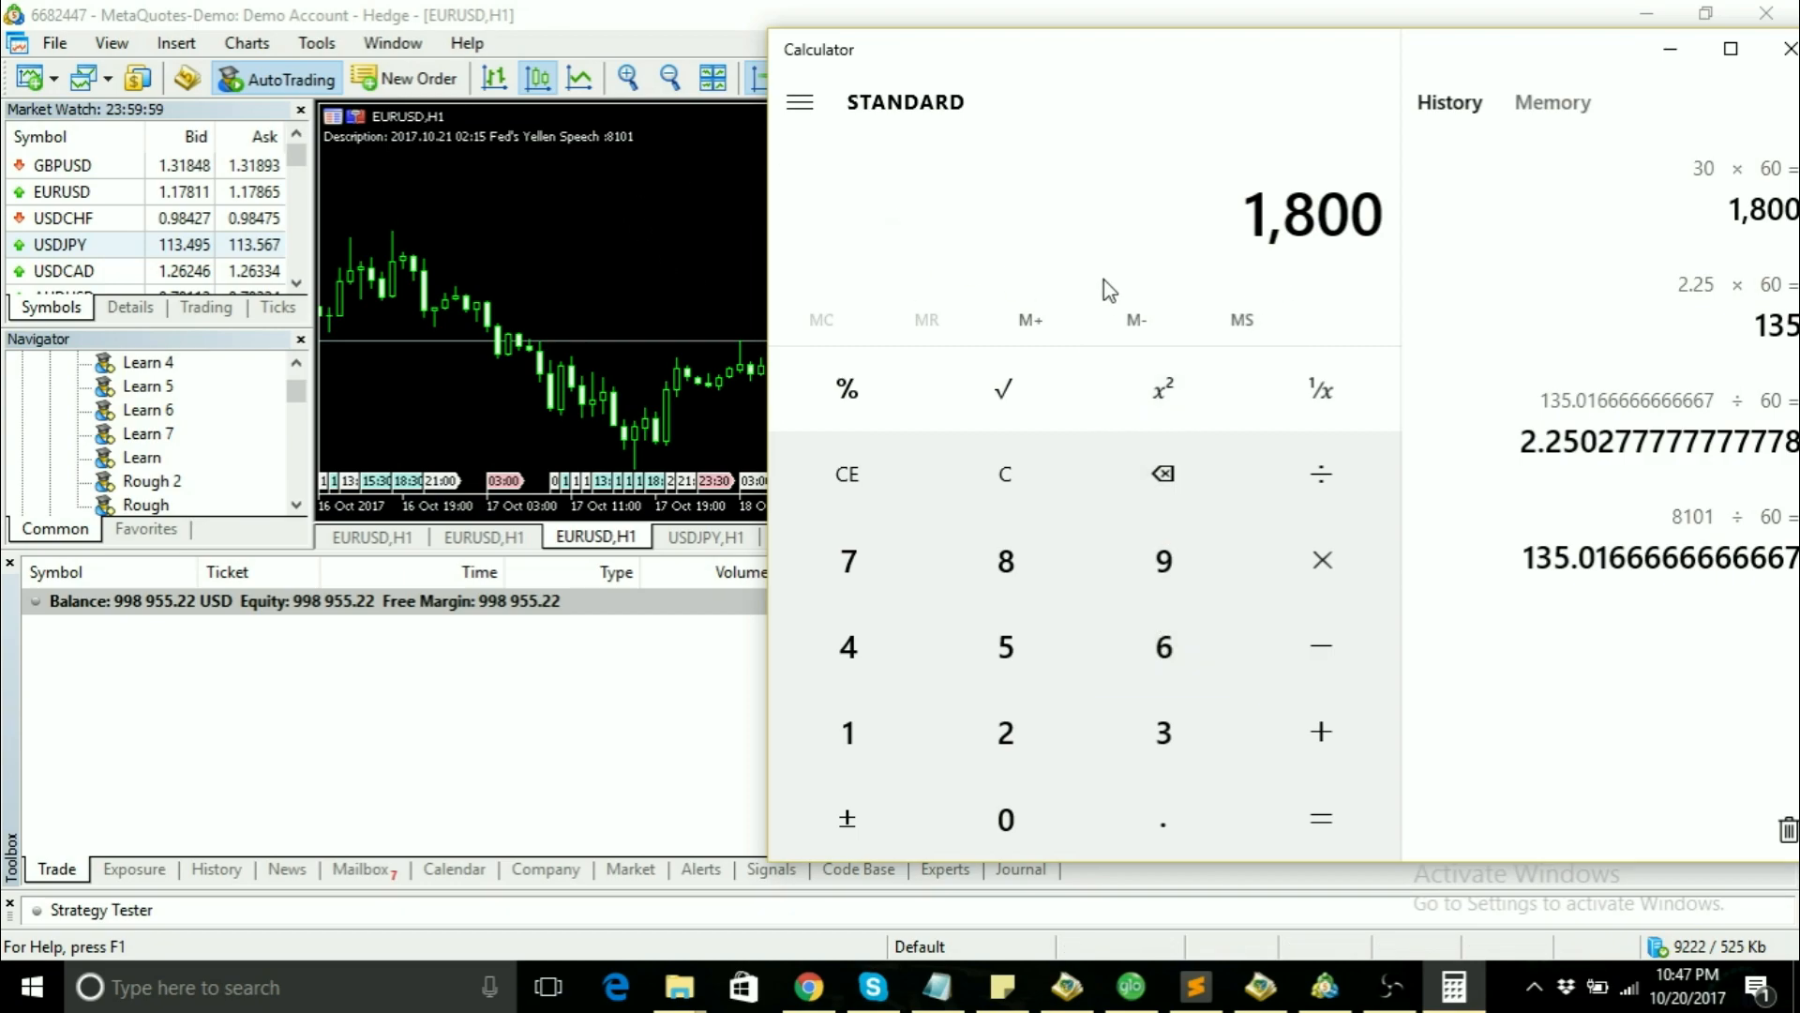
click(1258, 987)
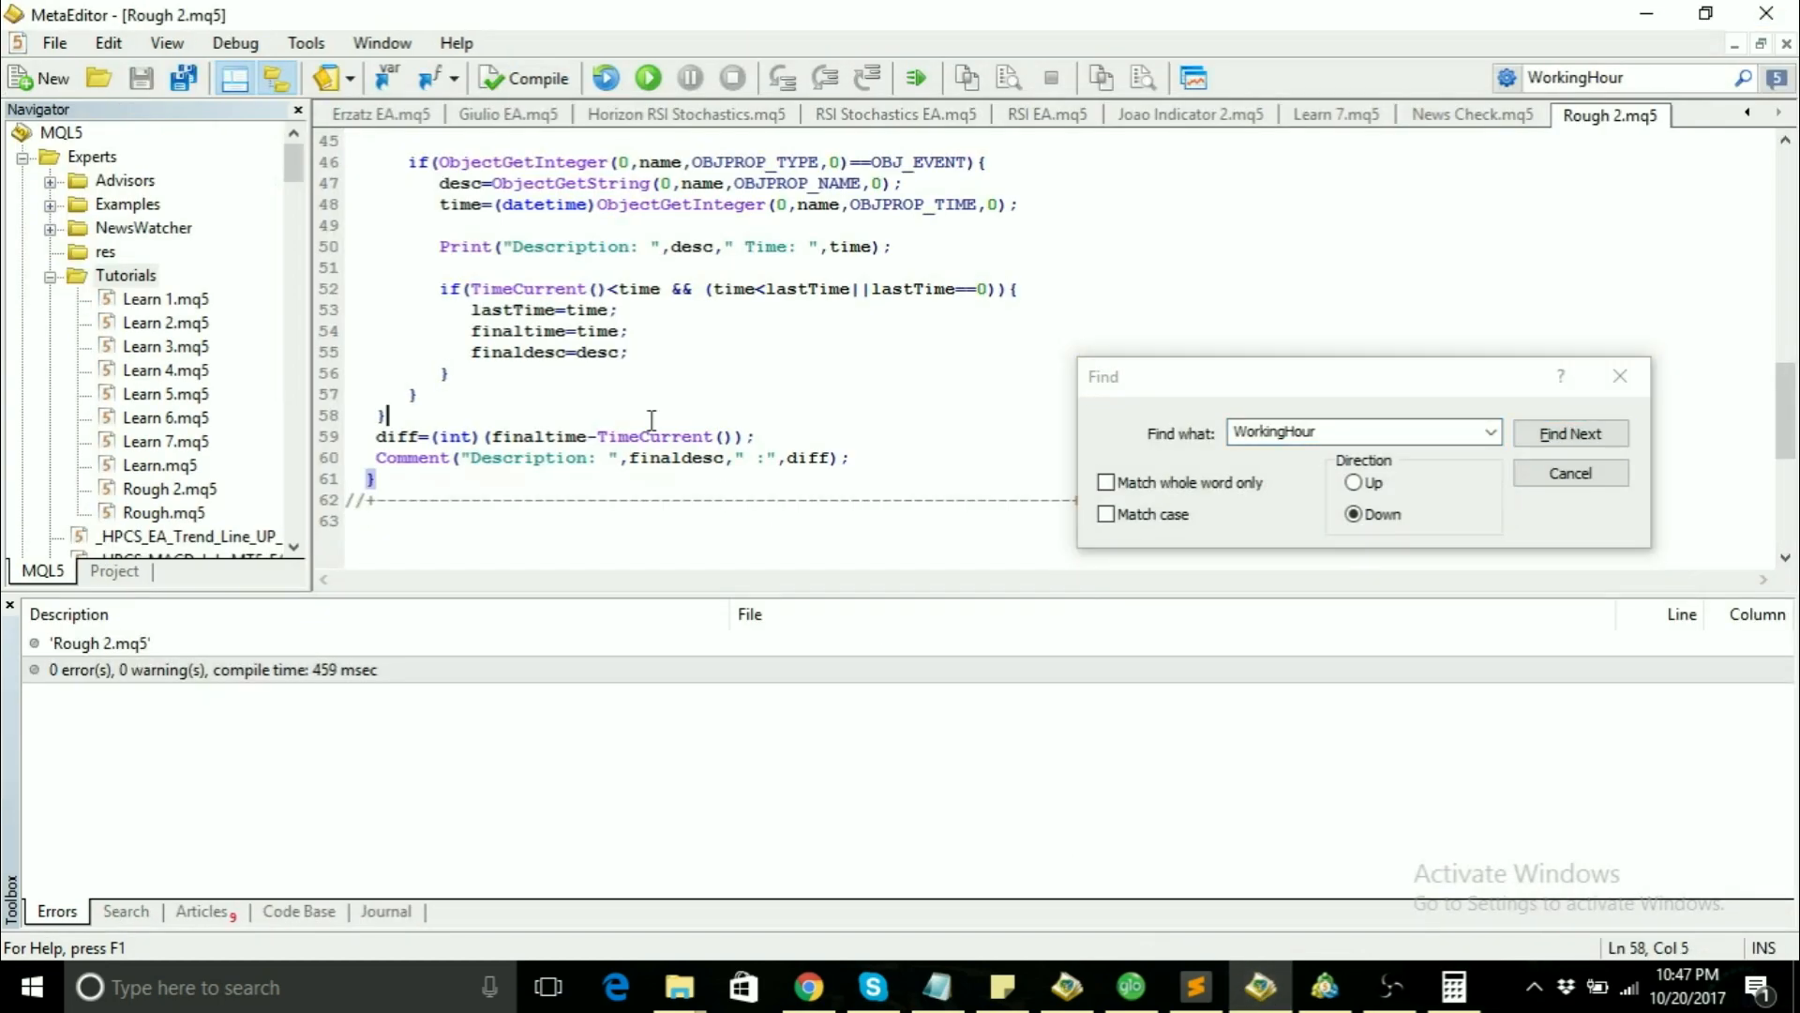
mouse_move(891, 452)
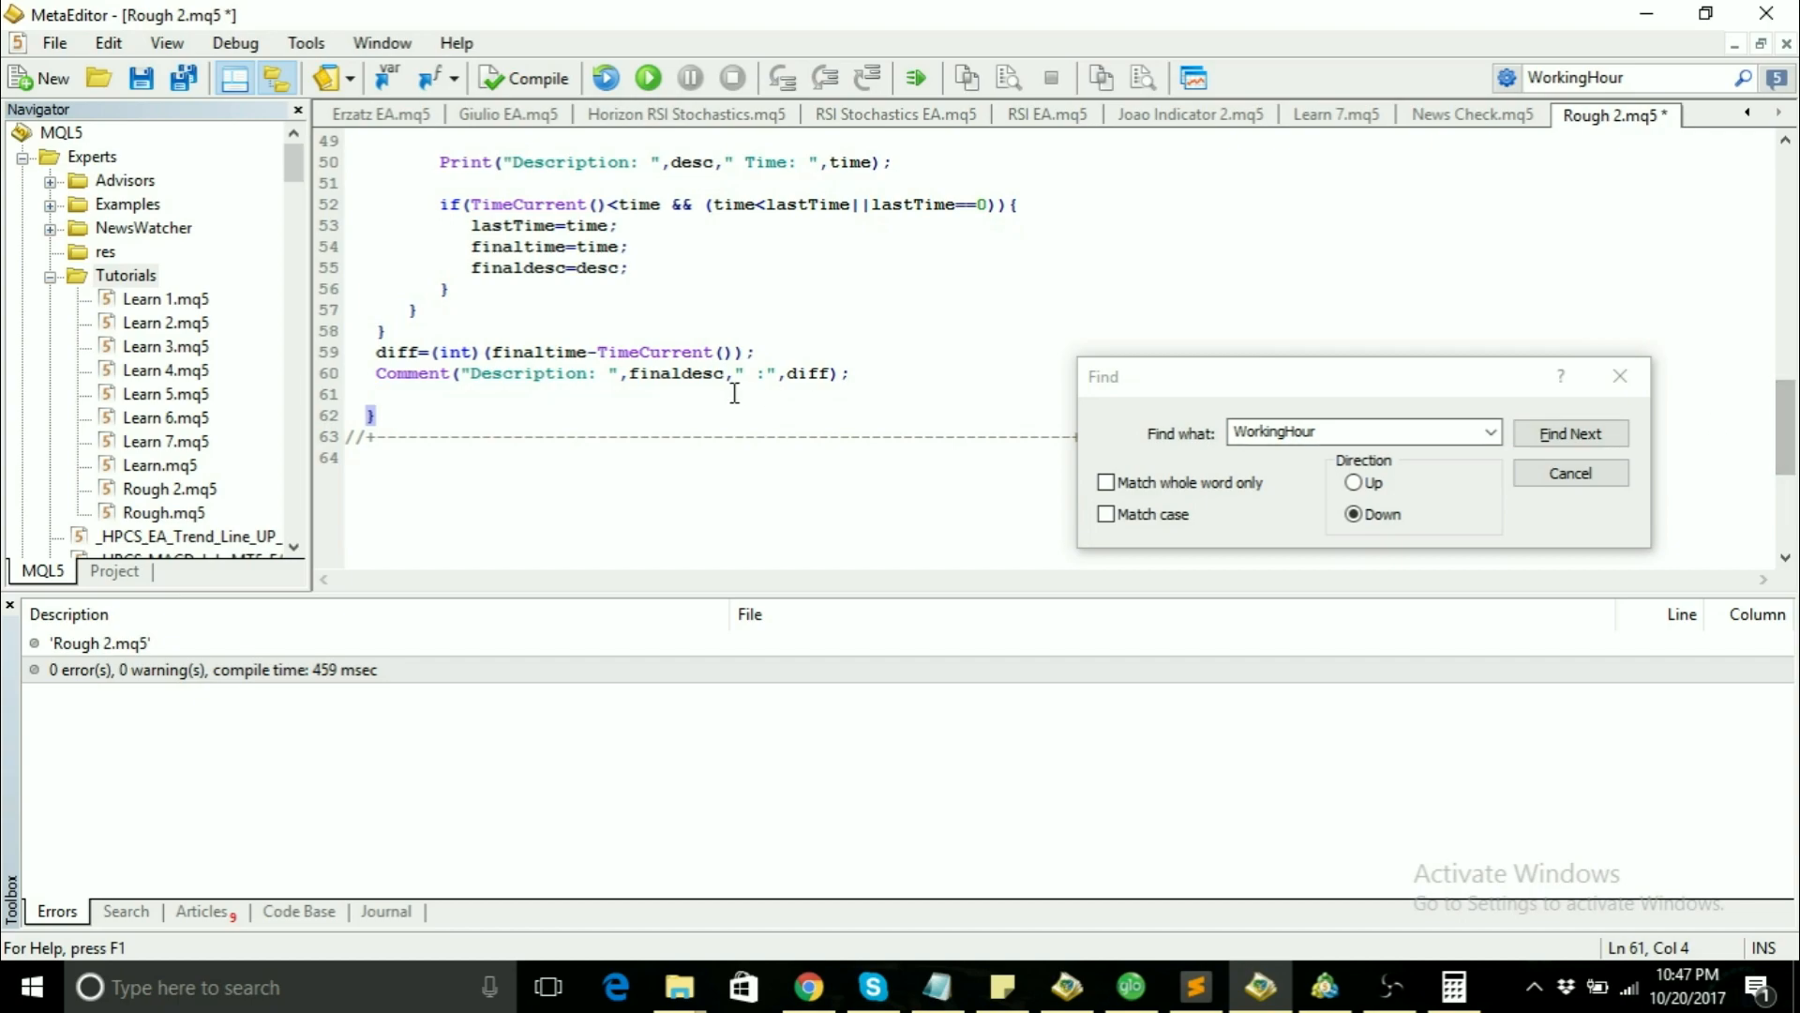
Step: Add an empty if(diff/60<=MinsBefore){ } block below the Comment line
text(i)
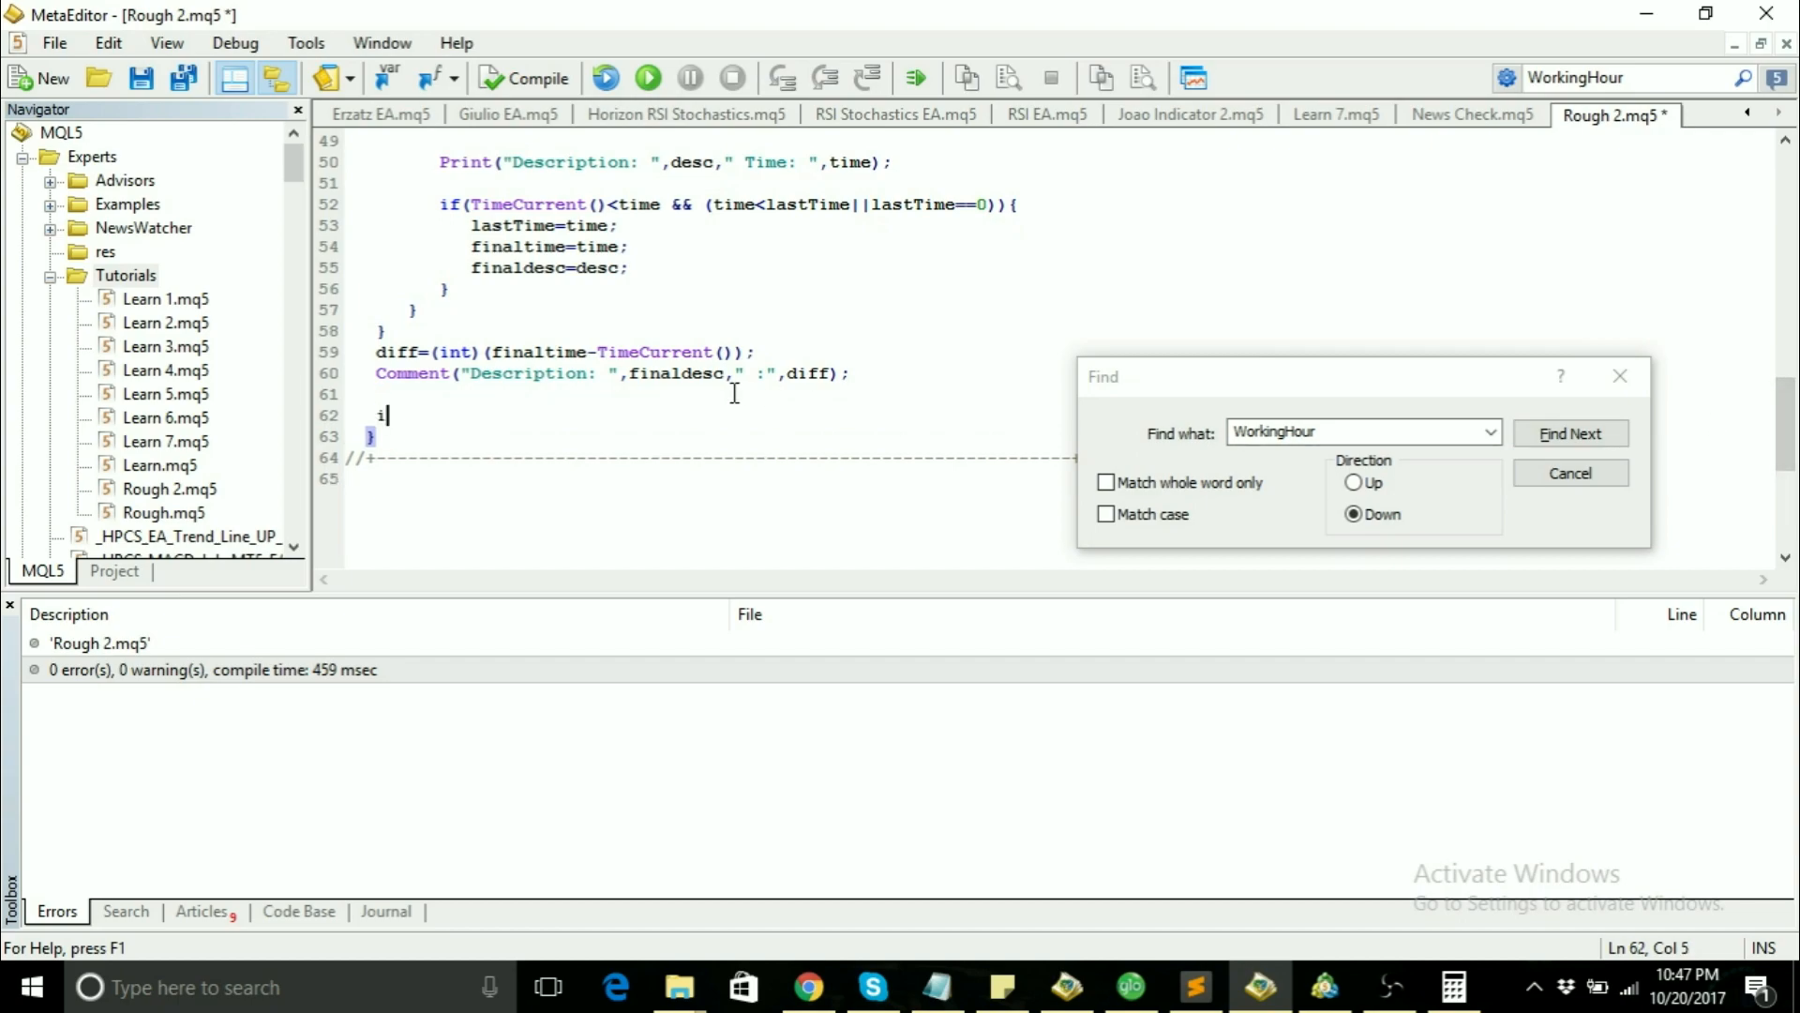
text(f())
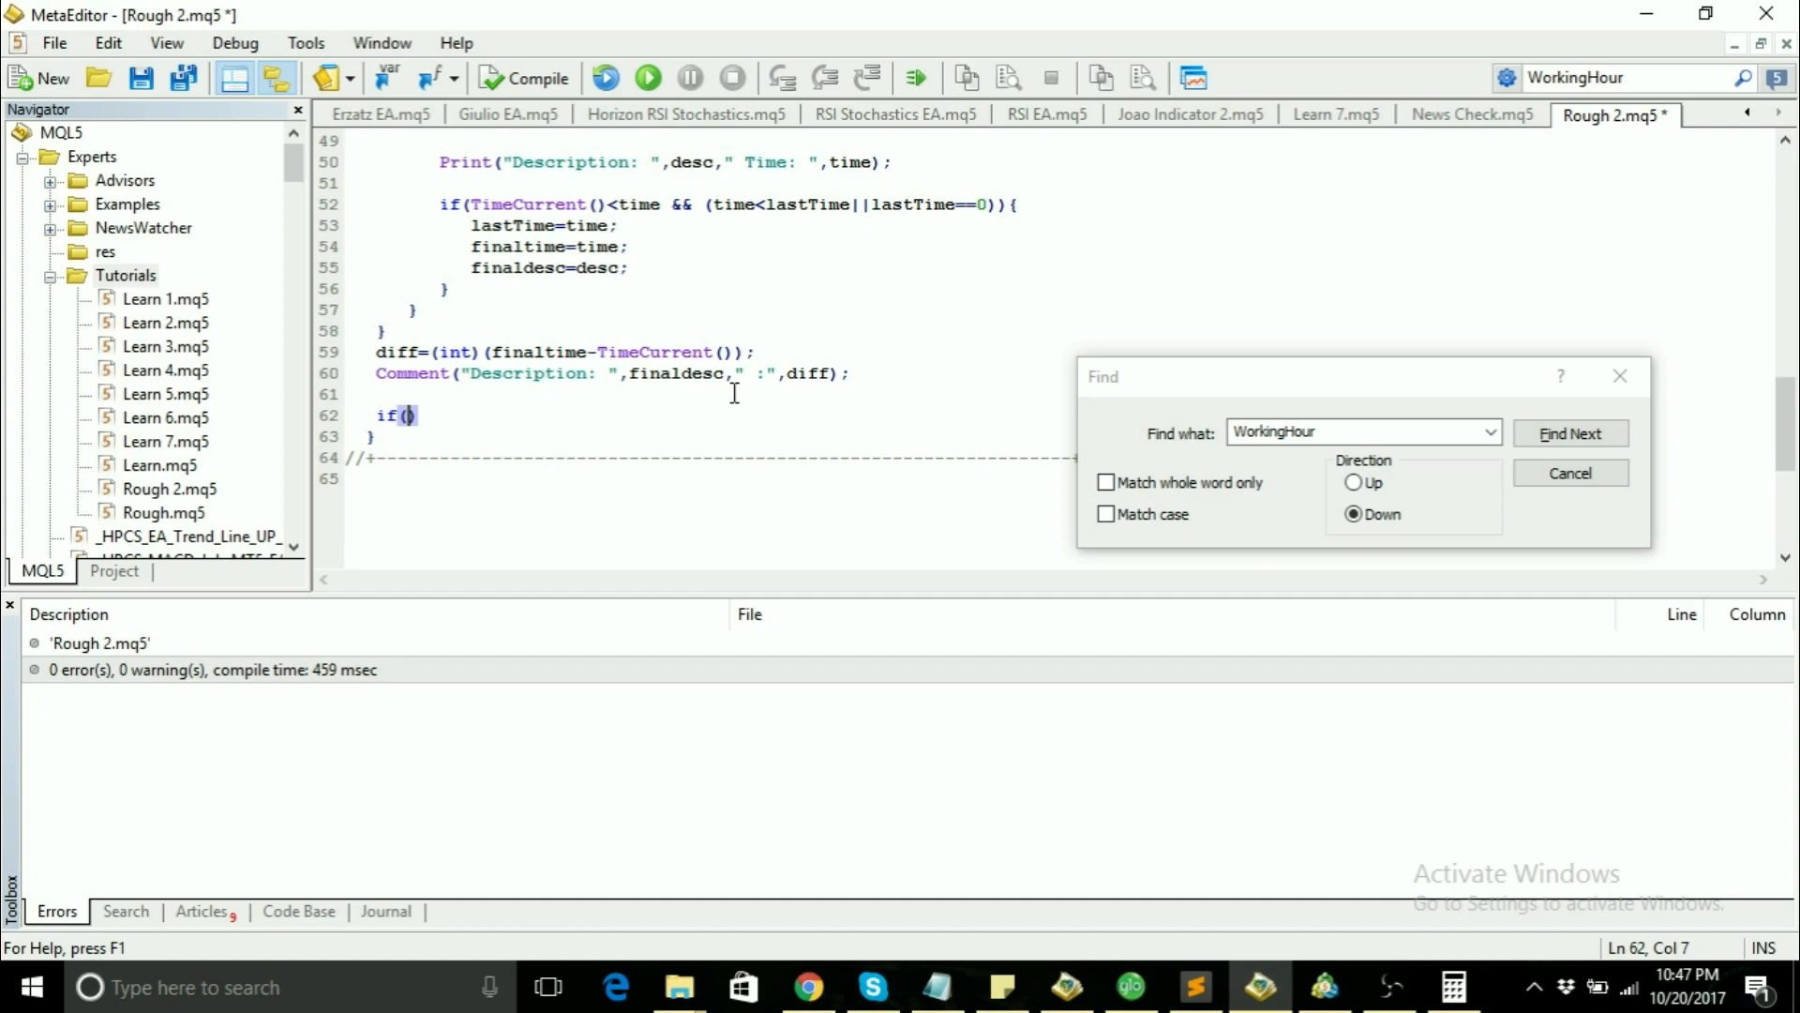
text(diff)
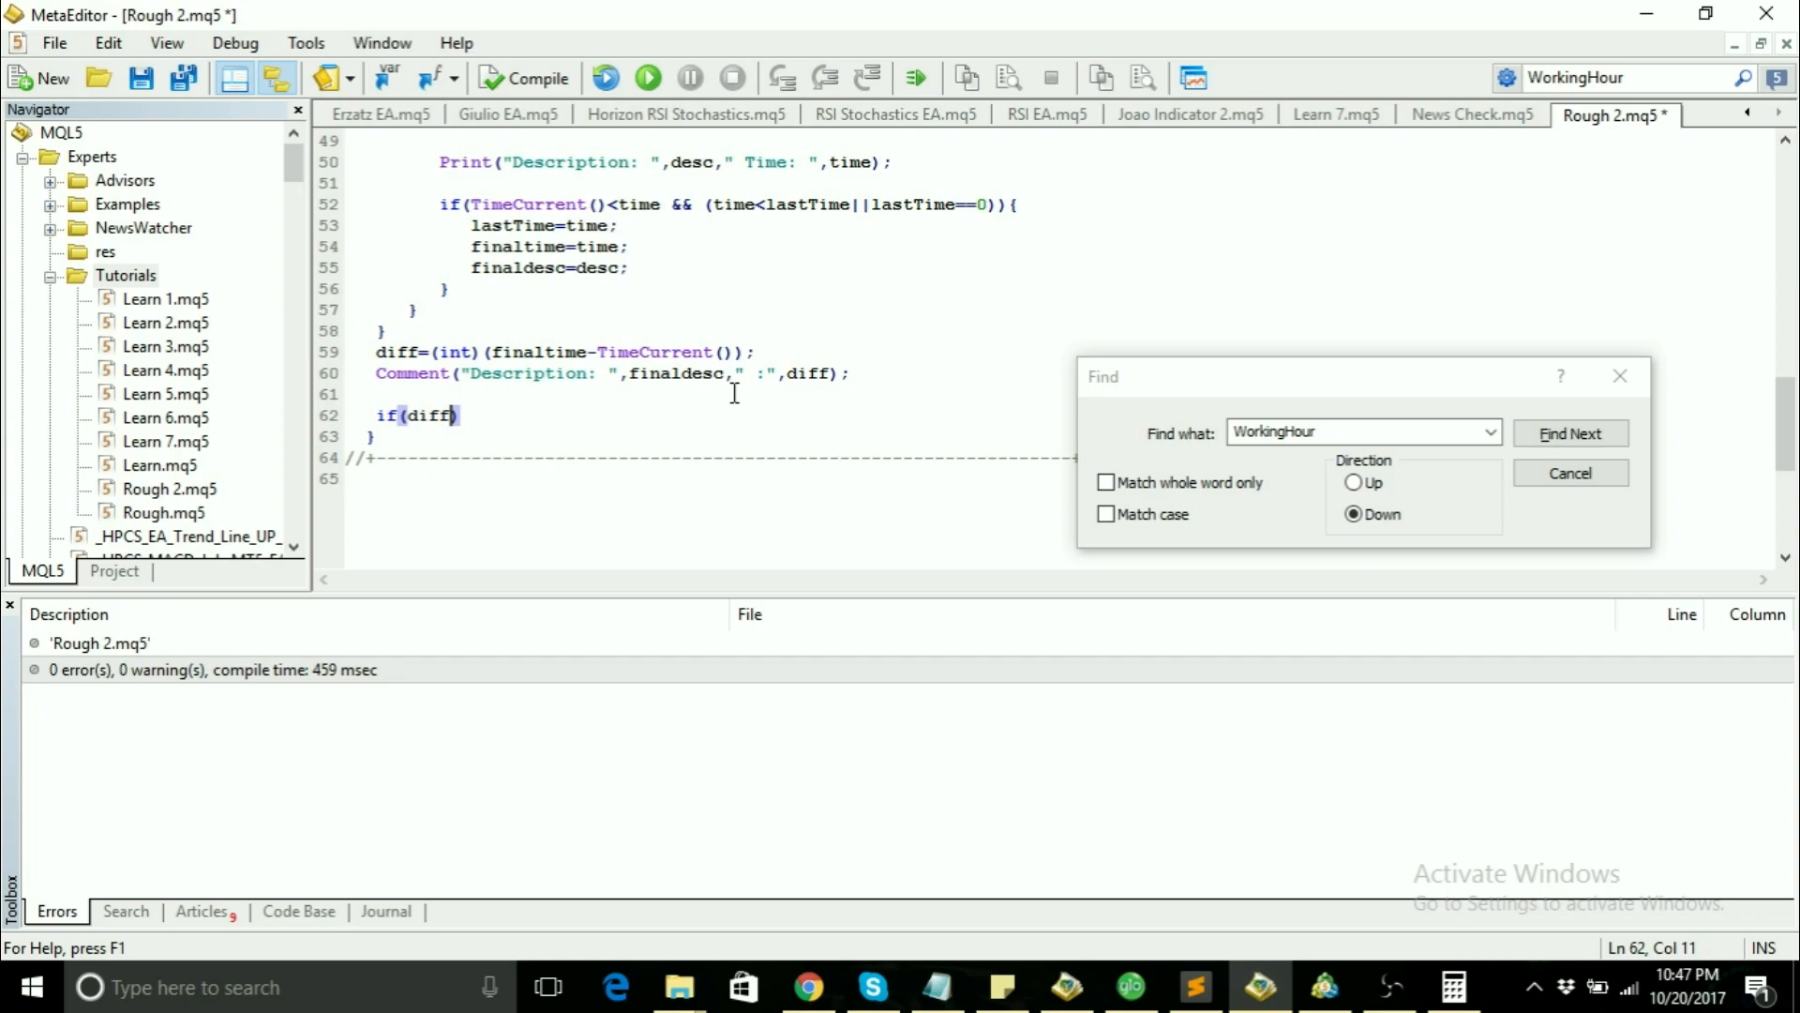
text(/)
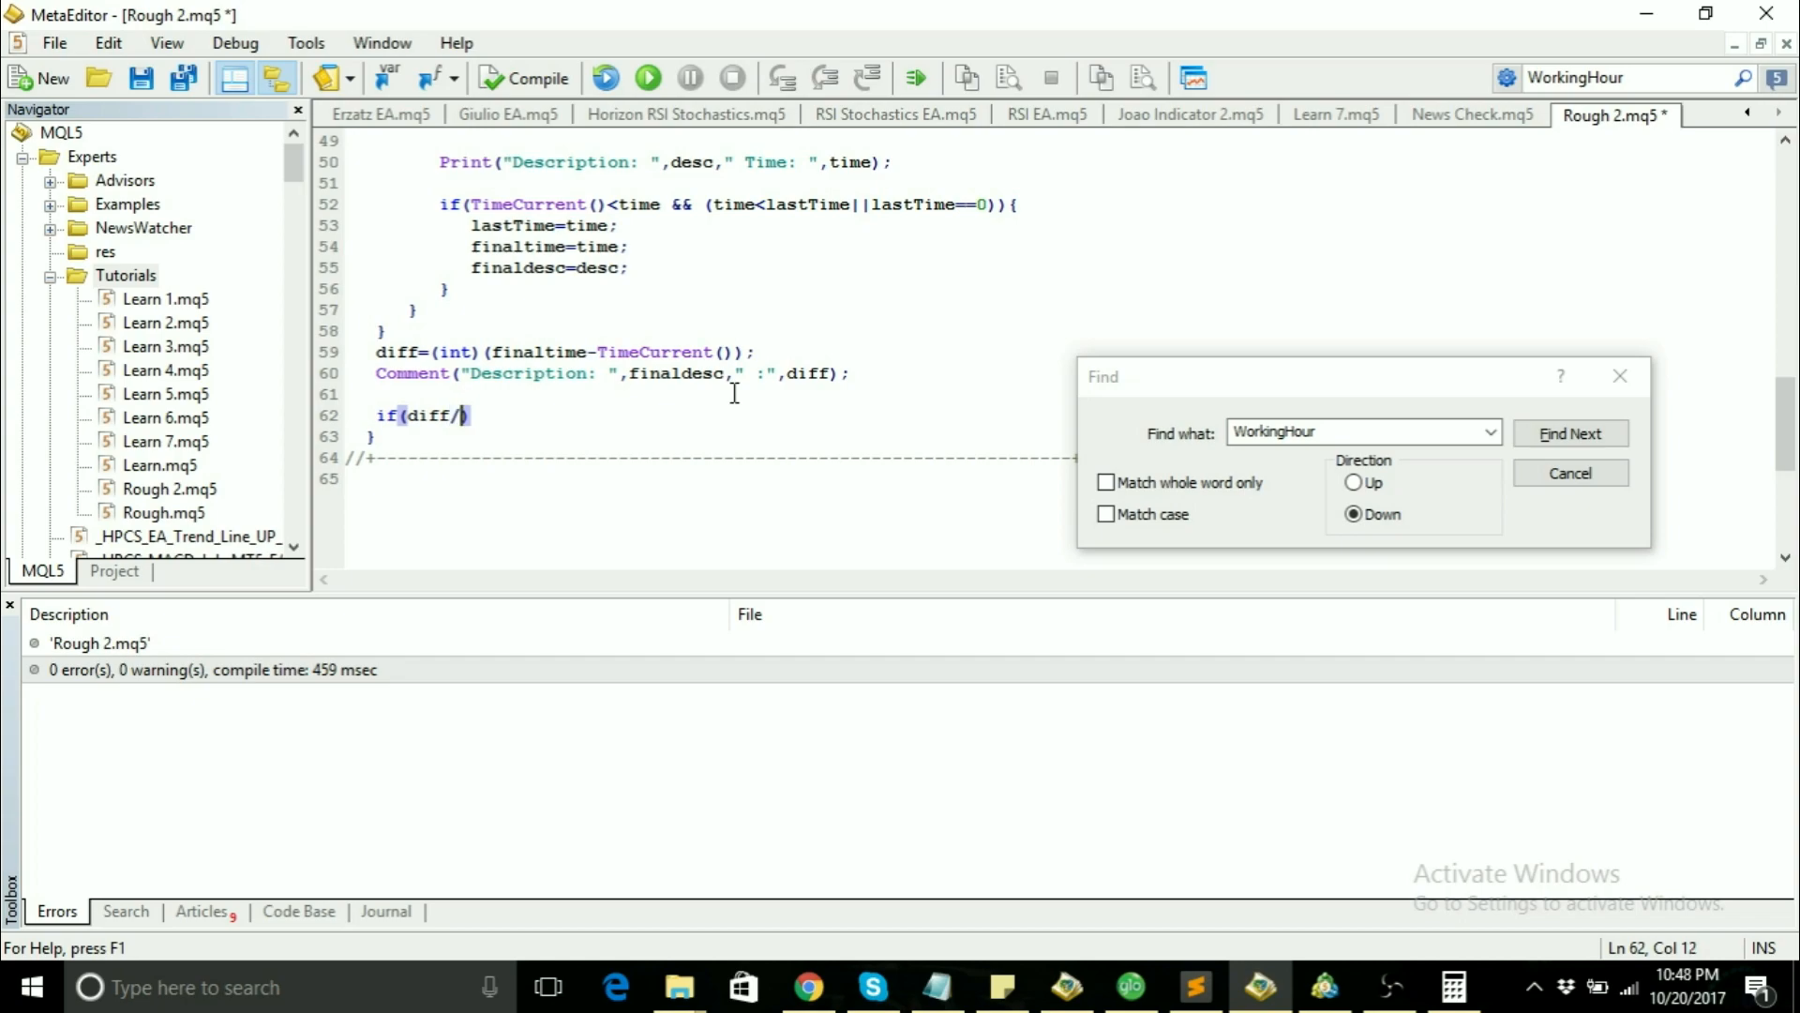
text(60)
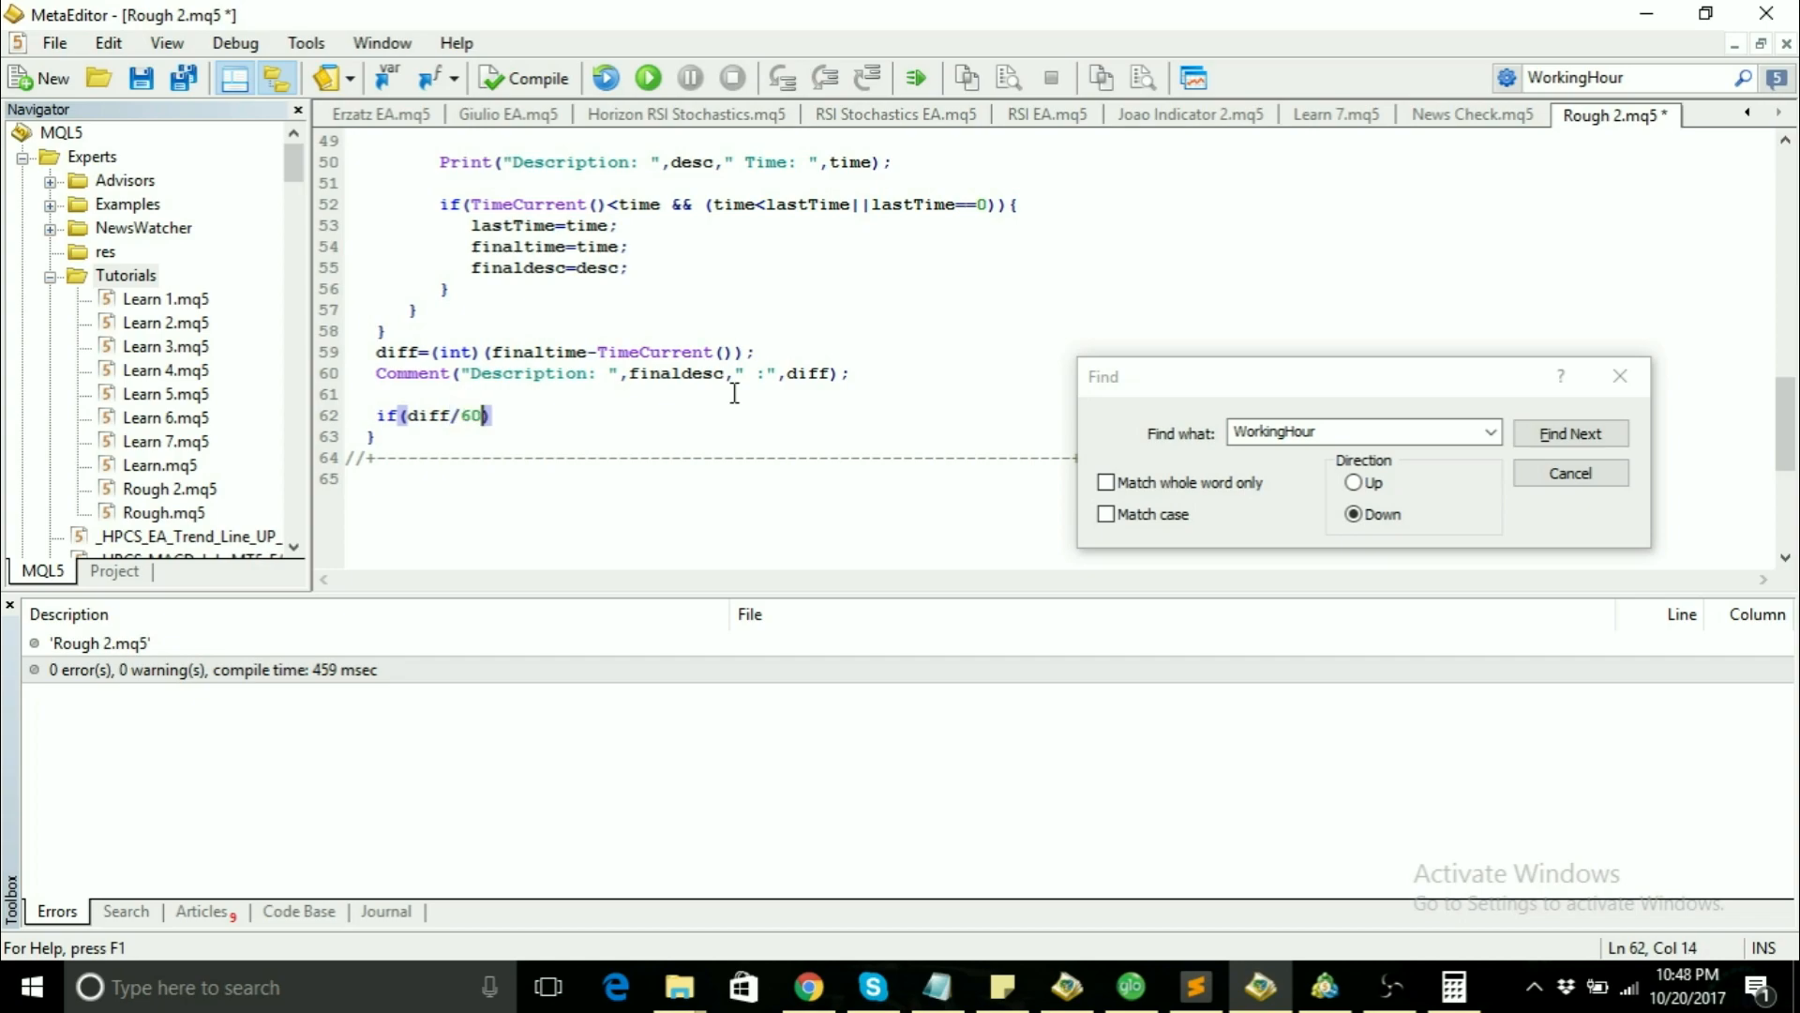
text(<)
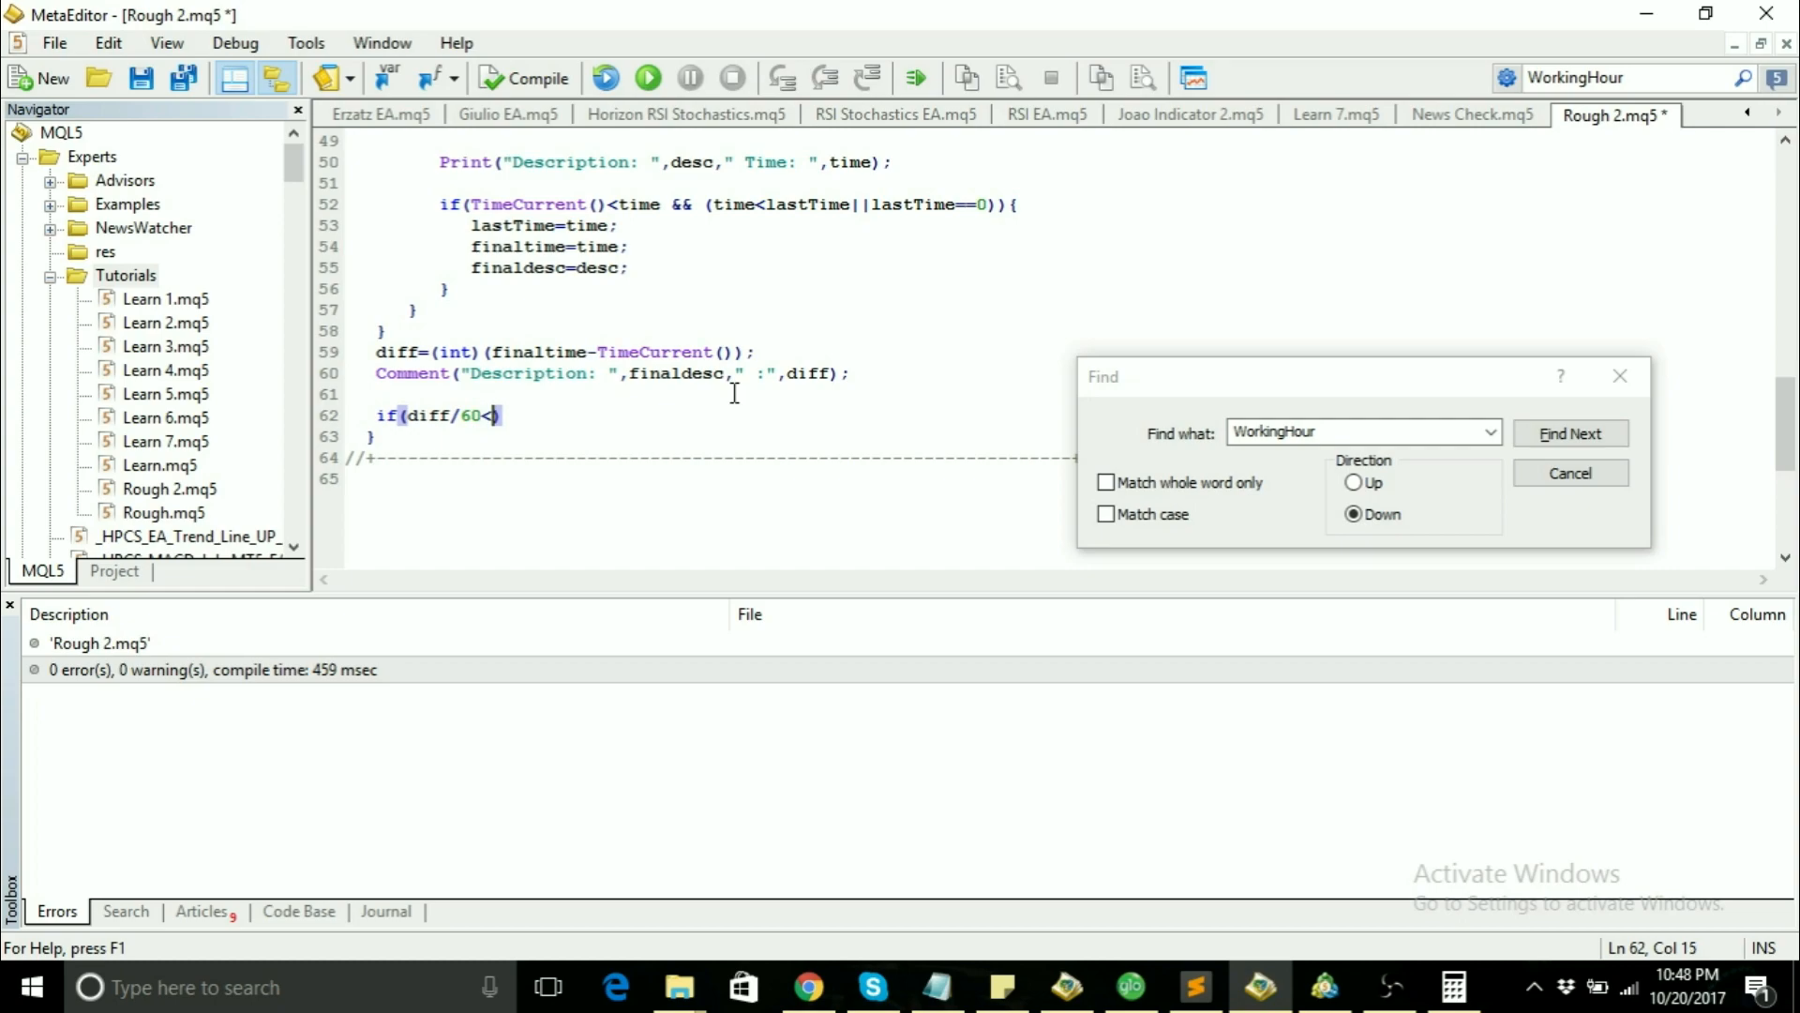
text(=)
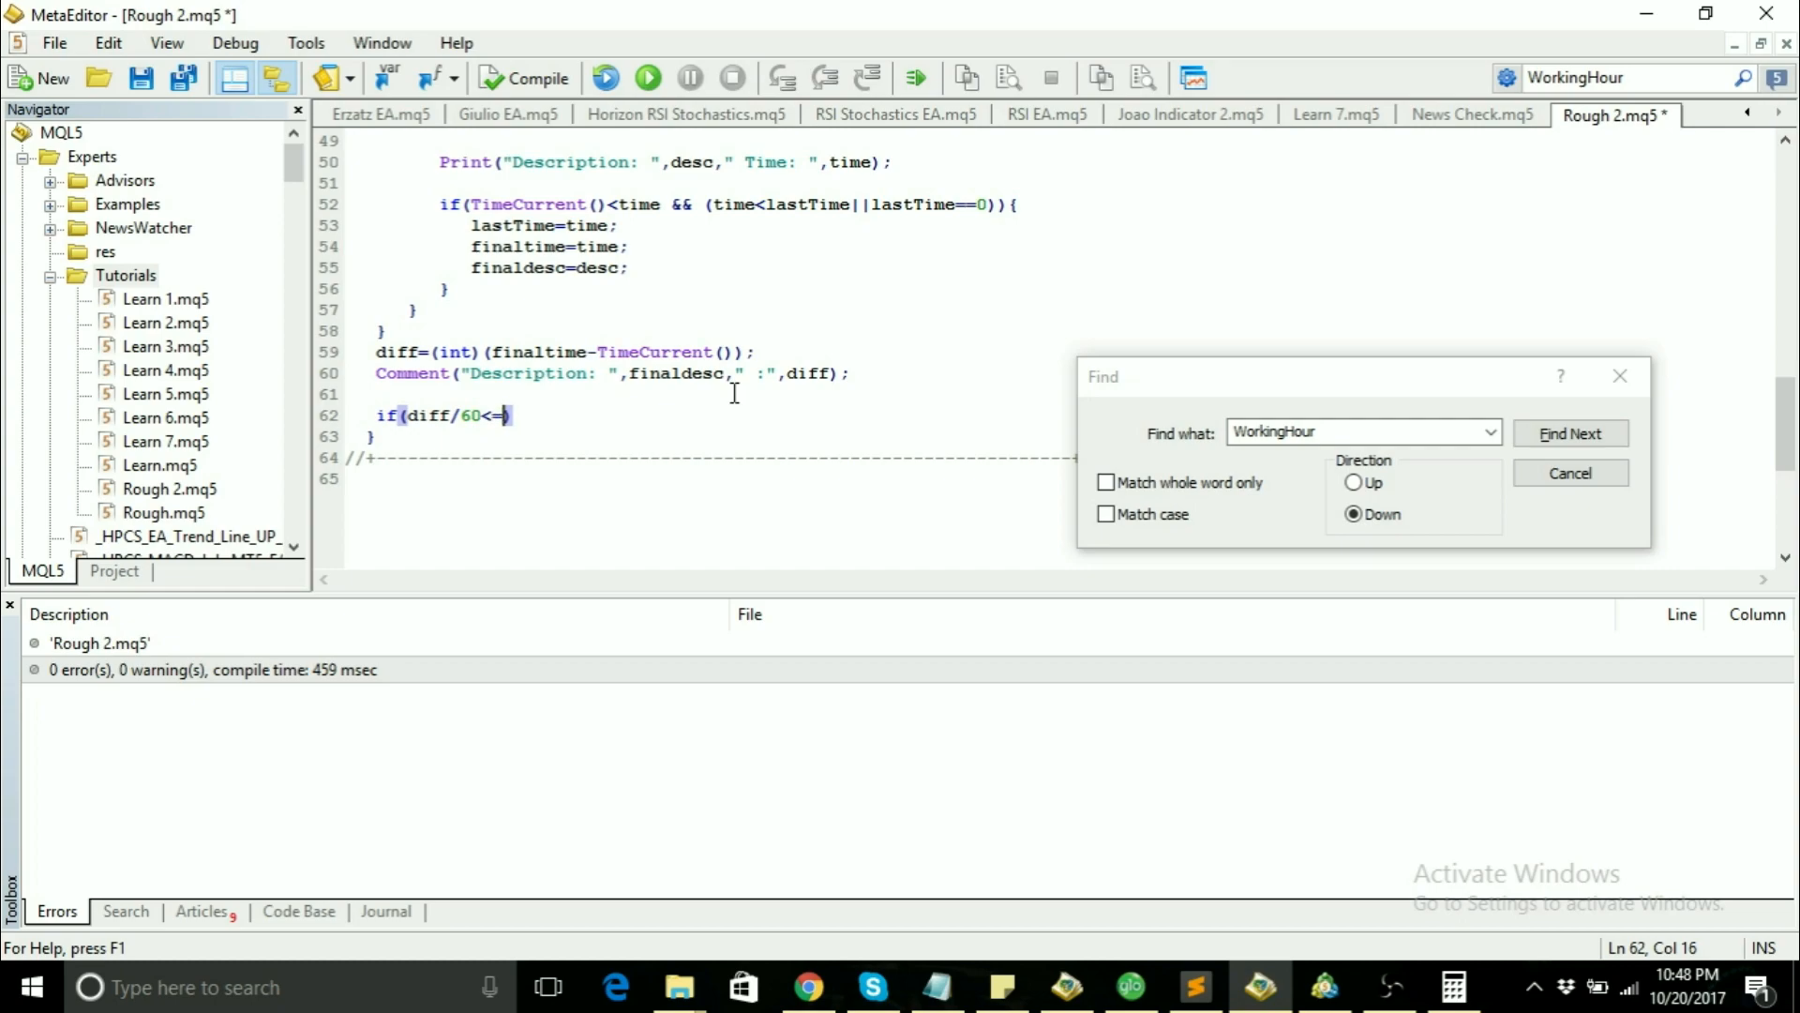
text(MinsBefore)
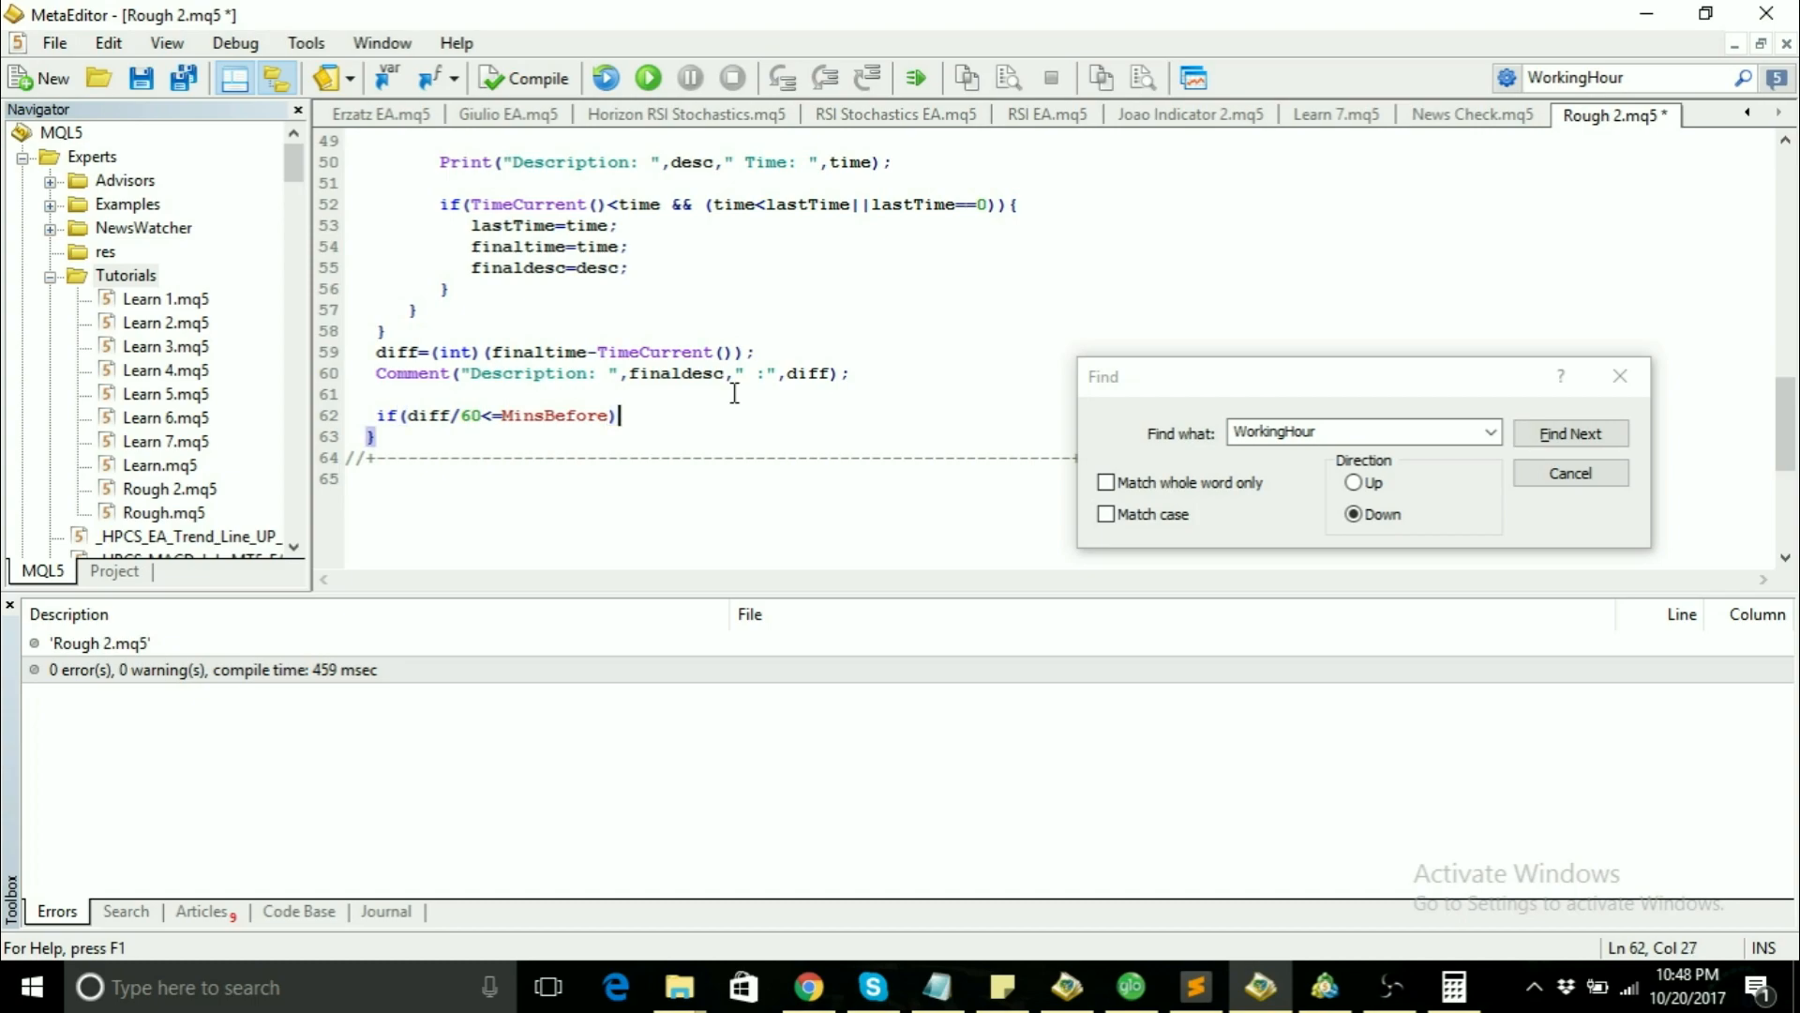
text({})
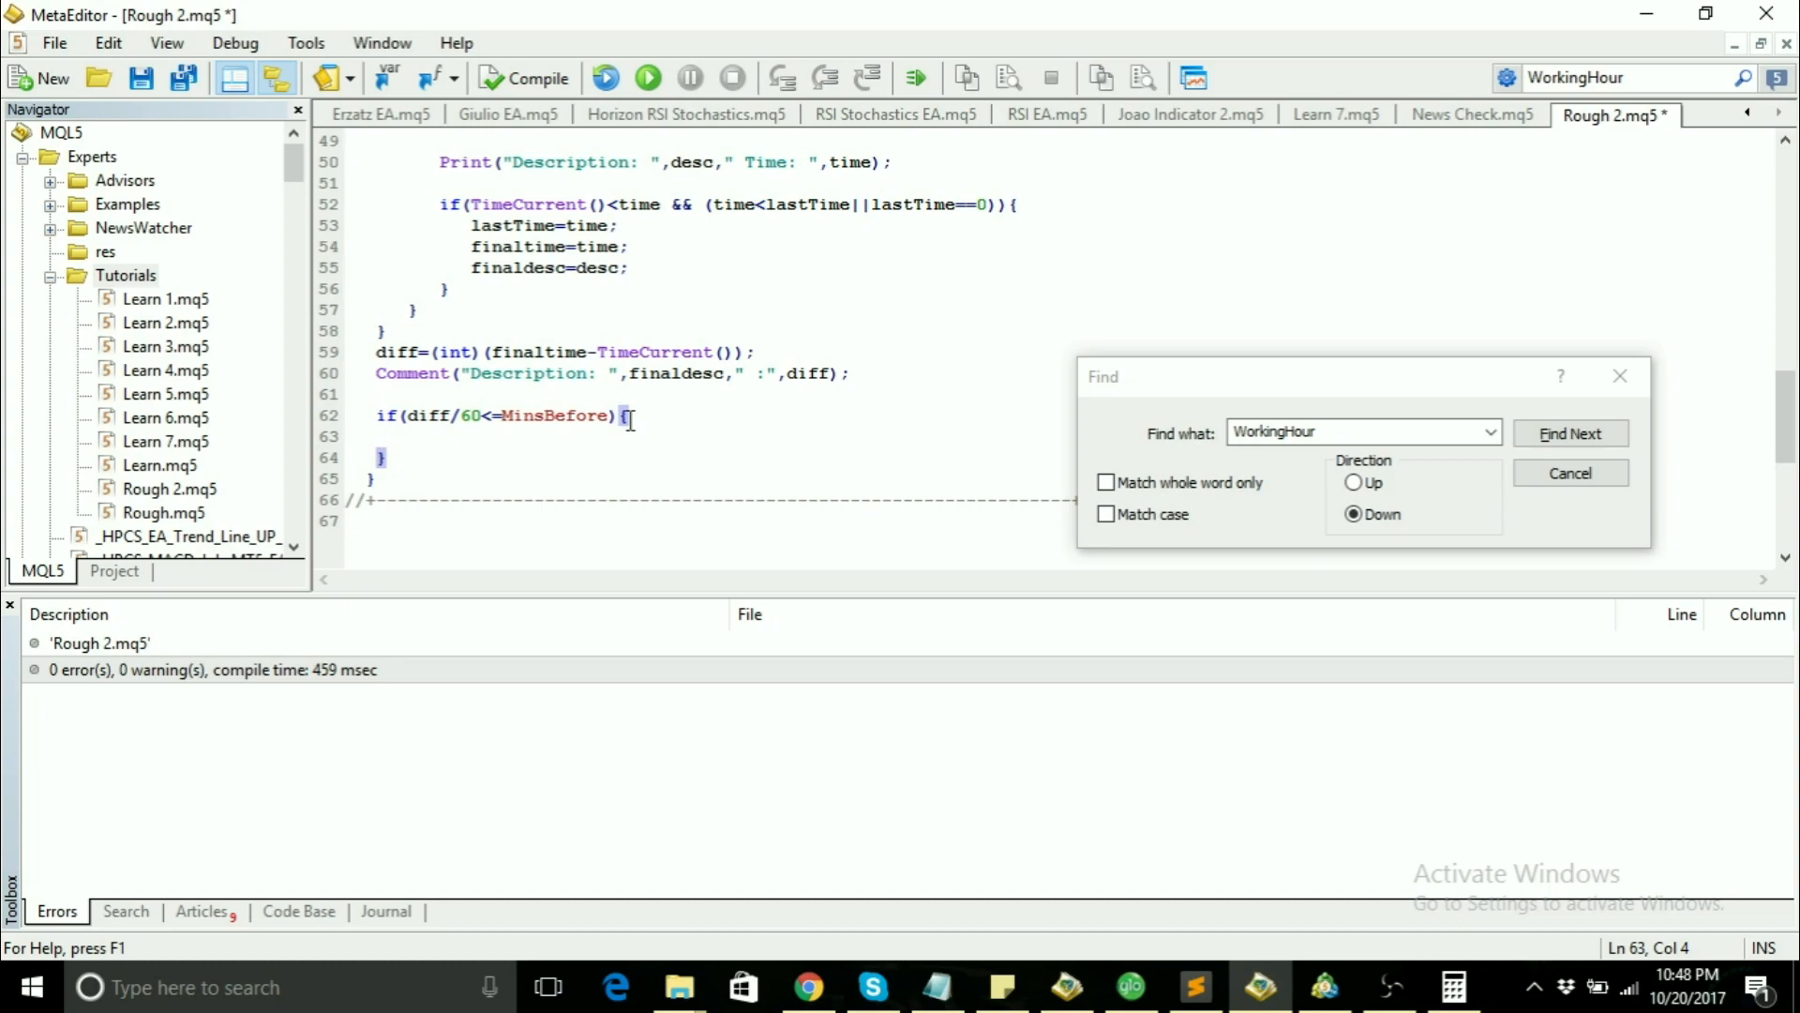
Step: Write Sleep(((MinsBefore+MinsAfter)*60)*1000); then cut the delay expression out of the call
text(Sleep()
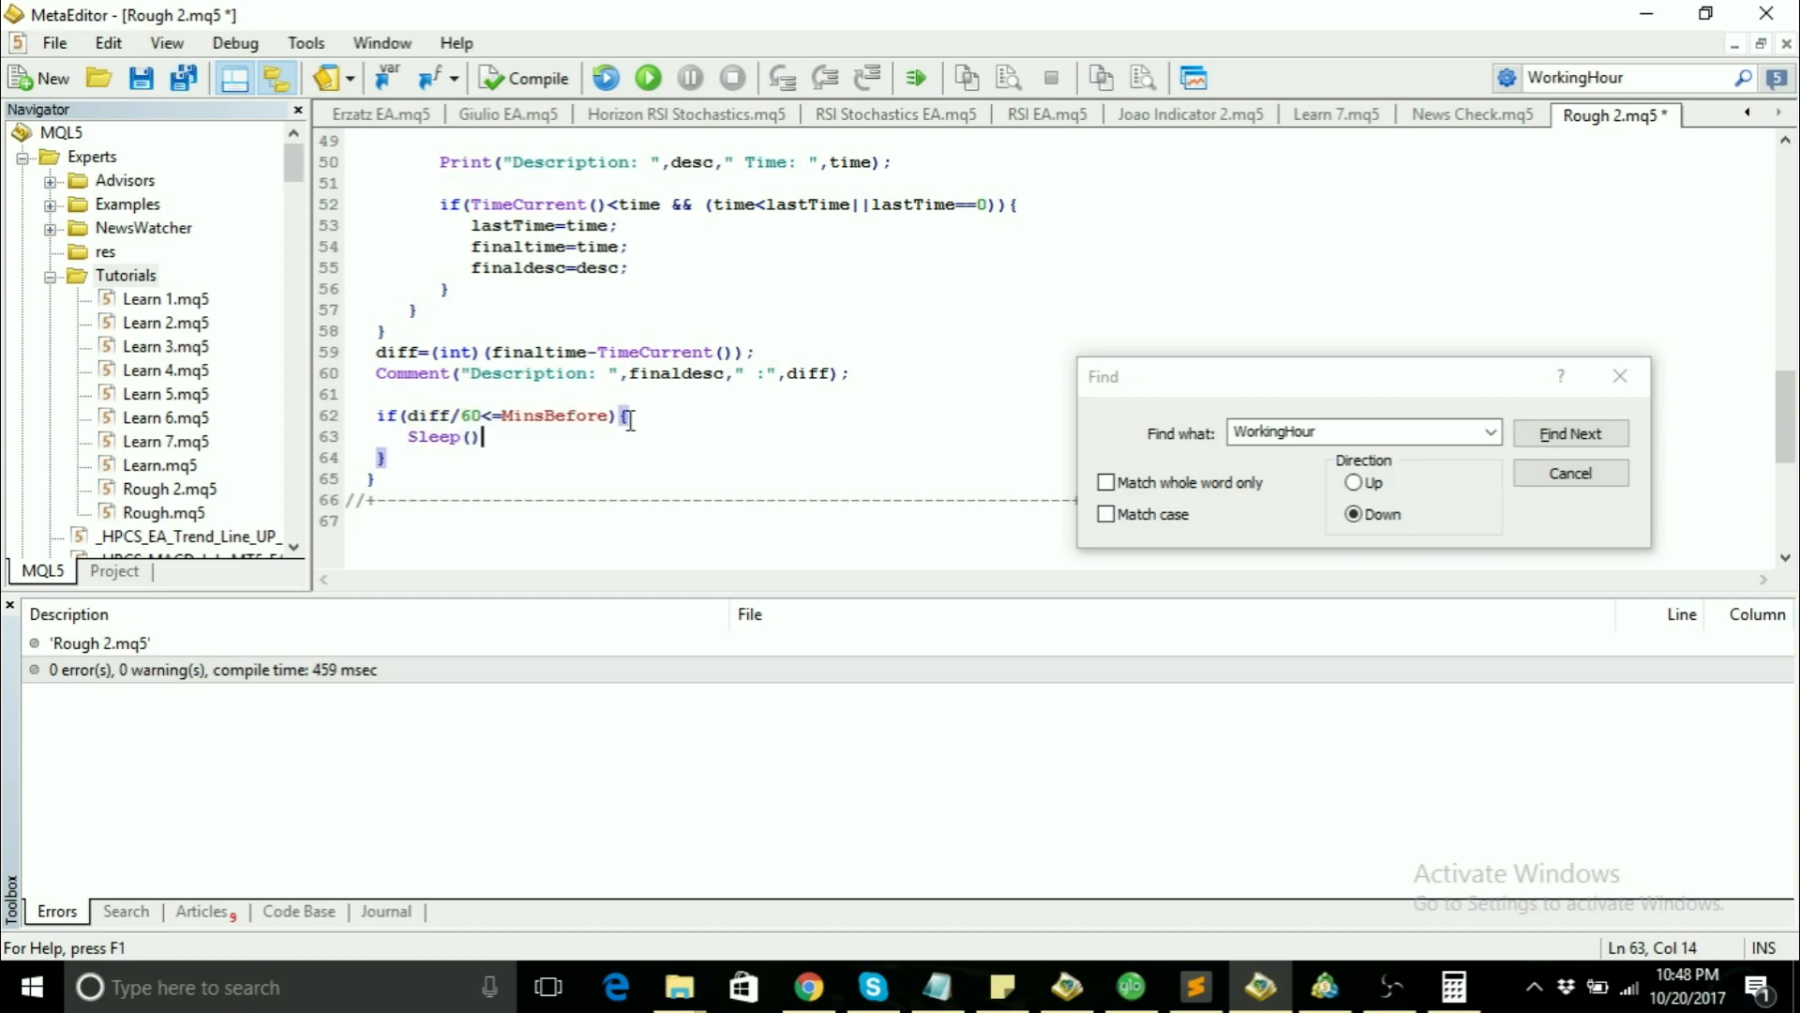
text(;)
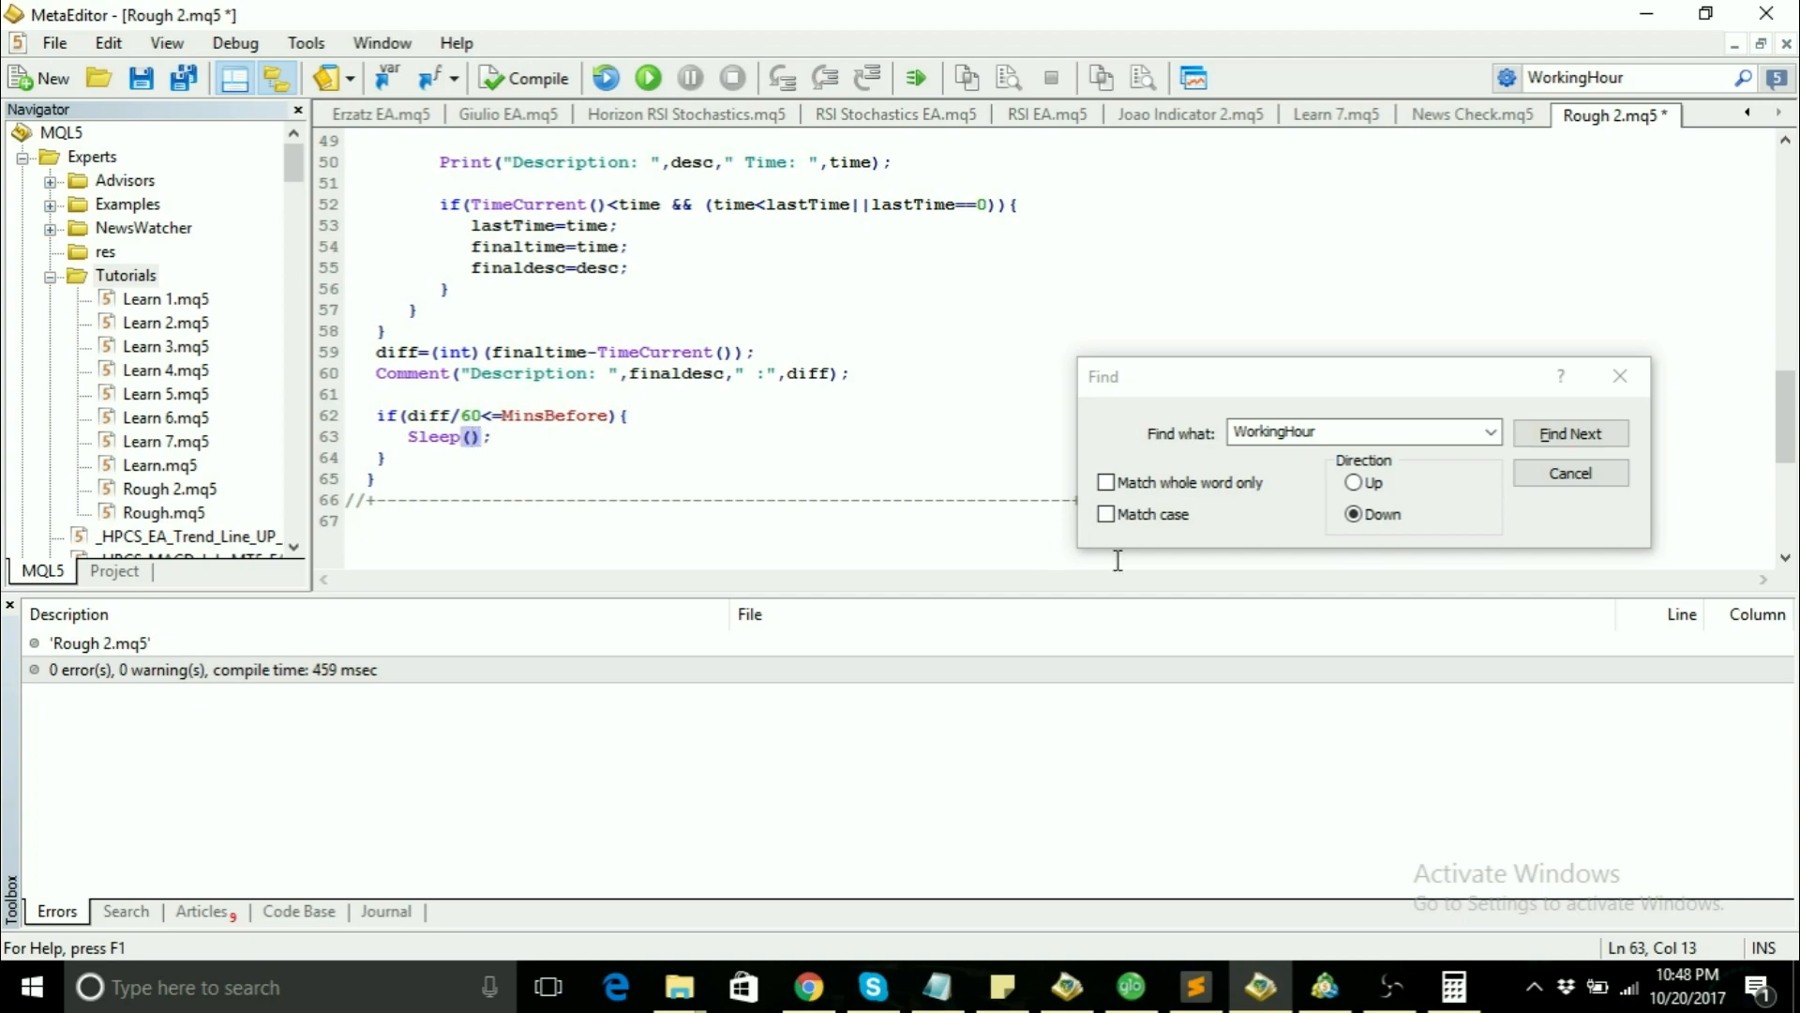
mouse_move(790, 422)
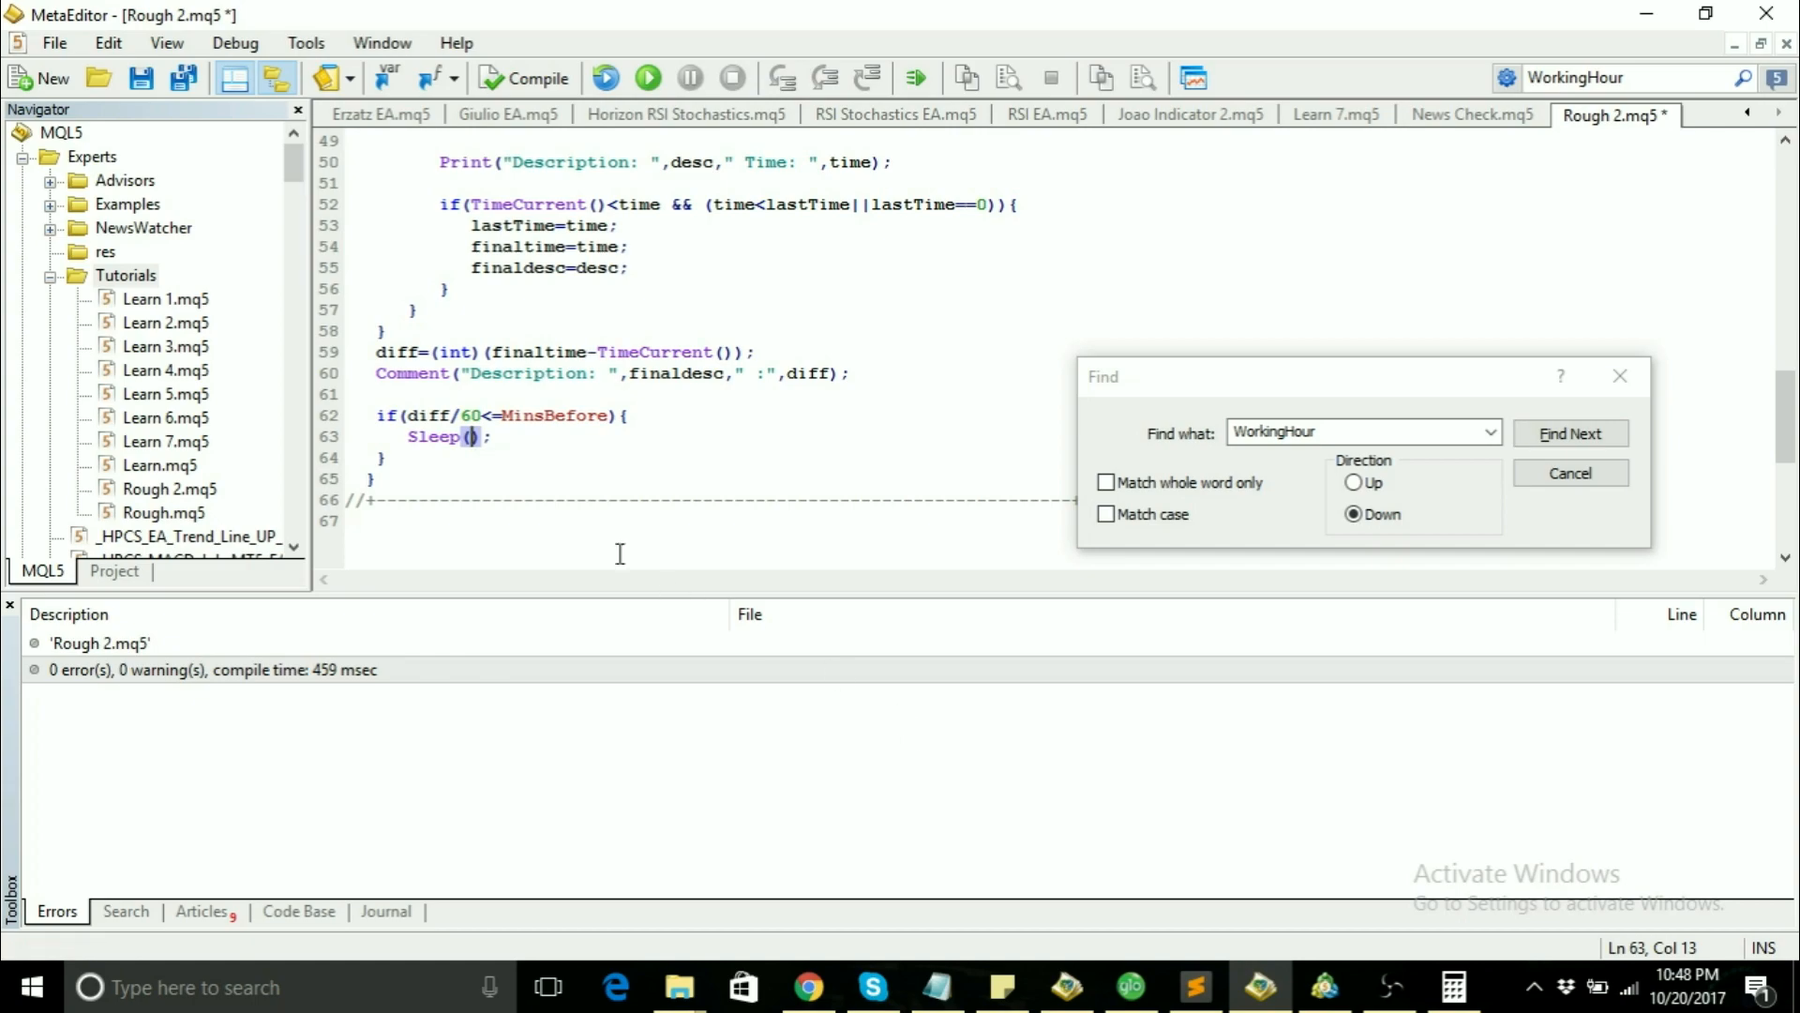
mouse_move(745, 649)
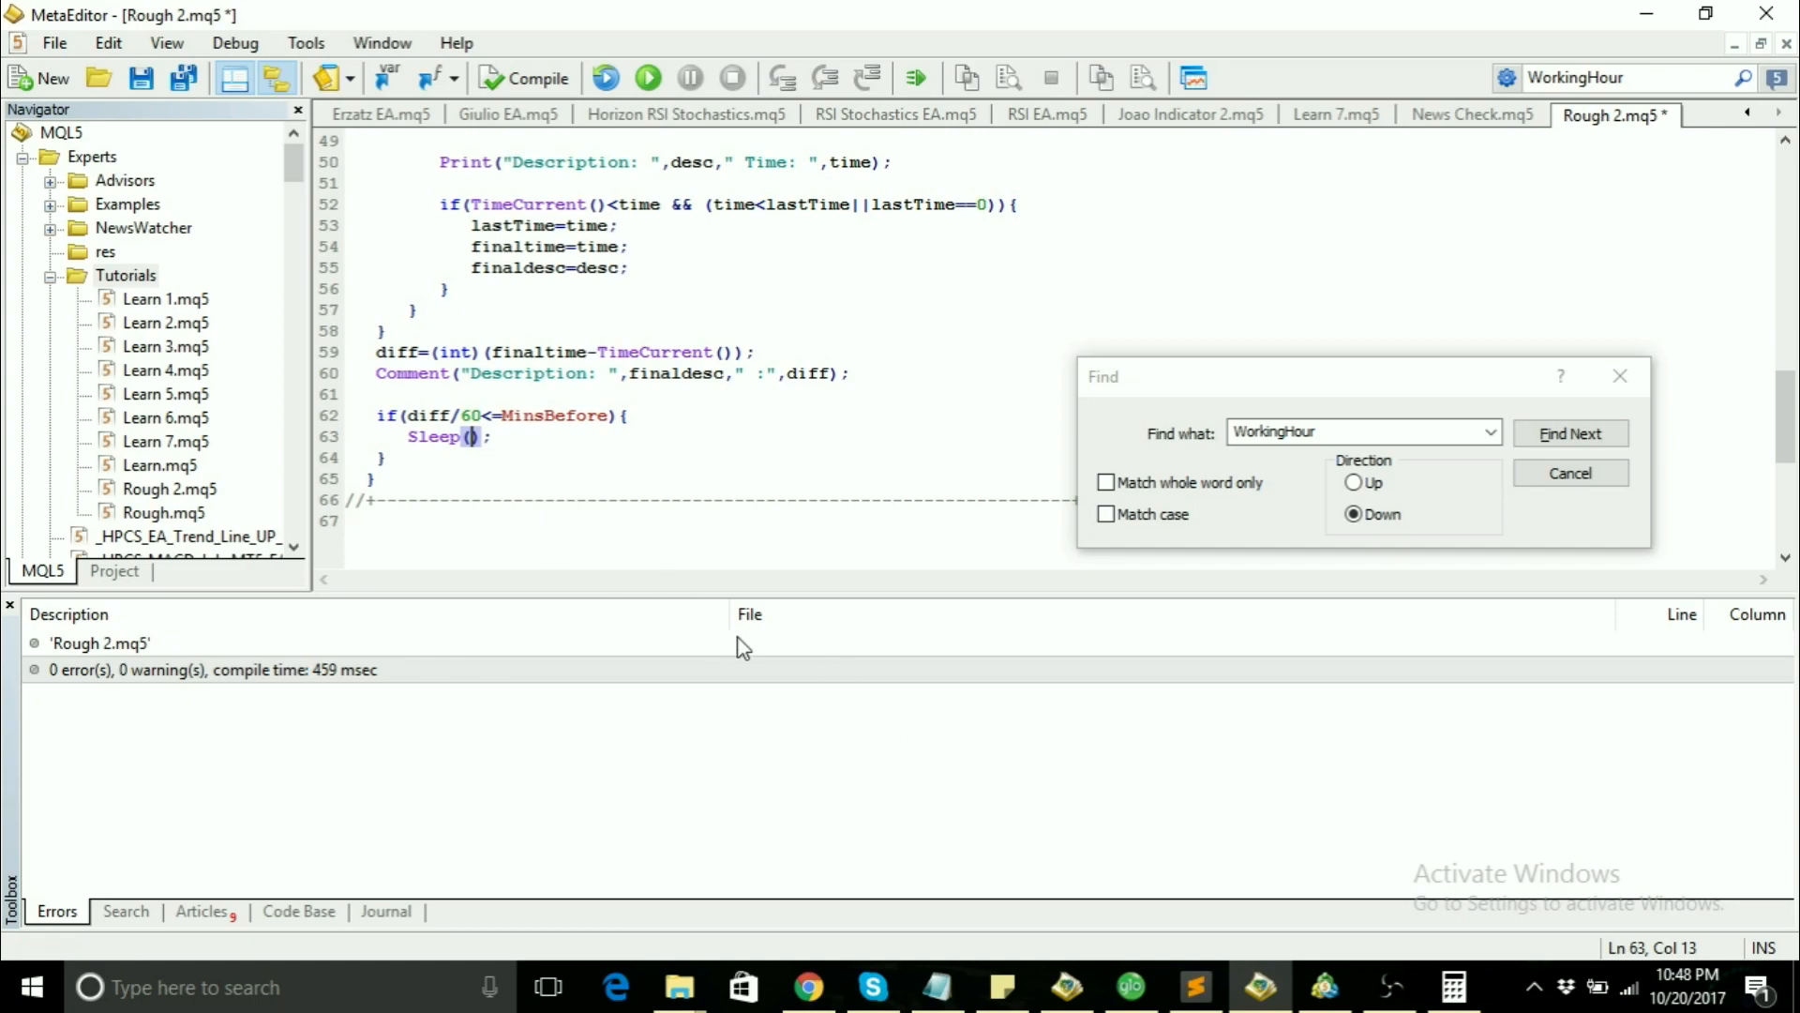
mouse_move(743, 644)
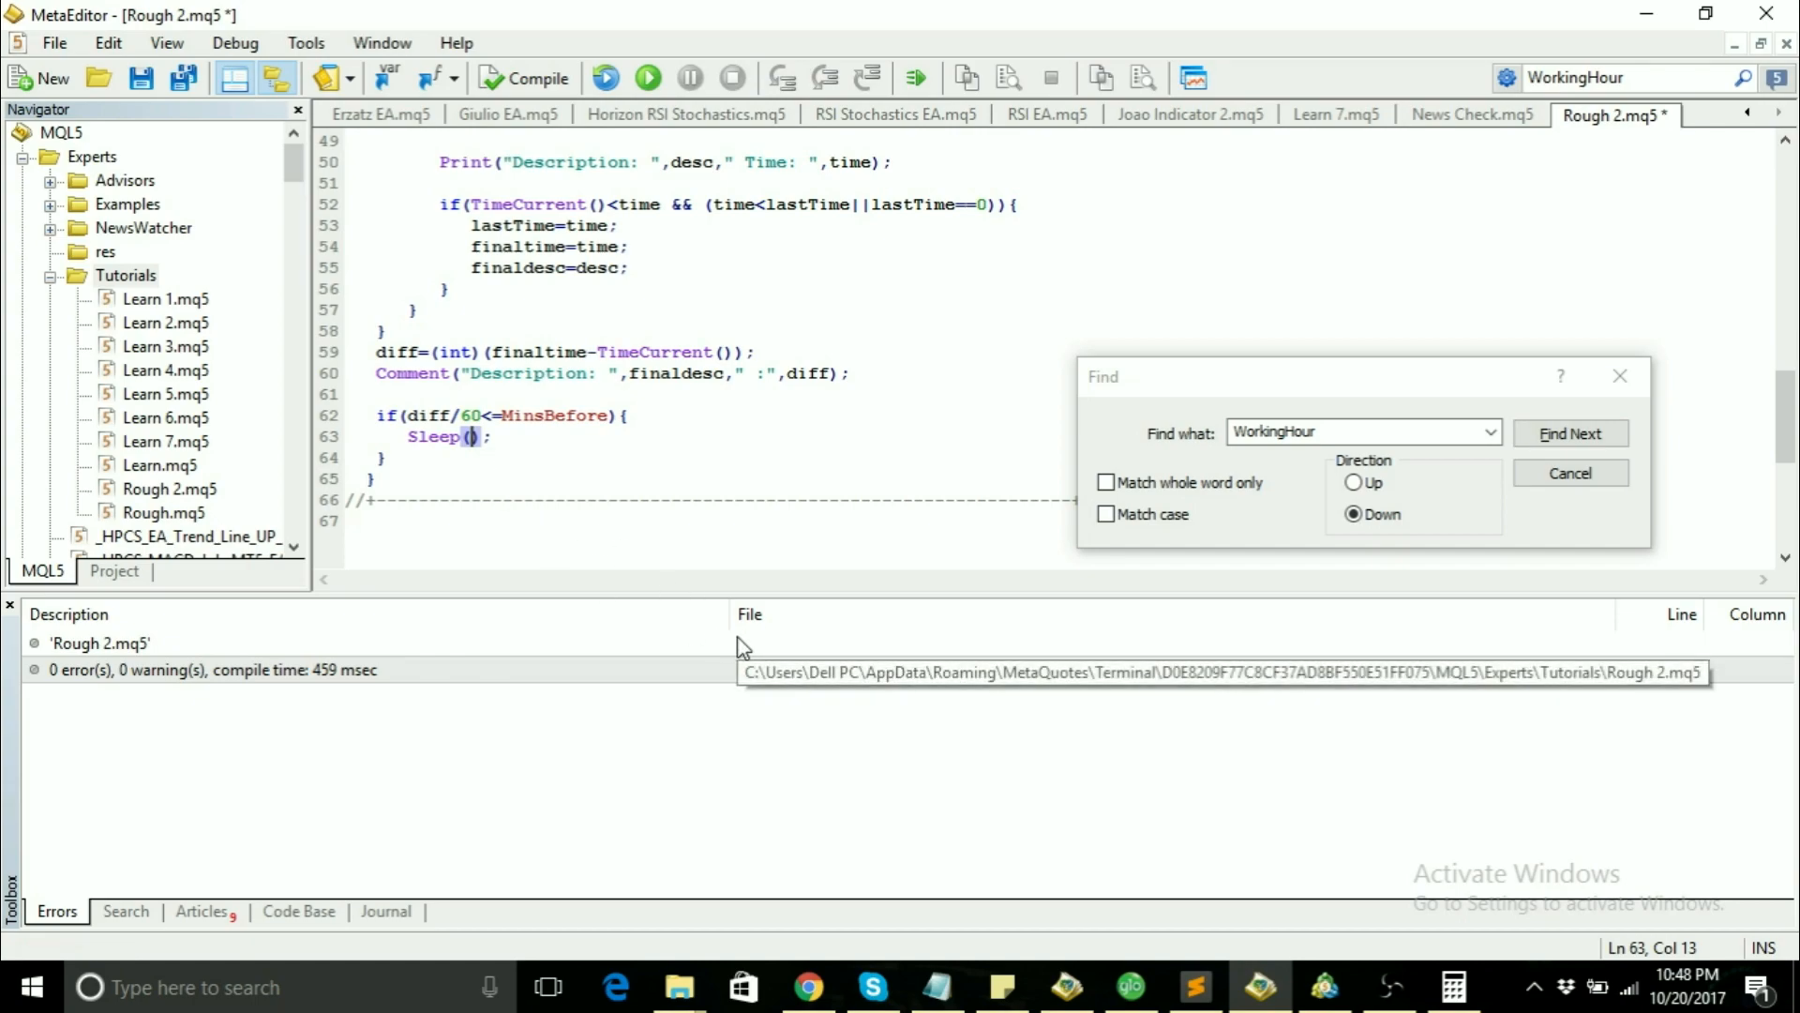
mouse_move(617, 722)
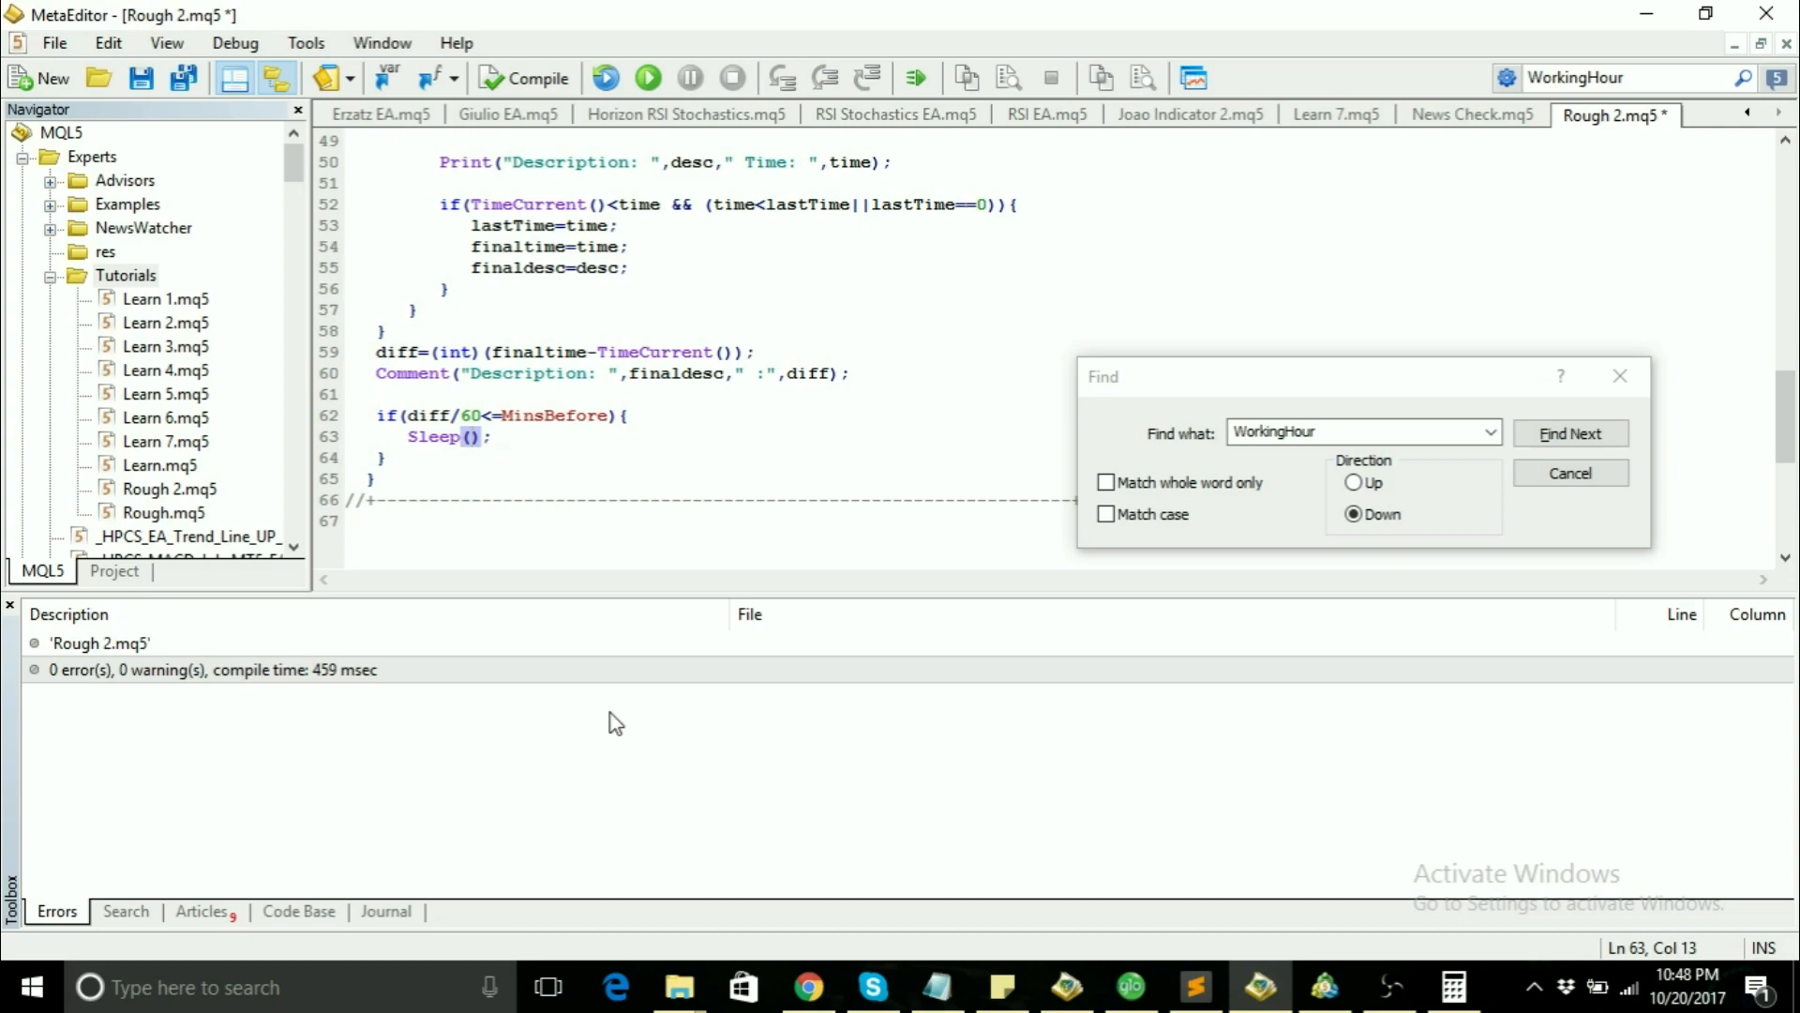
mouse_move(485, 550)
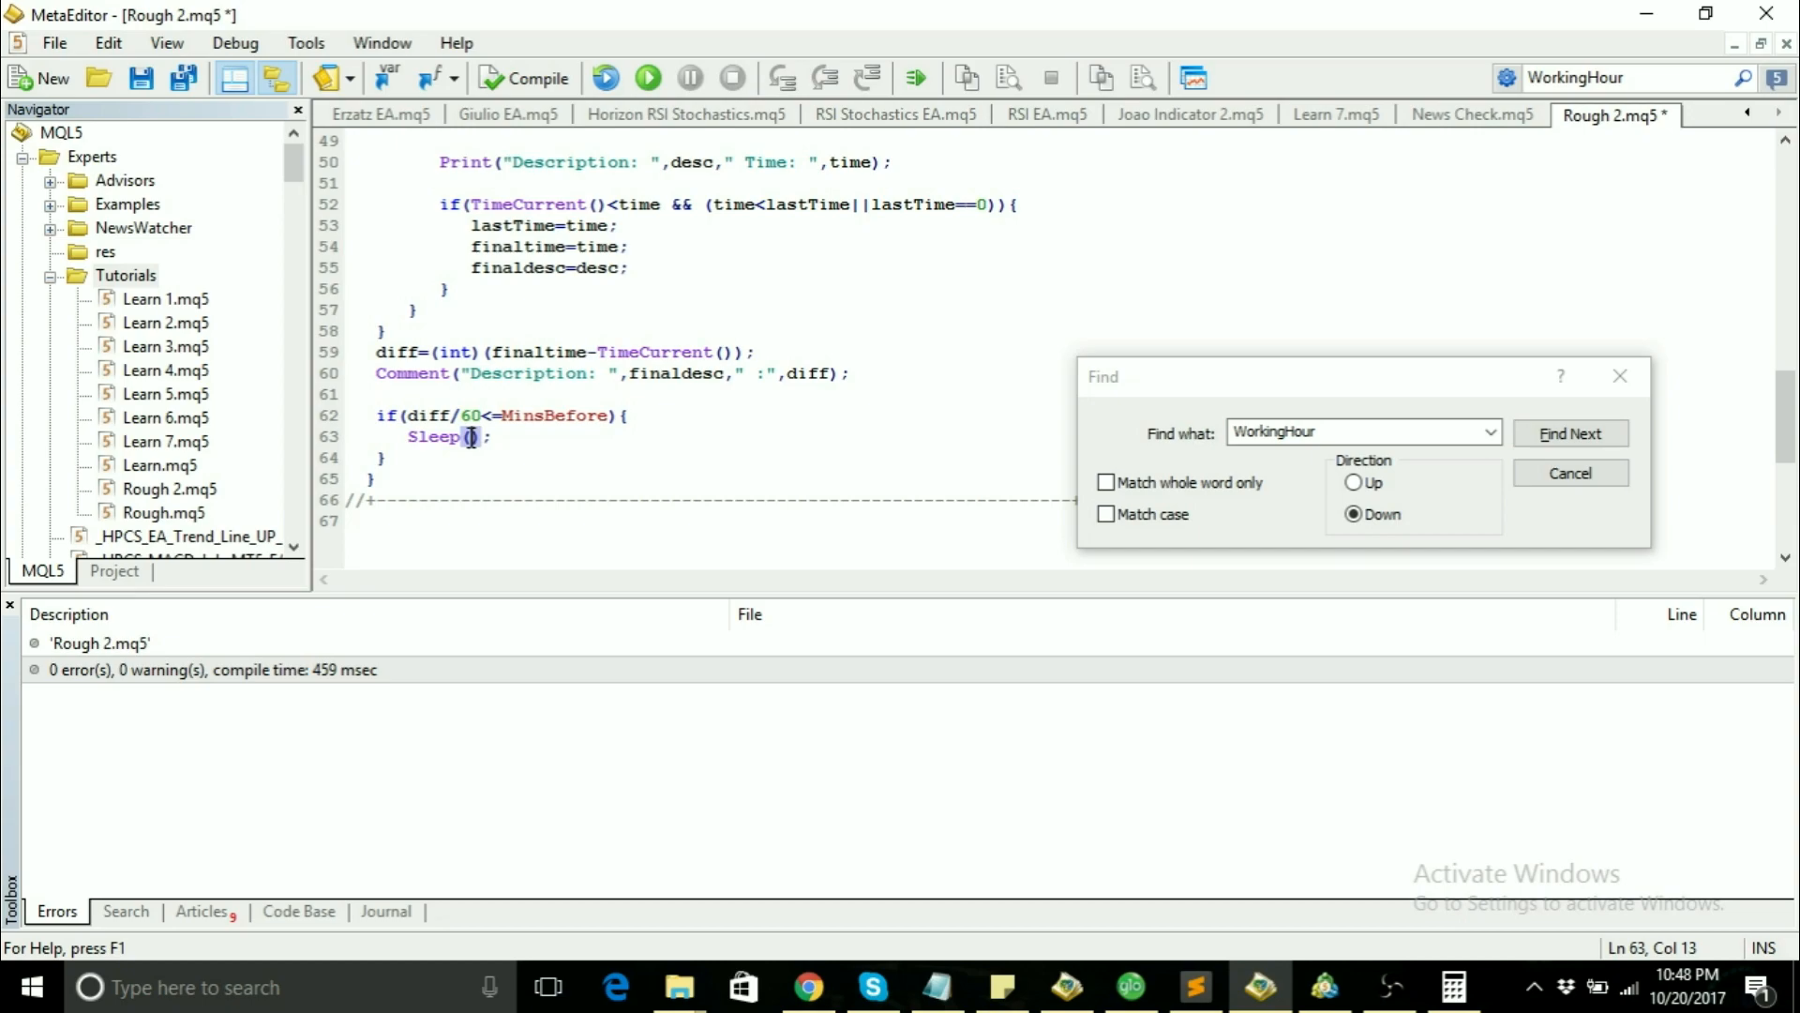
text(MinsBefore+)
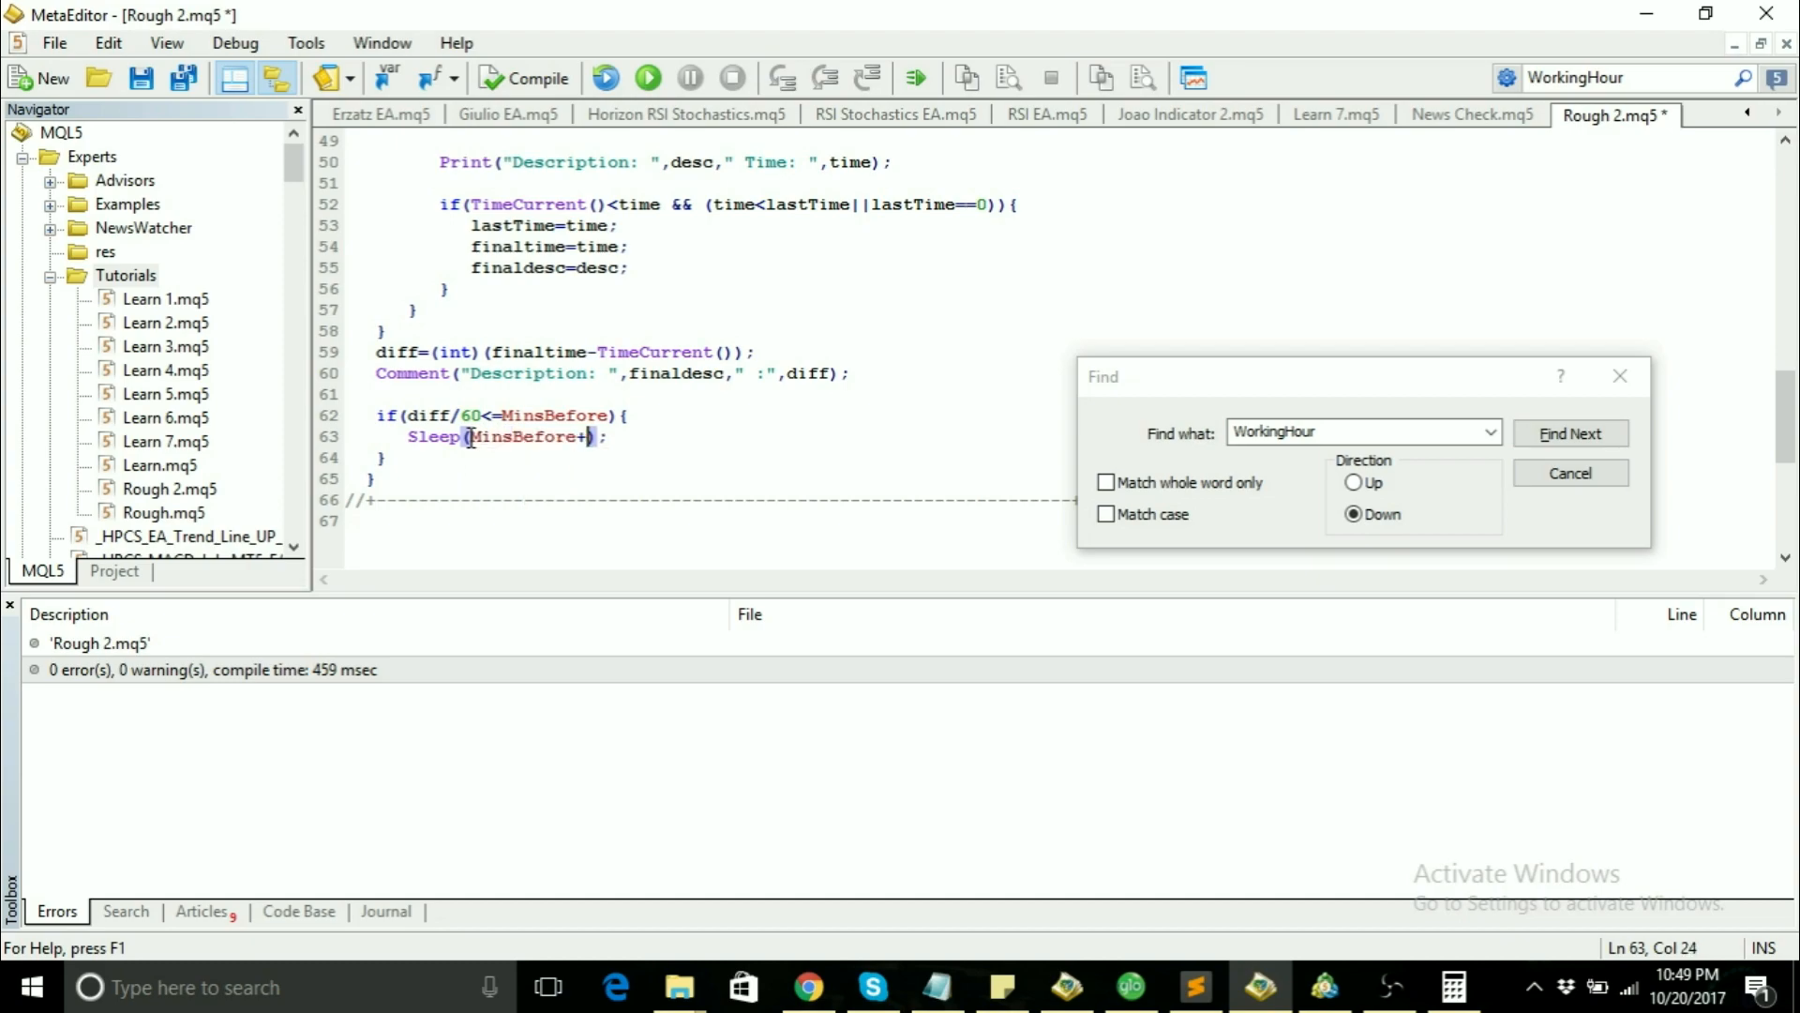
text(MinsAfter))
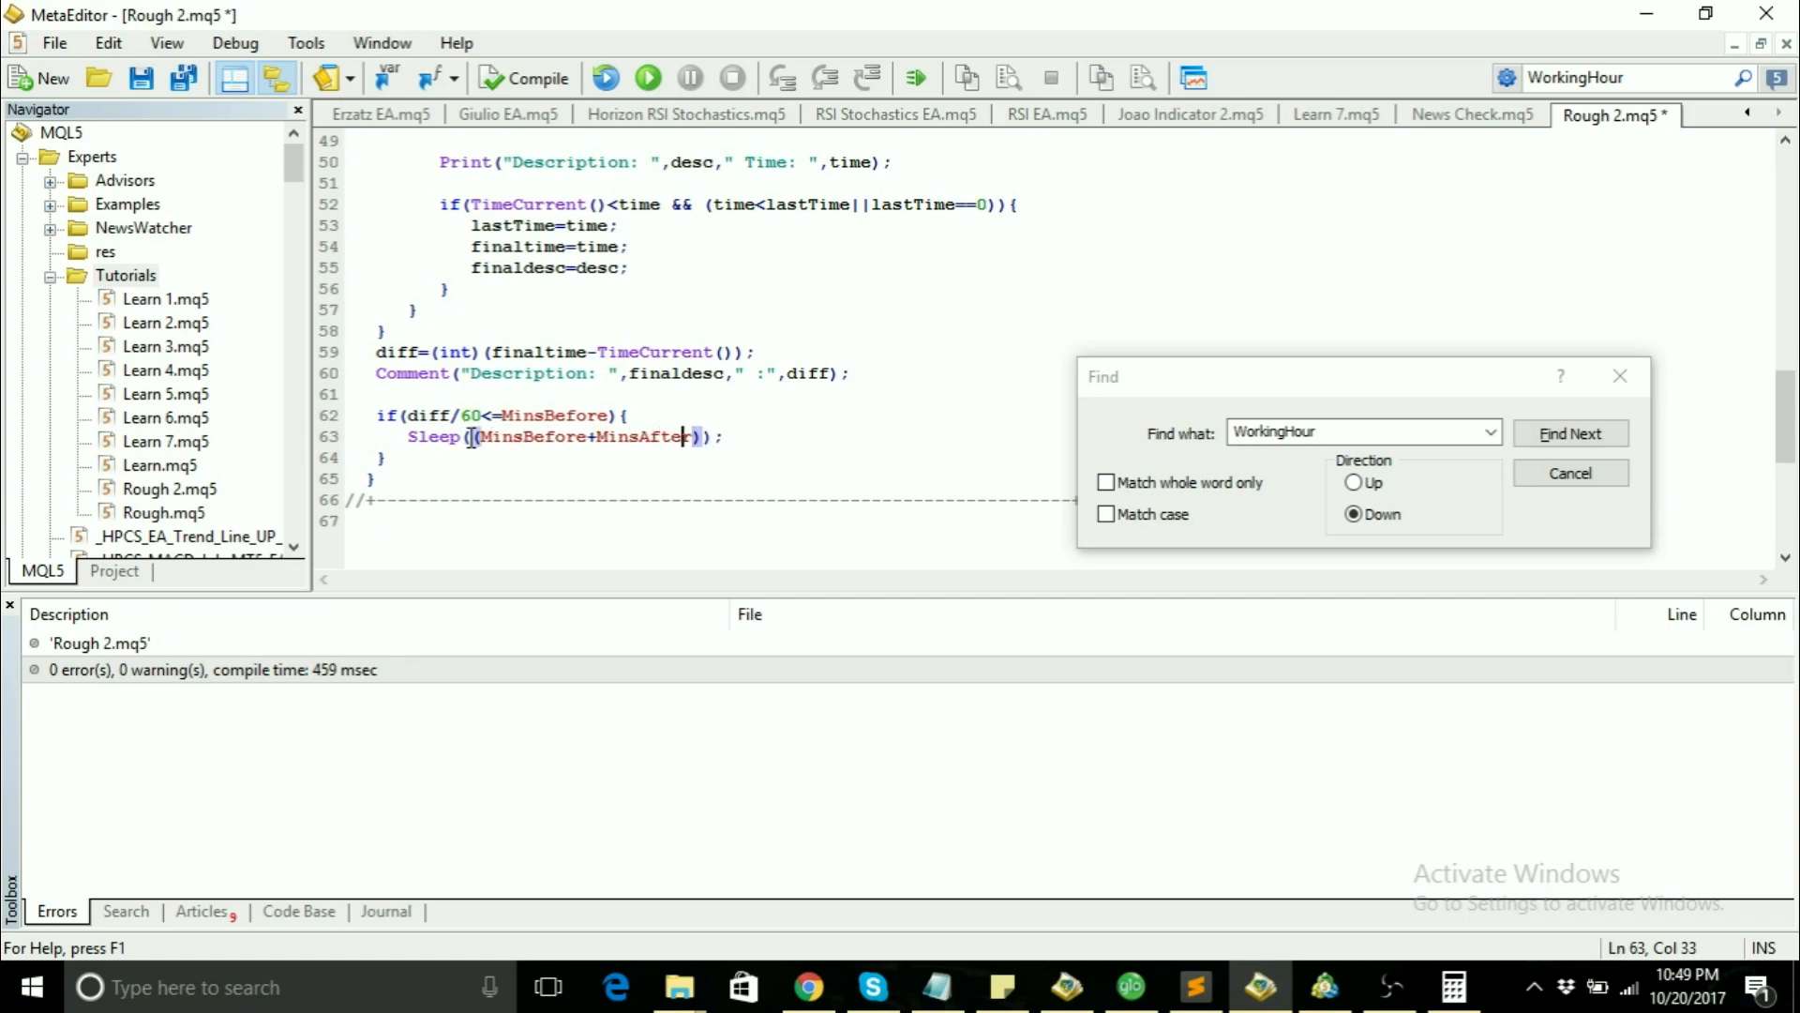
text(*)
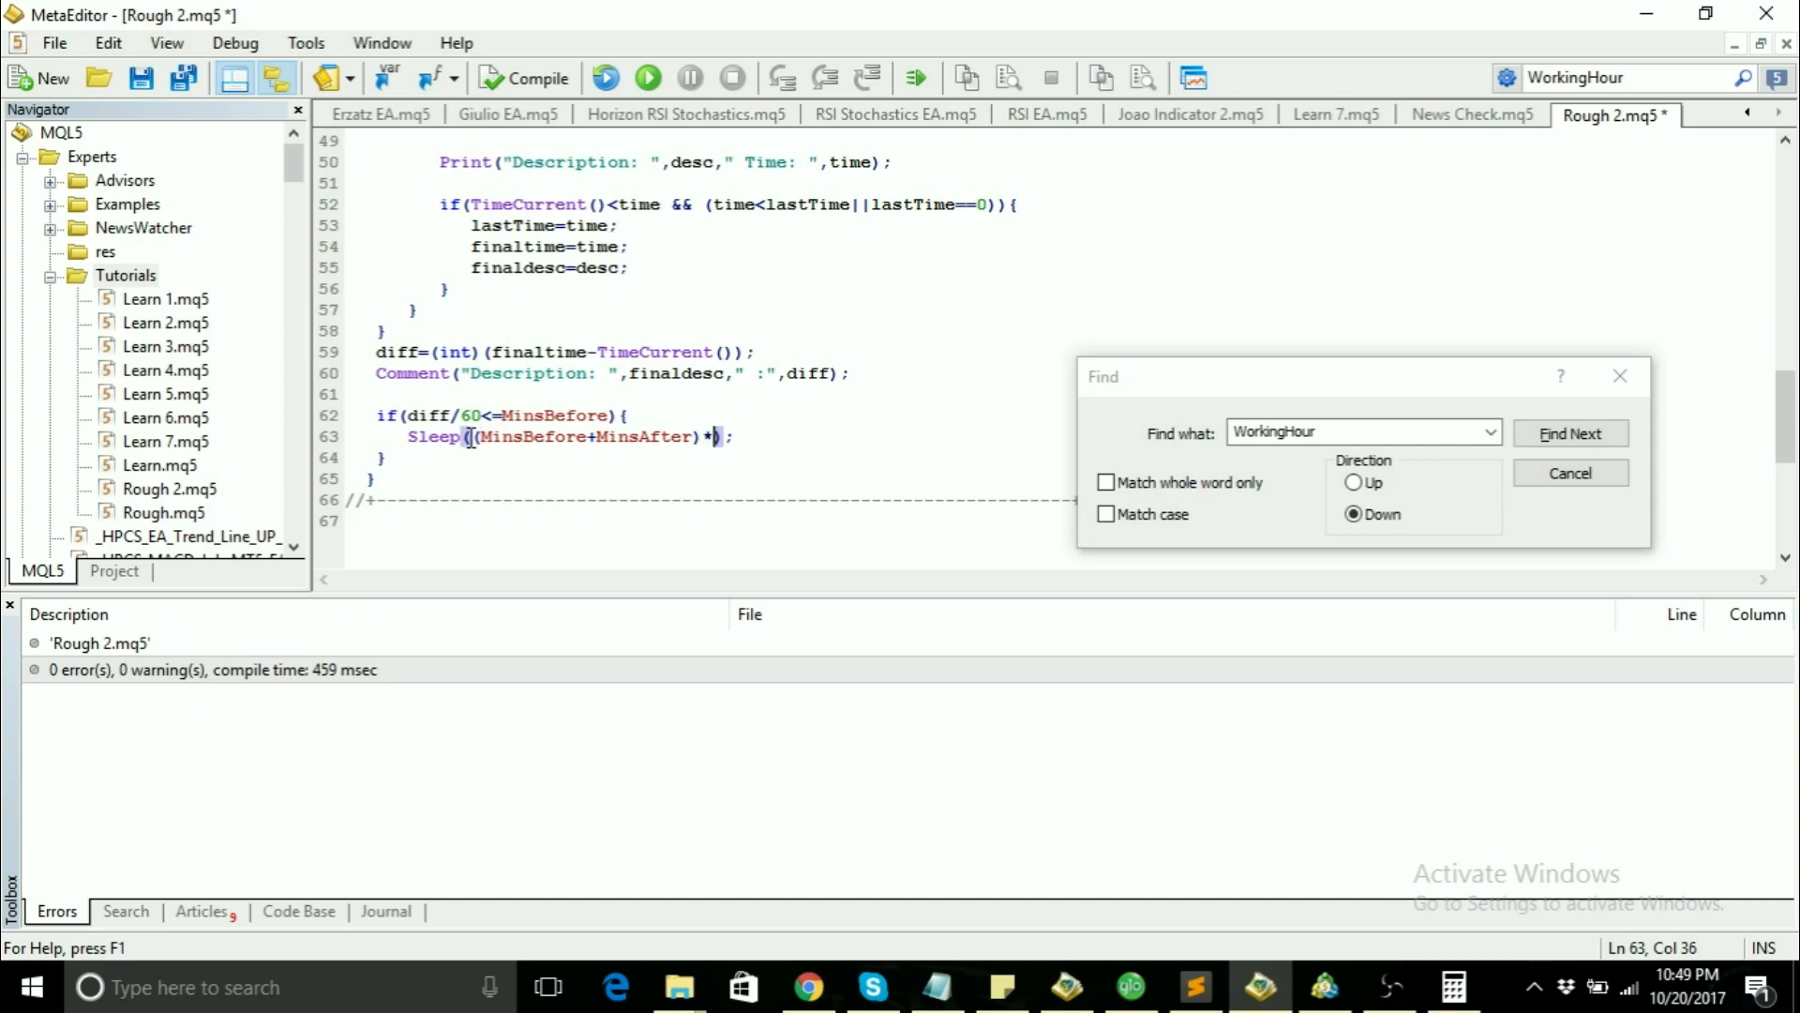
text(60))
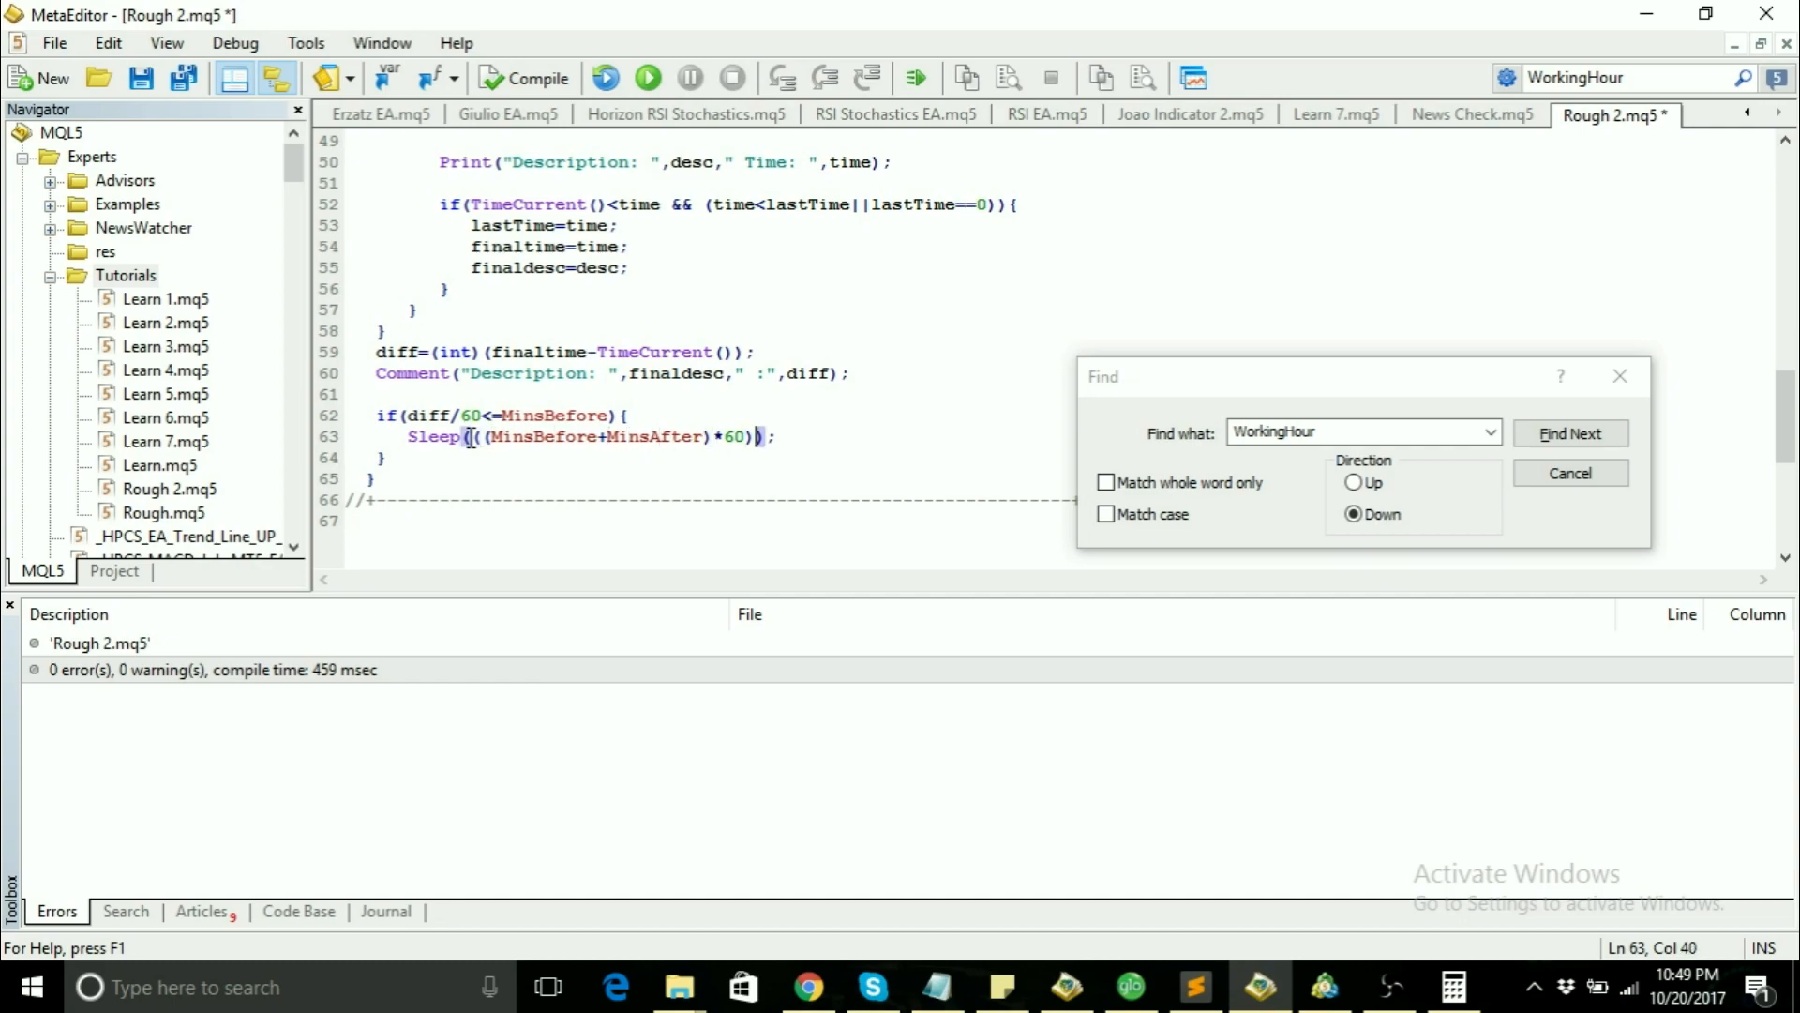
text(*1000)
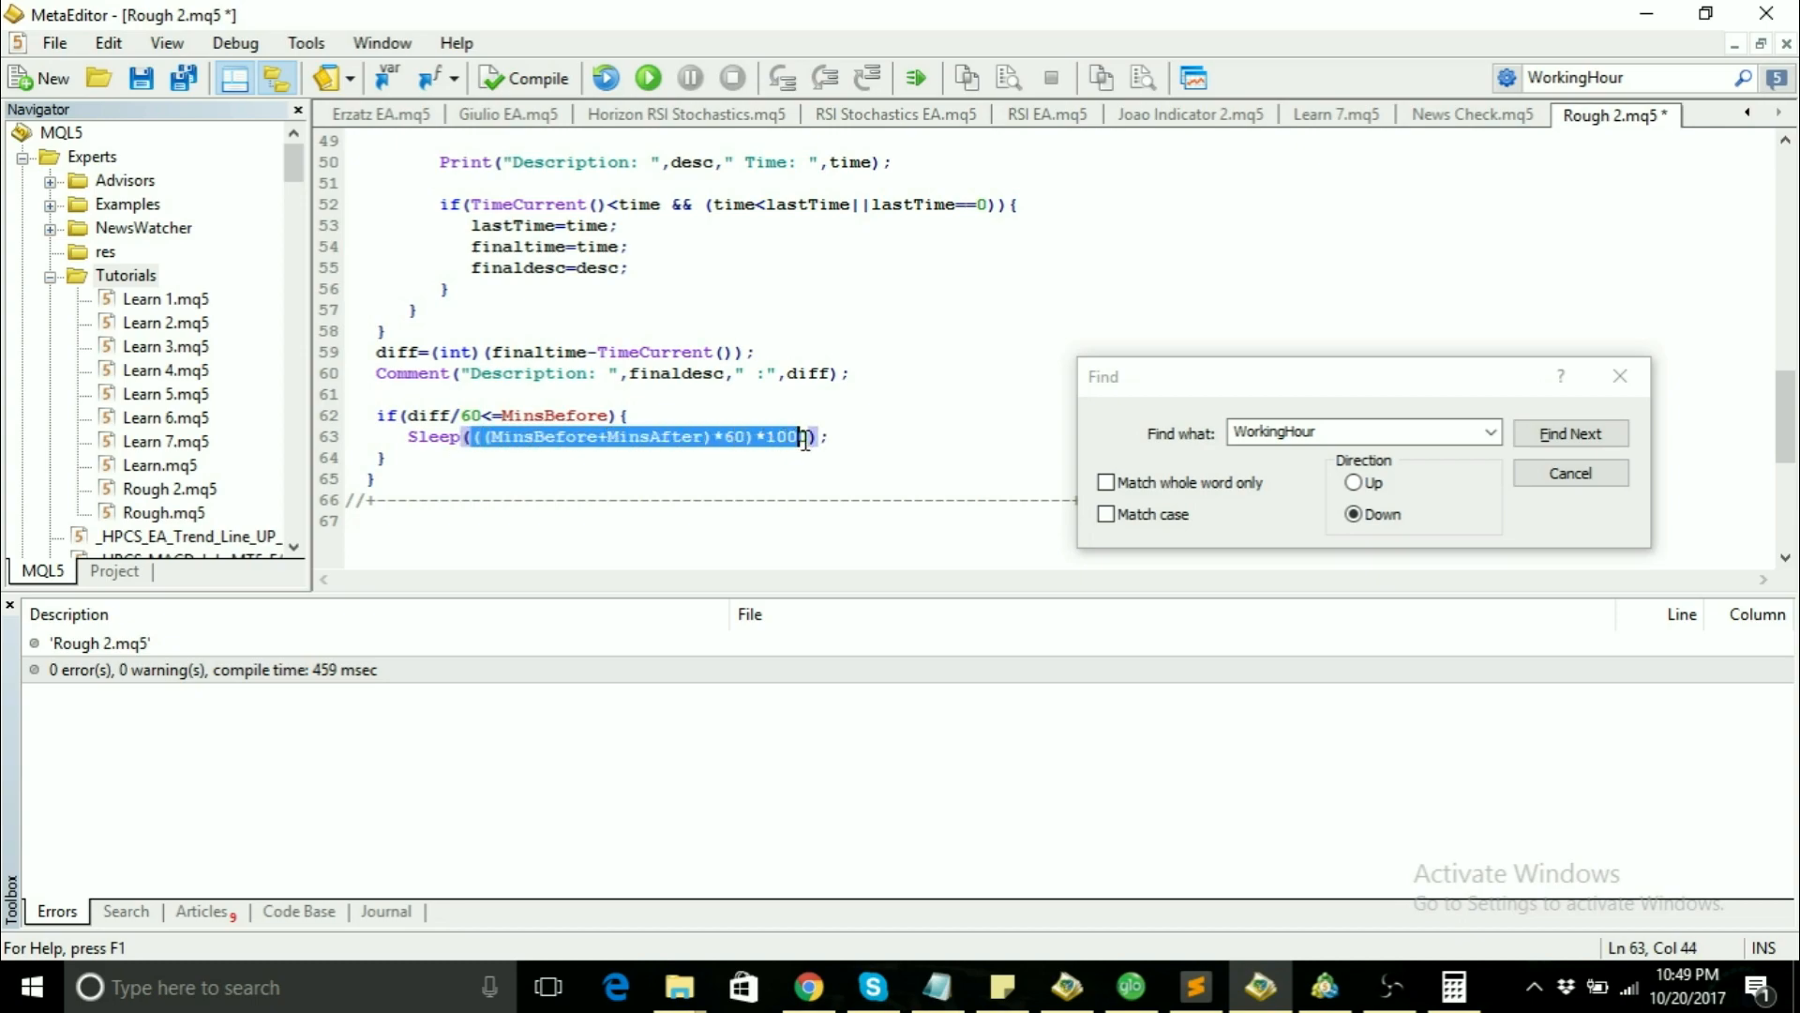
key(Delete)
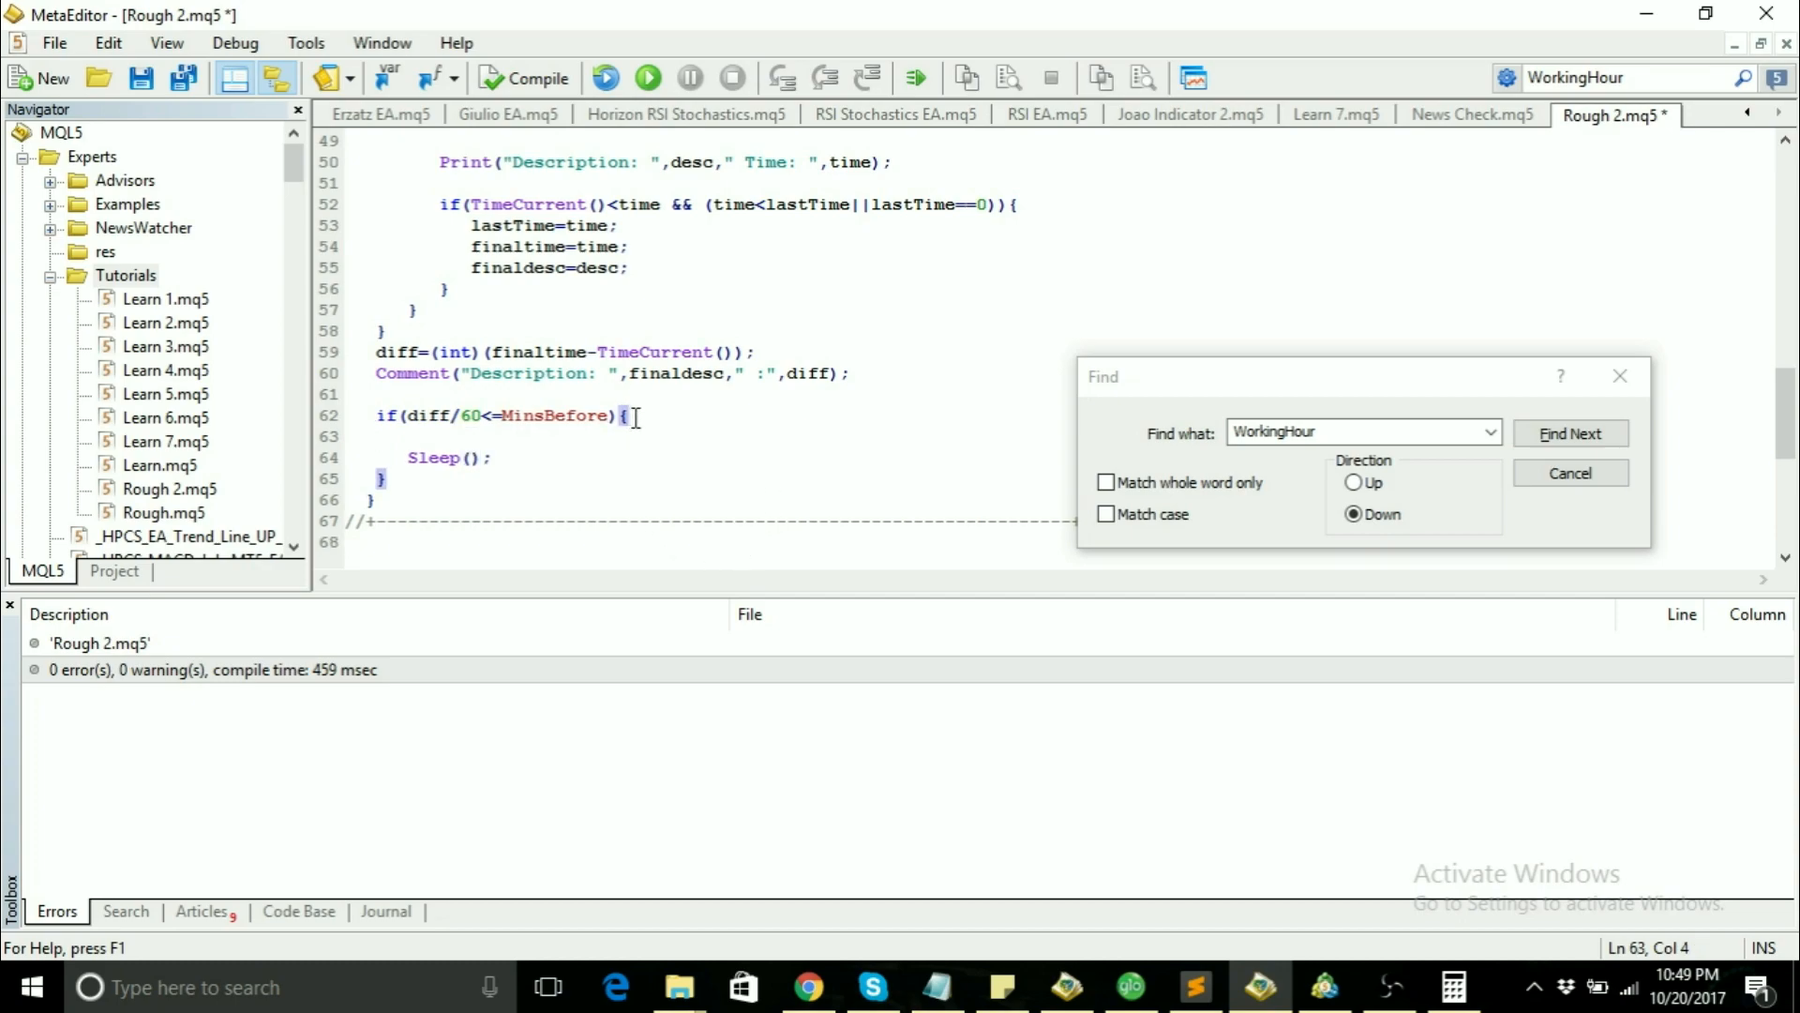
Step: Declare int sleeptime holding the delay expression and pass sleeptime to Sleep()
text(int sl)
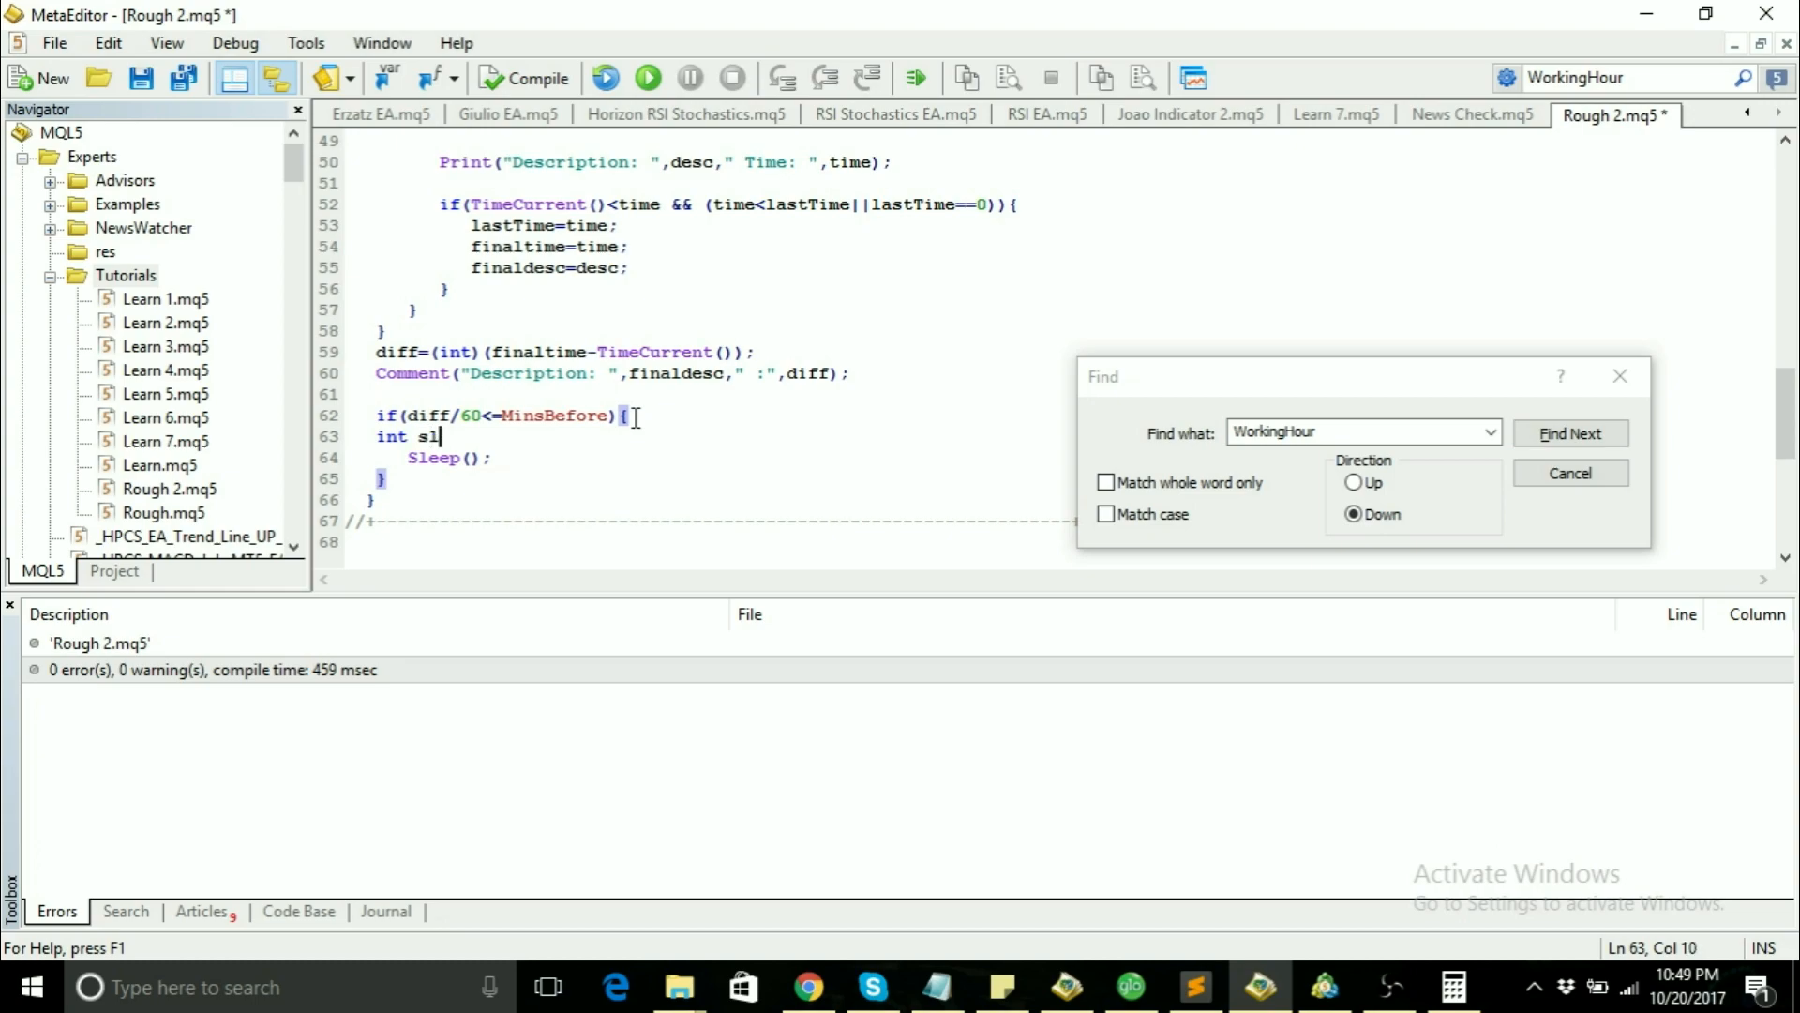
text(eep)
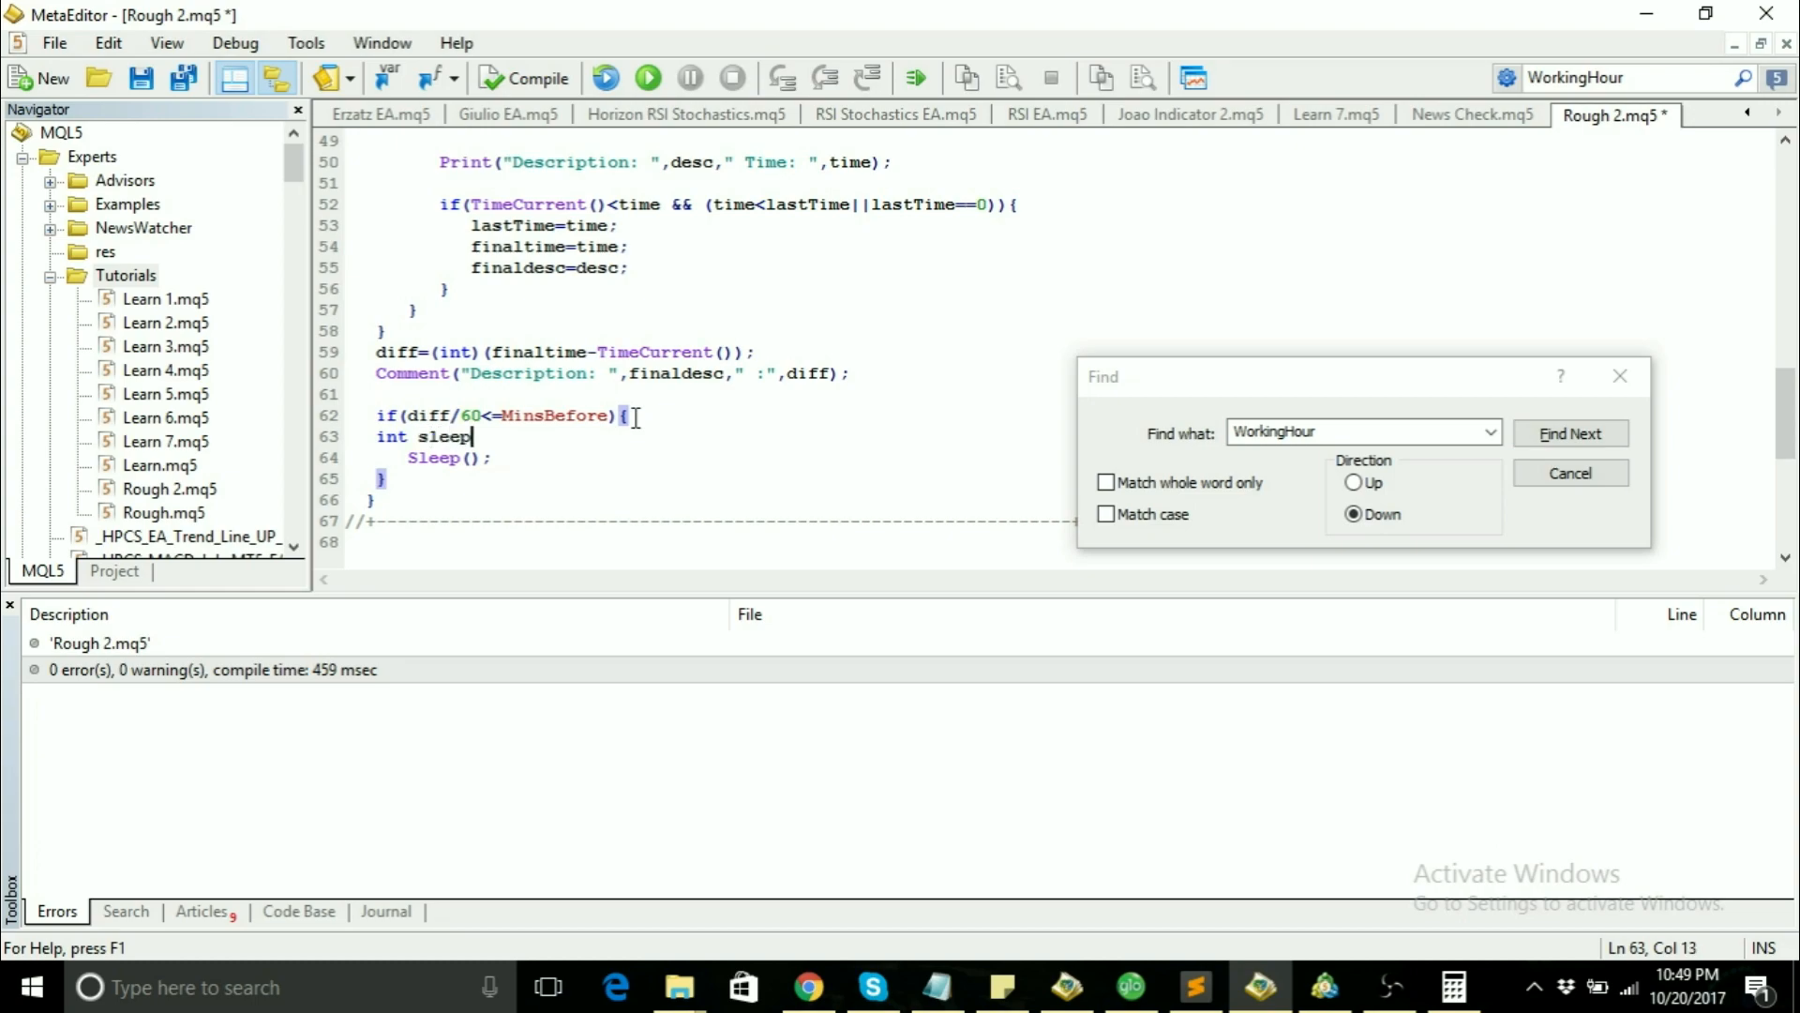
text(time=((MinsBefore+MinsAfter)*60)*1000;)
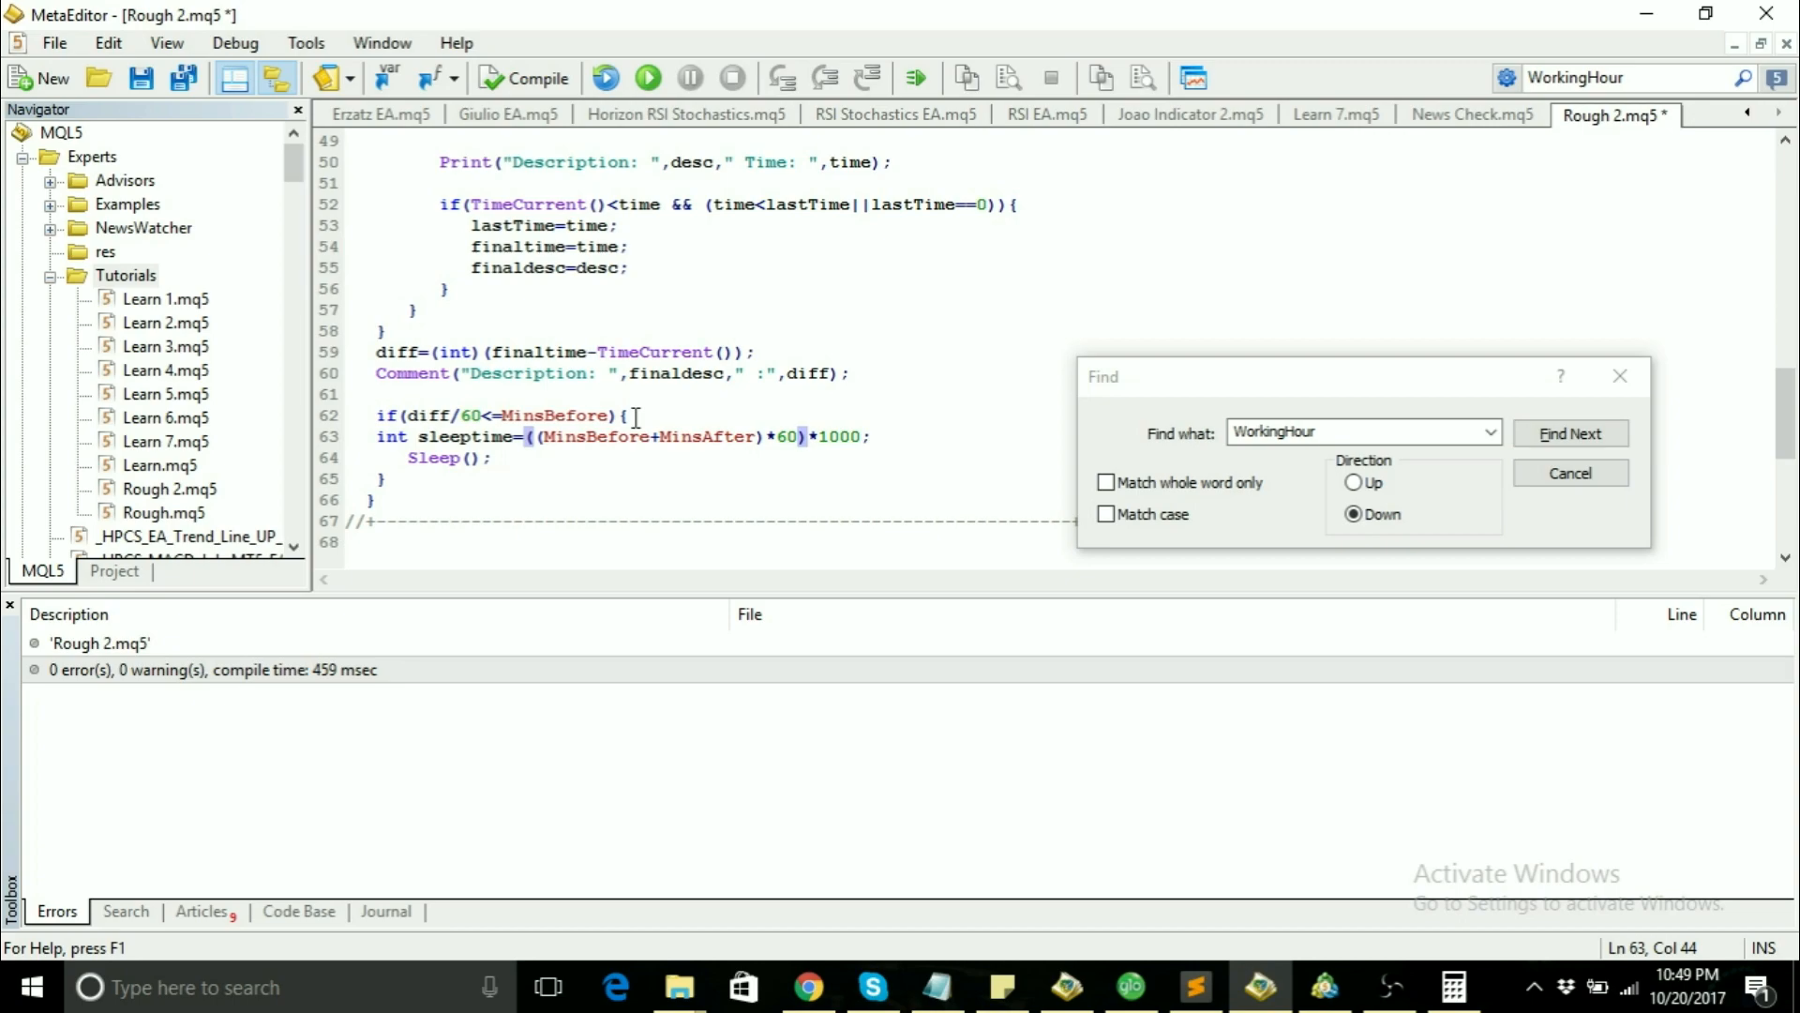
click(469, 457)
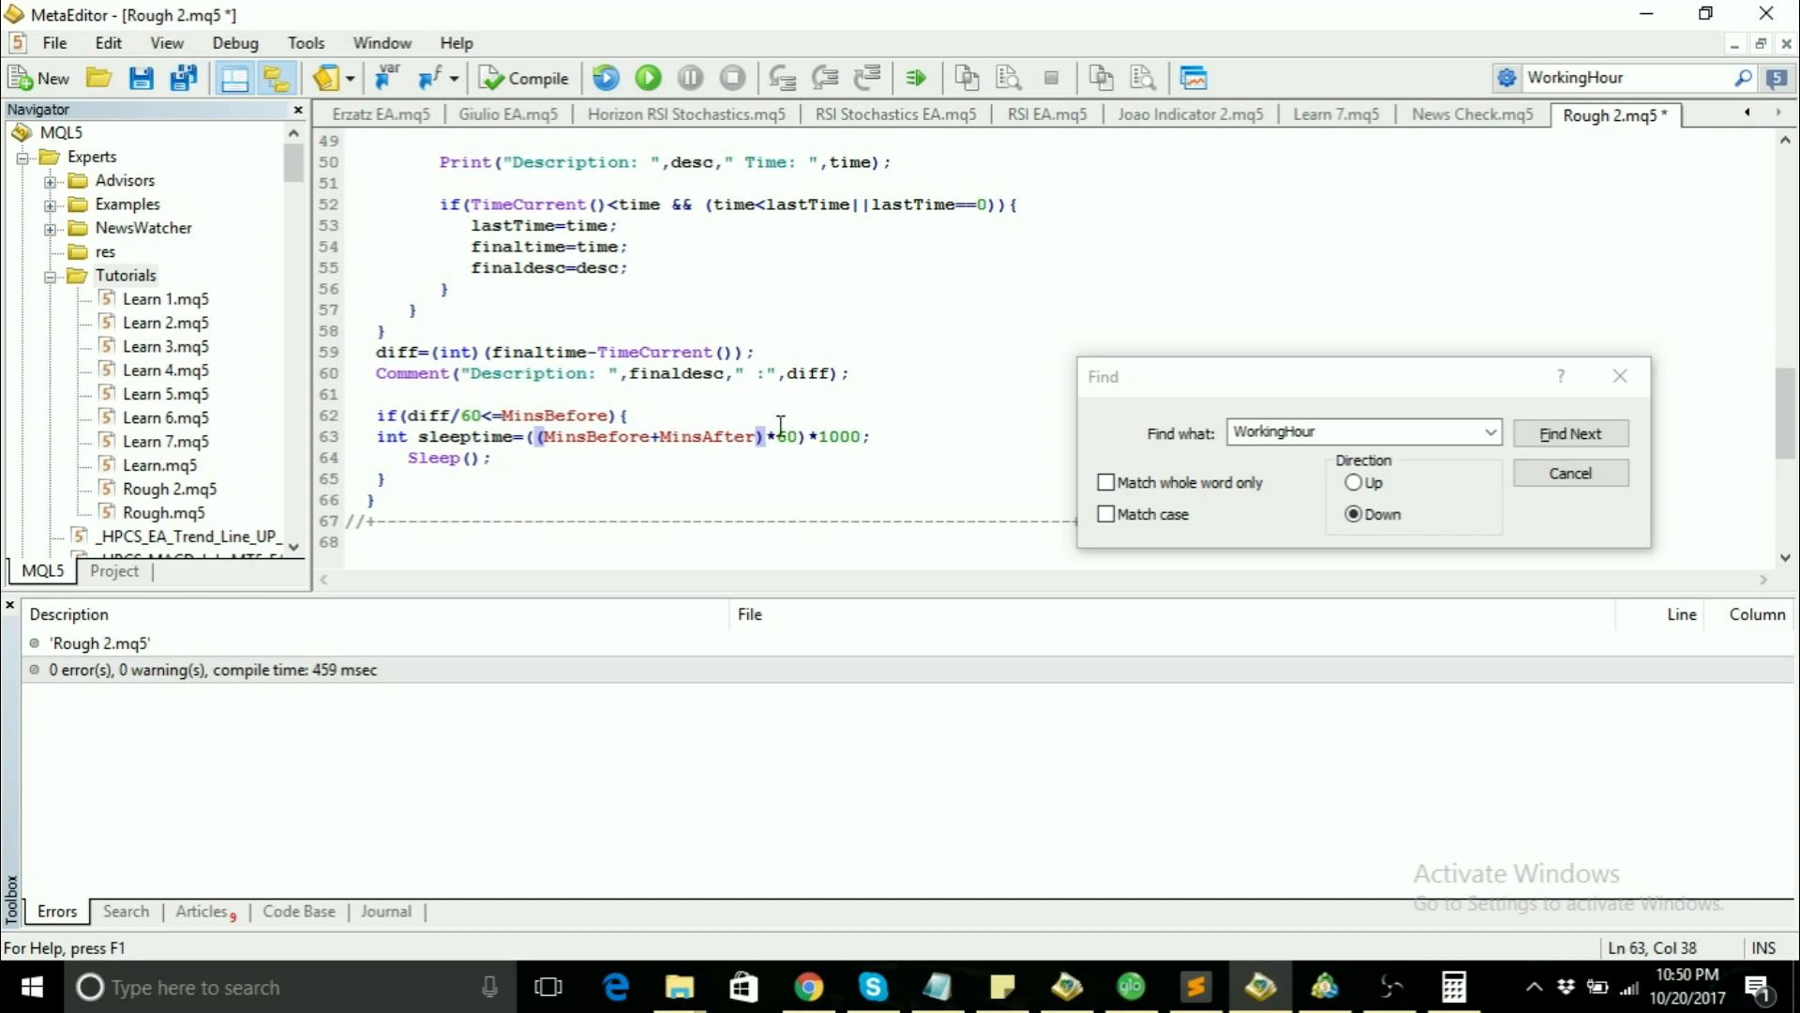
click(471, 457)
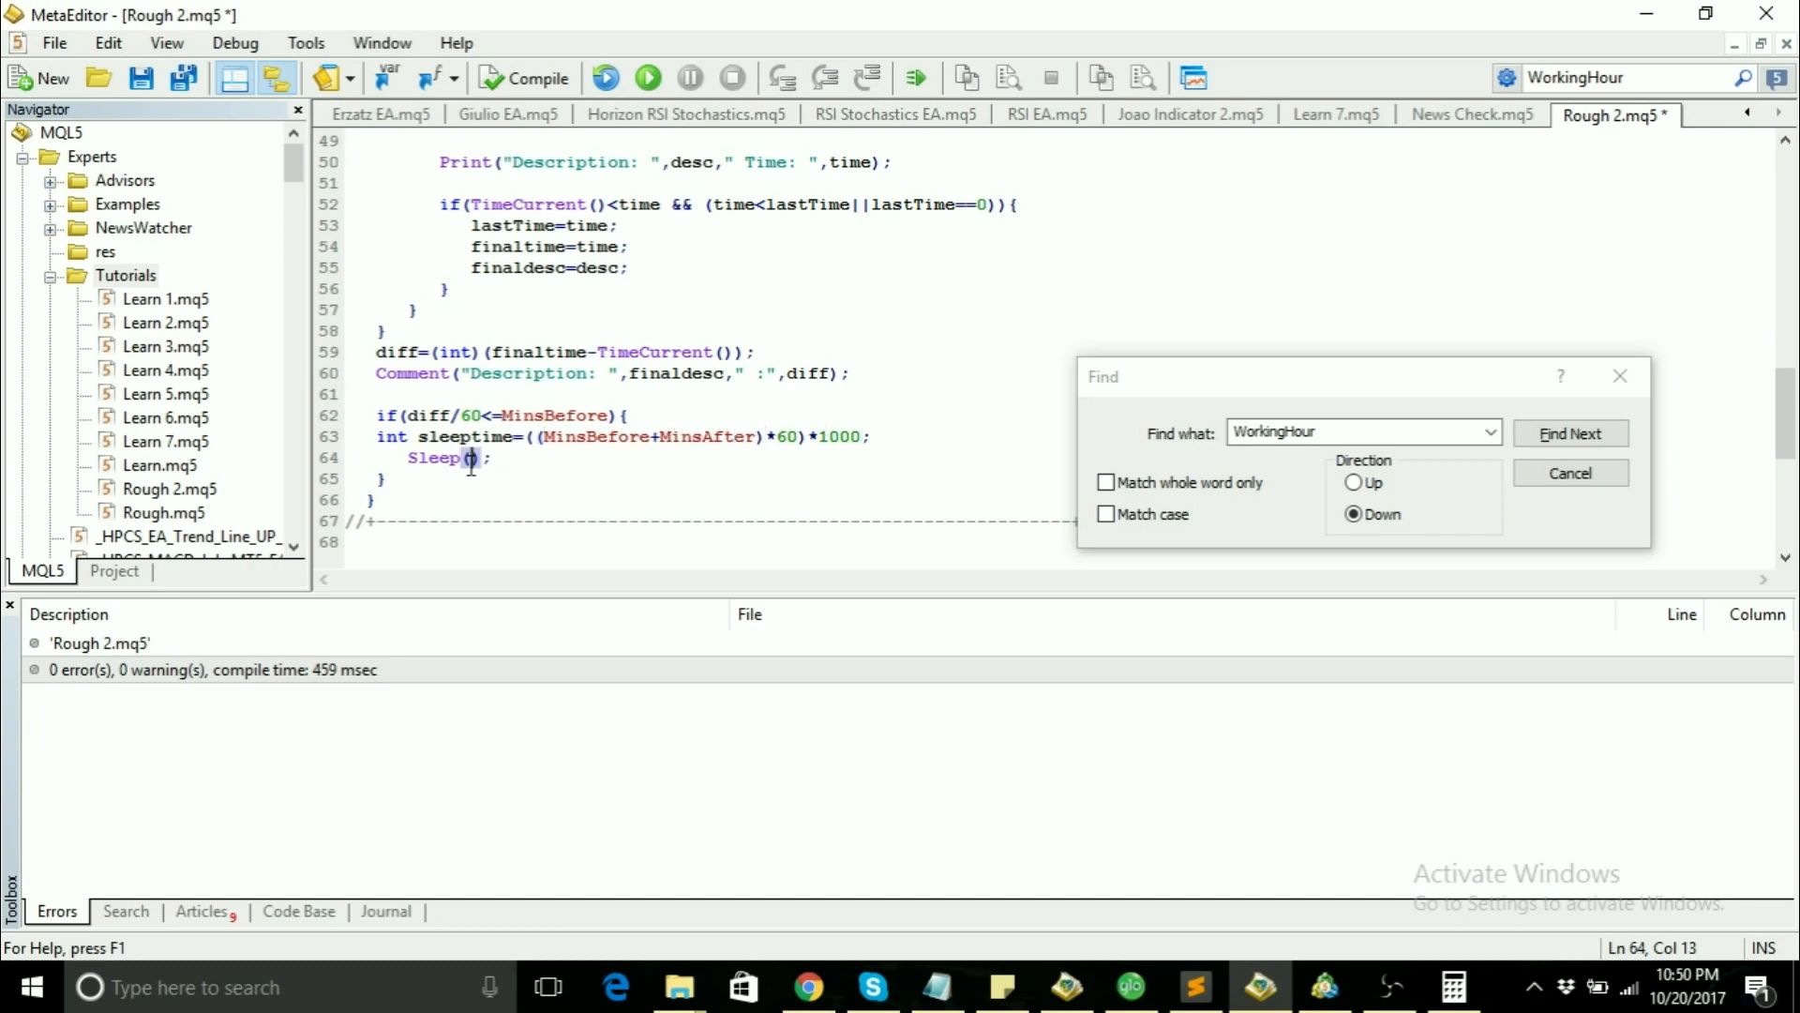
text(sleeptime)
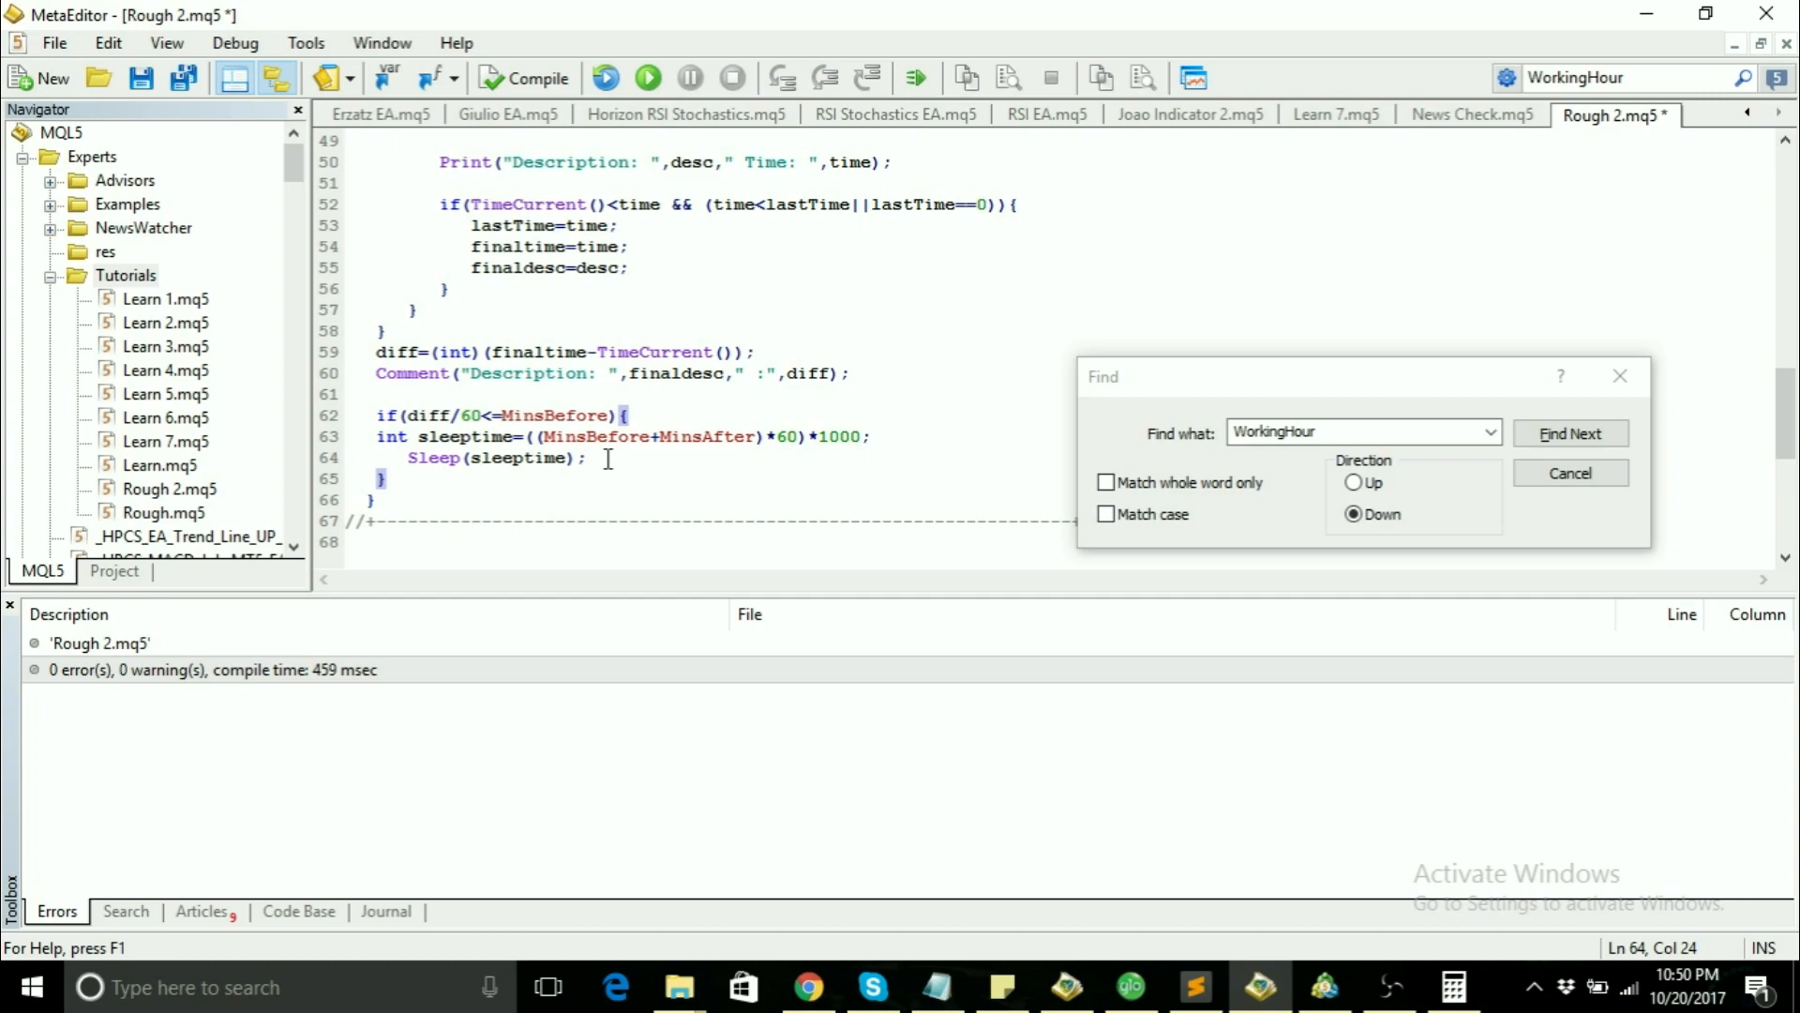
double_click(514, 458)
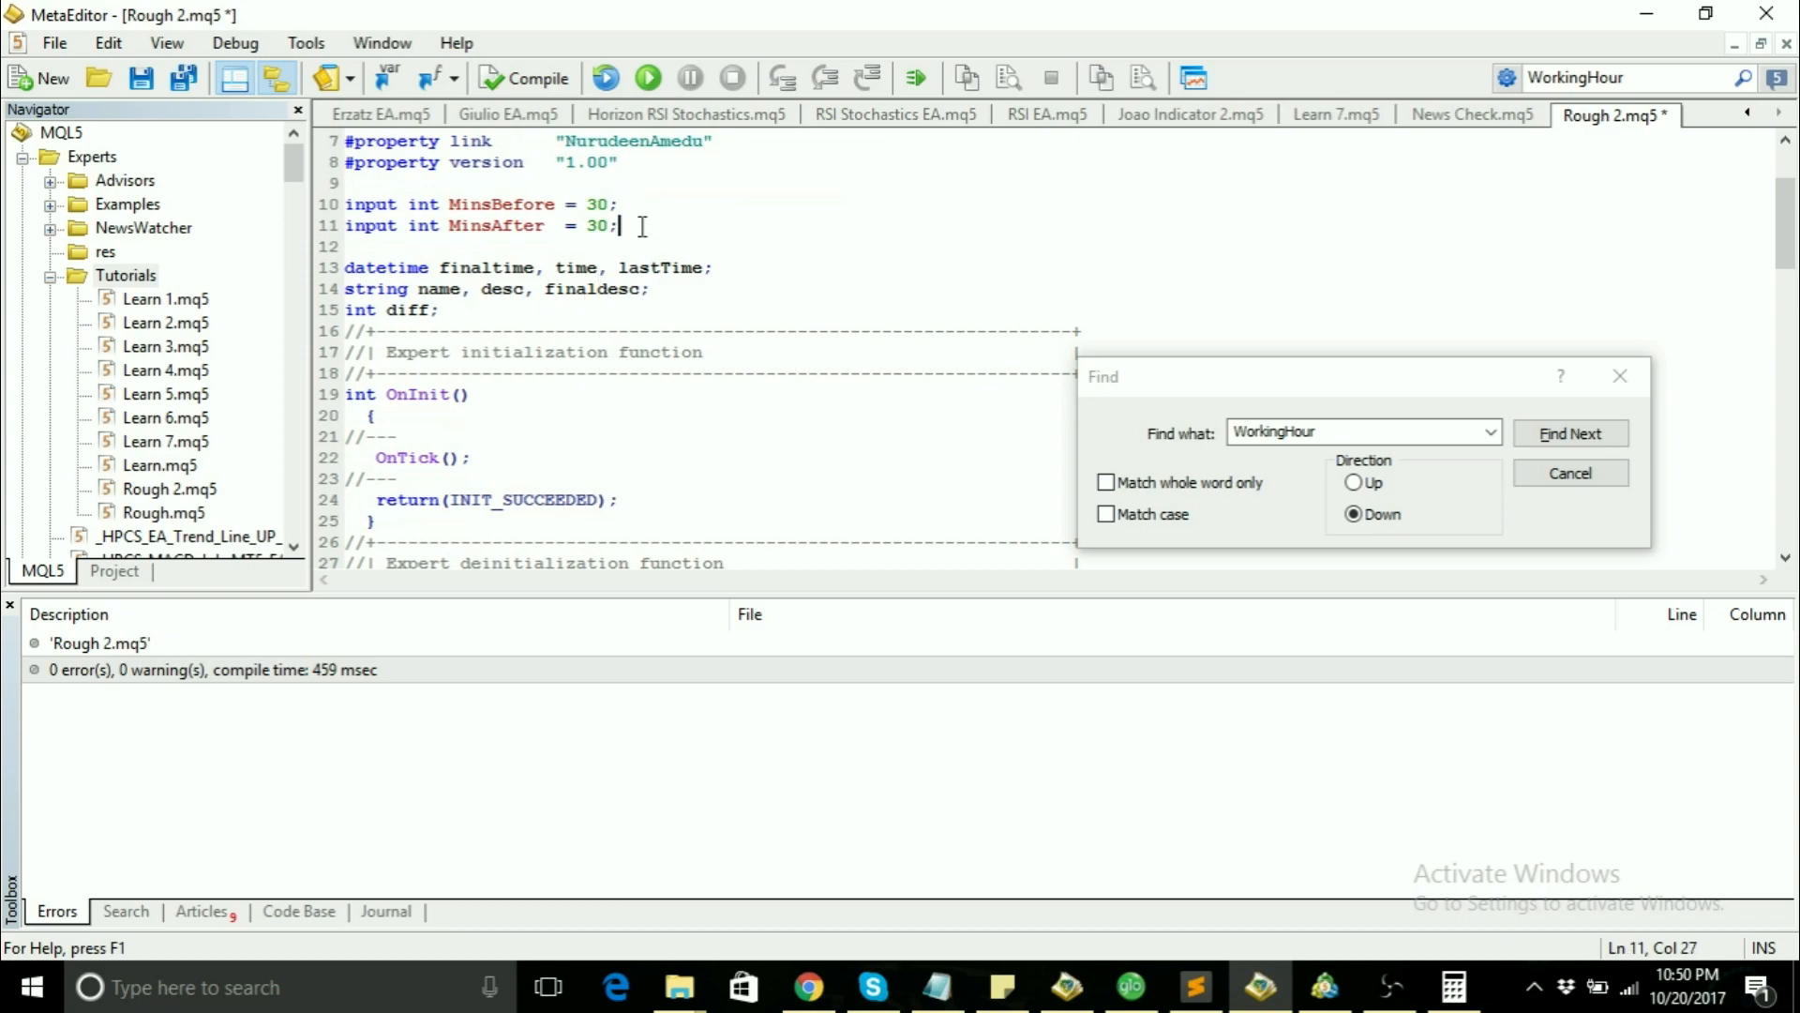
Step: Bring the MinsBefore and MinsAfter inputs (both 30) from Rough 2.mq5 into Learn 7.mq5 and ready a blank line above Sleep
drag(620, 225, 345, 204)
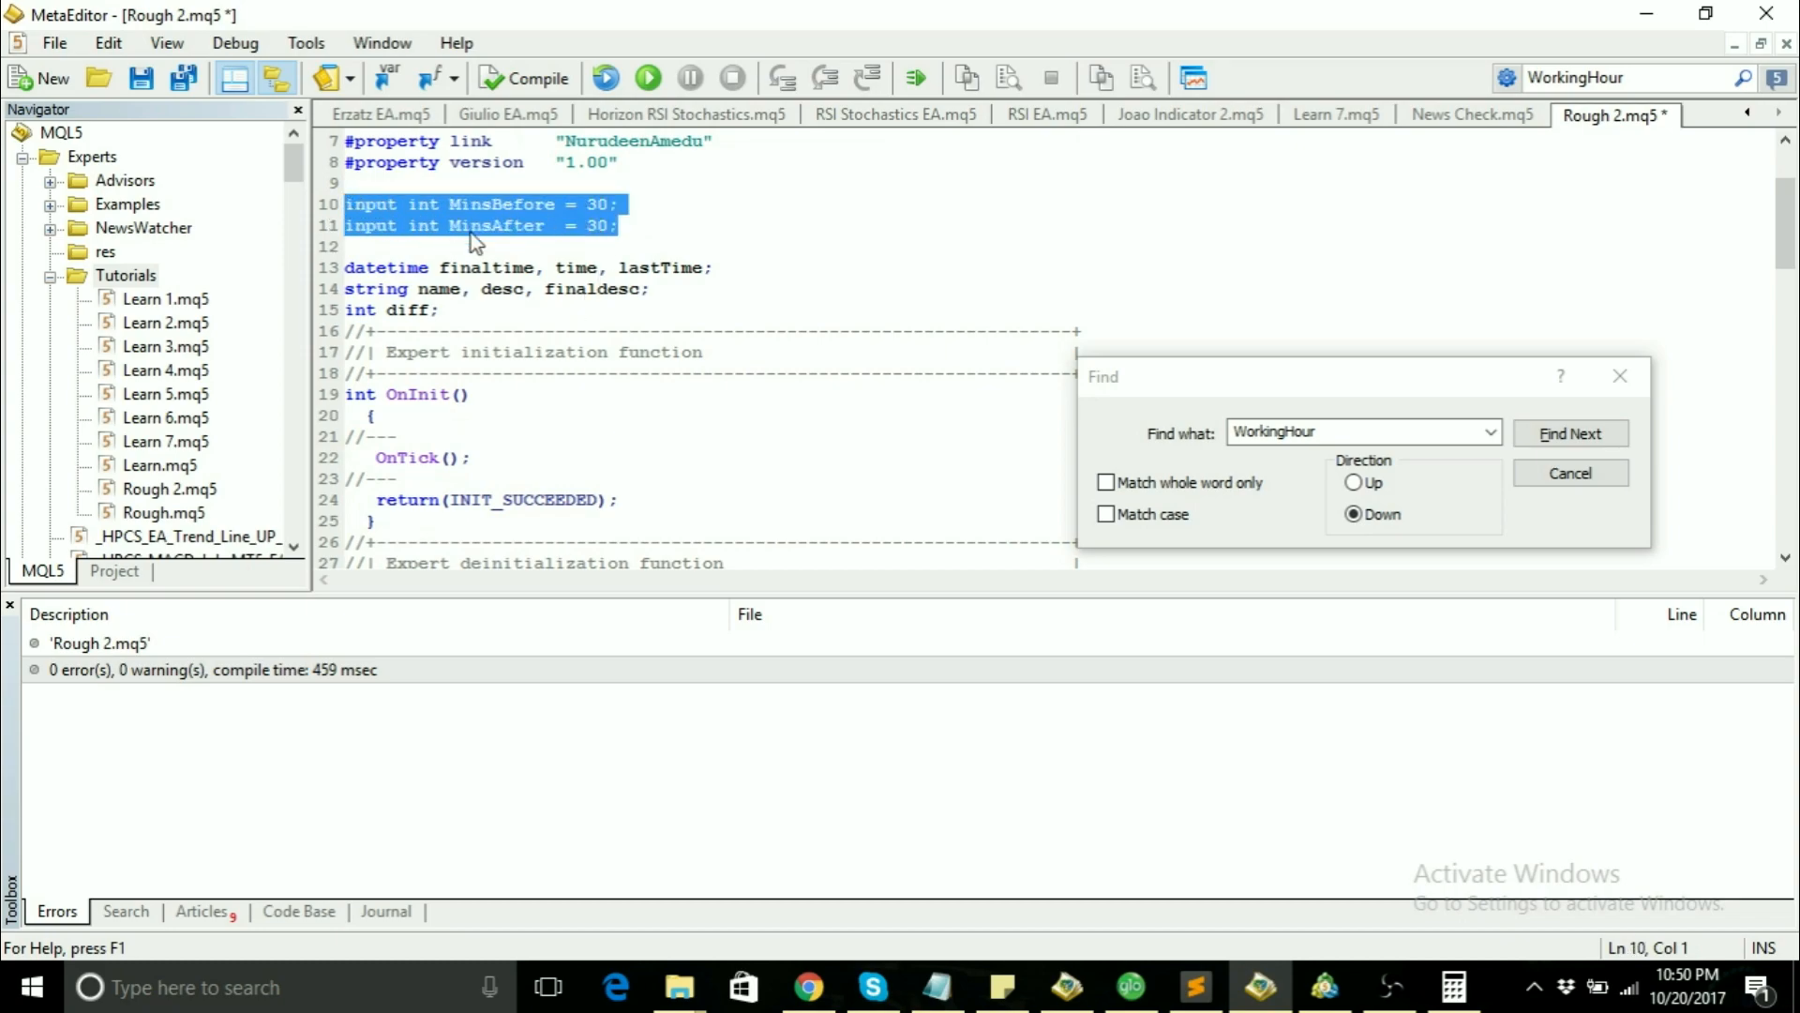
click(165, 443)
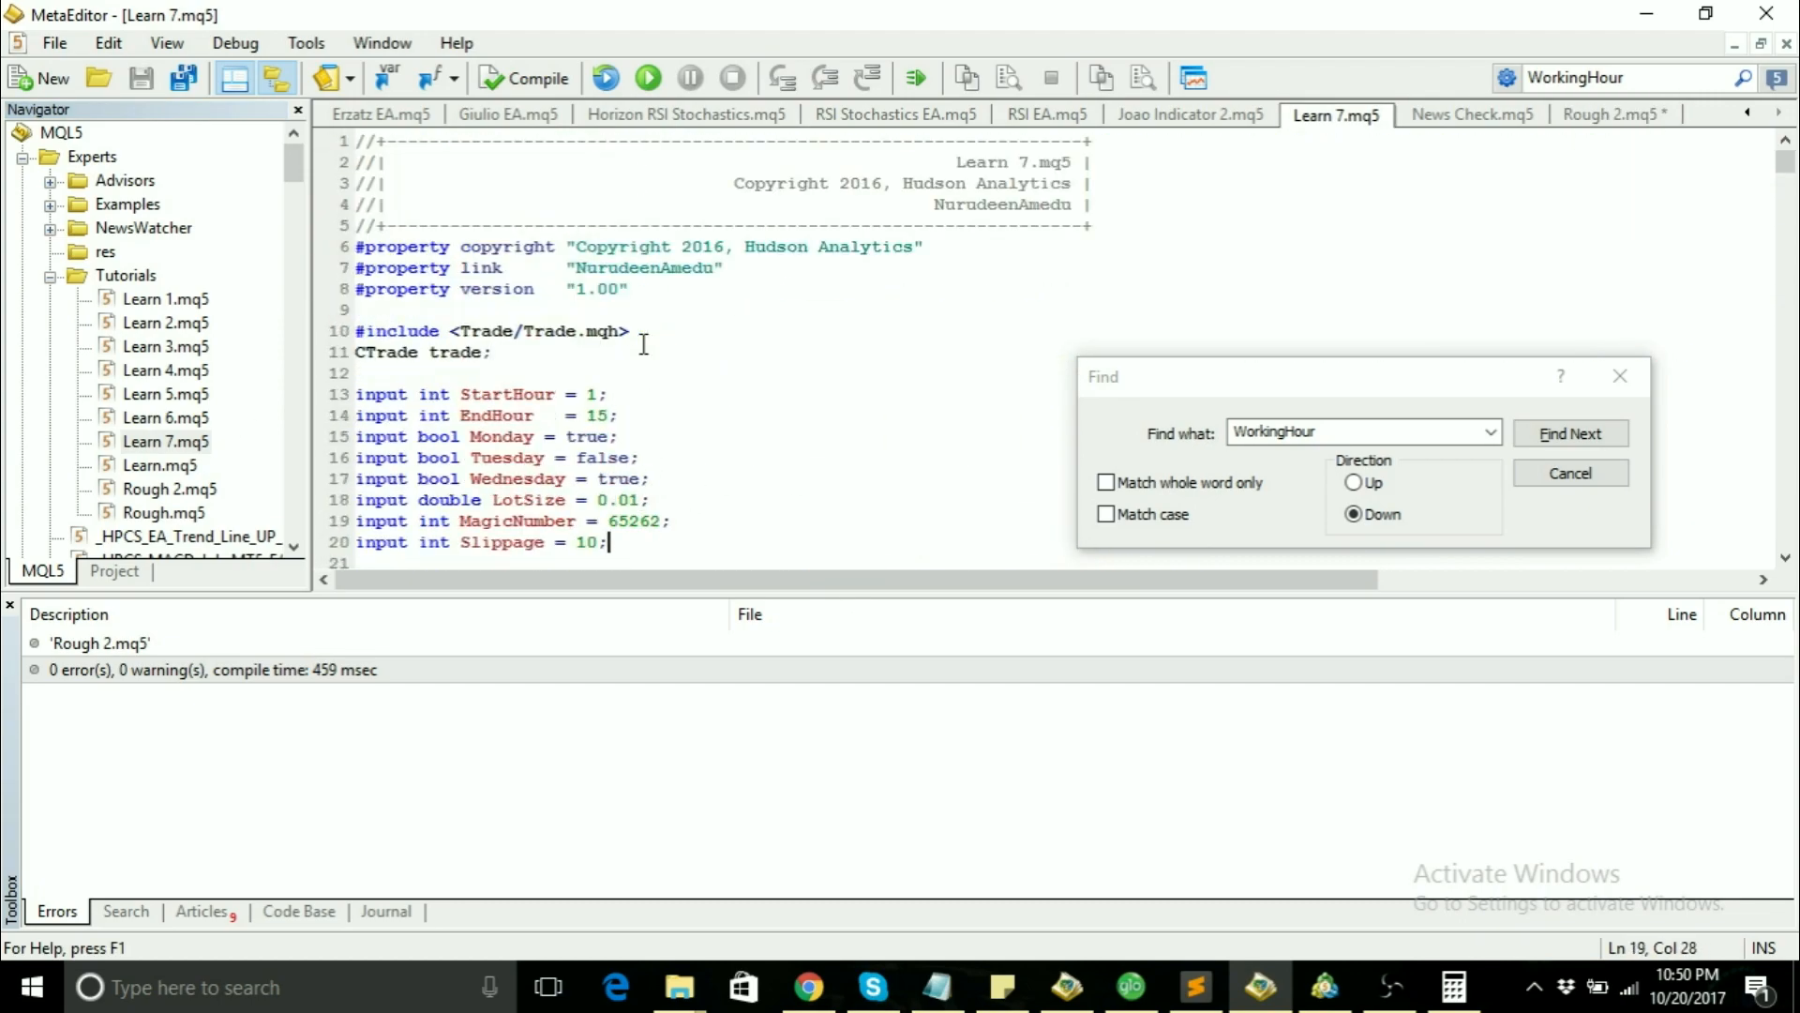
scroll(down, 3)
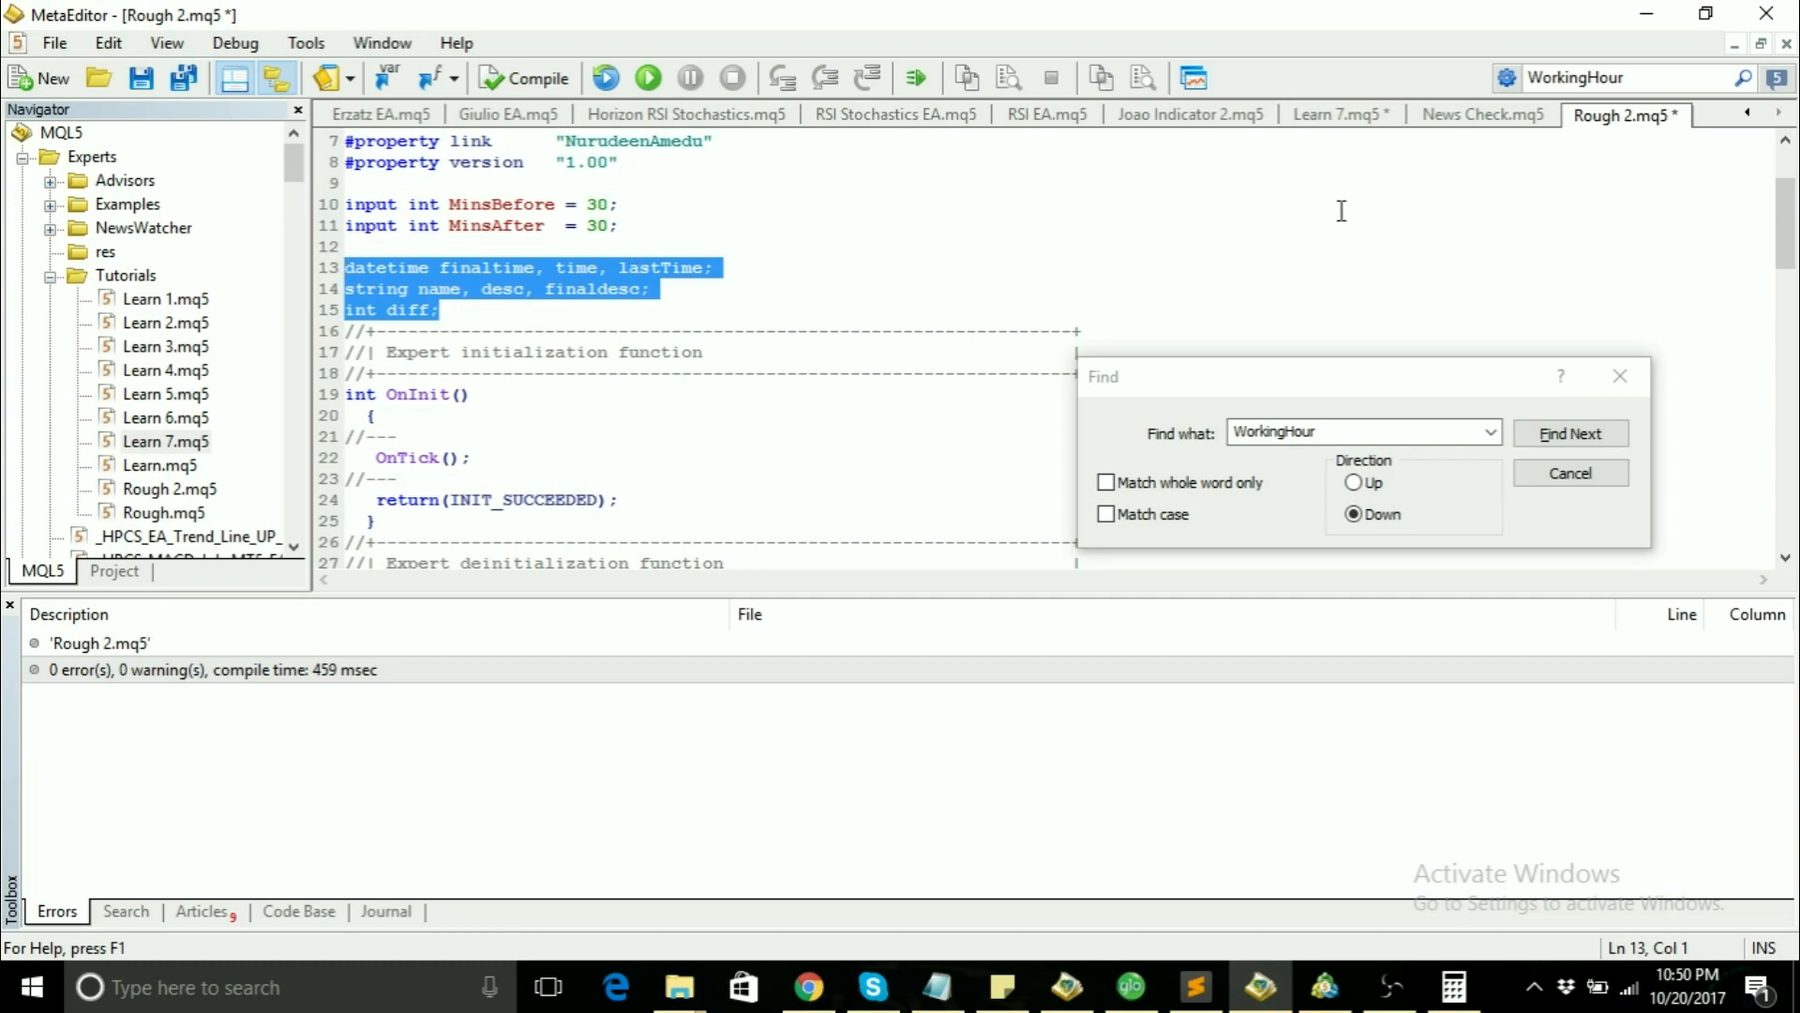
click(1337, 115)
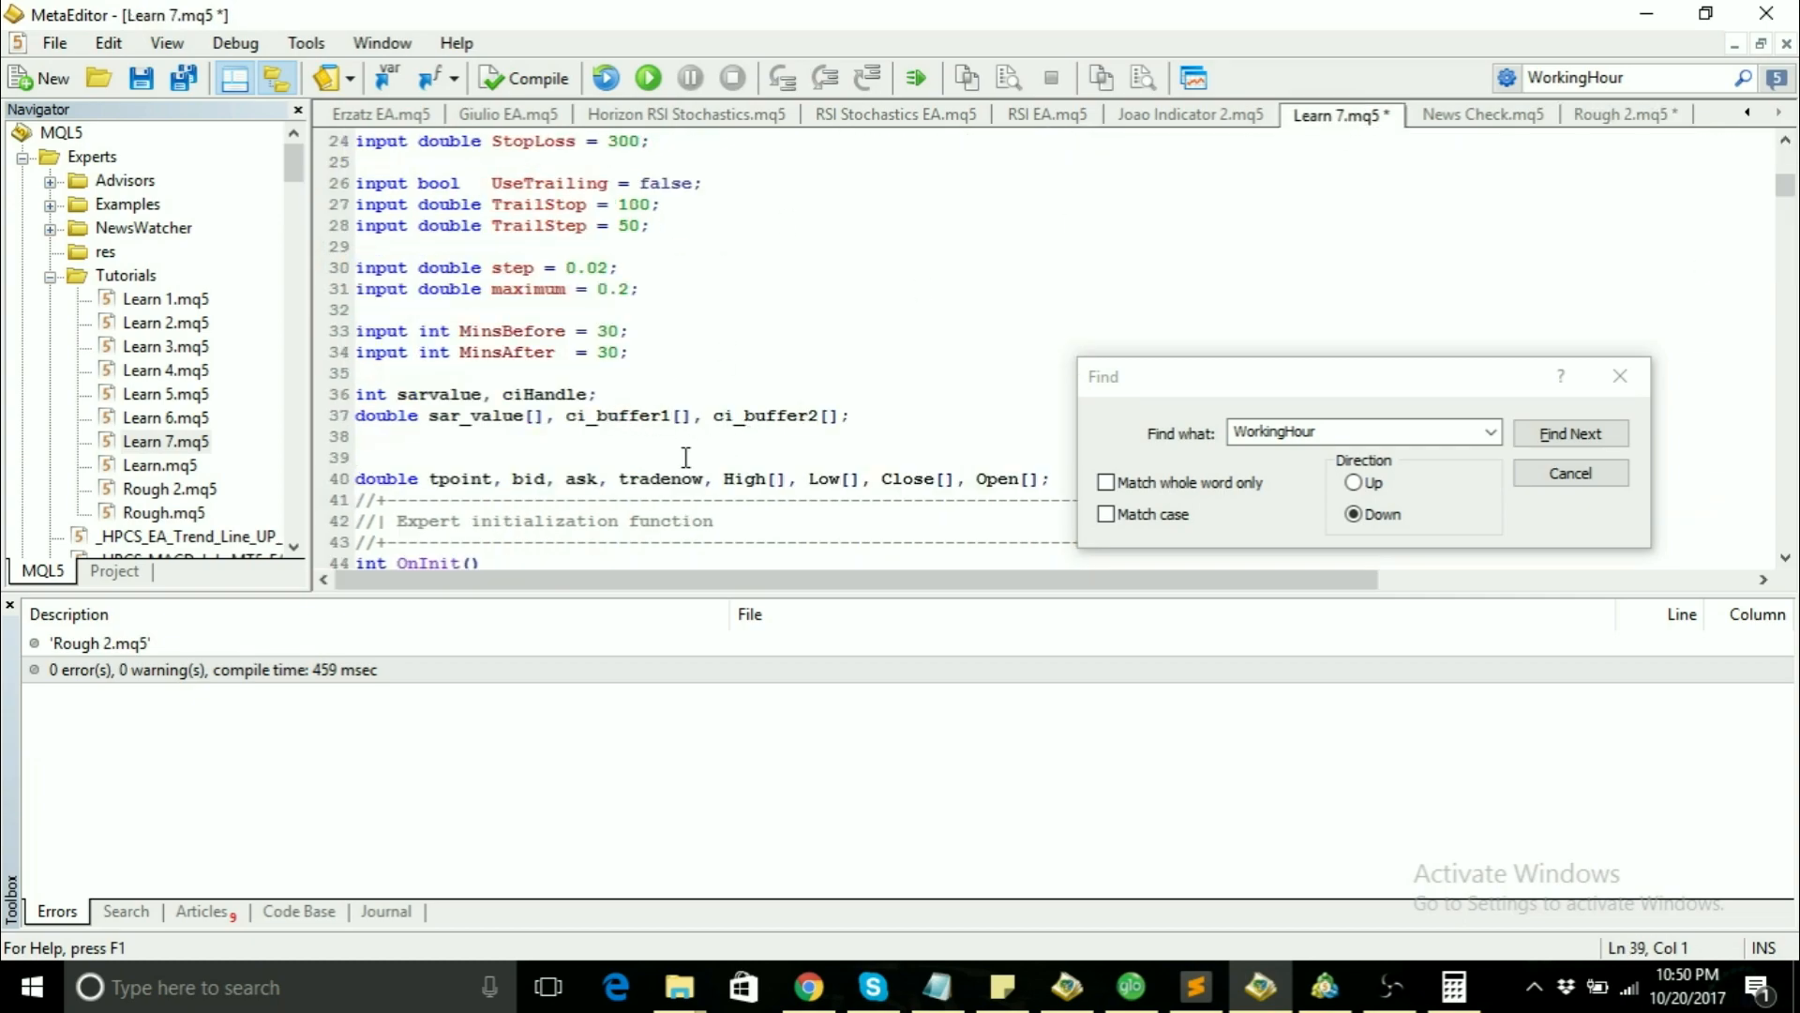
click(1618, 114)
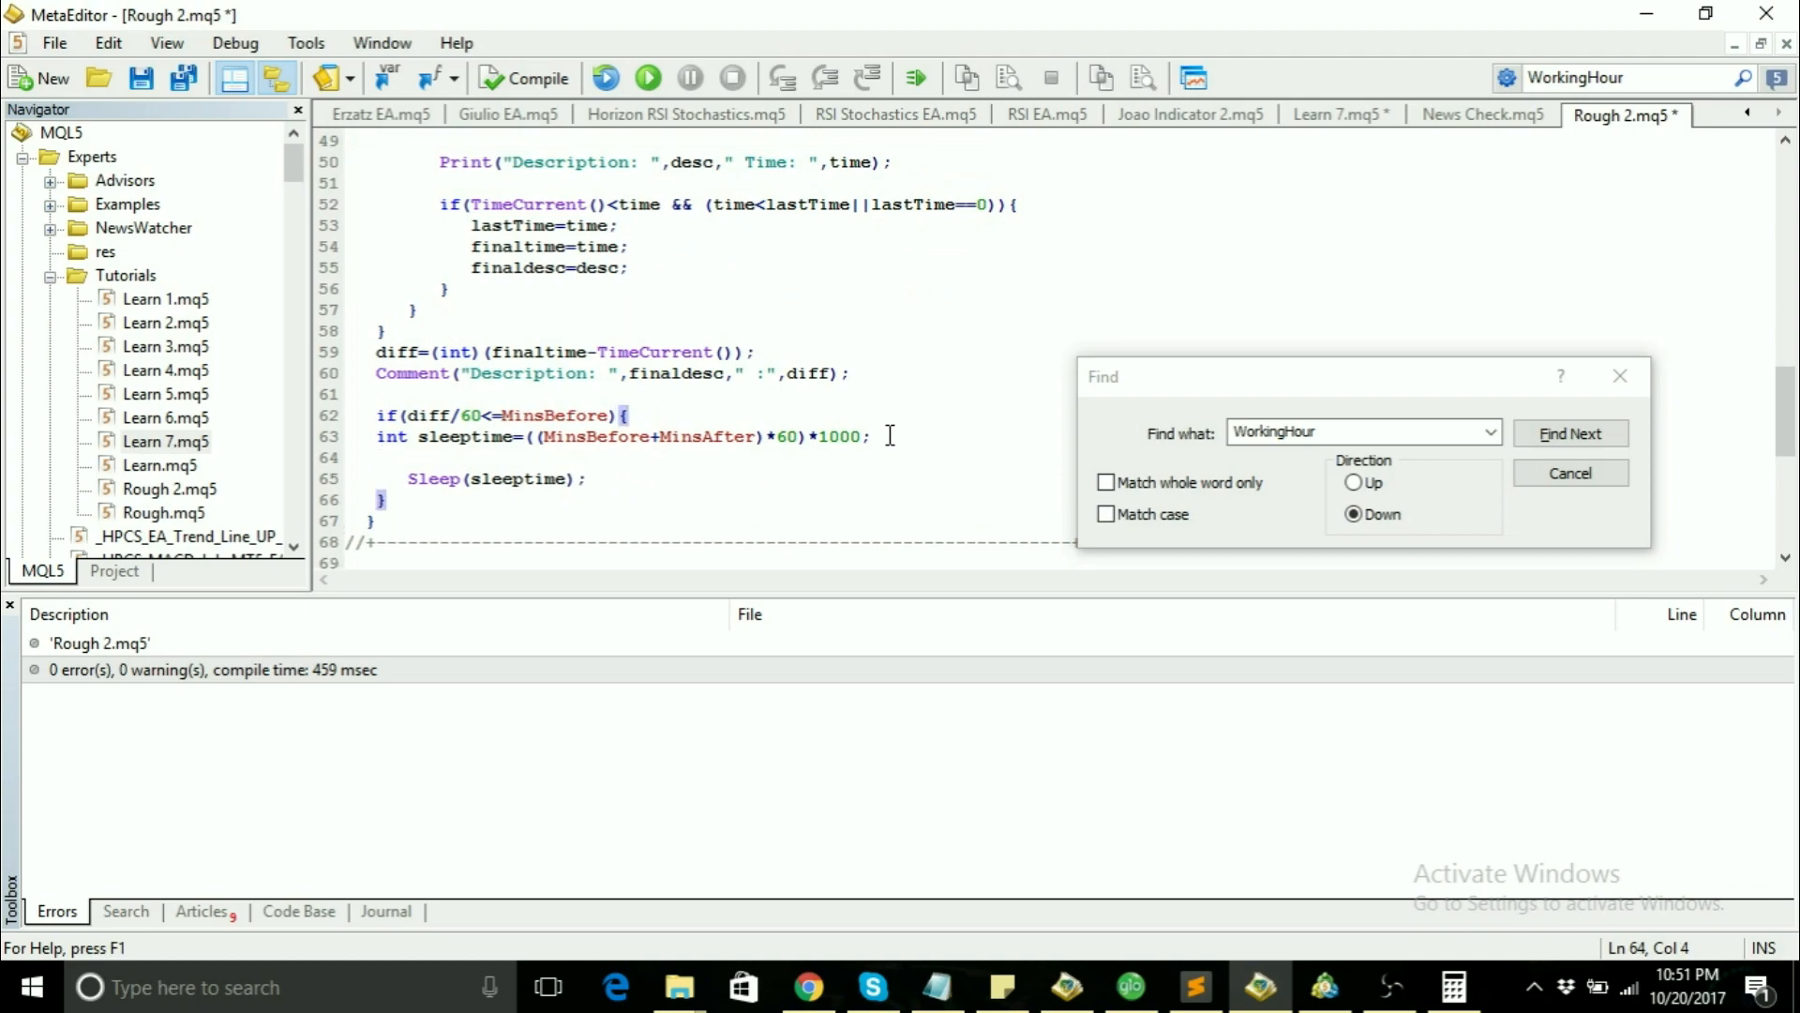
Step: Write Print("Gone to sleep for ",MinsAfter+MinsBefore," minutes.....") on the line above Sleep in Rough 2.mq5
text(Print()
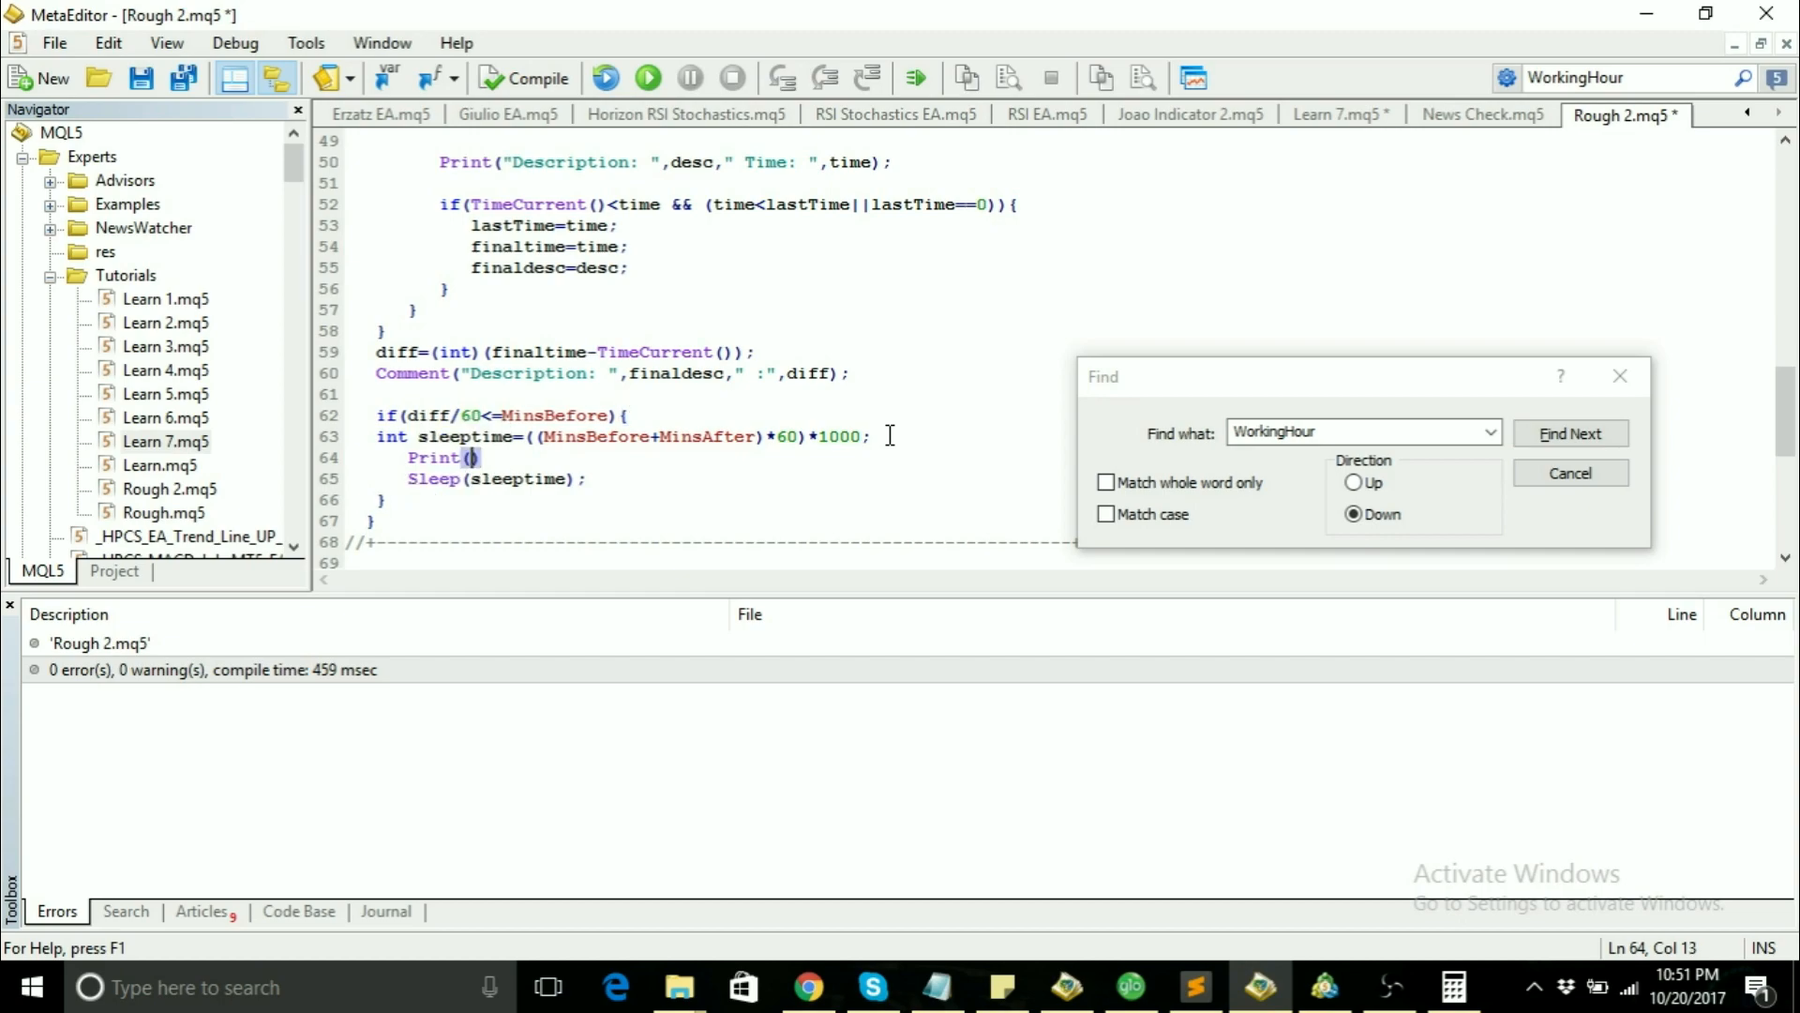
text(")
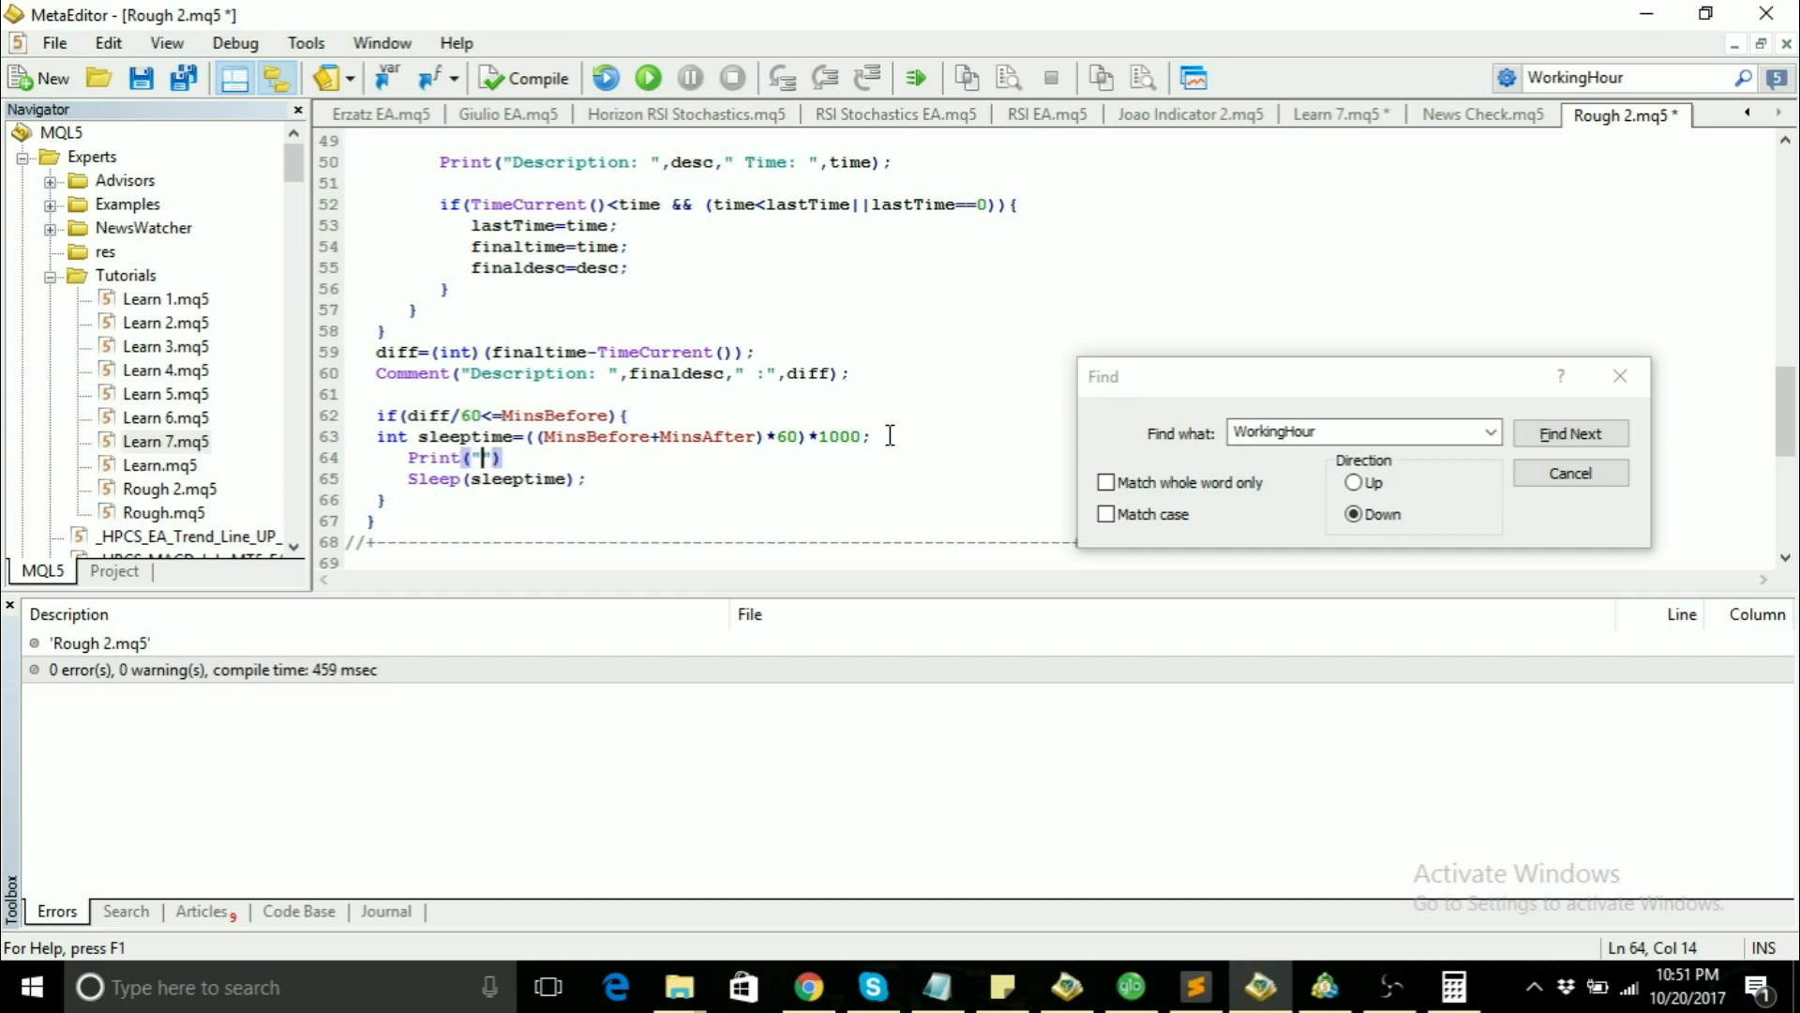
text(Gone to)
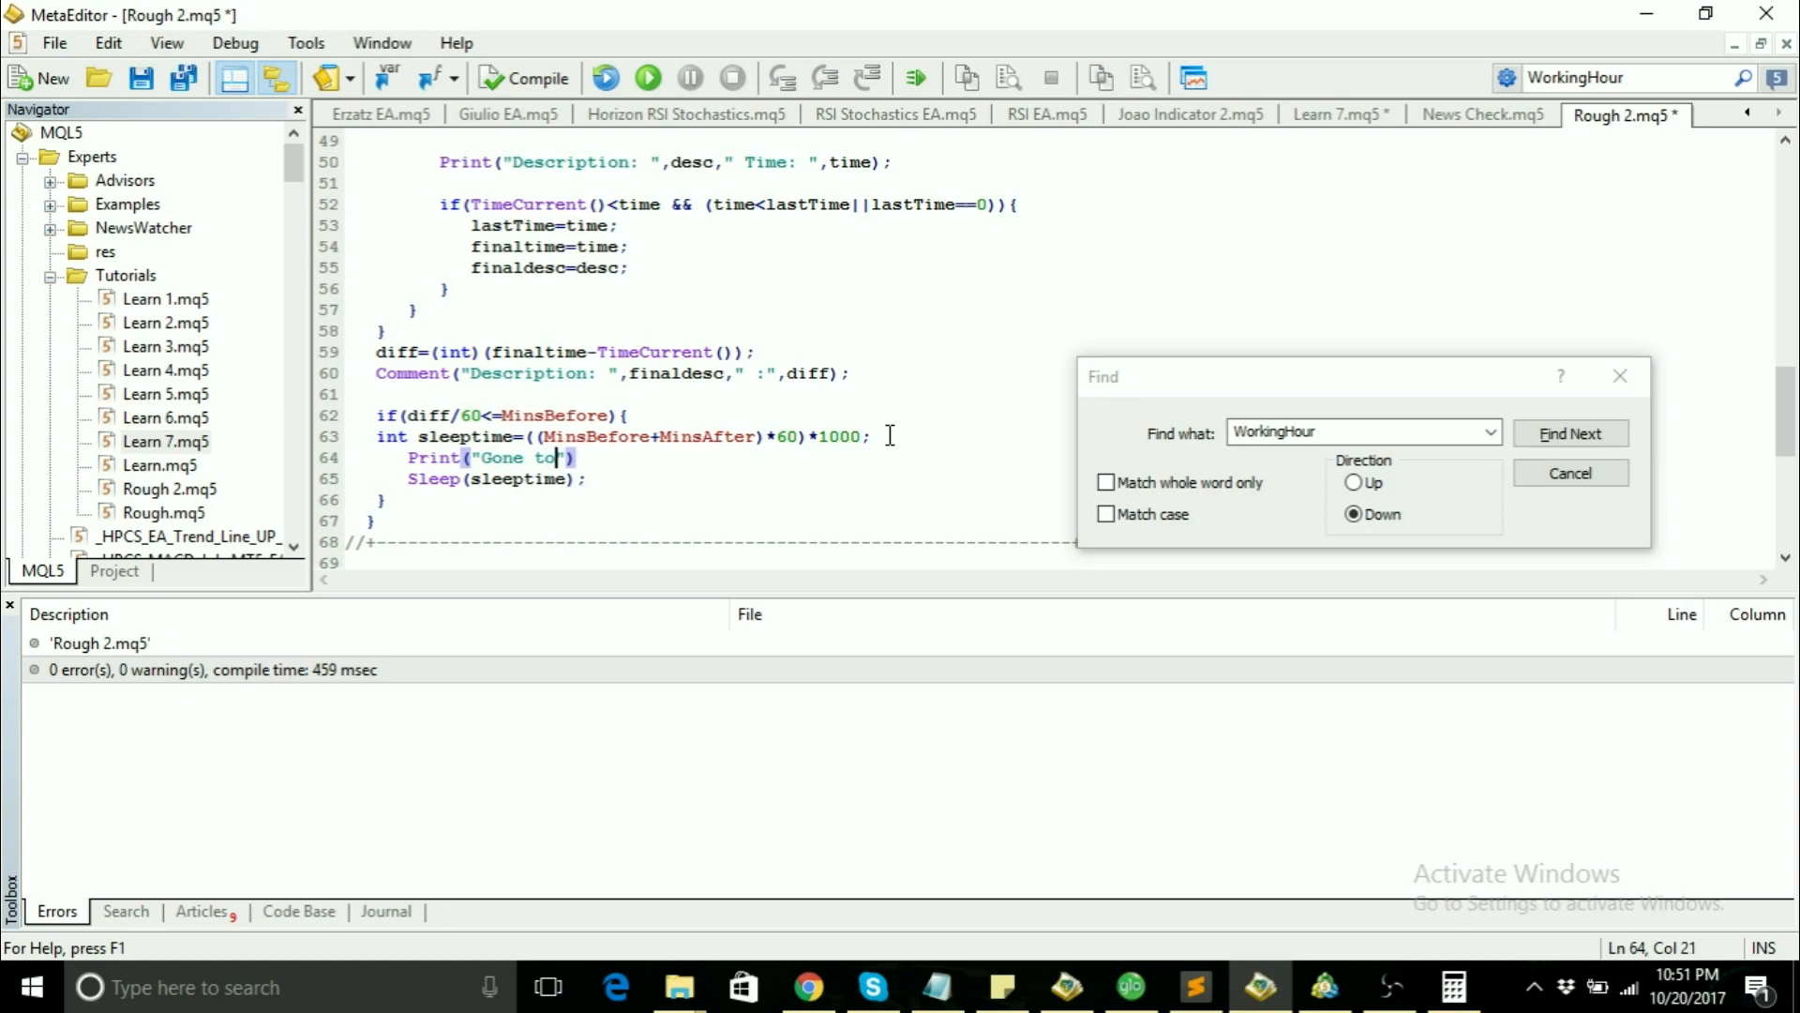
text(sleep for)
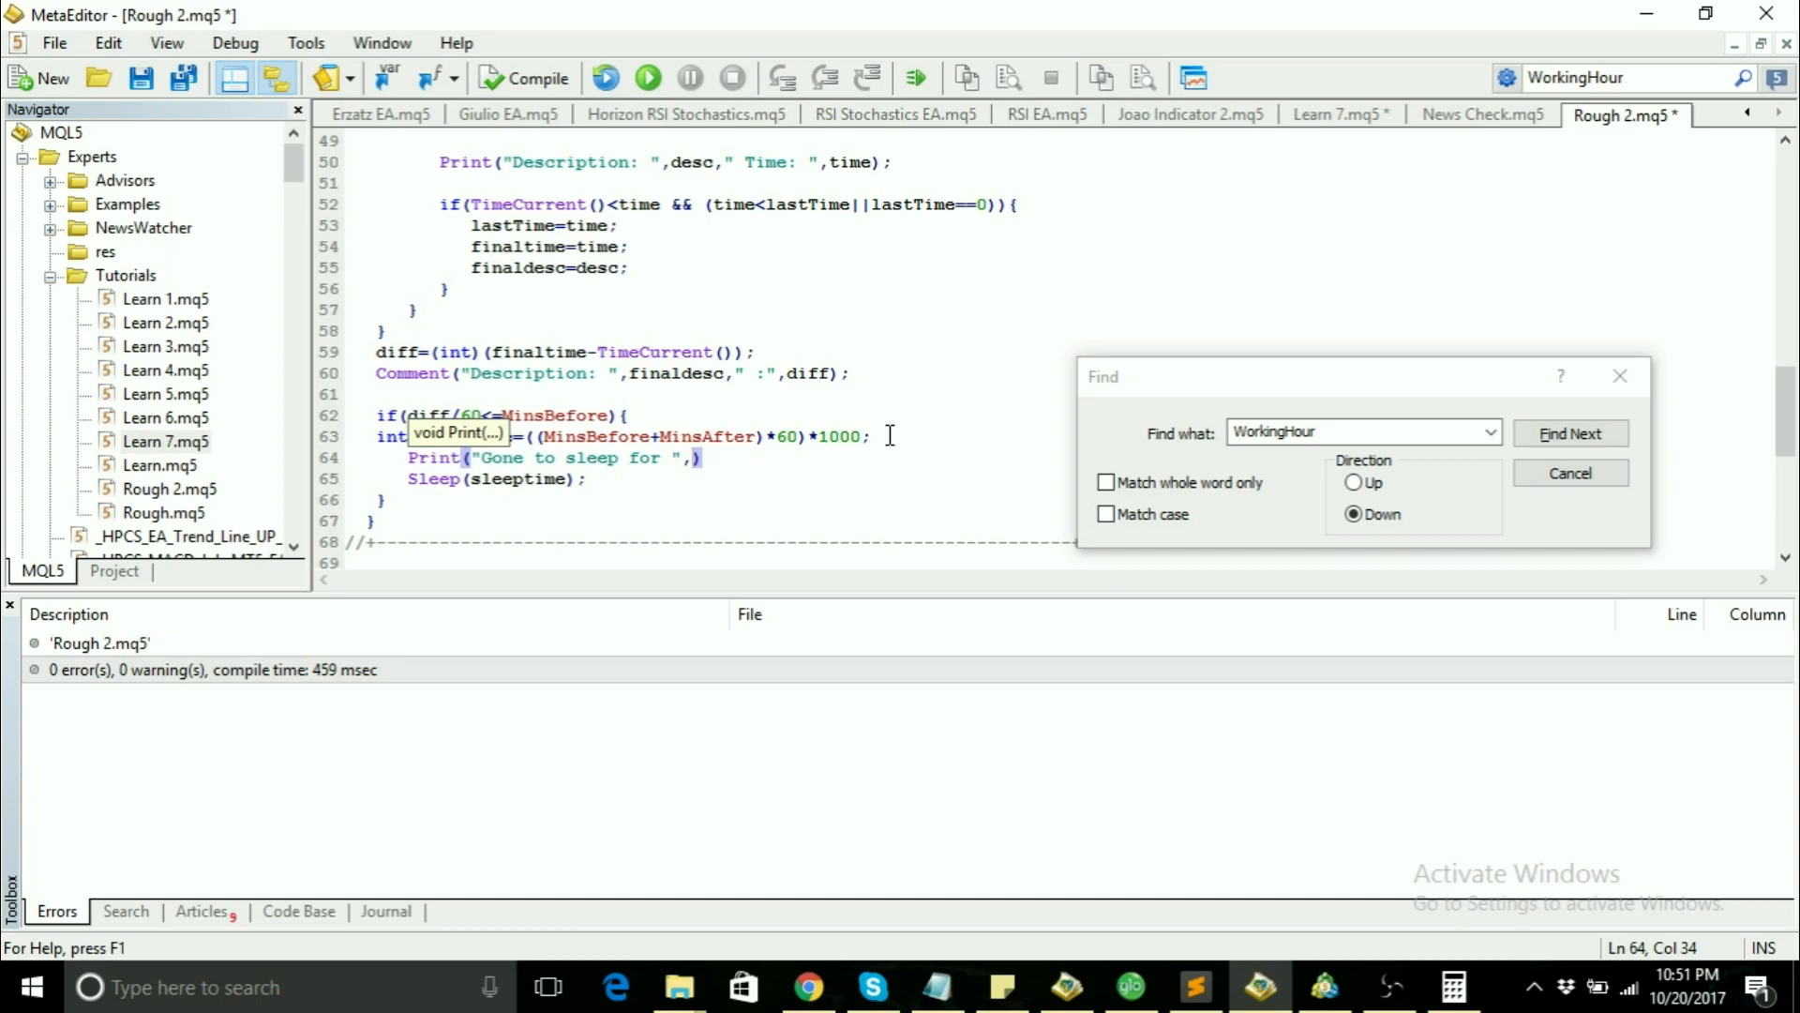
text(MinsAfter)
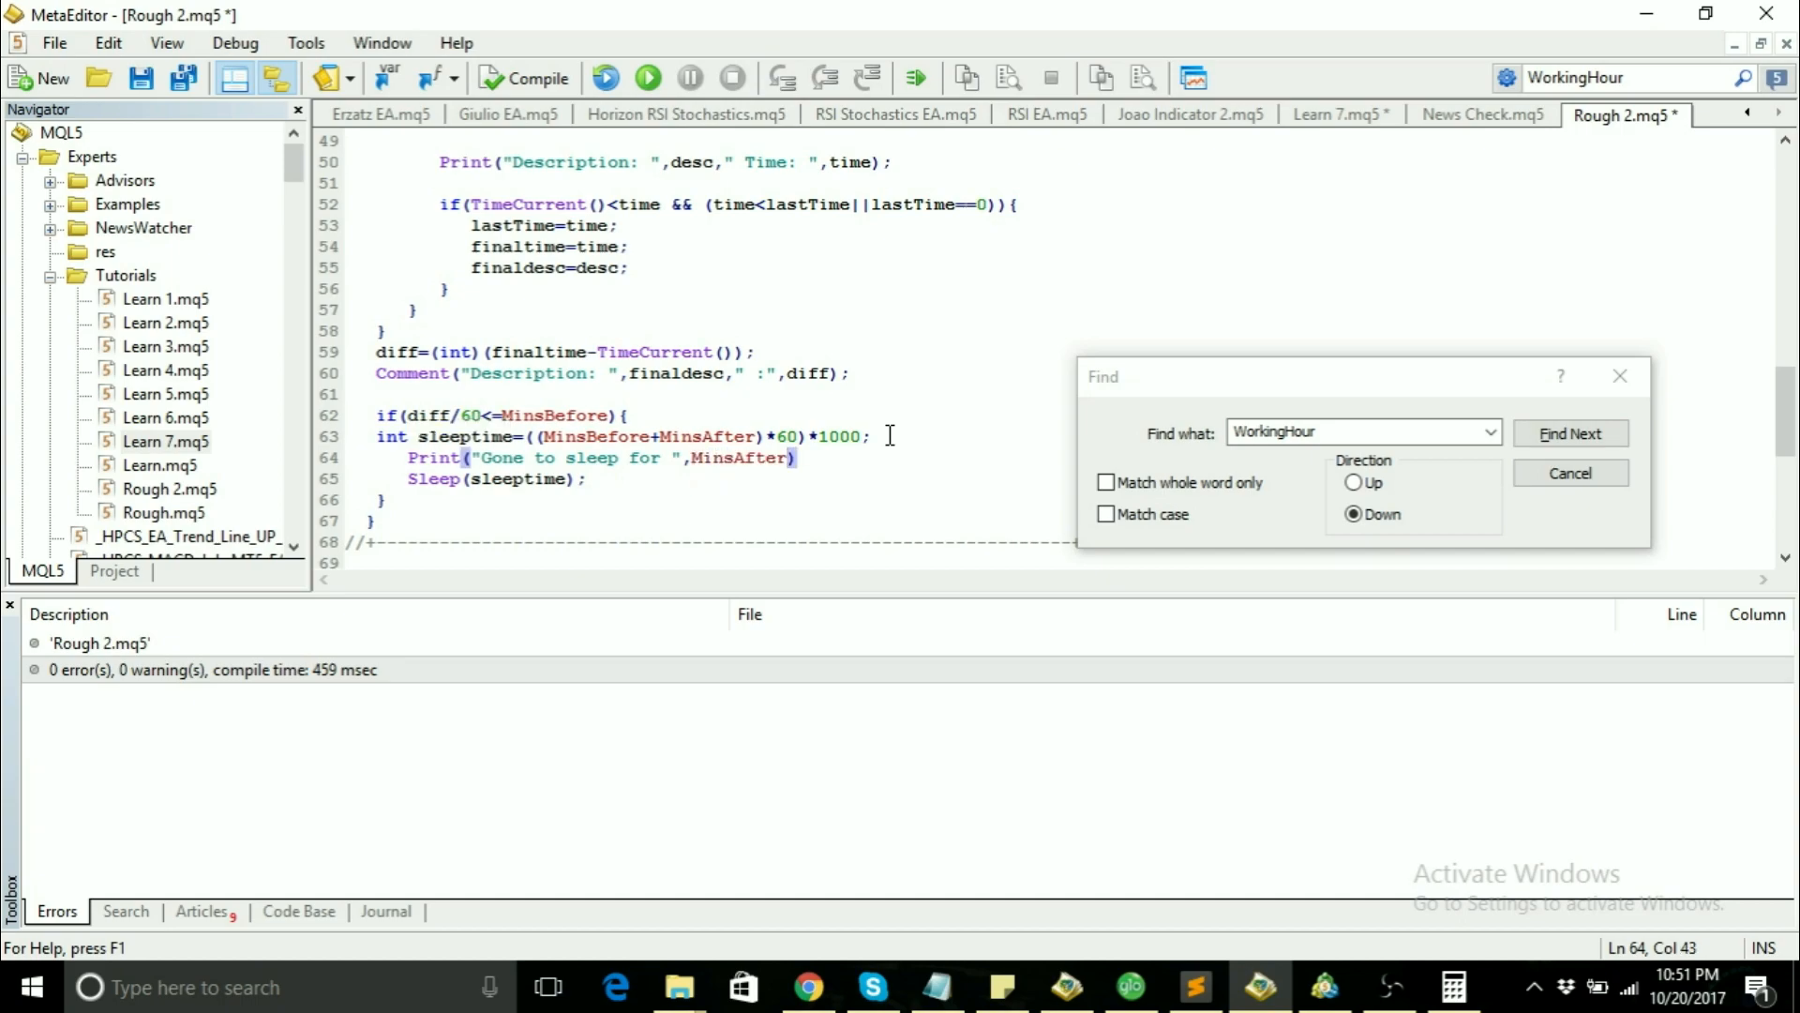
text(+MinsBefore)
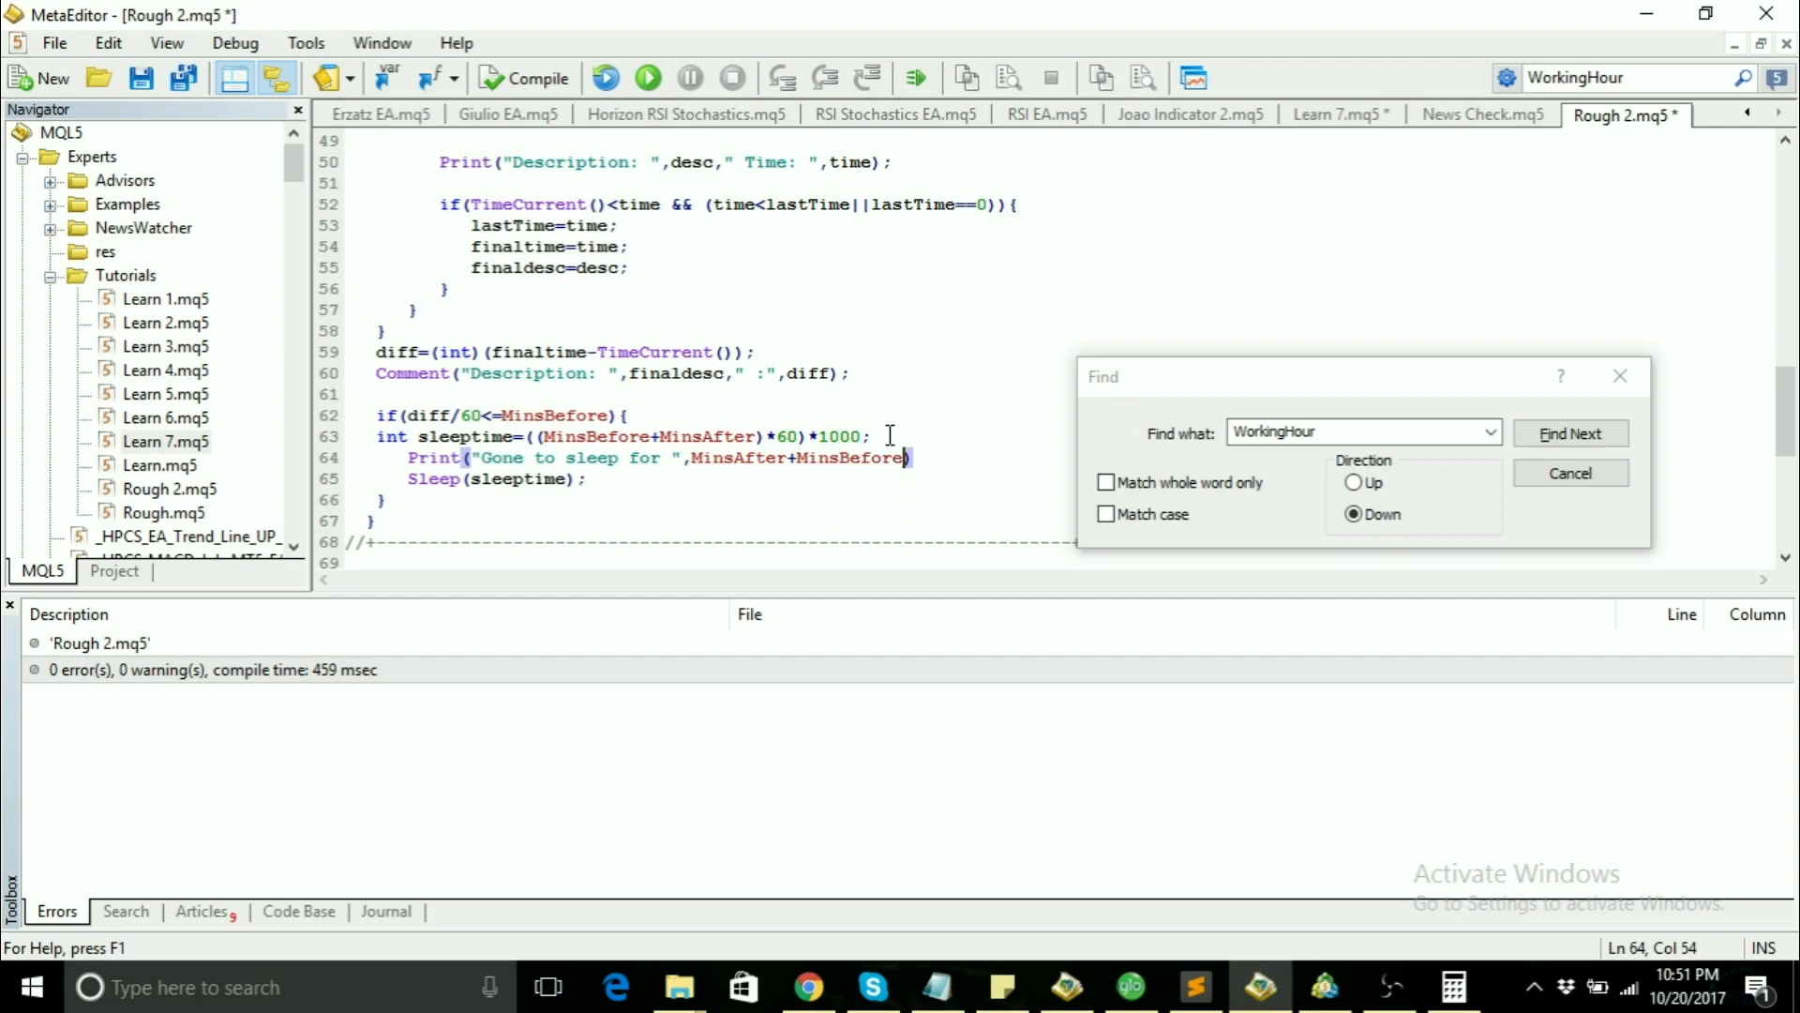
text(,)
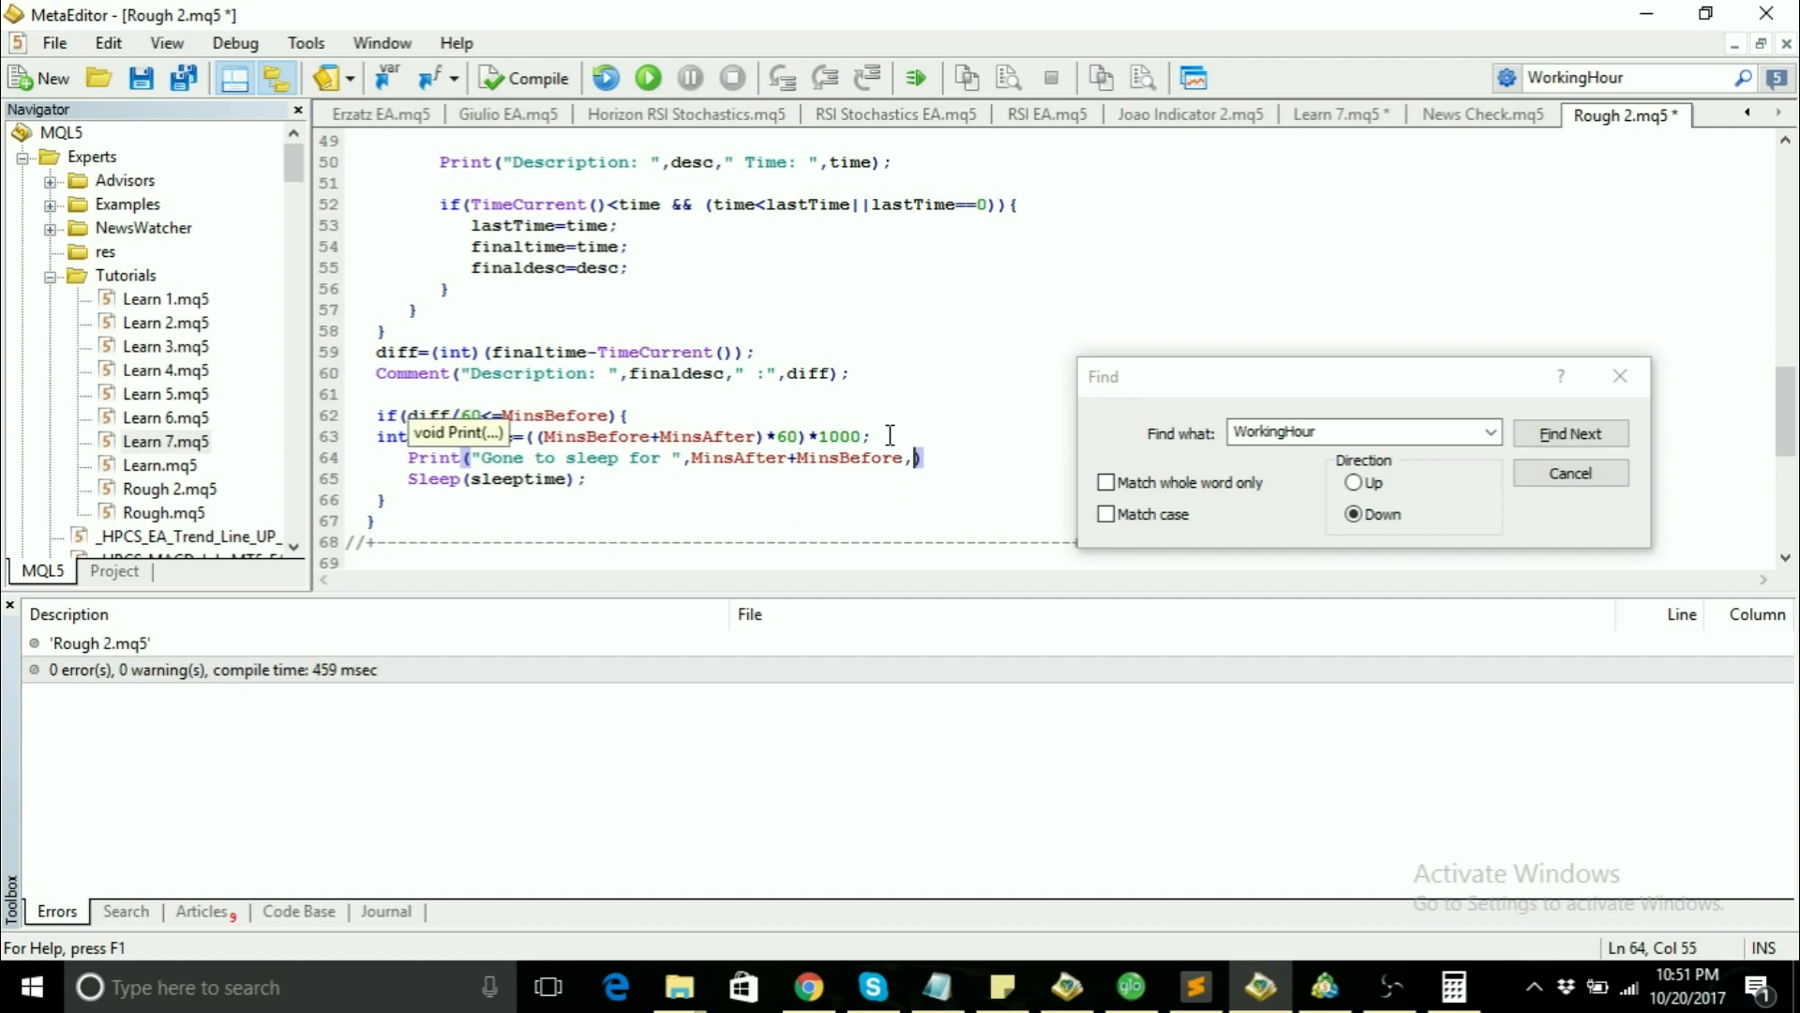
text("")
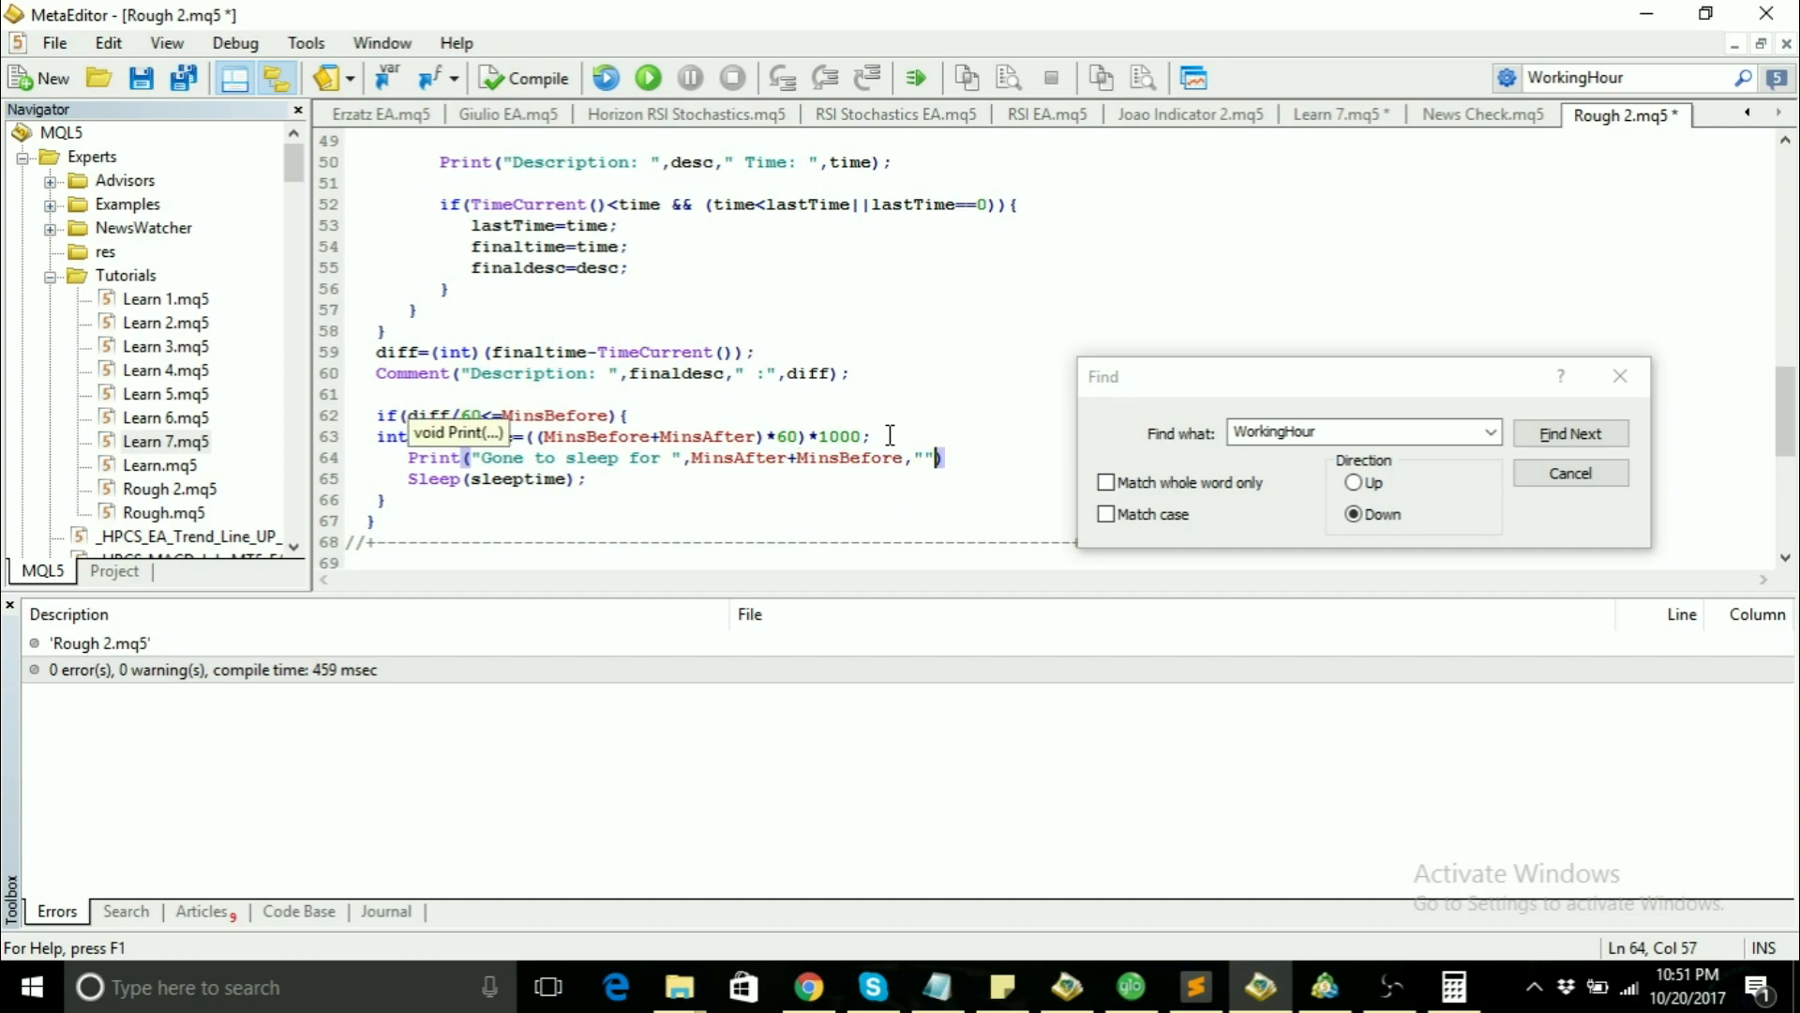
text(mi)
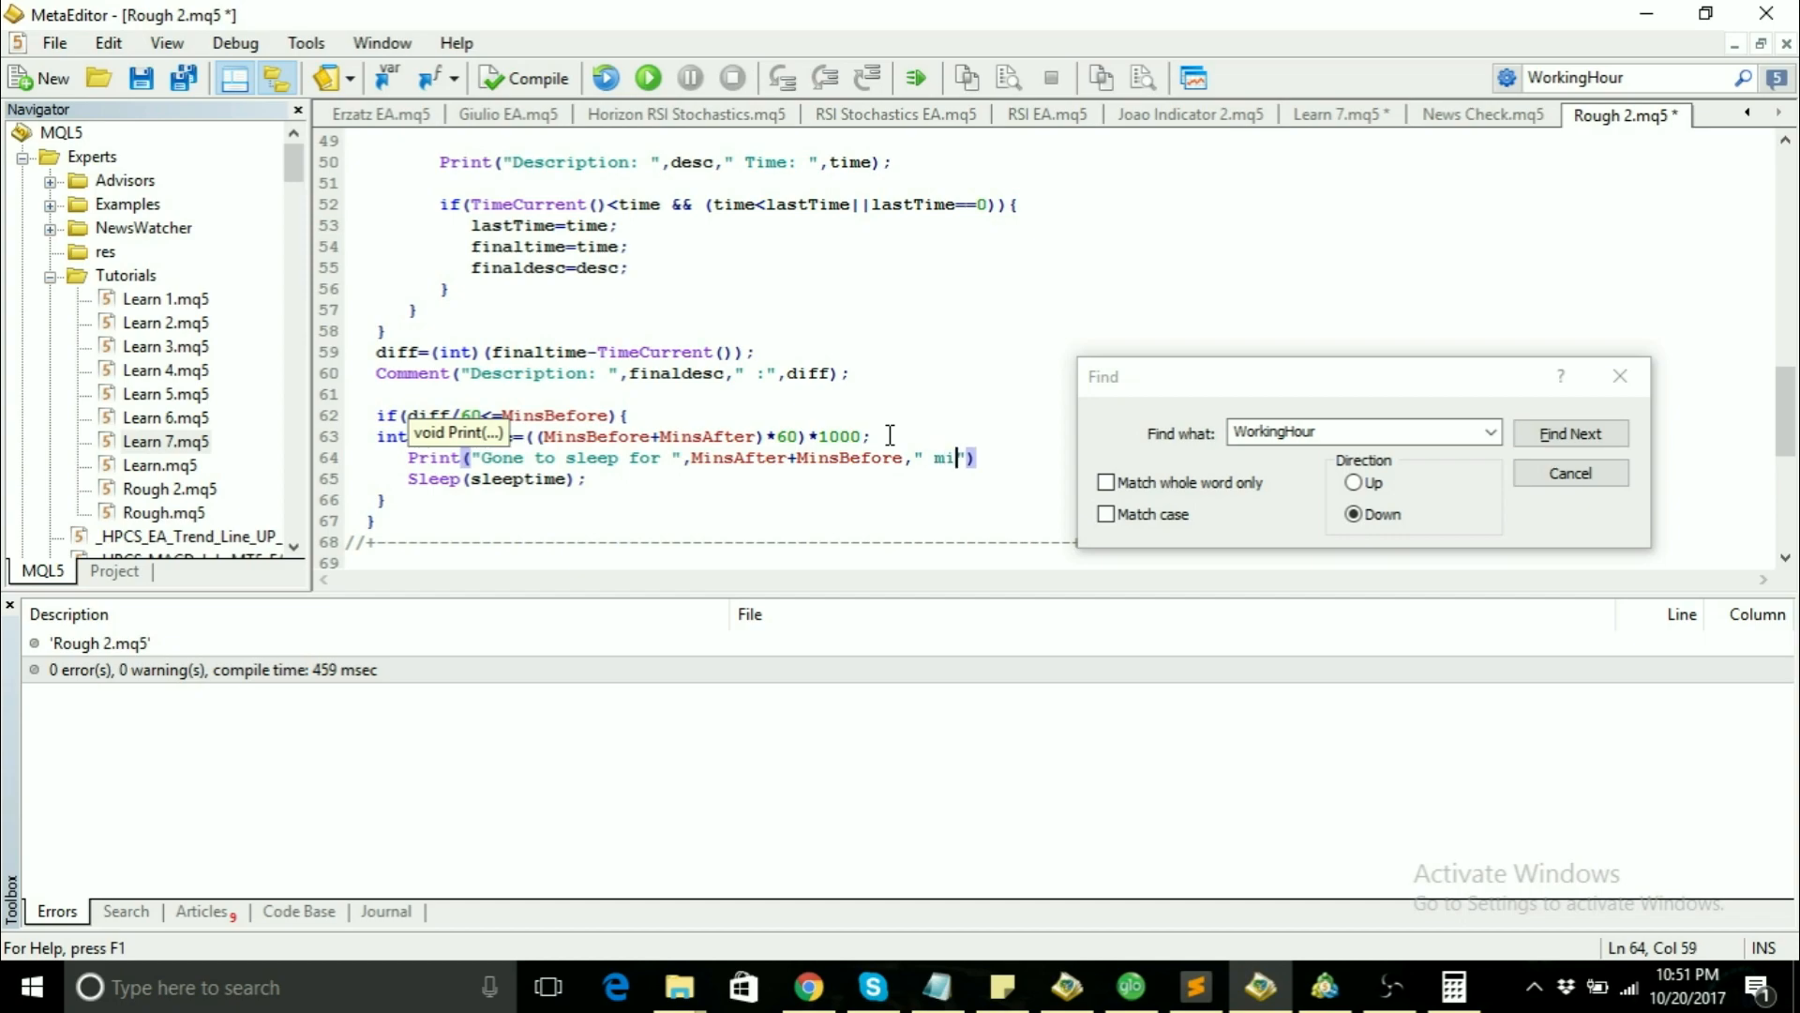
text(nutes.....)
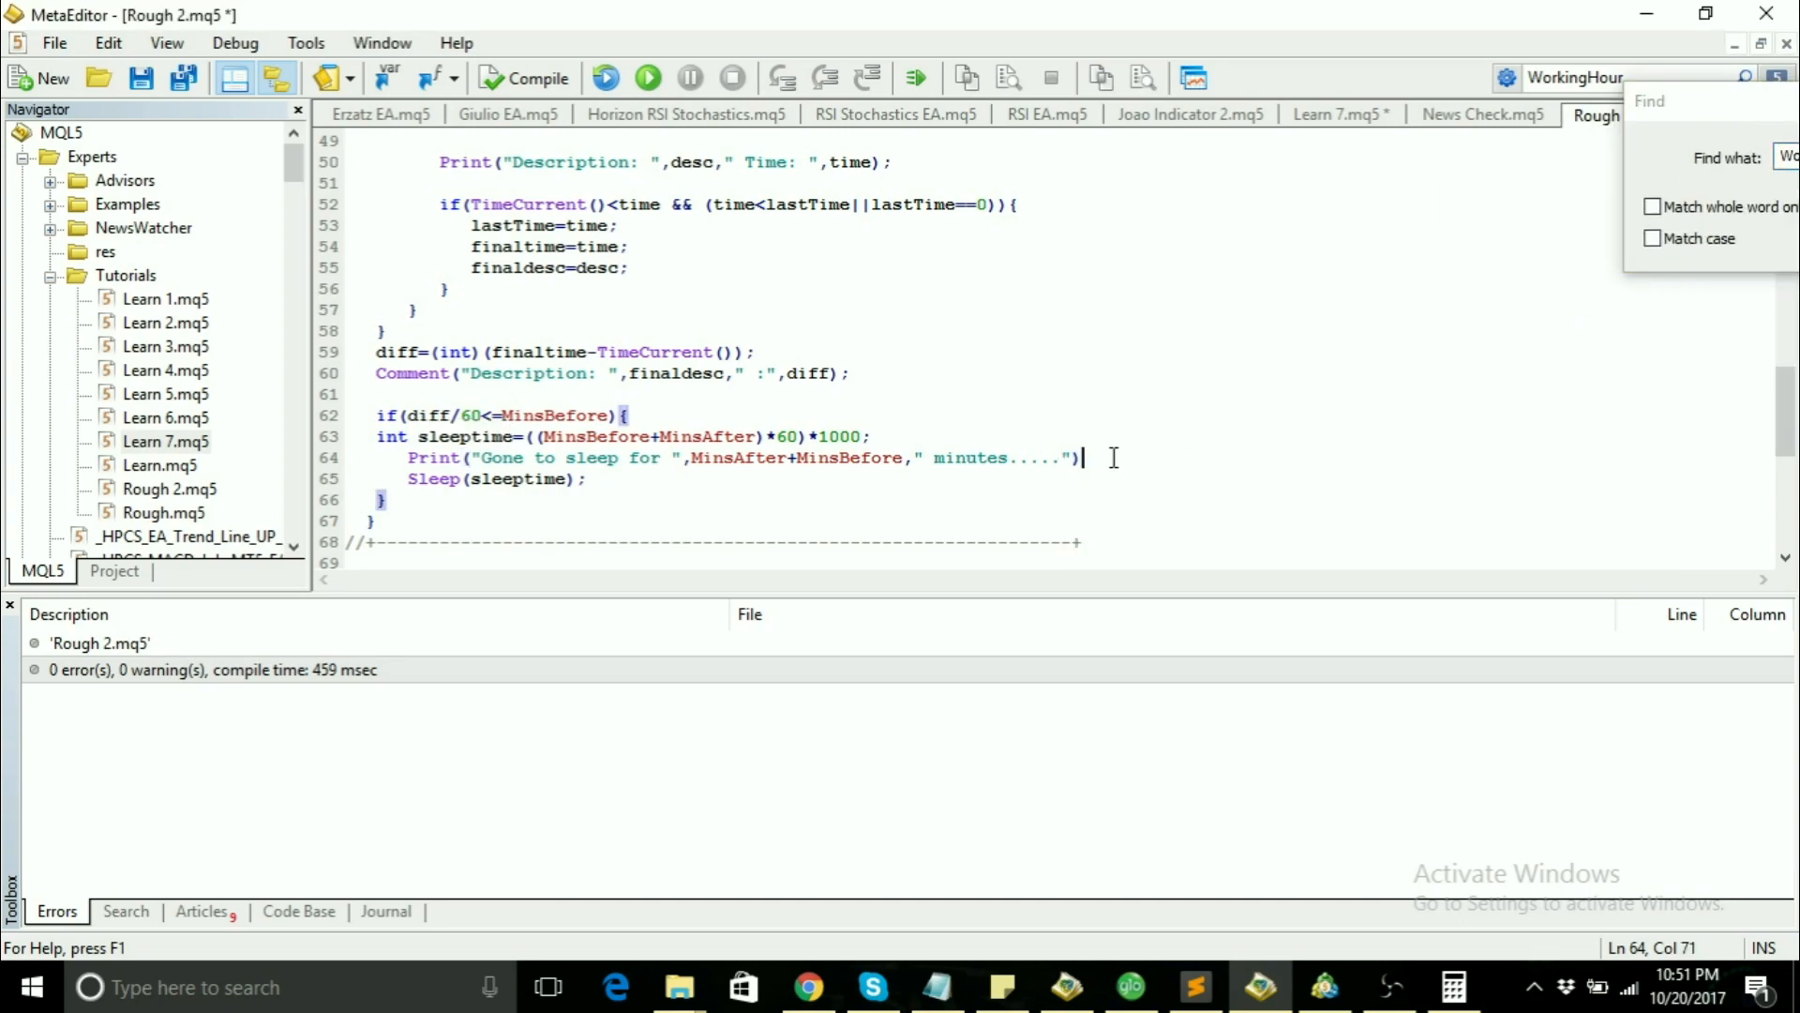
Step: Finish the Print statement with its closing parenthesis and semicolon
click(975, 457)
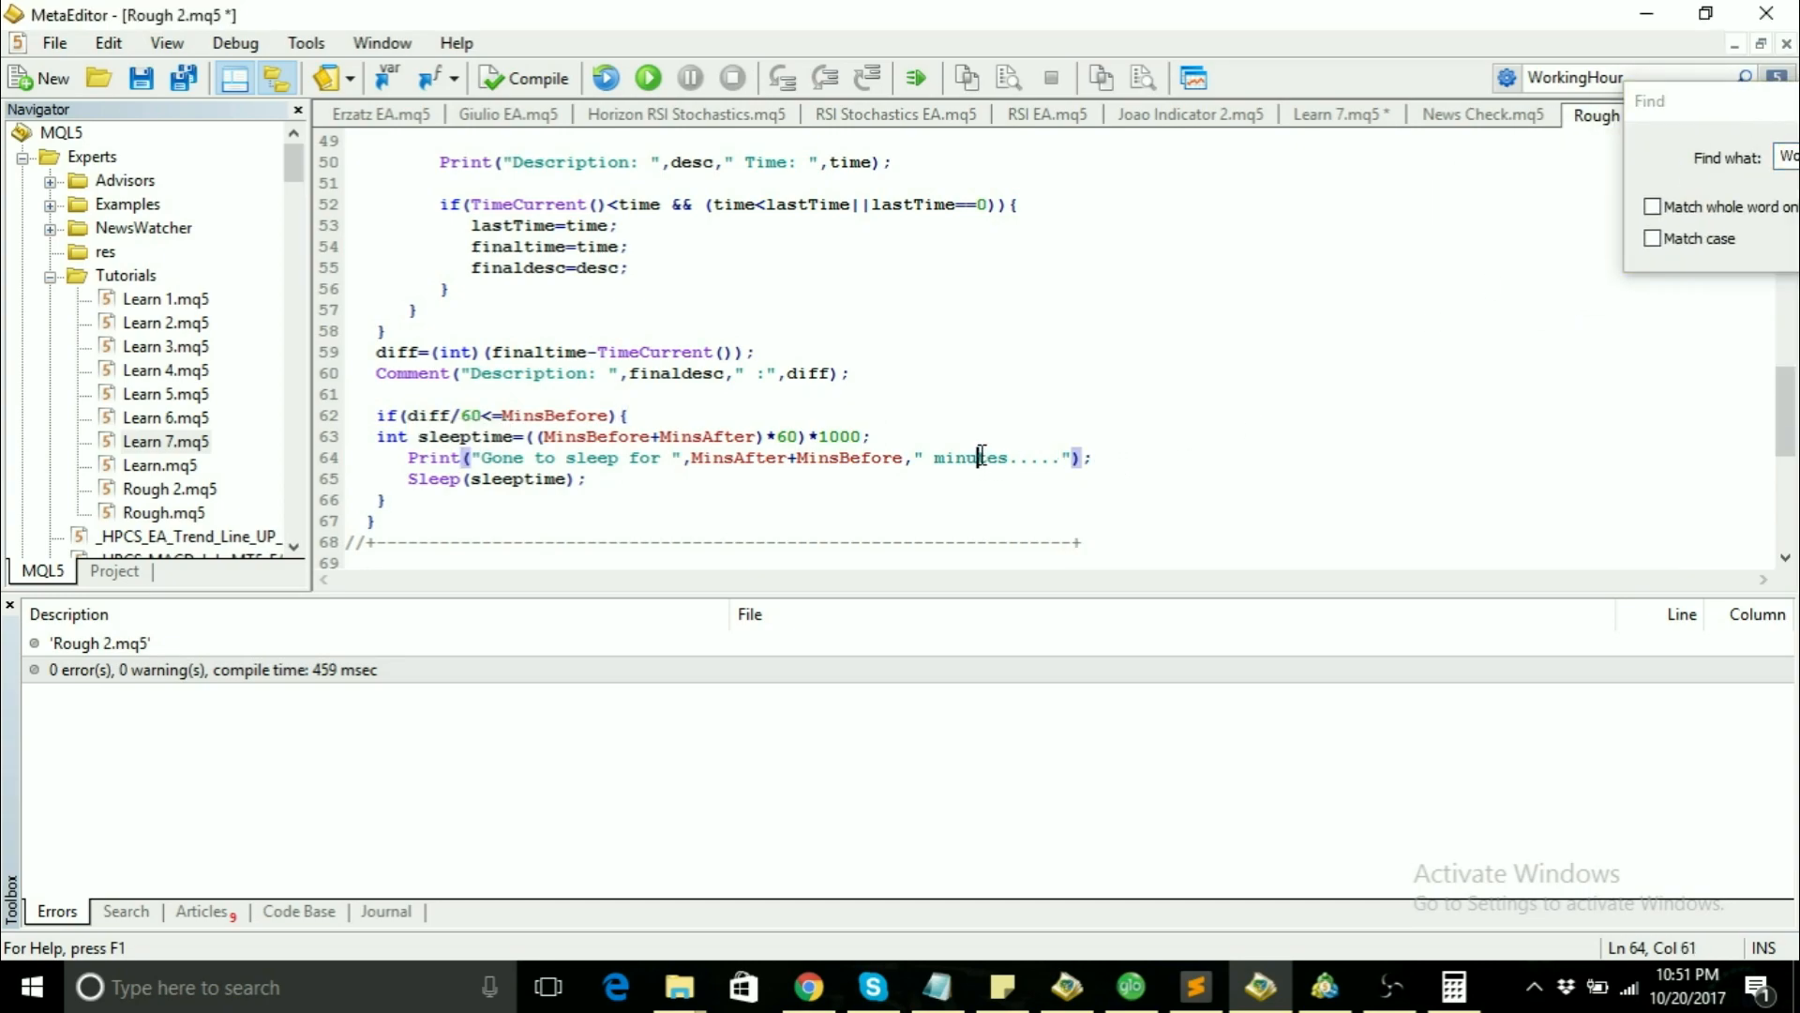
click(892, 458)
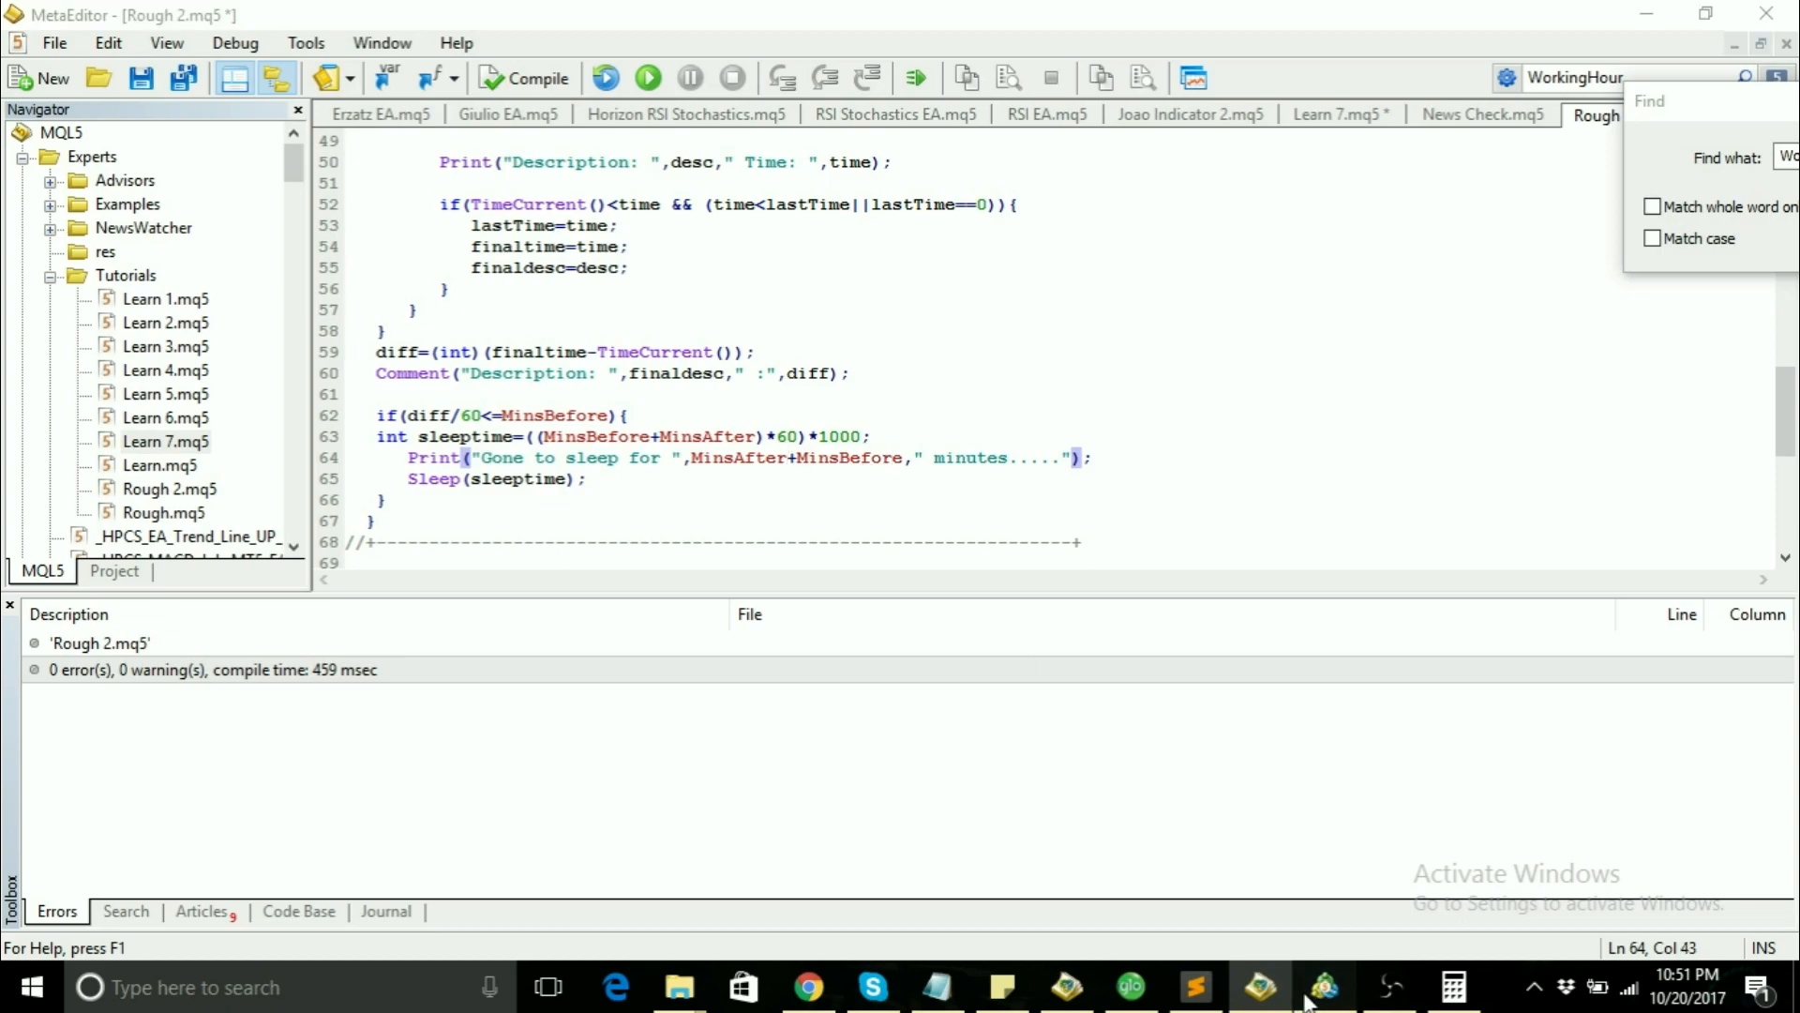
click(1322, 988)
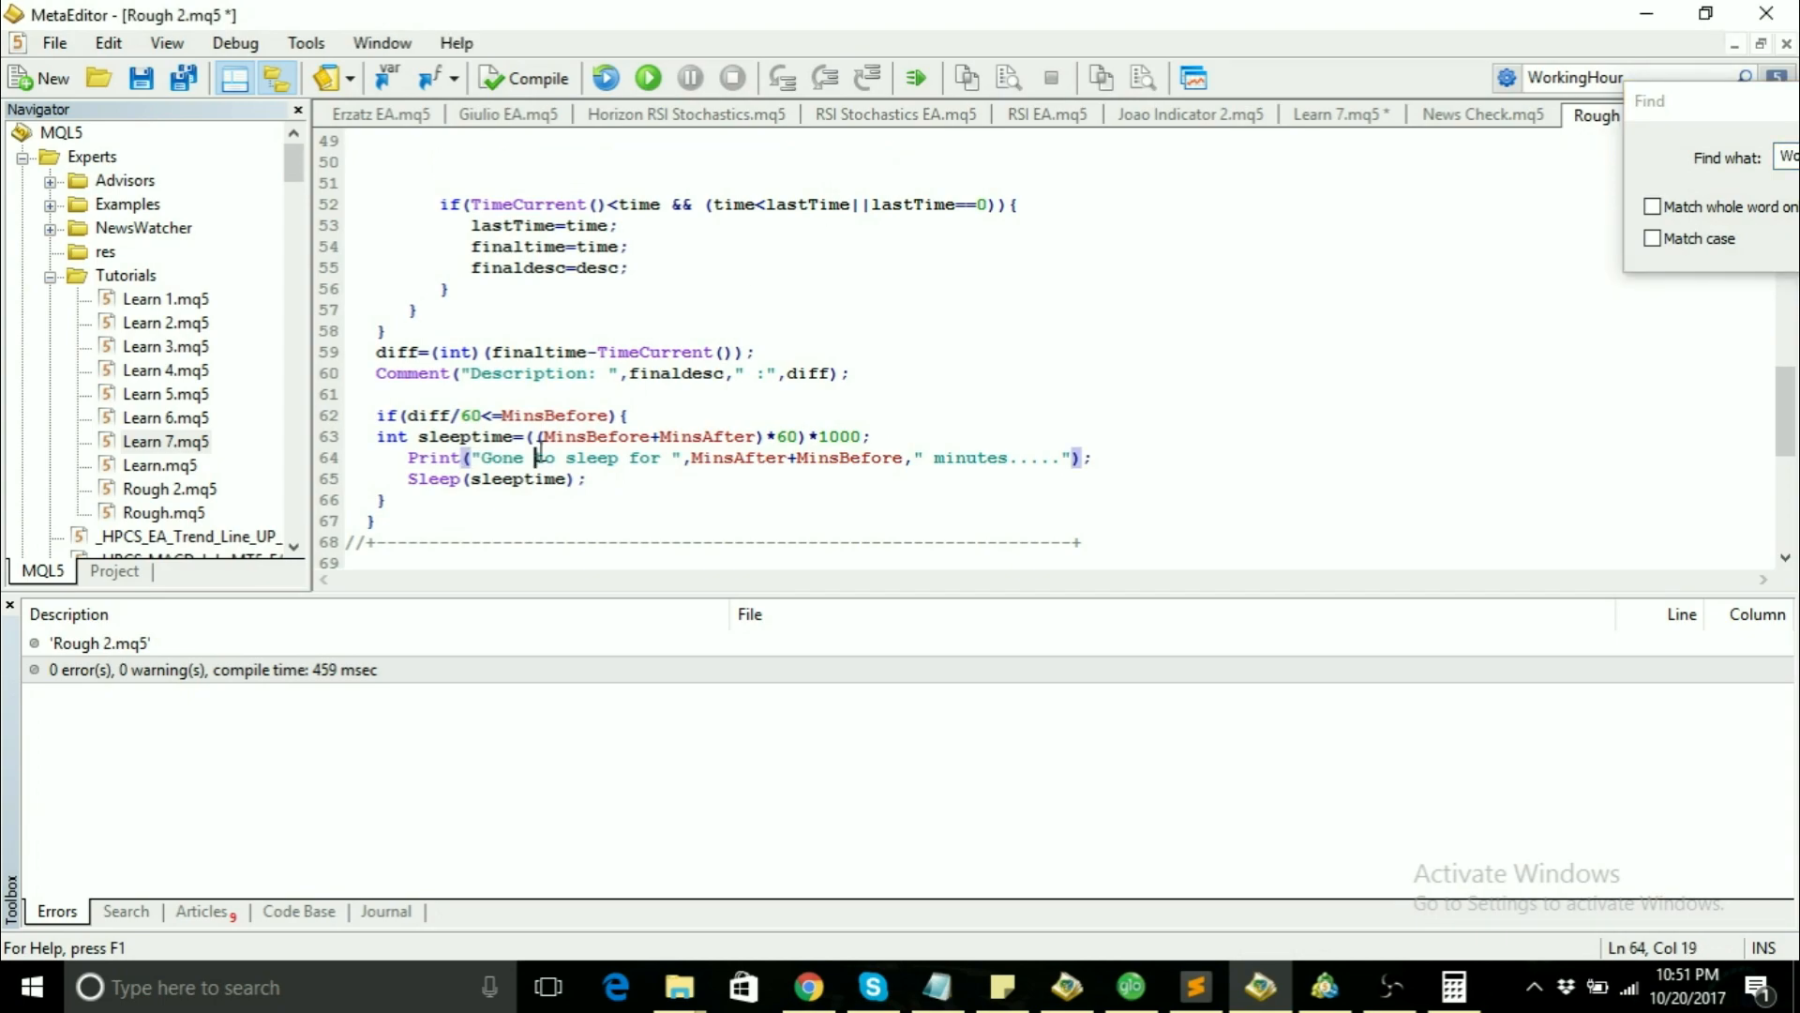
Step: Copy the OnTick news loop, sleep calculation, Print and Sleep block from Rough 2.mq5 into Learn 7.mq5's OnTick
click(379, 499)
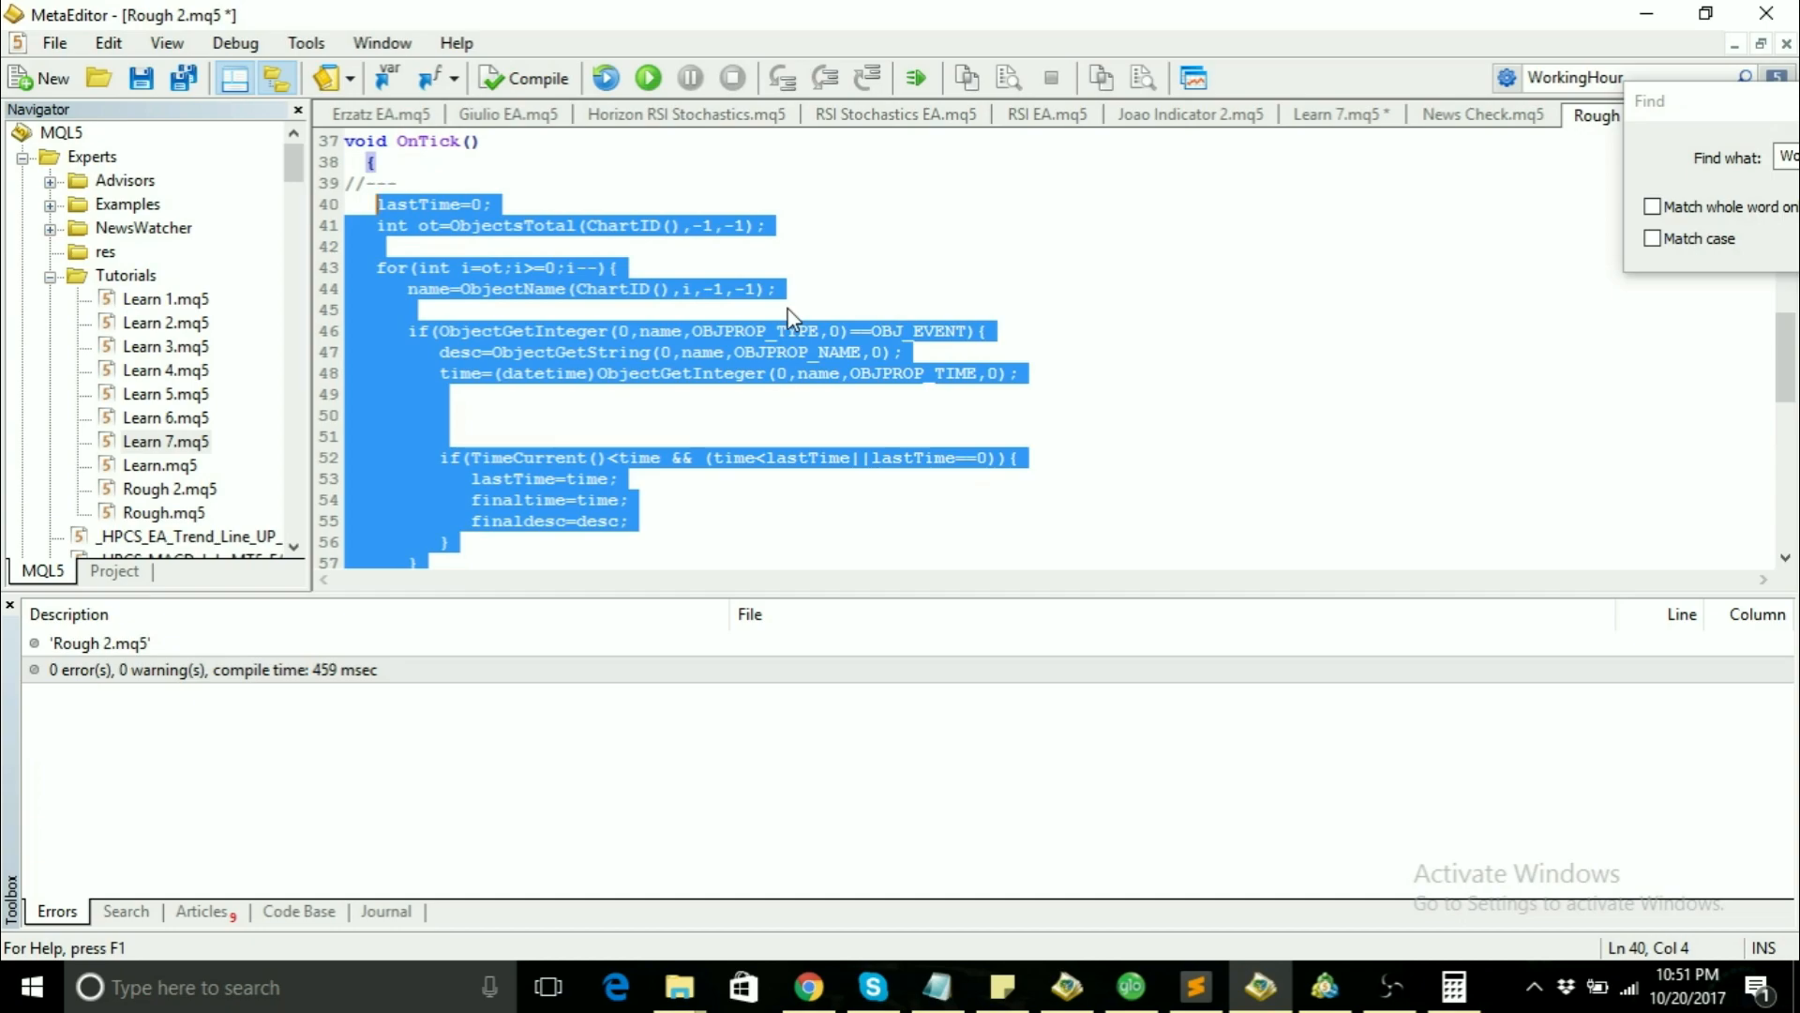
mouse_move(1367, 137)
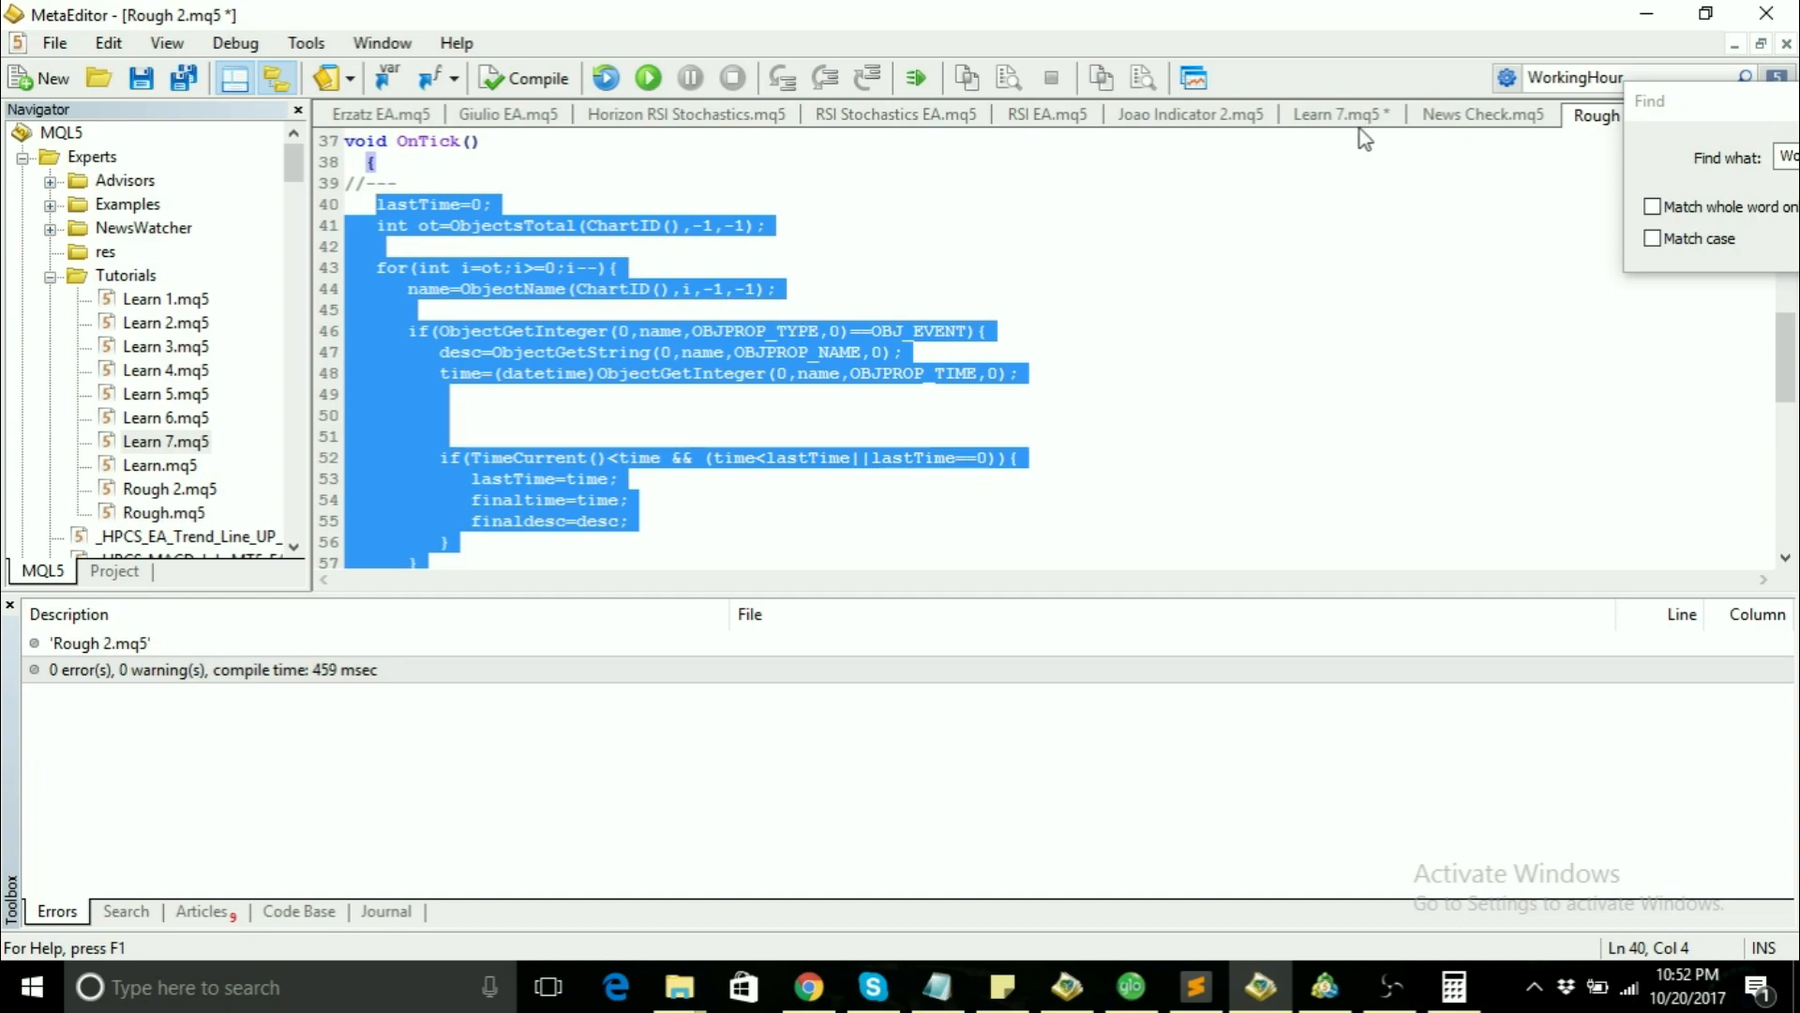
click(1339, 115)
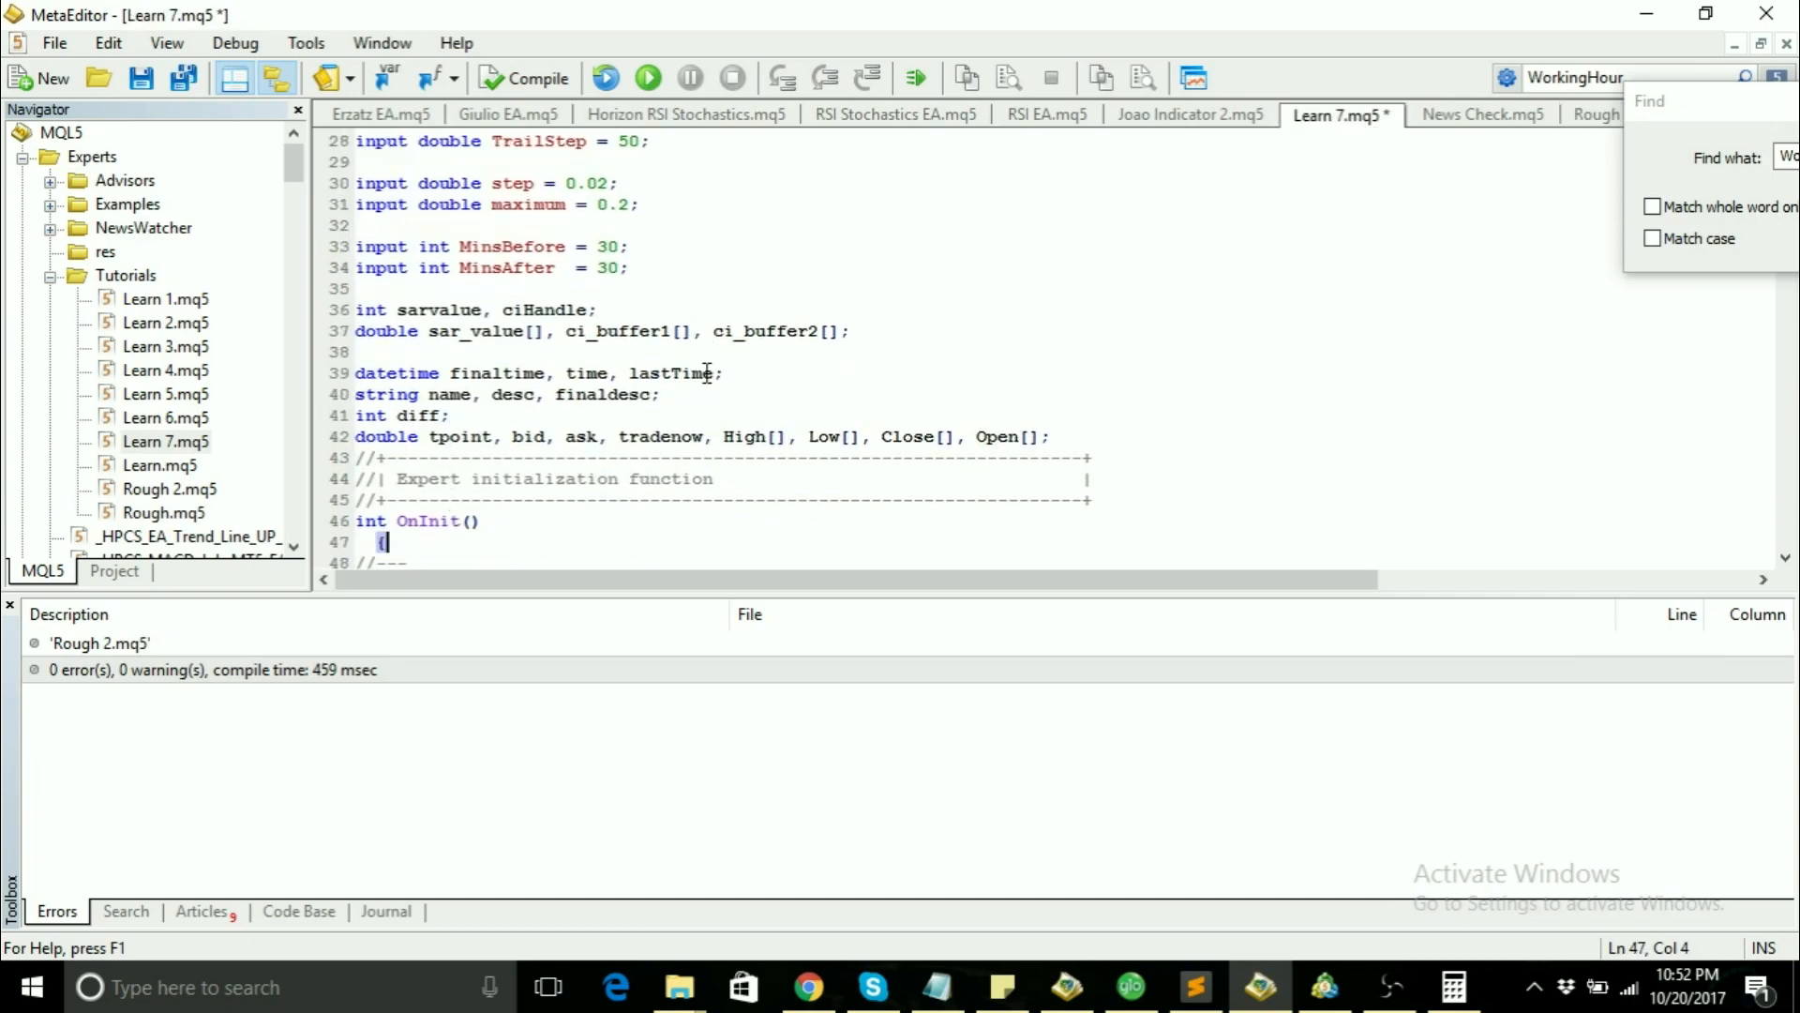
scroll(down, 3)
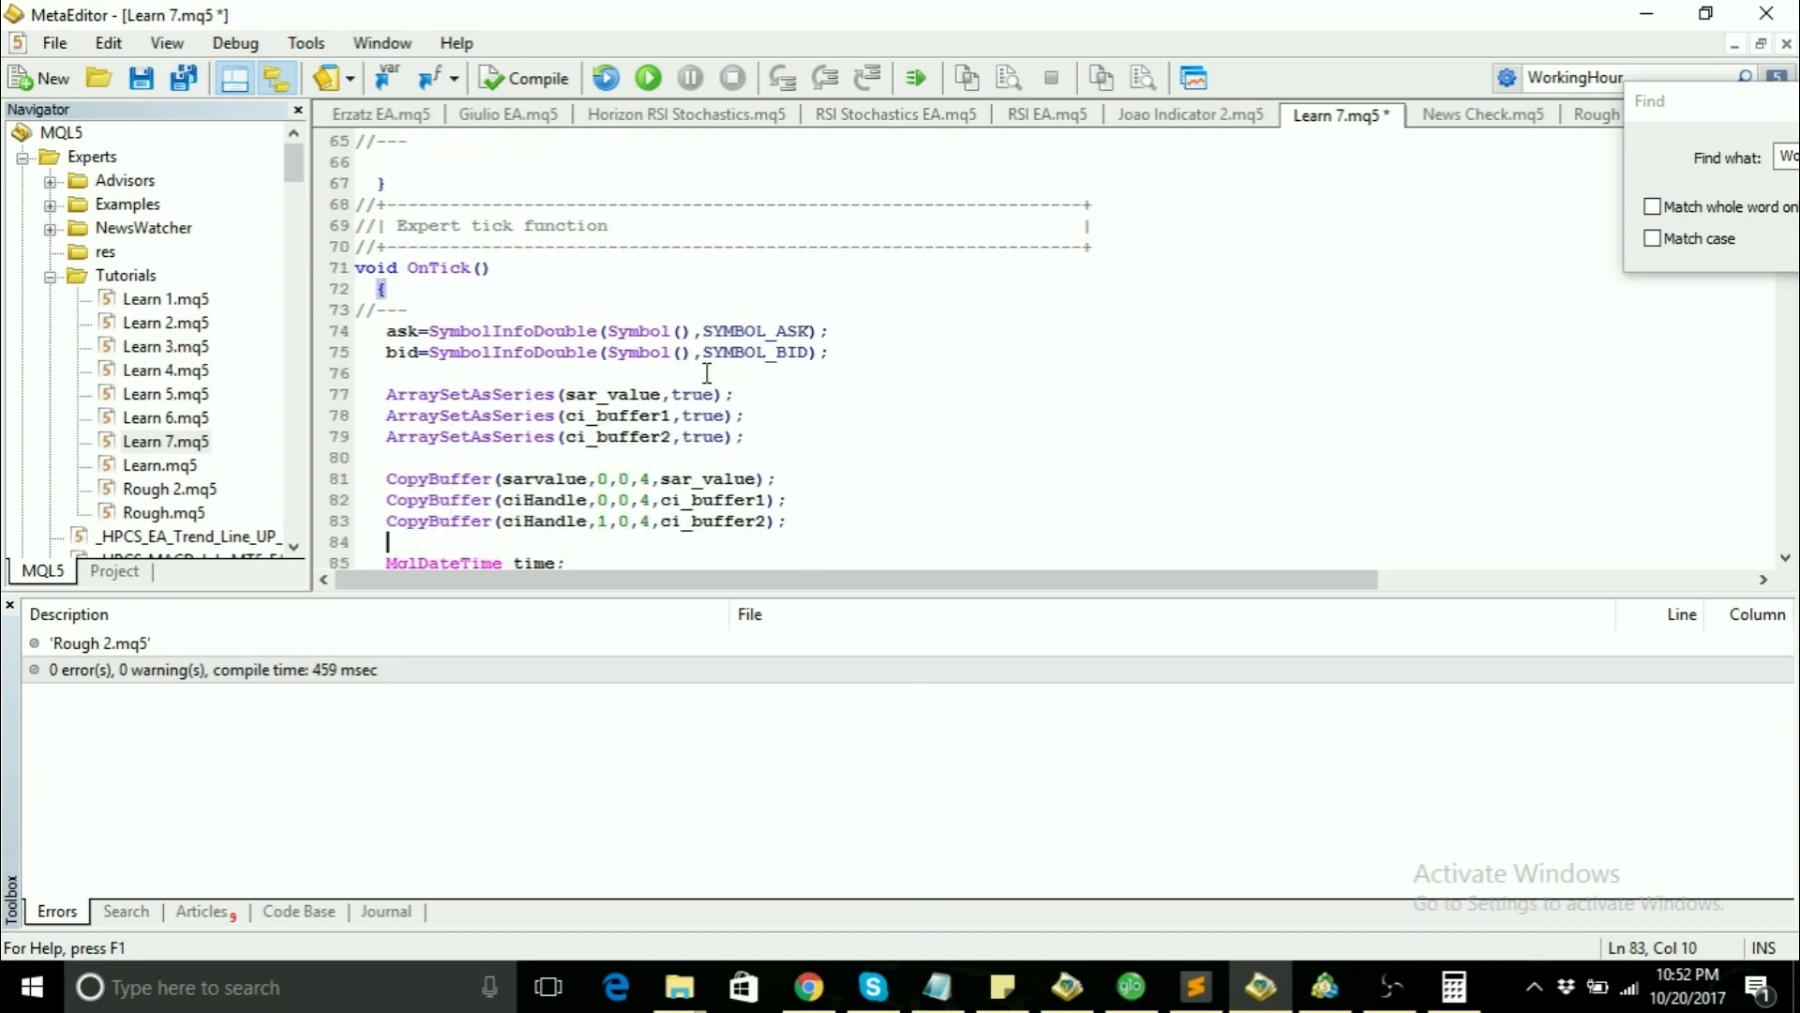
scroll(down, 3)
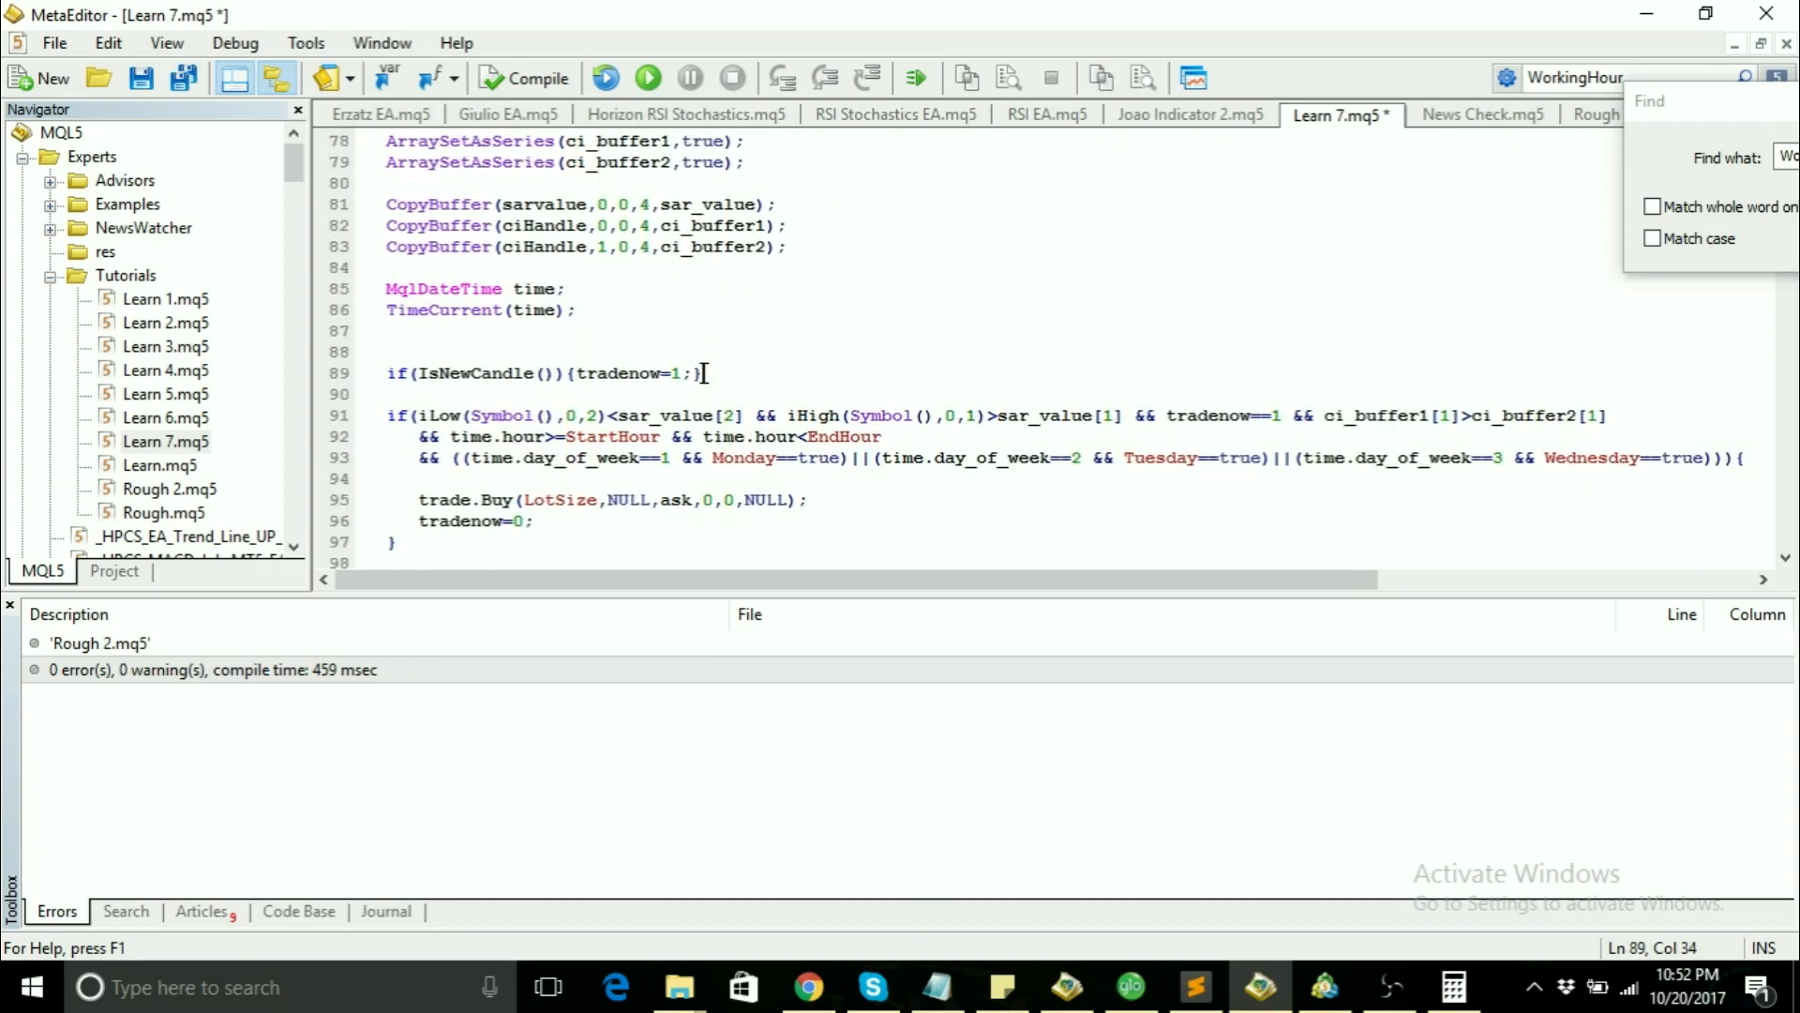
scroll(down, 3)
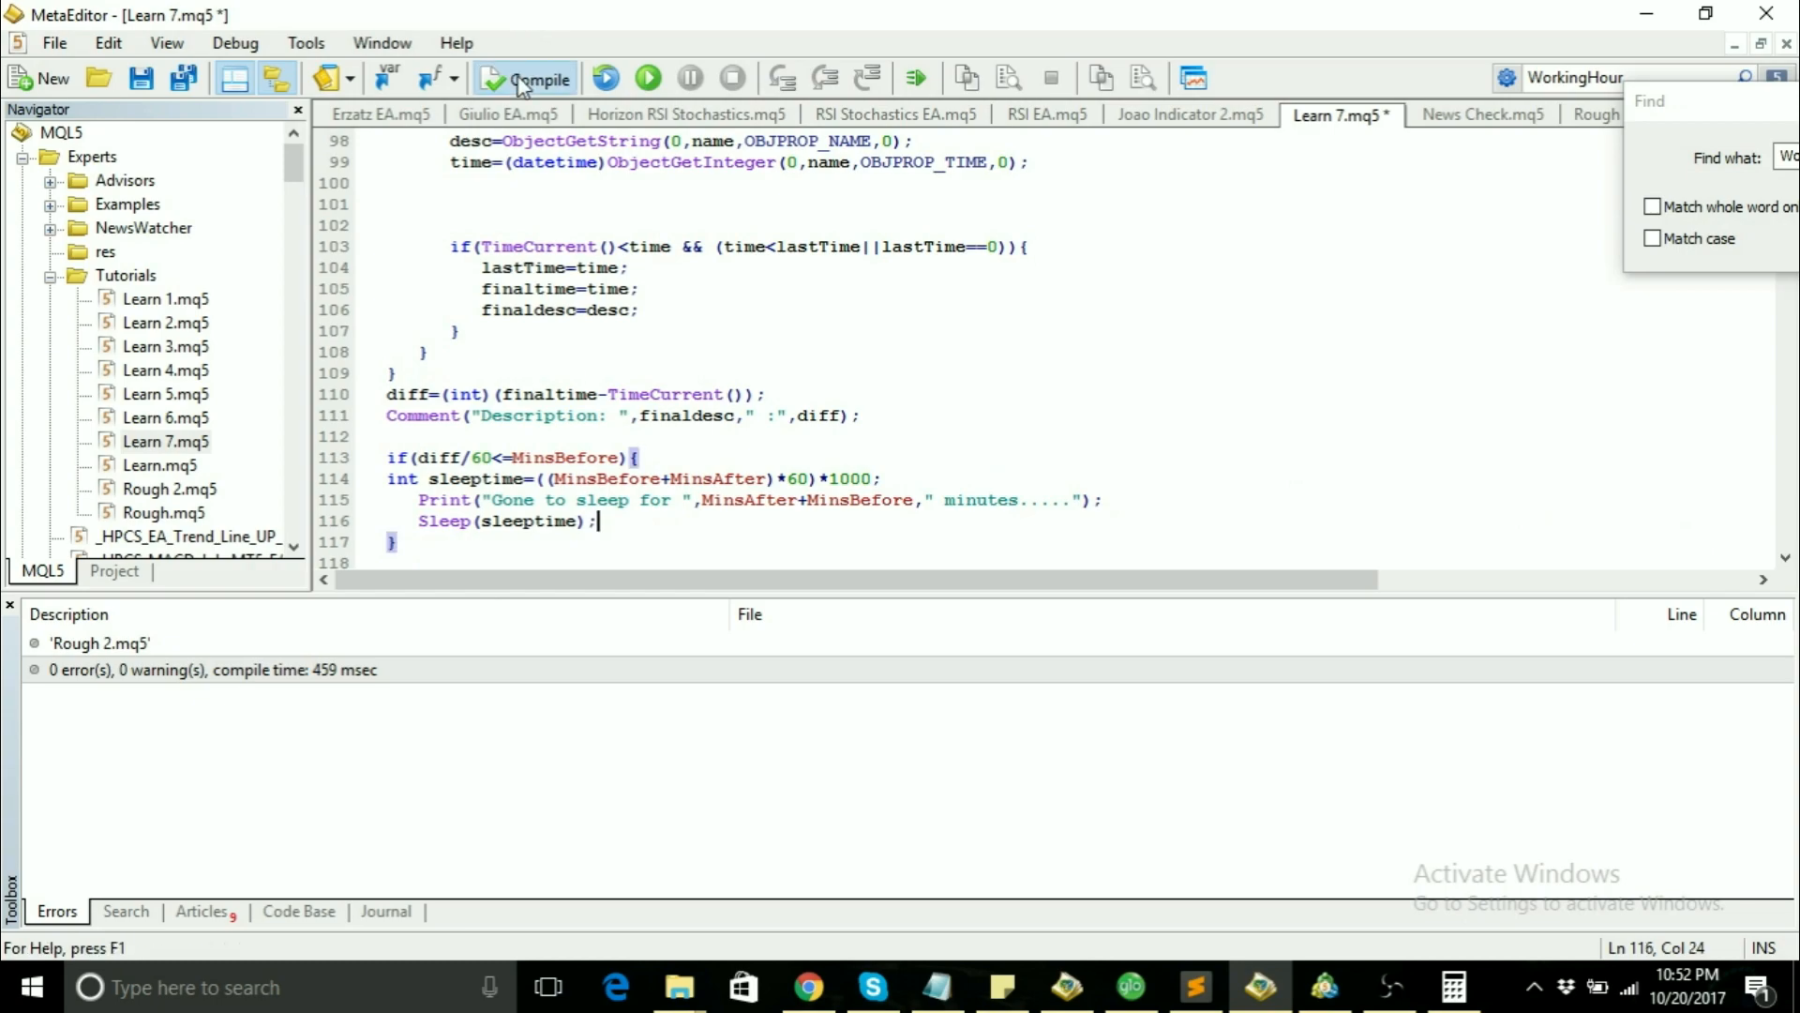
Step: Compile Learn 7.mq5, cut the news-filter loop from below the IsNewCandle check, and return to Rough 2.mq5
click(523, 79)
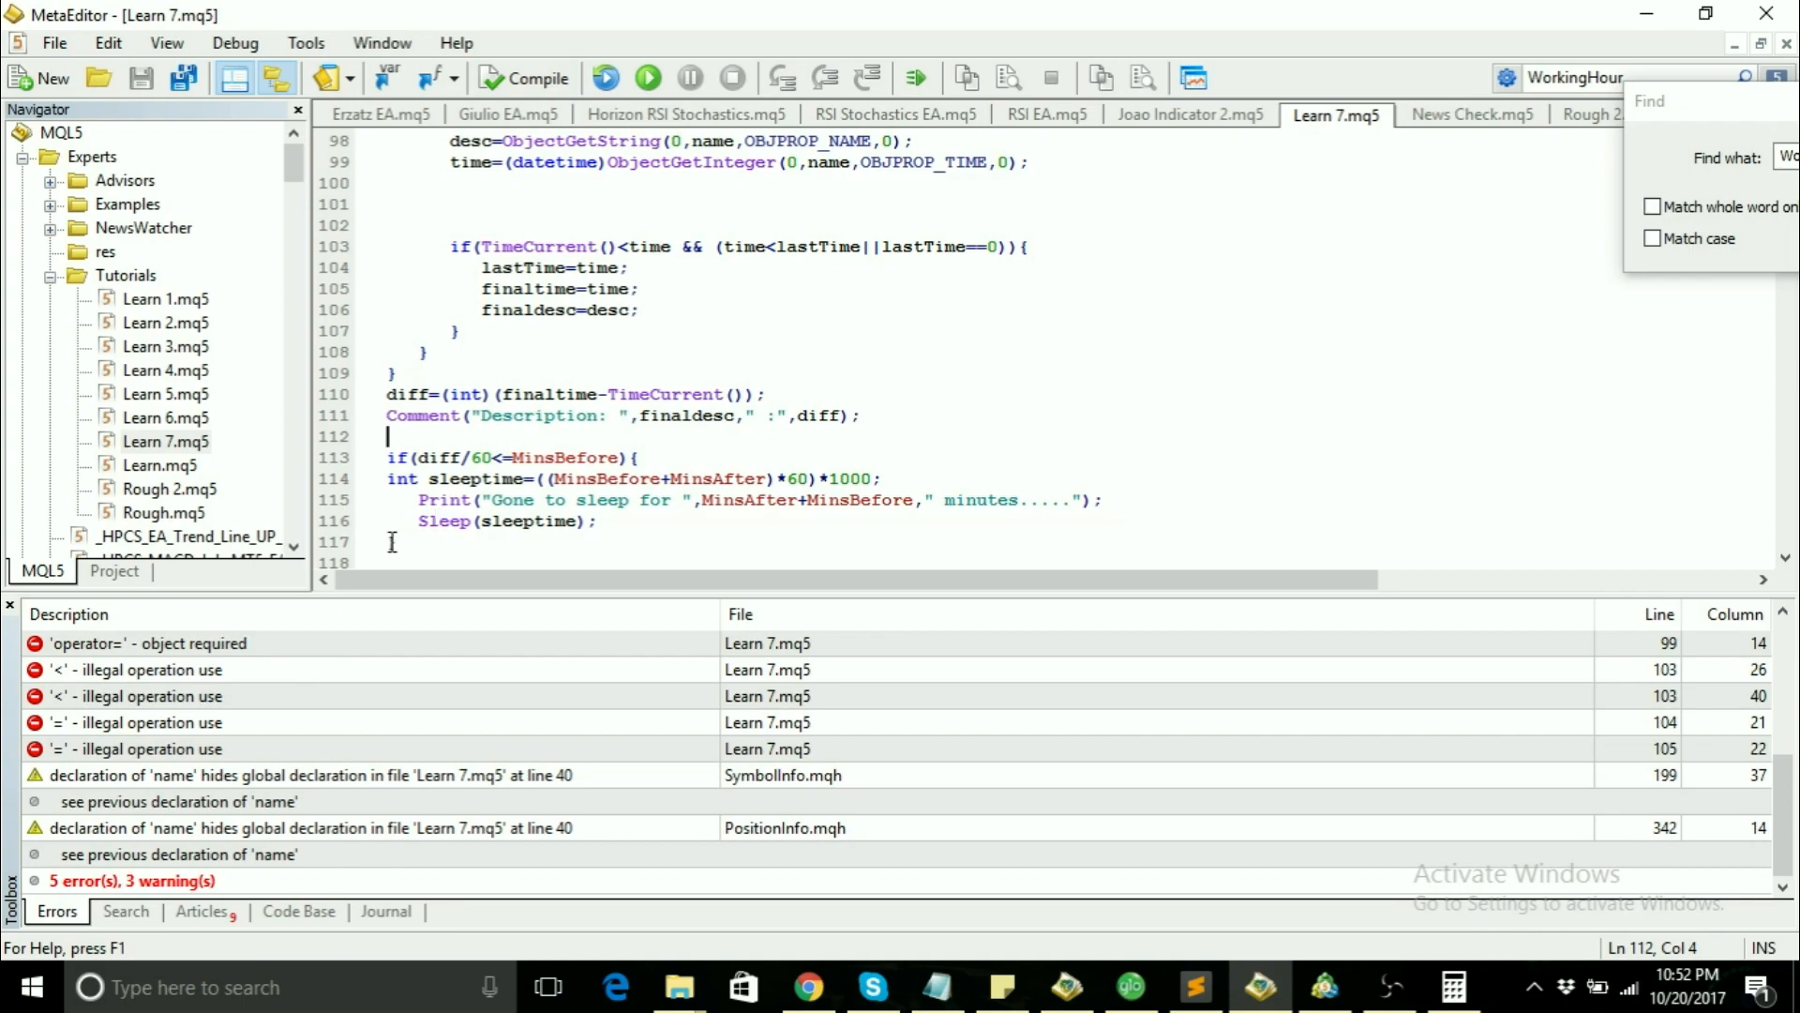
click(396, 540)
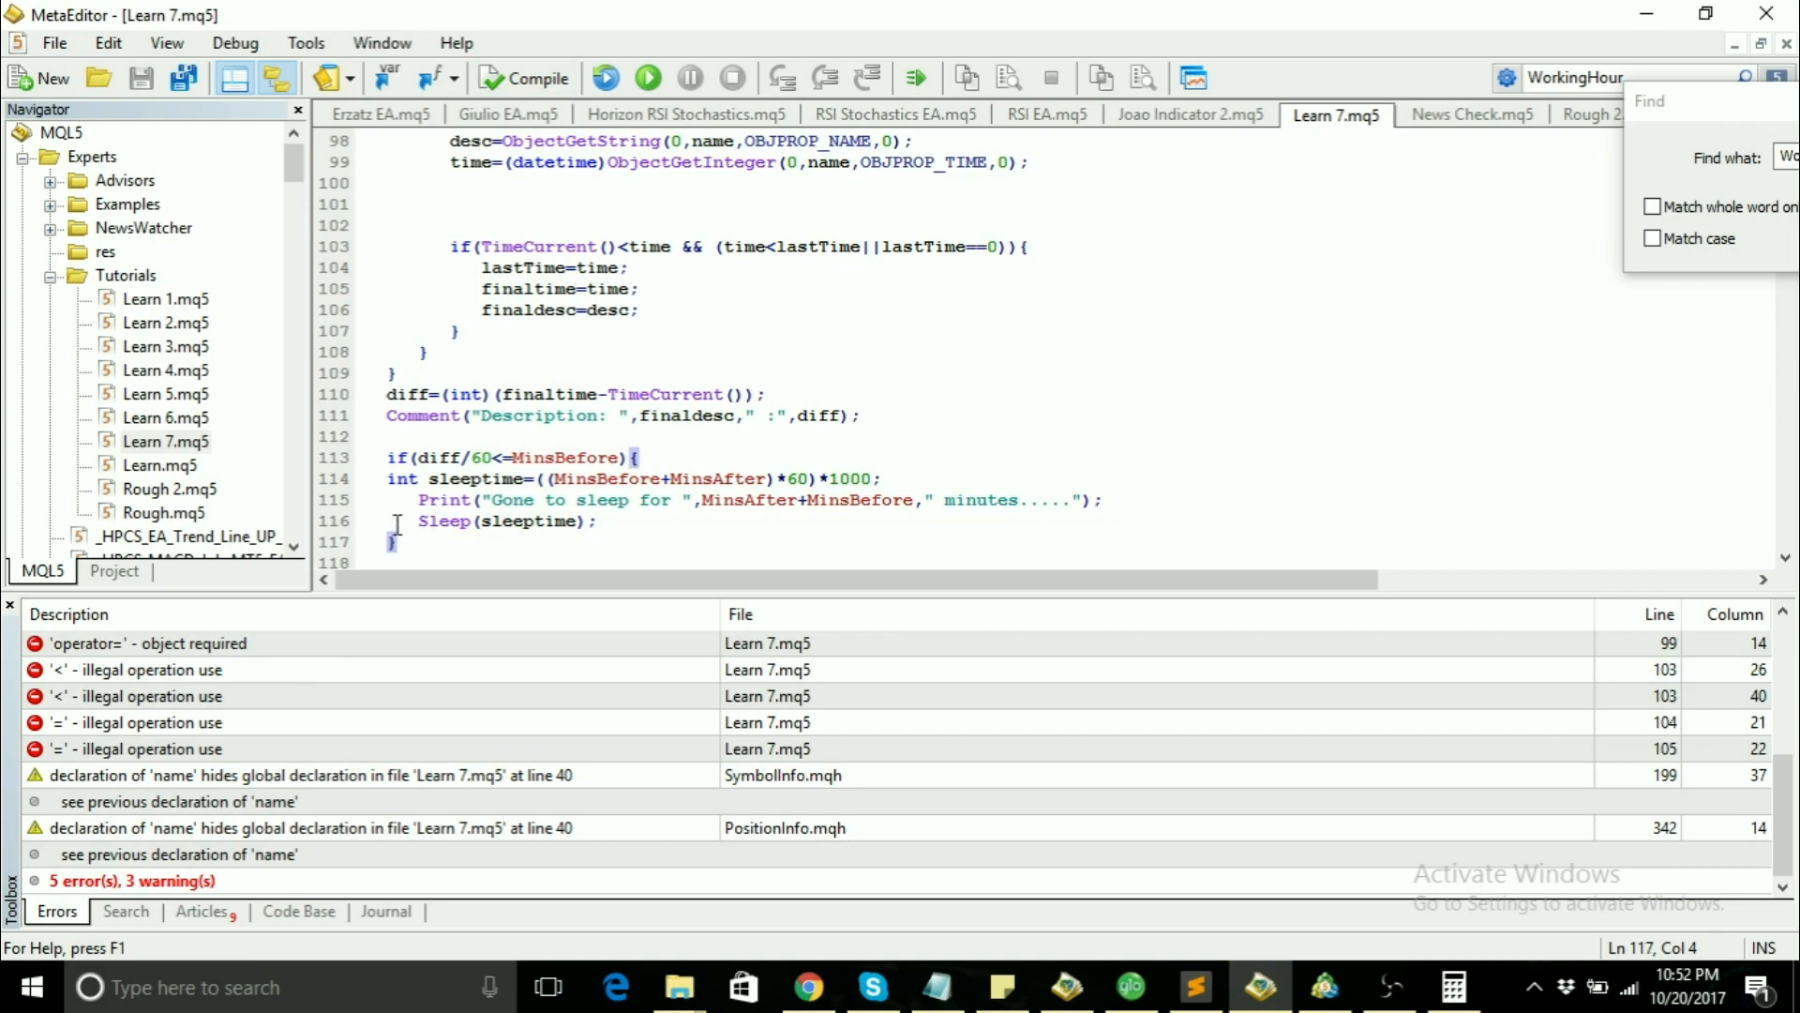
mouse_move(531, 467)
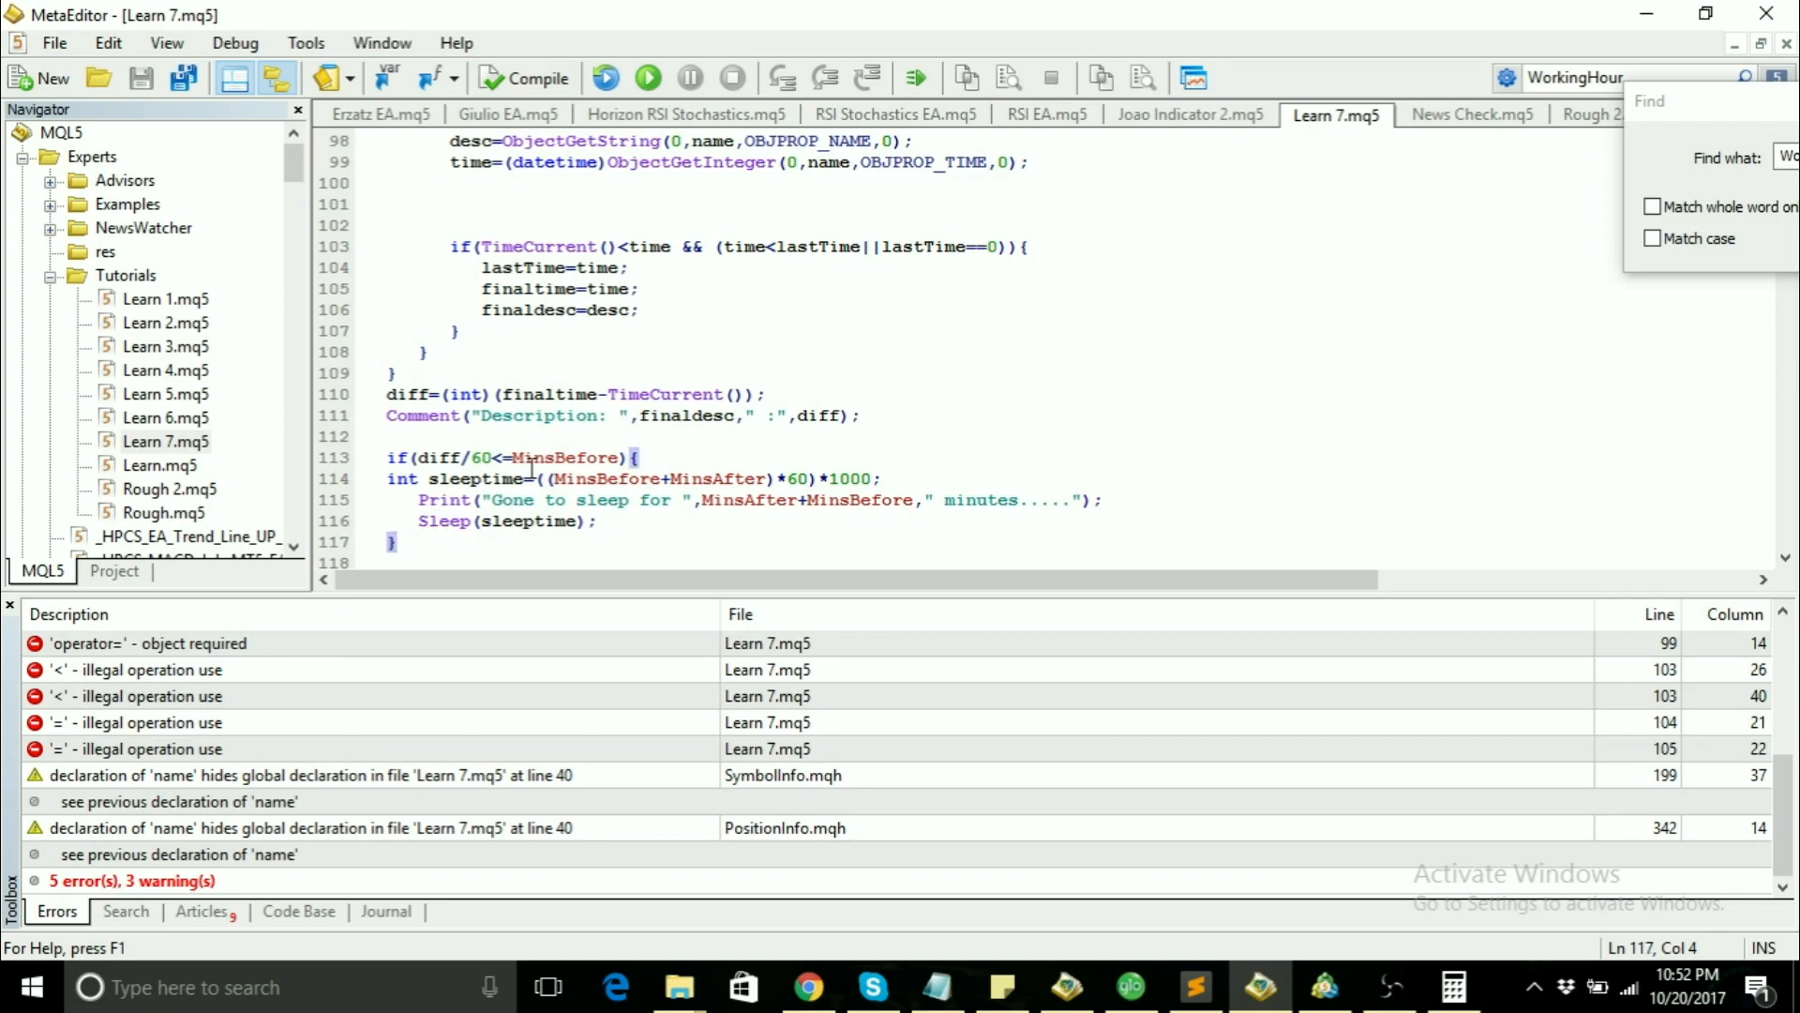
click(386, 371)
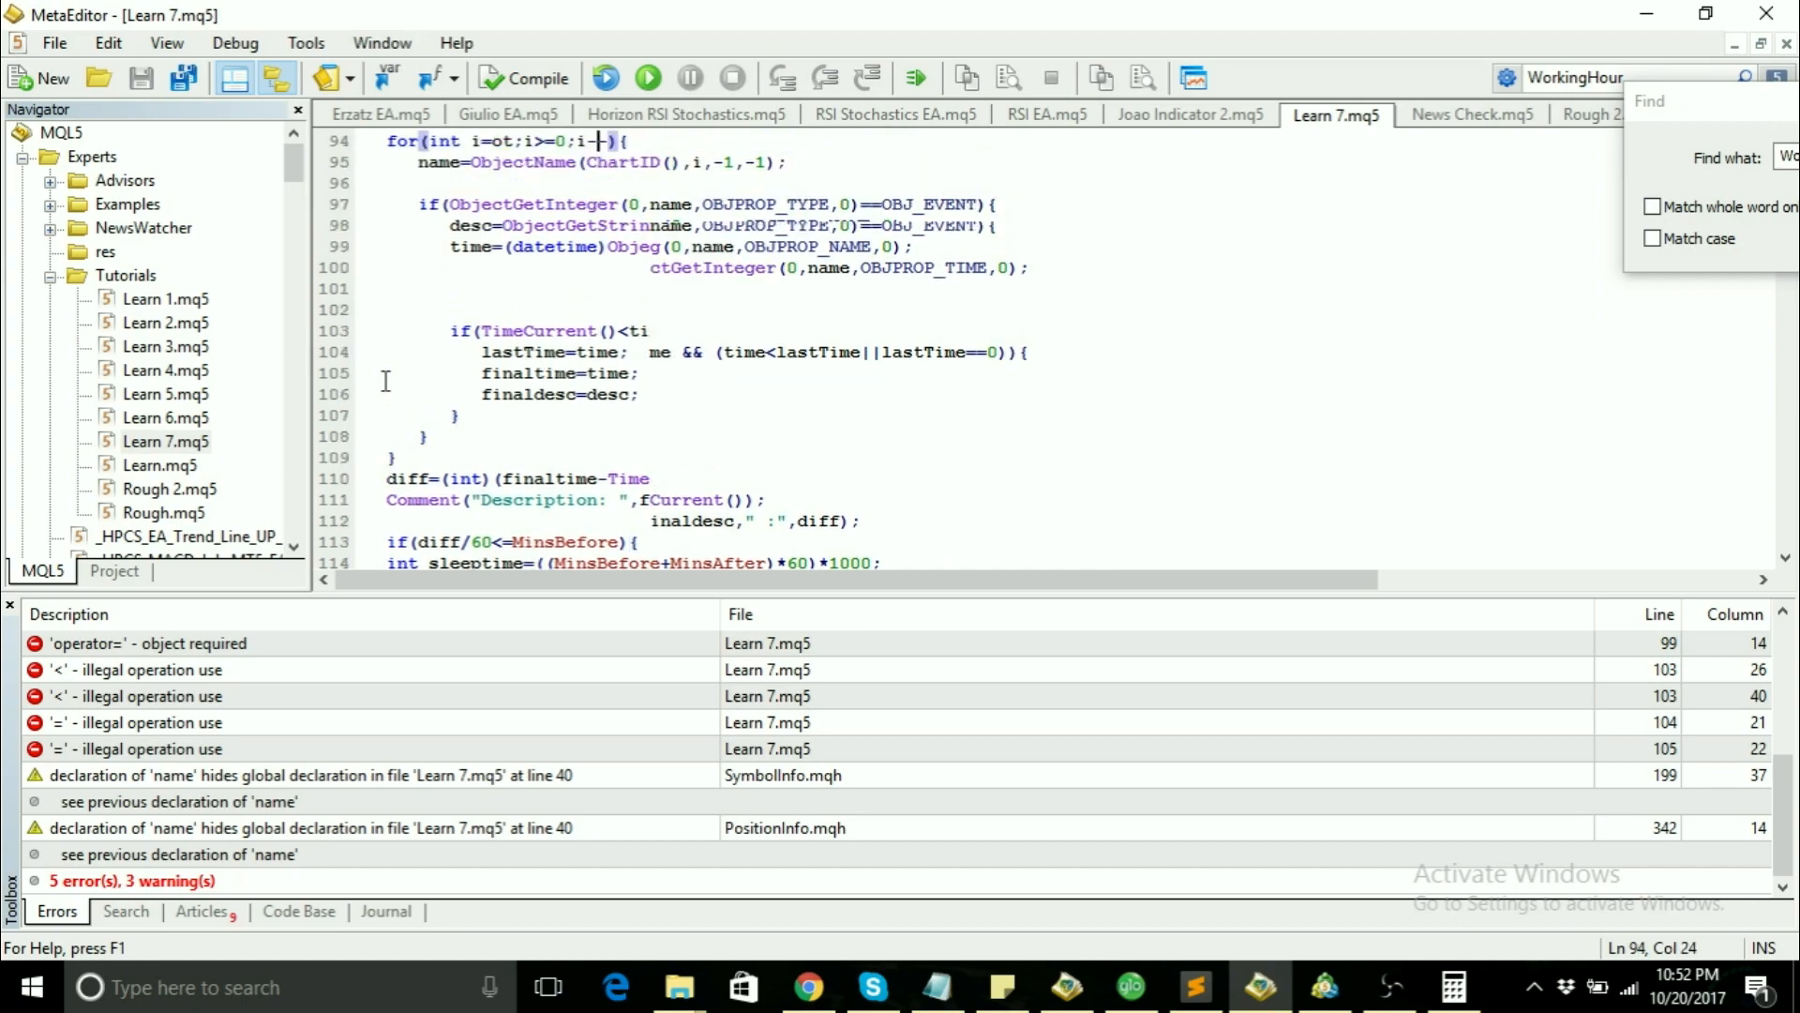
scroll(up, 3)
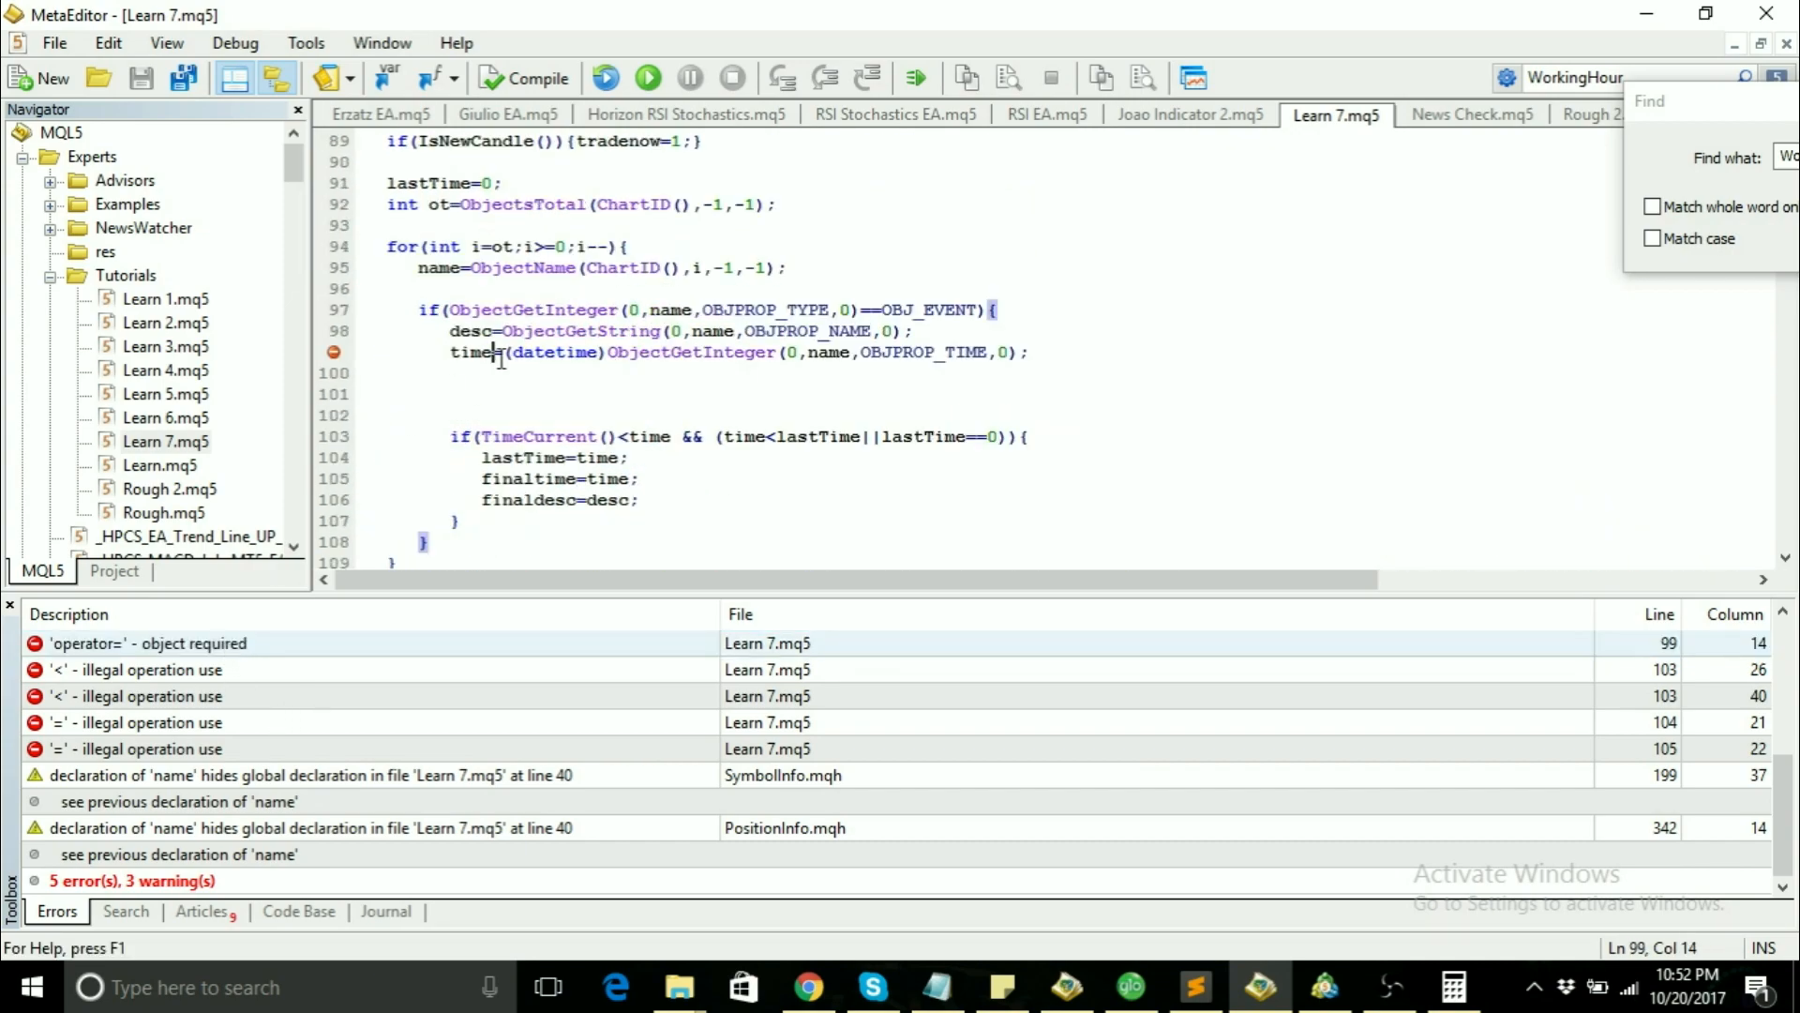
click(626, 246)
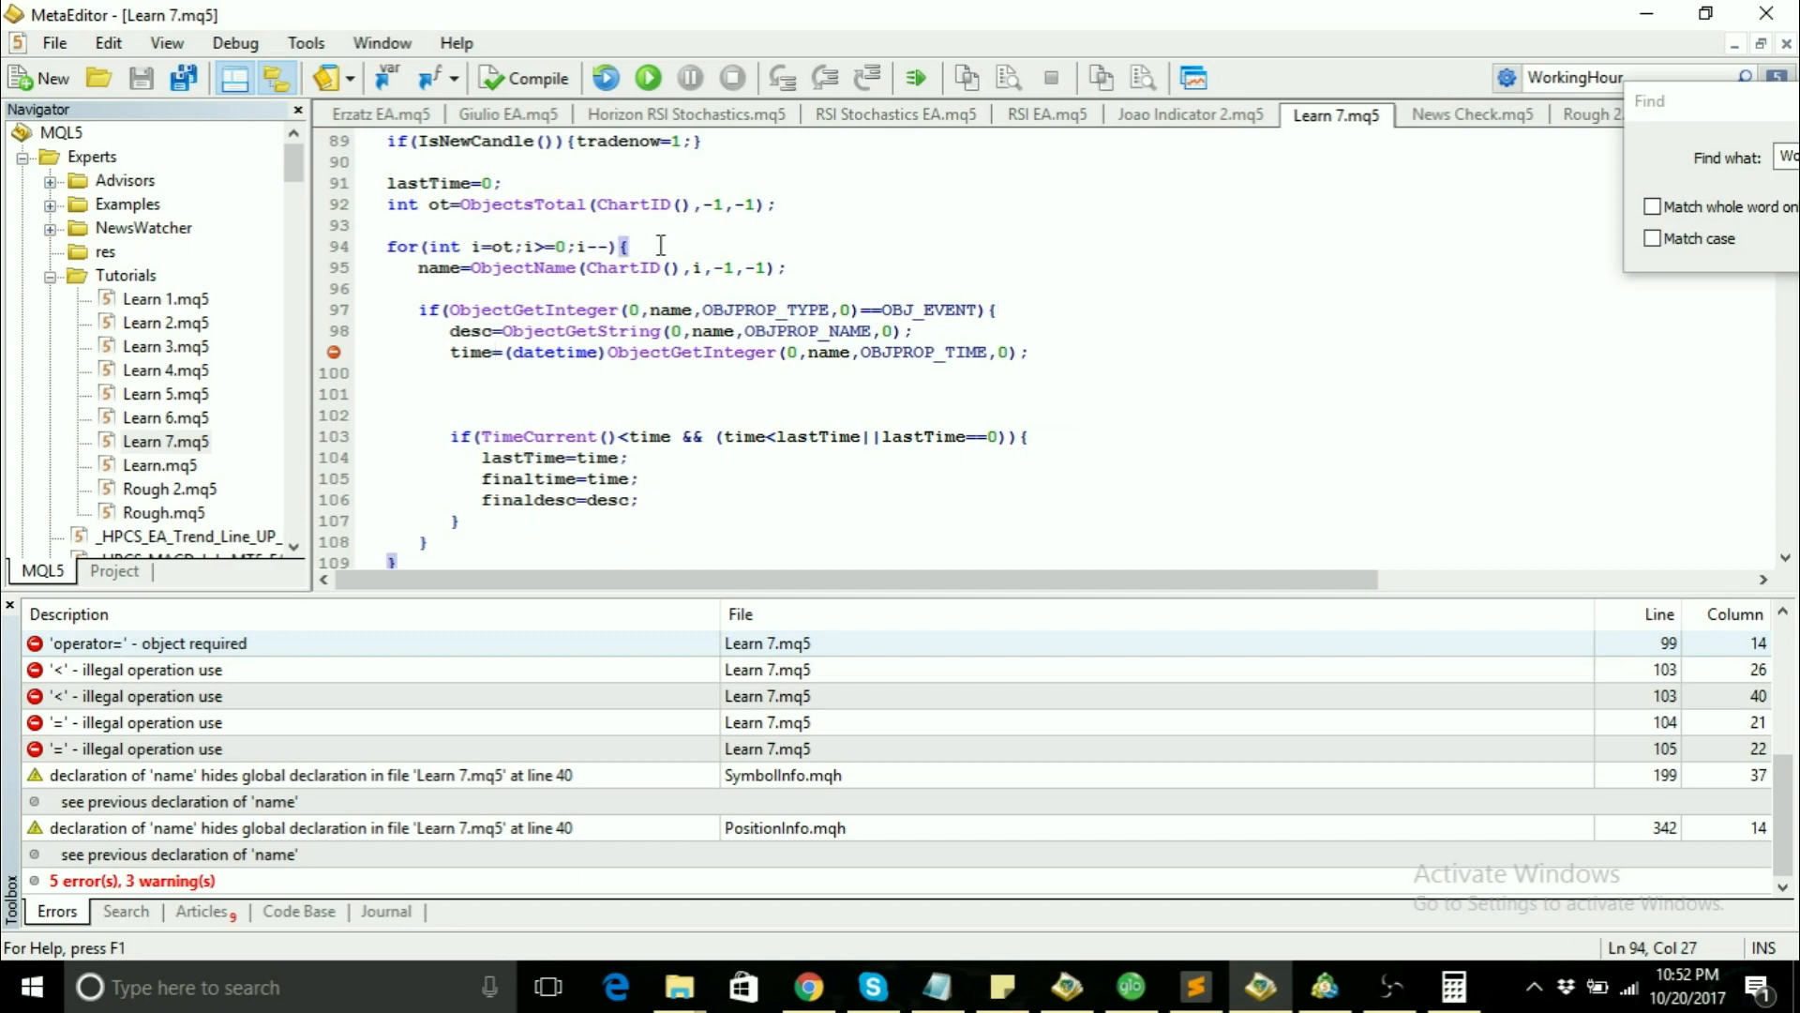
click(433, 225)
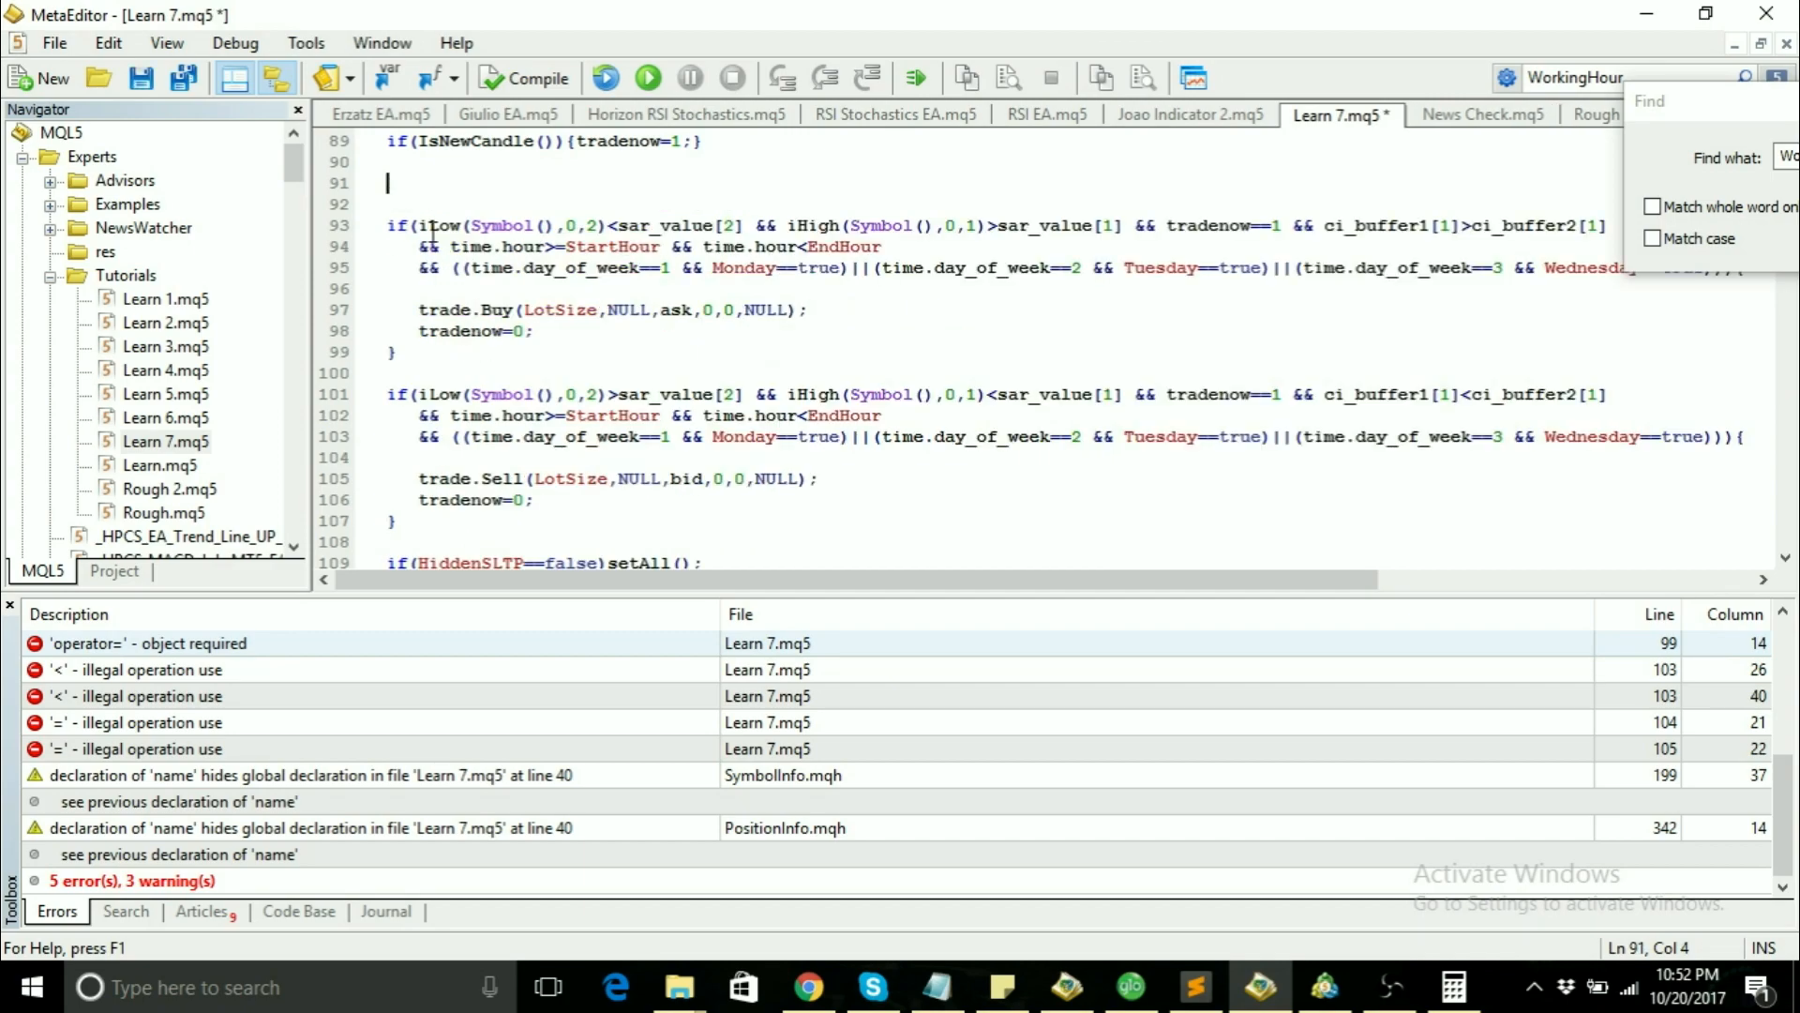
click(1594, 115)
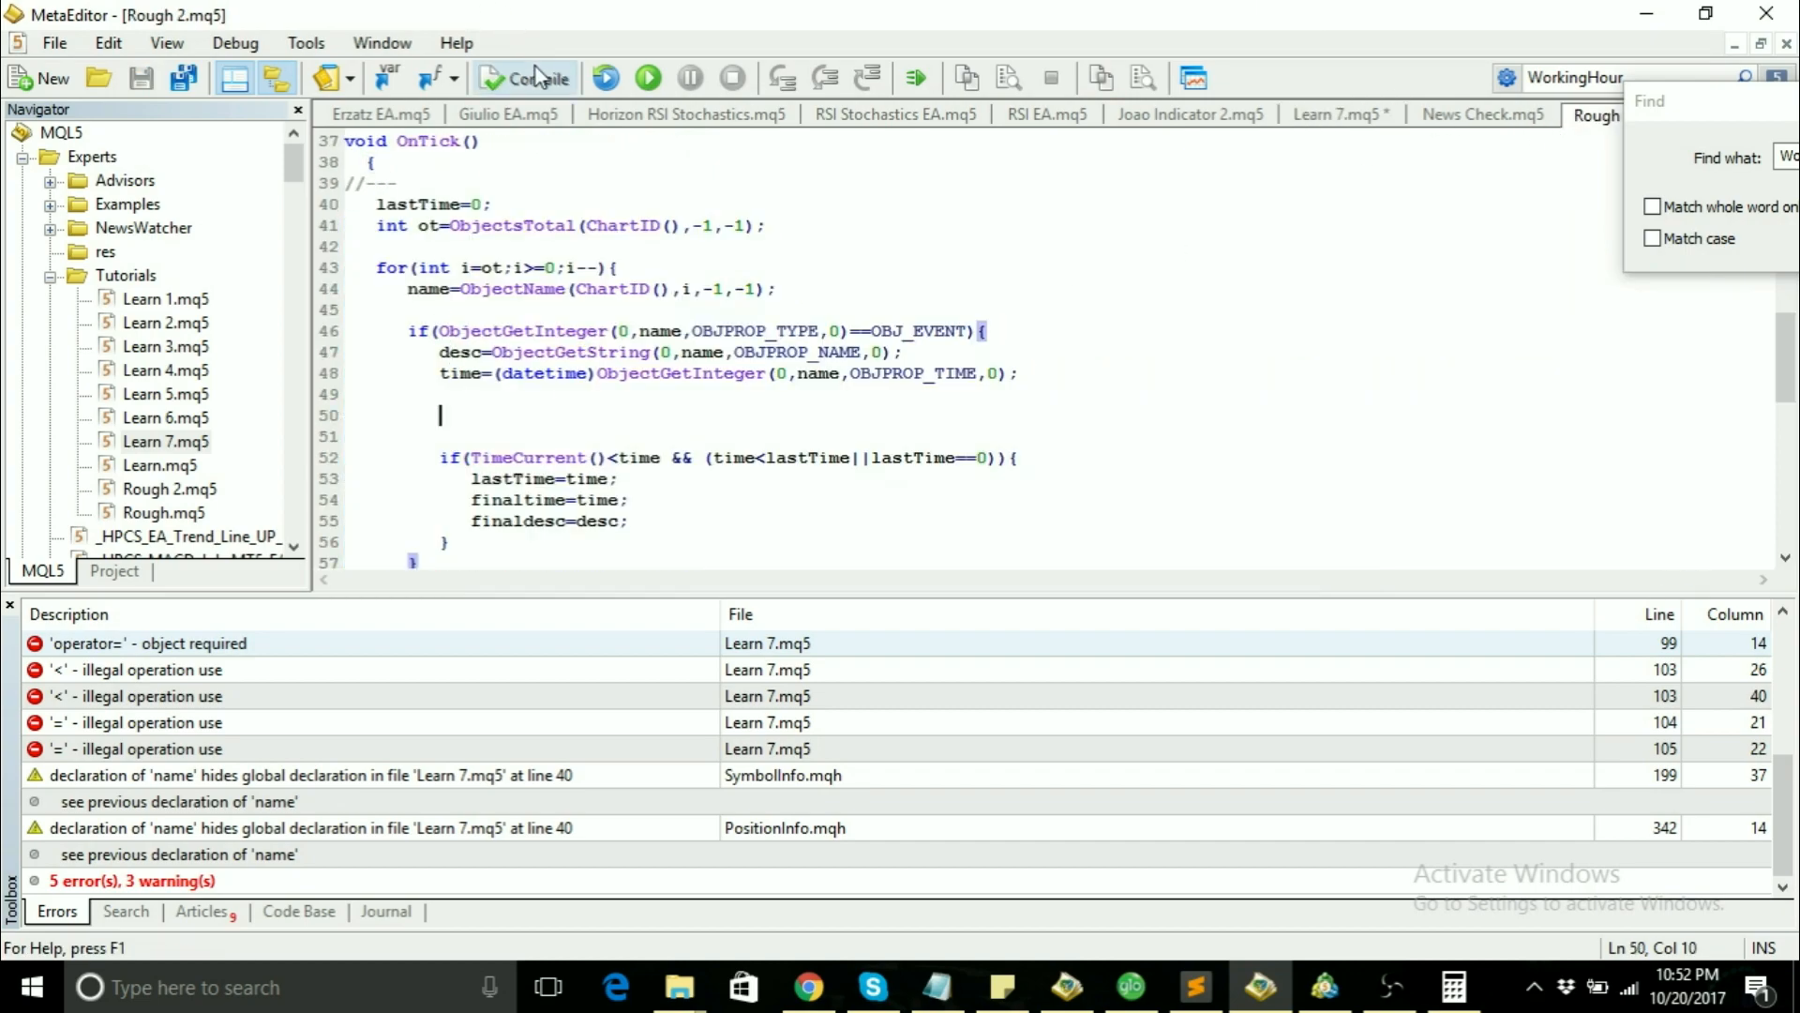
Step: Compile Rough 2.mq5 cleanly, paste its news block at the end of Learn 7.mq5's OnTick, and compile to 5 errors, 3 warnings
click(524, 77)
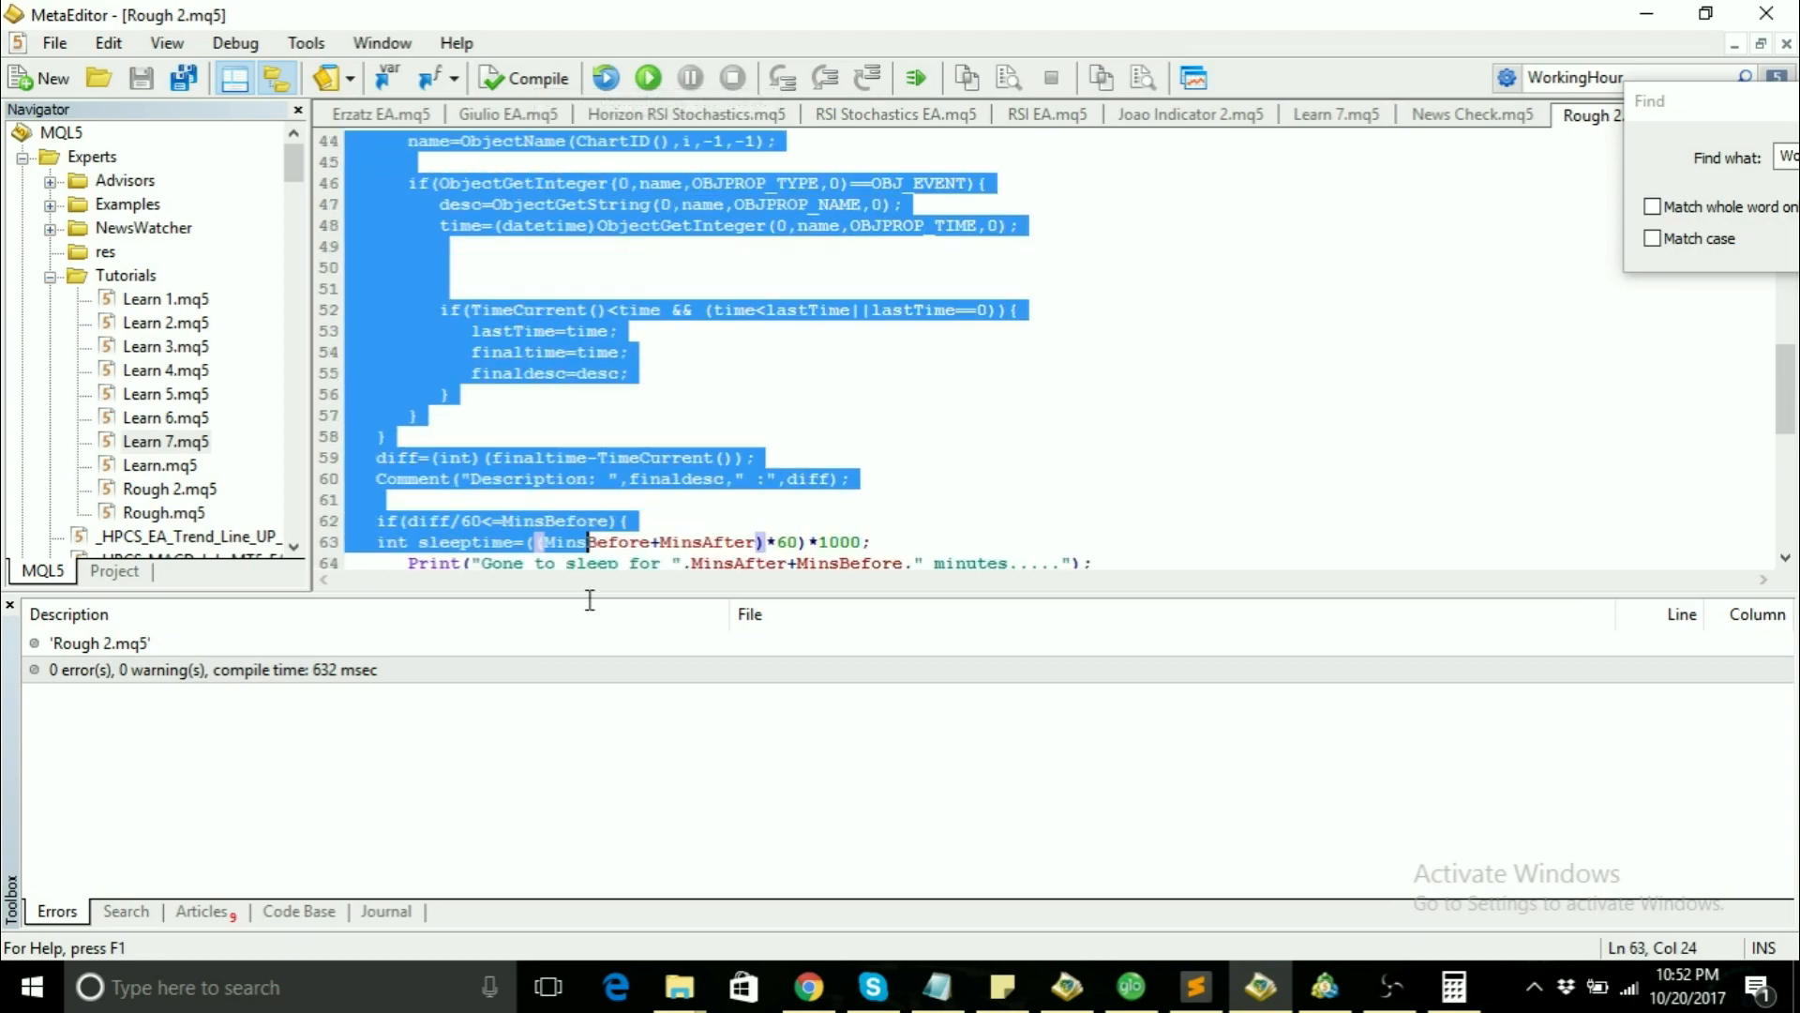
scroll(down, 3)
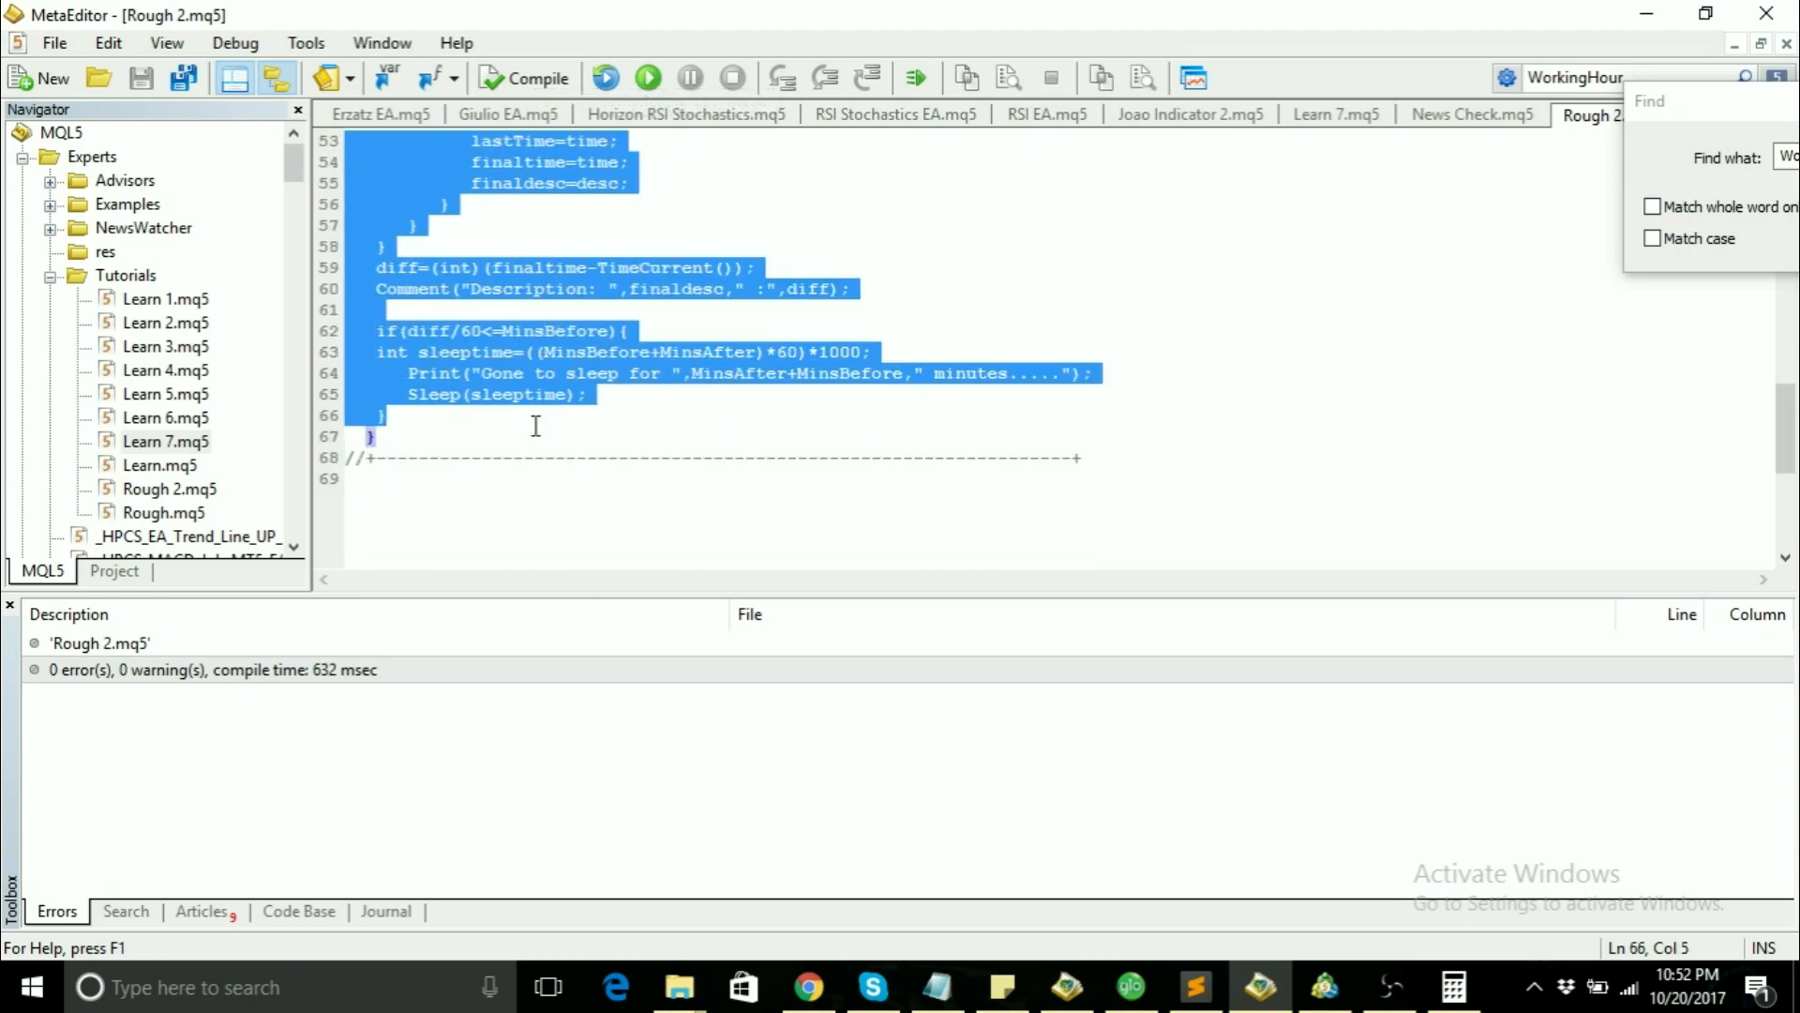
scroll(up, 3)
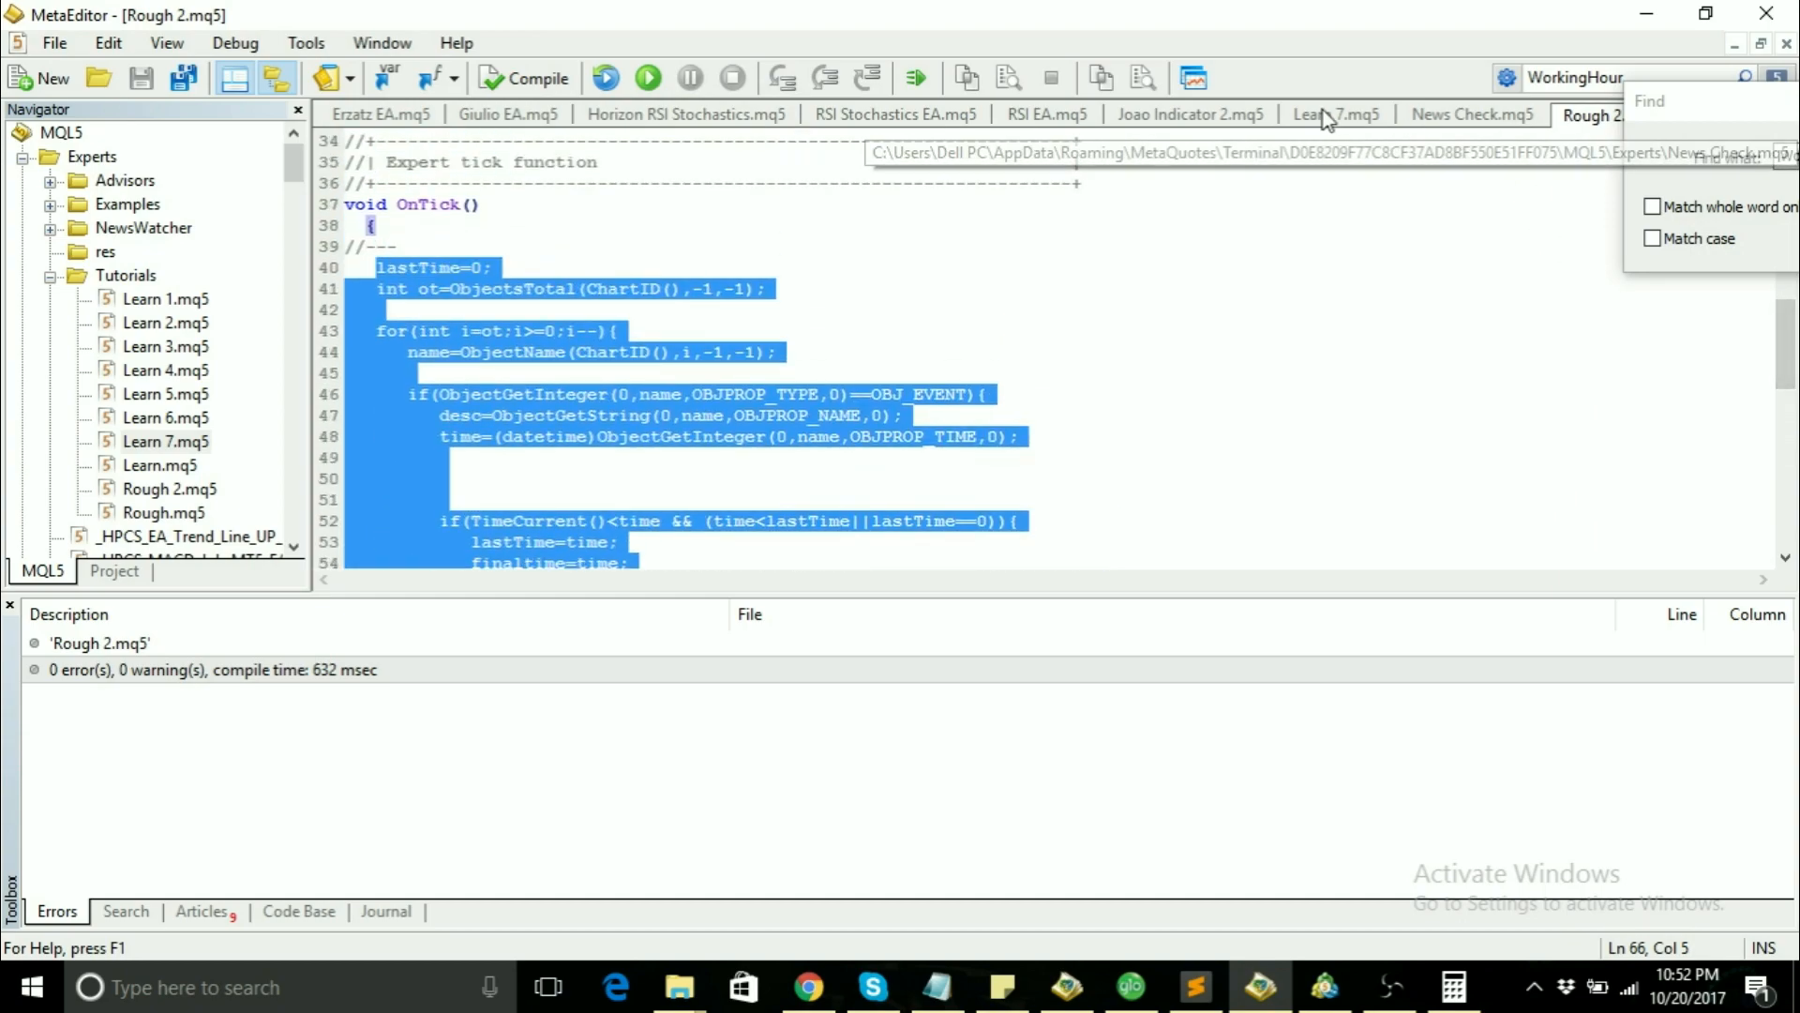
click(1333, 114)
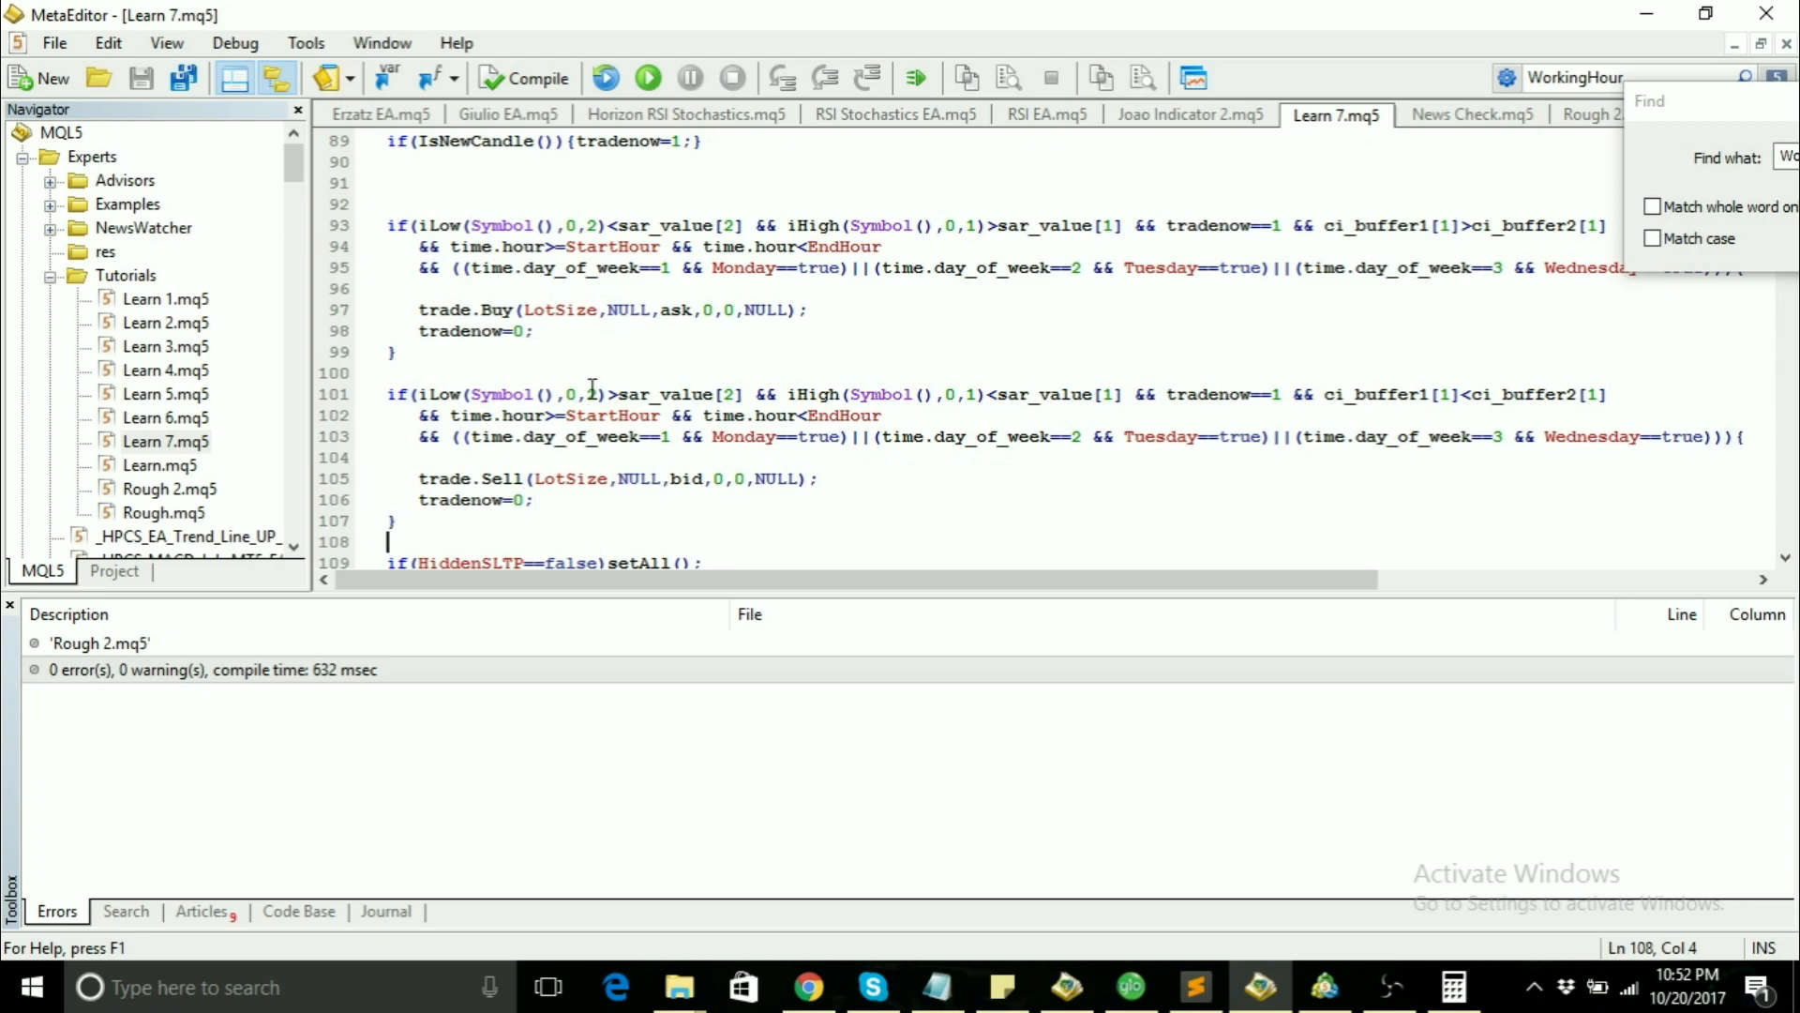
scroll(down, 3)
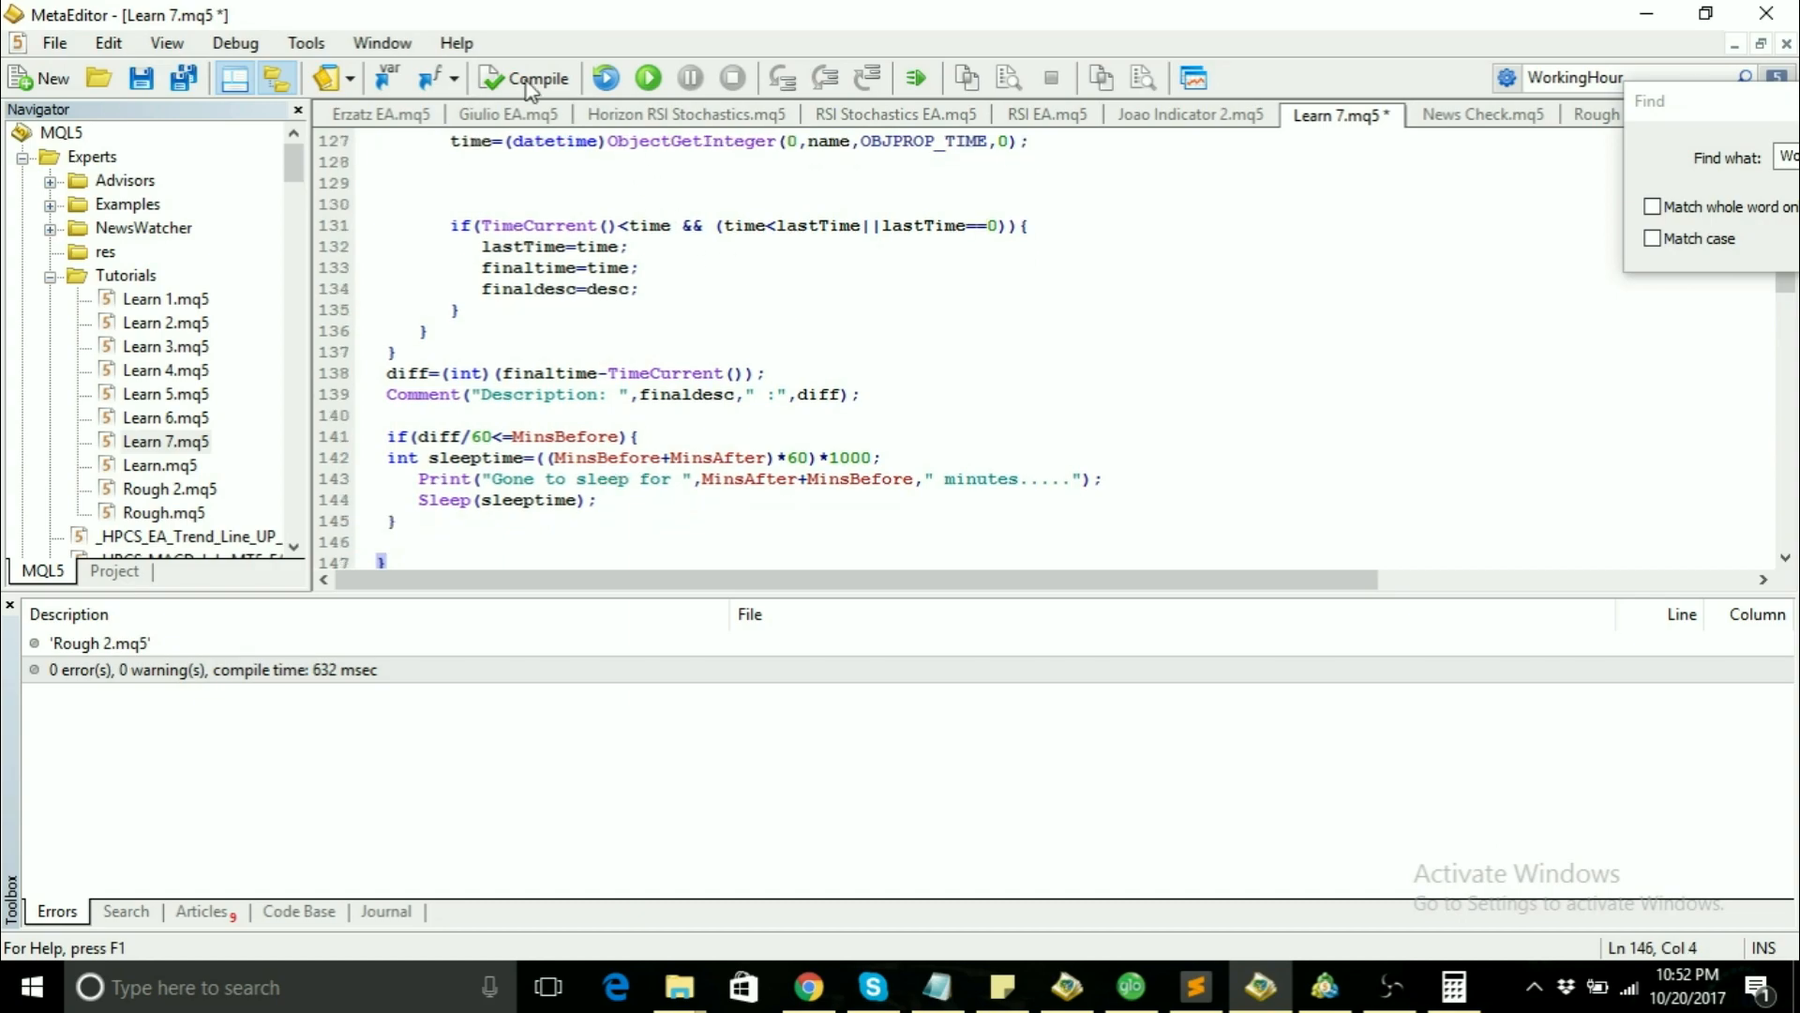
click(523, 79)
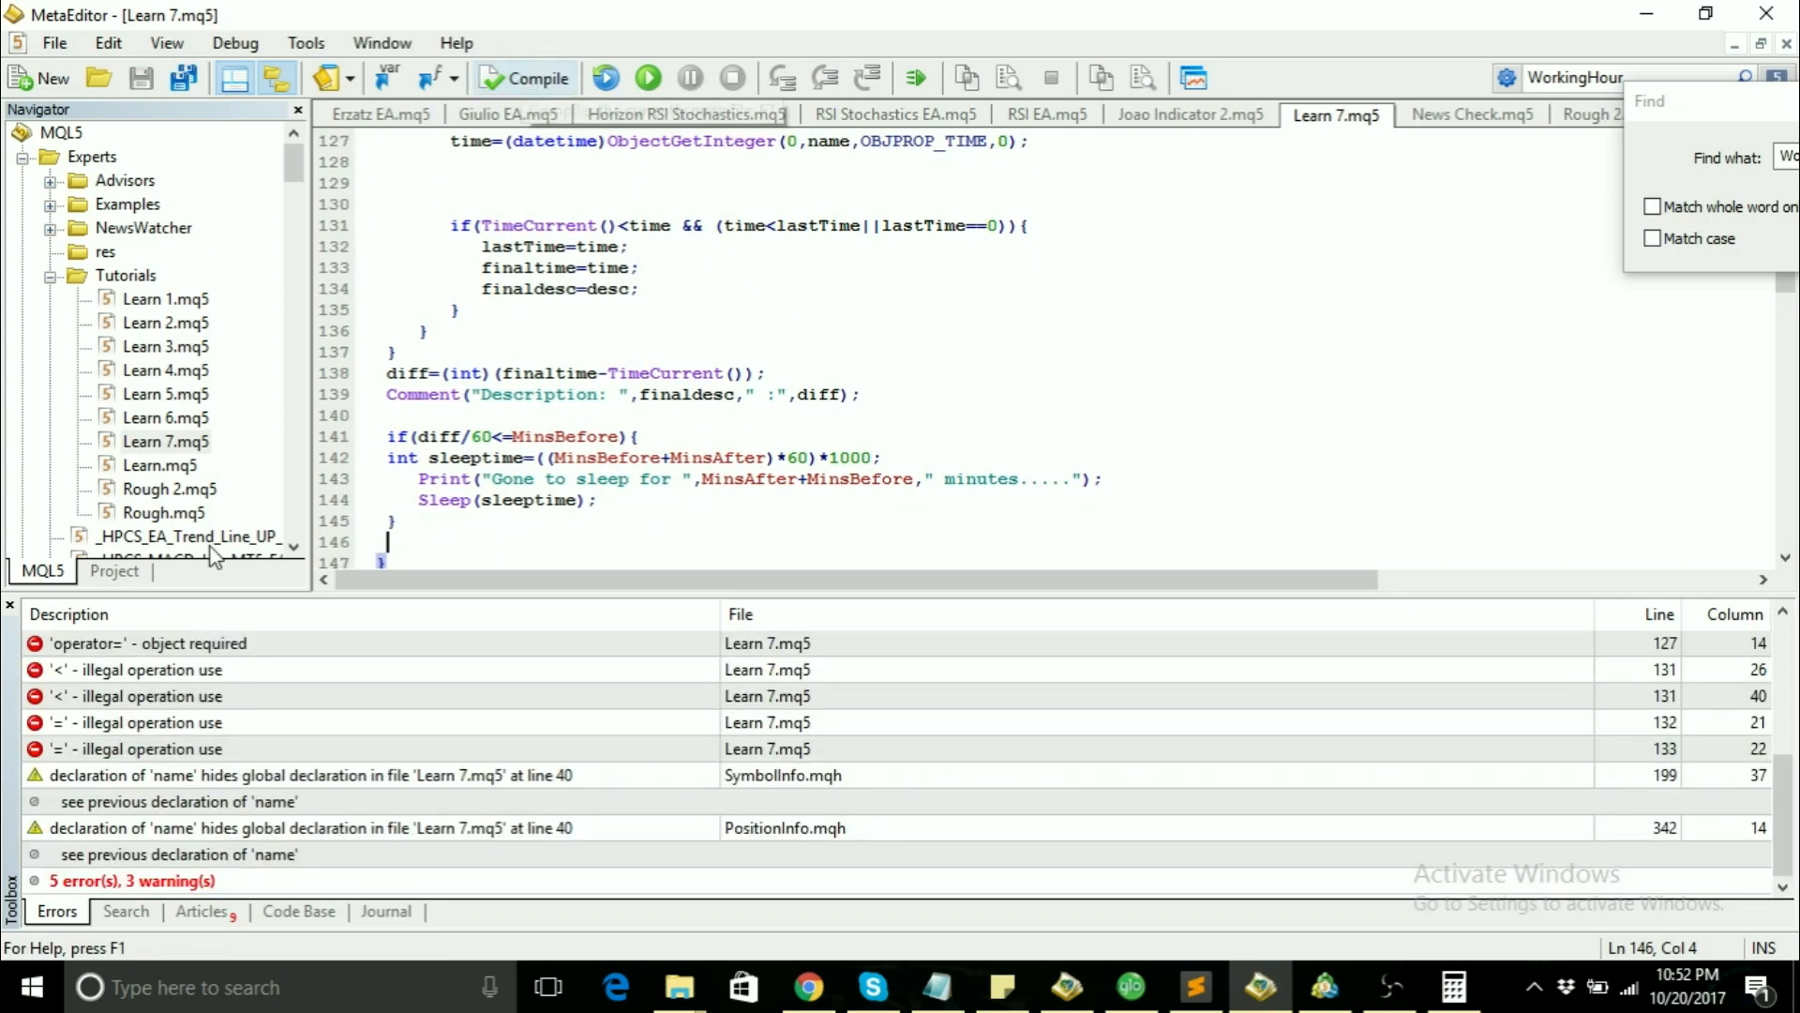
click(115, 643)
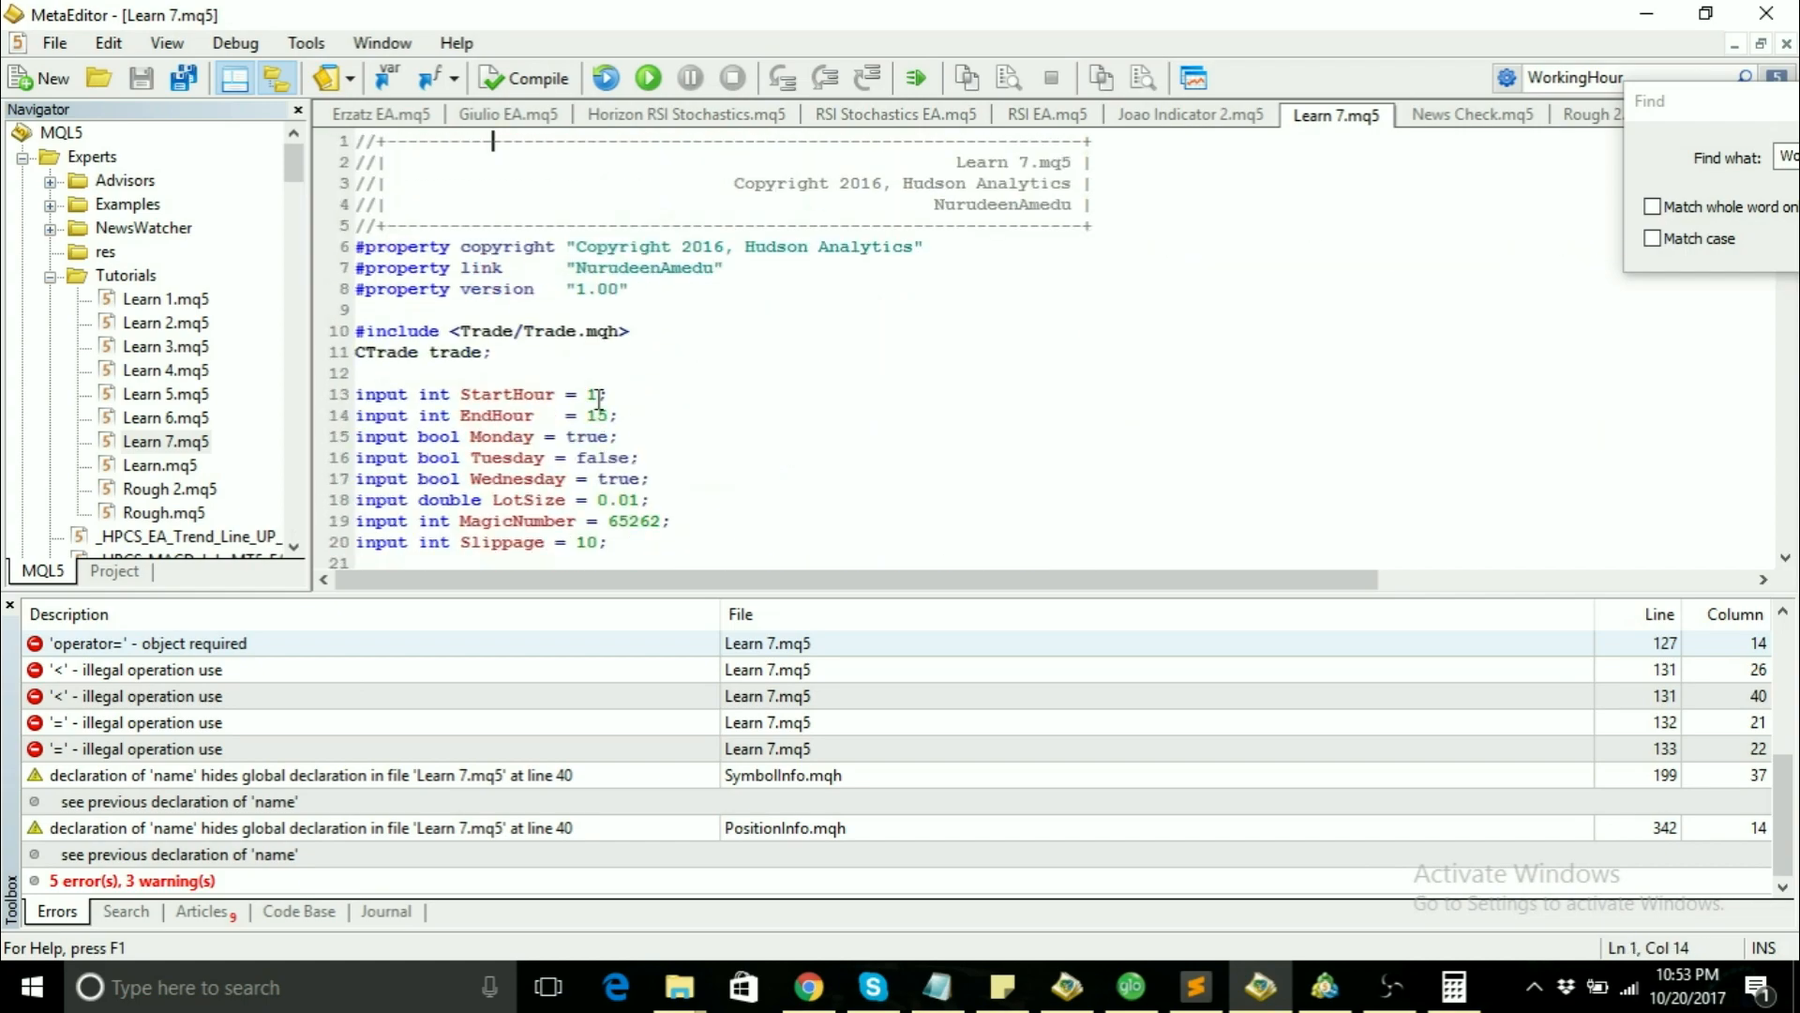
Step: Follow the 'see previous declaration' error to line 39 and rename the global datetime time to ftime
scroll(down, 3)
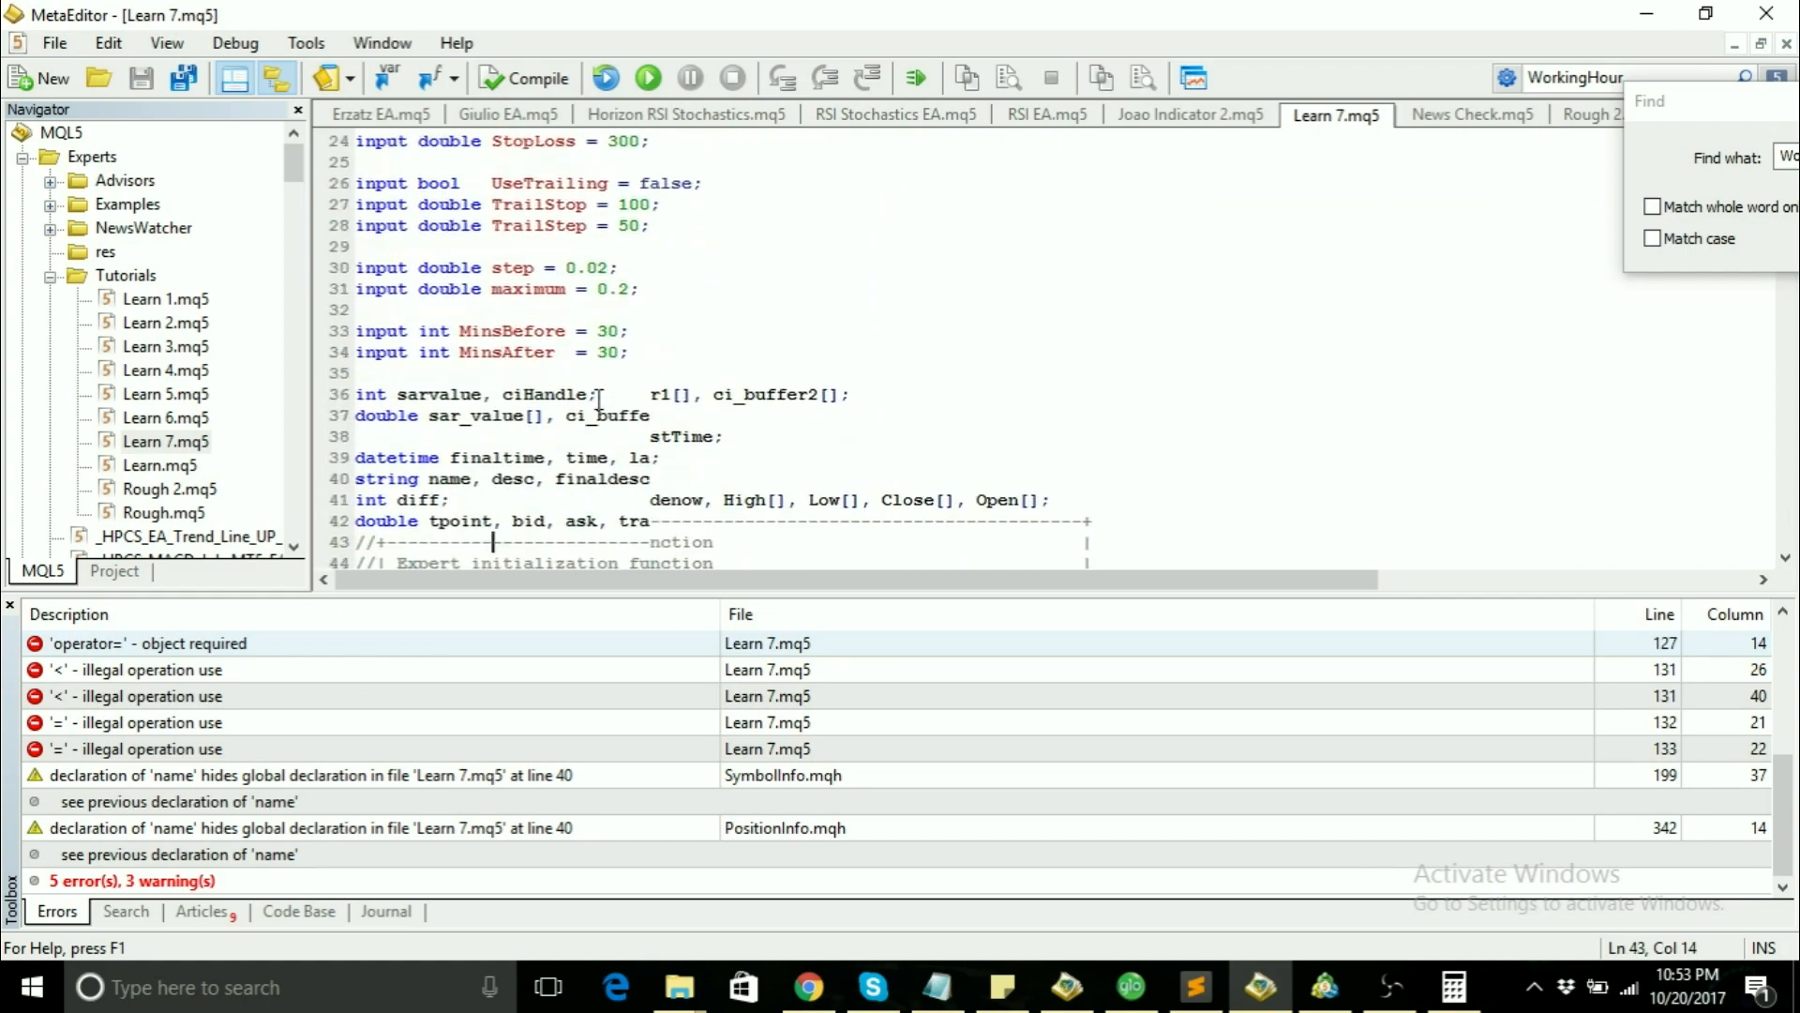
scroll(down, 3)
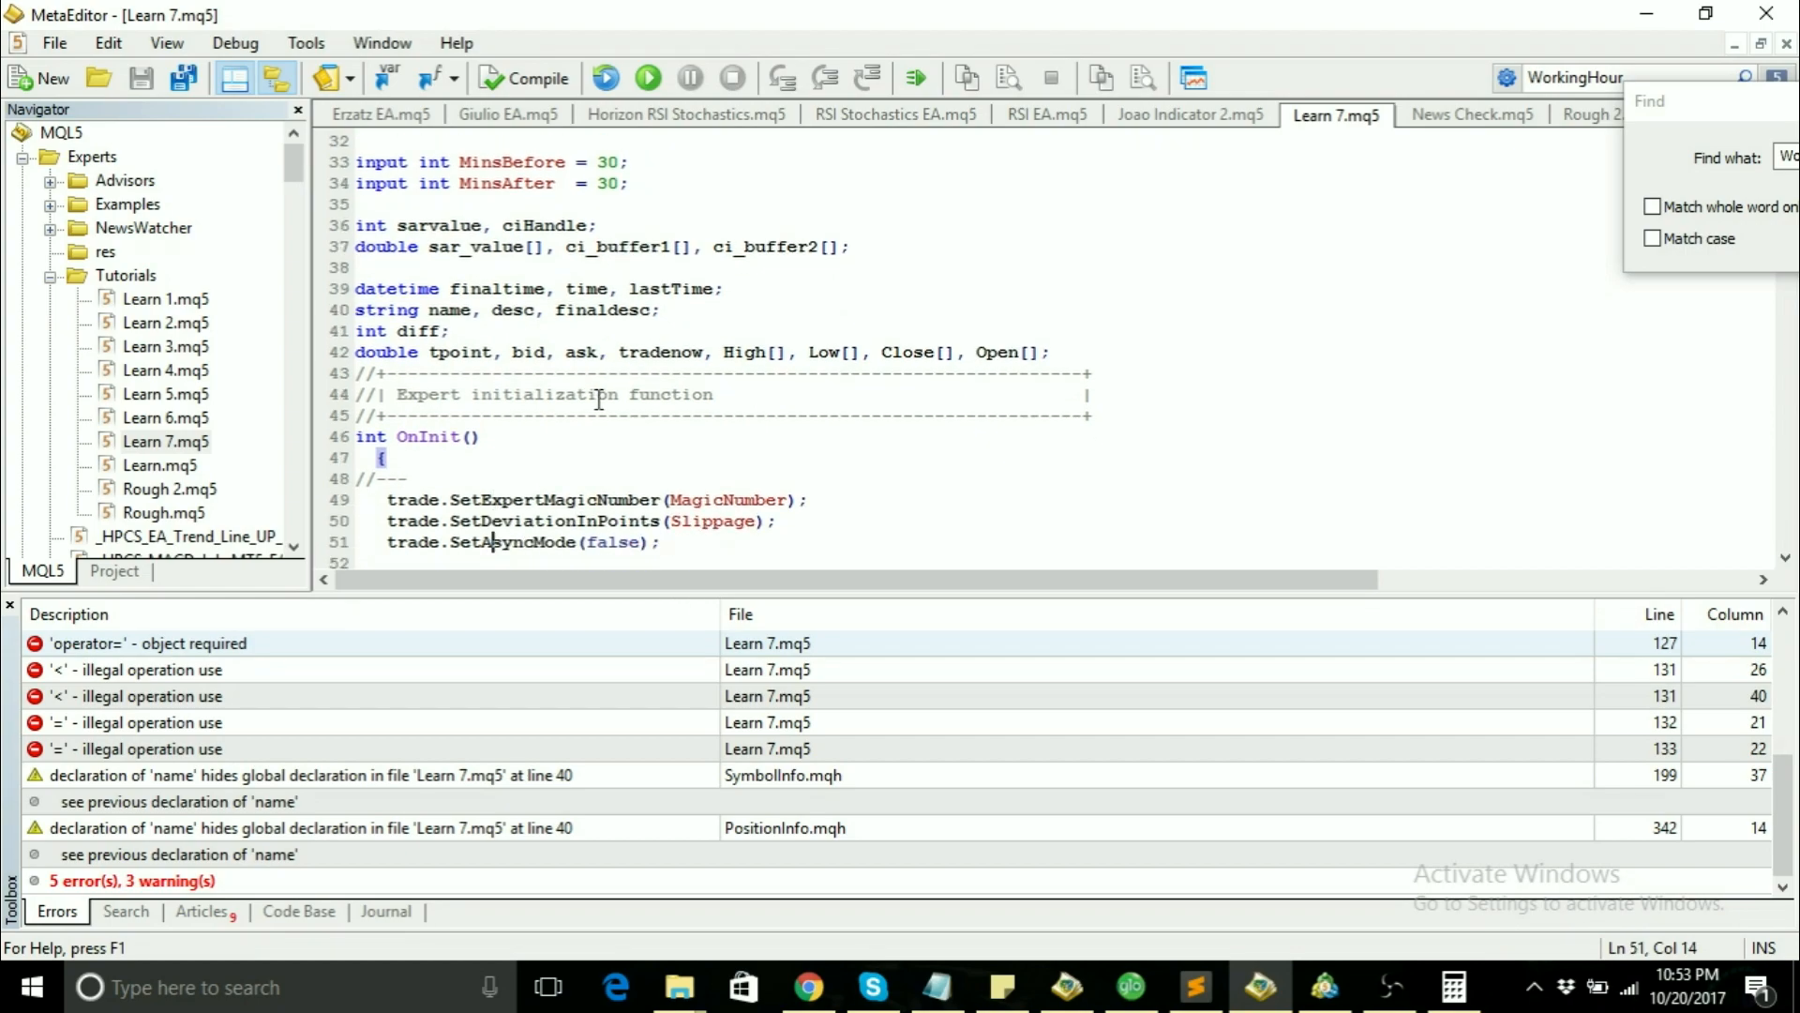
click(137, 643)
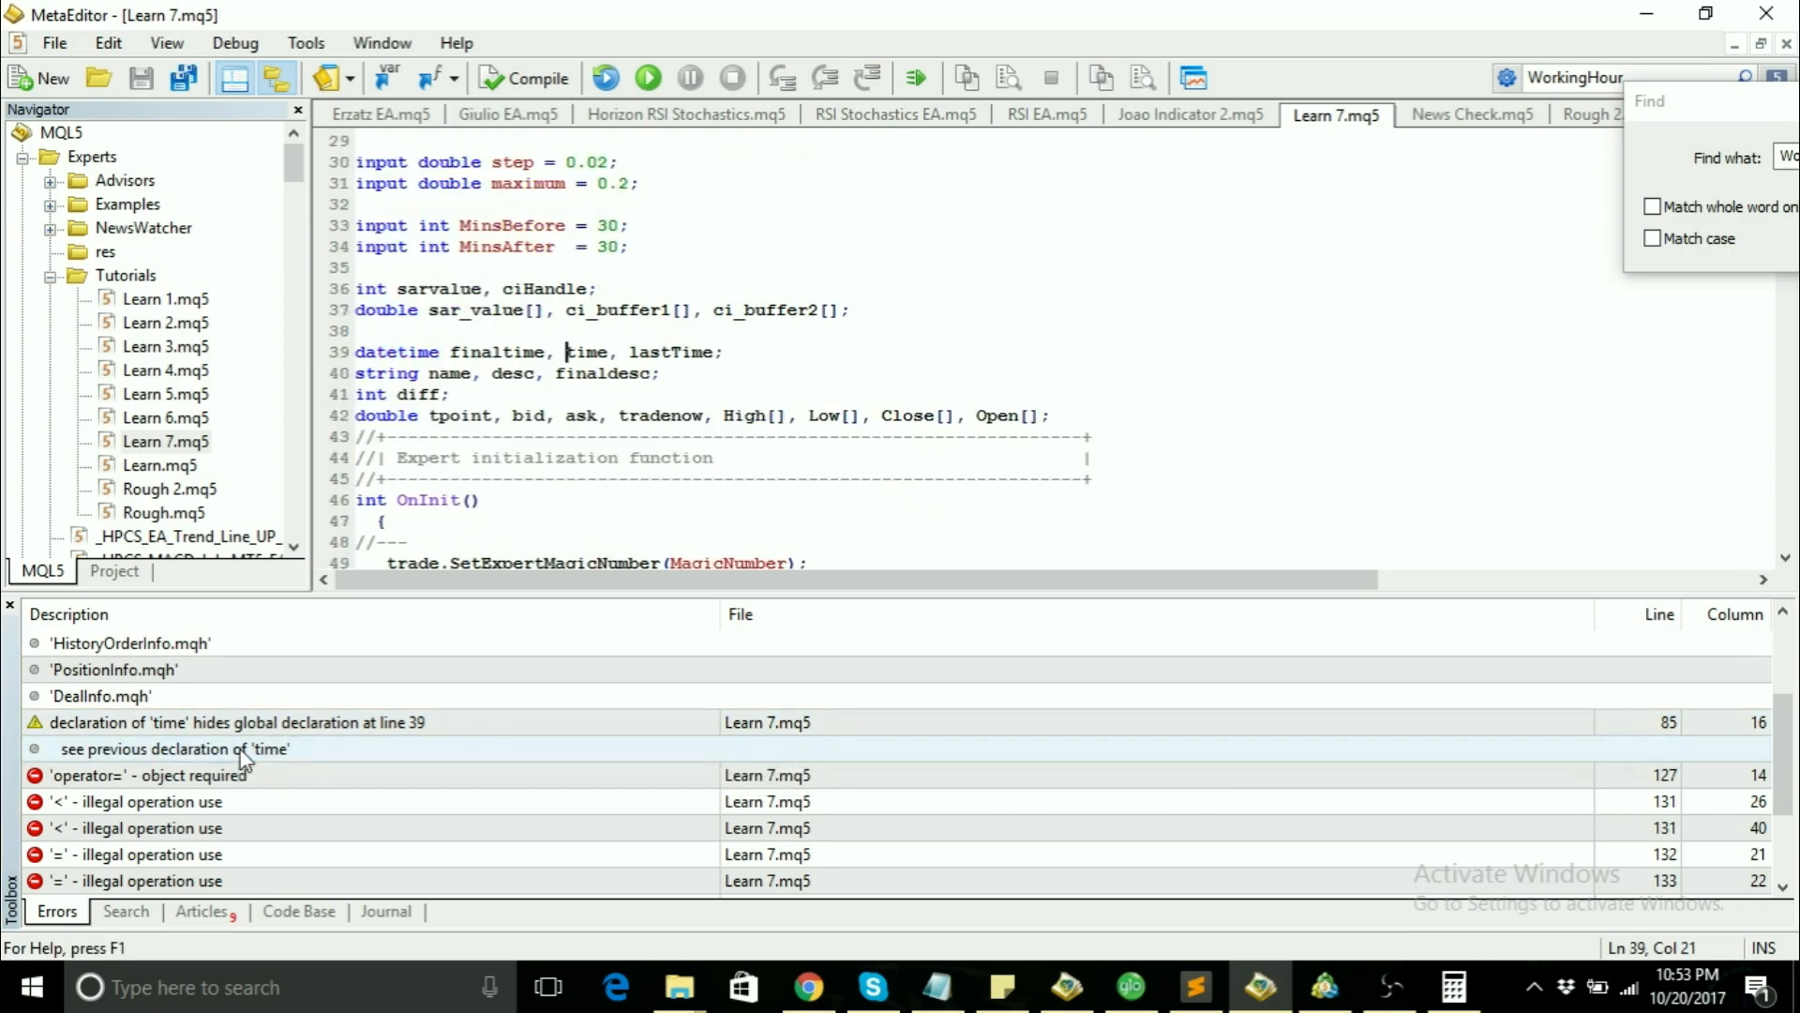
click(172, 748)
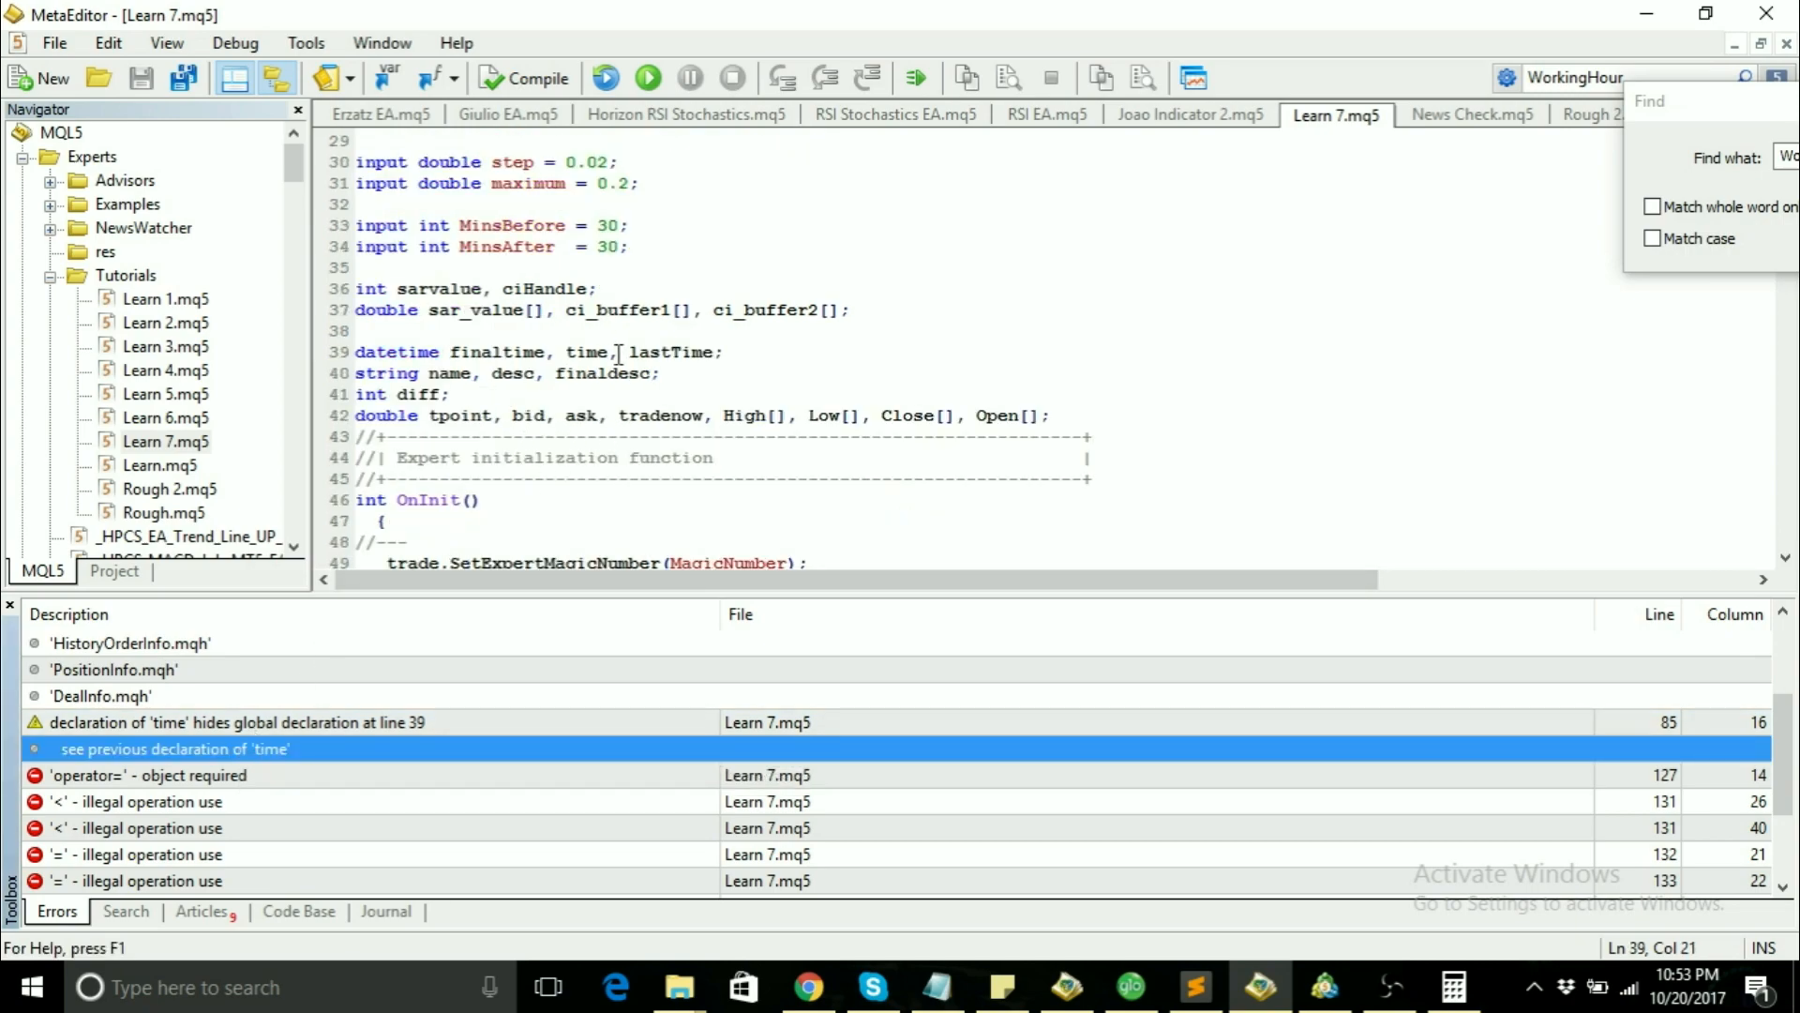
text(s)
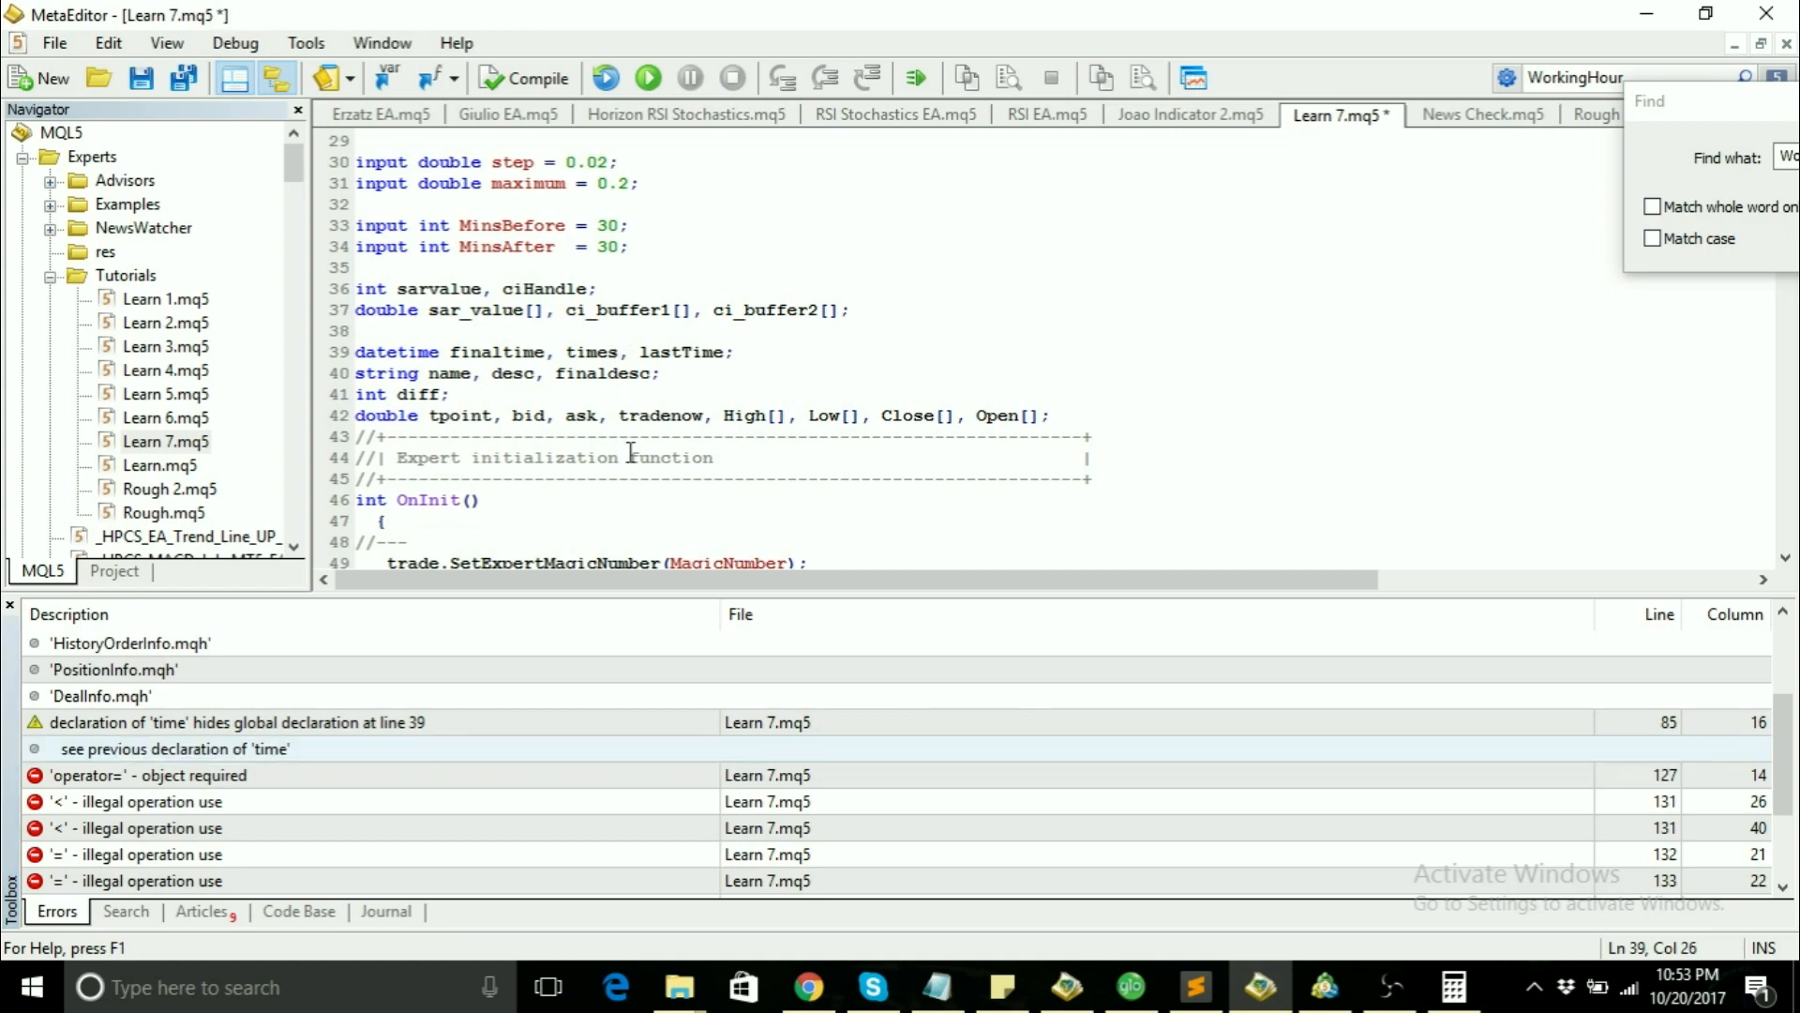
scroll(down, 3)
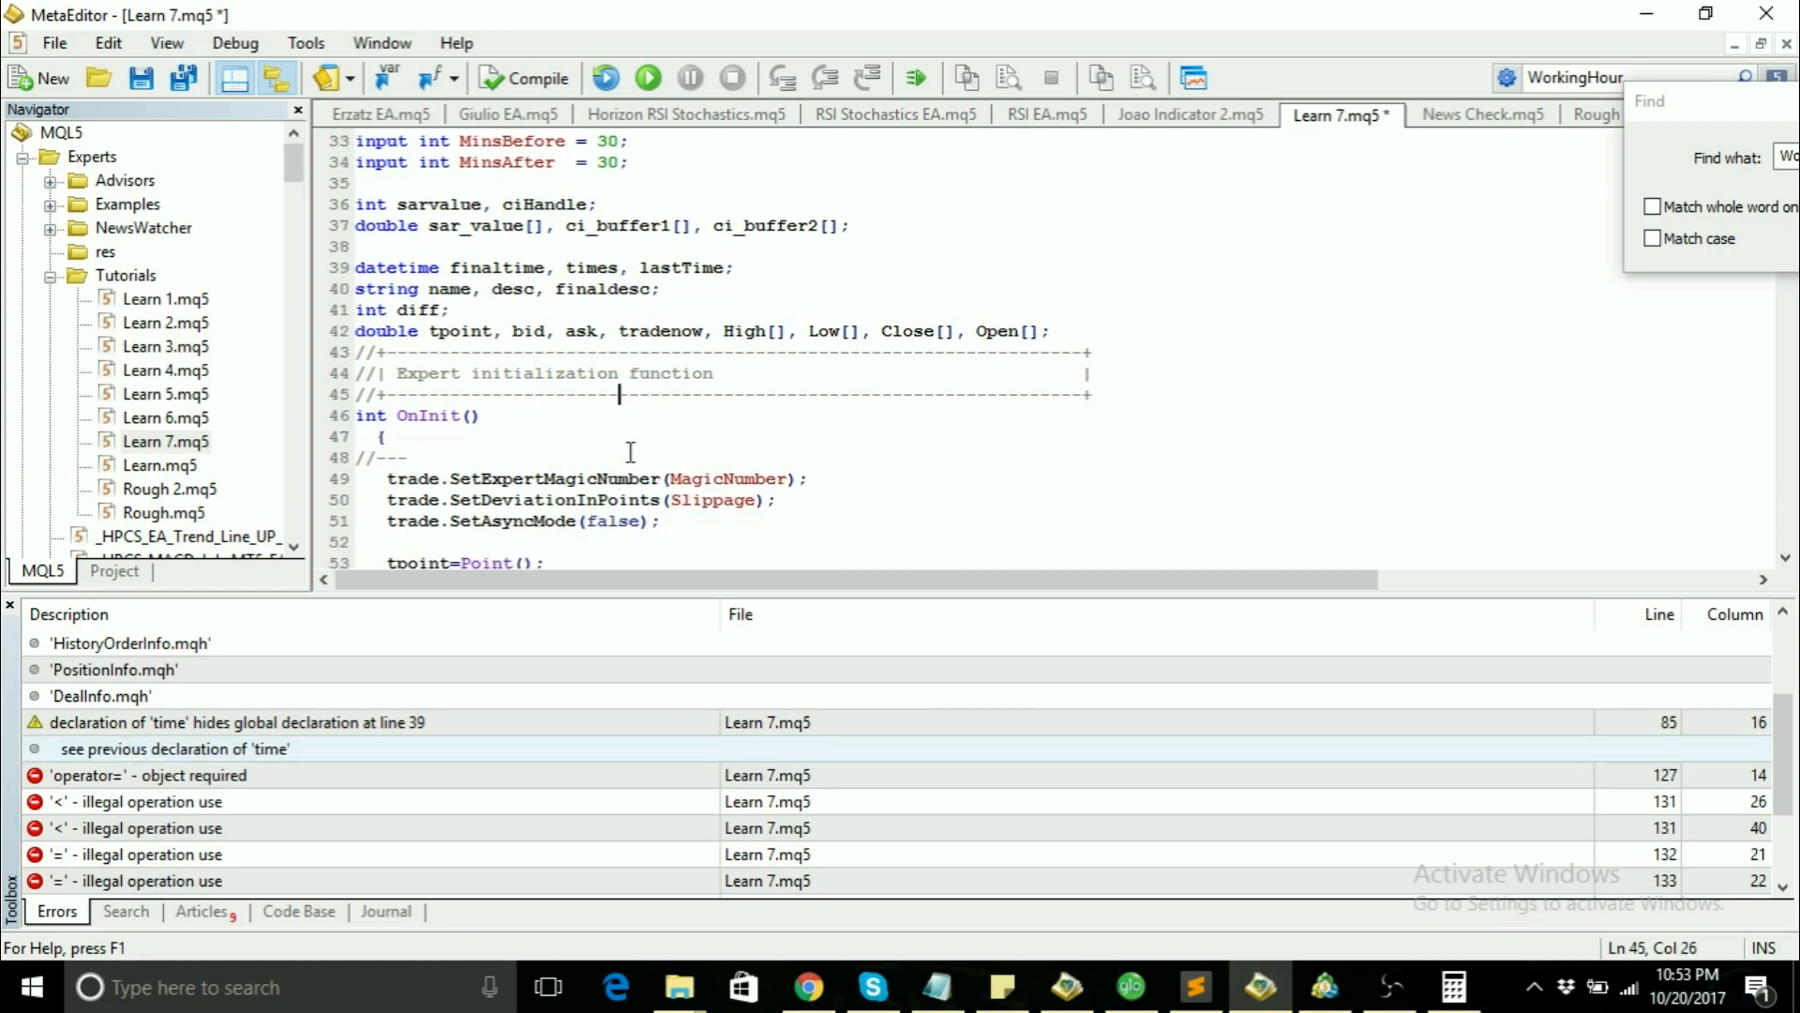
click(574, 268)
text(f)
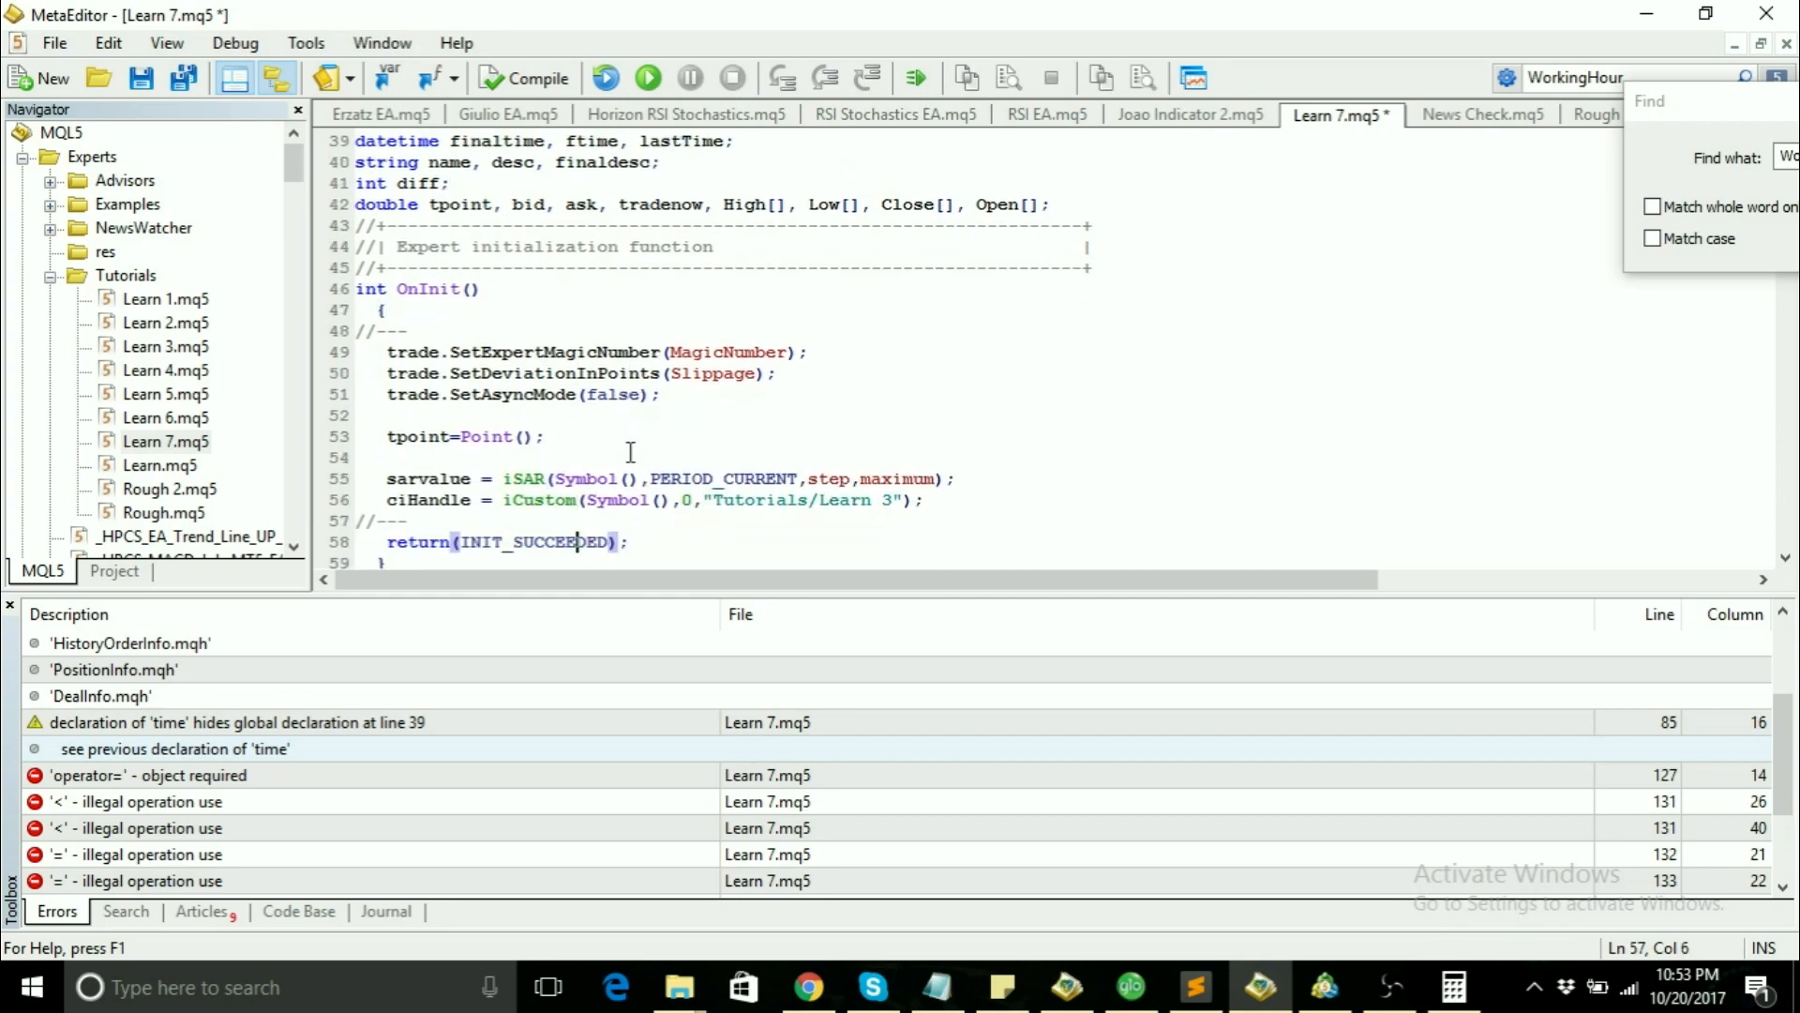
Step: Change the news-filter block's uses of time to ftime in lines 127–133 and recompile Learn 7.mq5
scroll(down, 3)
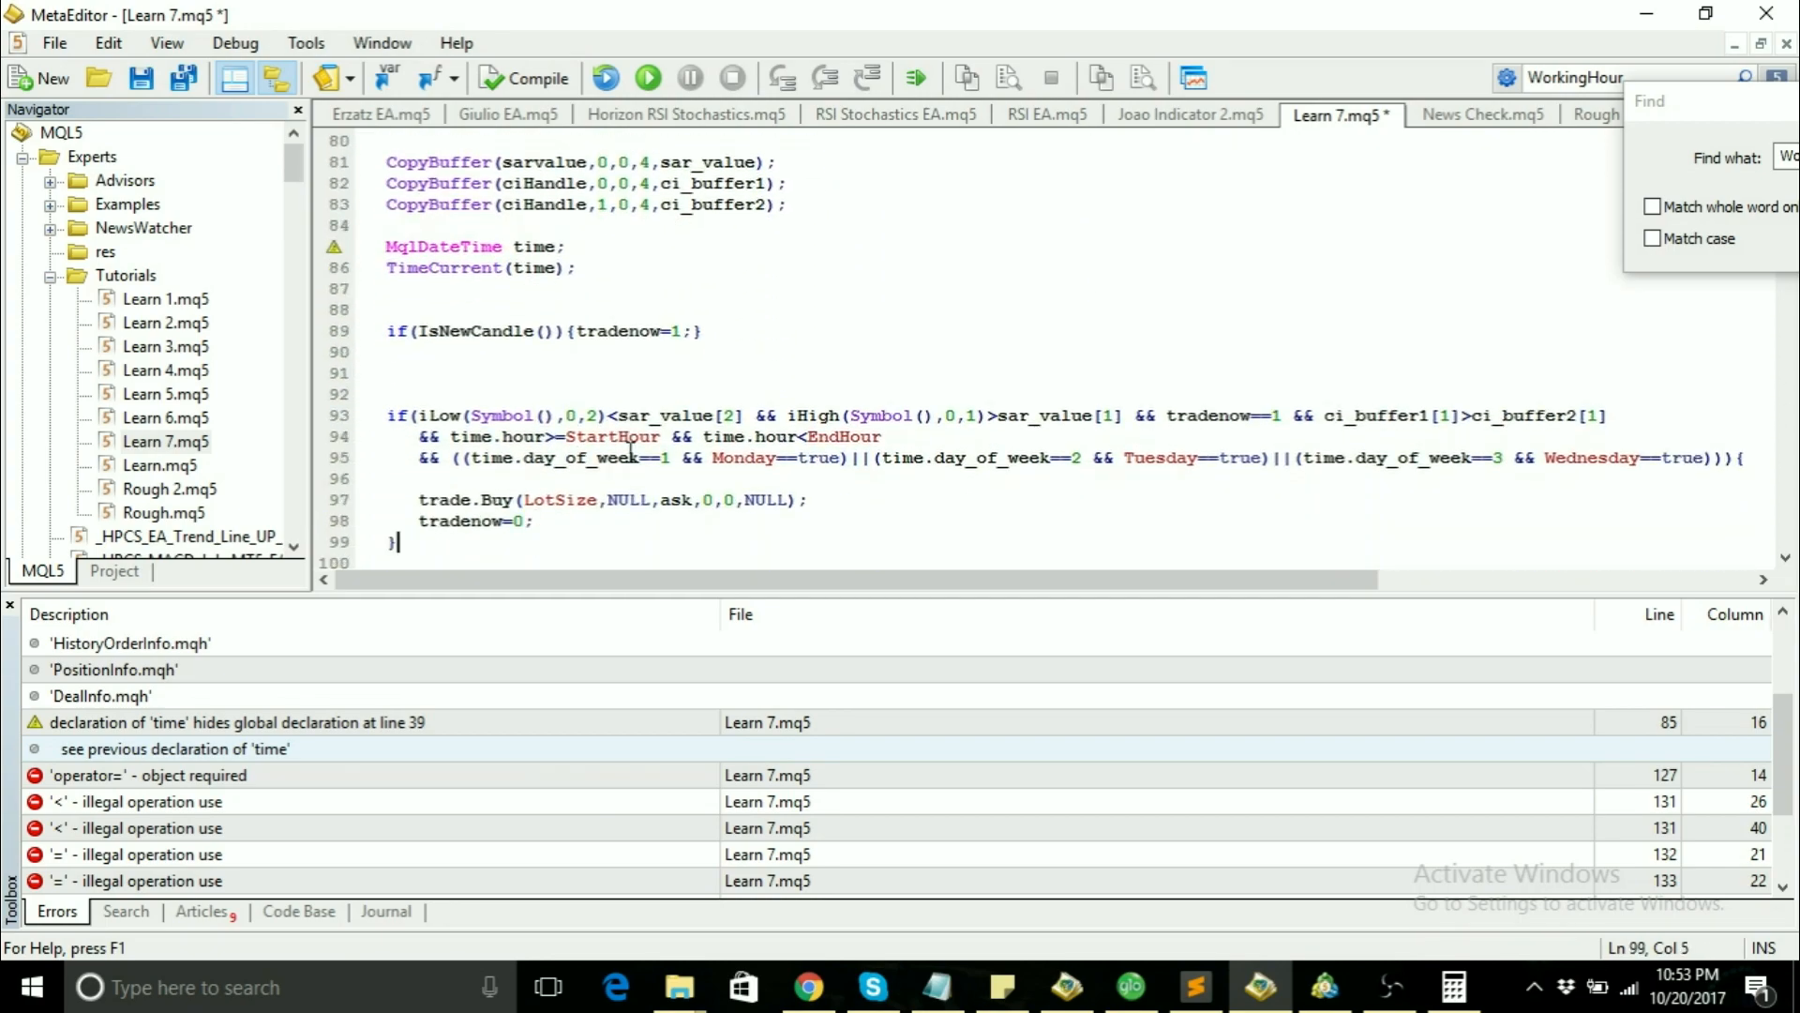
scroll(down, 3)
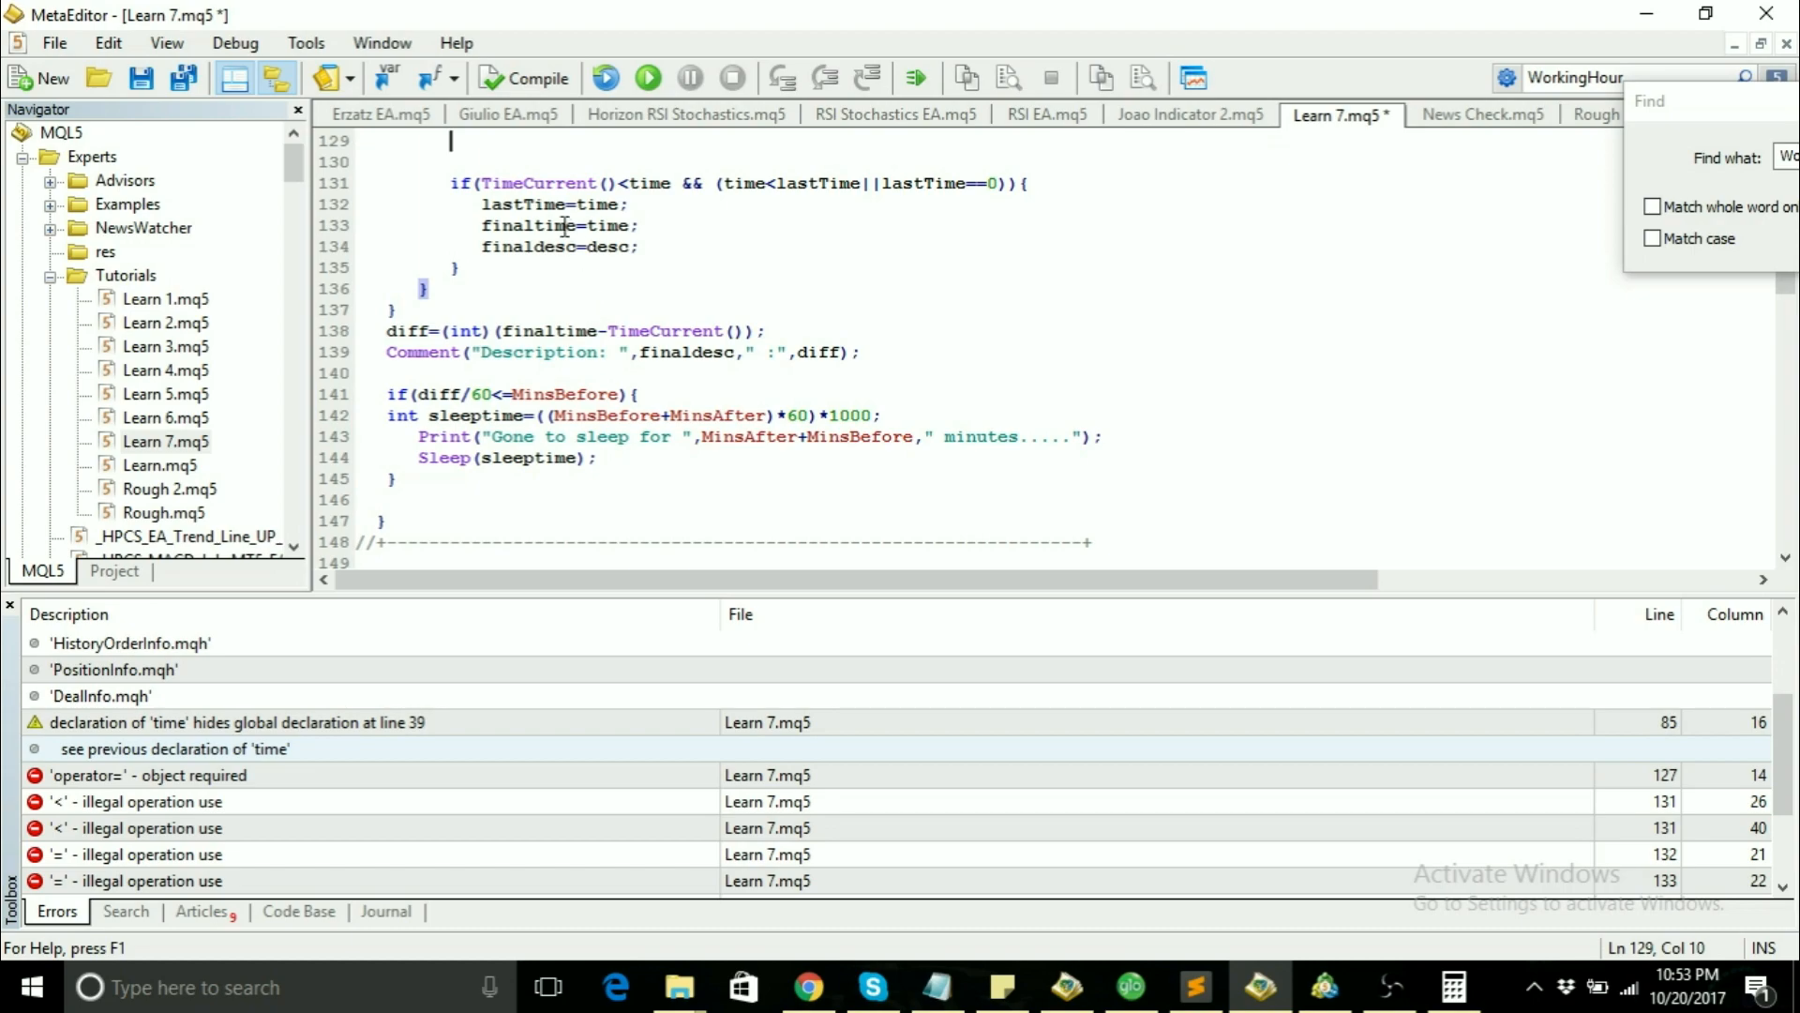
click(585, 204)
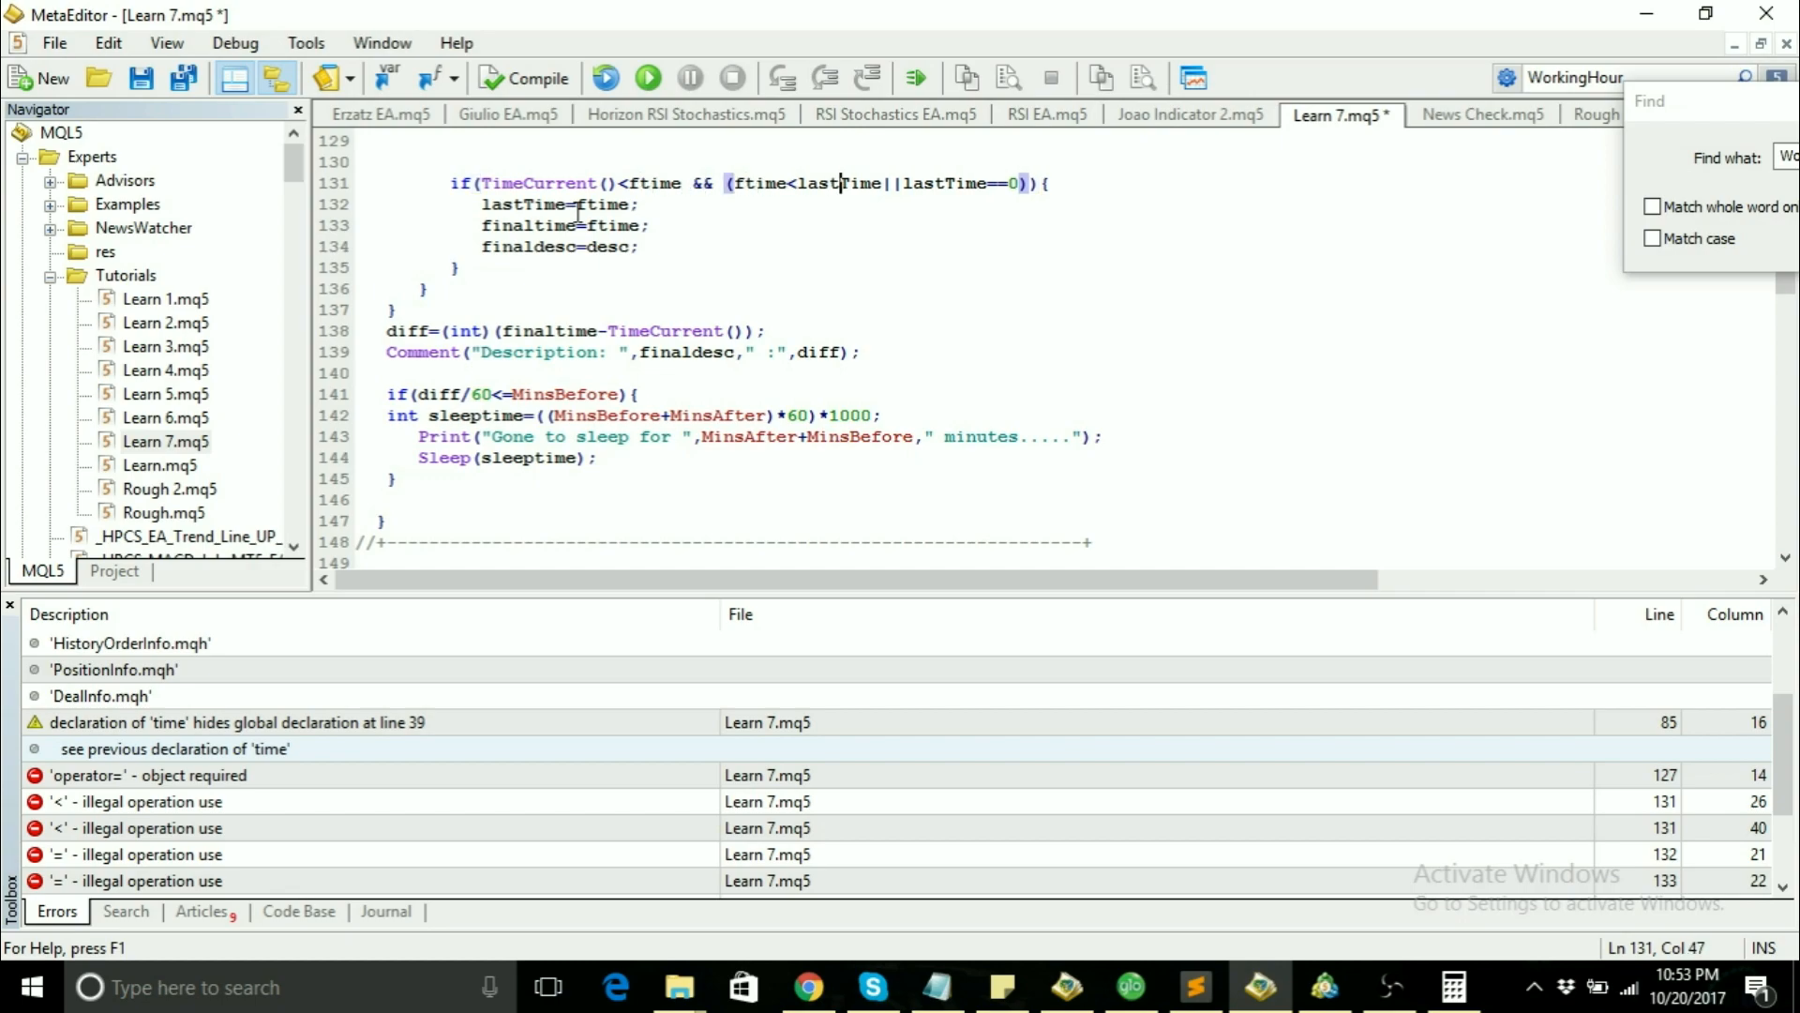
scroll(up, 3)
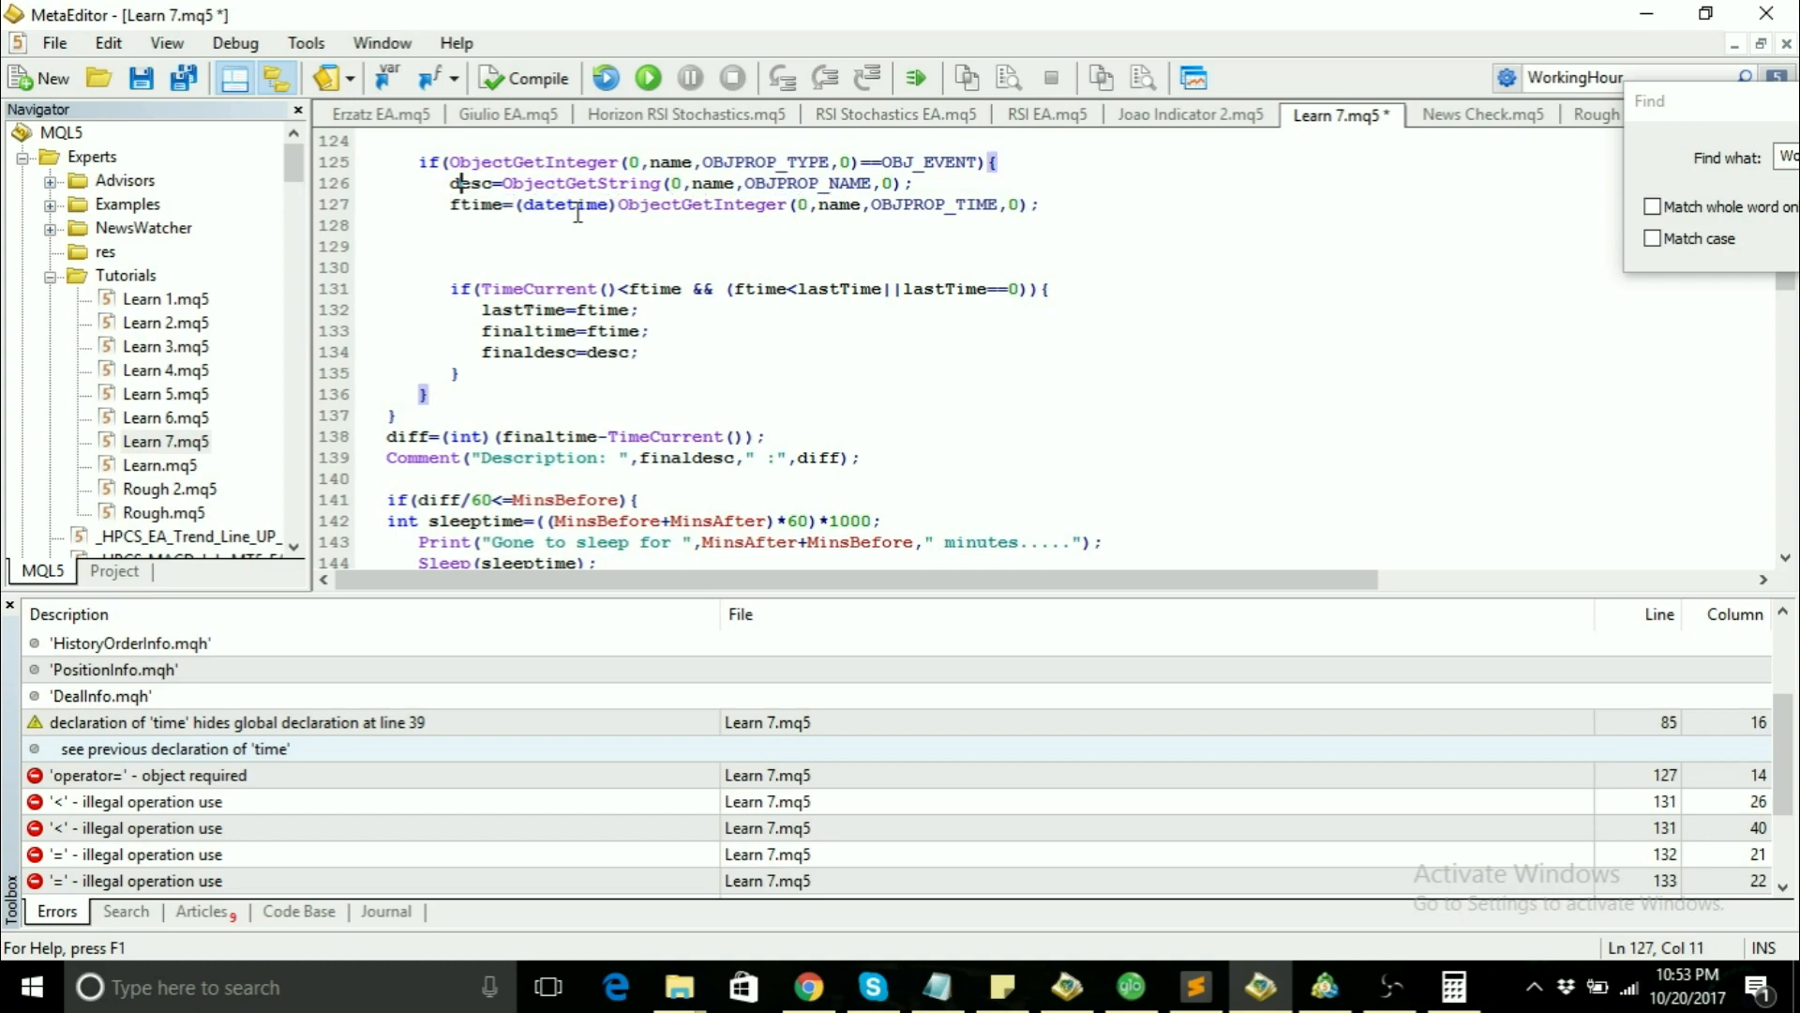
scroll(up, 3)
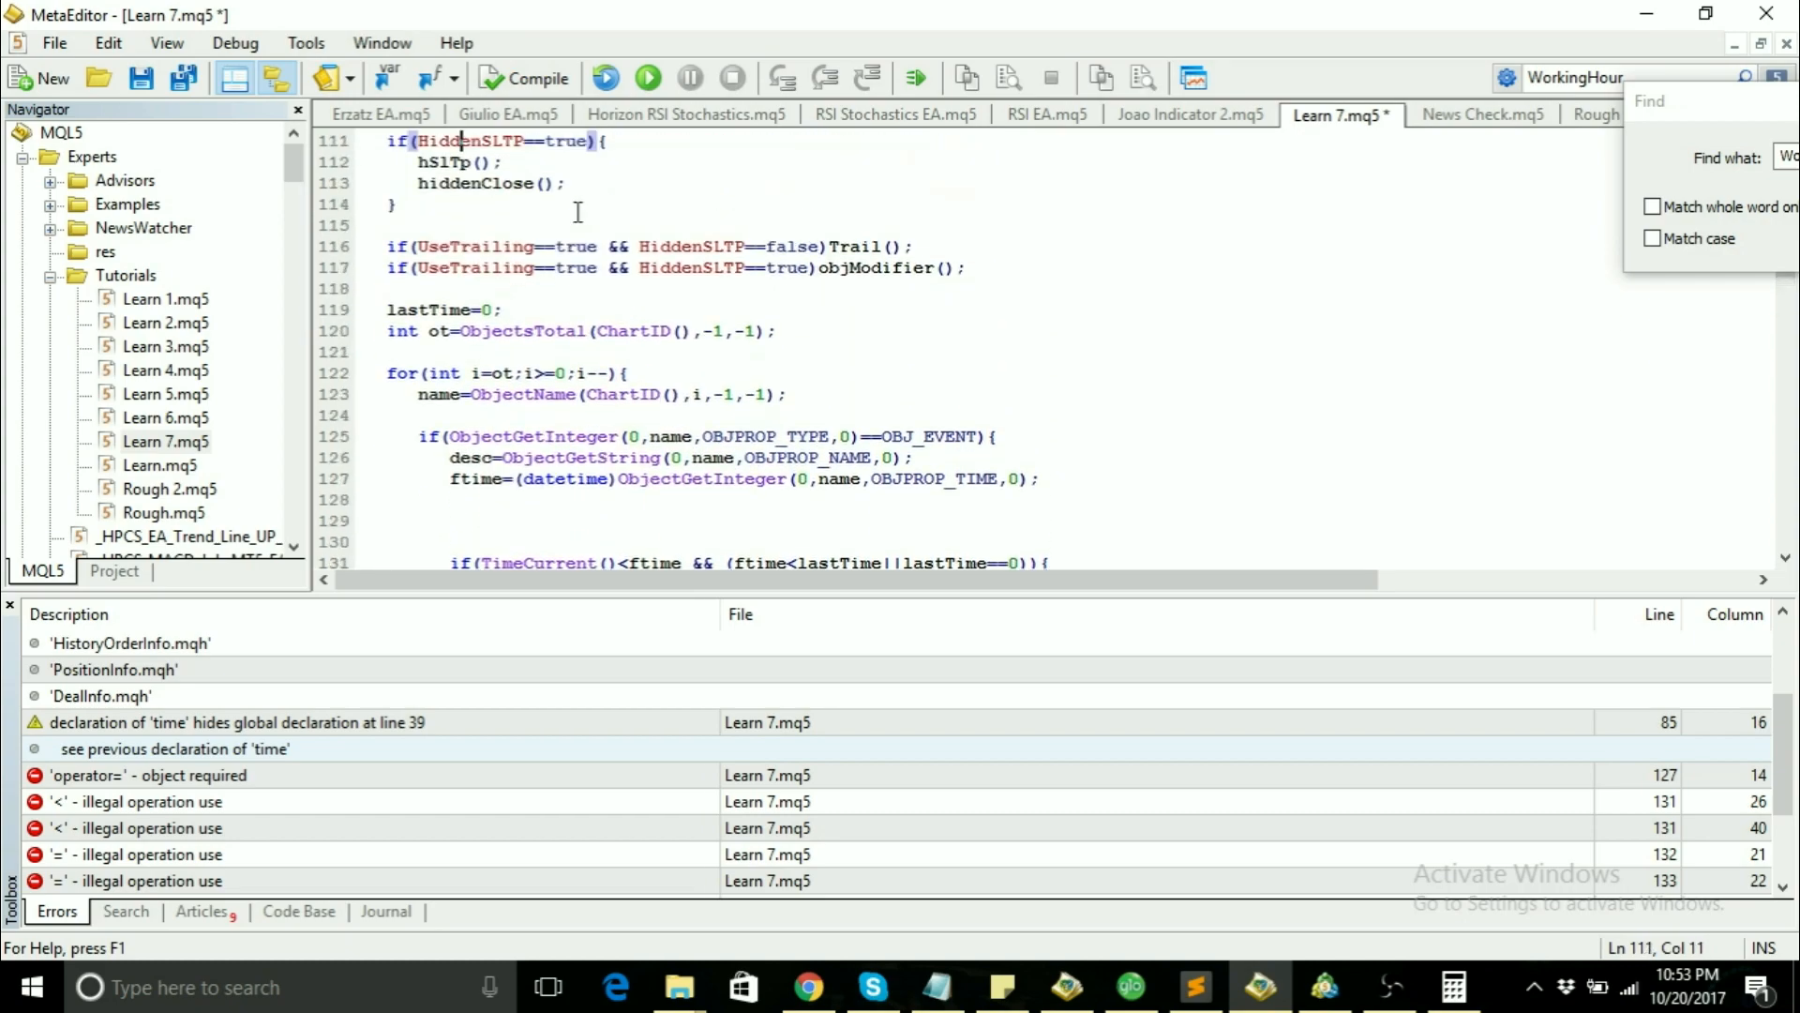
click(523, 77)
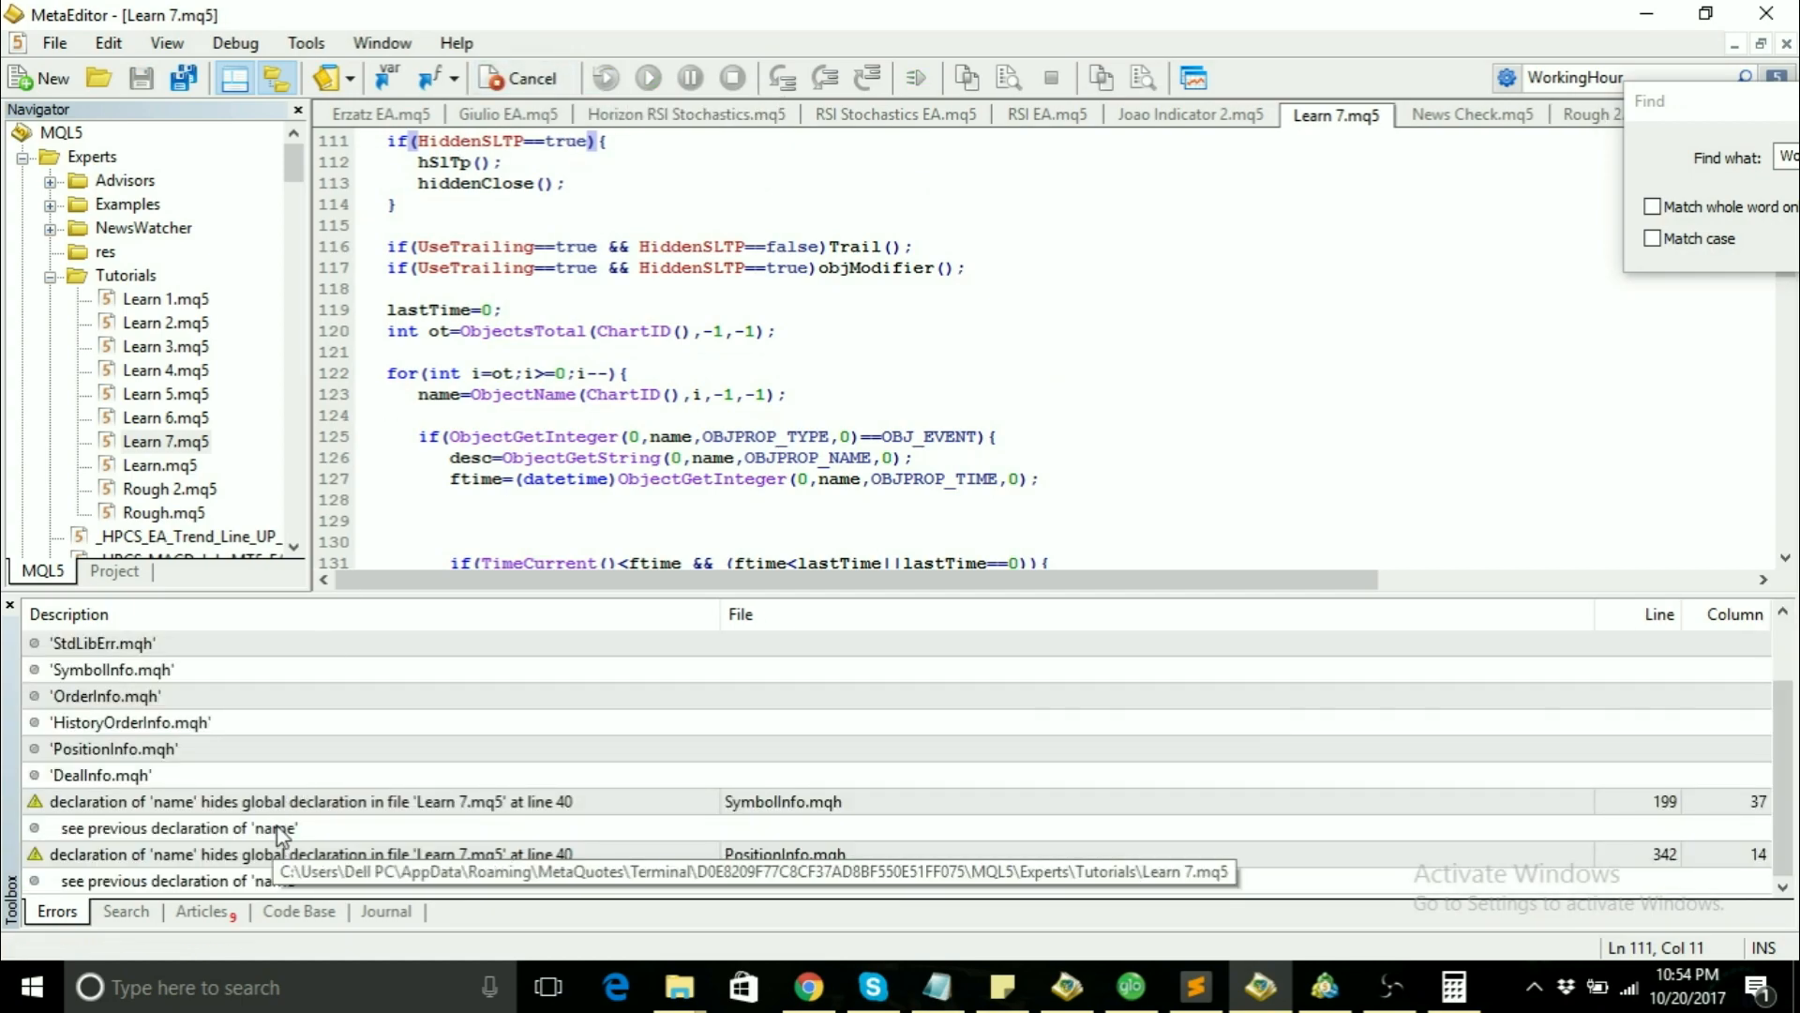
Step: Follow the 'see previous declaration' warning to line 40 and rename the global string name to fname
click(523, 78)
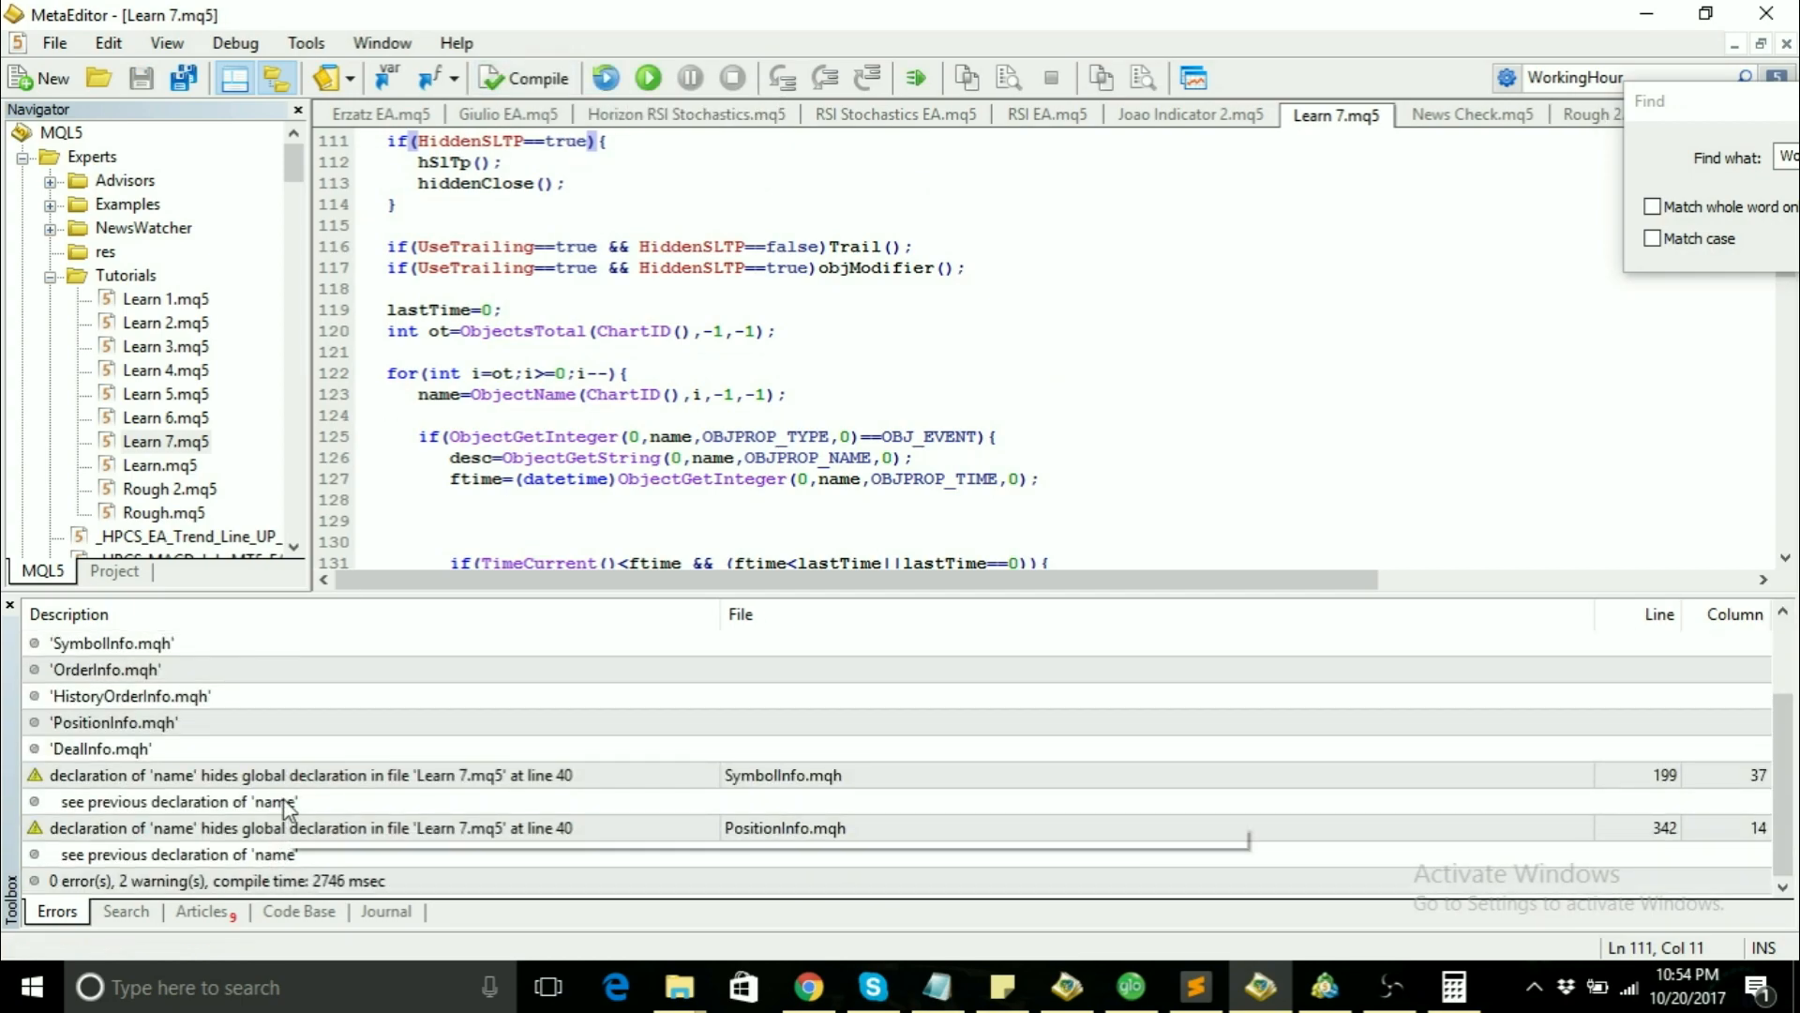
click(178, 801)
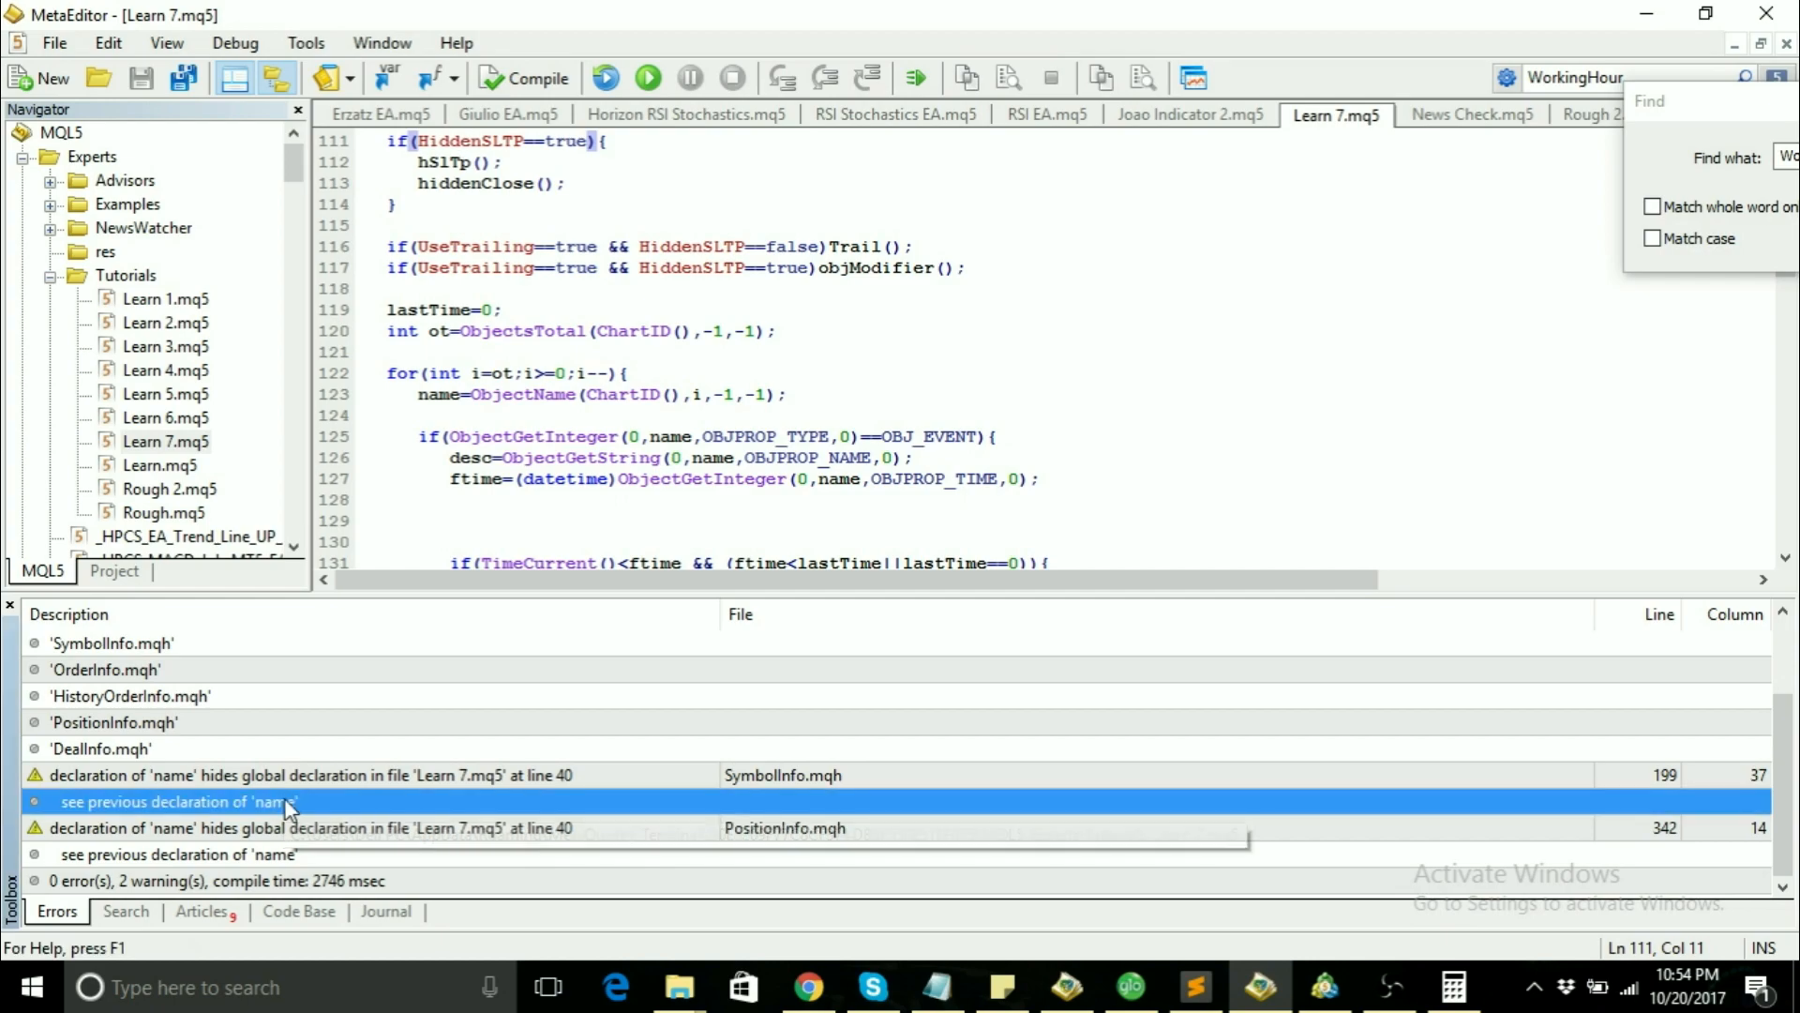
double_click(180, 801)
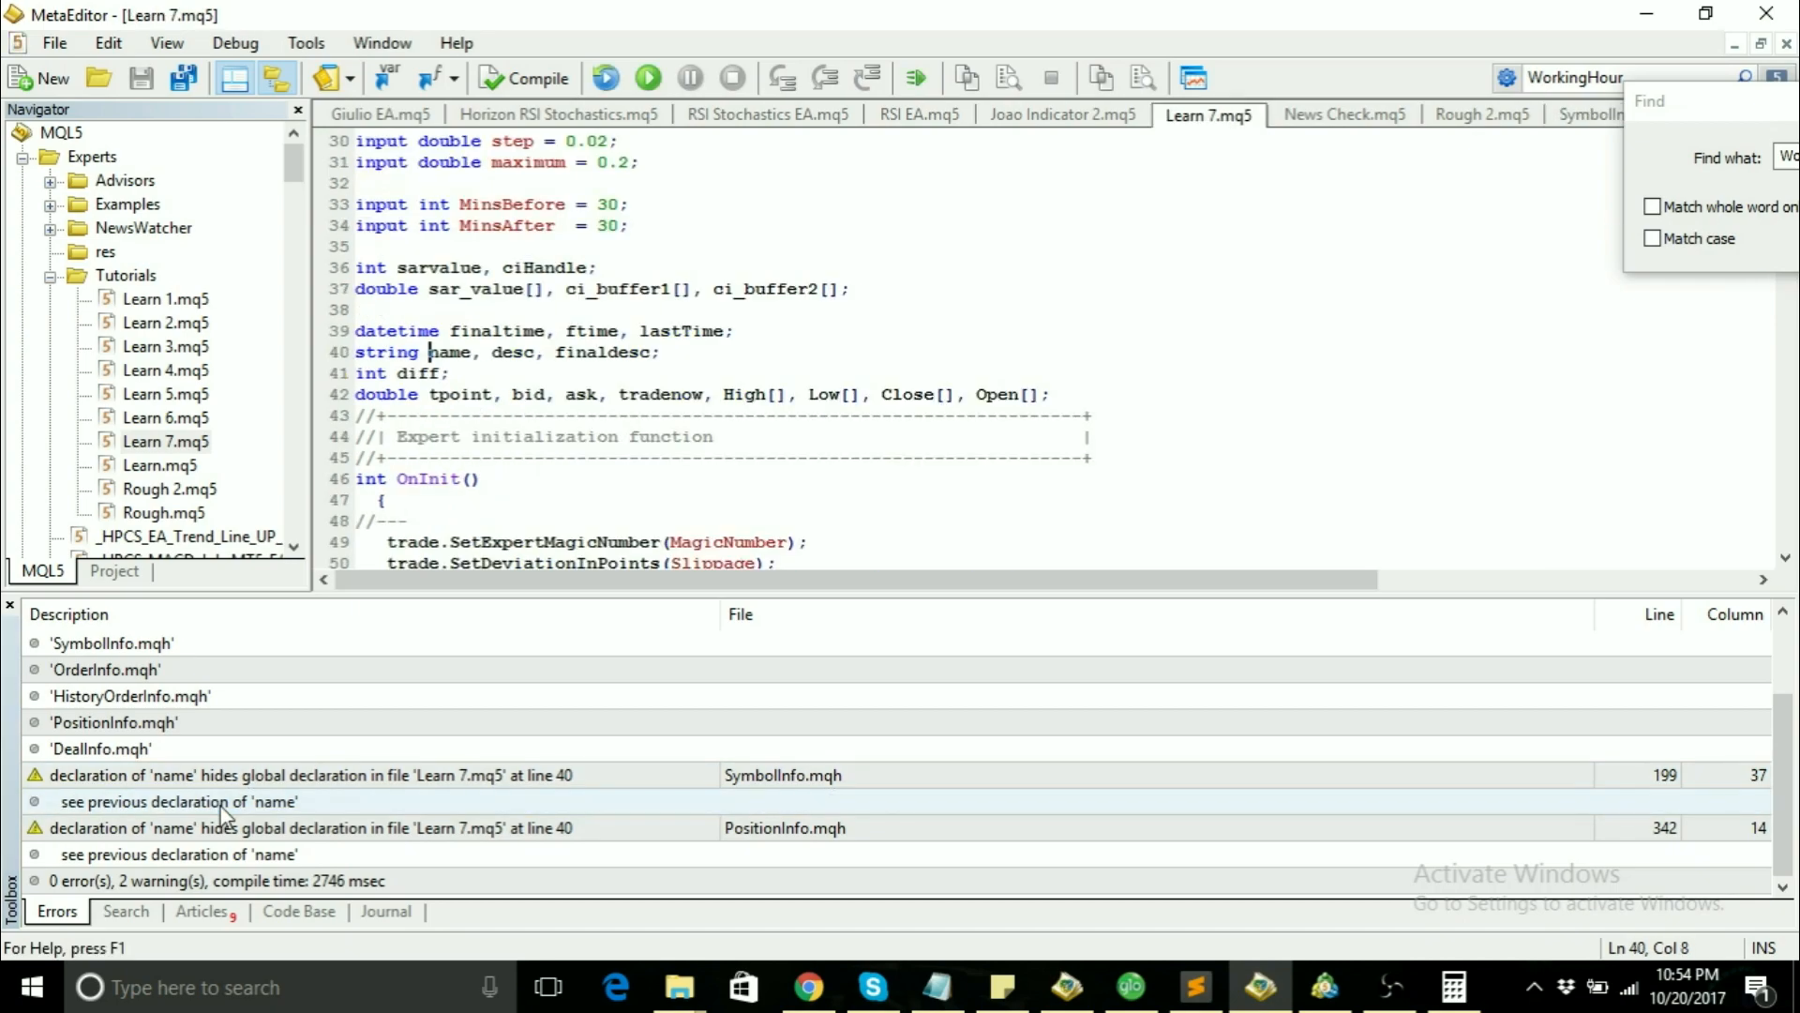
click(491, 393)
text(f)
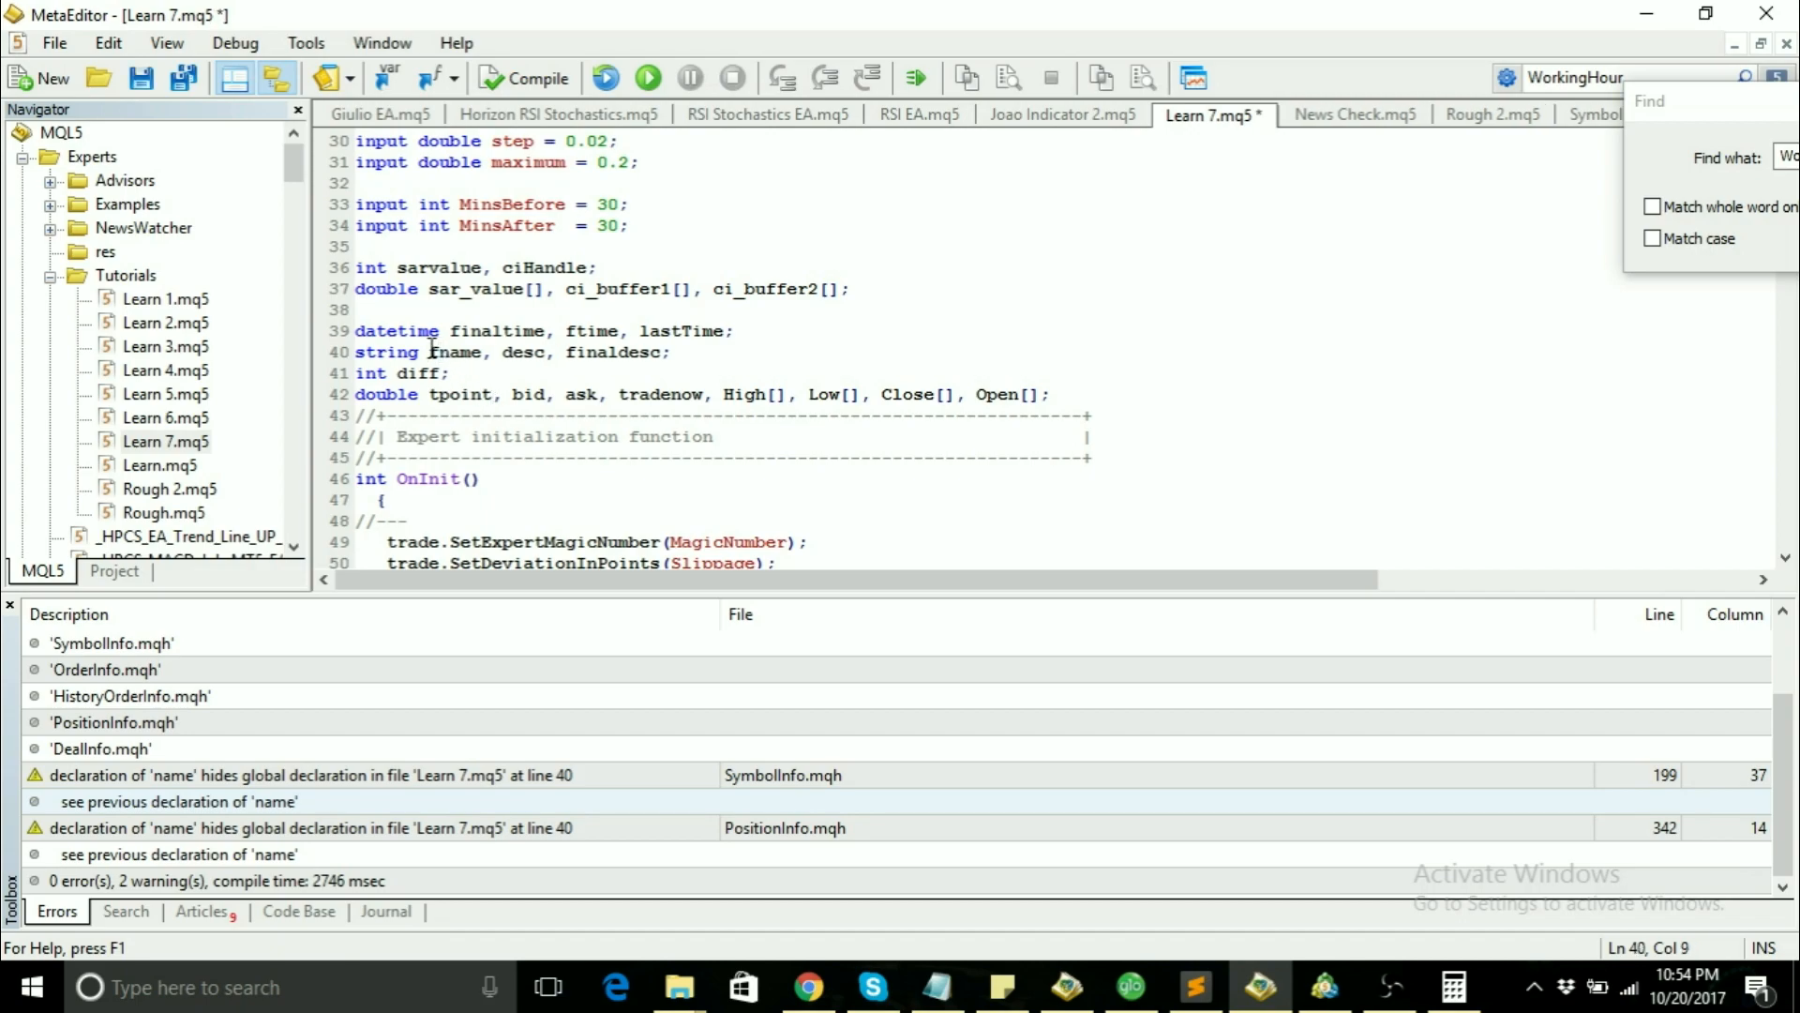
Step: Change the object loop's uses of name to fname in lines 123–127
scroll(down, 3)
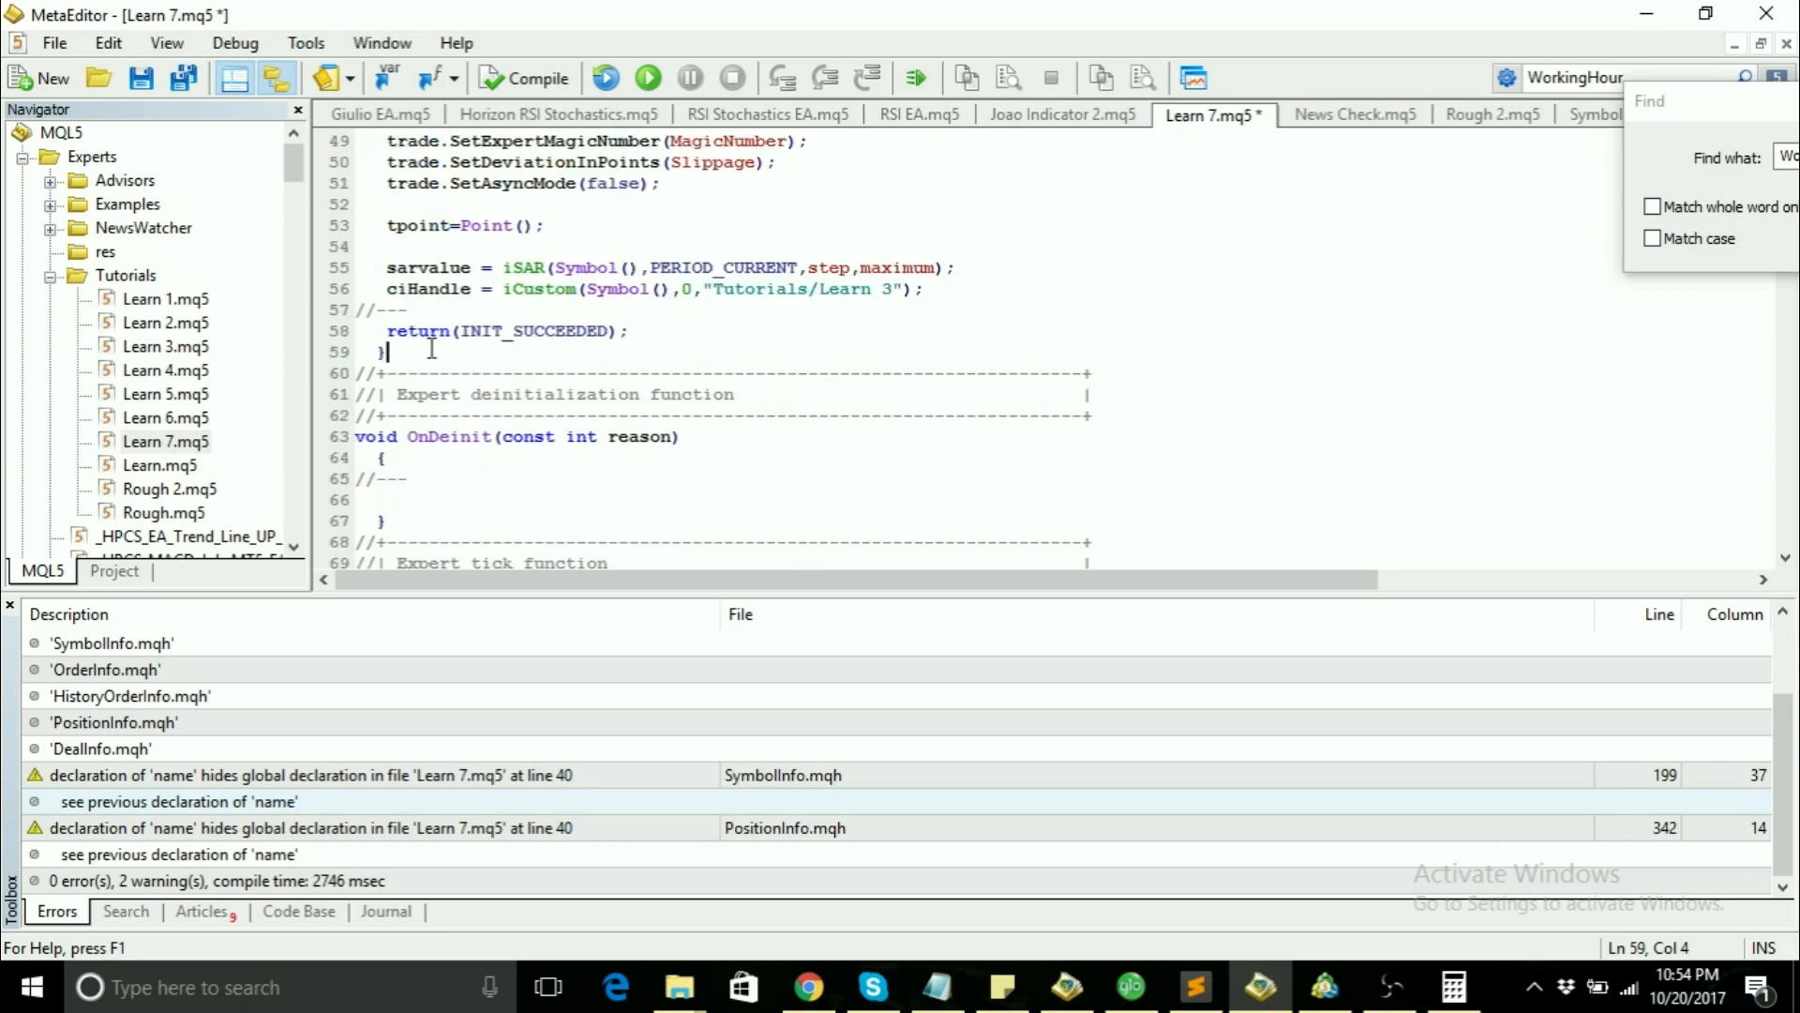
scroll(down, 3)
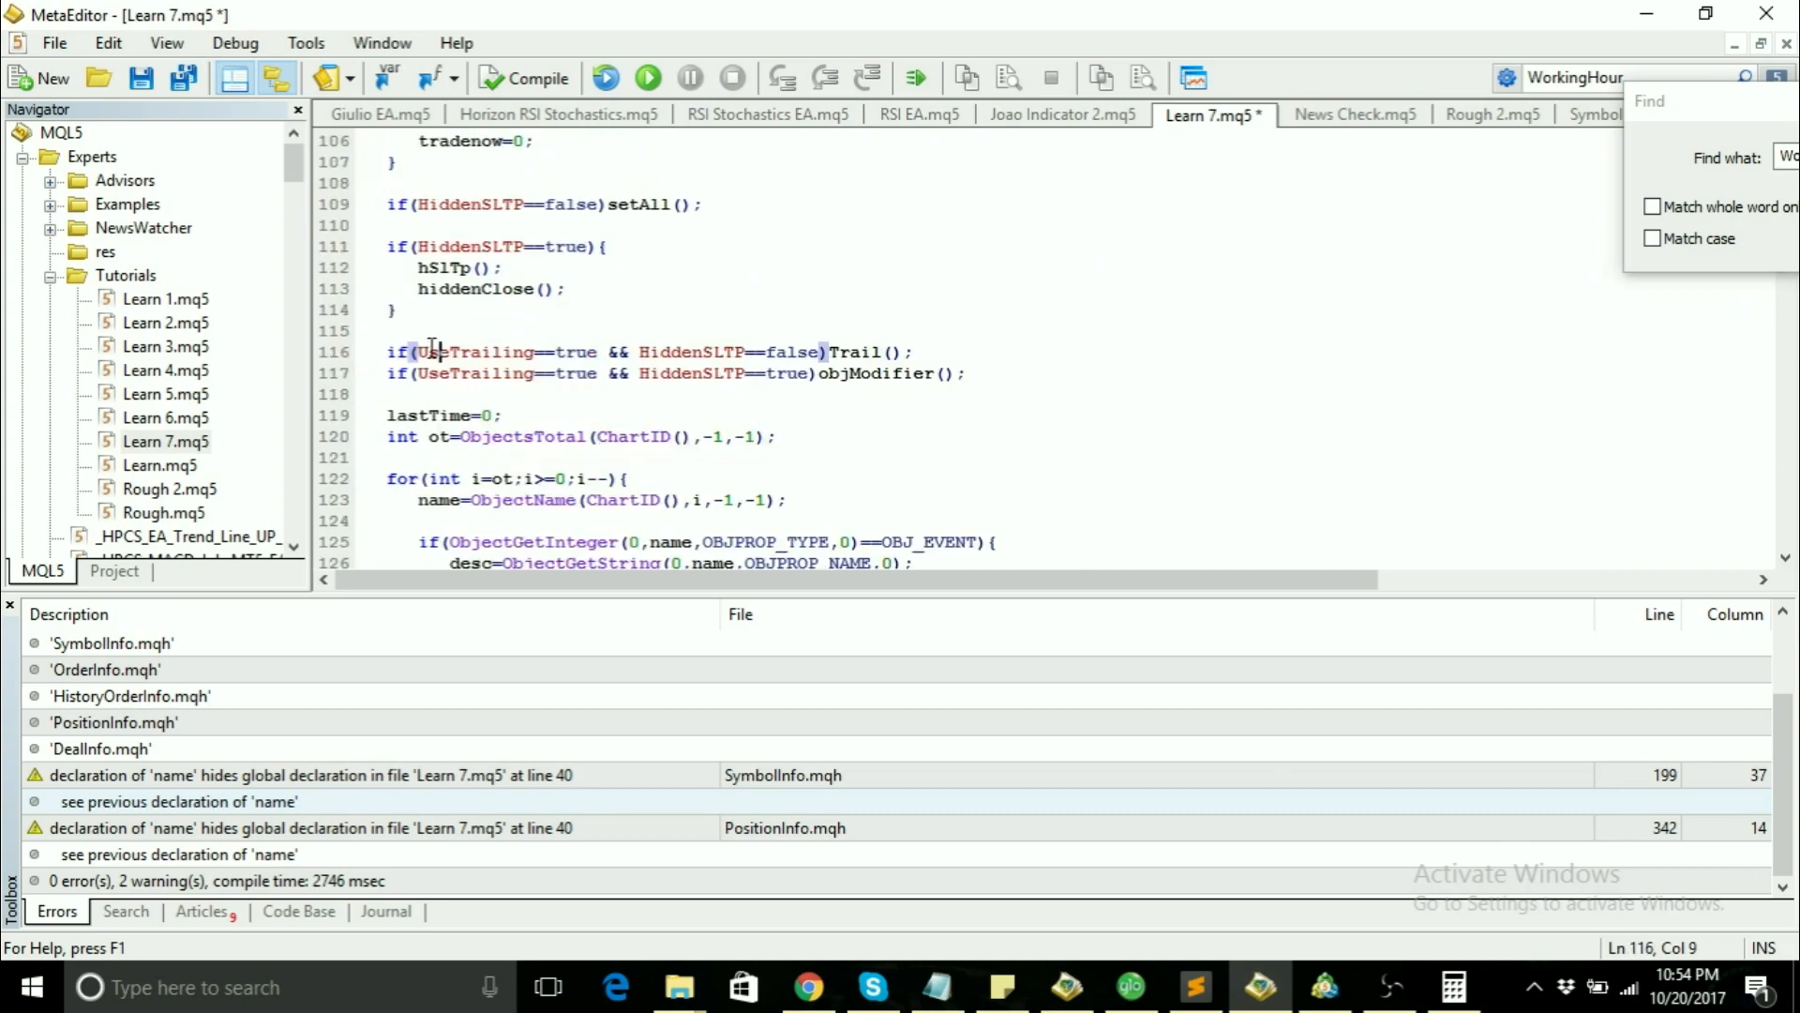
scroll(down, 3)
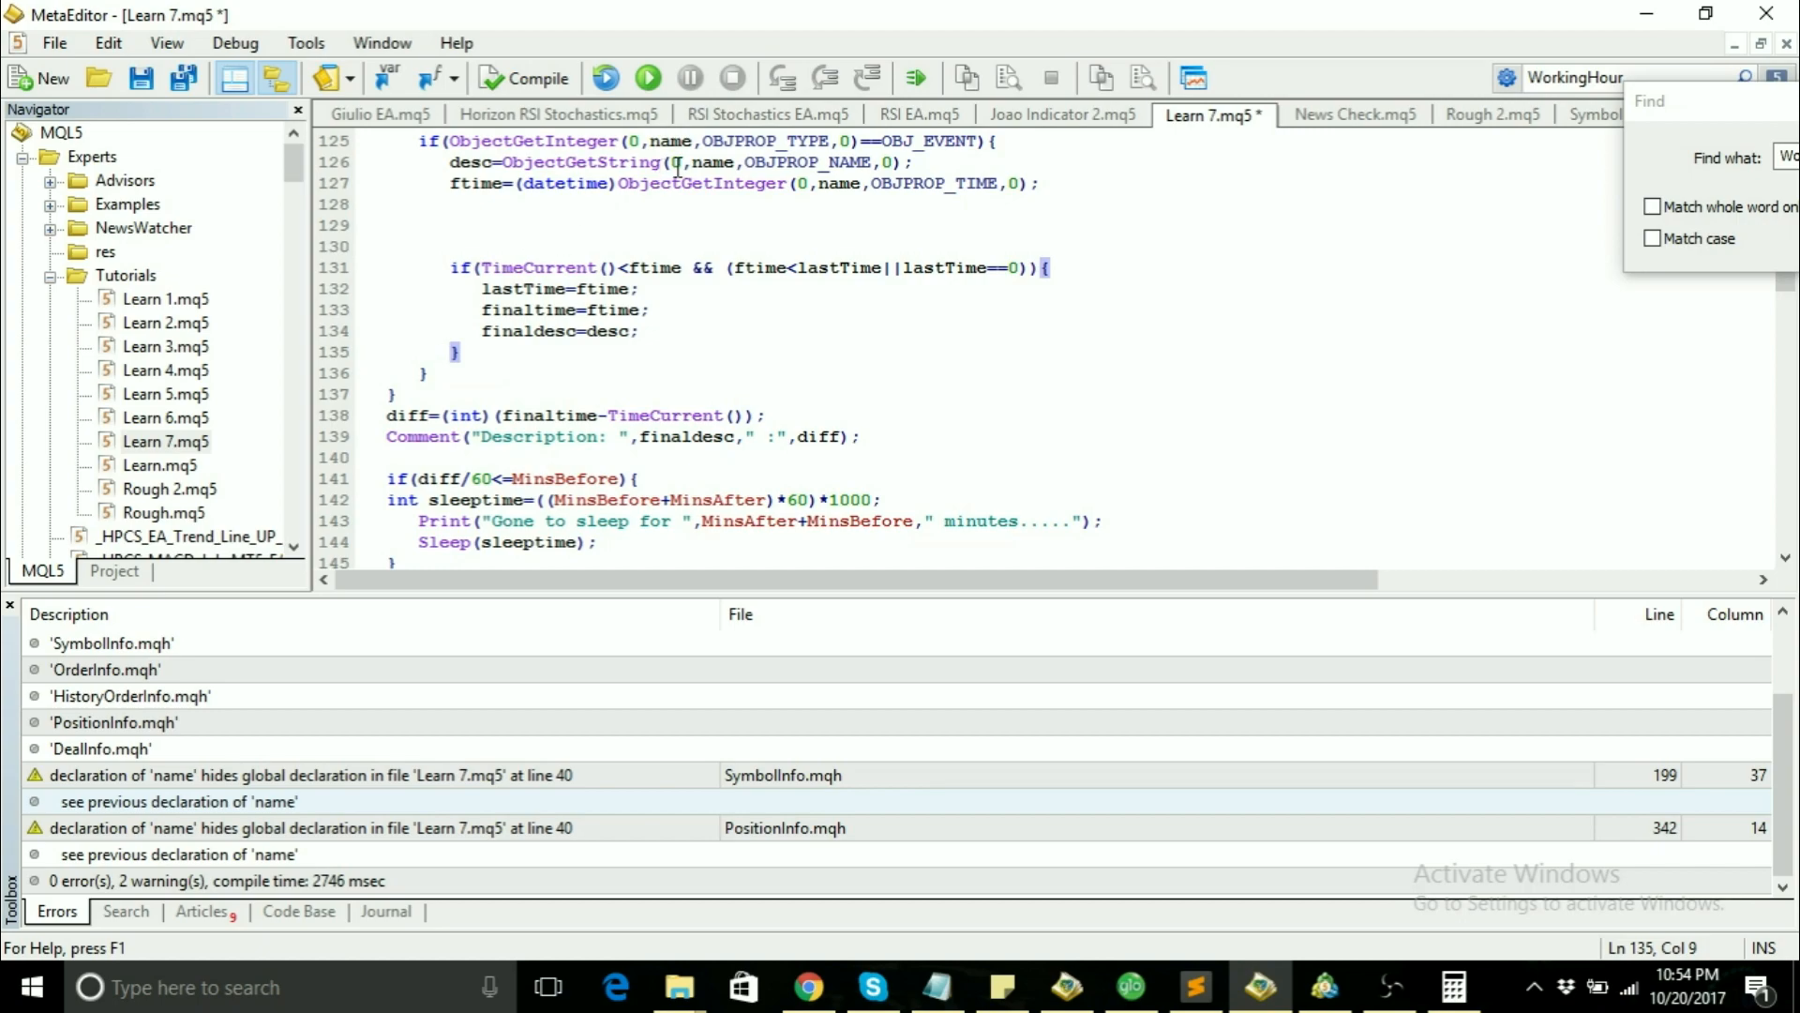
click(694, 141)
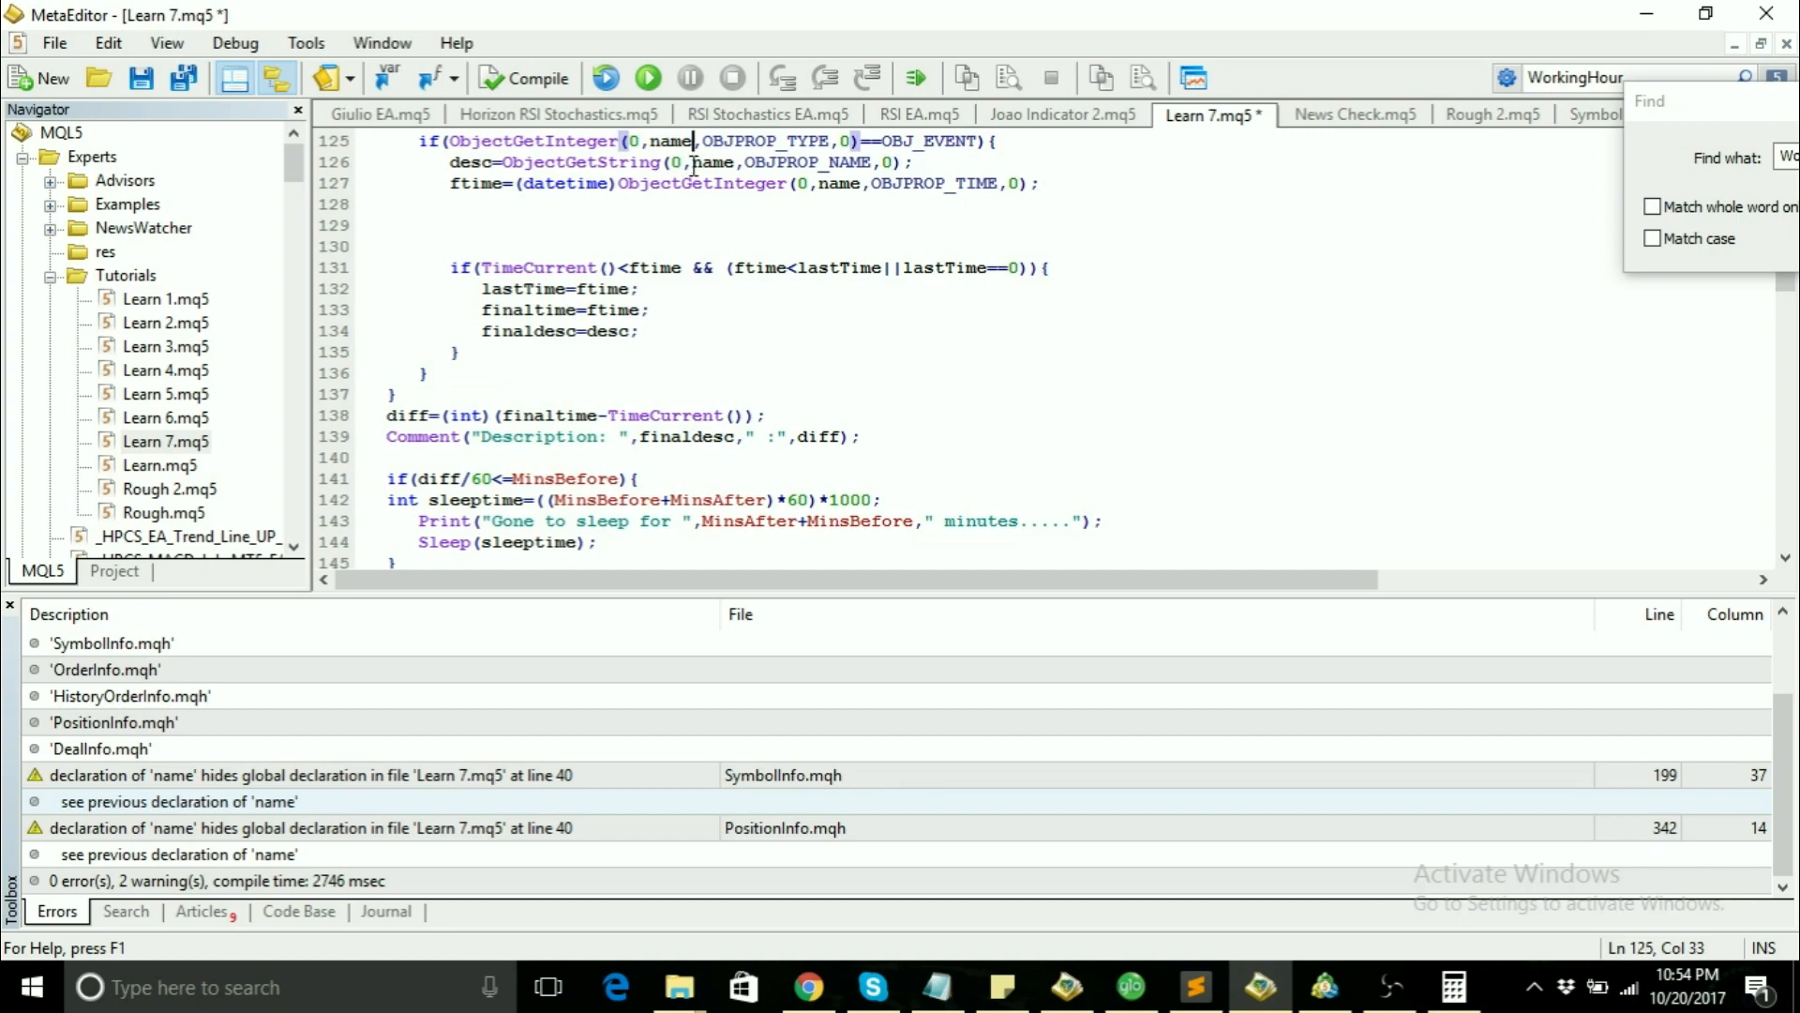
scroll(up, 3)
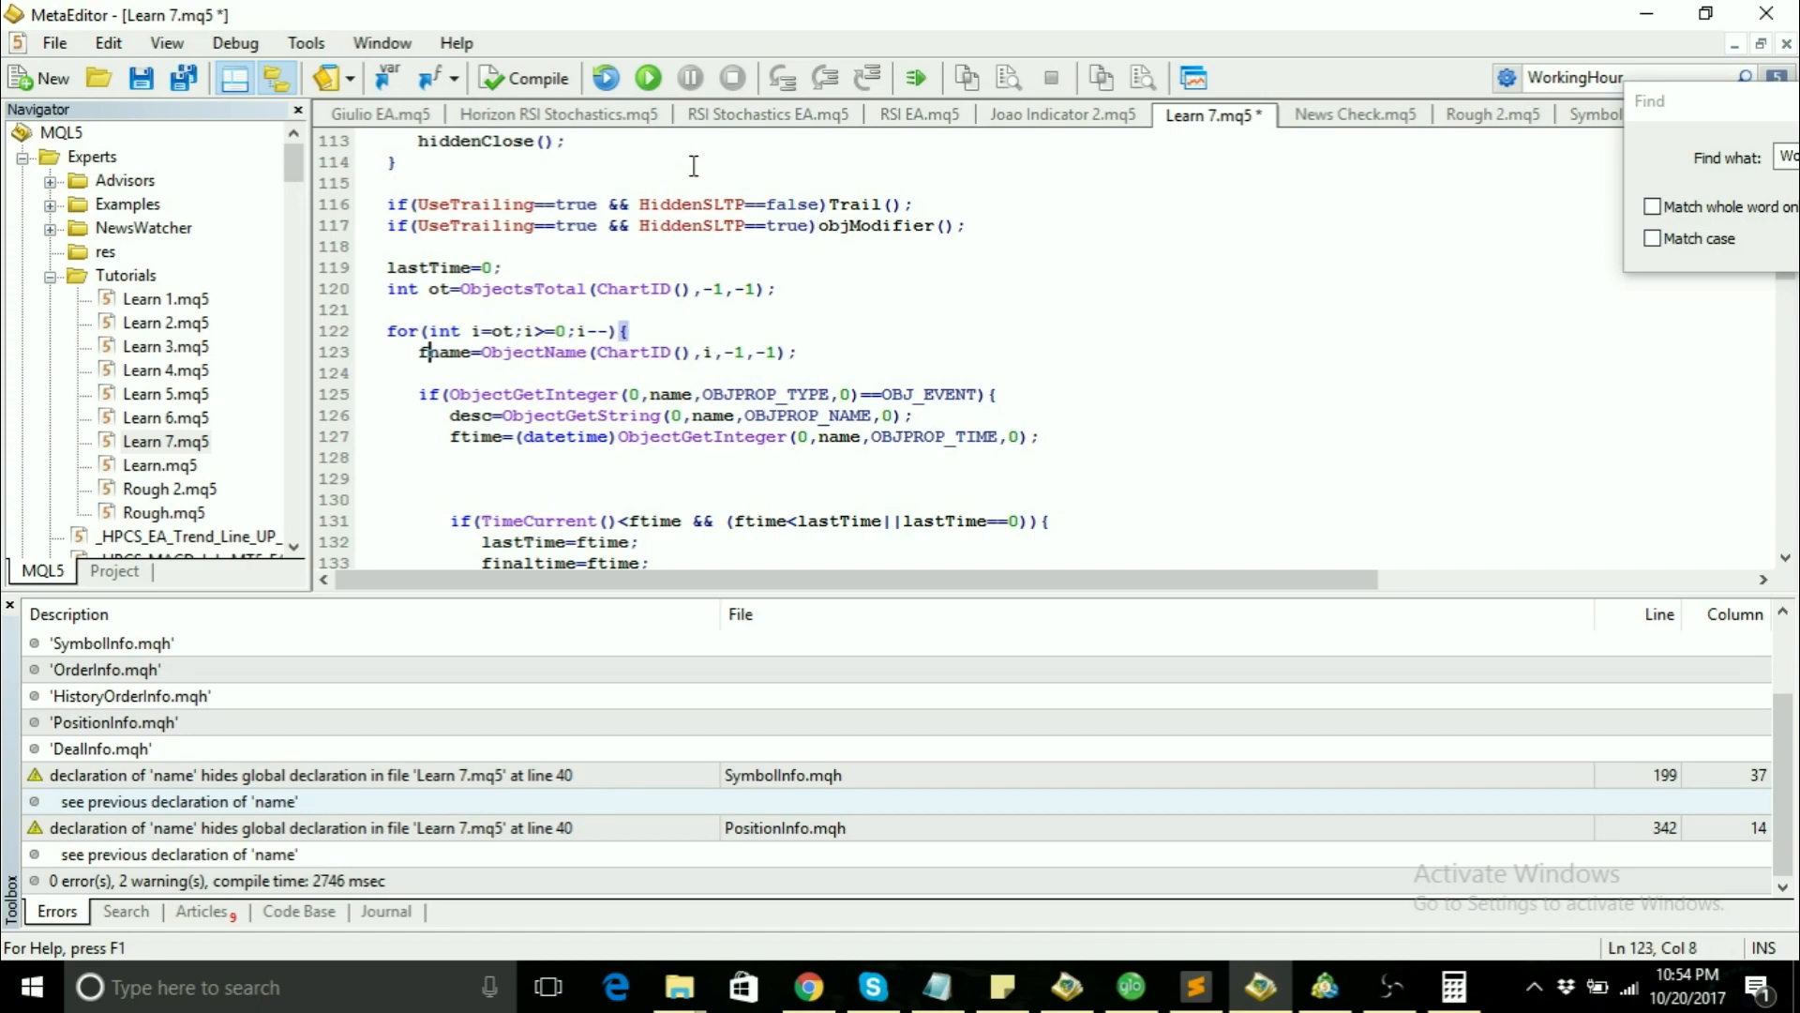
click(503, 414)
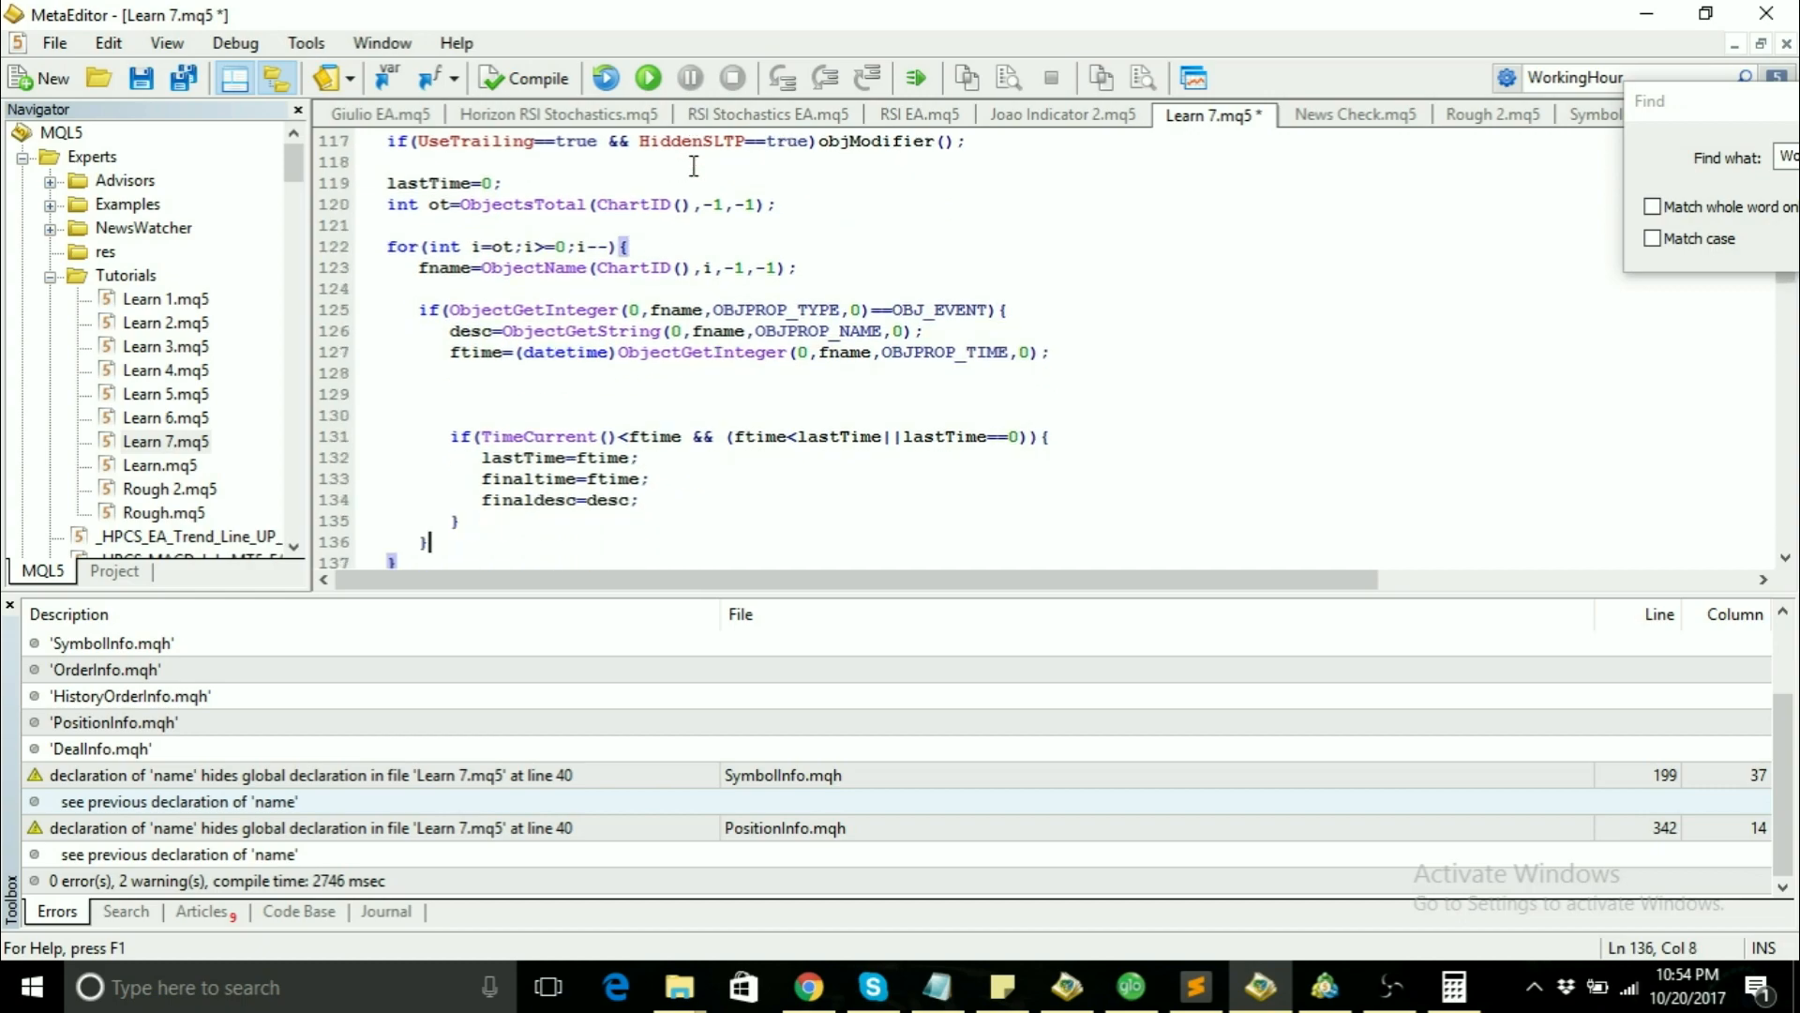
scroll(down, 3)
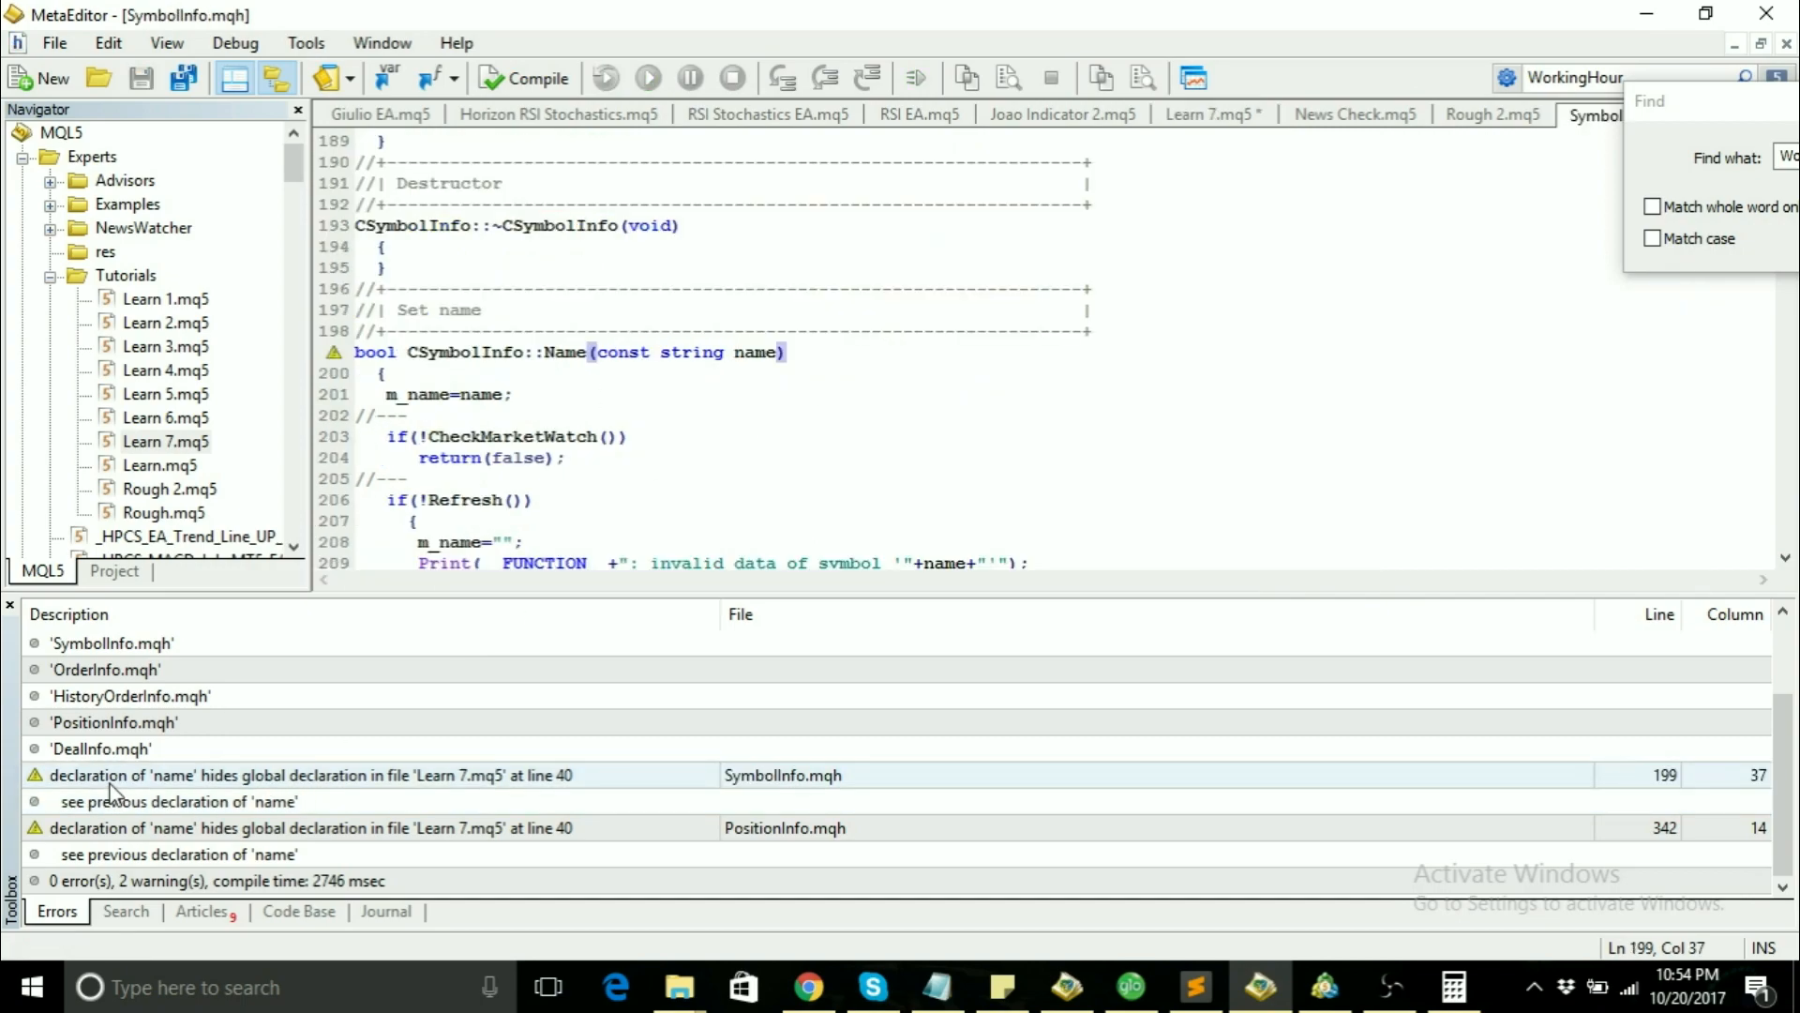
mouse_move(425, 788)
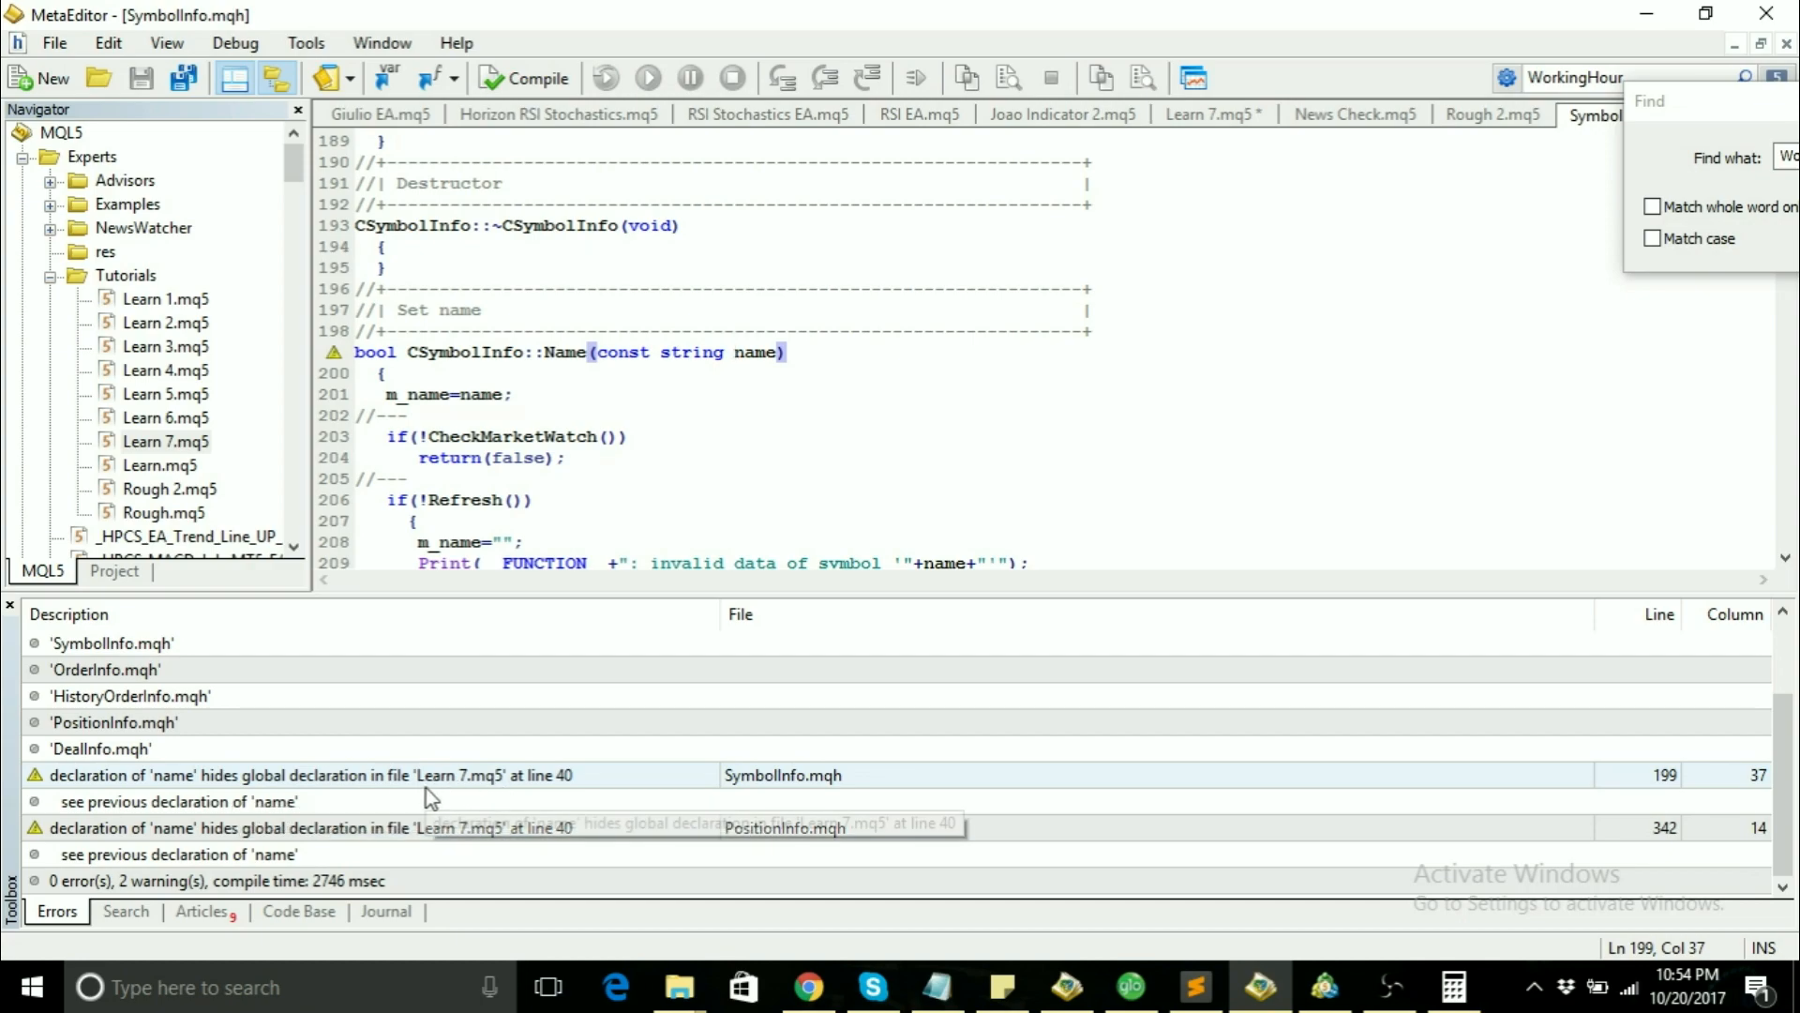
mouse_move(559, 775)
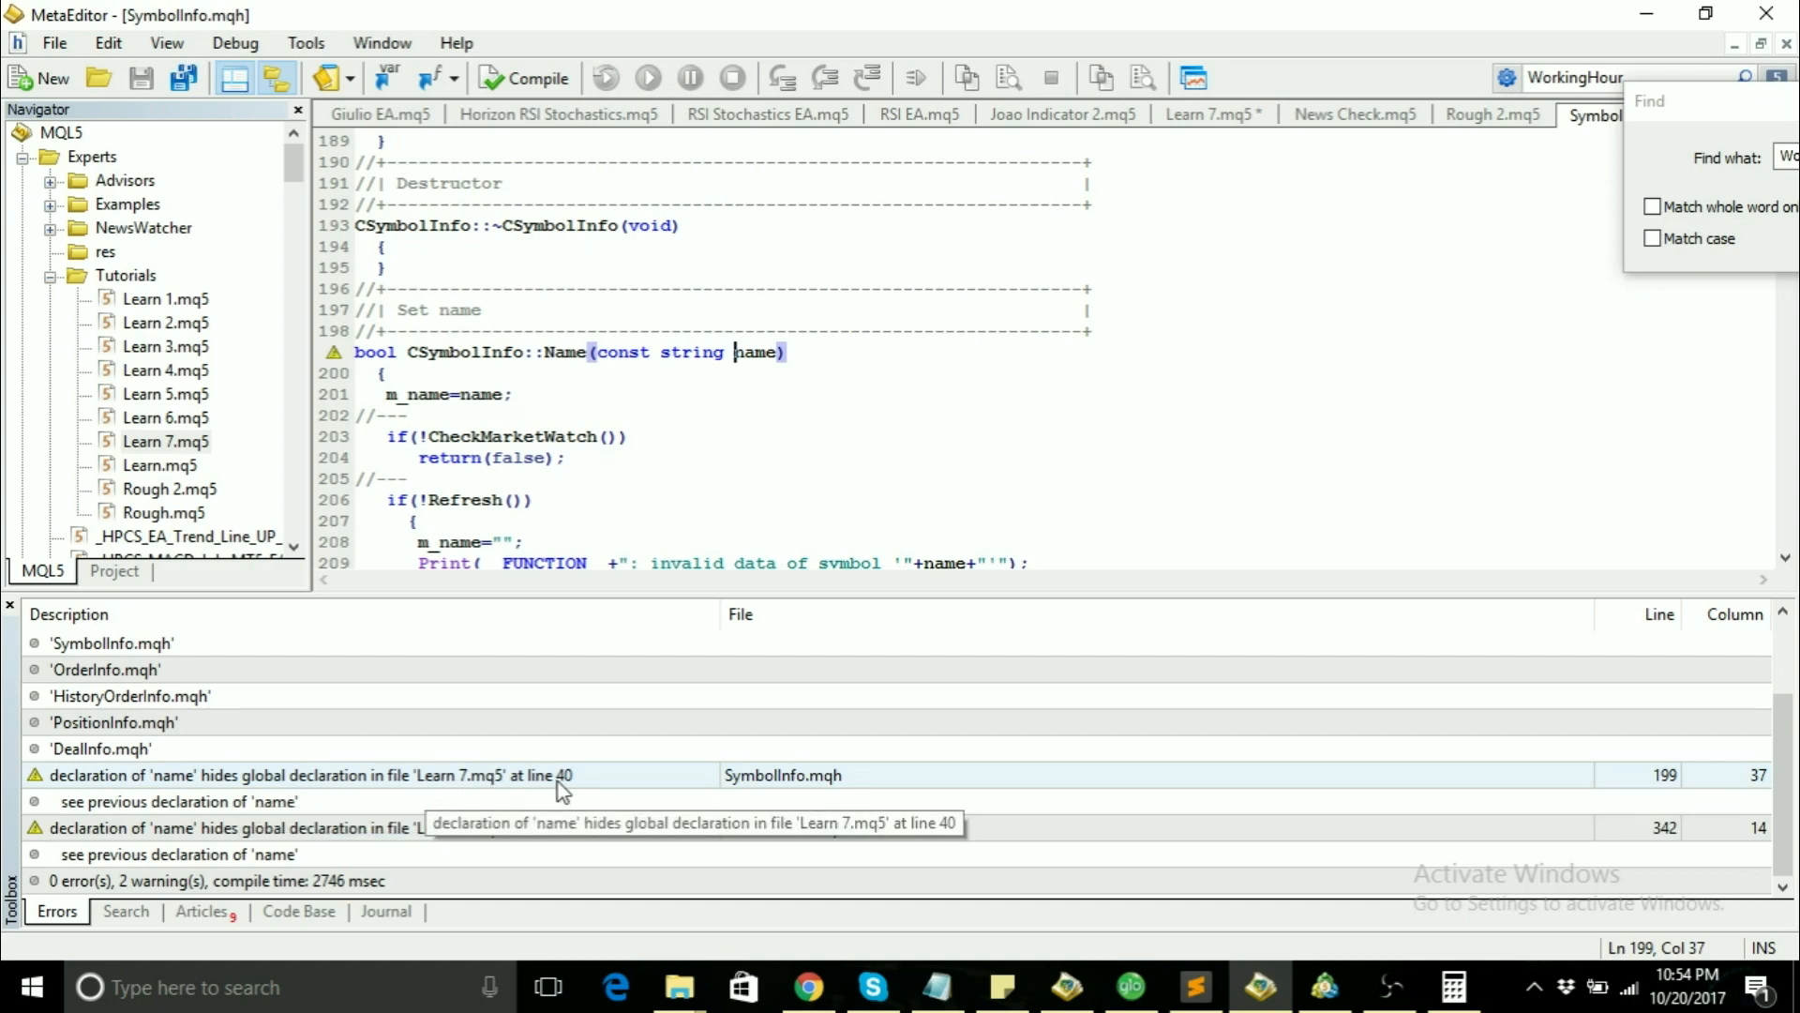
mouse_move(668, 543)
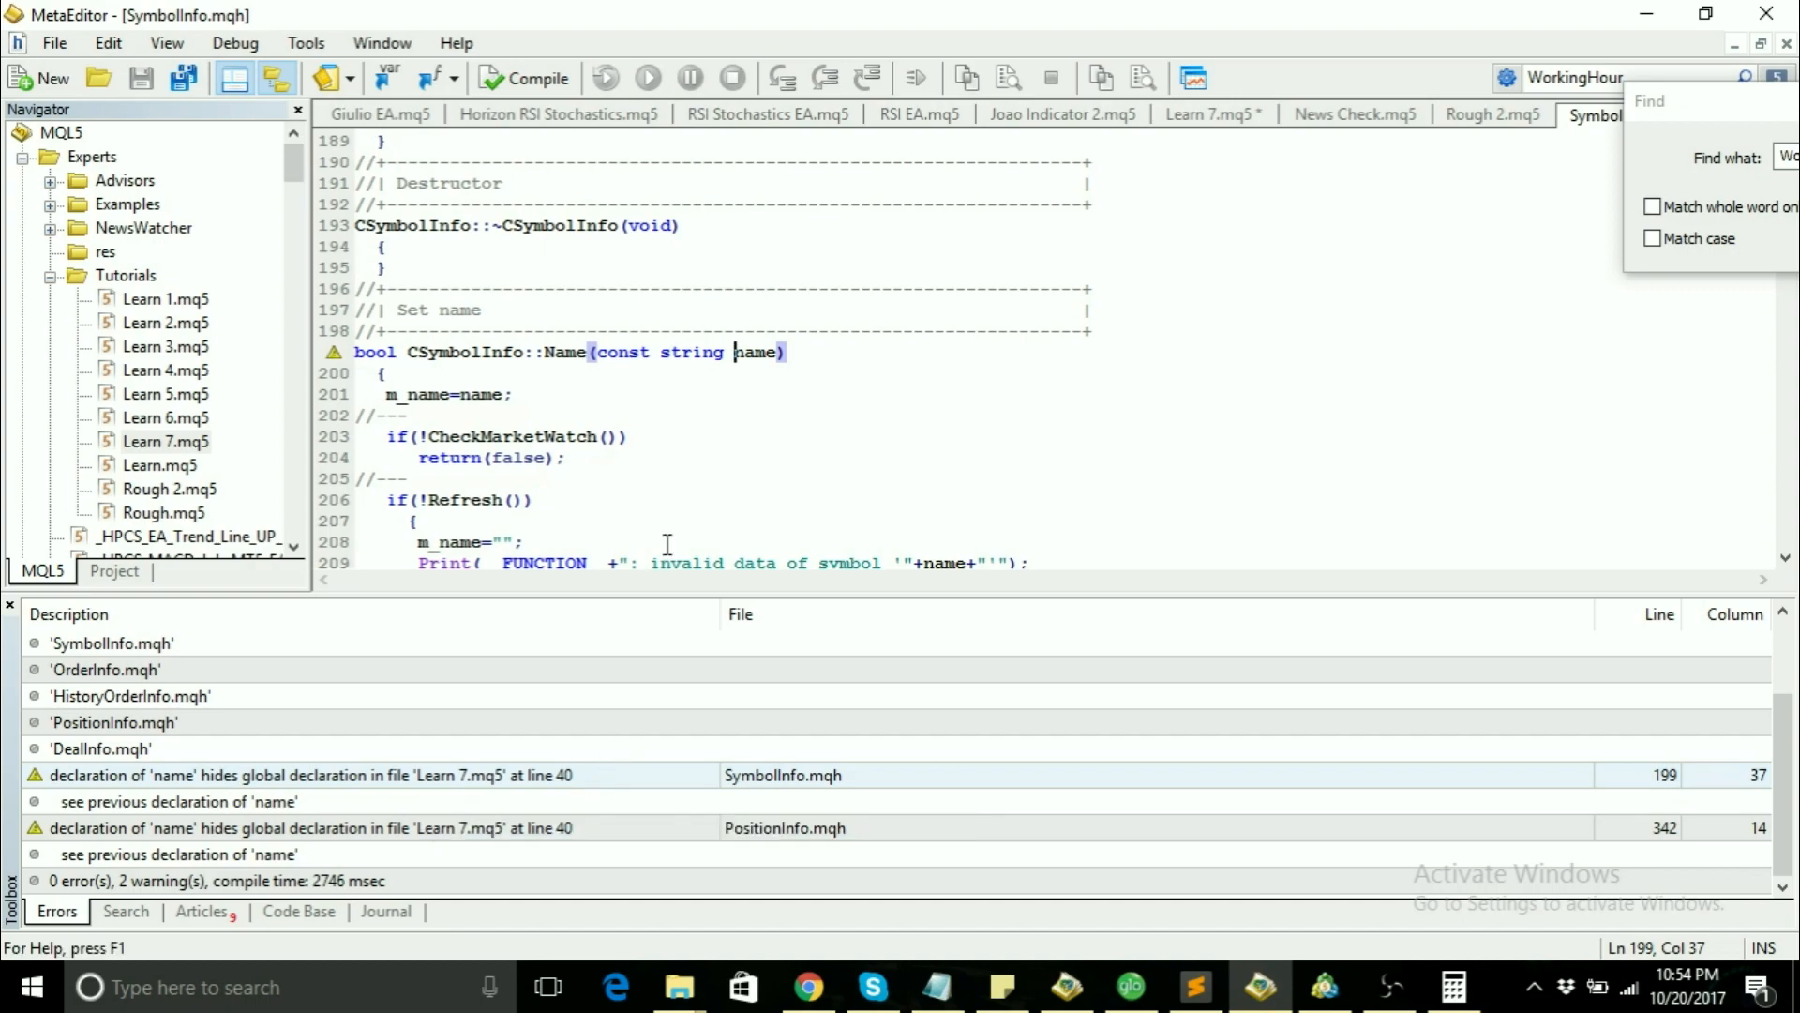
mouse_move(769, 494)
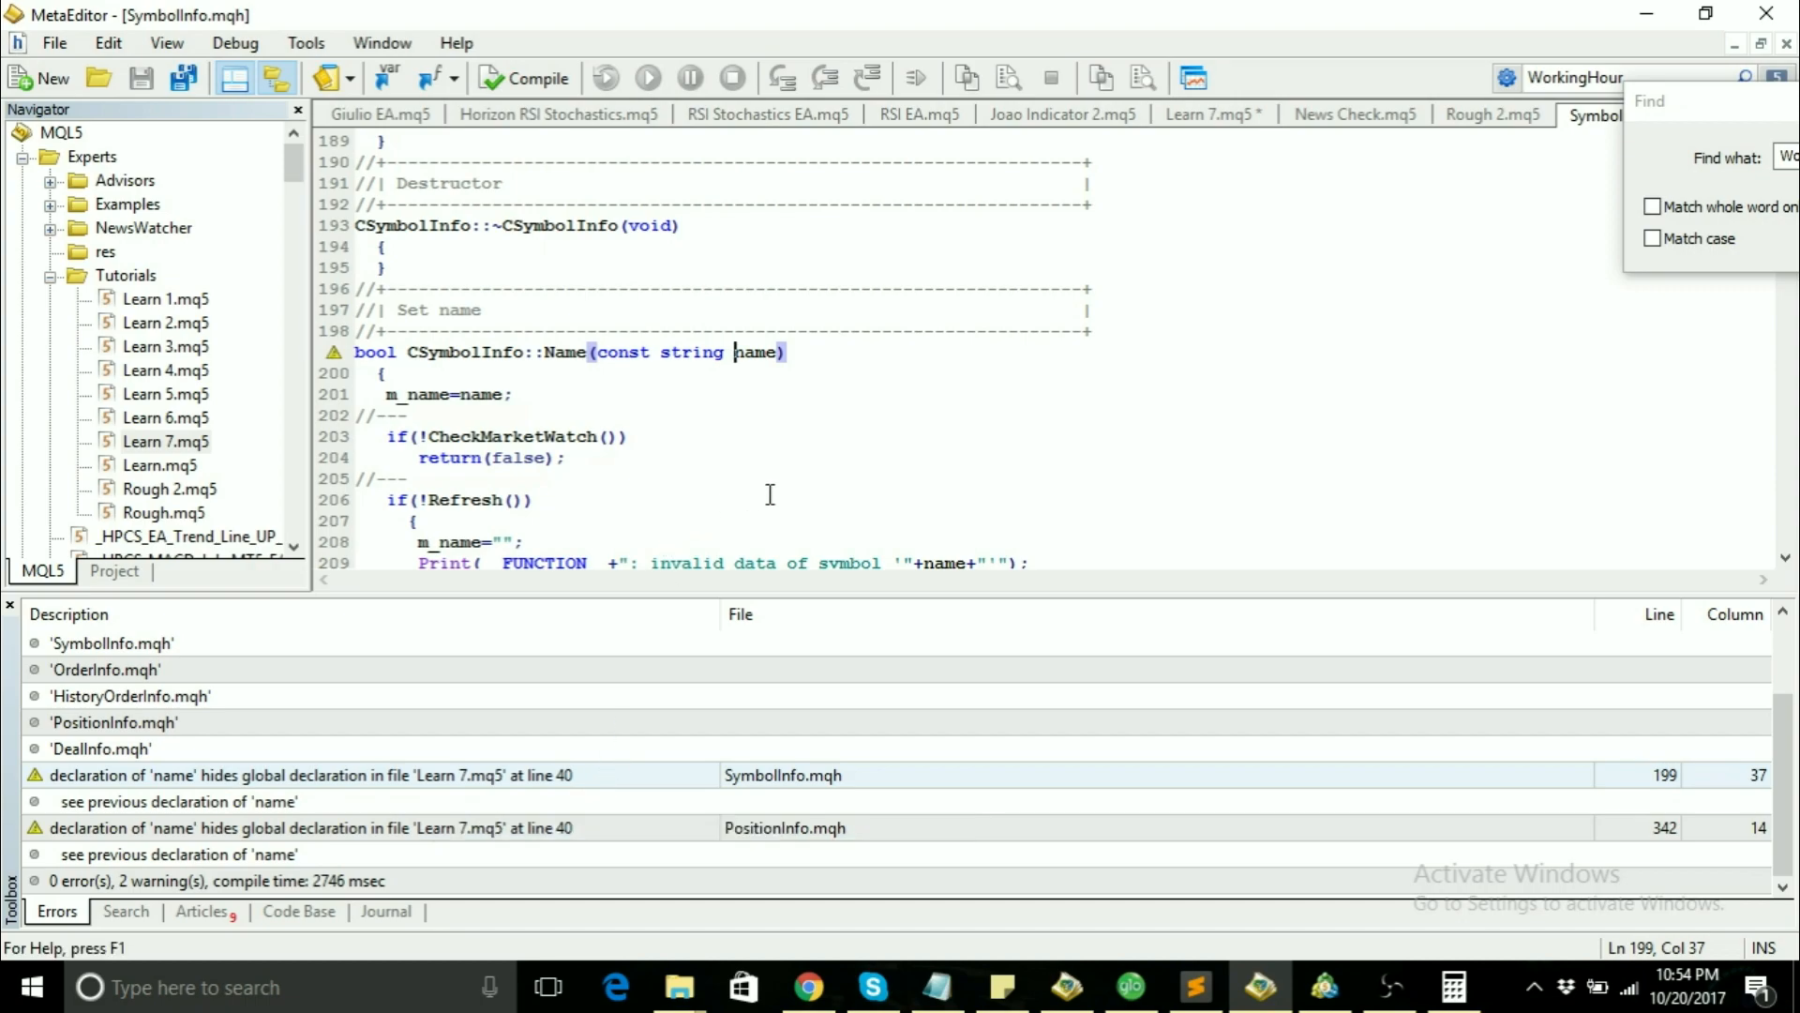
key(ctrl+Home)
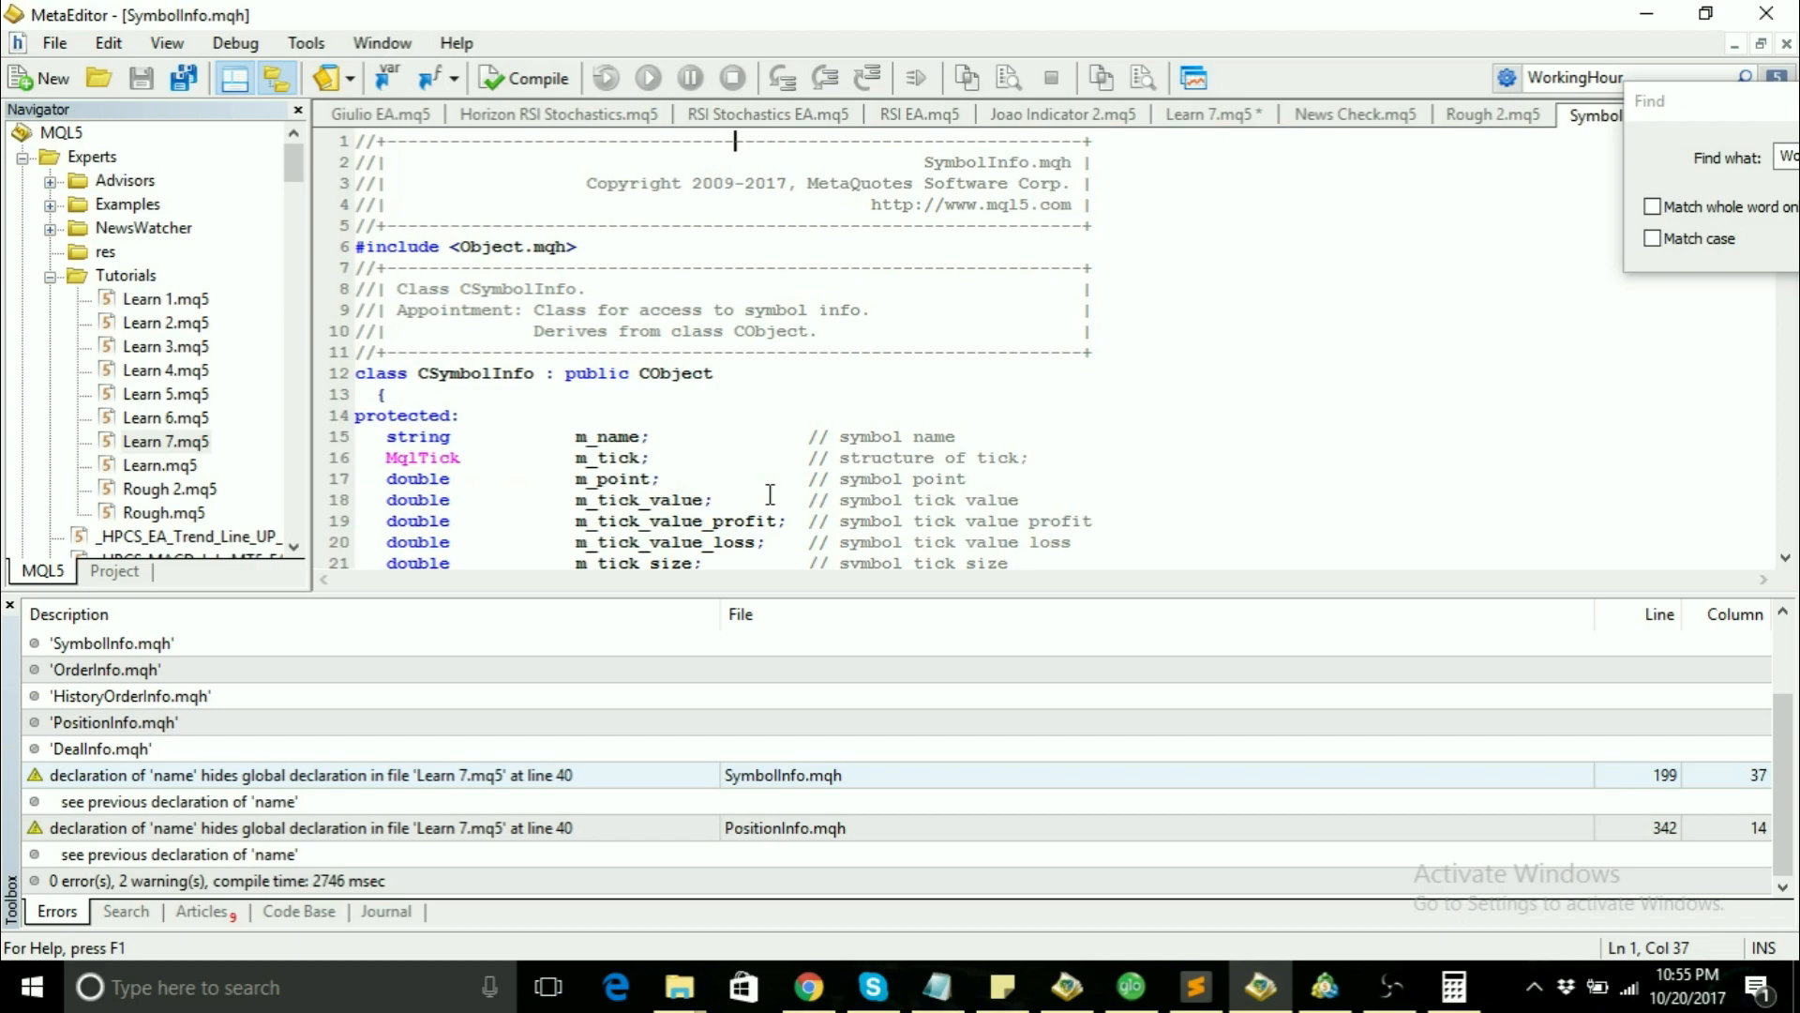
mouse_move(1658, 137)
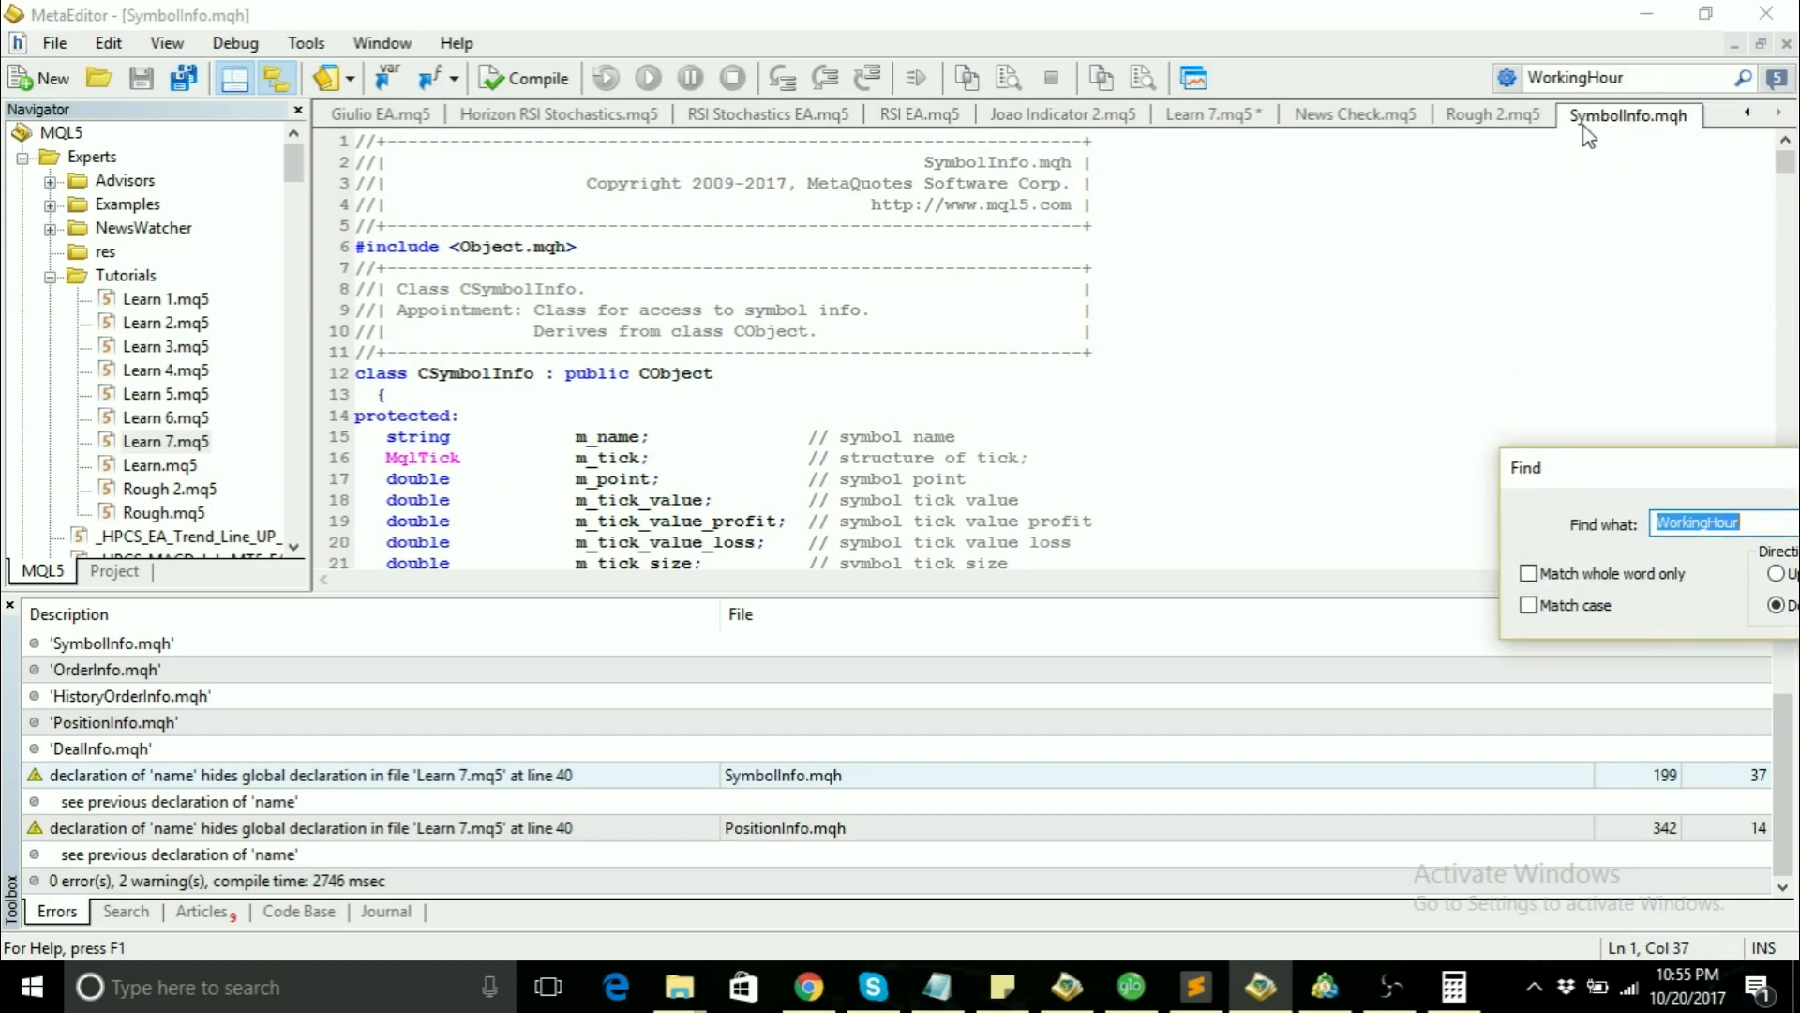
mouse_move(1639, 129)
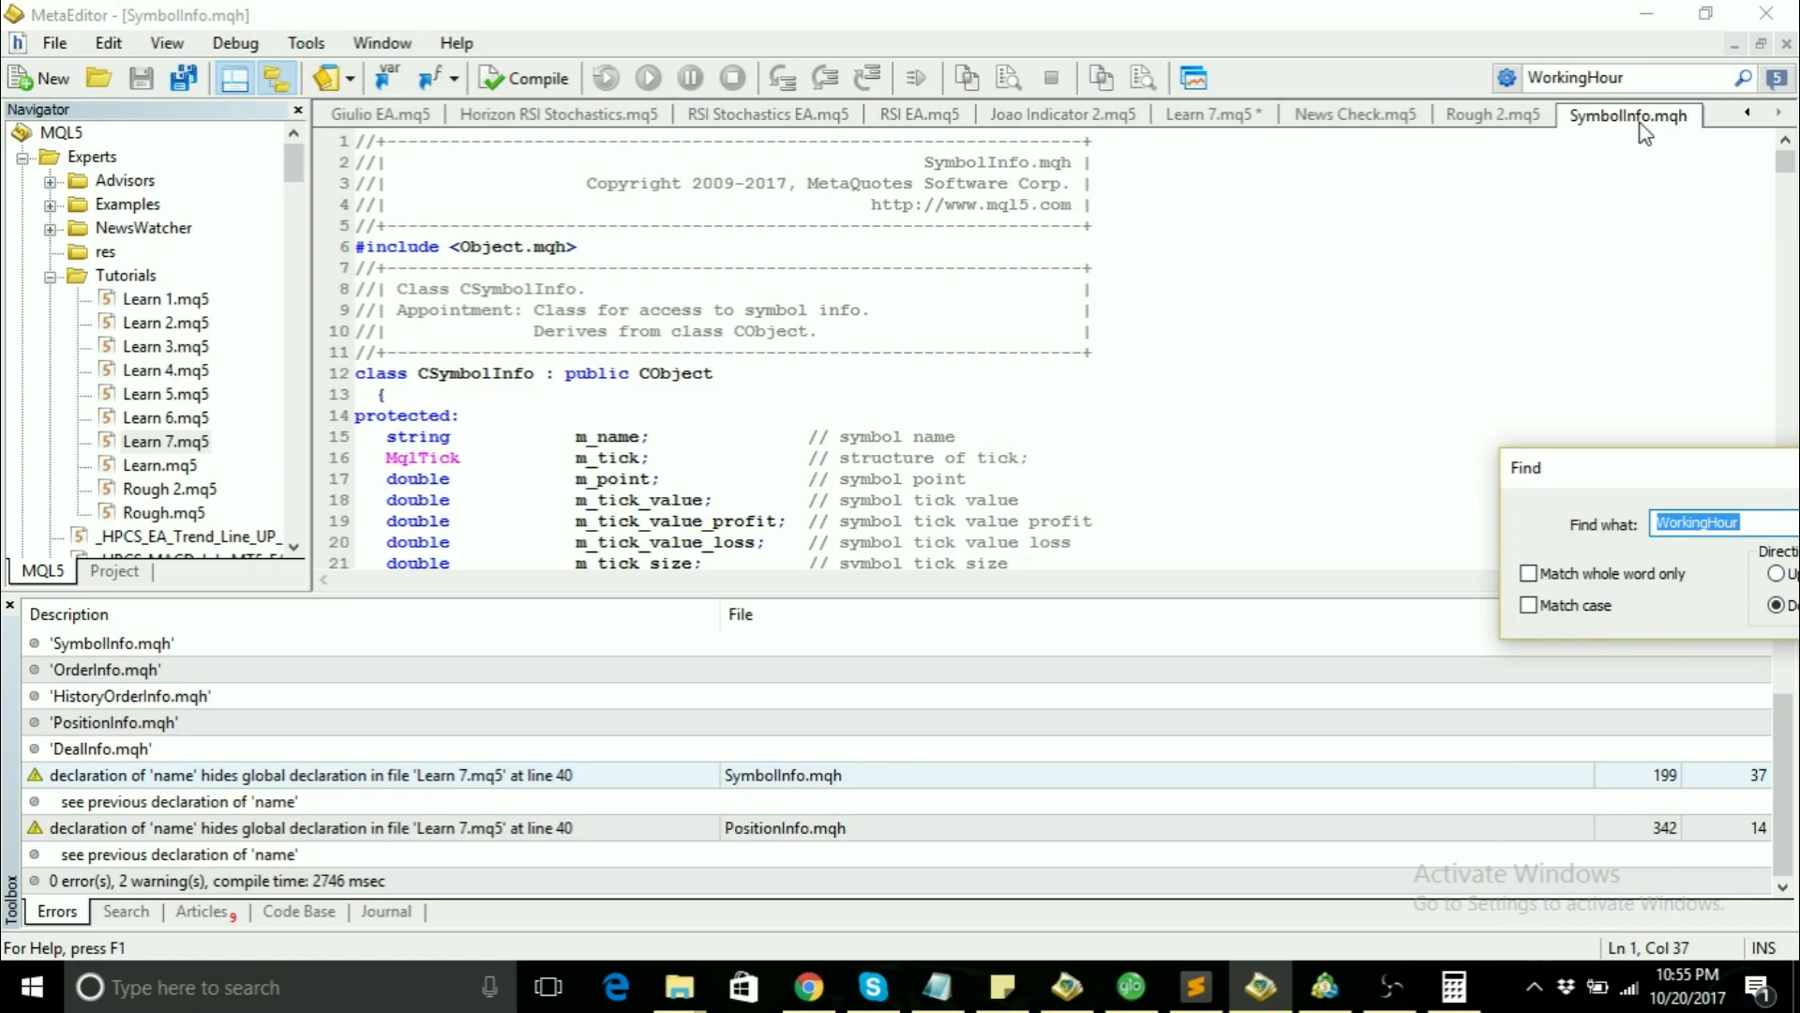
mouse_move(1228, 126)
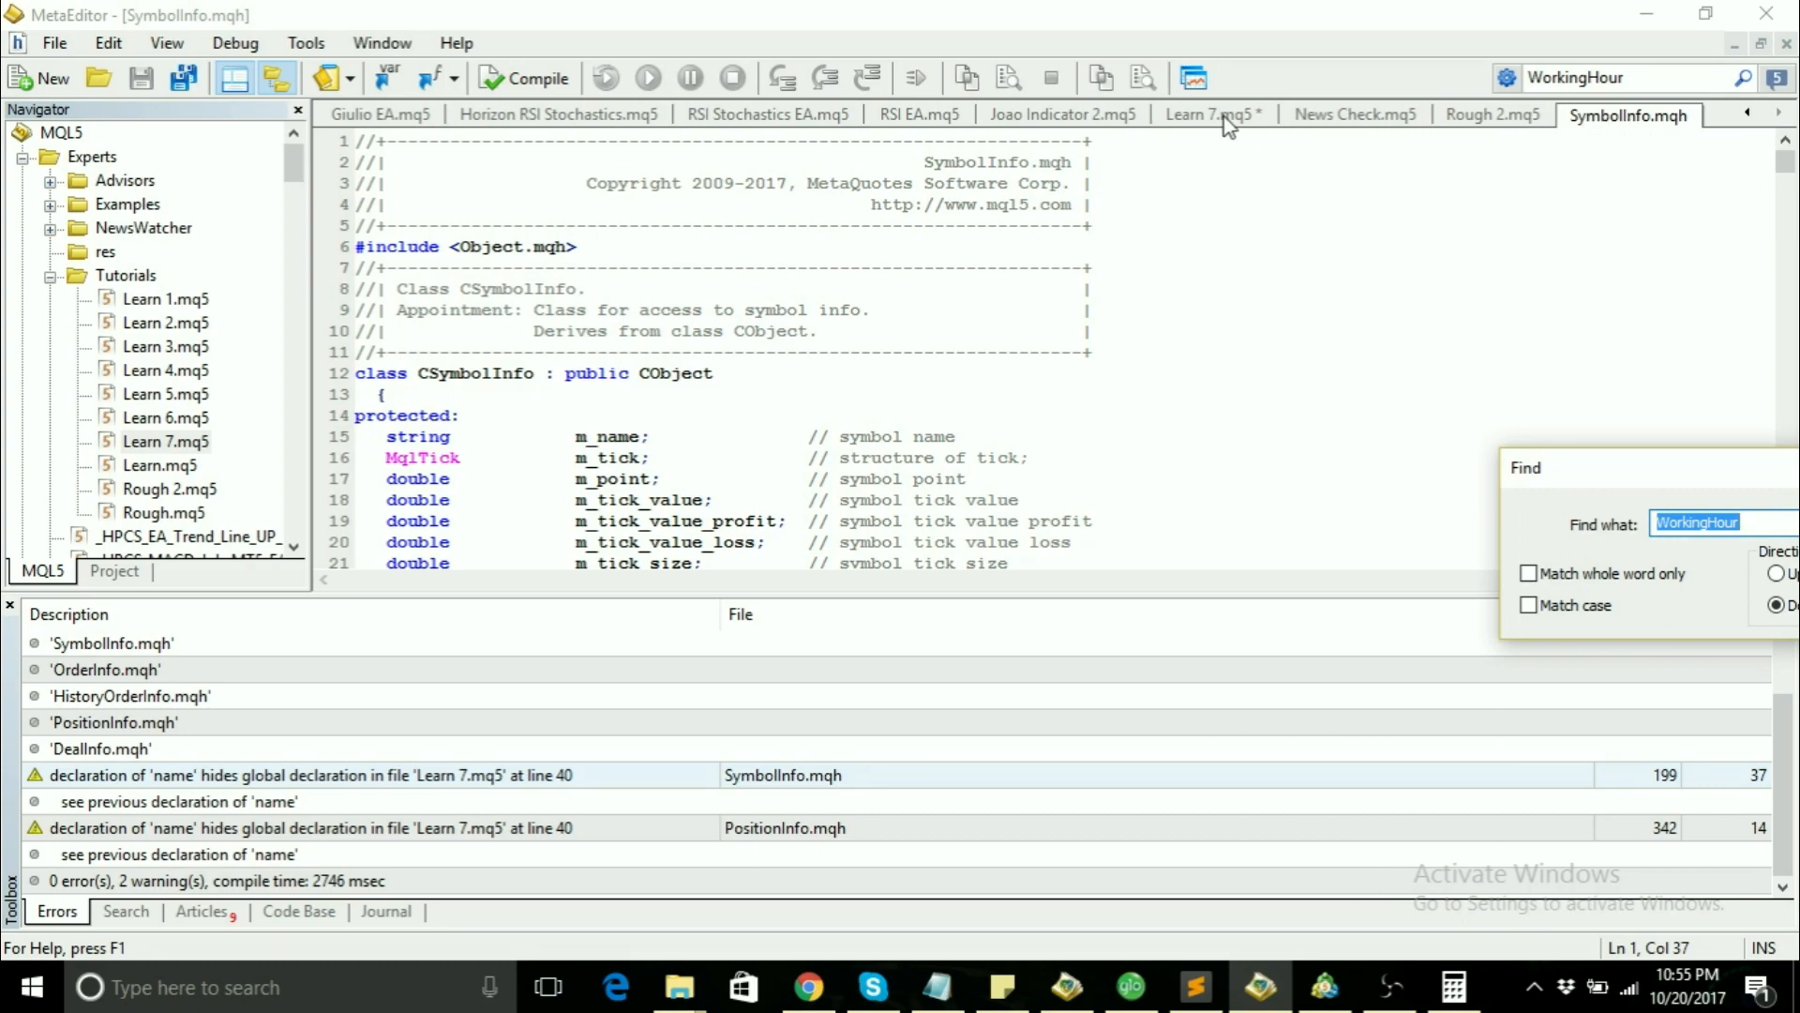
click(1206, 114)
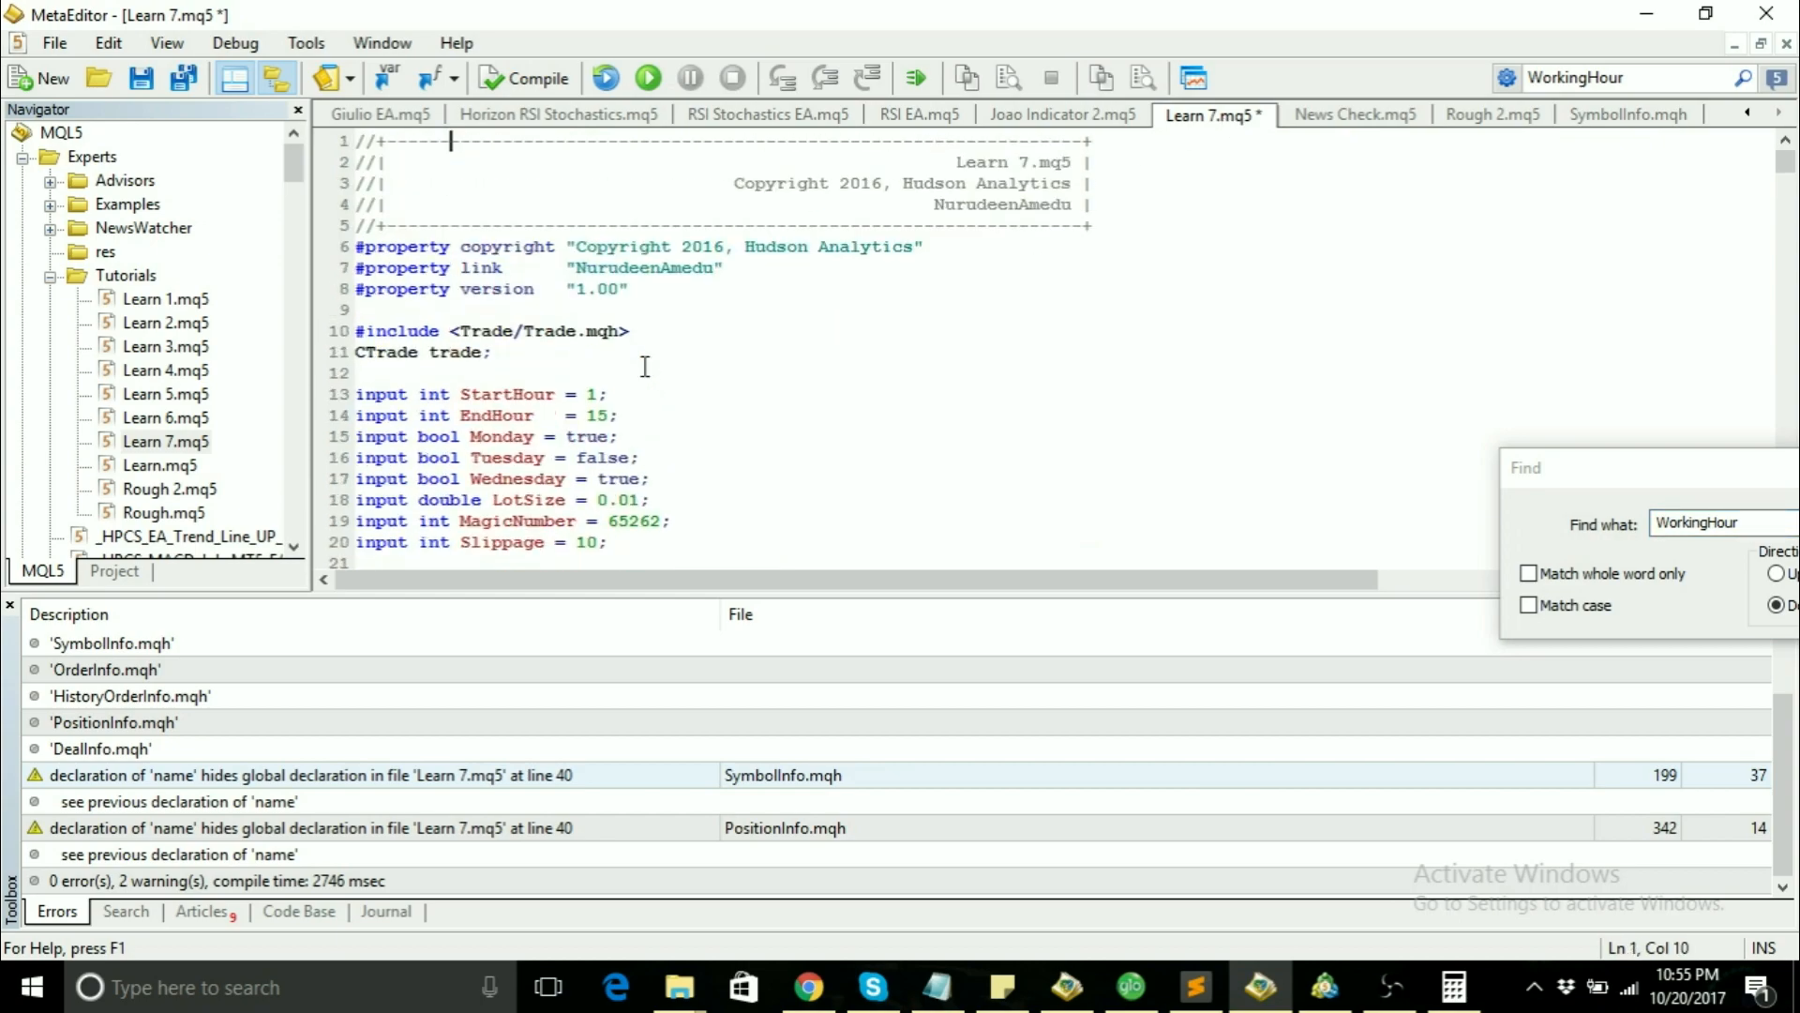
mouse_move(932, 370)
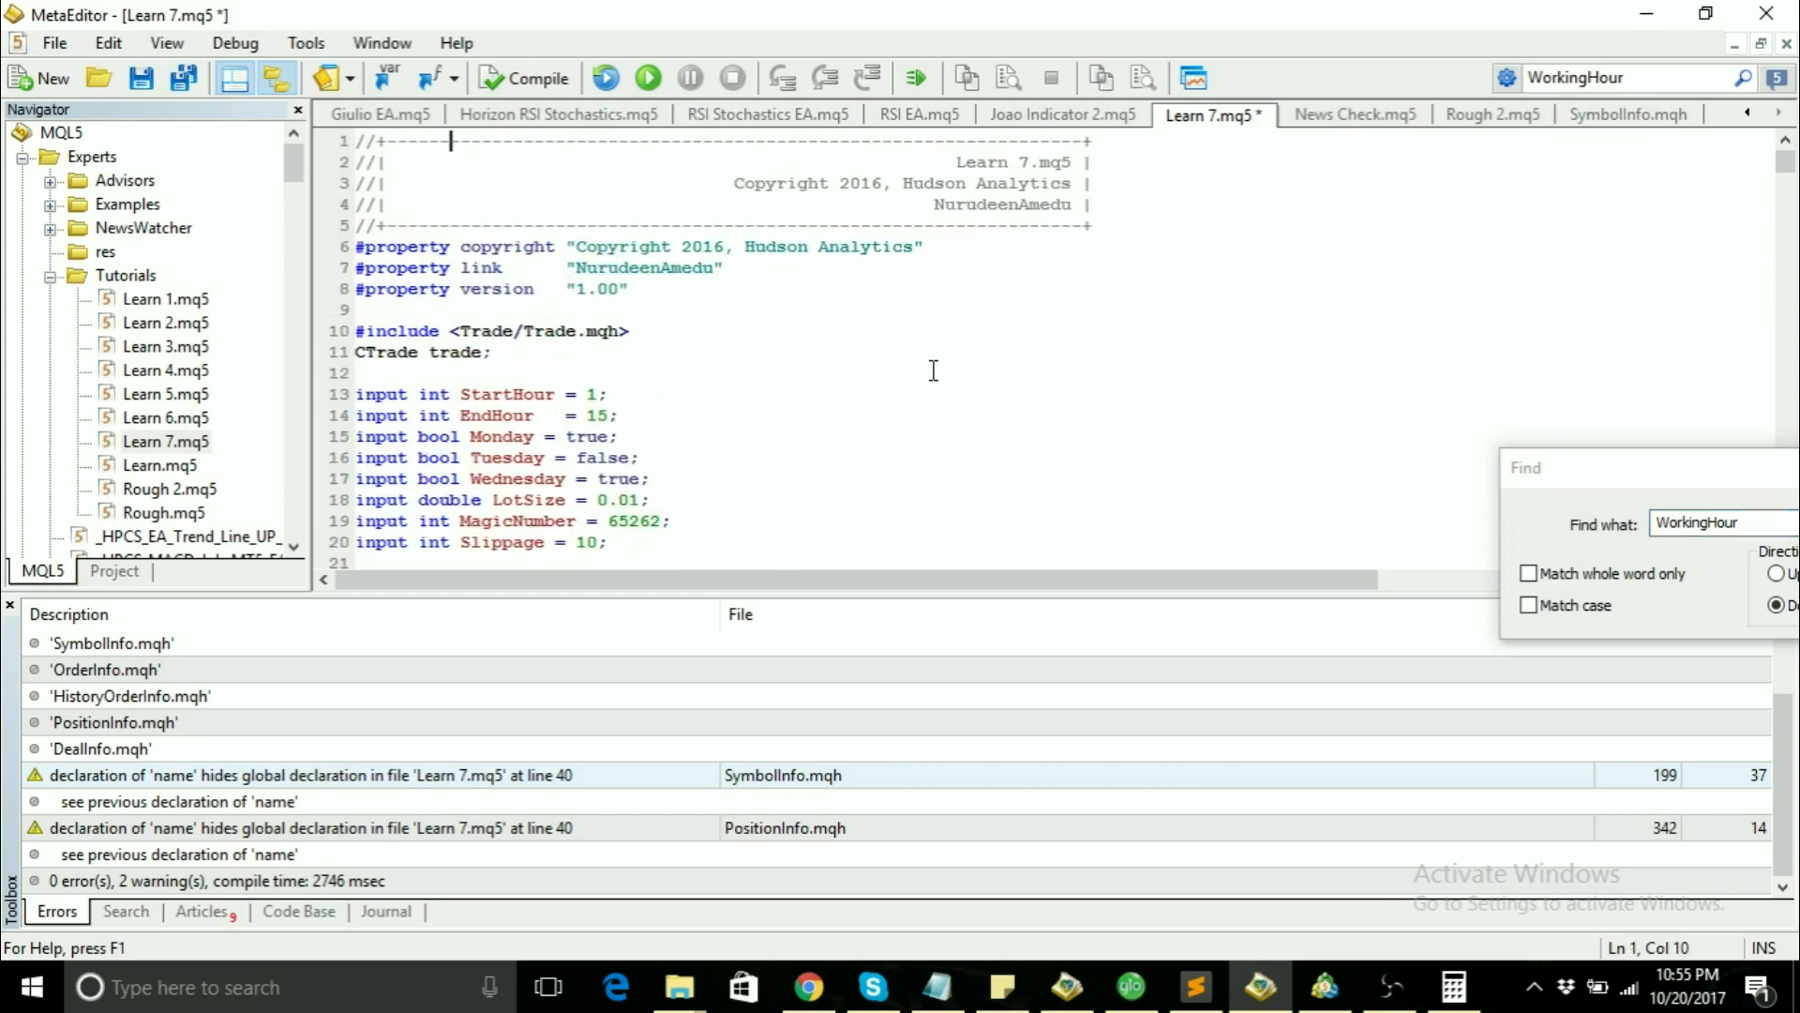
click(1628, 114)
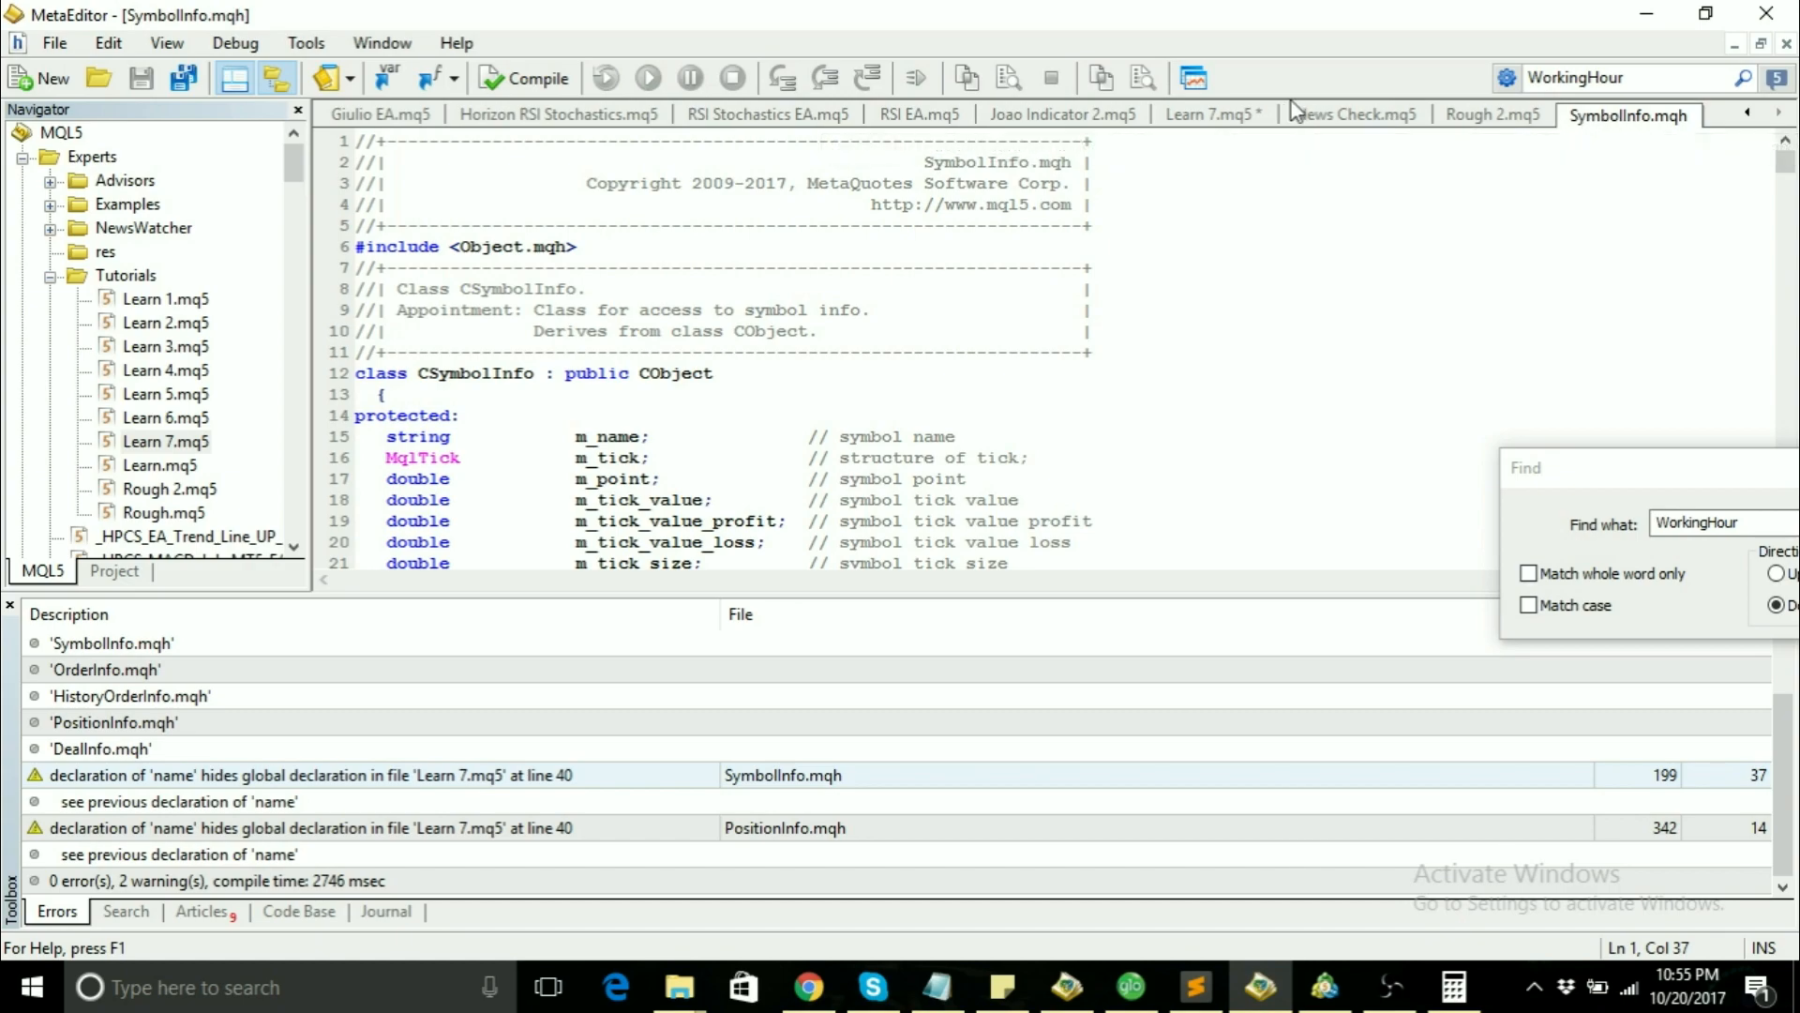
click(1204, 114)
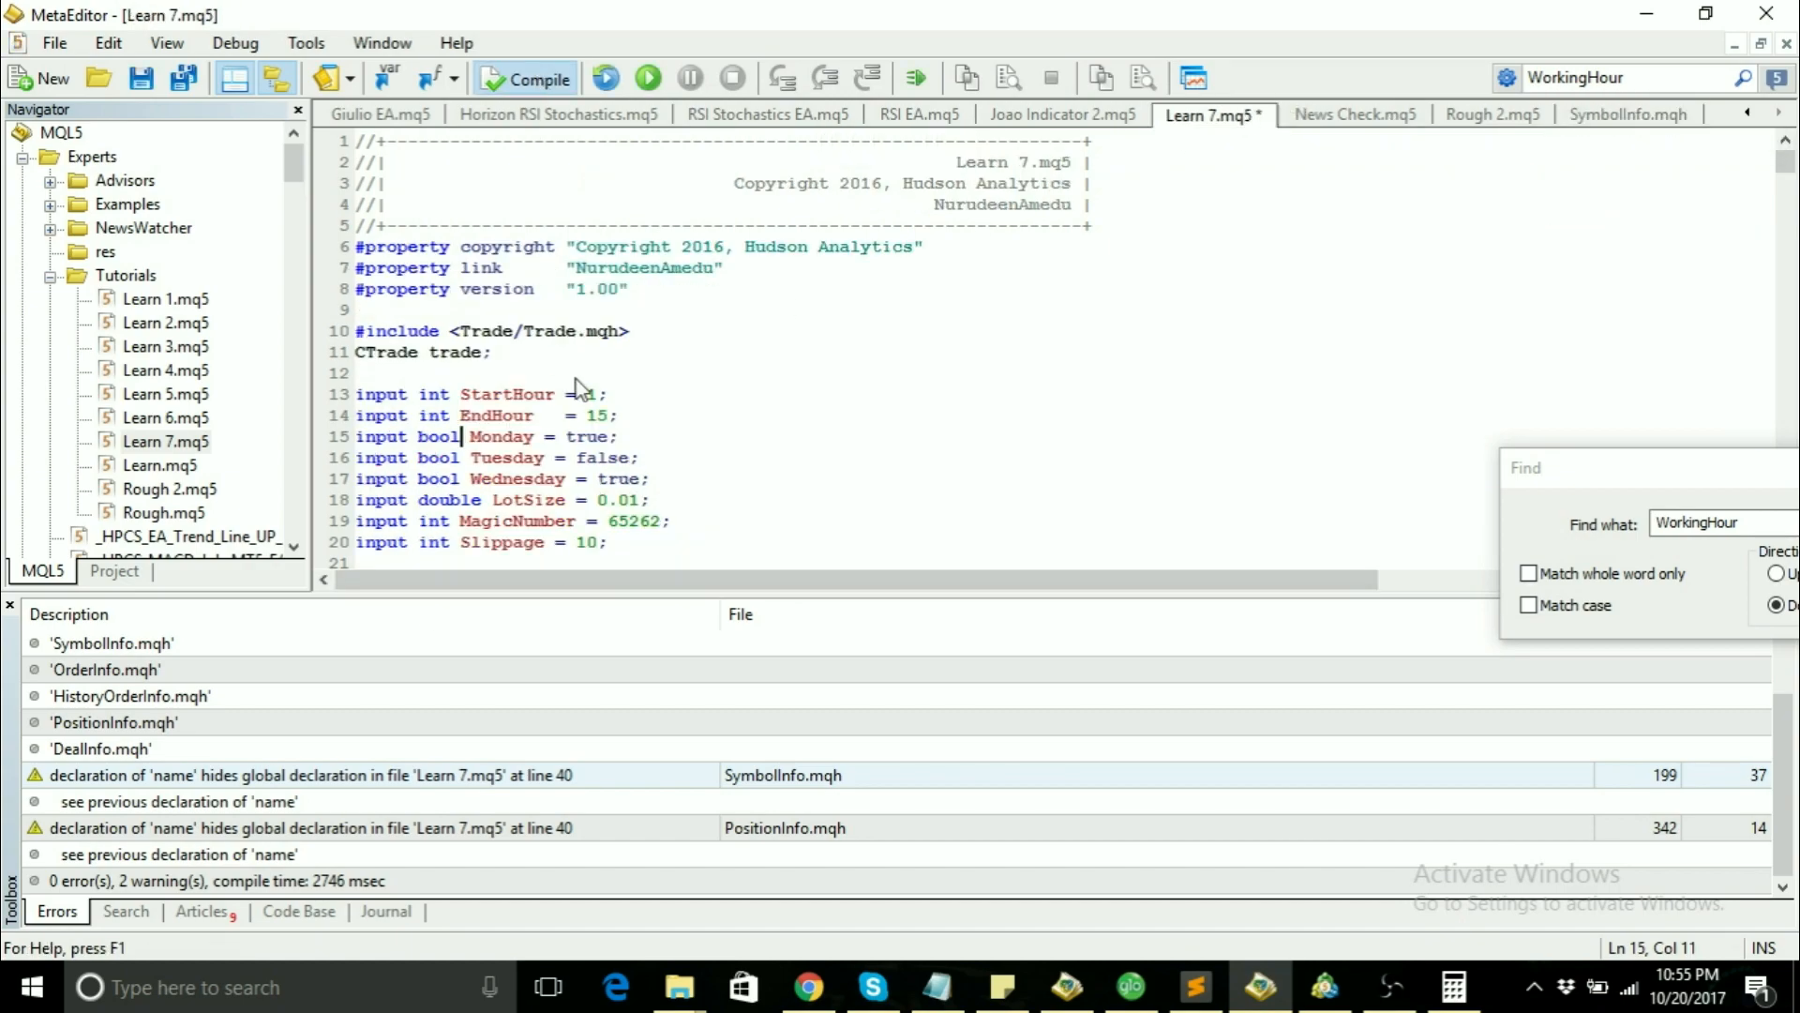
Step: Compile Learn 7.mq5 to 0 errors, 0 warnings in the Errors tab, then recompile it
click(523, 78)
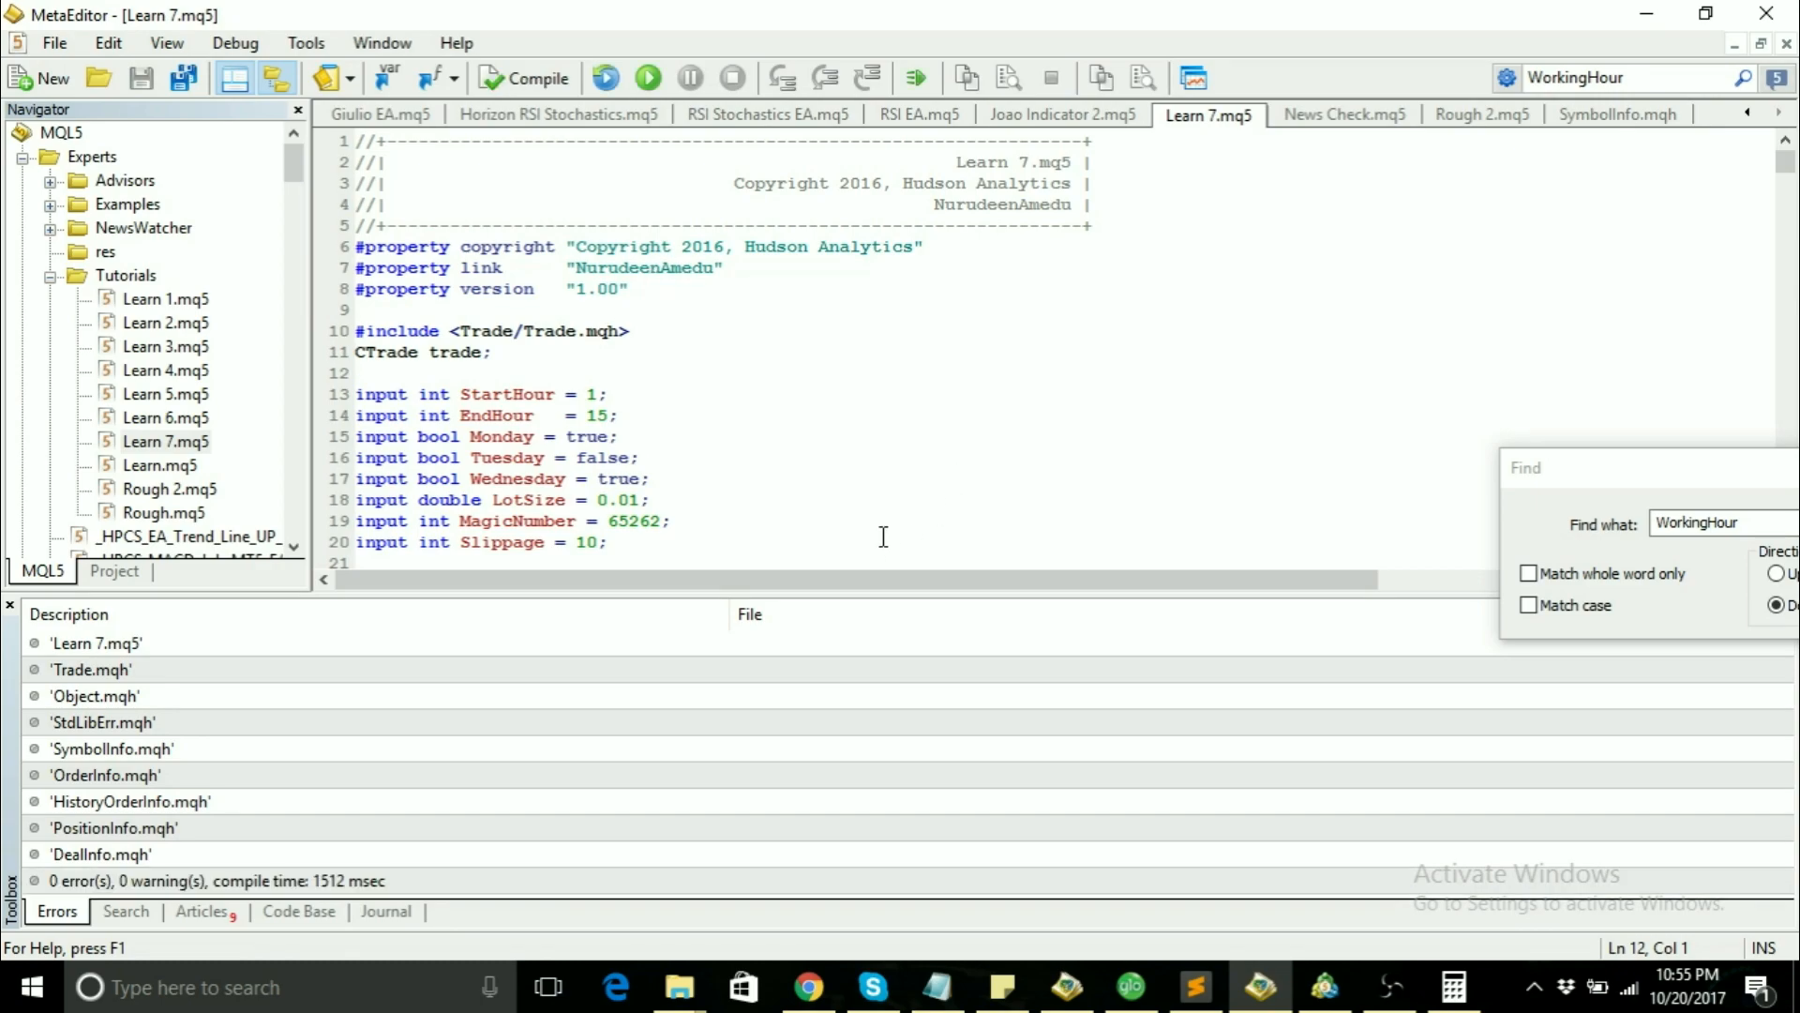
scroll(down, 3)
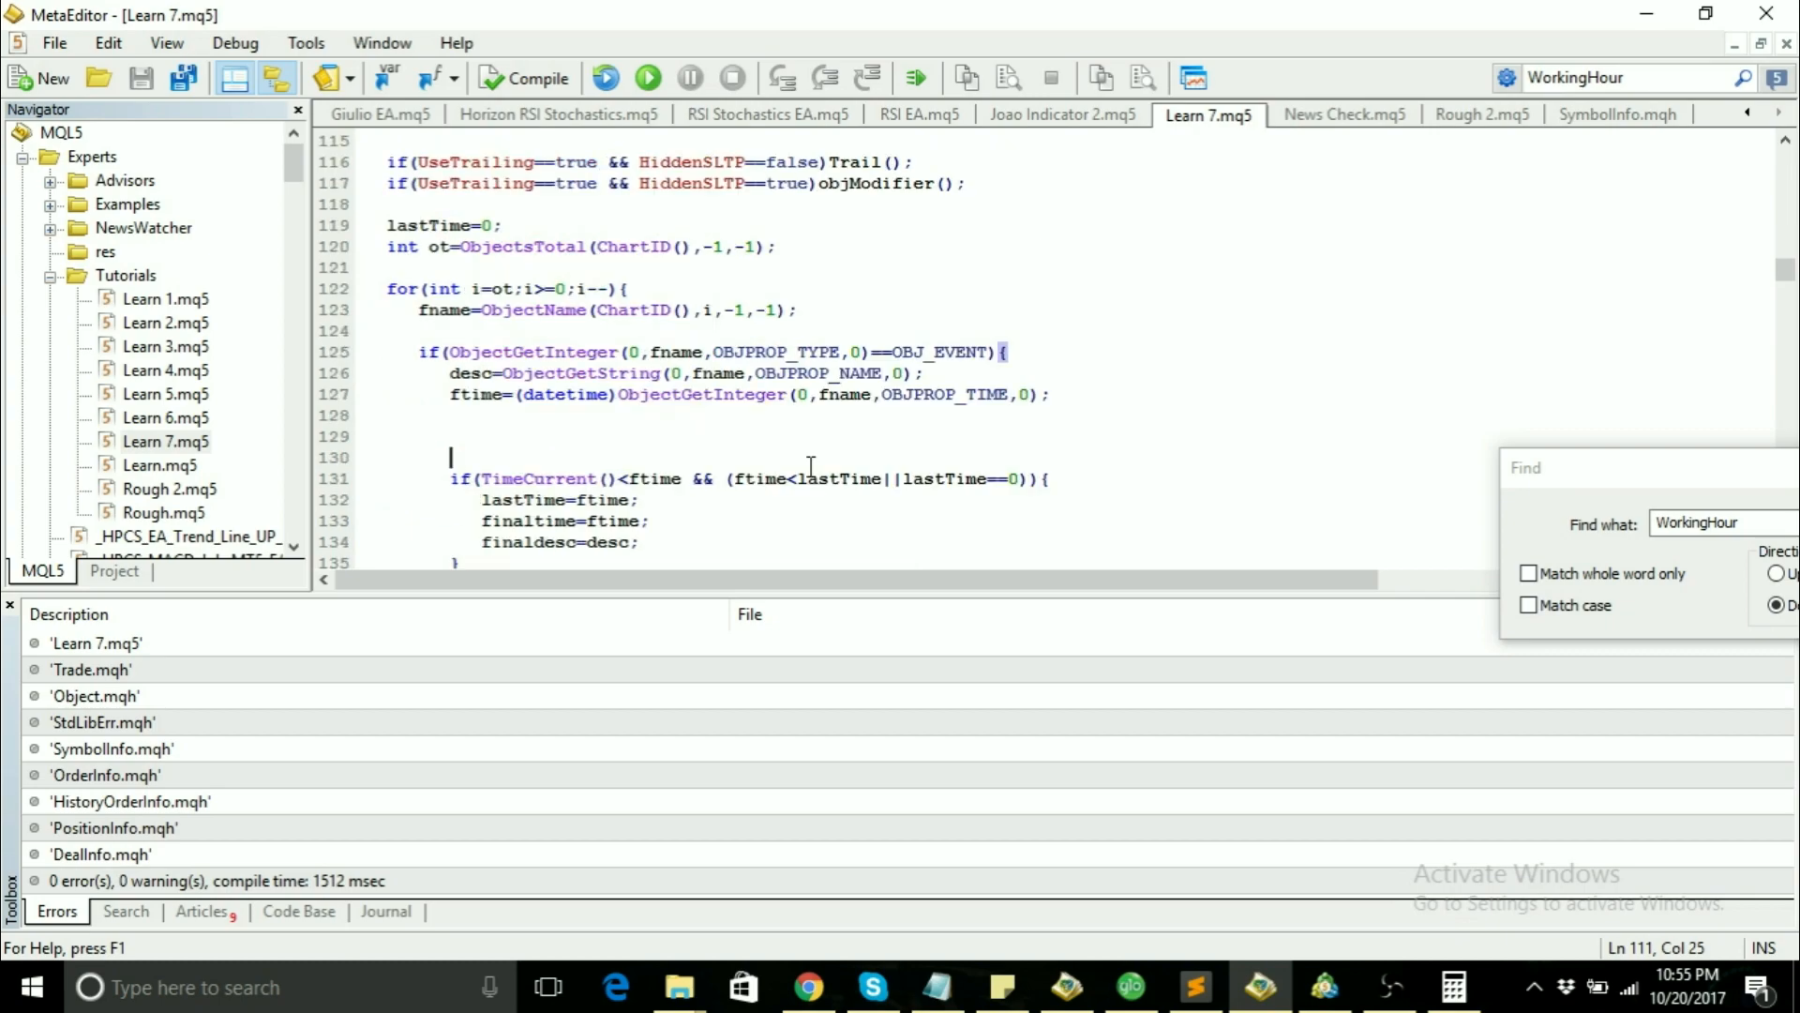
click(452, 437)
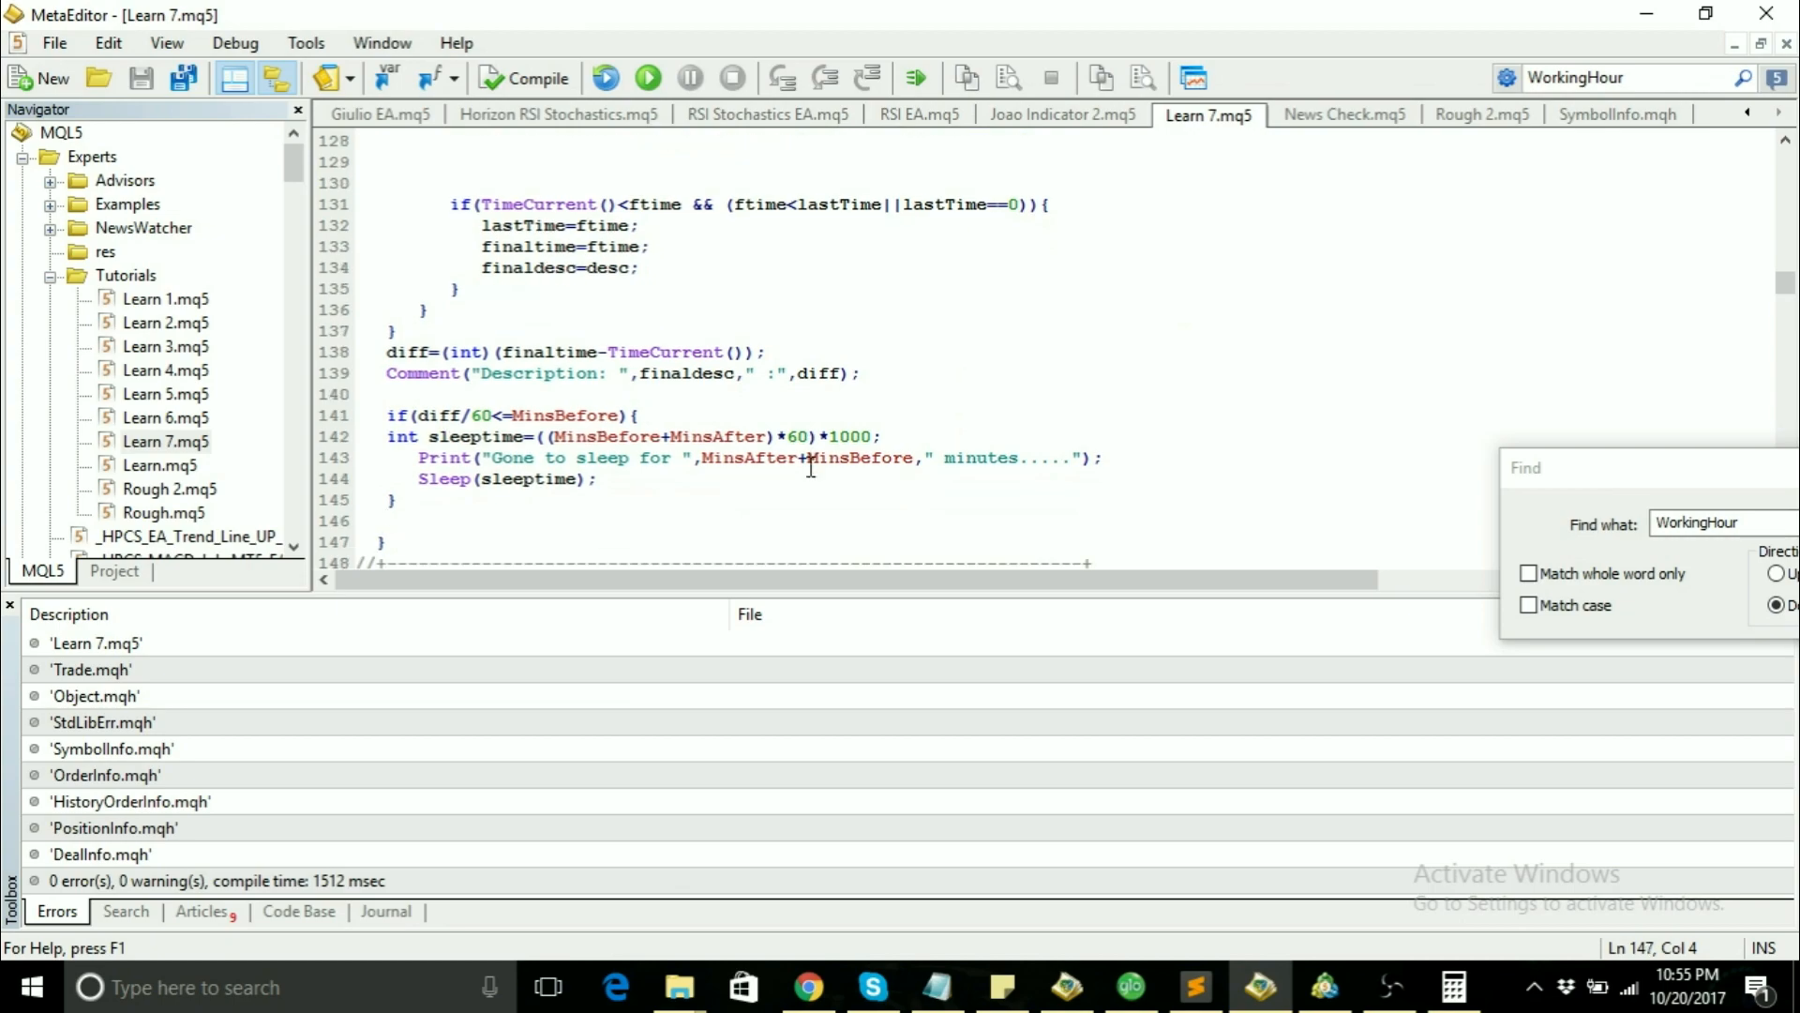
scroll(up, 3)
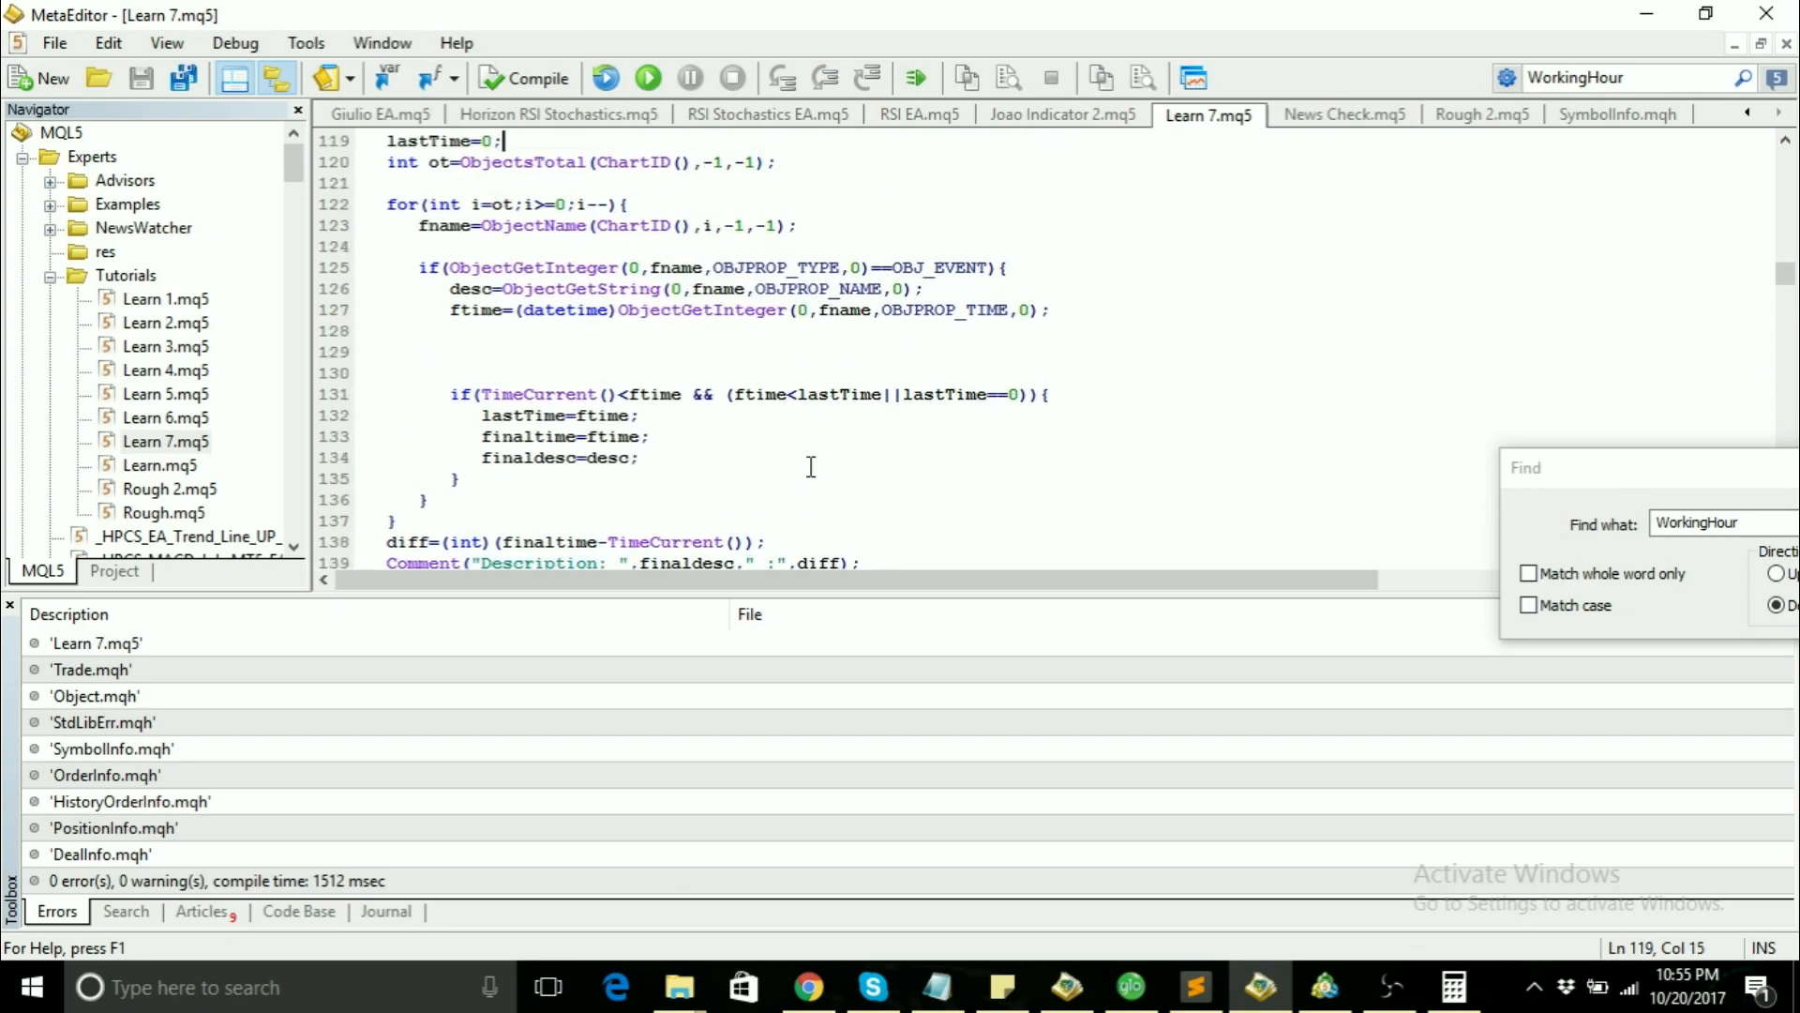
scroll(up, 3)
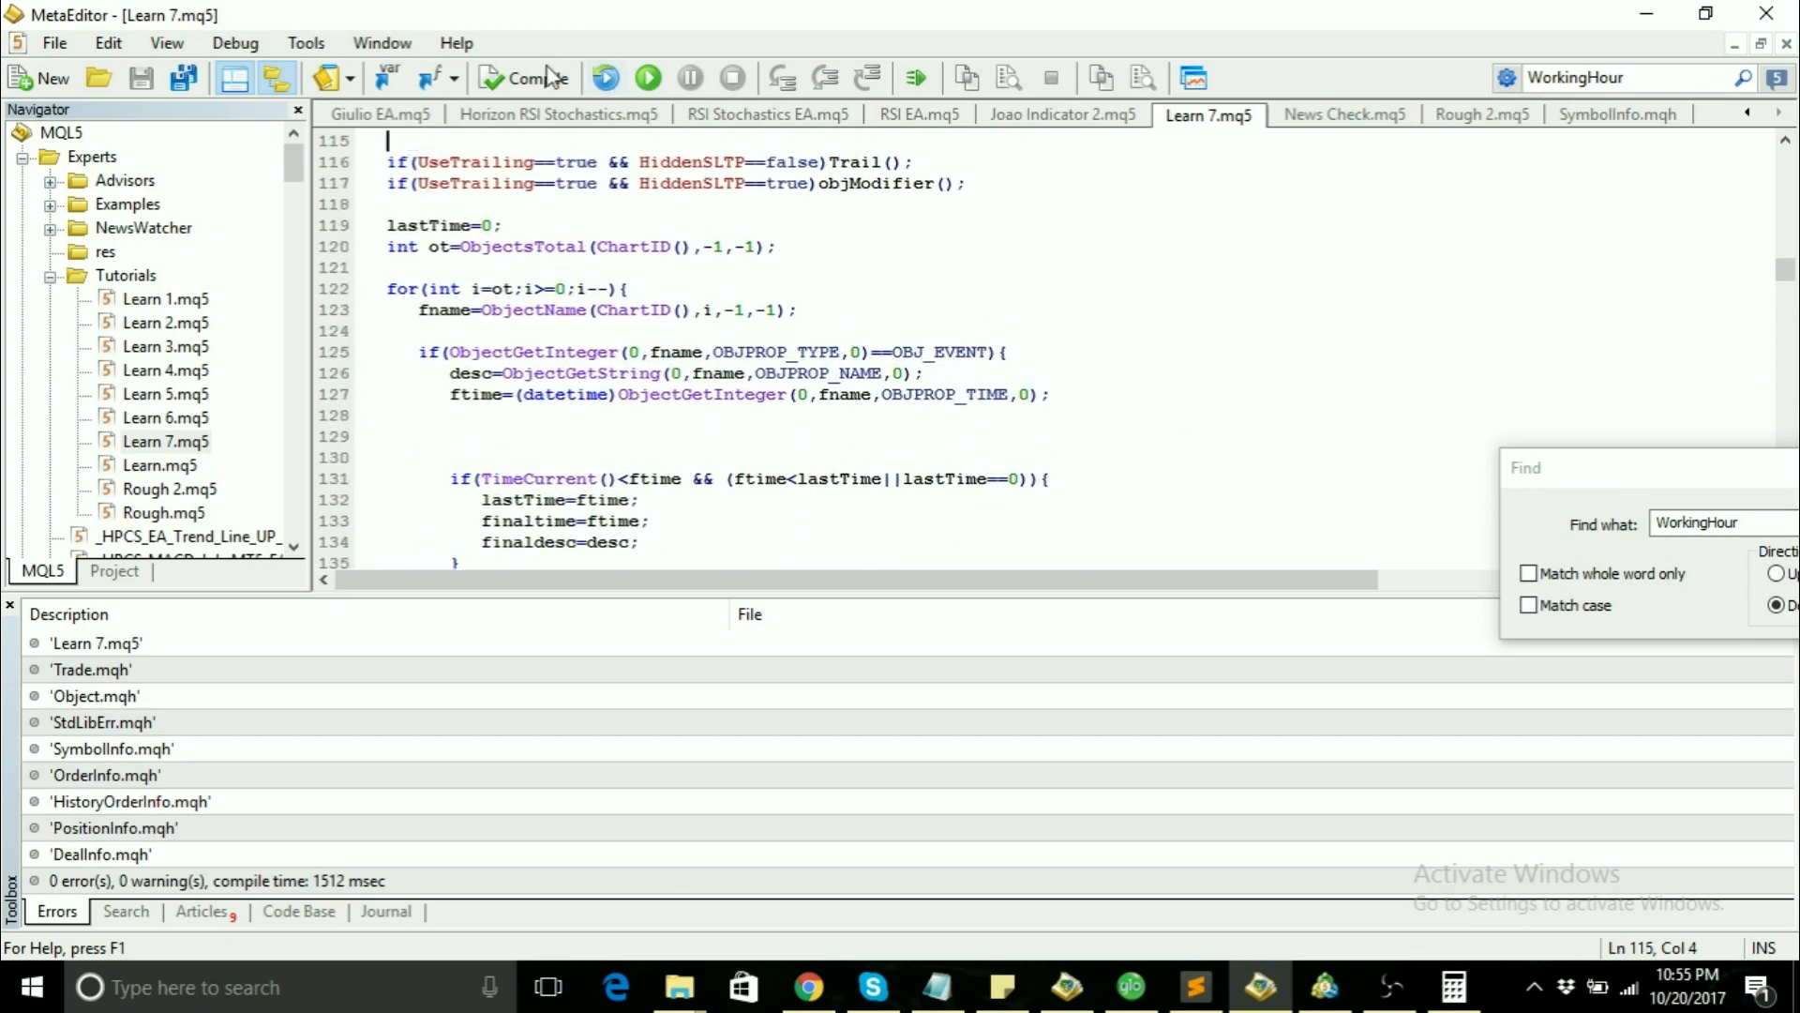
click(525, 76)
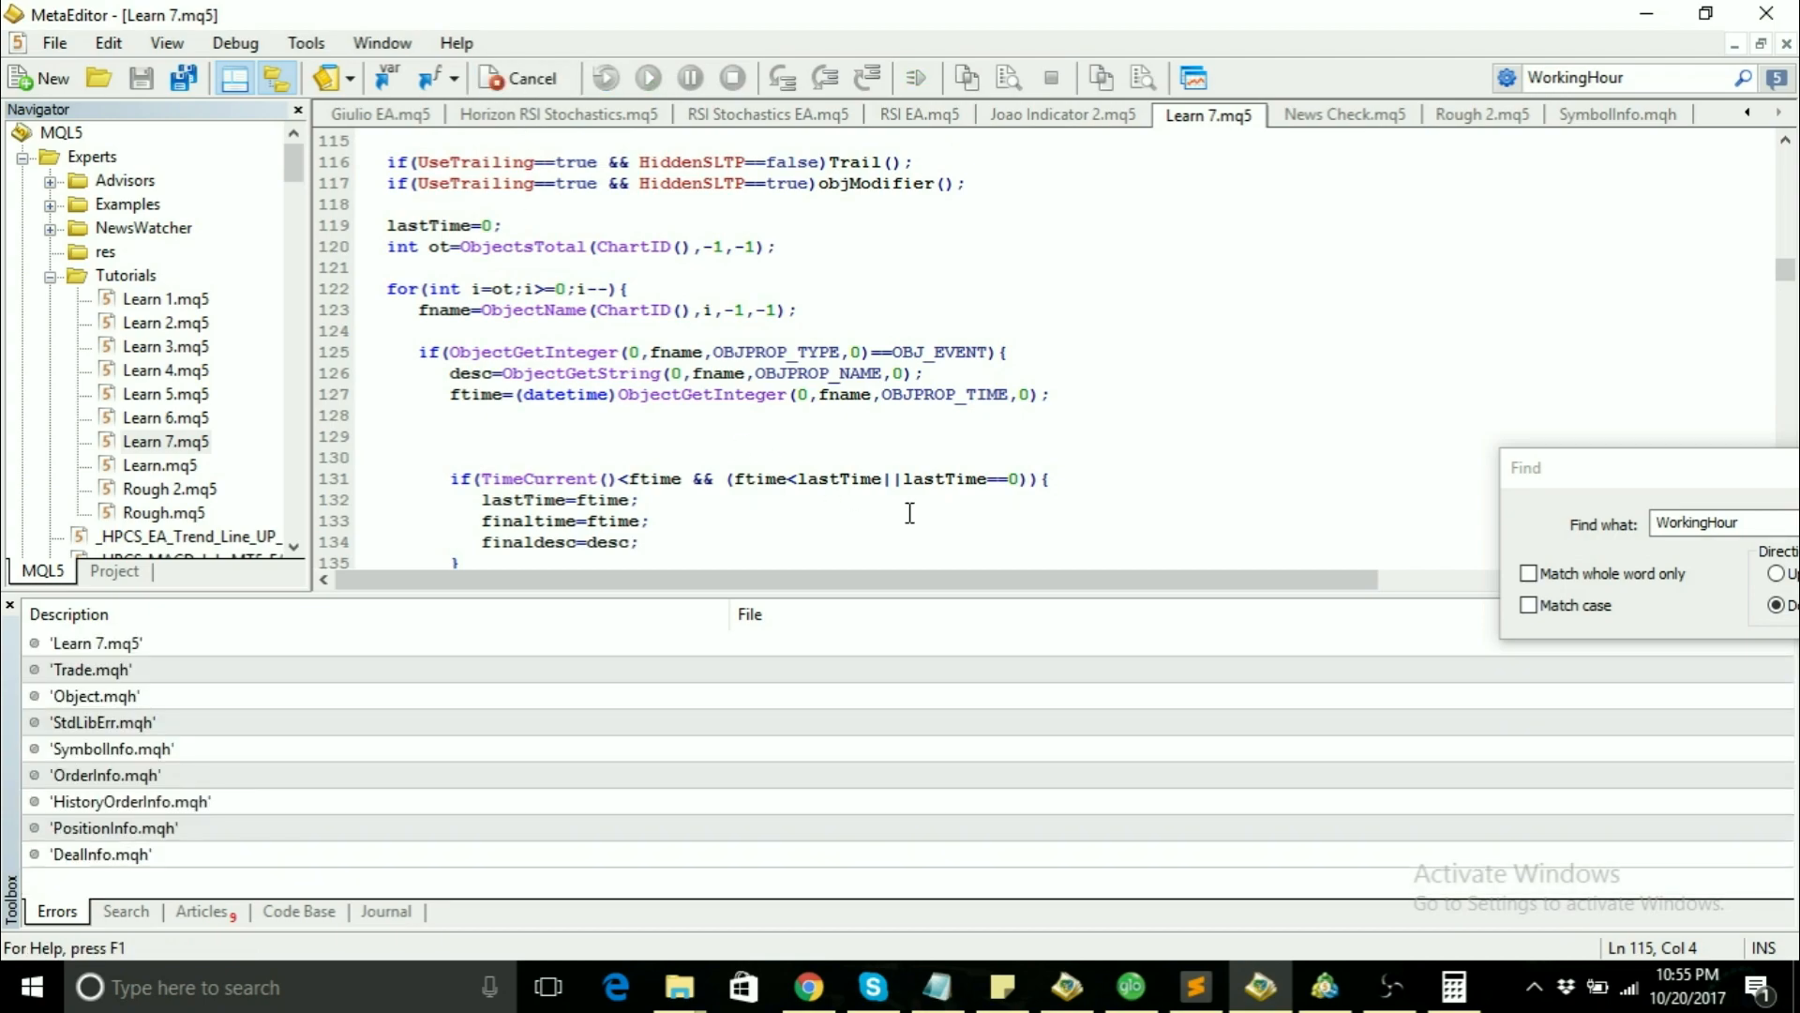